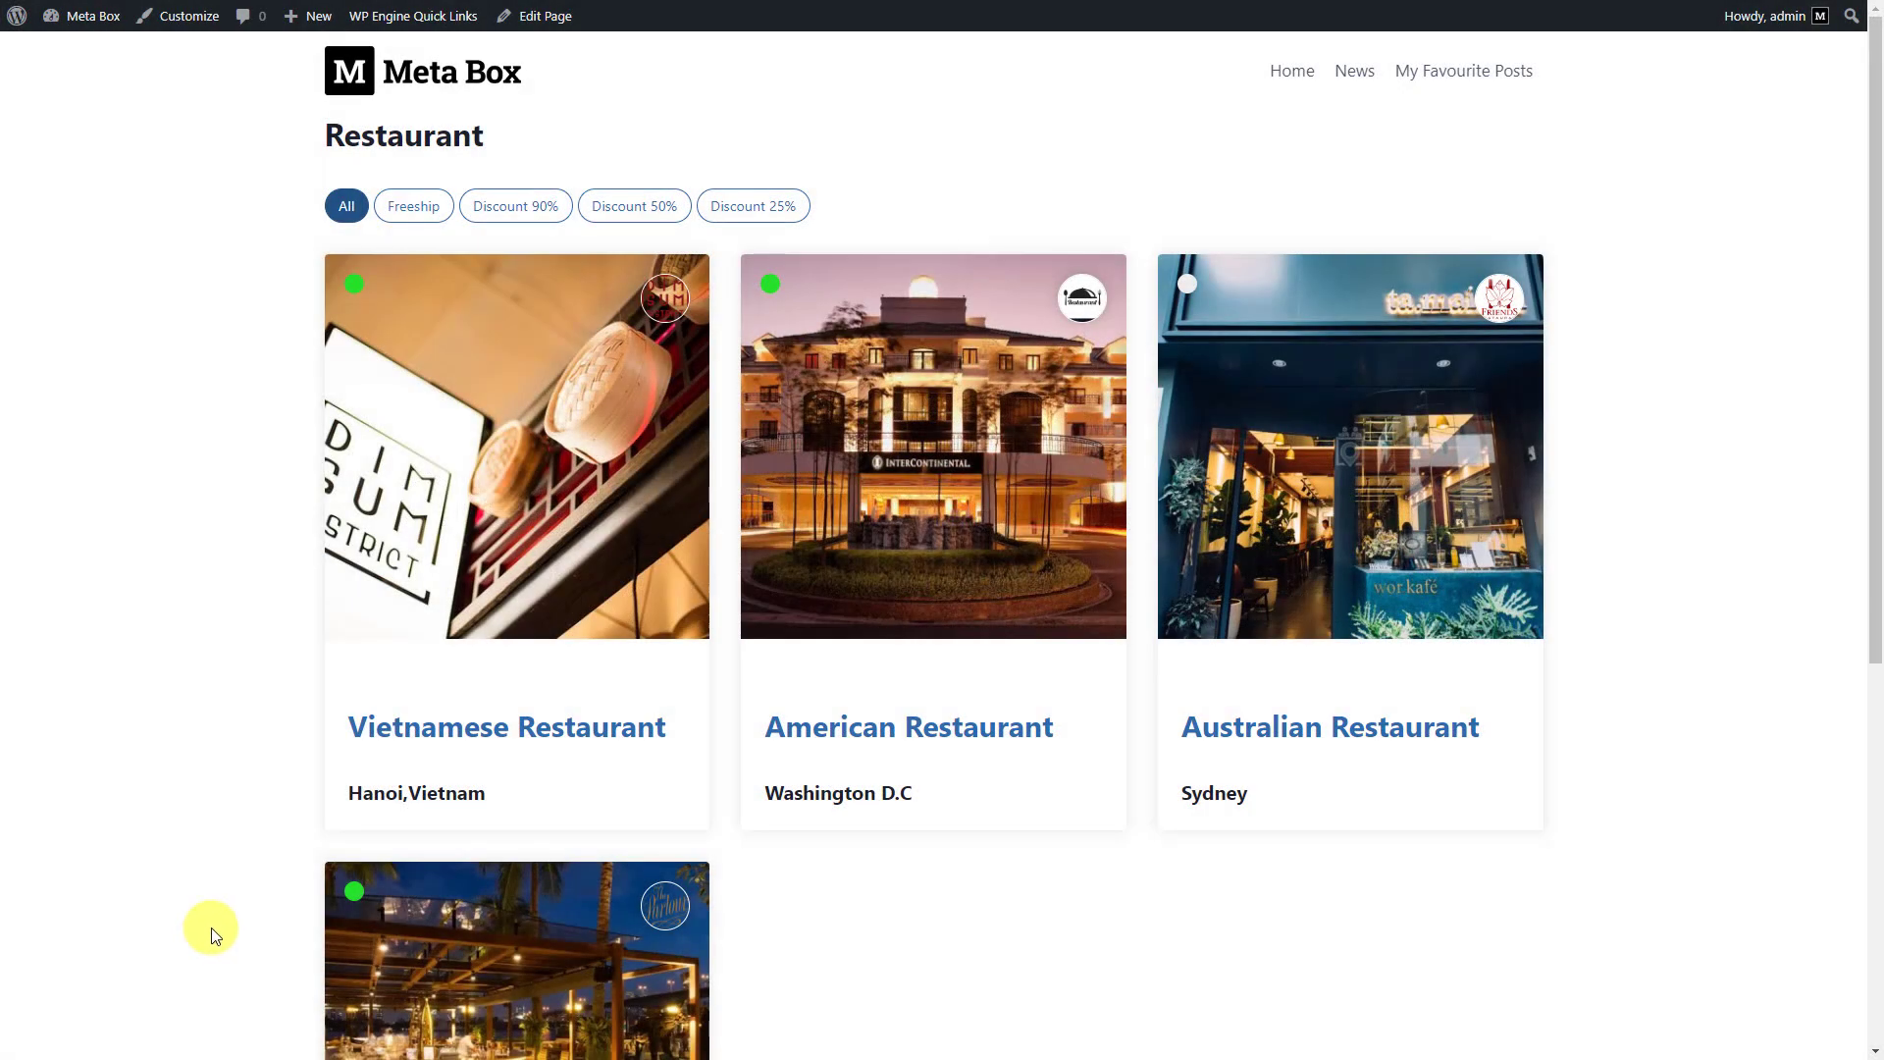
Step: Return to pagination page 1 and filter cards by Freeship, Discount 50% and Discount 25% vouchers
scroll(down, 3)
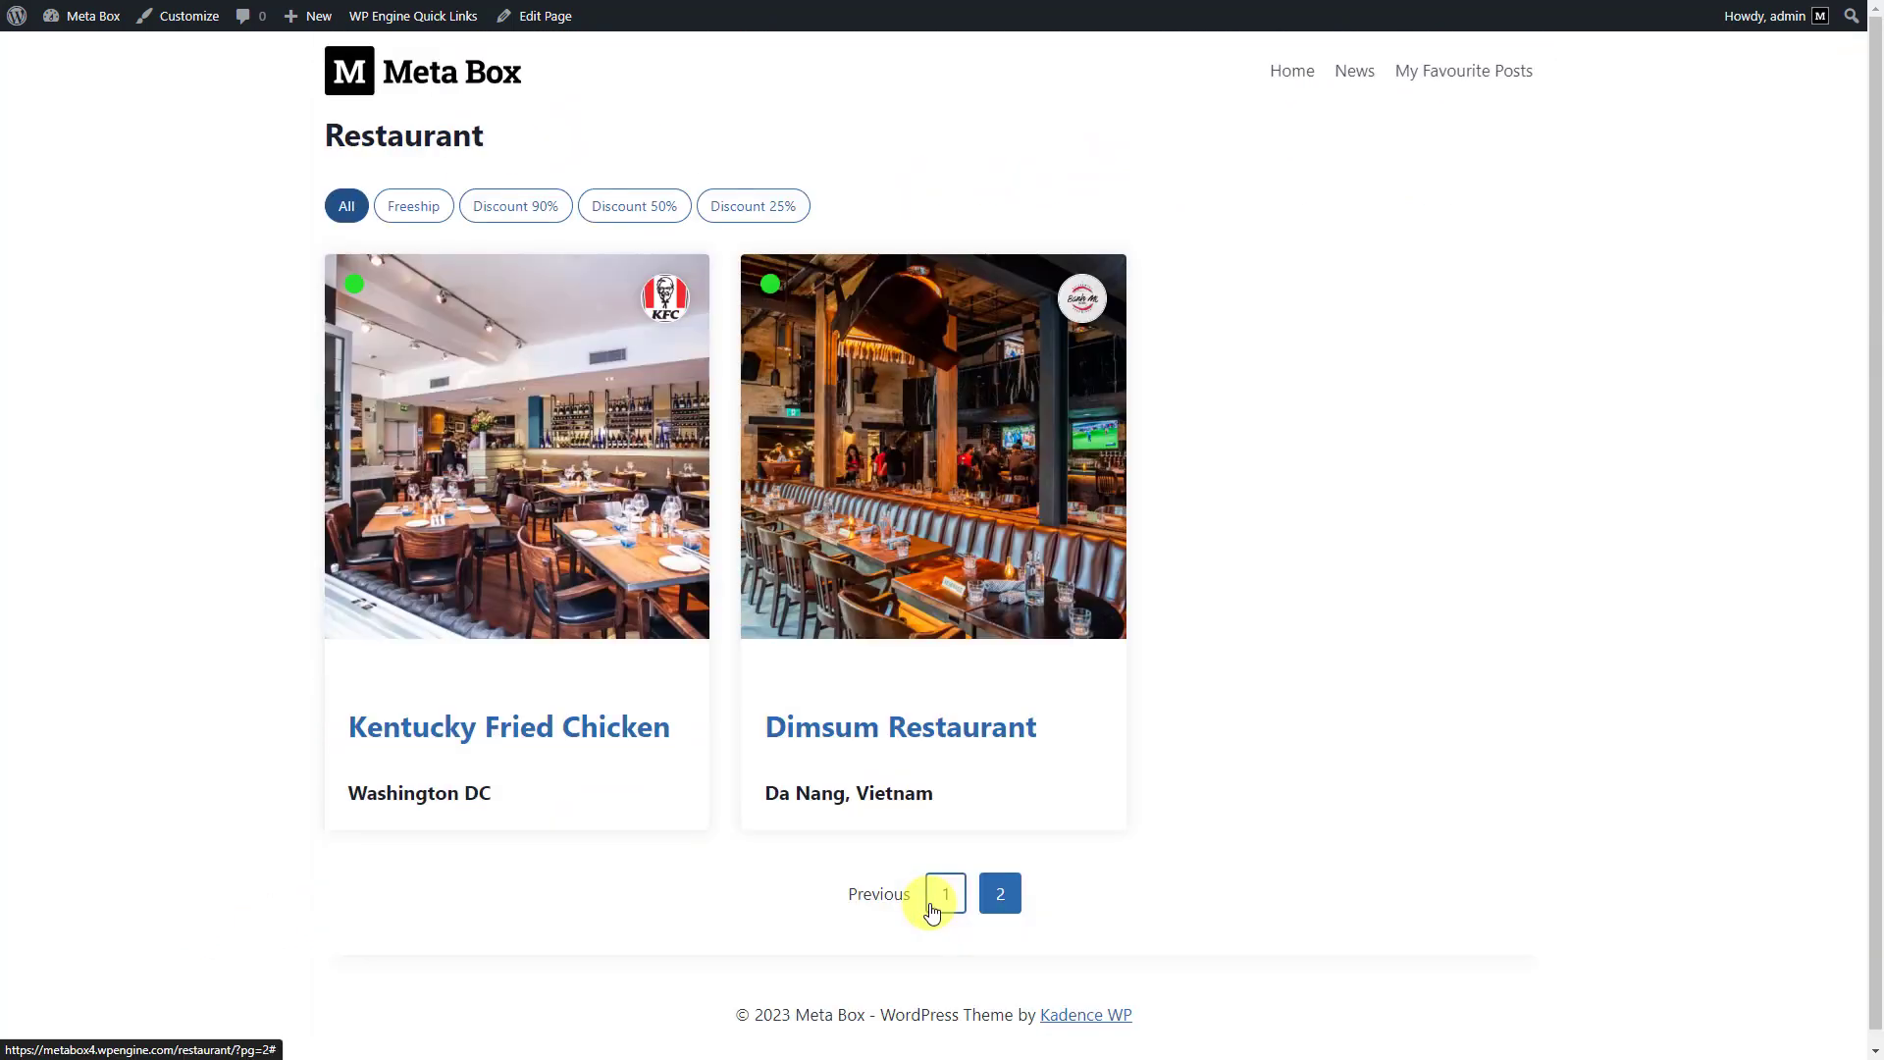
click(999, 893)
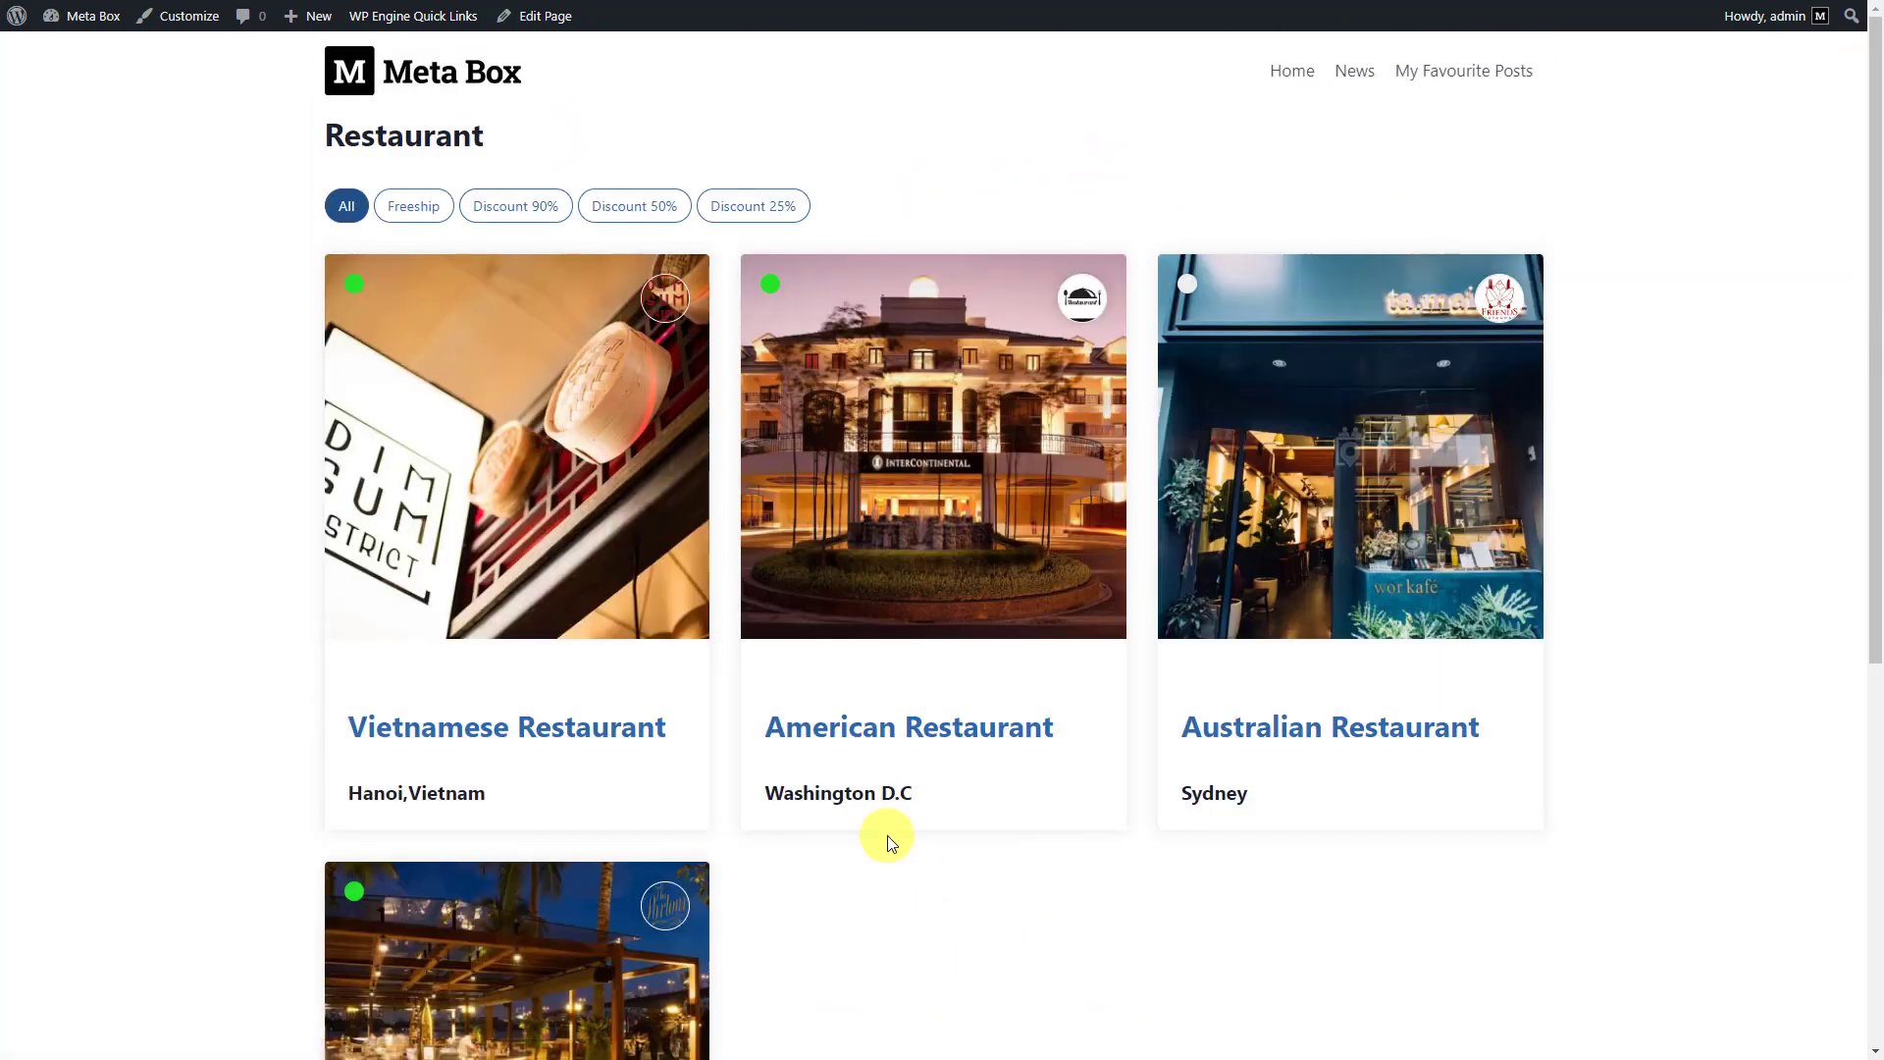
click(414, 206)
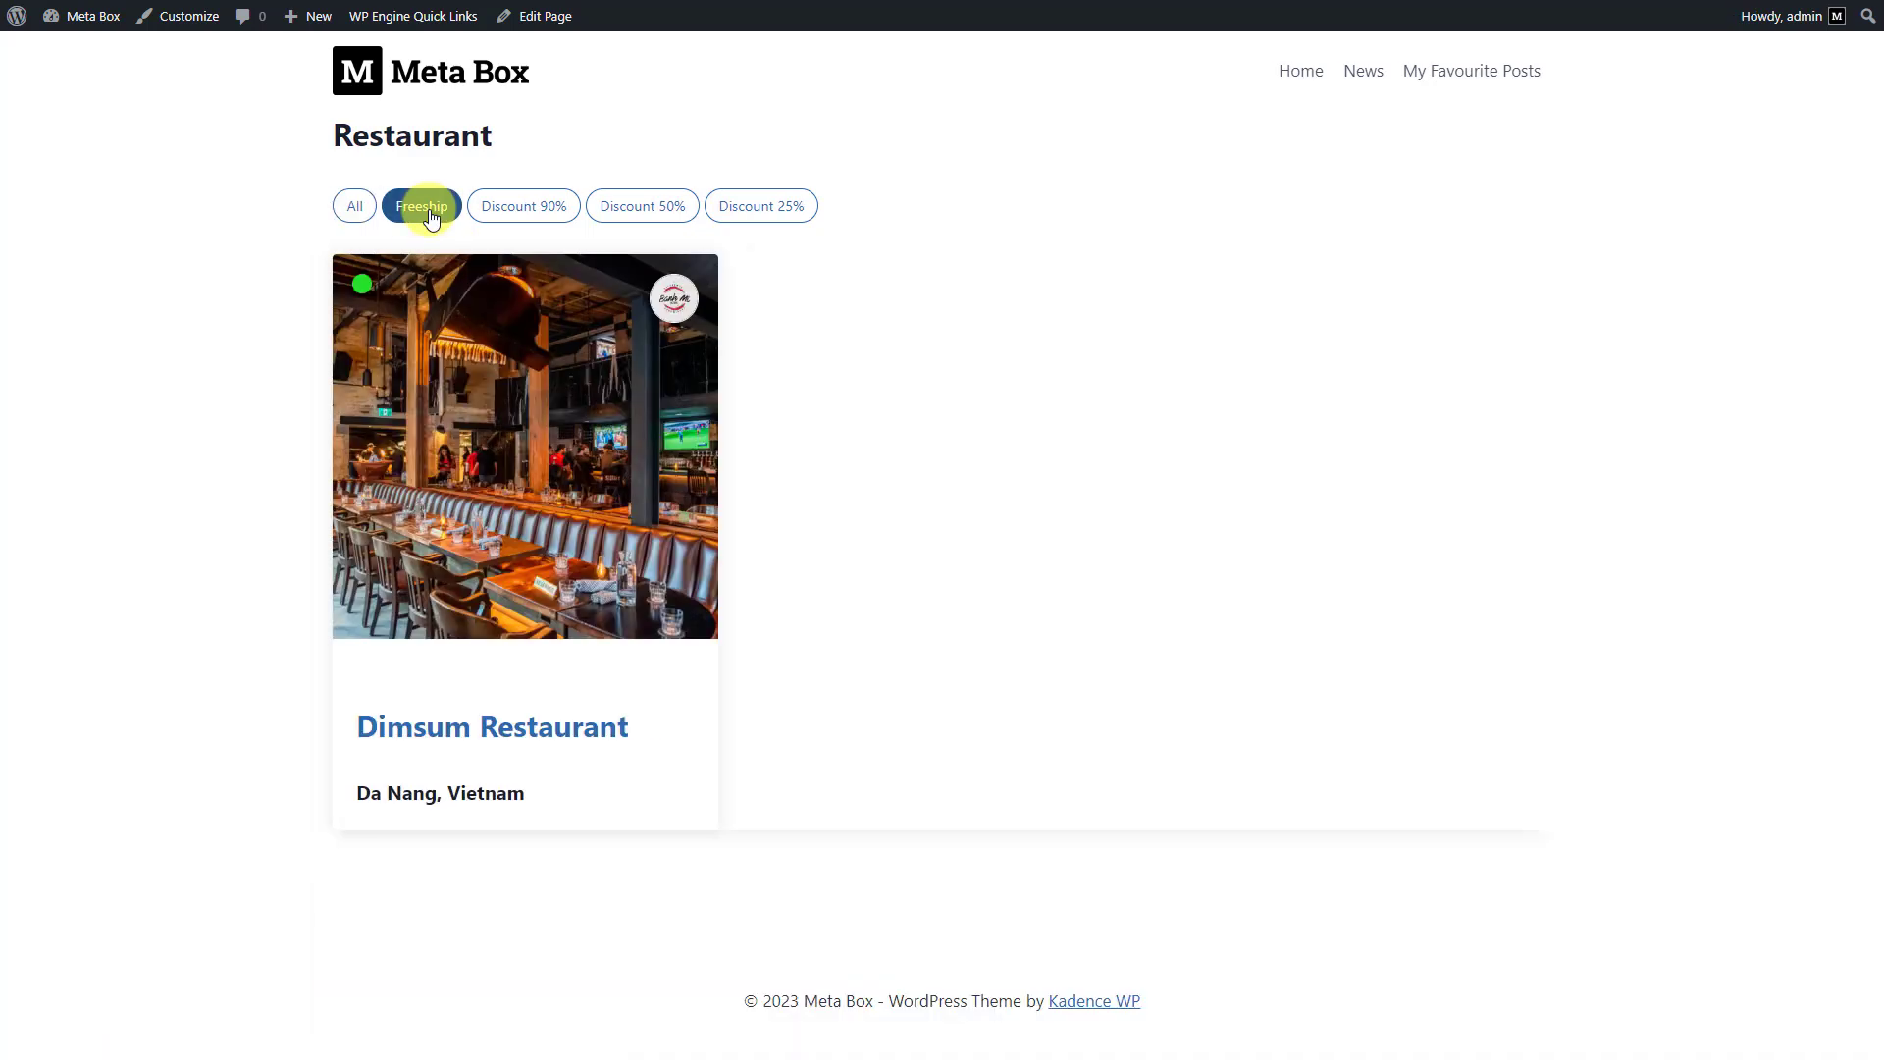
click(644, 206)
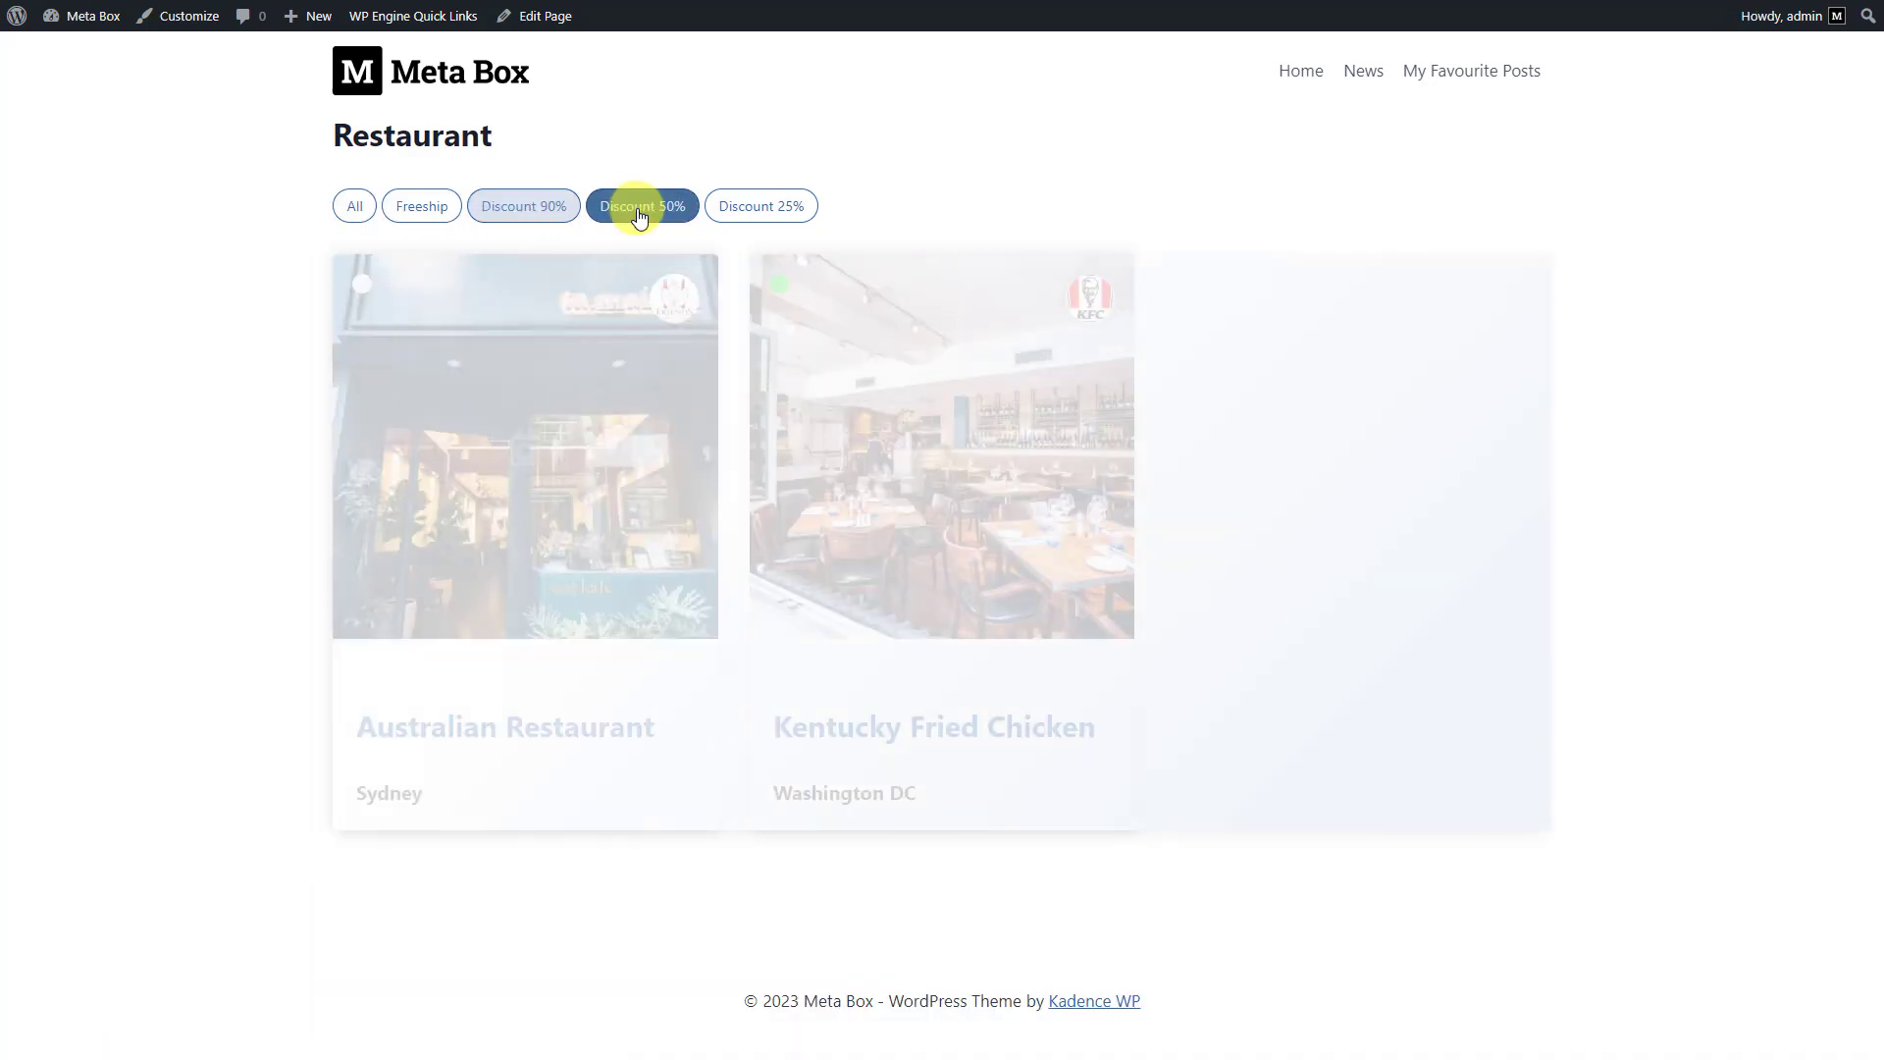
click(762, 207)
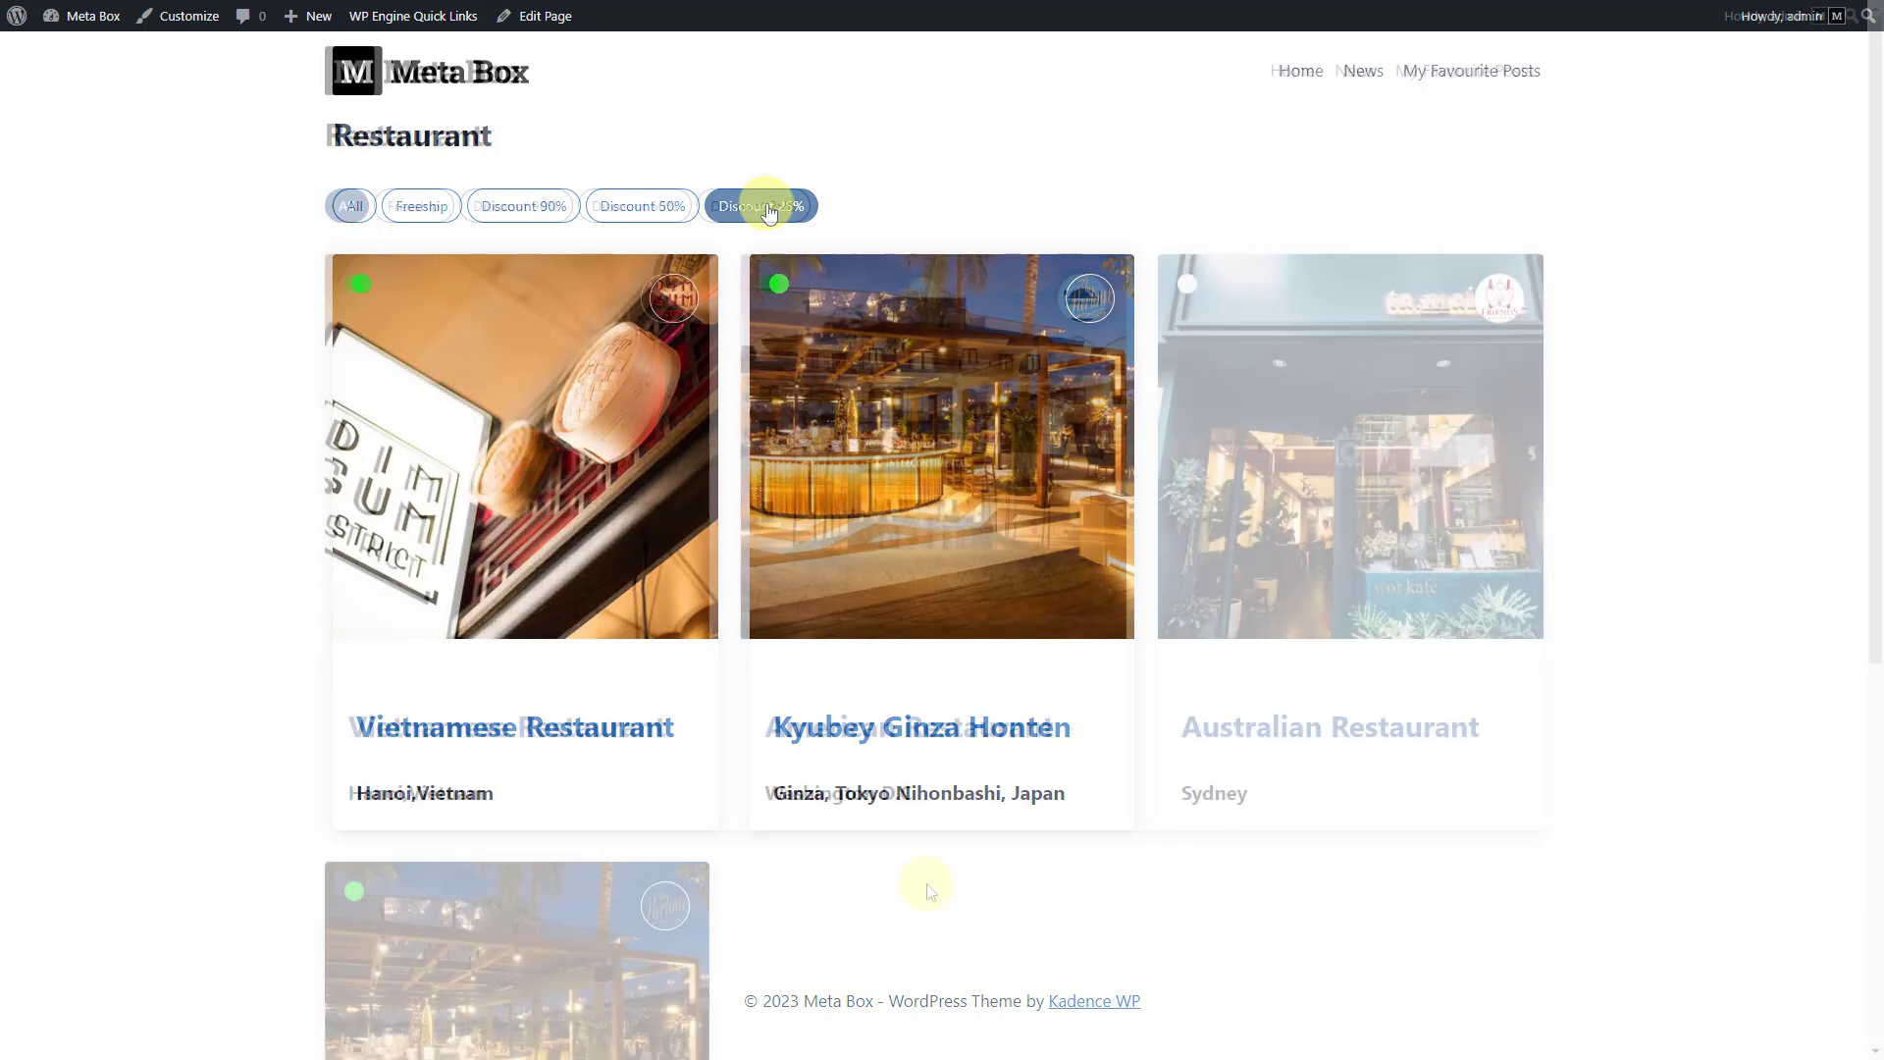
click(347, 206)
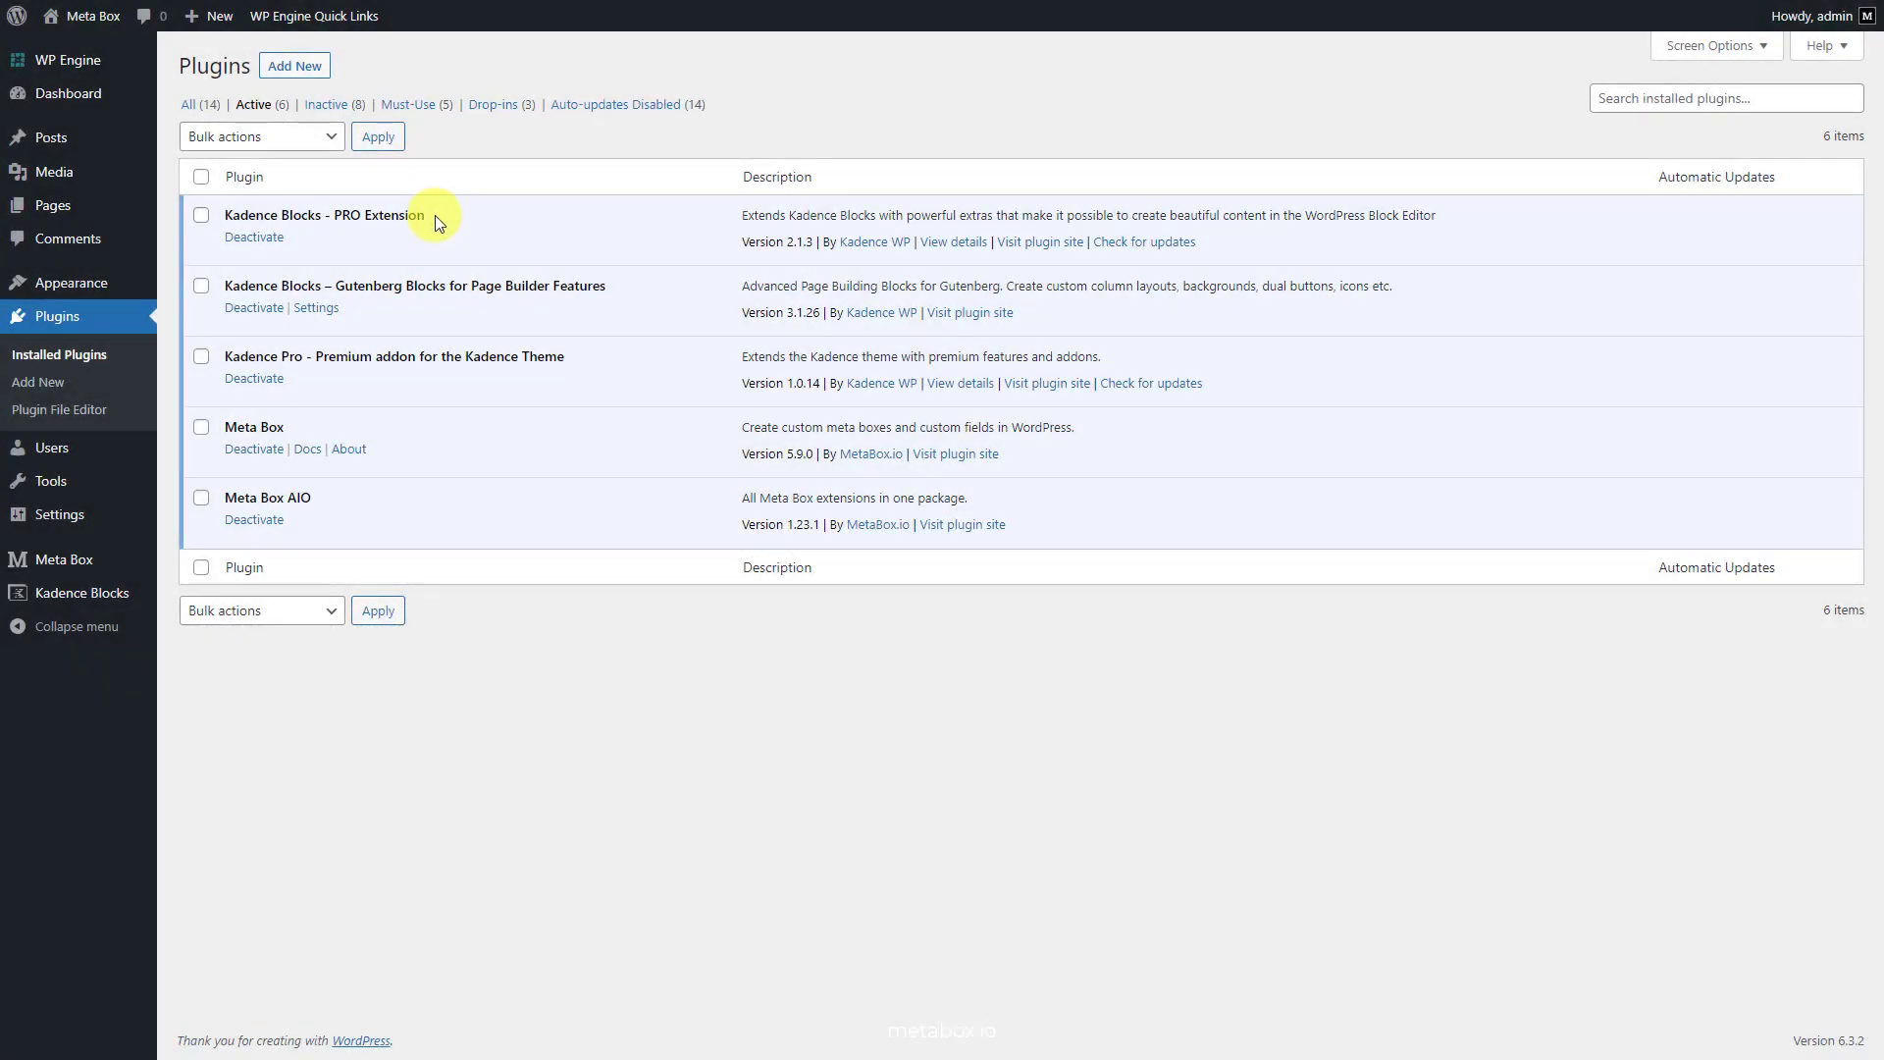
mouse_move(579, 357)
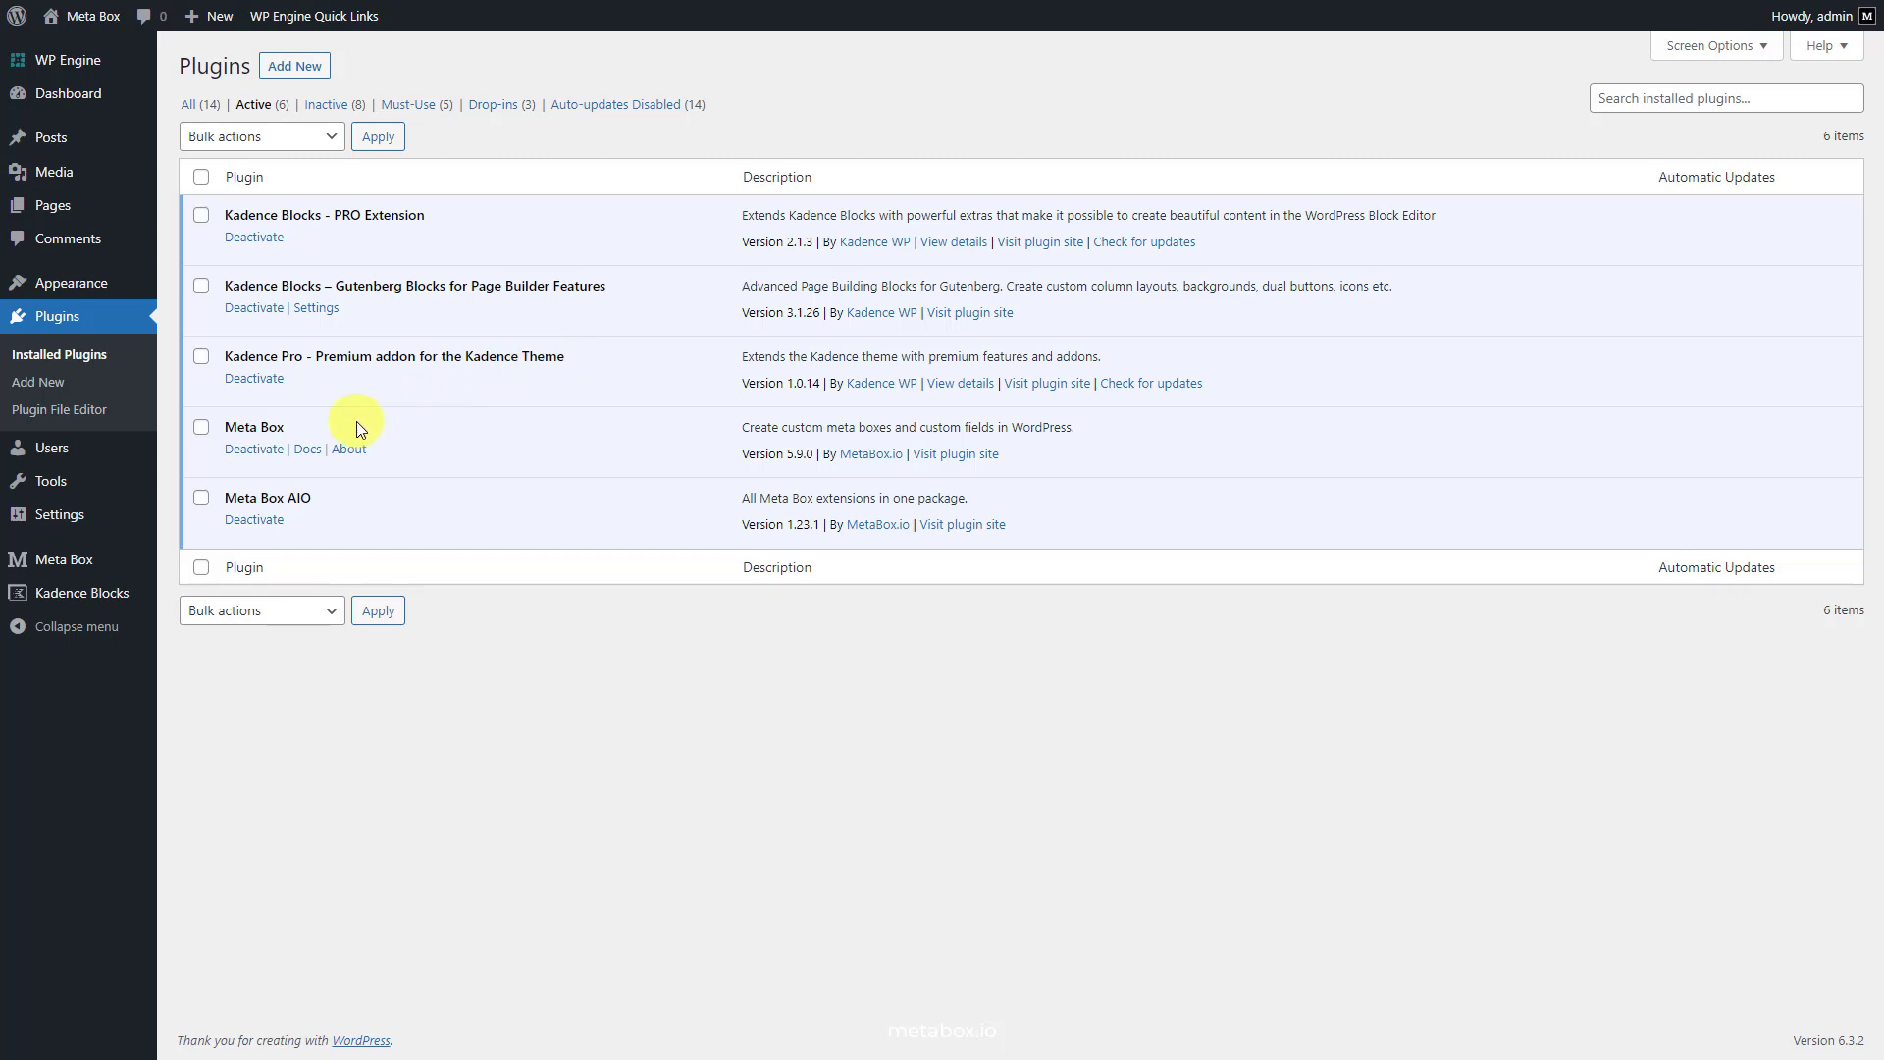
mouse_move(338, 433)
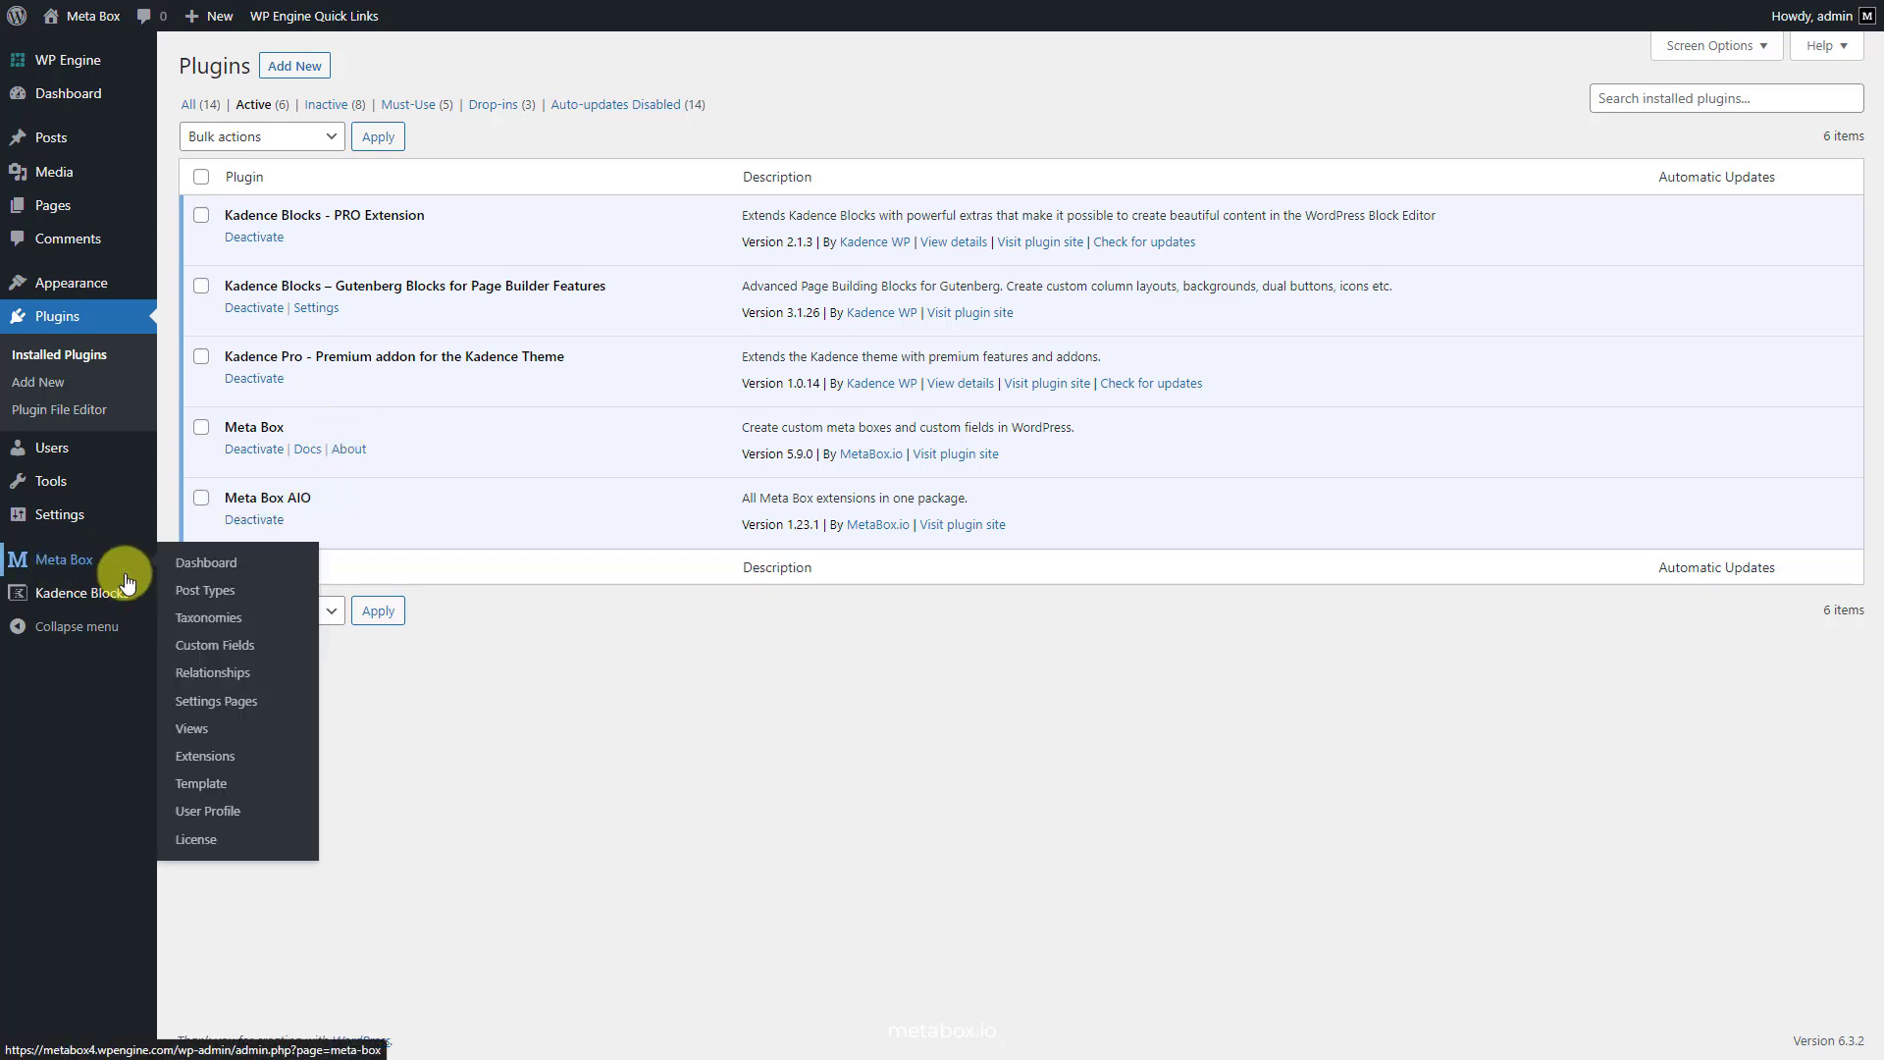
Step: Review the Meta Box Extensions list, revealing Builder, Columns and Conditional Logic enabled
click(204, 755)
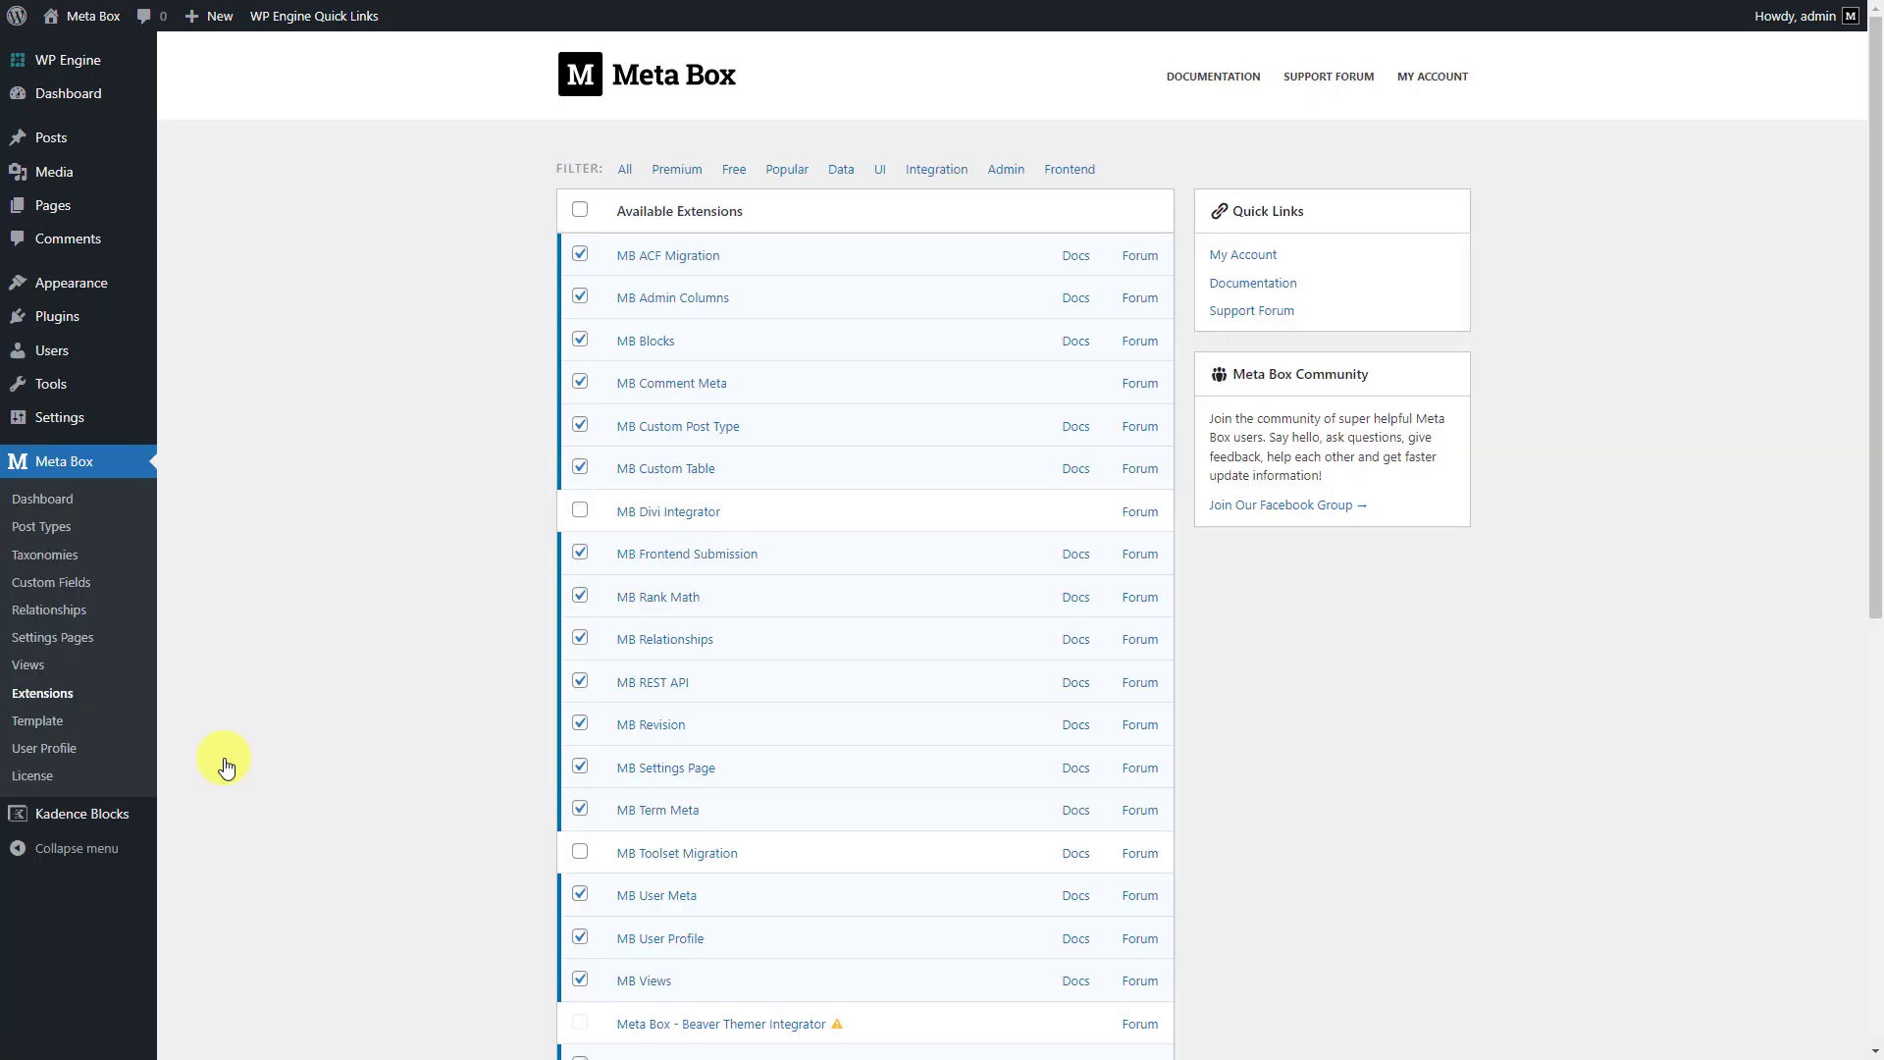
mouse_move(428, 648)
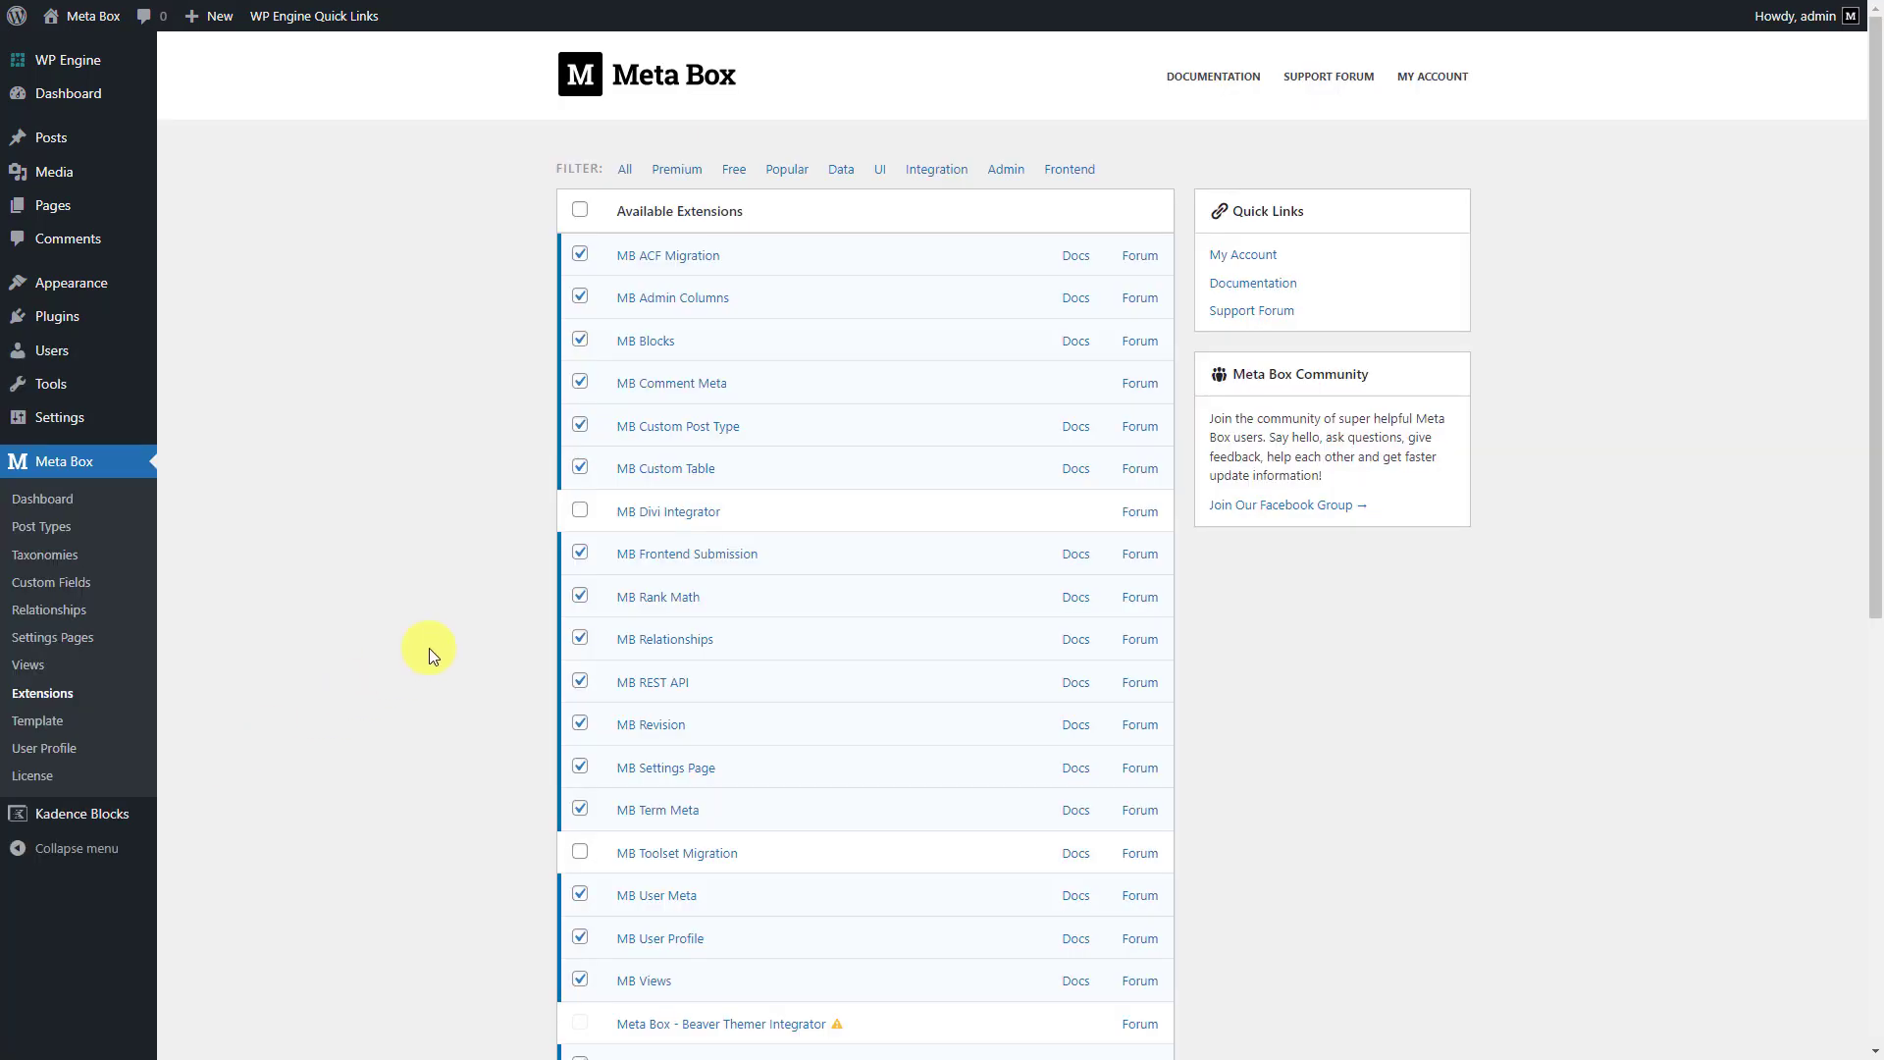
mouse_move(754, 430)
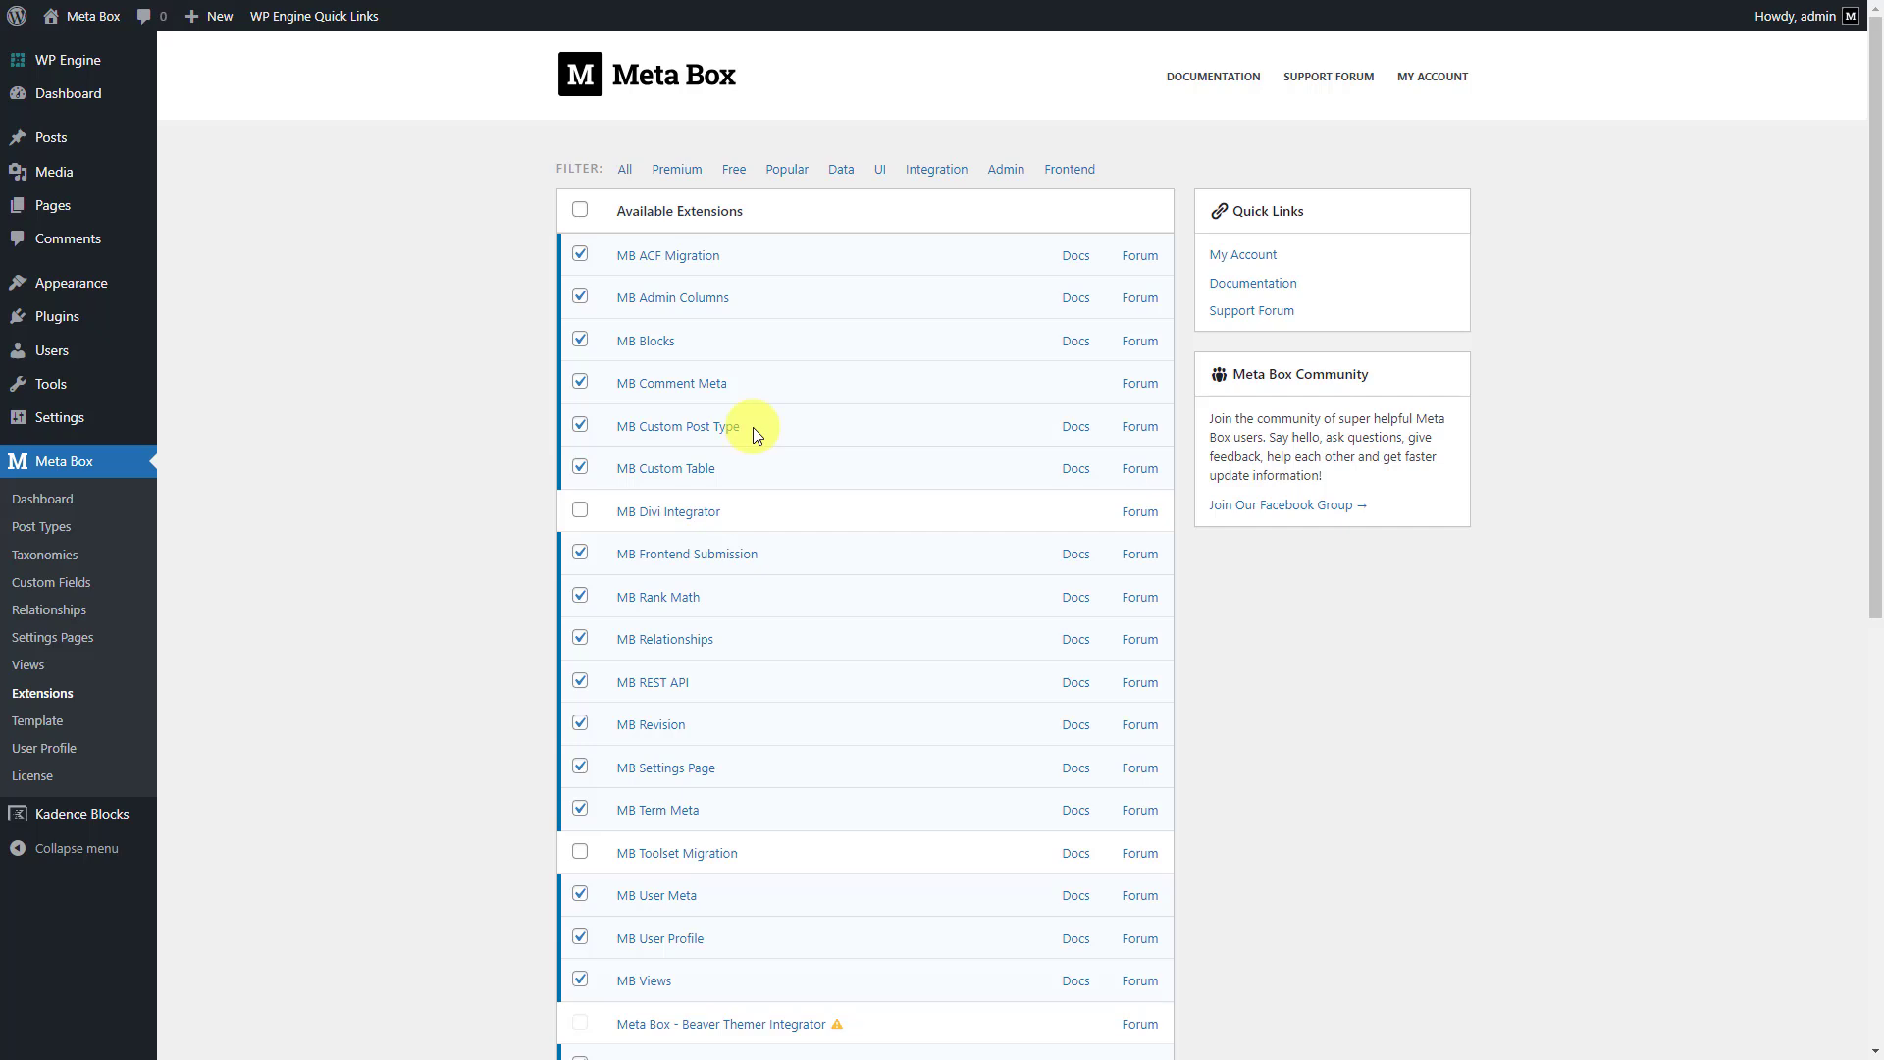
scroll(down, 3)
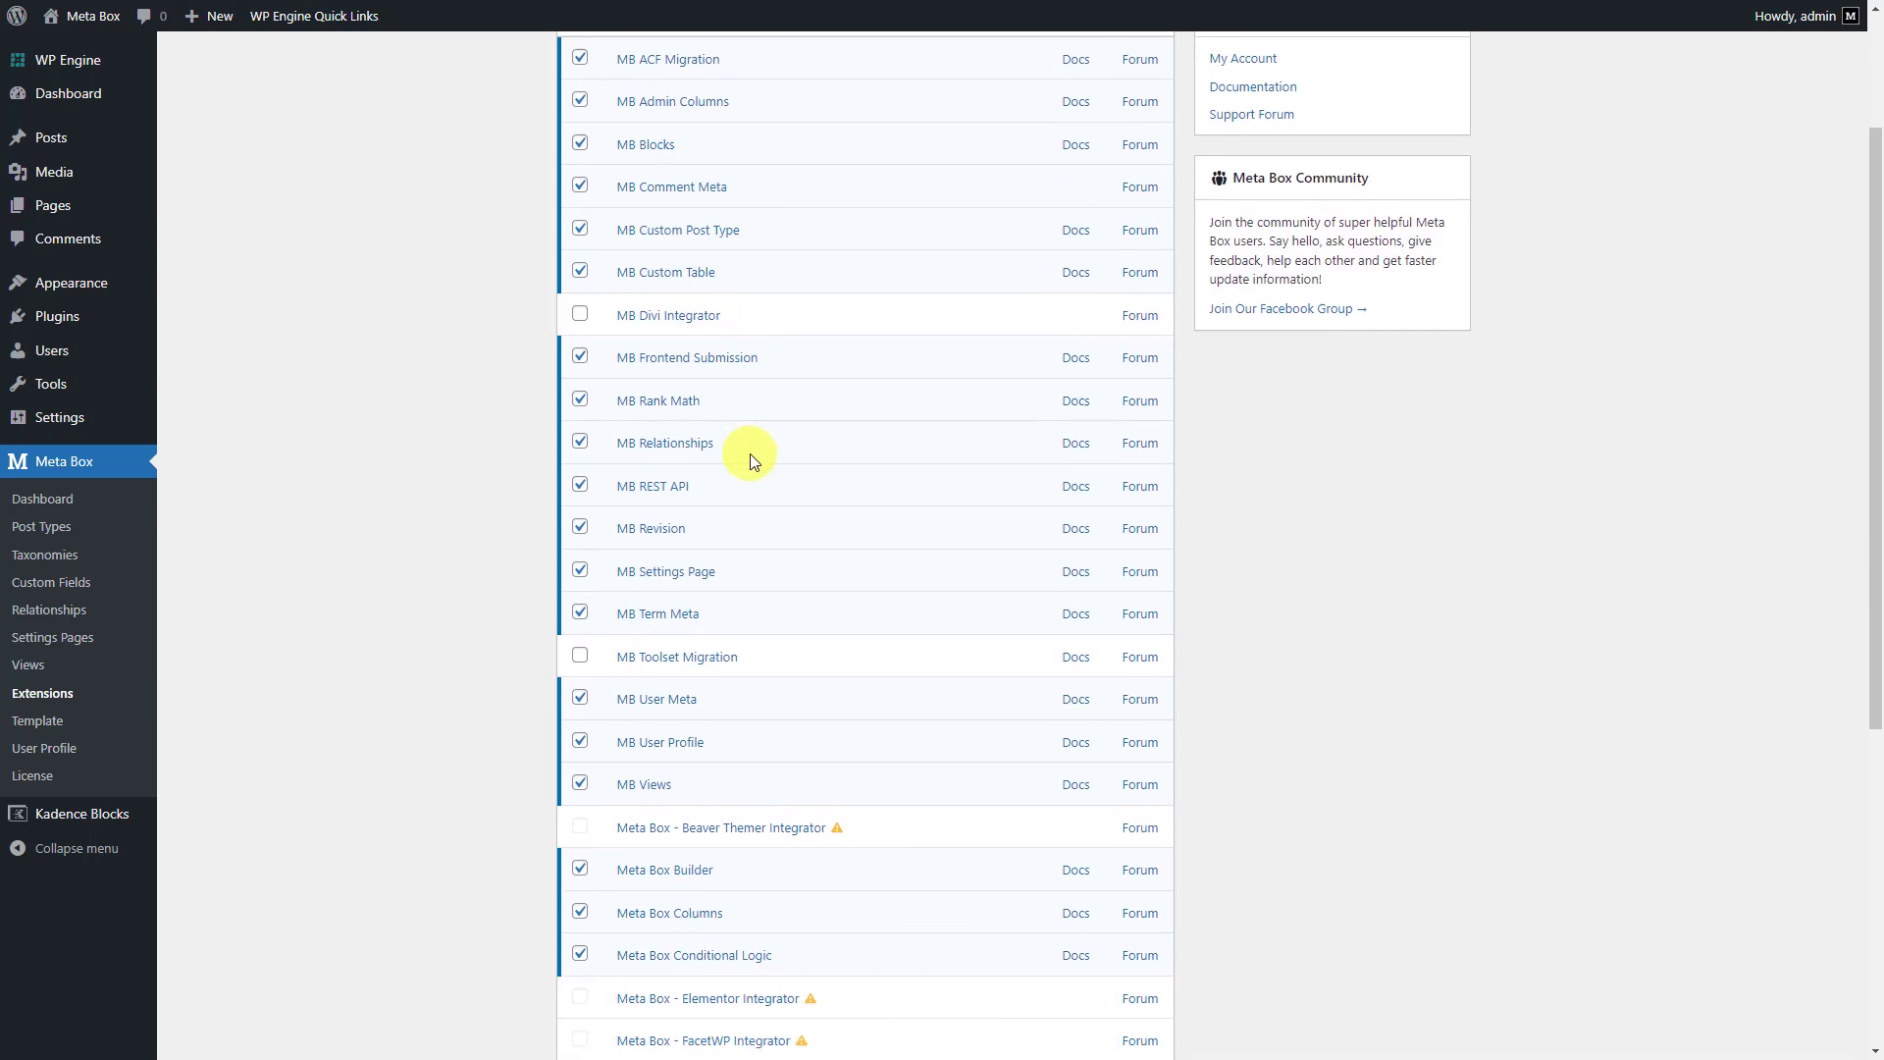
mouse_move(731, 876)
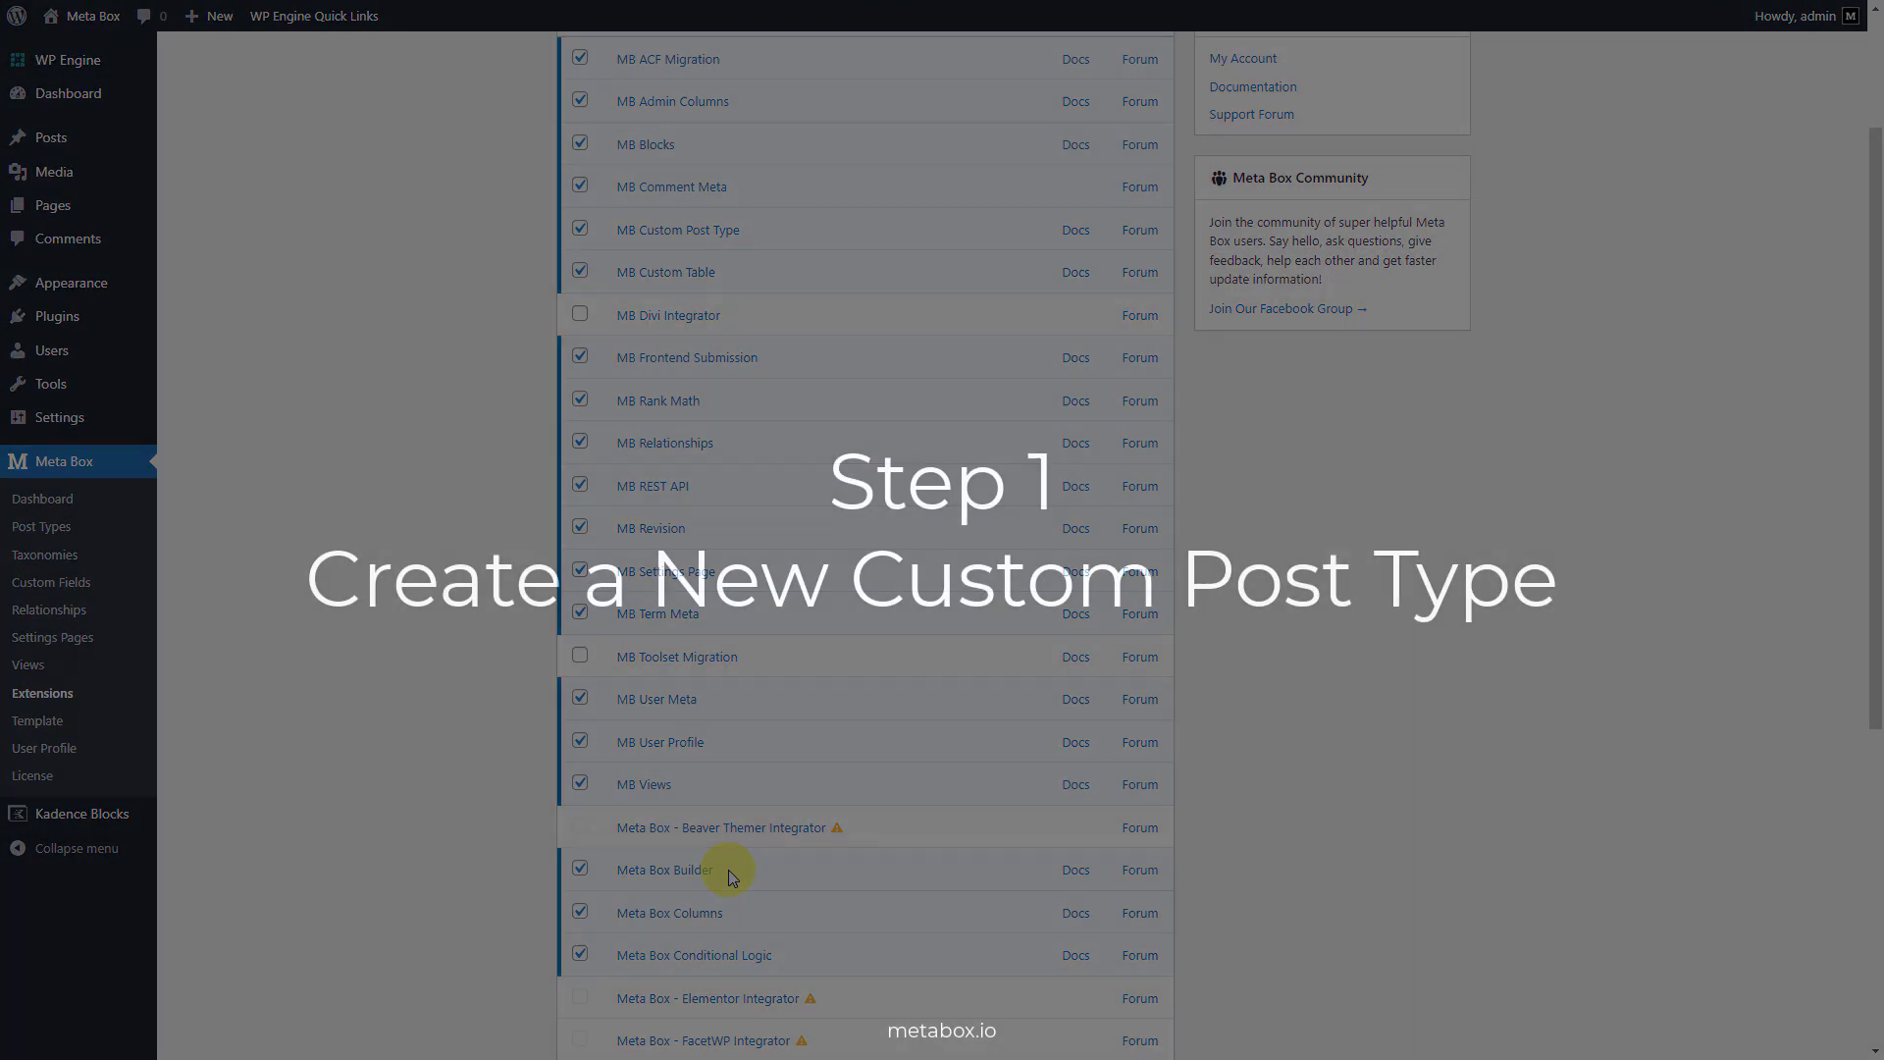
Step: Publish a new Restaurant post type from Meta Box Post Types with a chosen menu icon
click(63, 461)
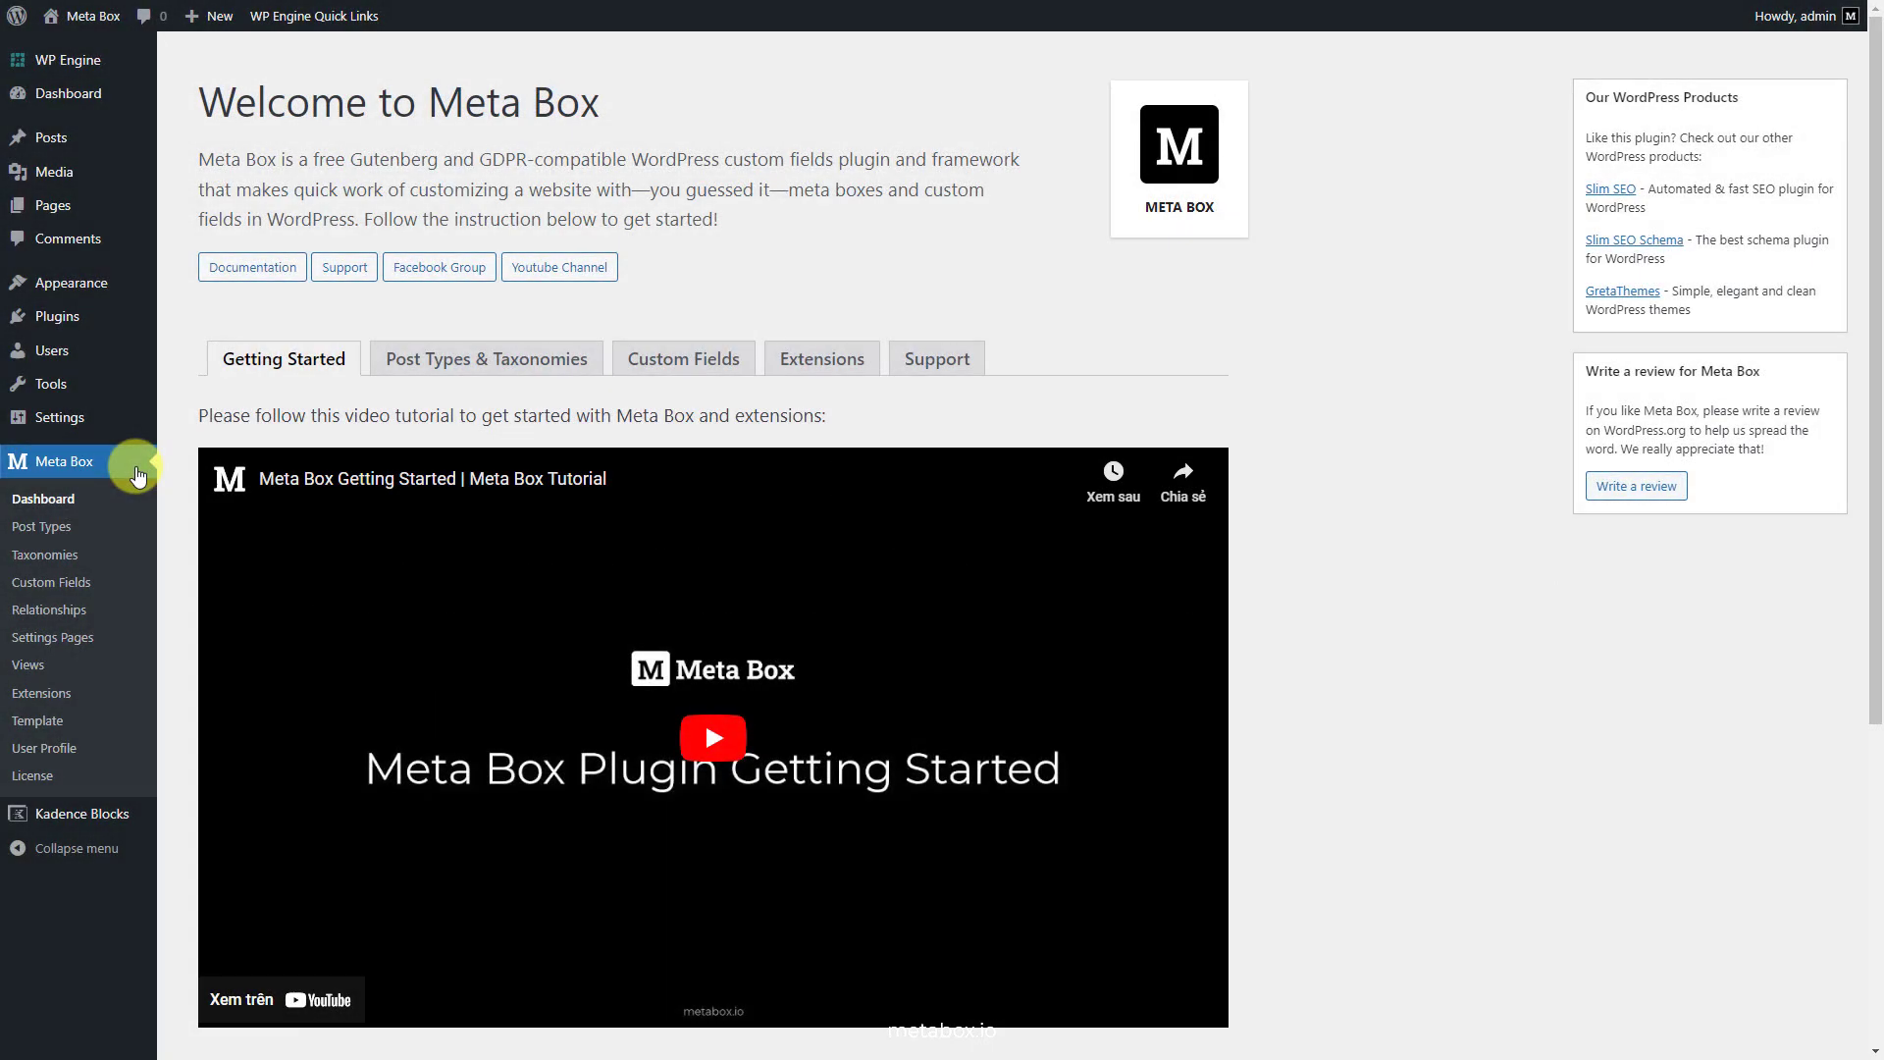
click(42, 526)
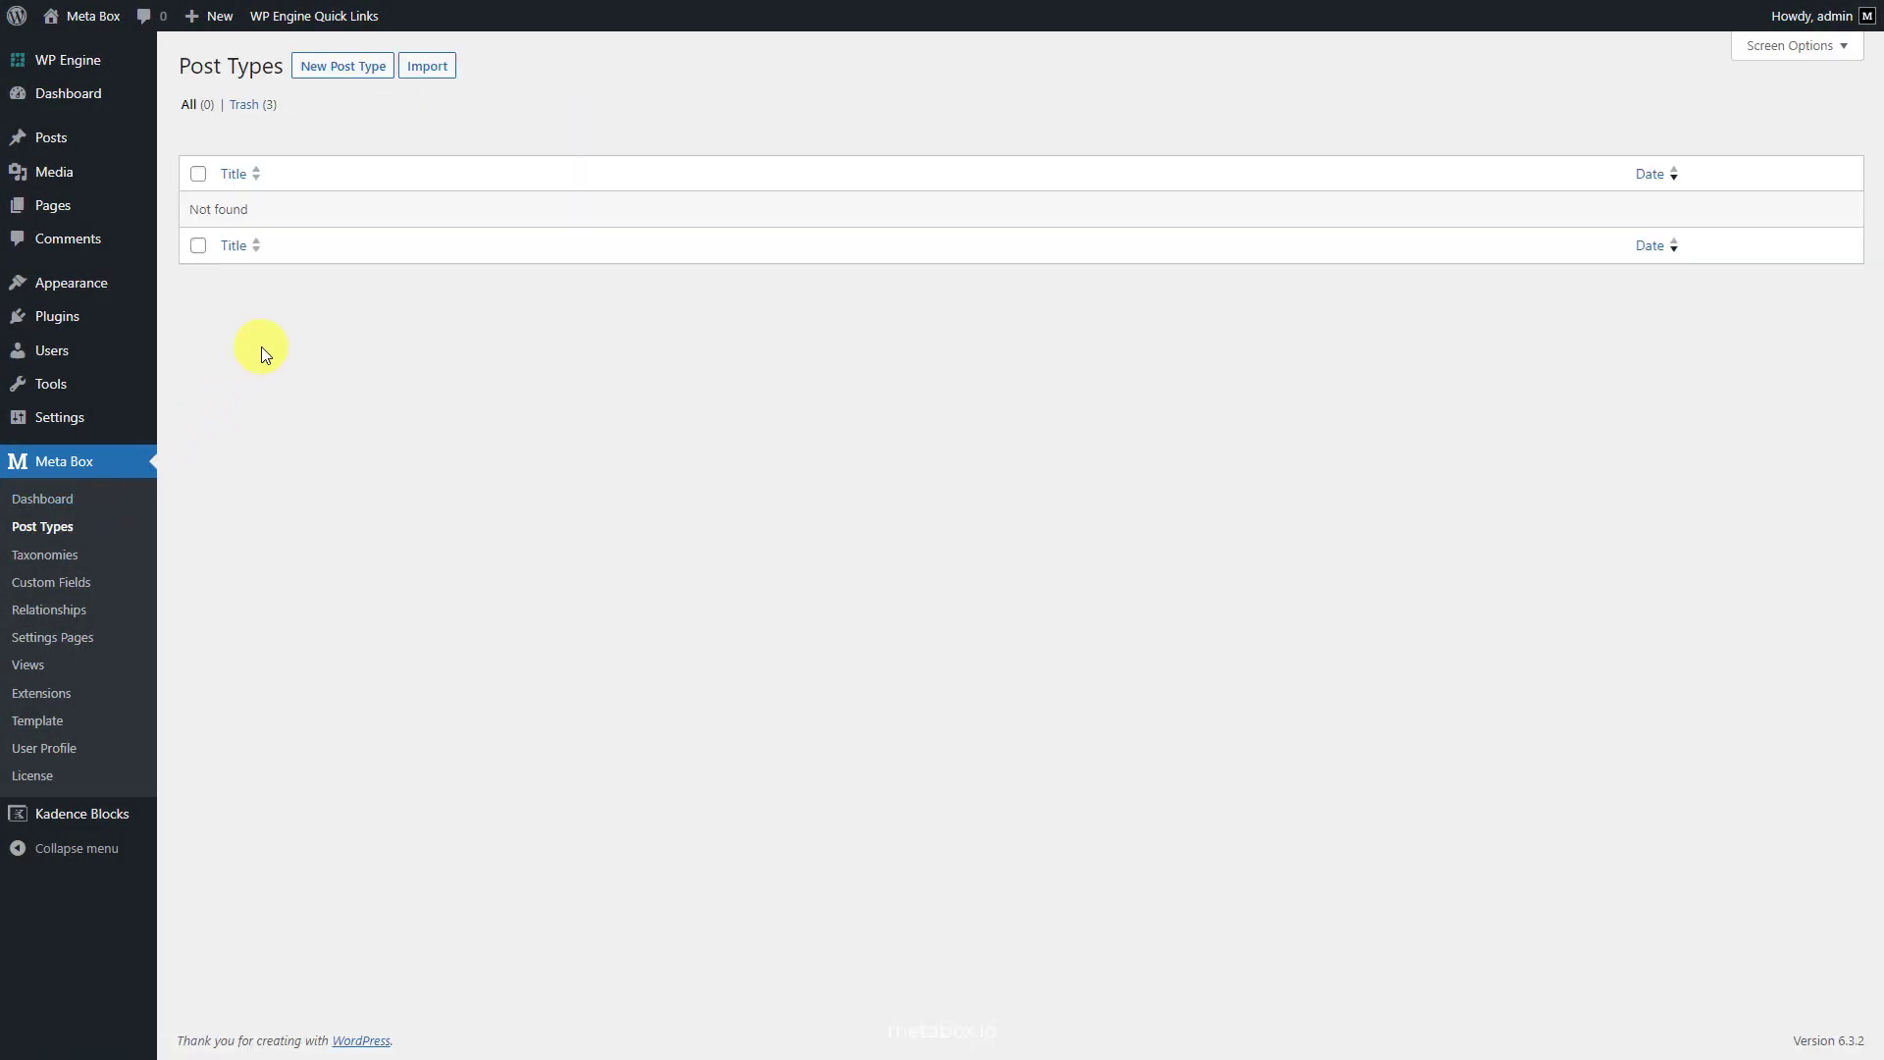
click(341, 66)
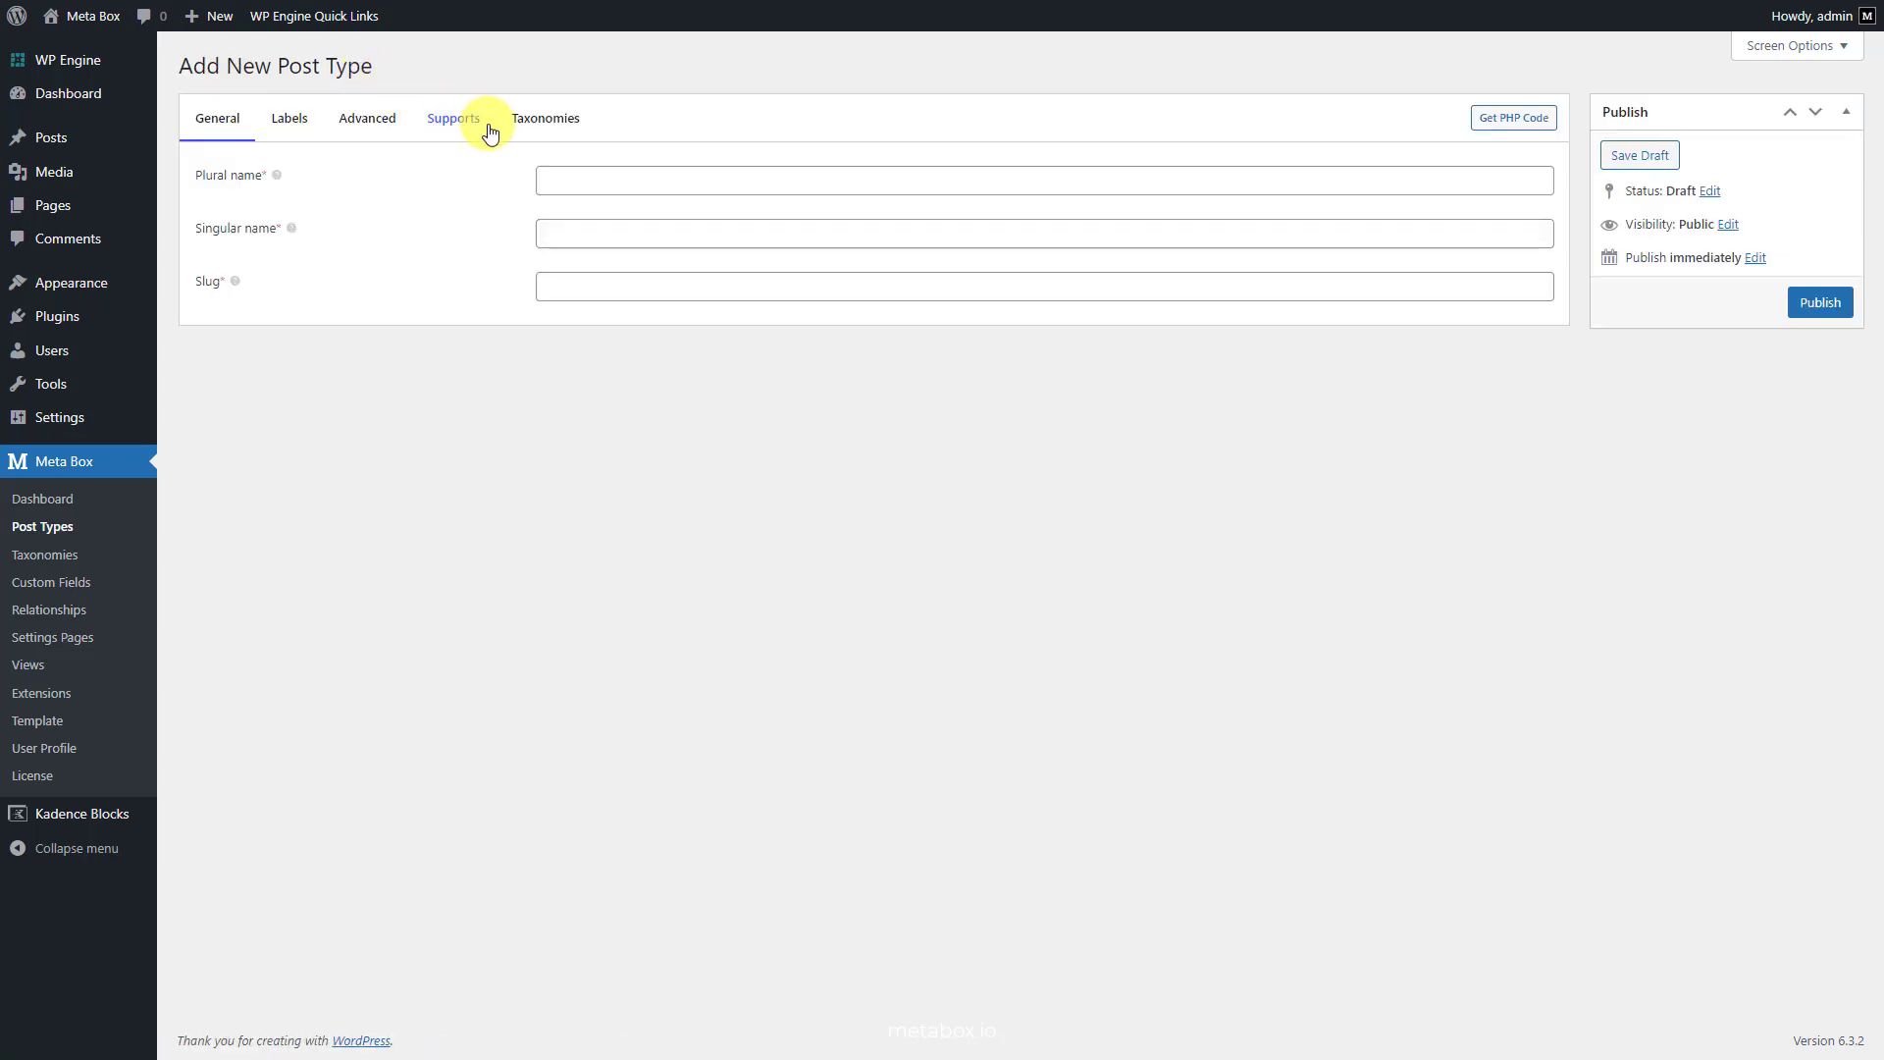
text(Restaurant)
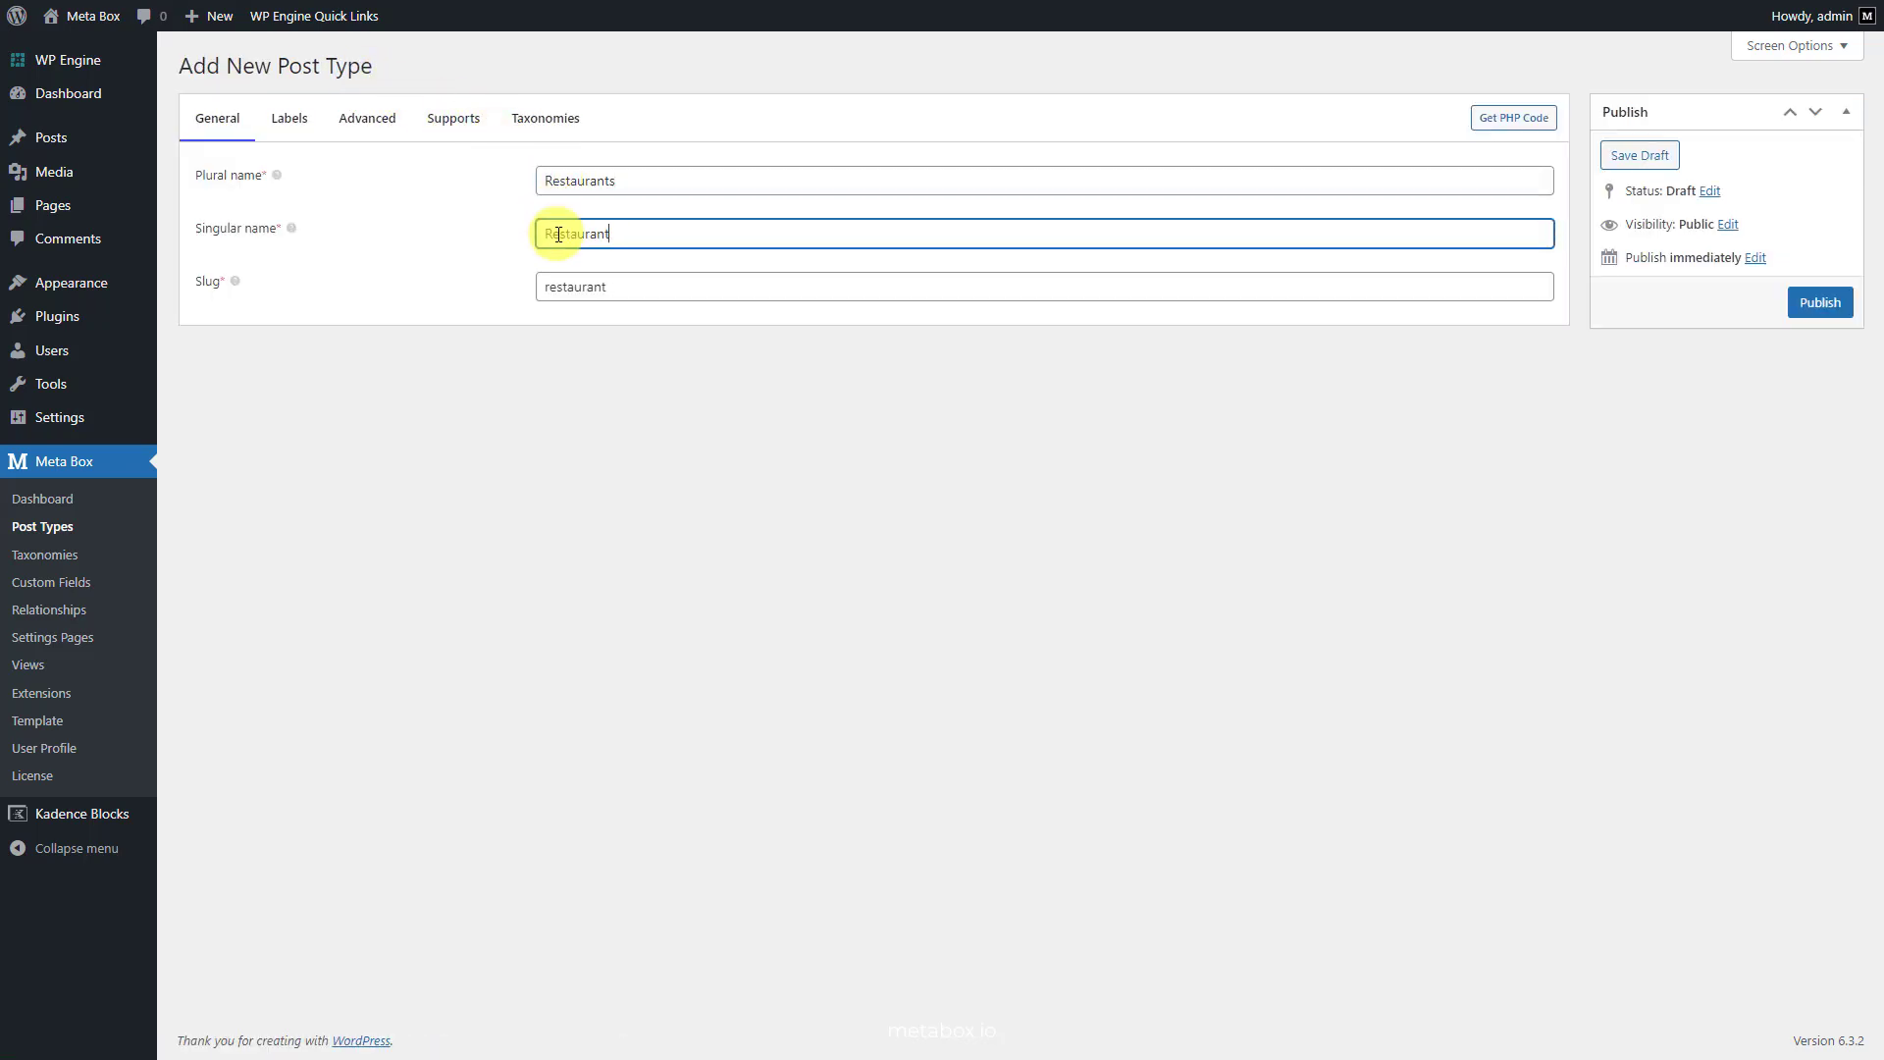
click(365, 118)
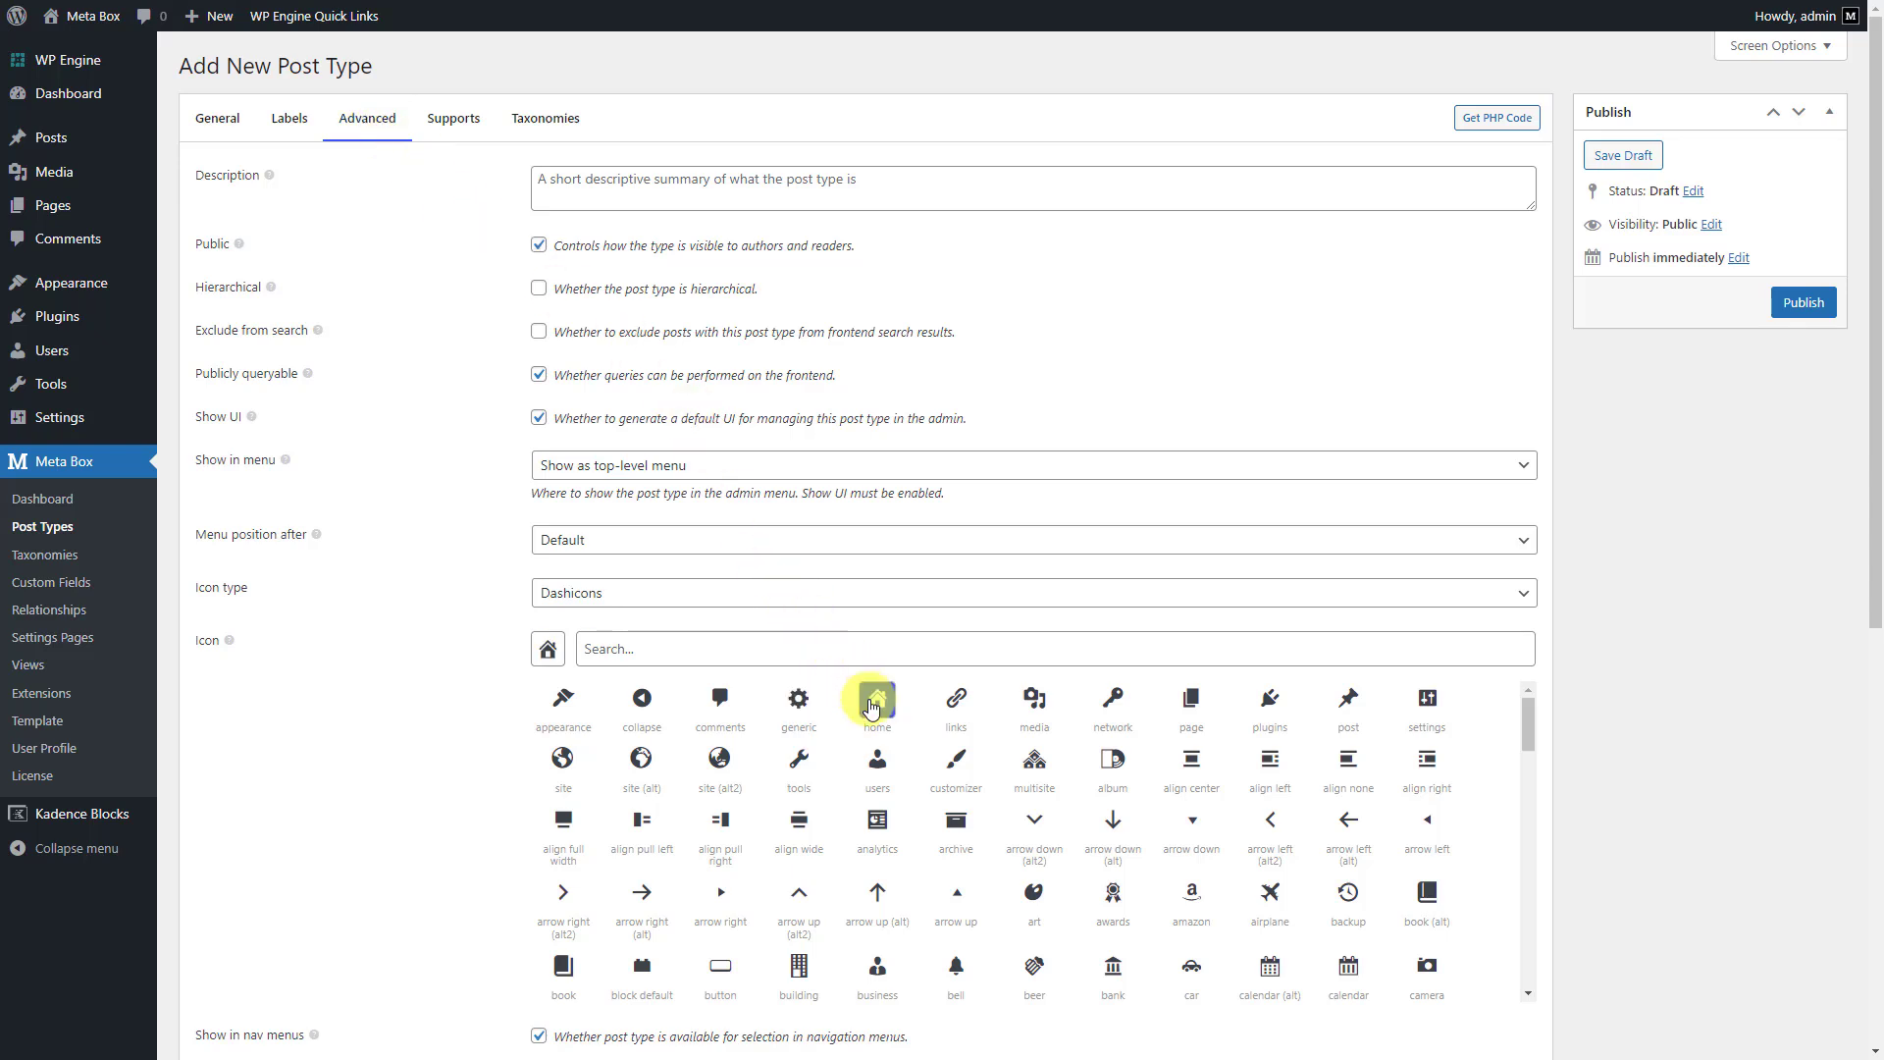
click(1802, 302)
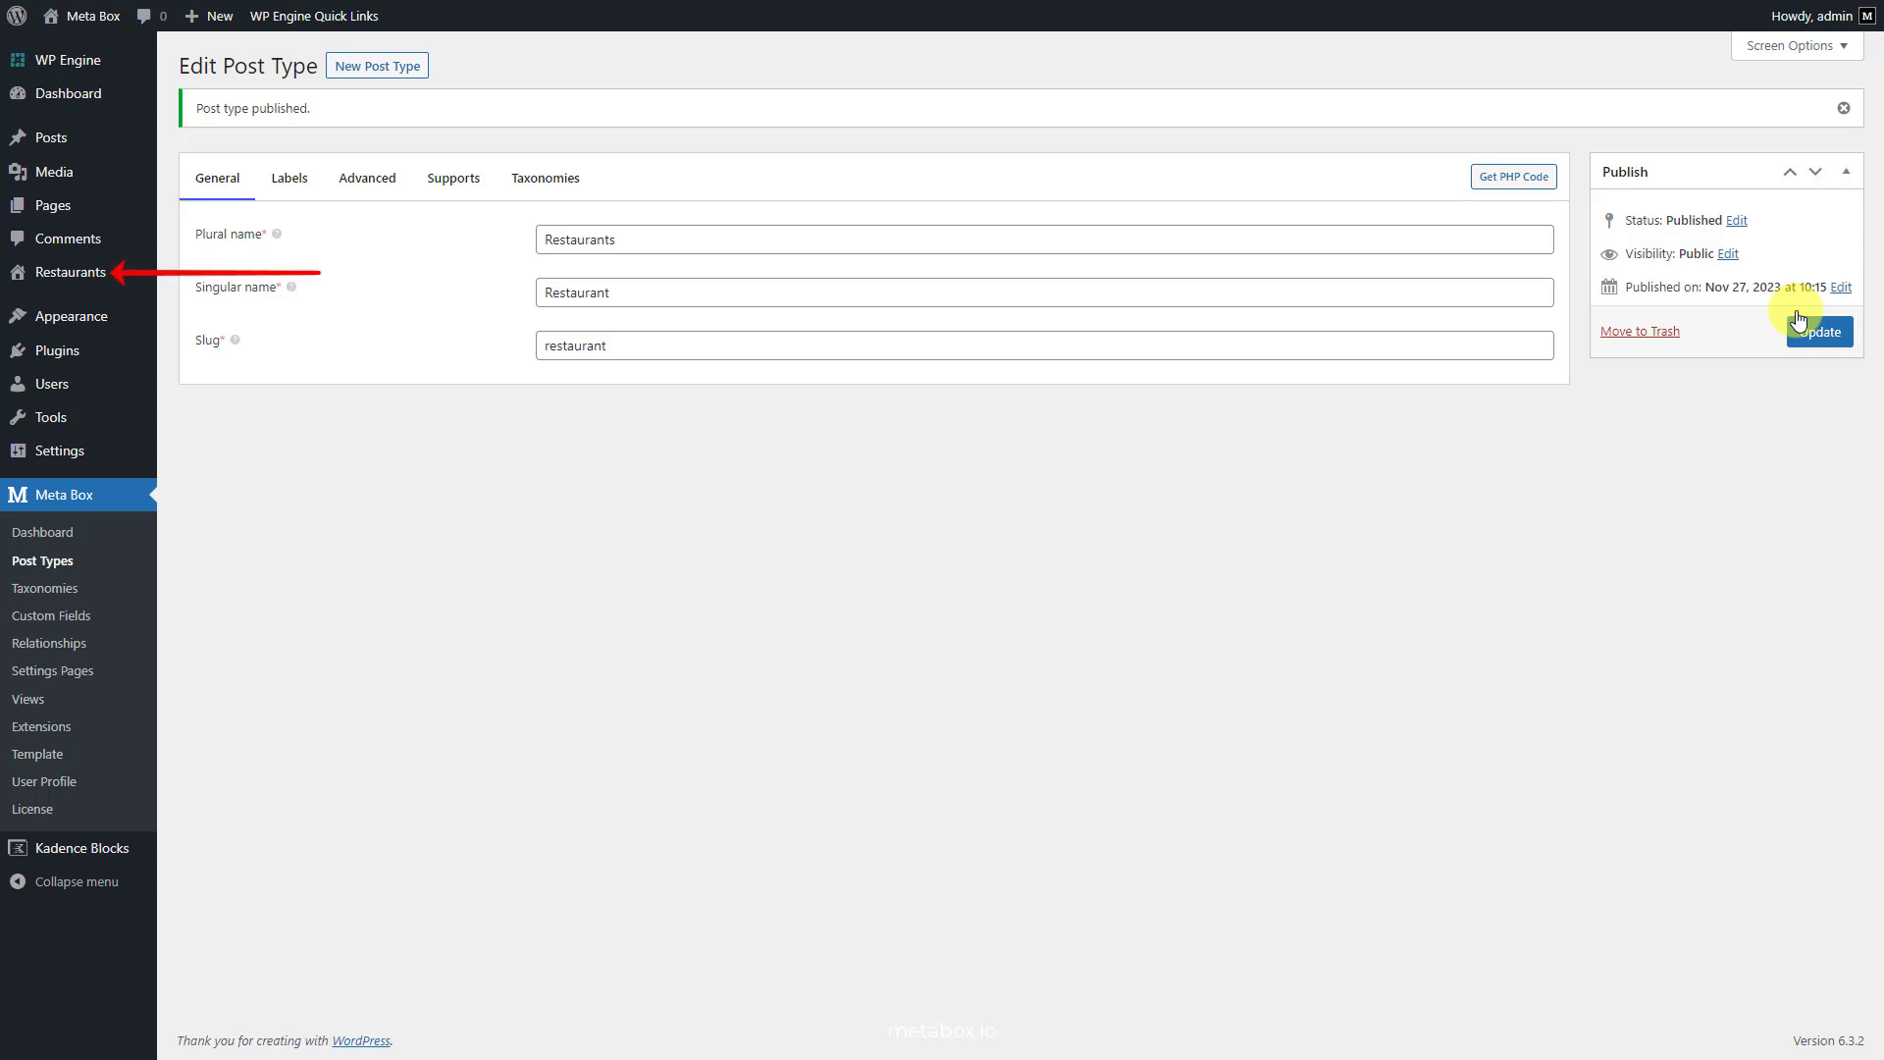
click(65, 271)
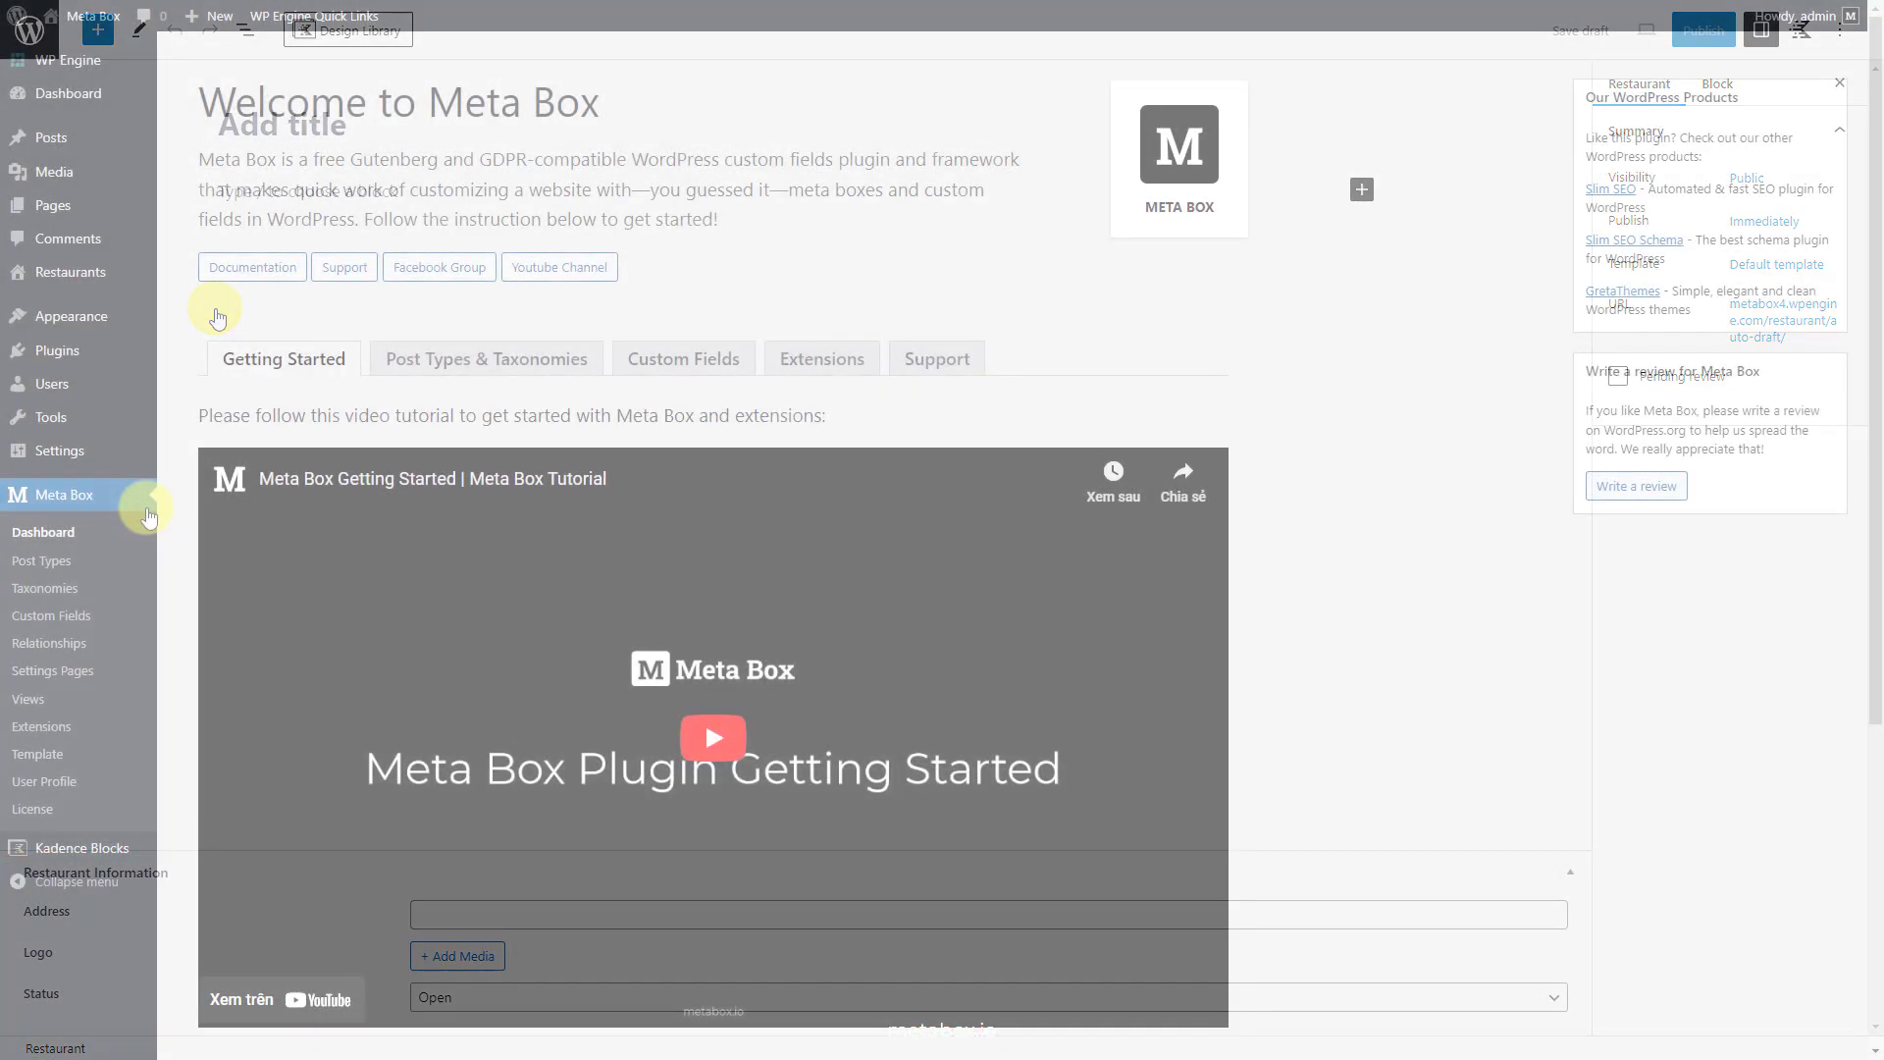
Step: Start a Restaurant Information field group with an Address text field
click(145, 512)
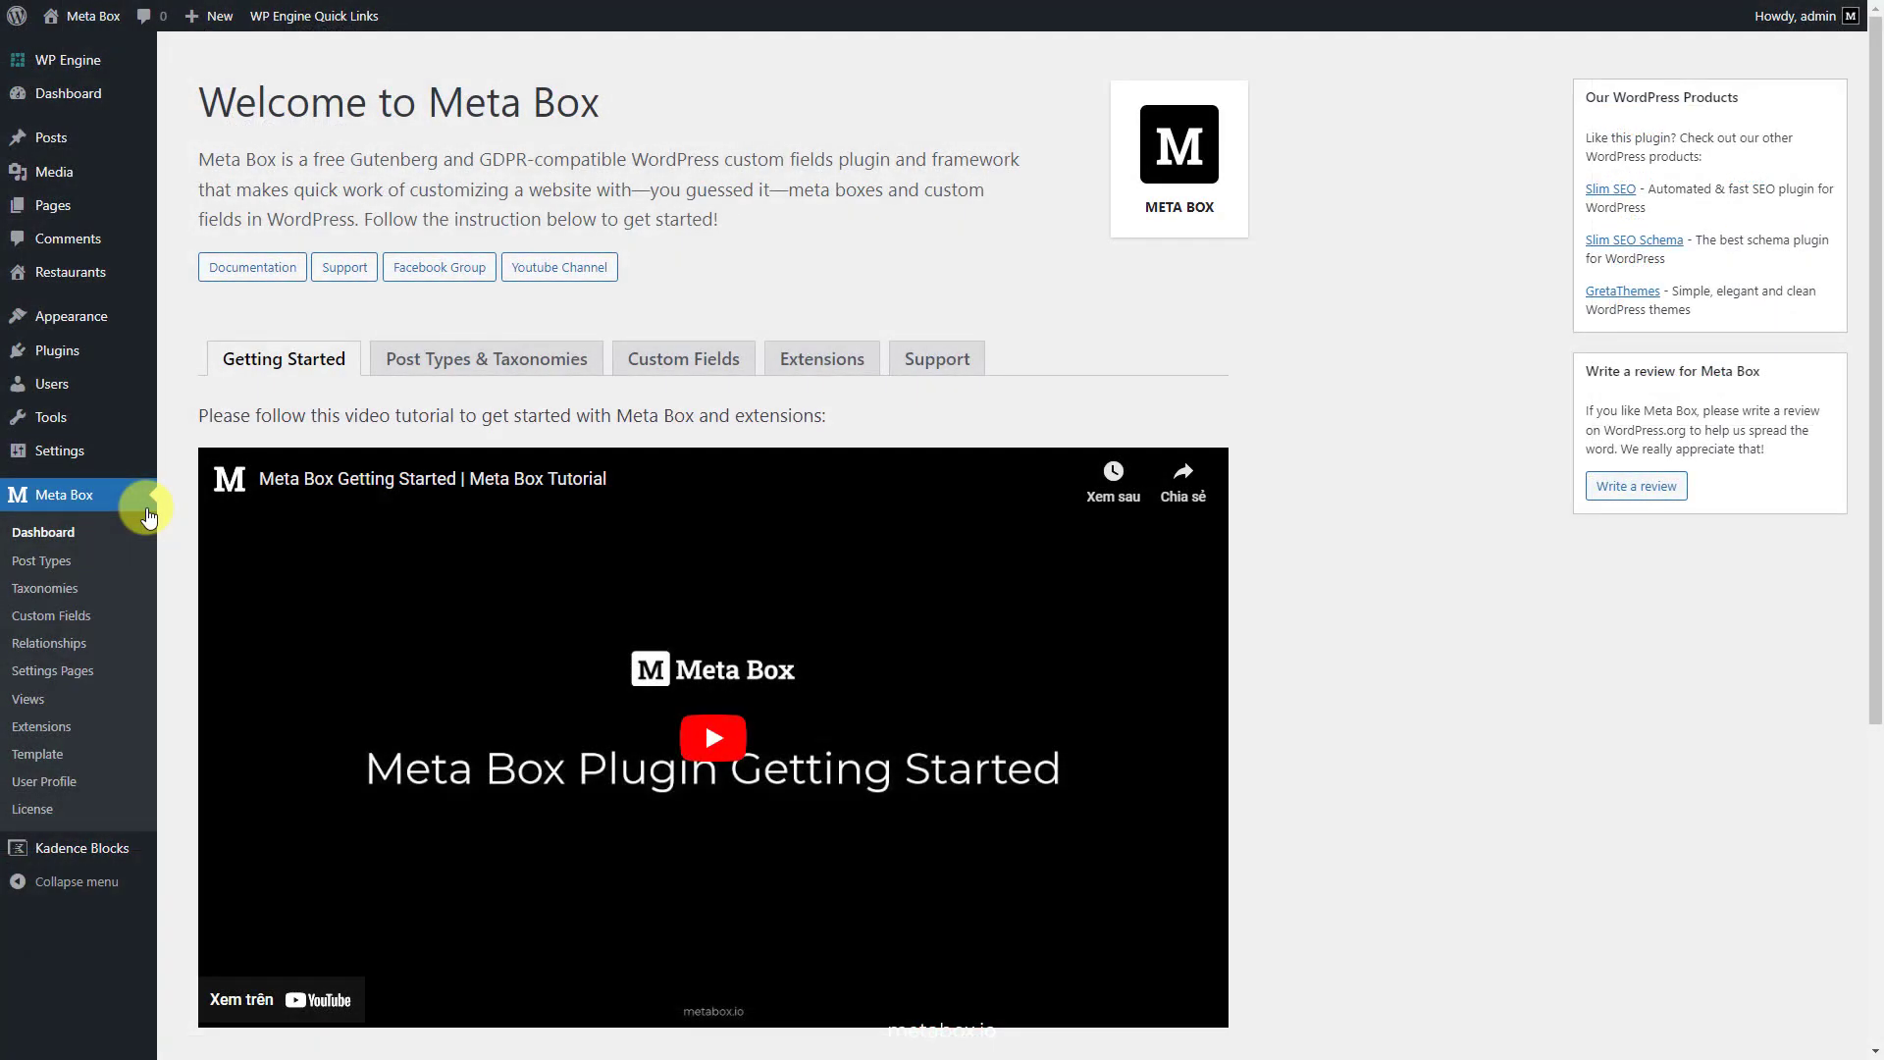
click(51, 614)
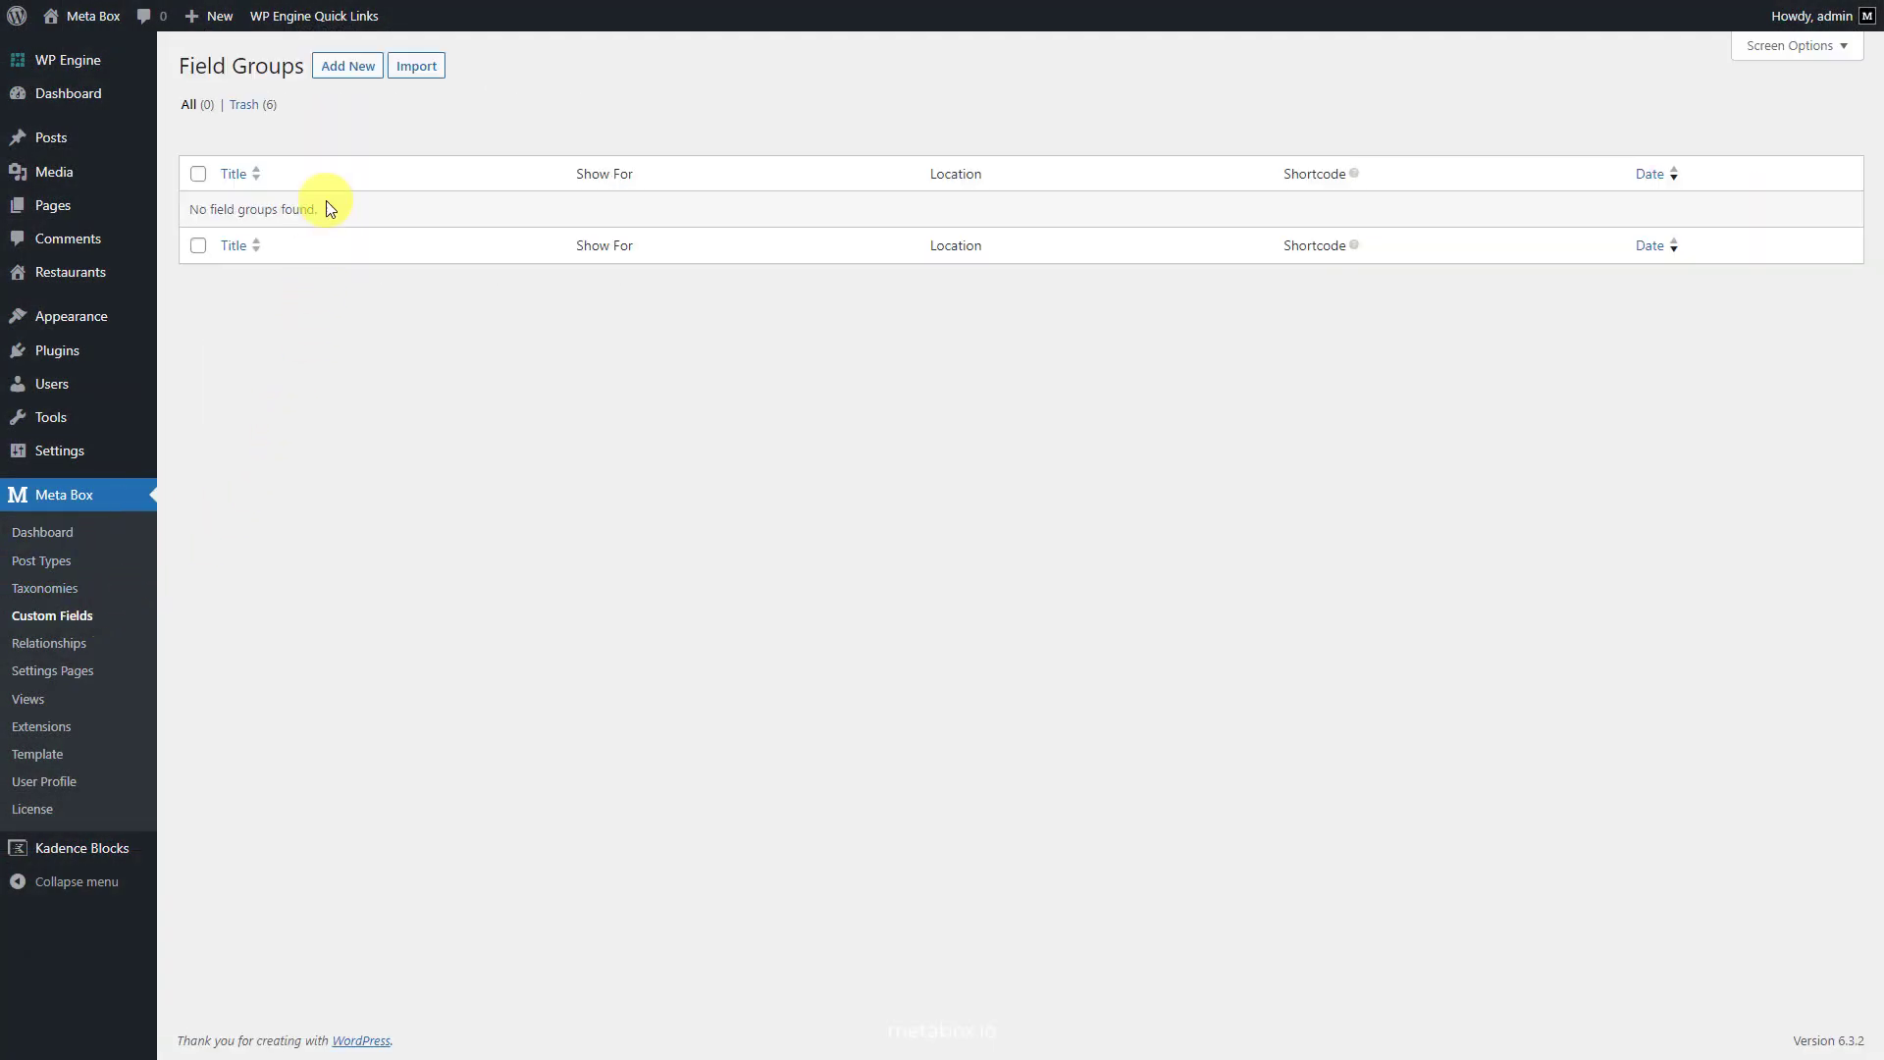
click(347, 67)
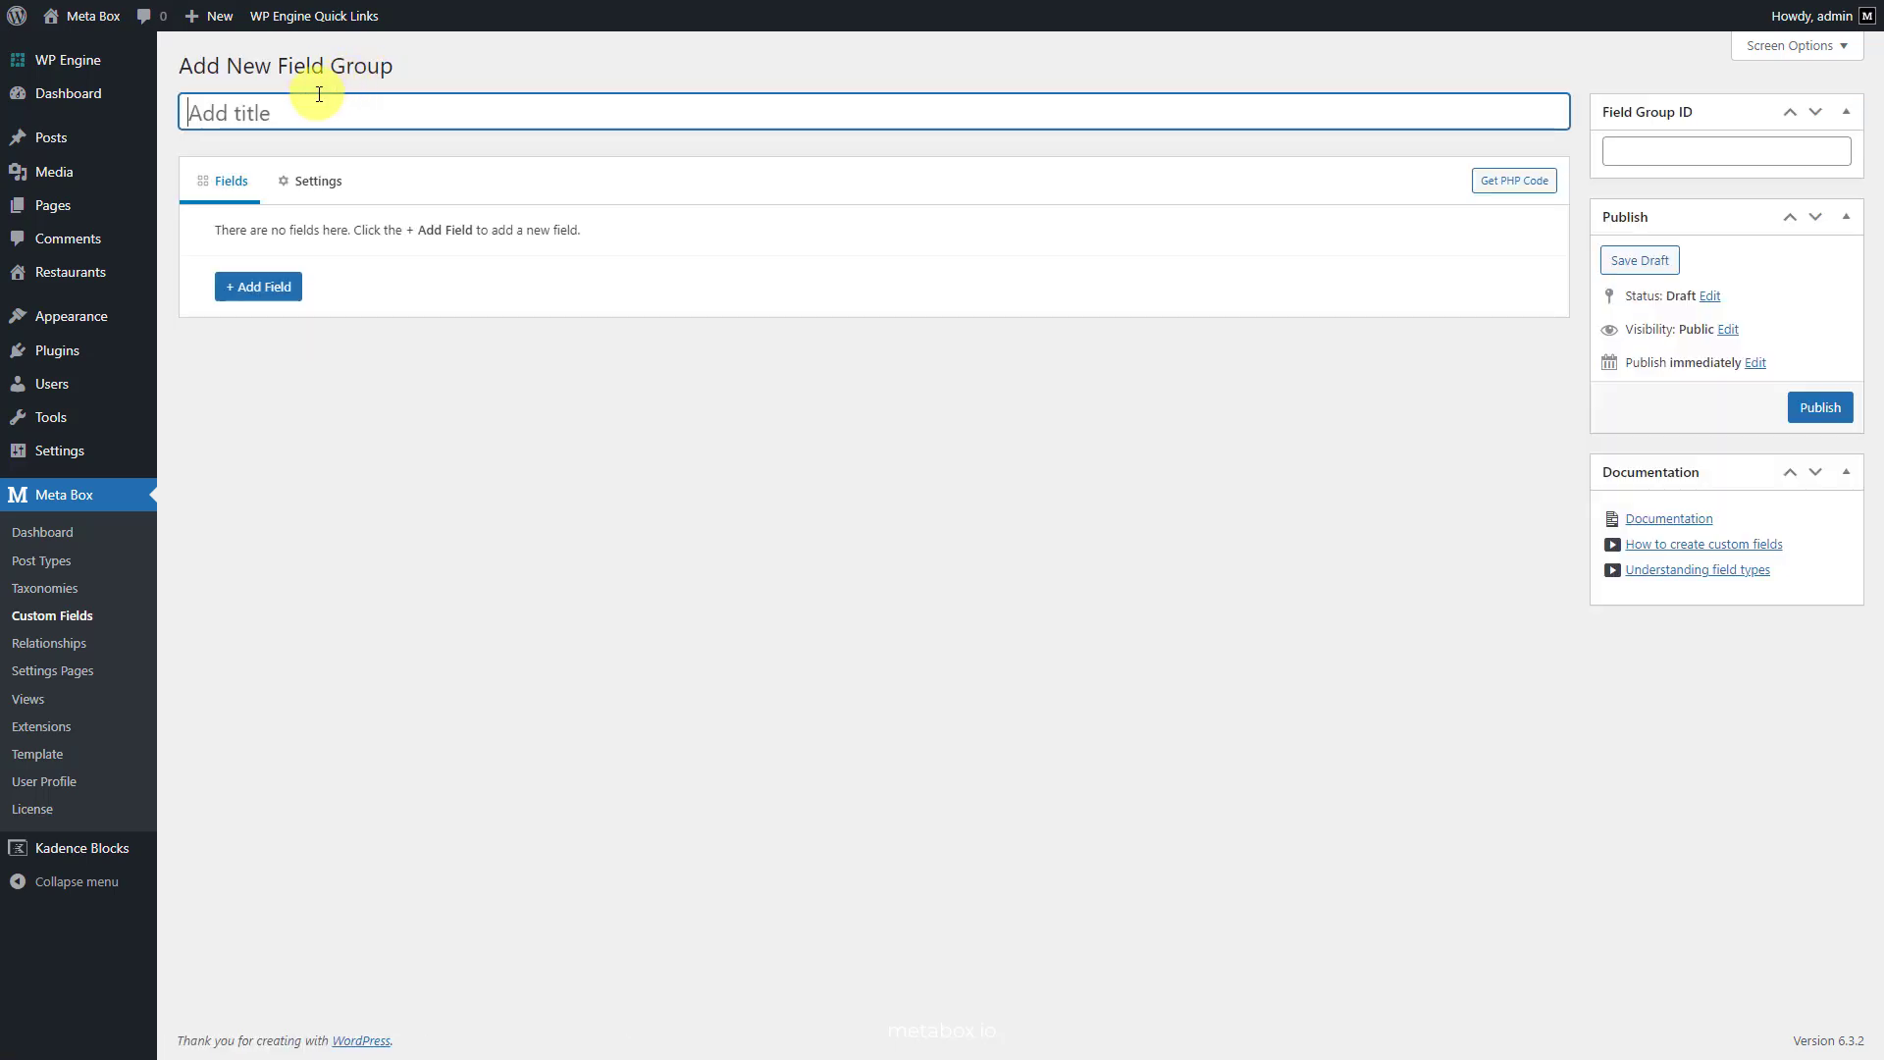
text(Restaurant Information)
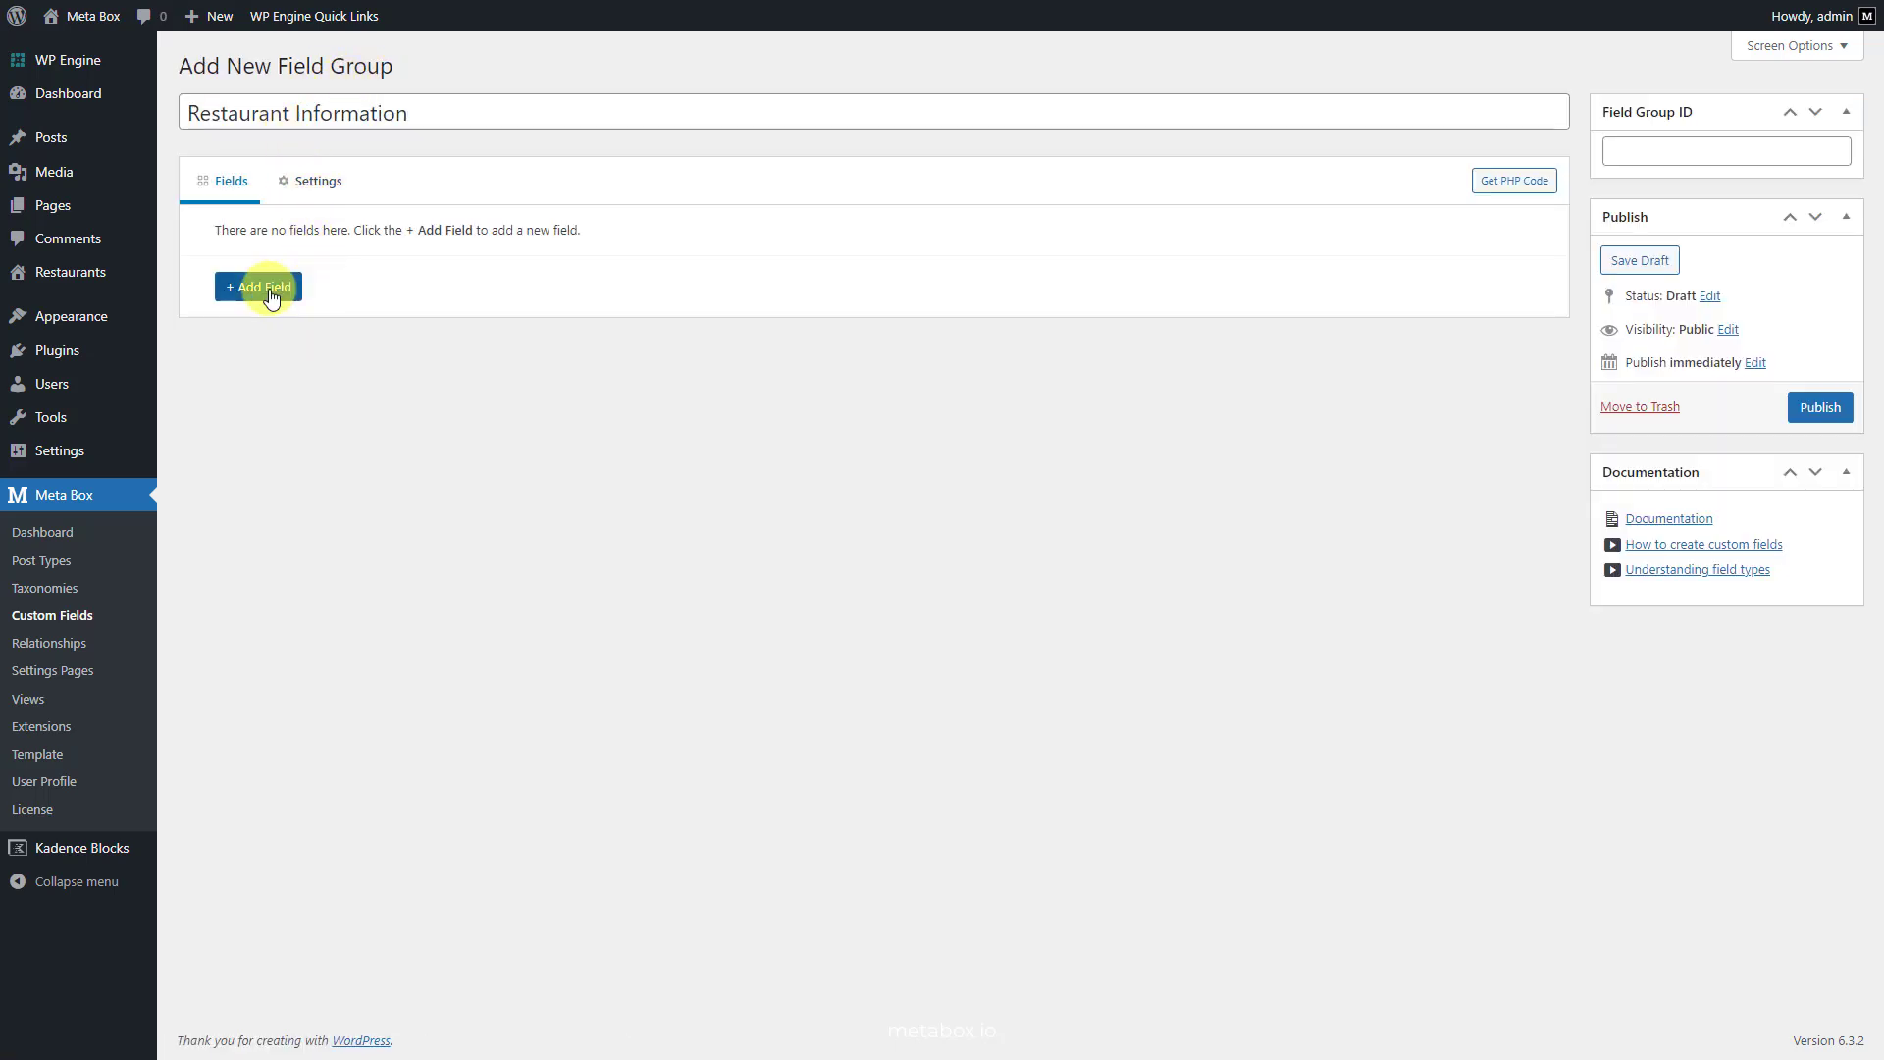
click(259, 287)
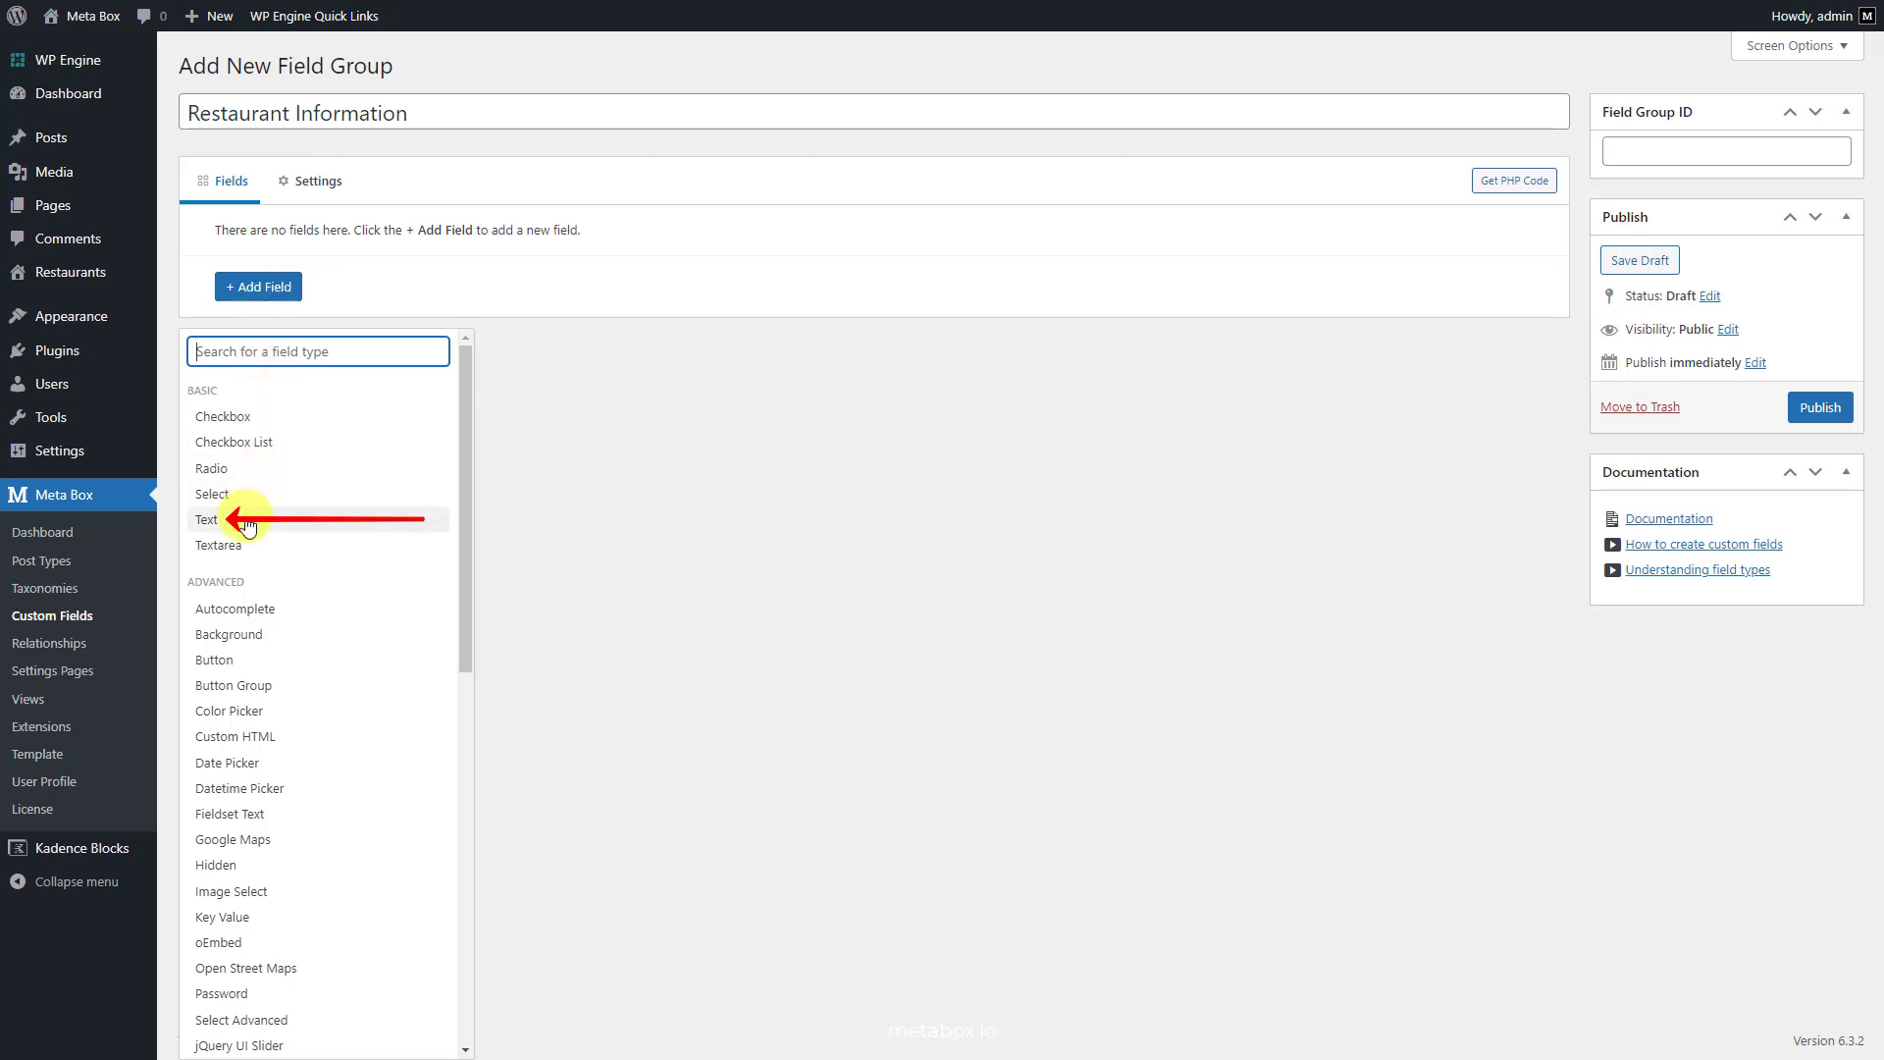
click(206, 518)
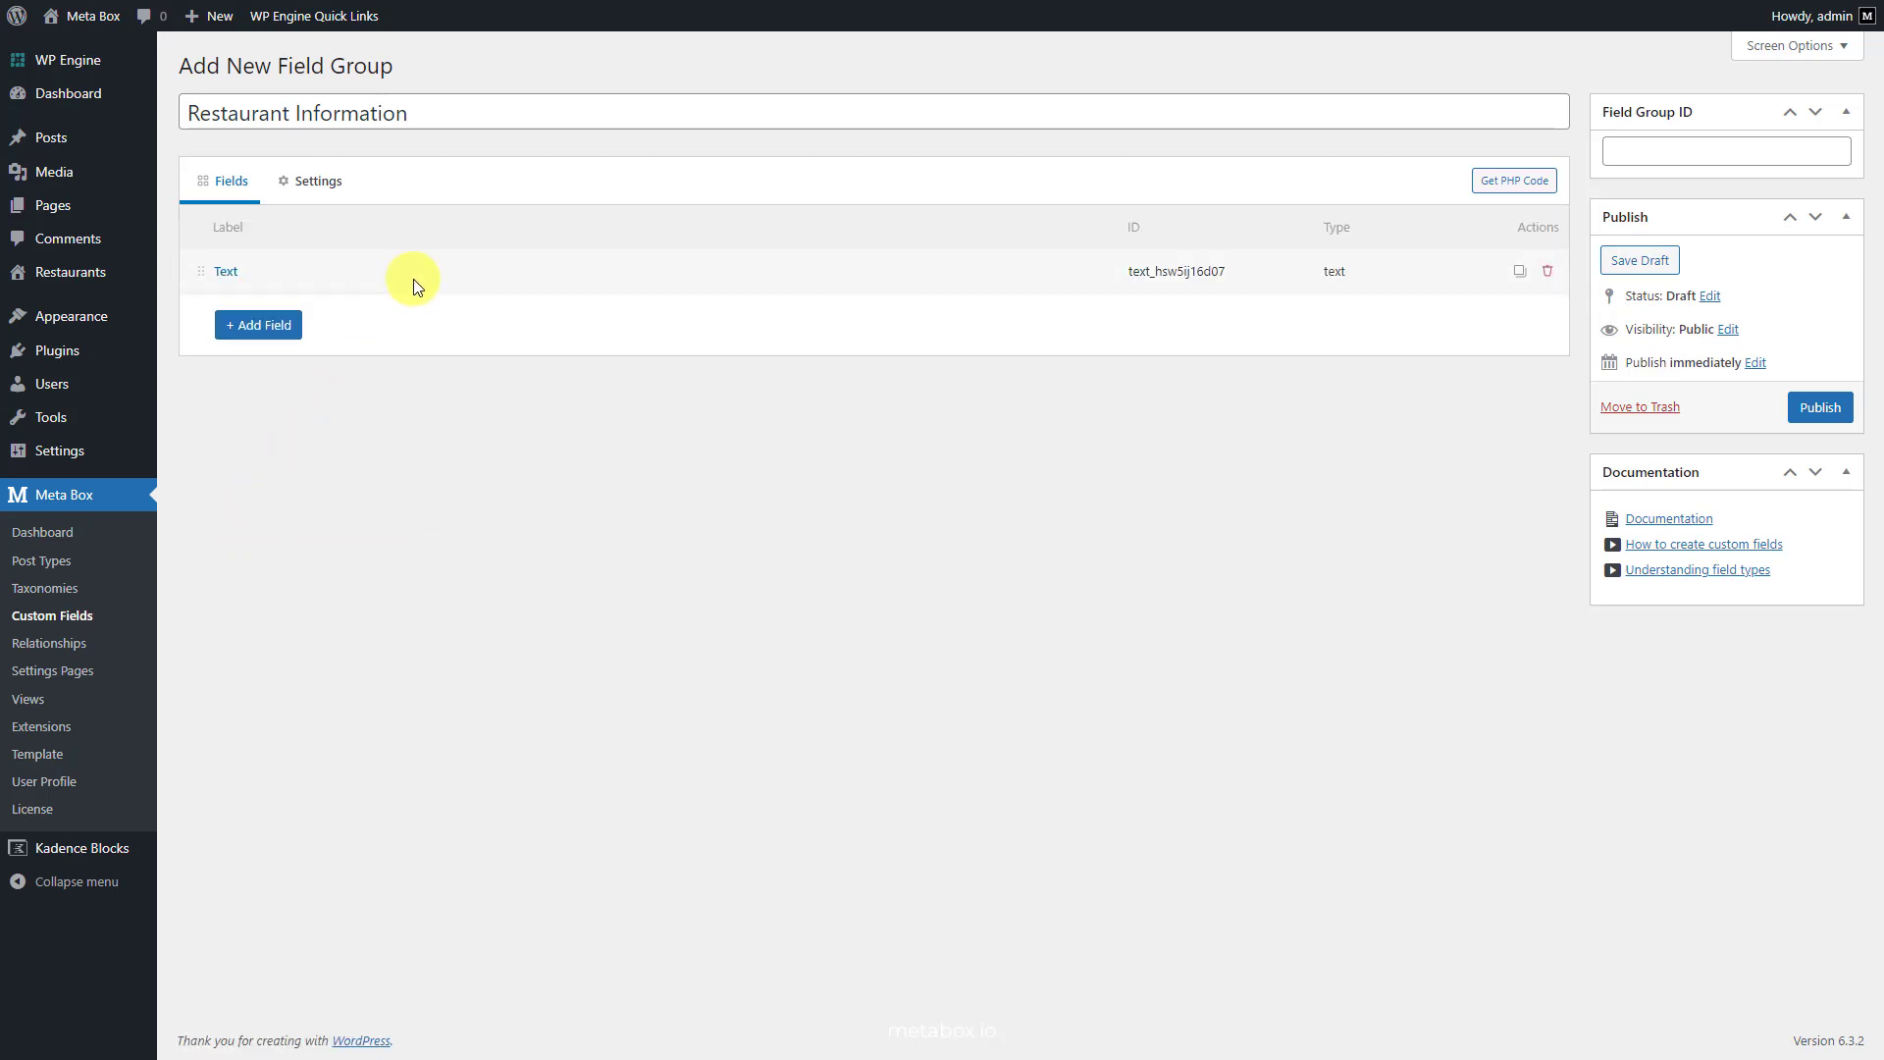
click(226, 271)
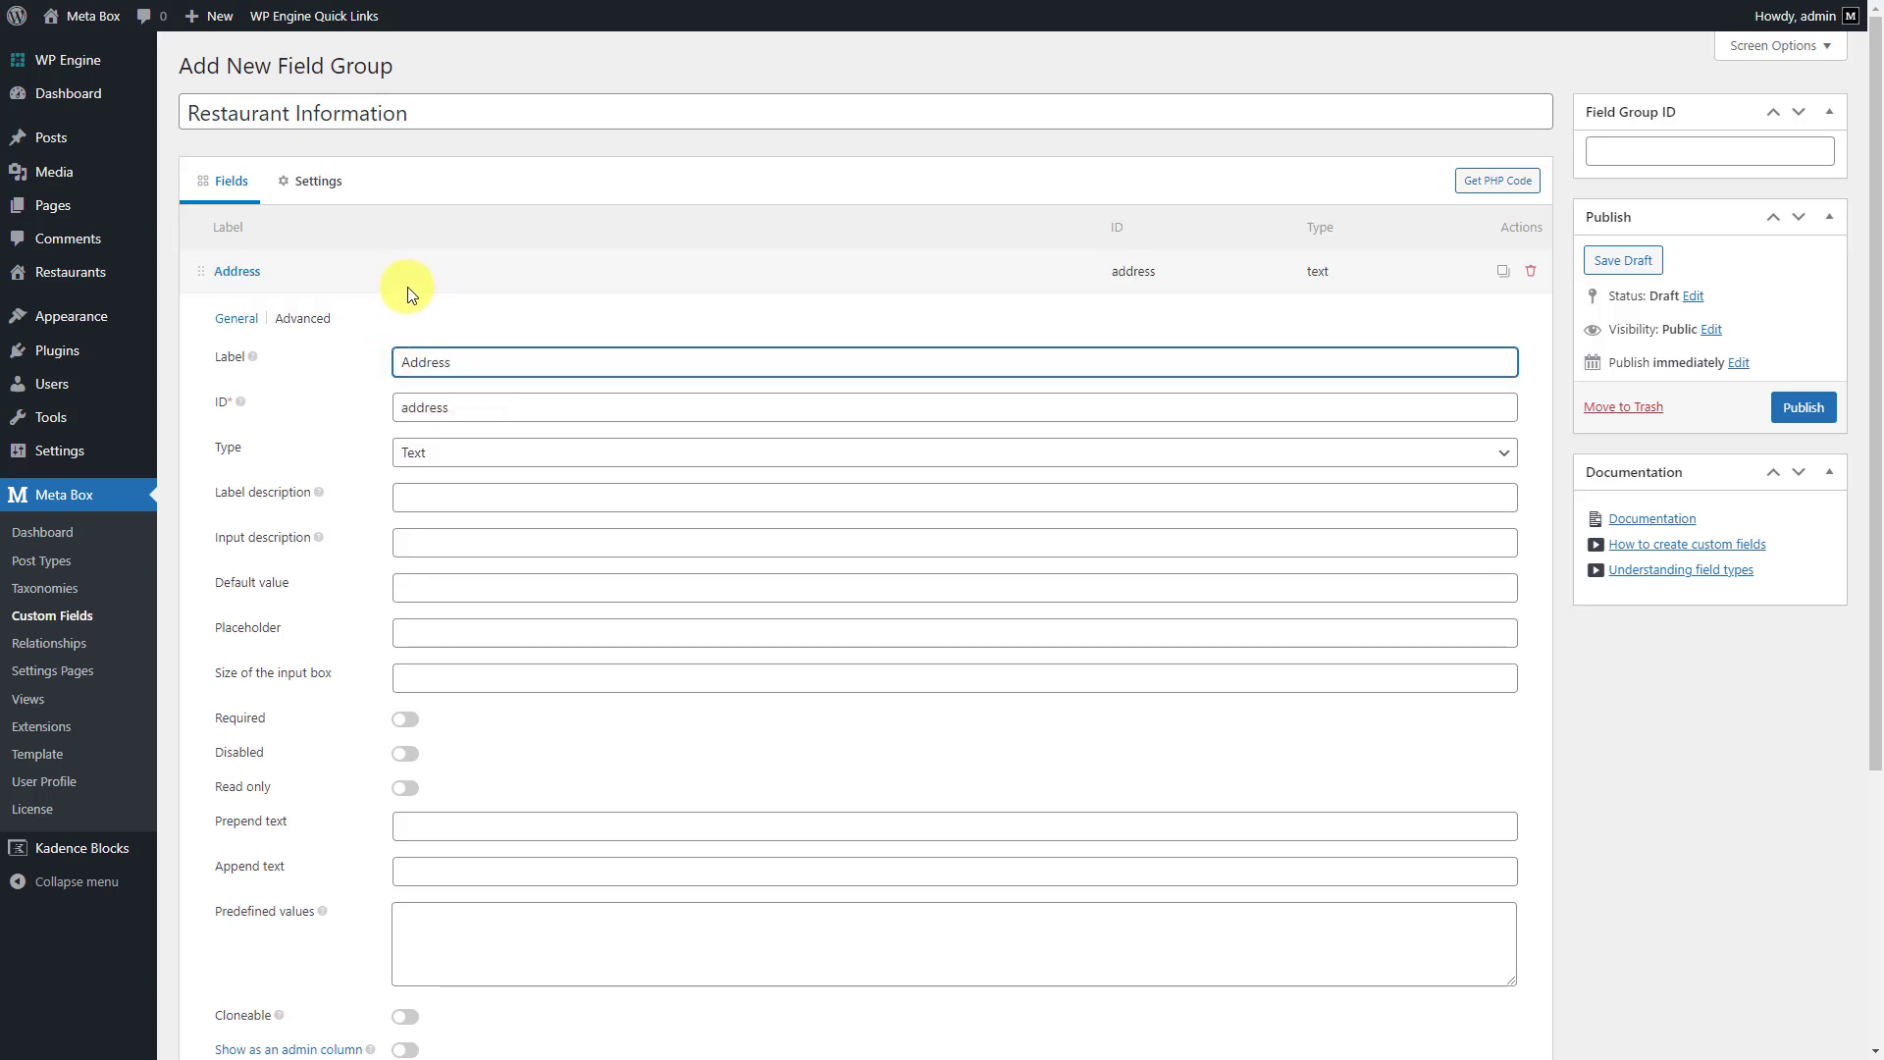
Step: Add a Logo single image field and a Status select with 'open: Open' and 'close: Close' choices
click(257, 324)
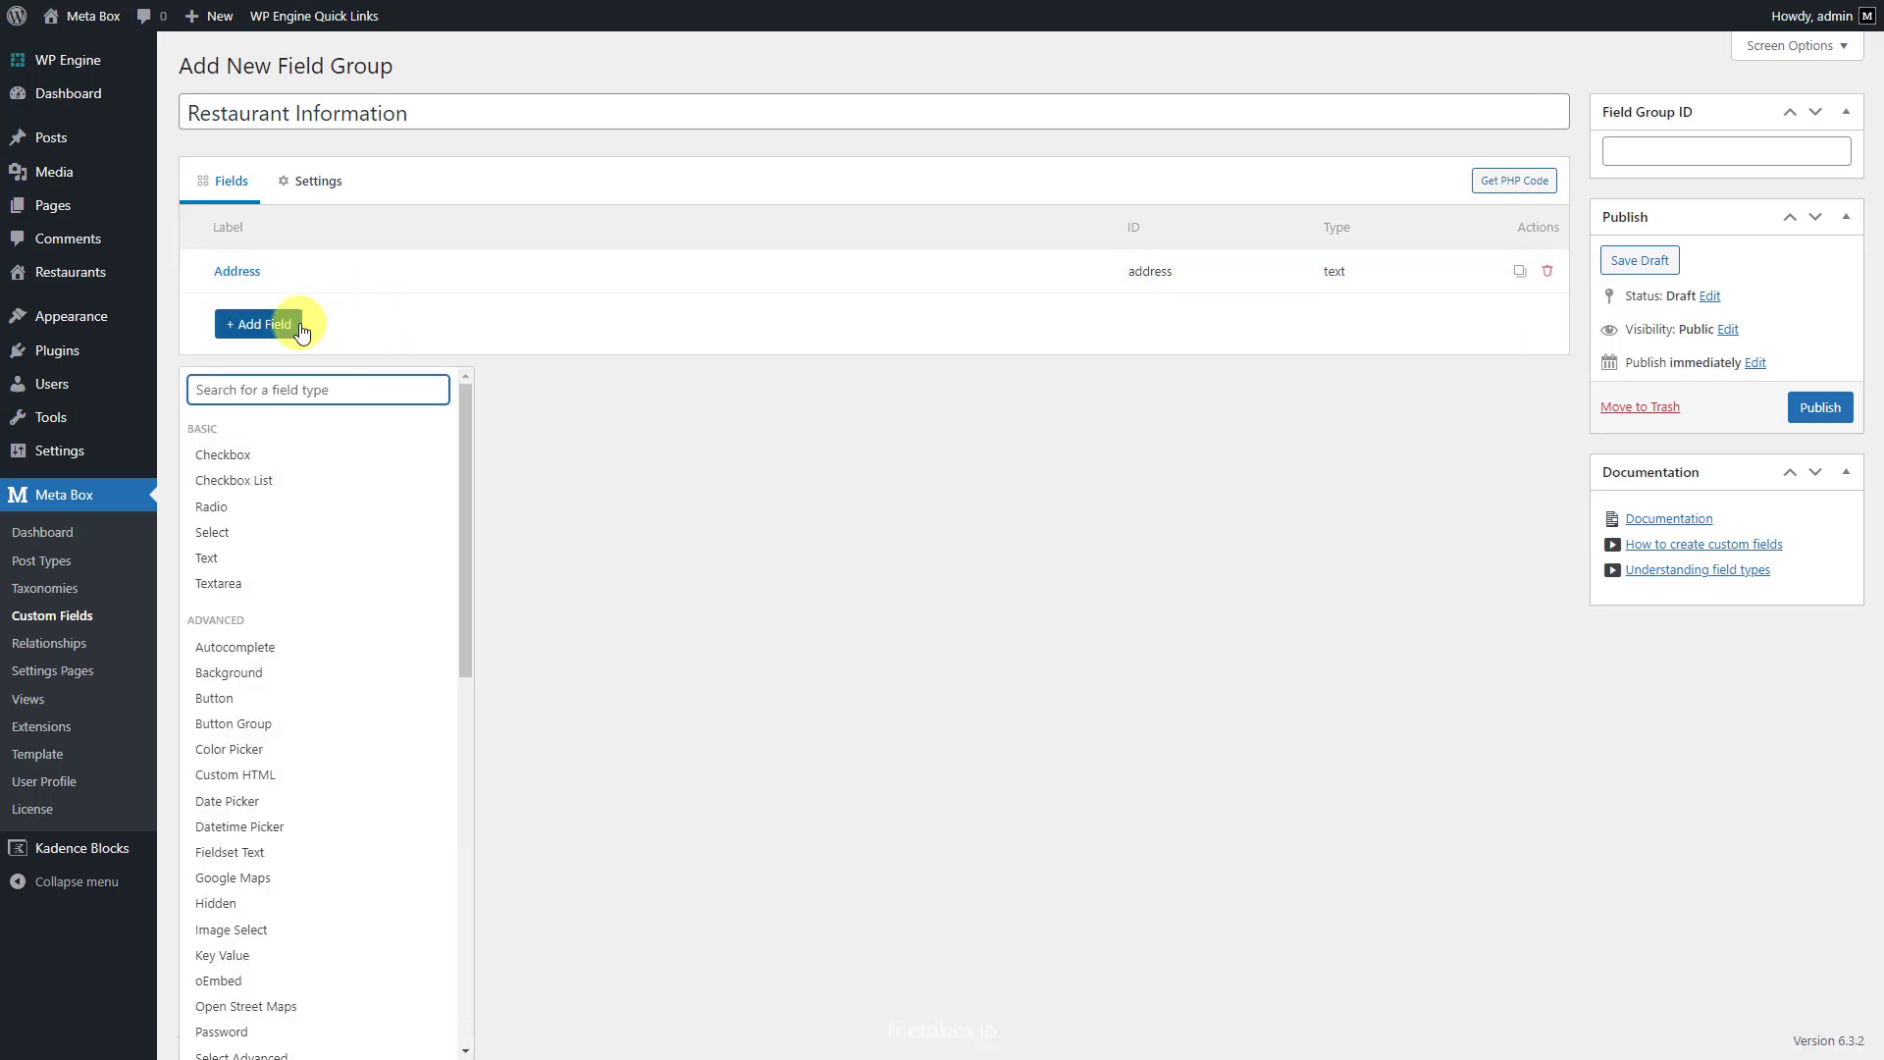
text(si)
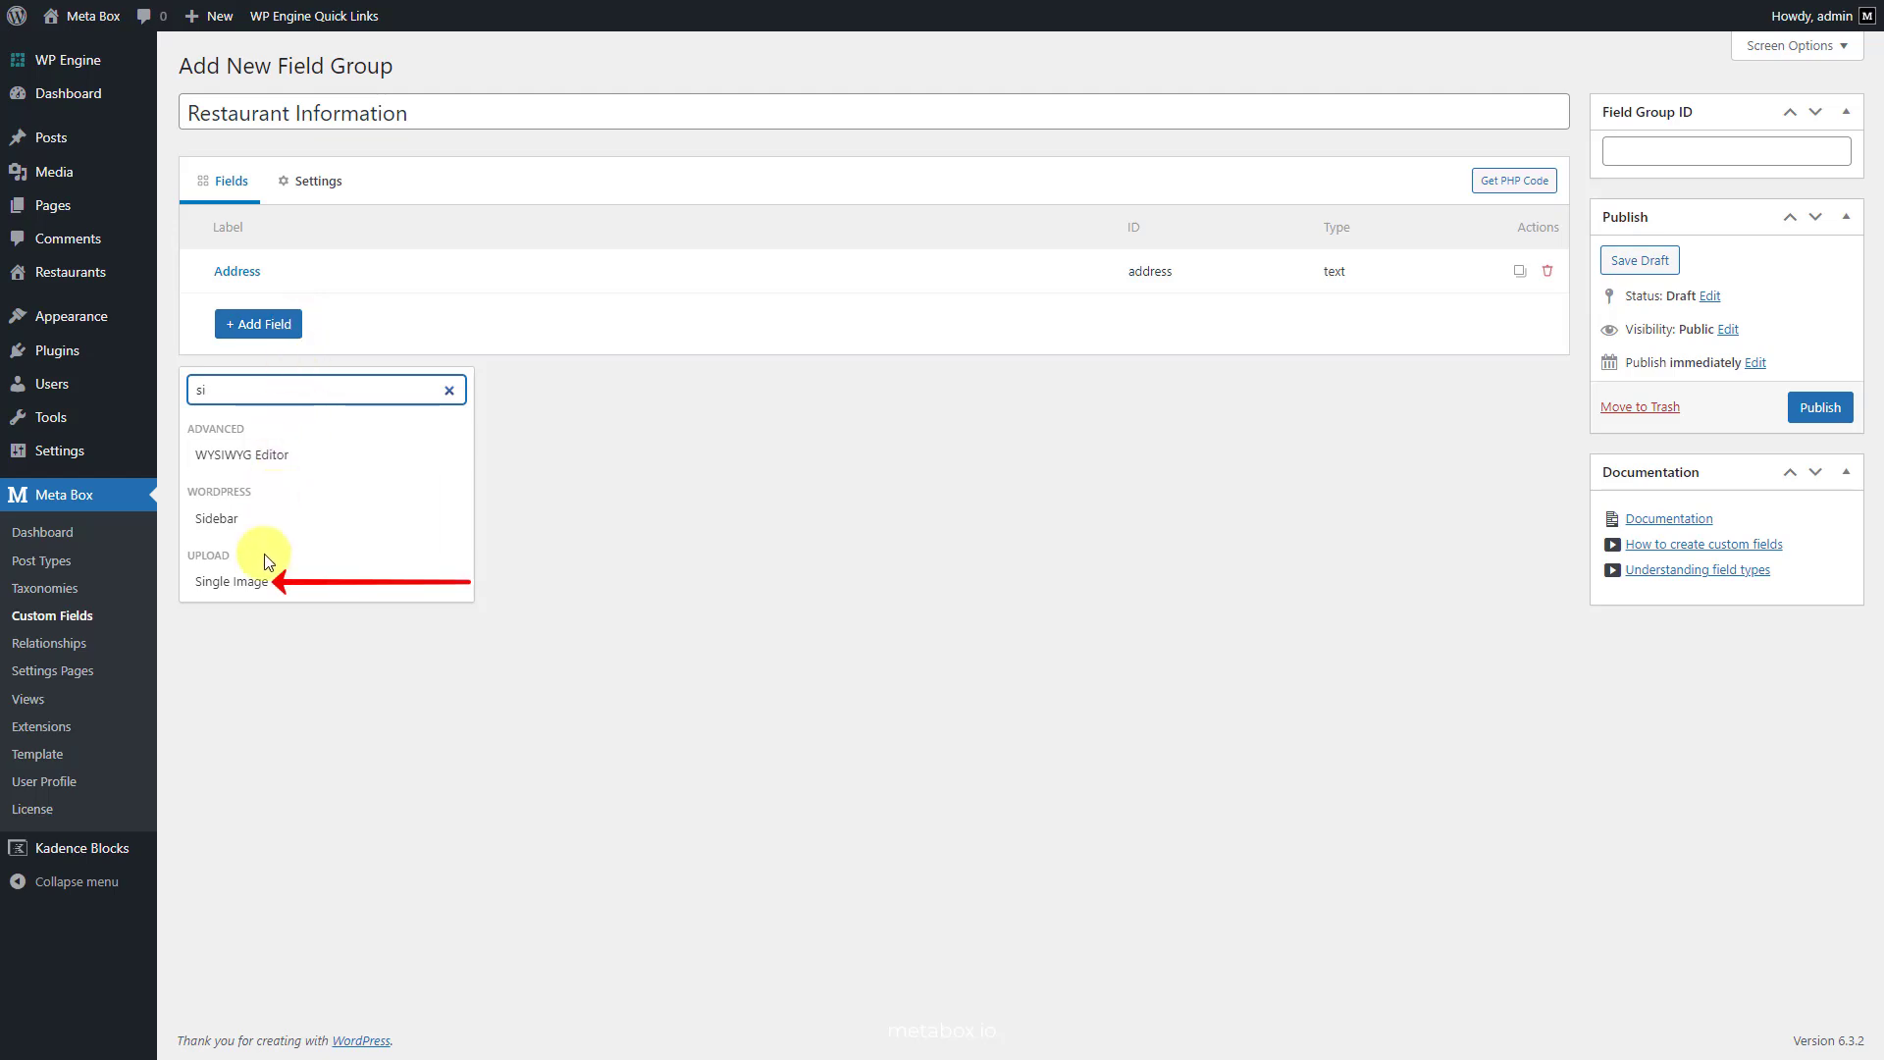
click(230, 581)
text(Logo)
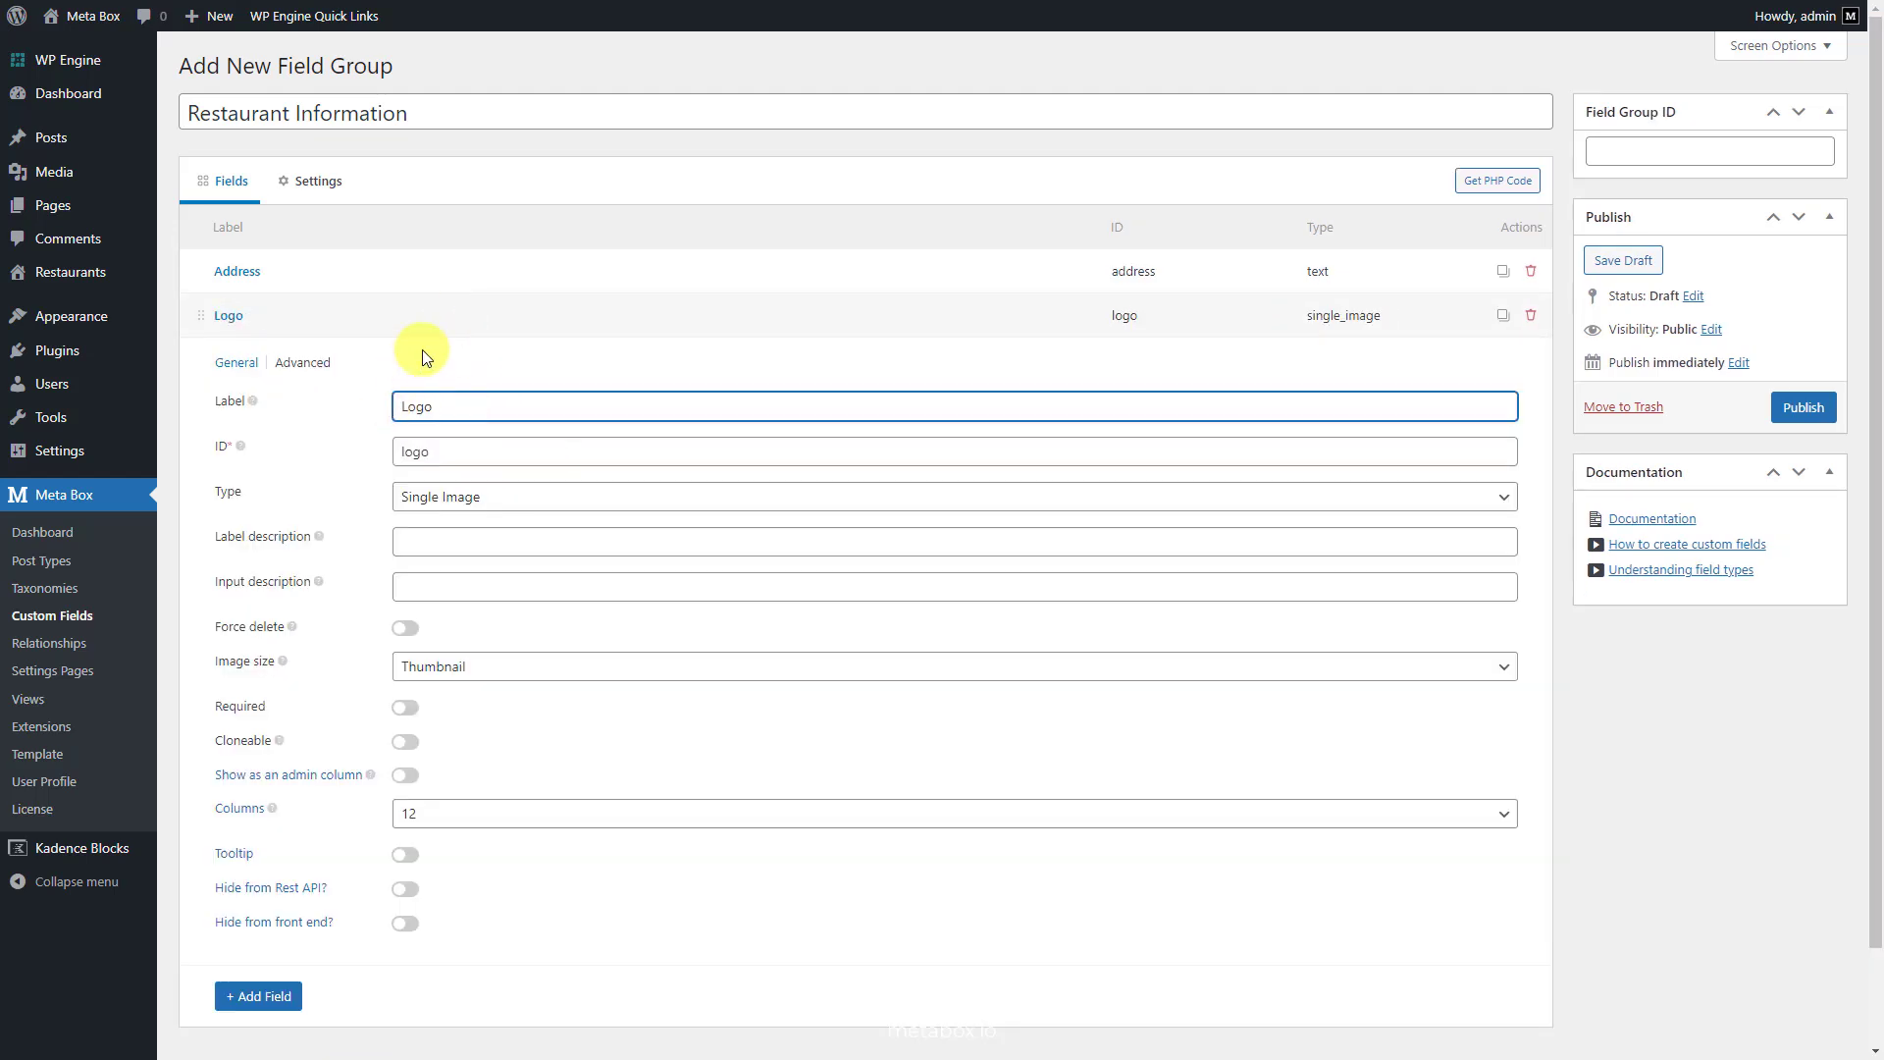
click(258, 369)
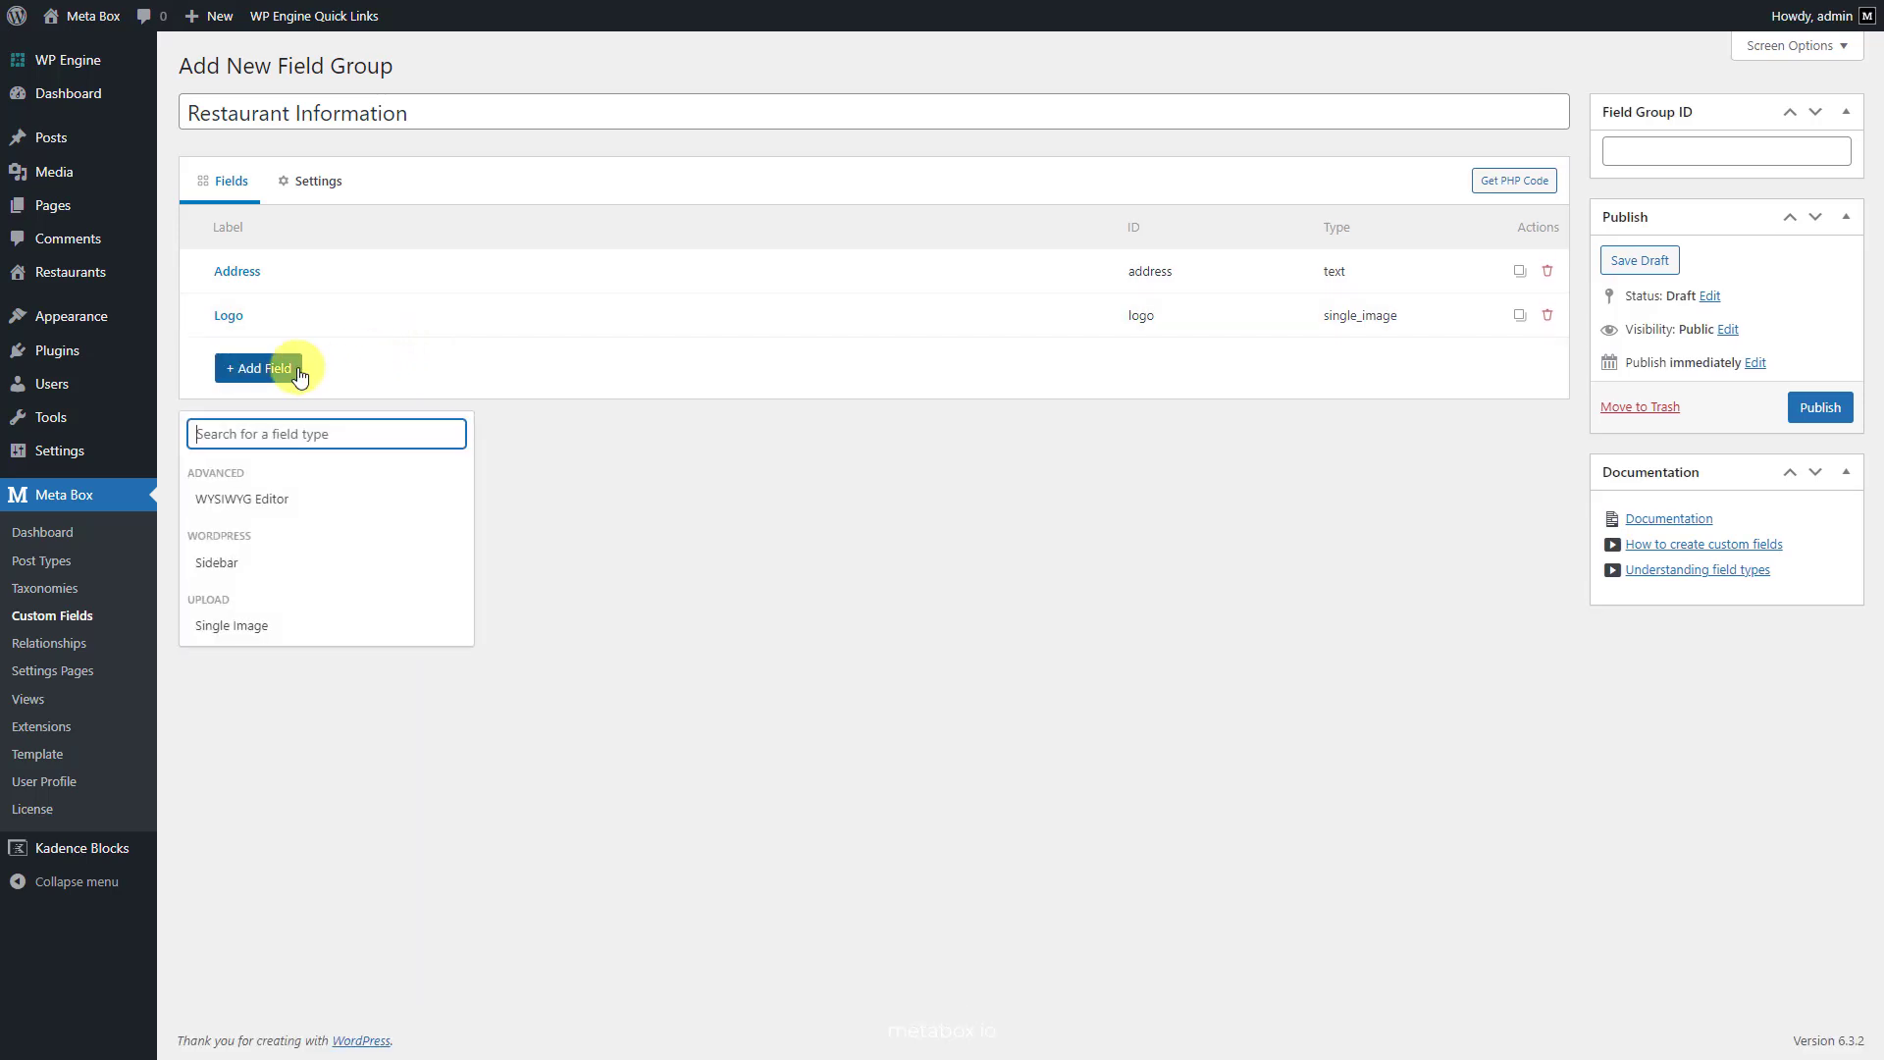
text(se)
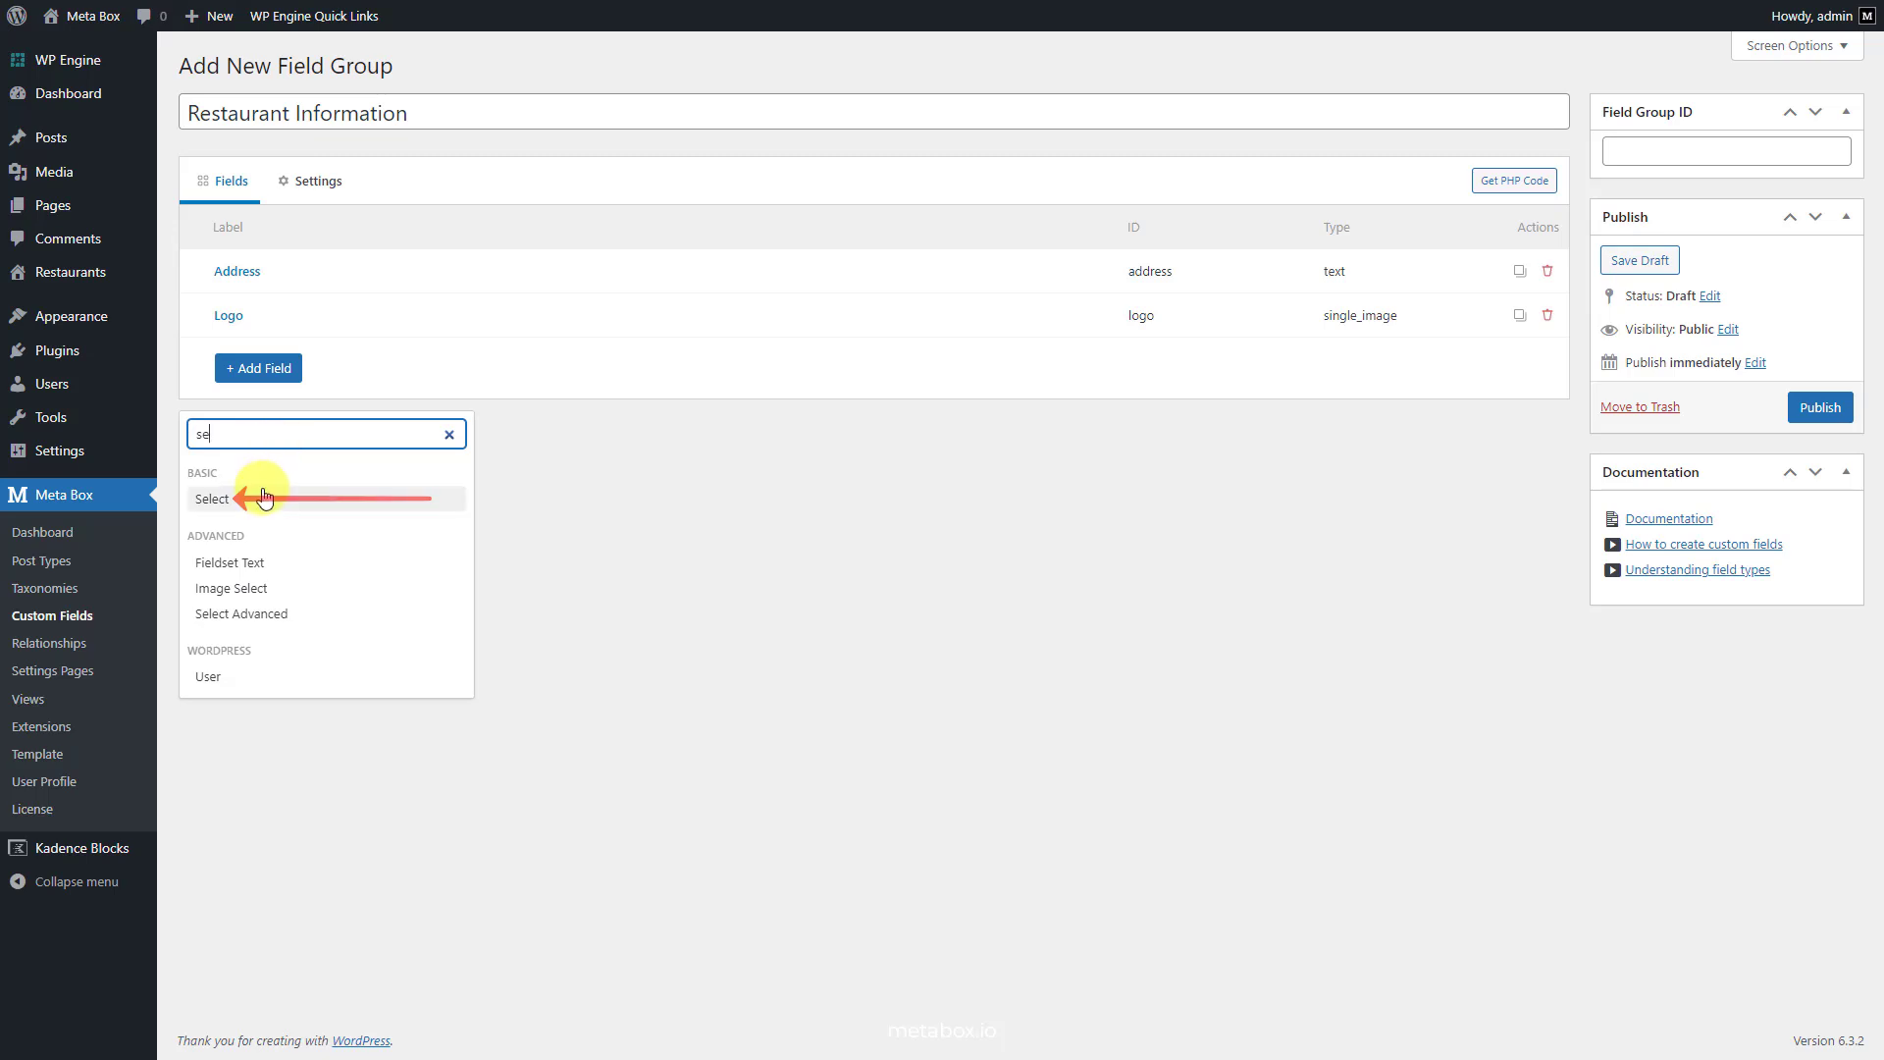
click(212, 498)
text(Status)
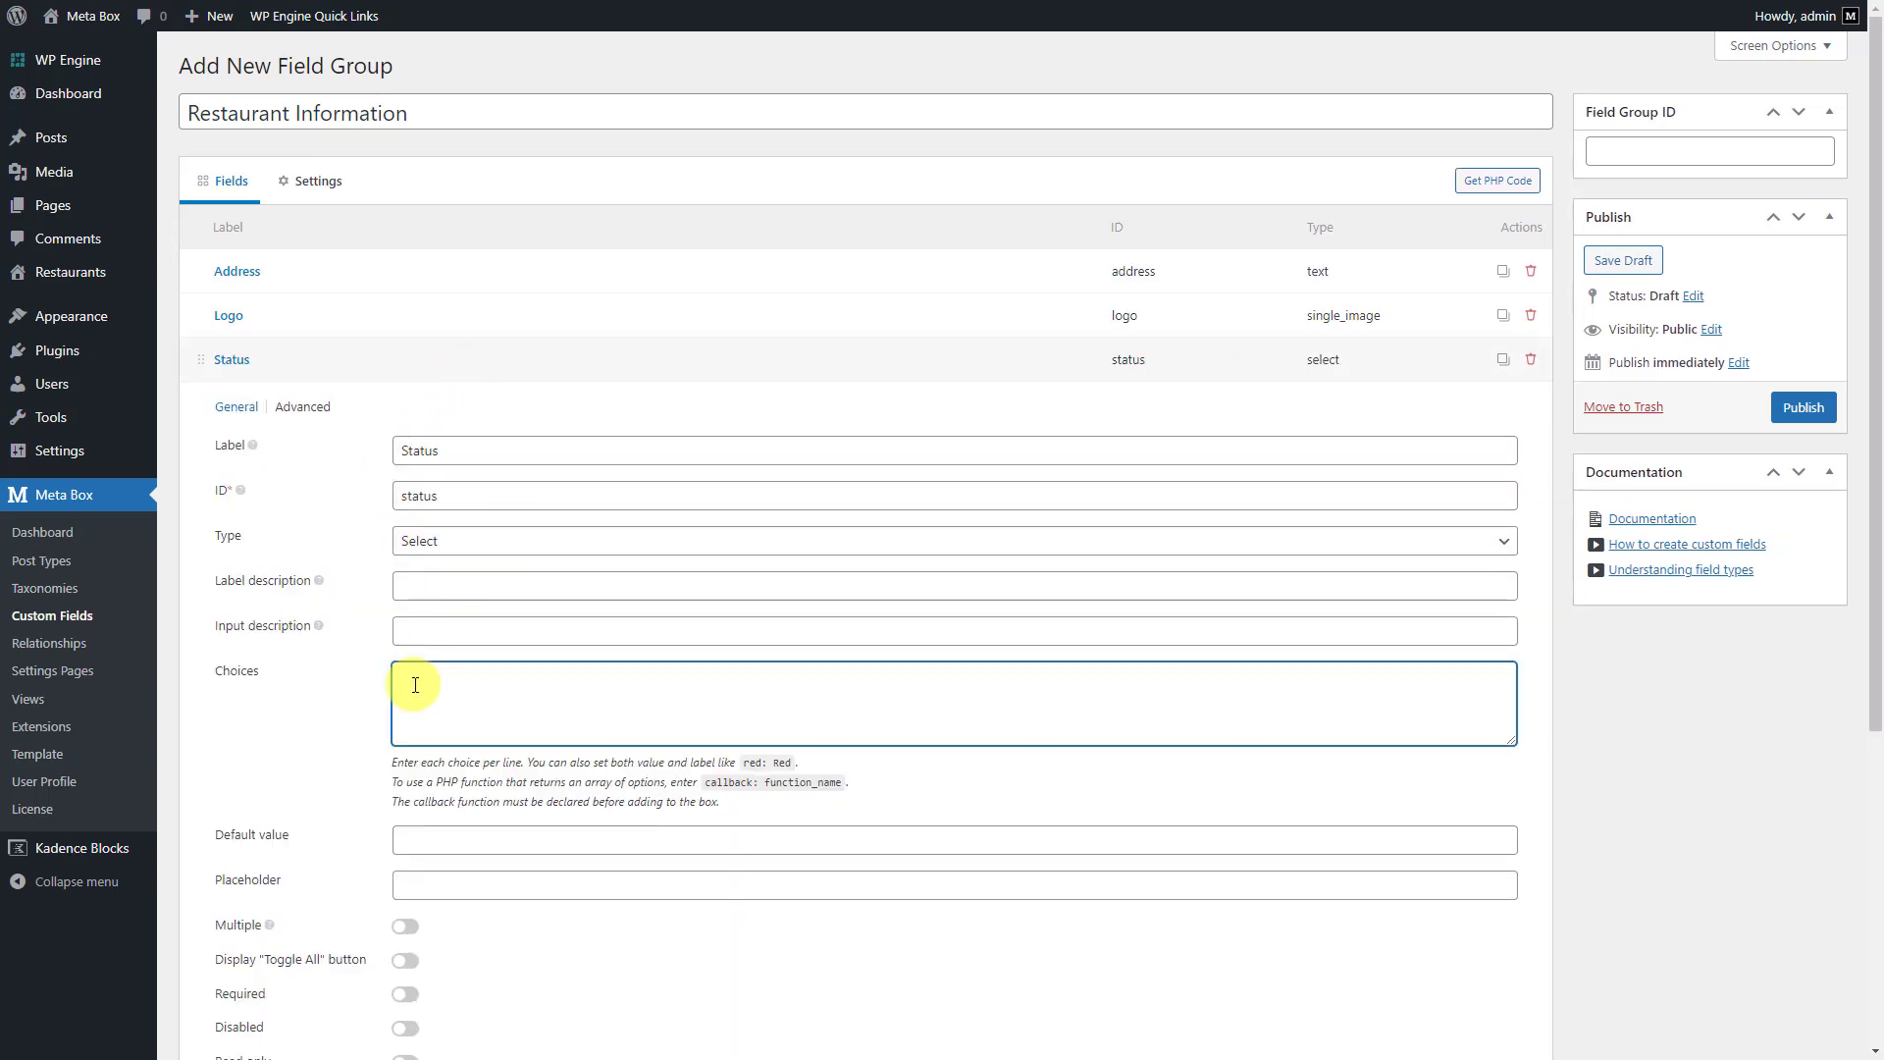
text(open: Open)
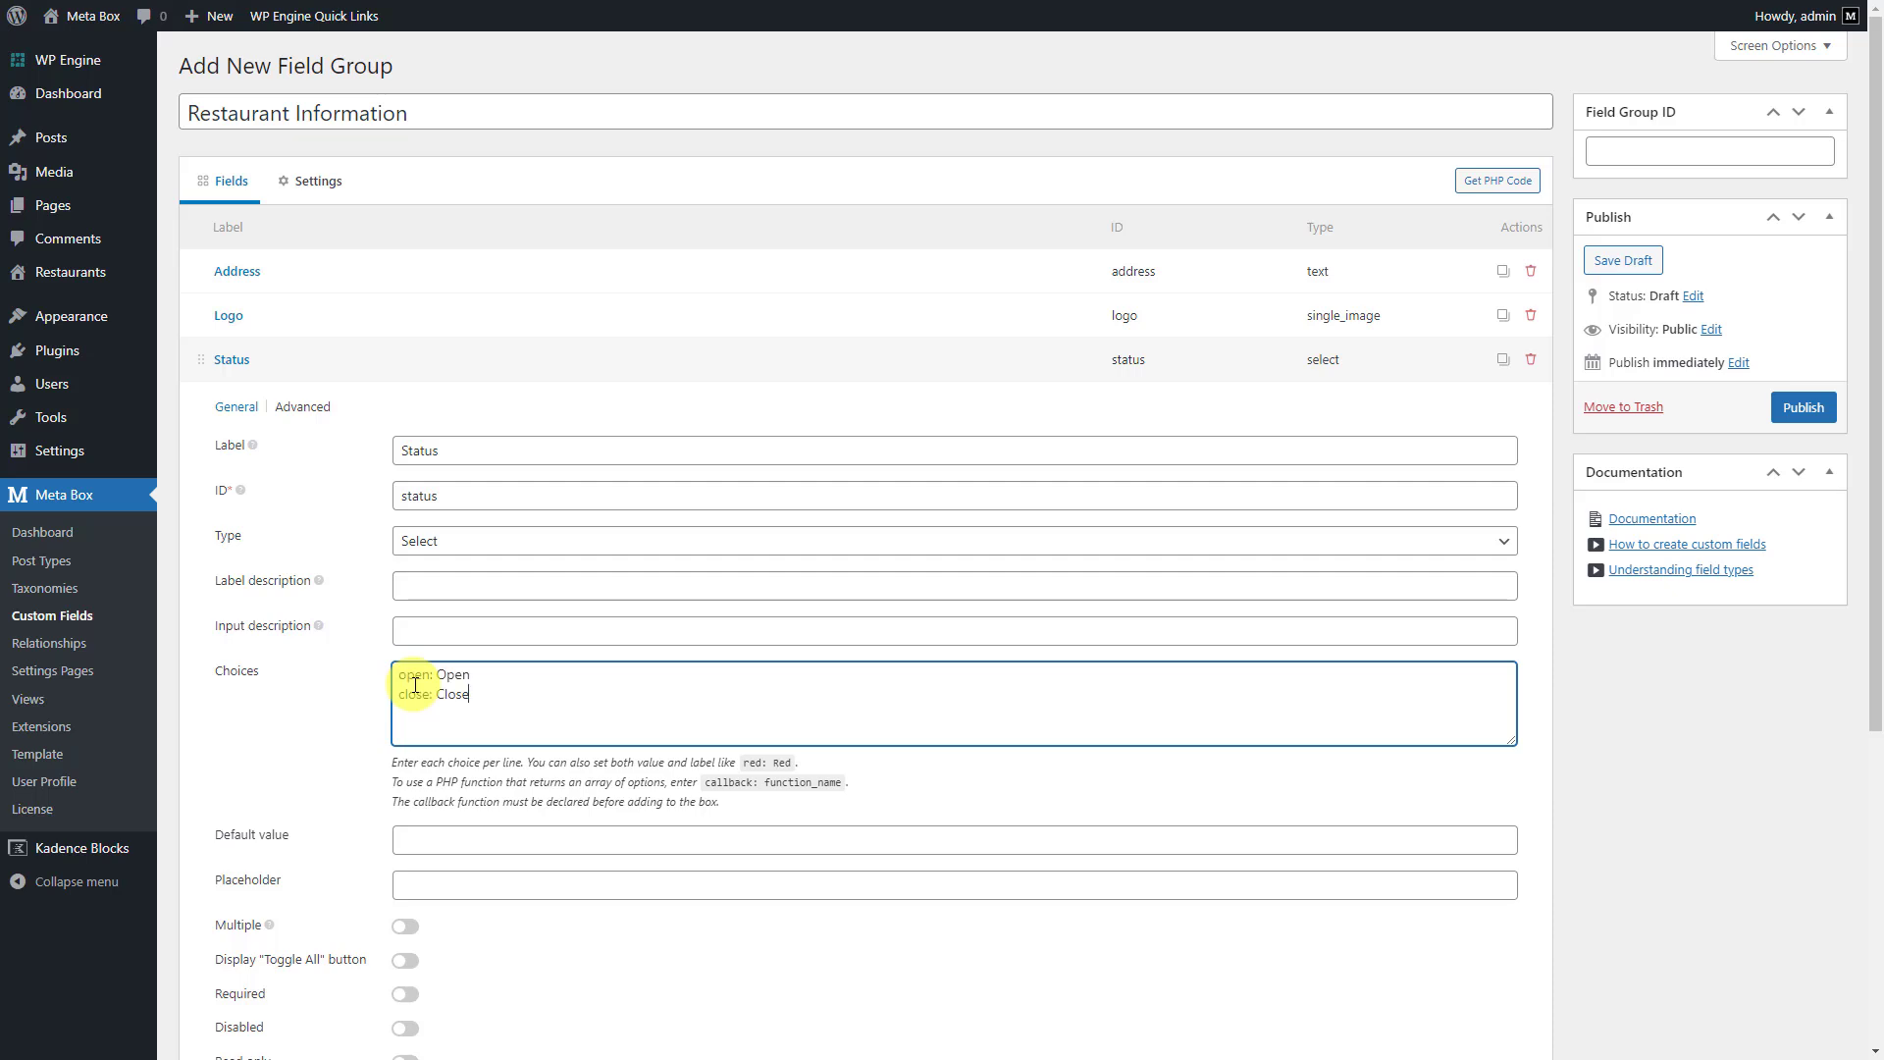
mouse_move(463, 369)
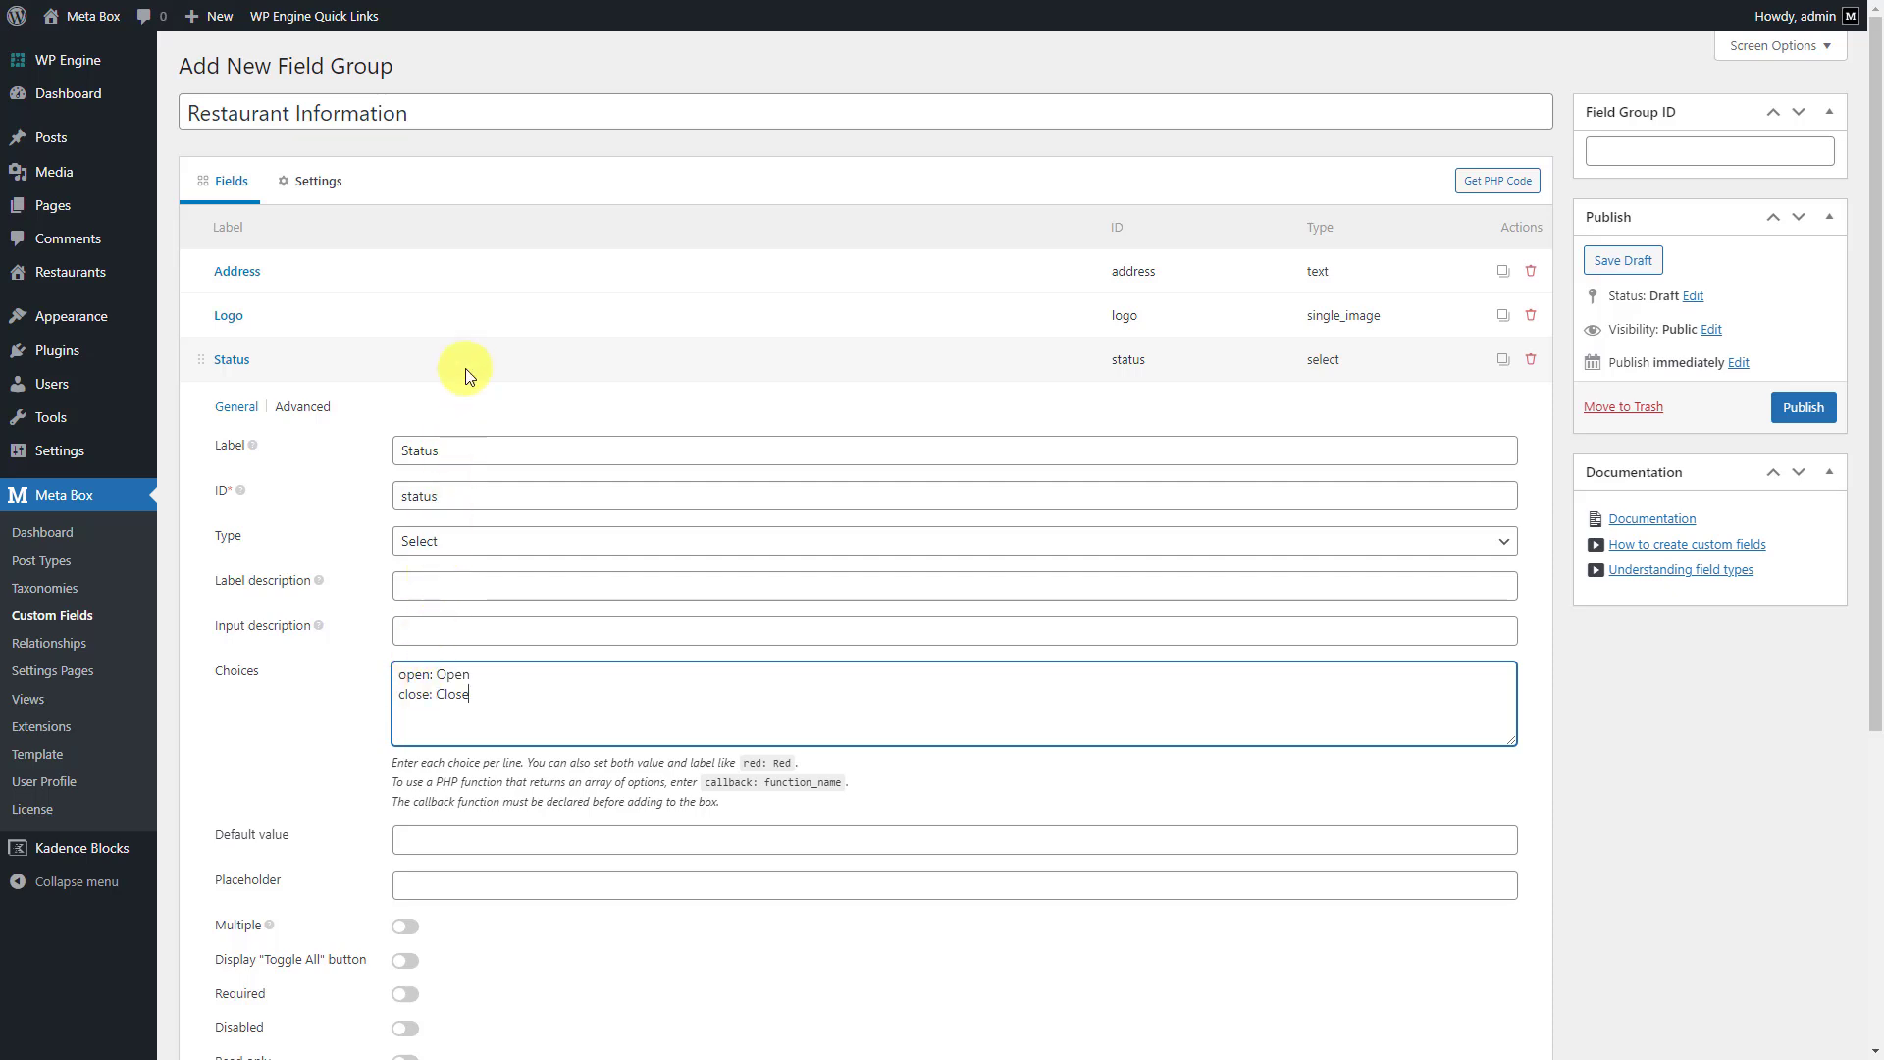
click(232, 359)
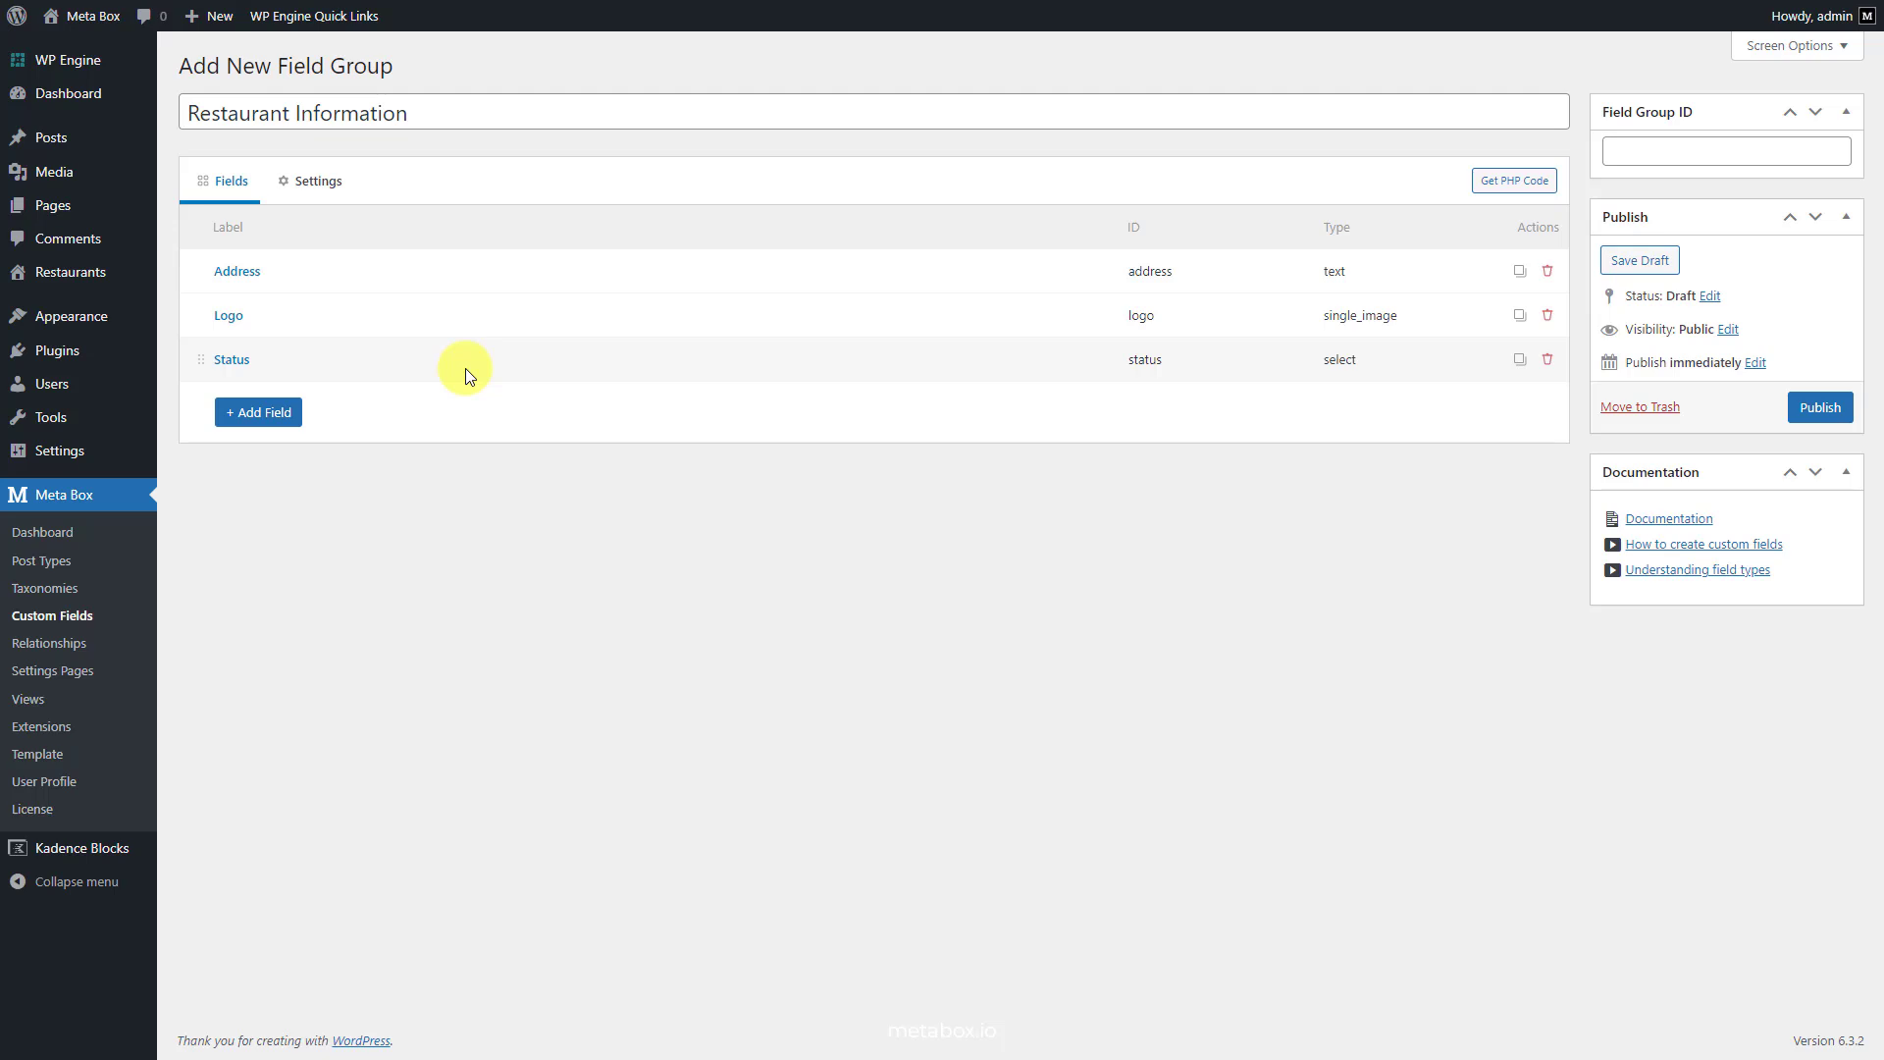
Step: Set the field group's Location post type to Restaurant and save it
click(318, 180)
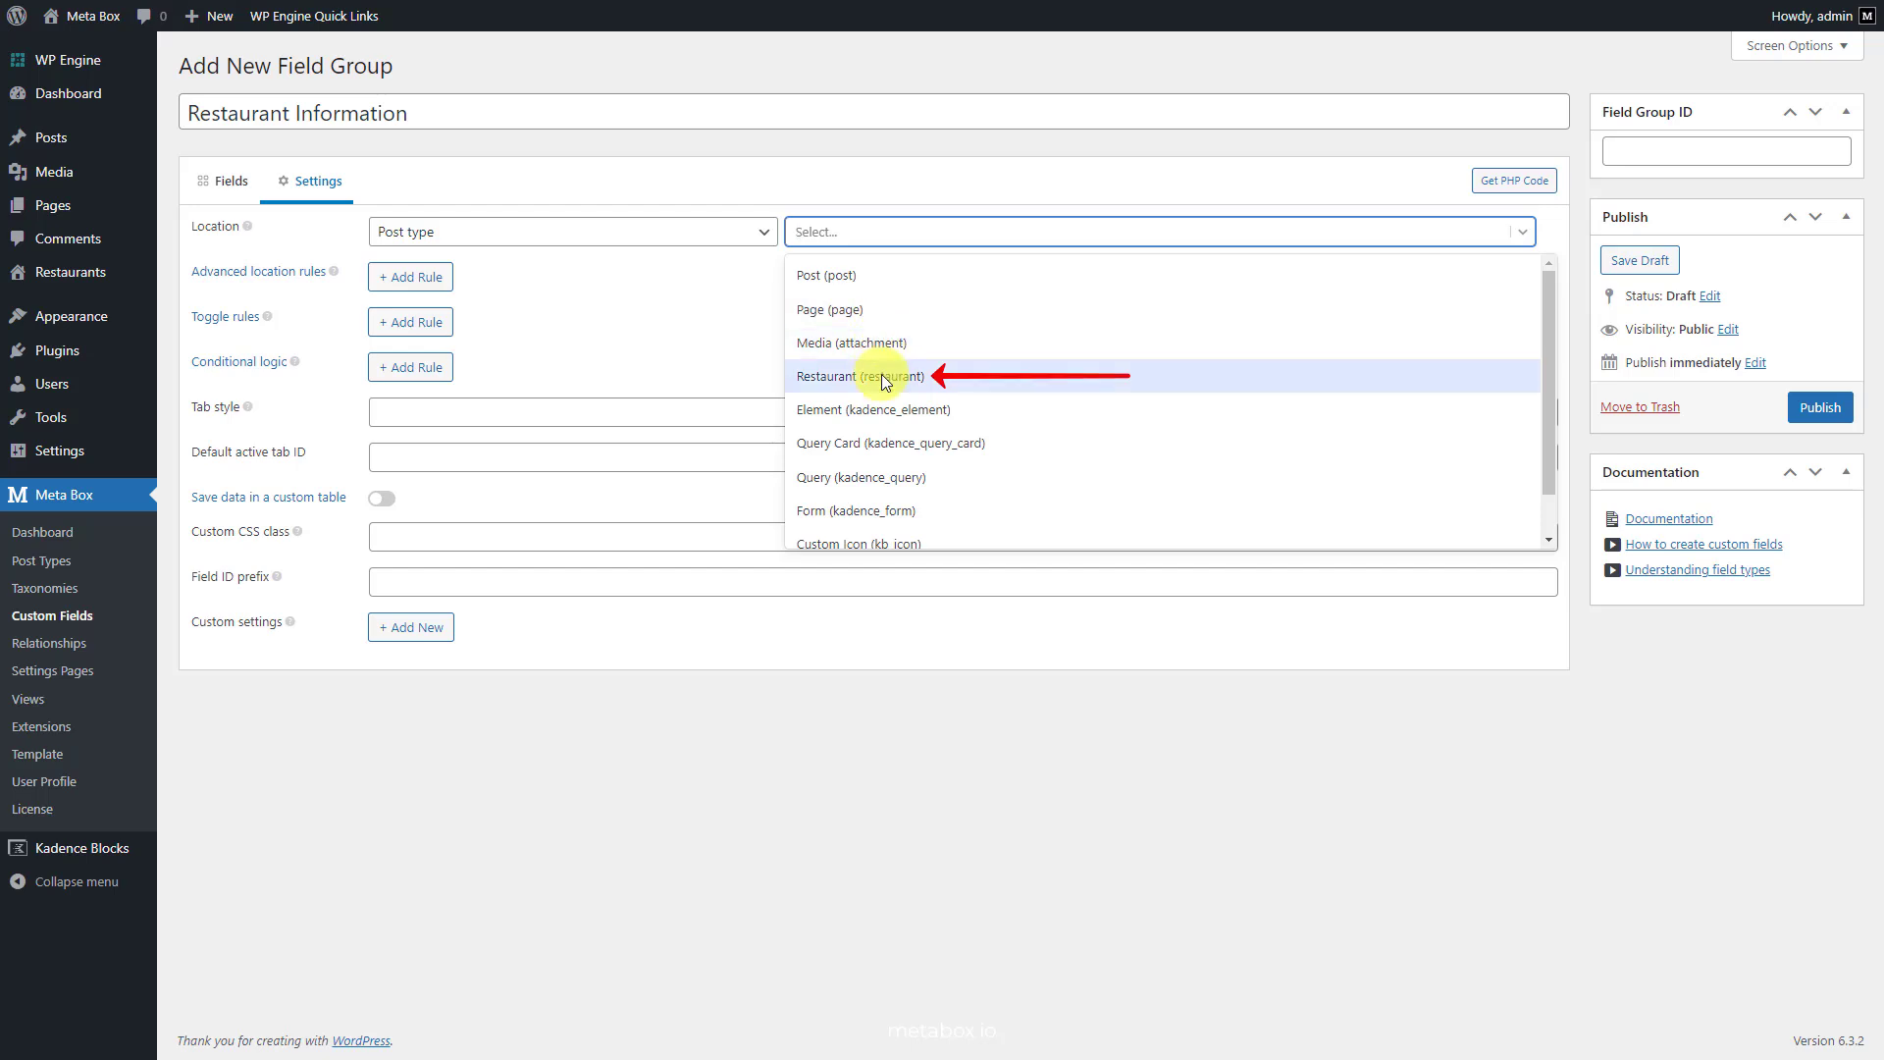
click(860, 374)
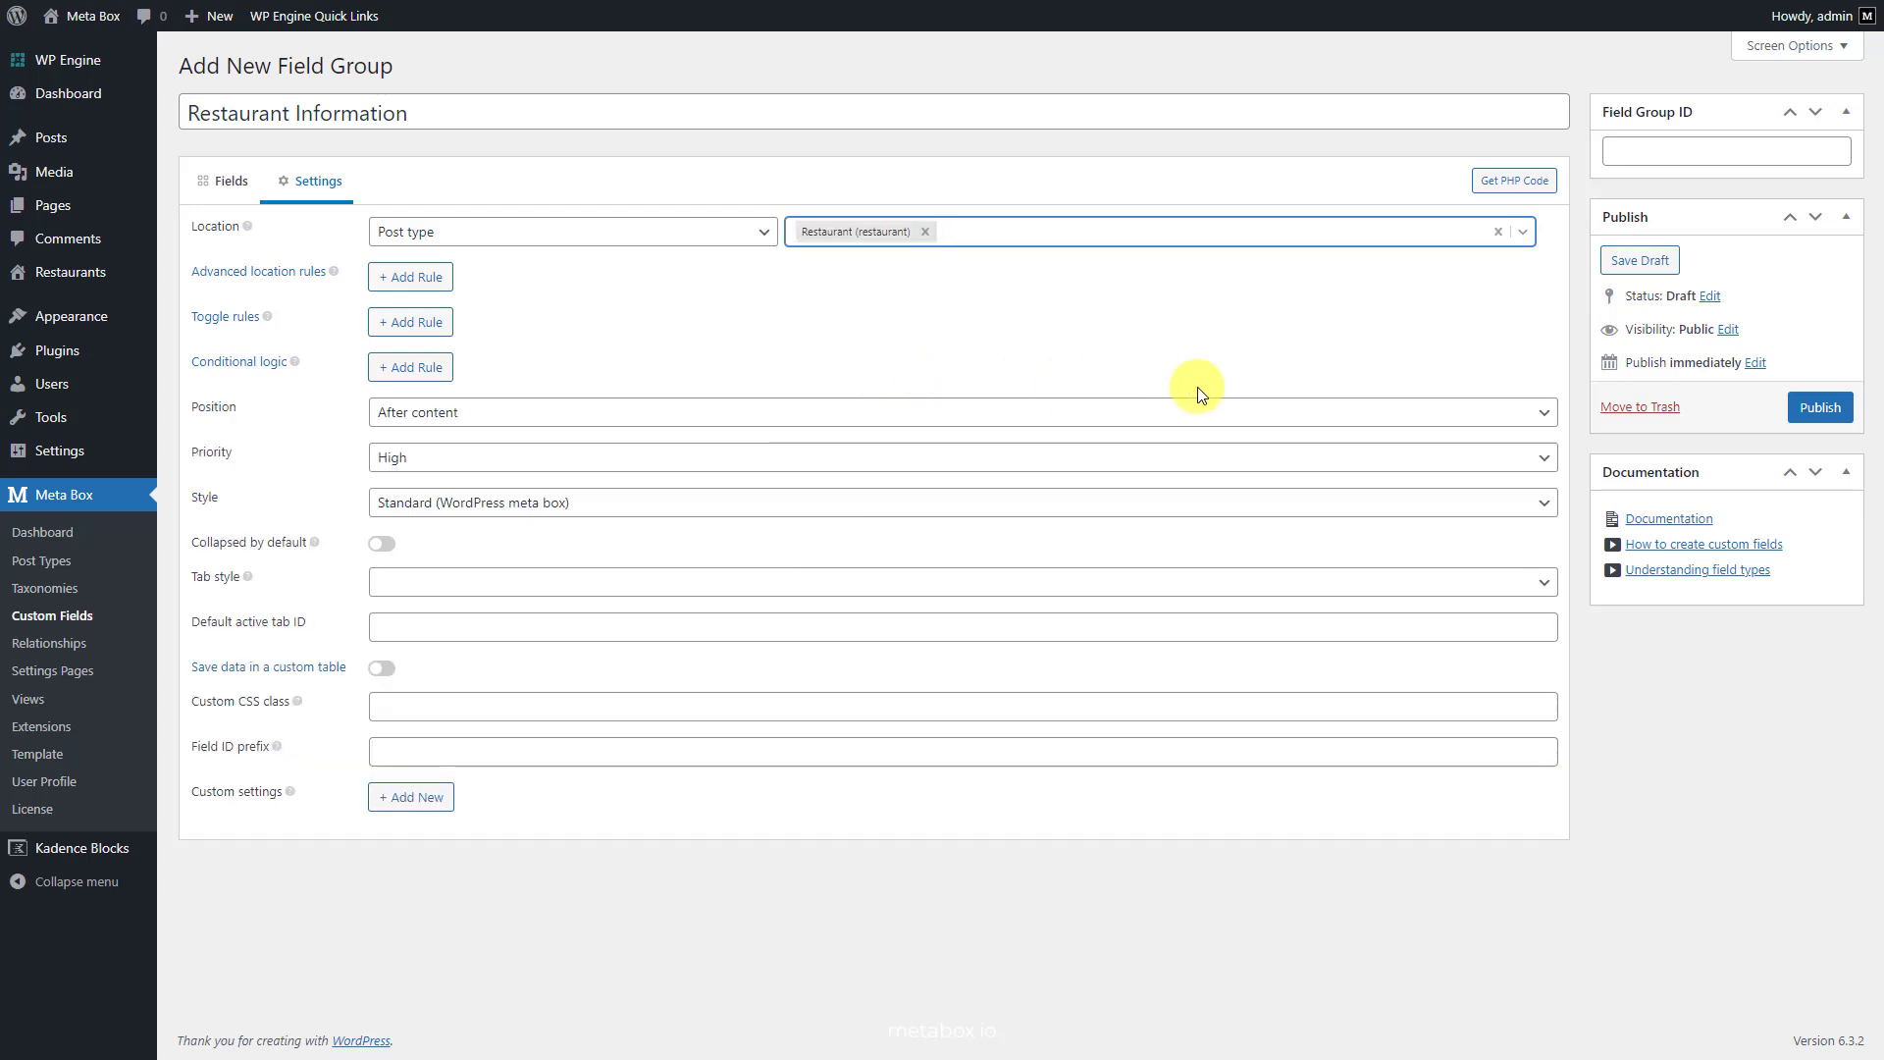
click(1820, 406)
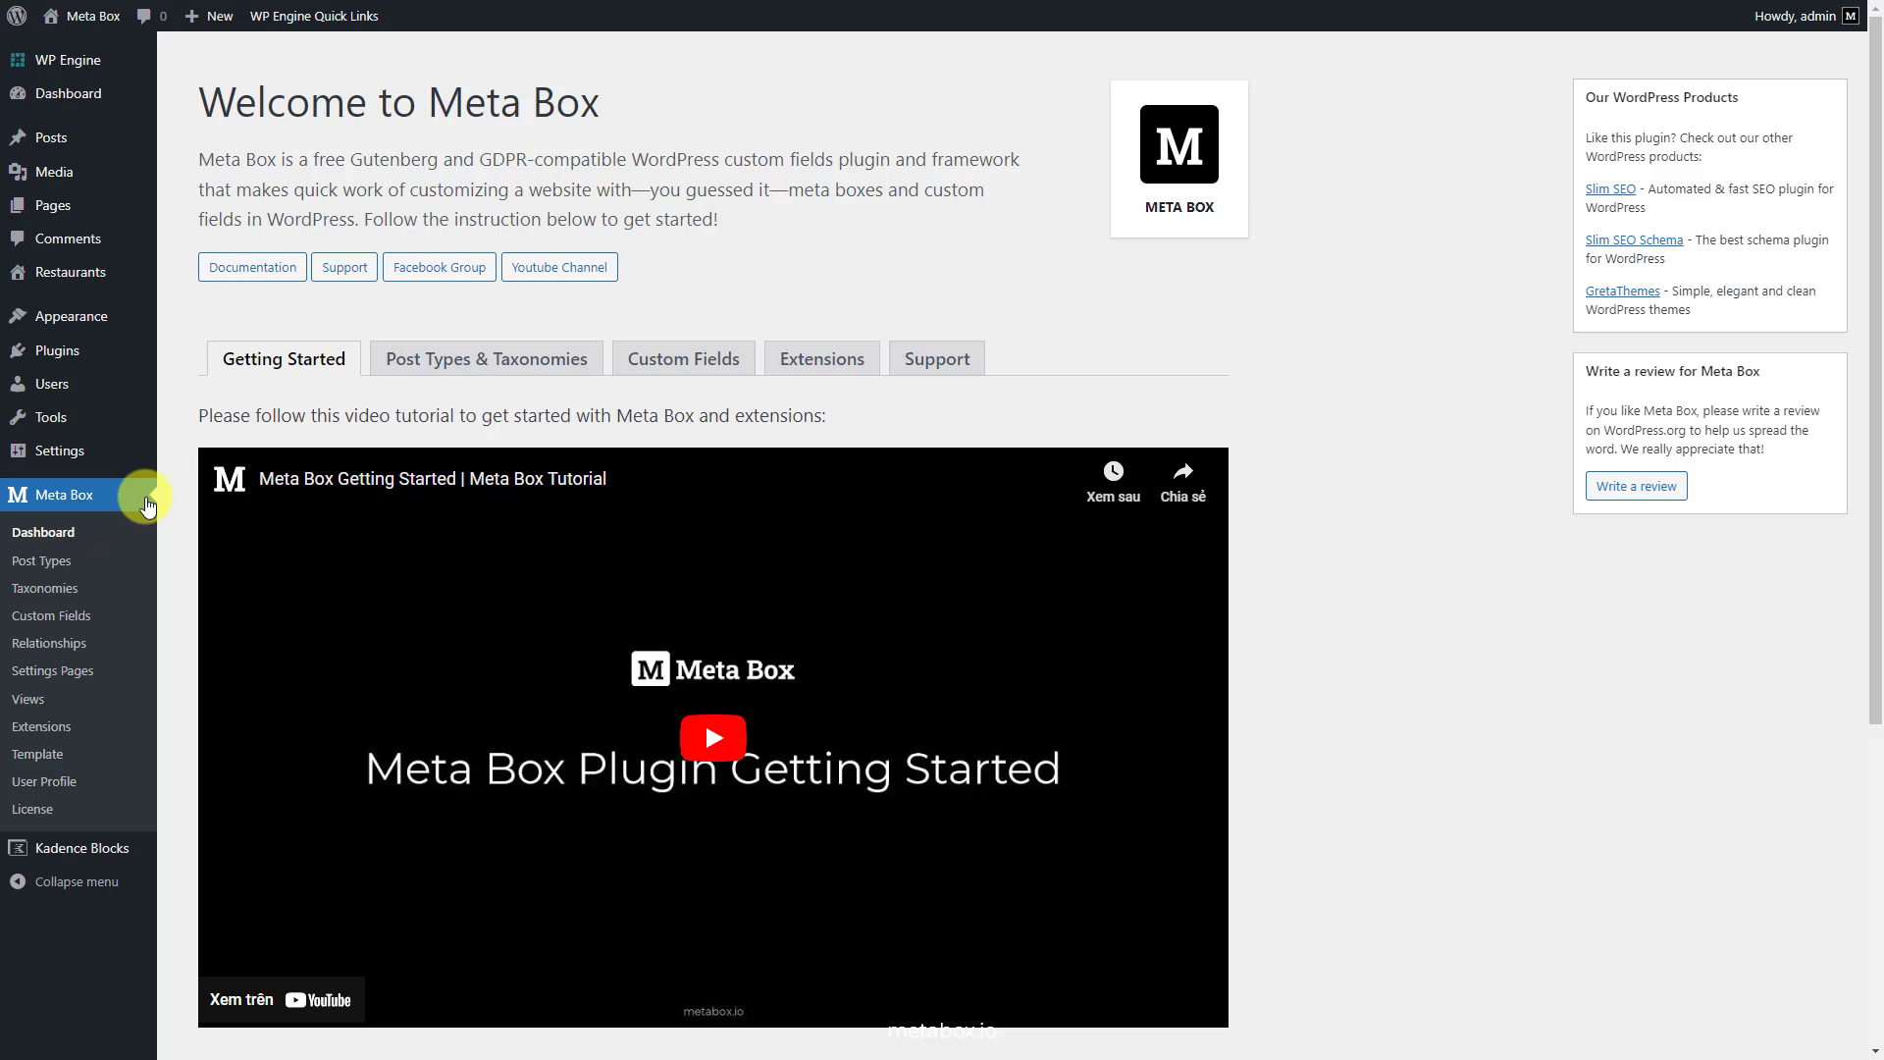
Step: Create a Voucher taxonomy set as hierarchical with Show admin column enabled
click(43, 589)
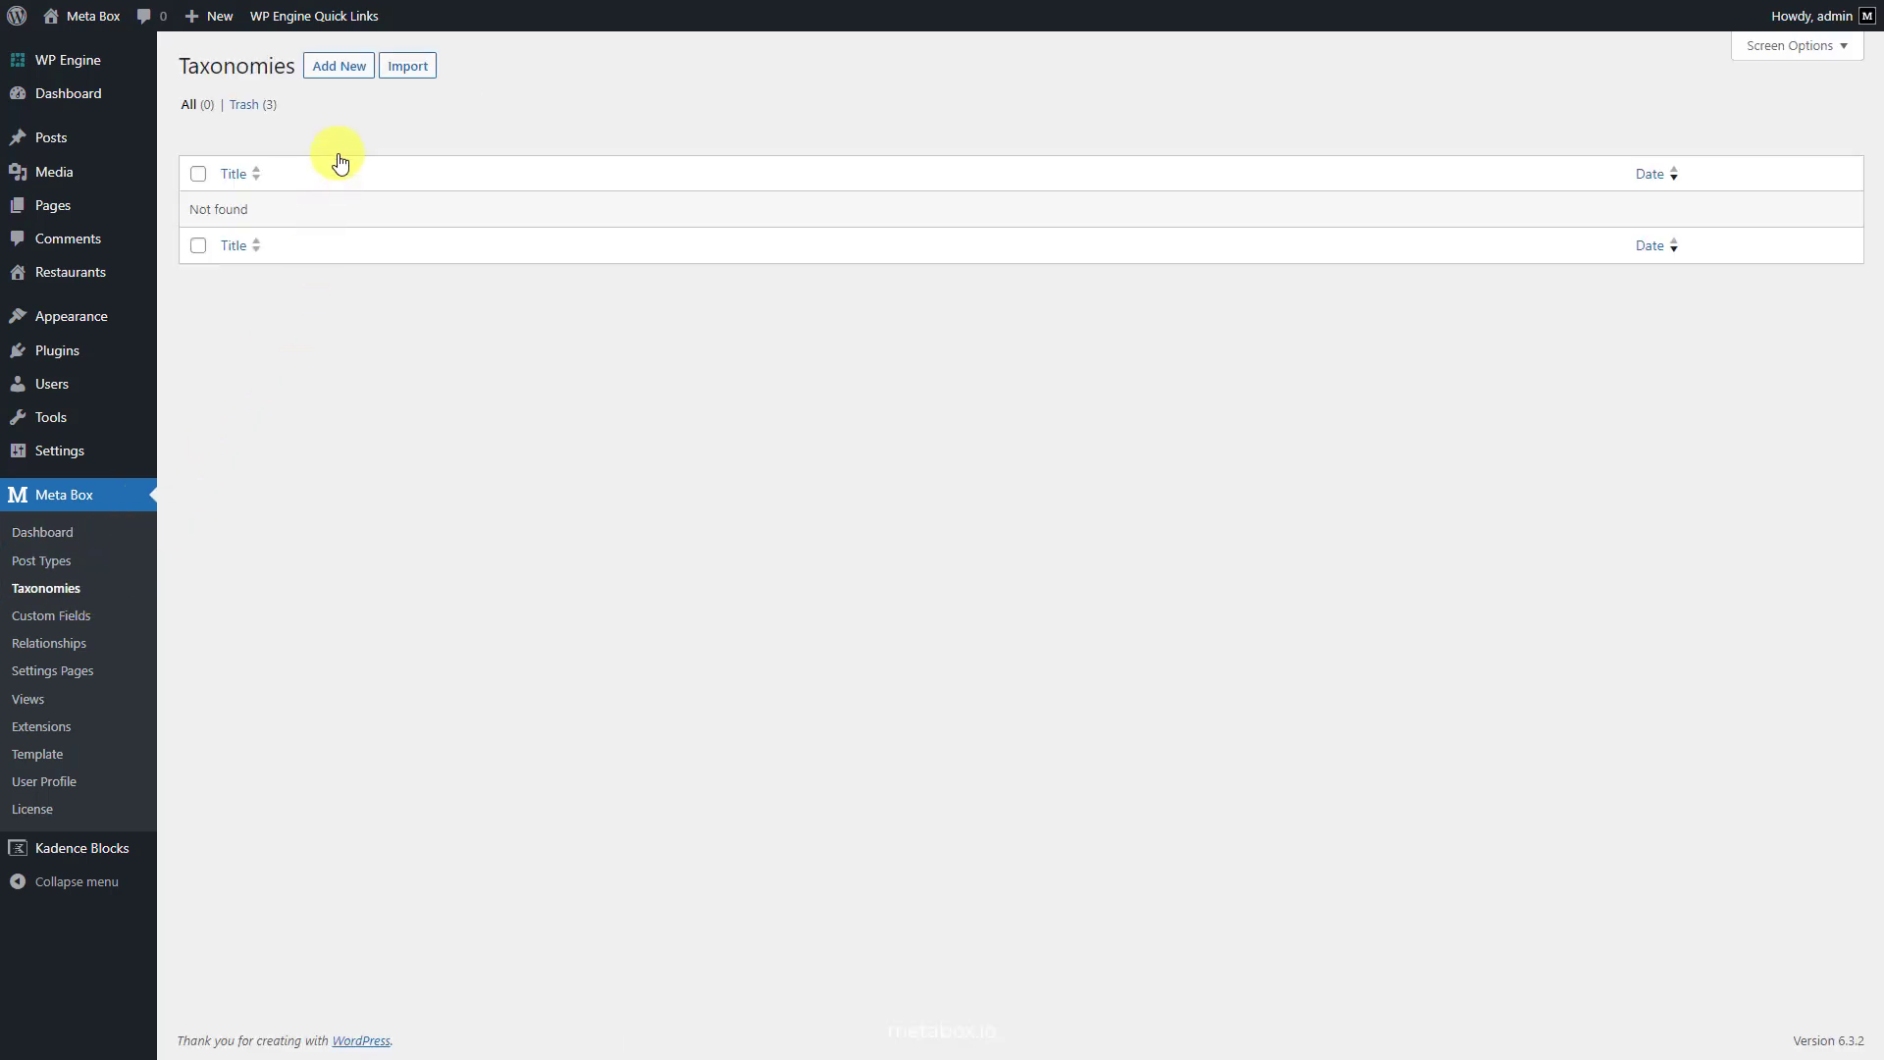
click(338, 66)
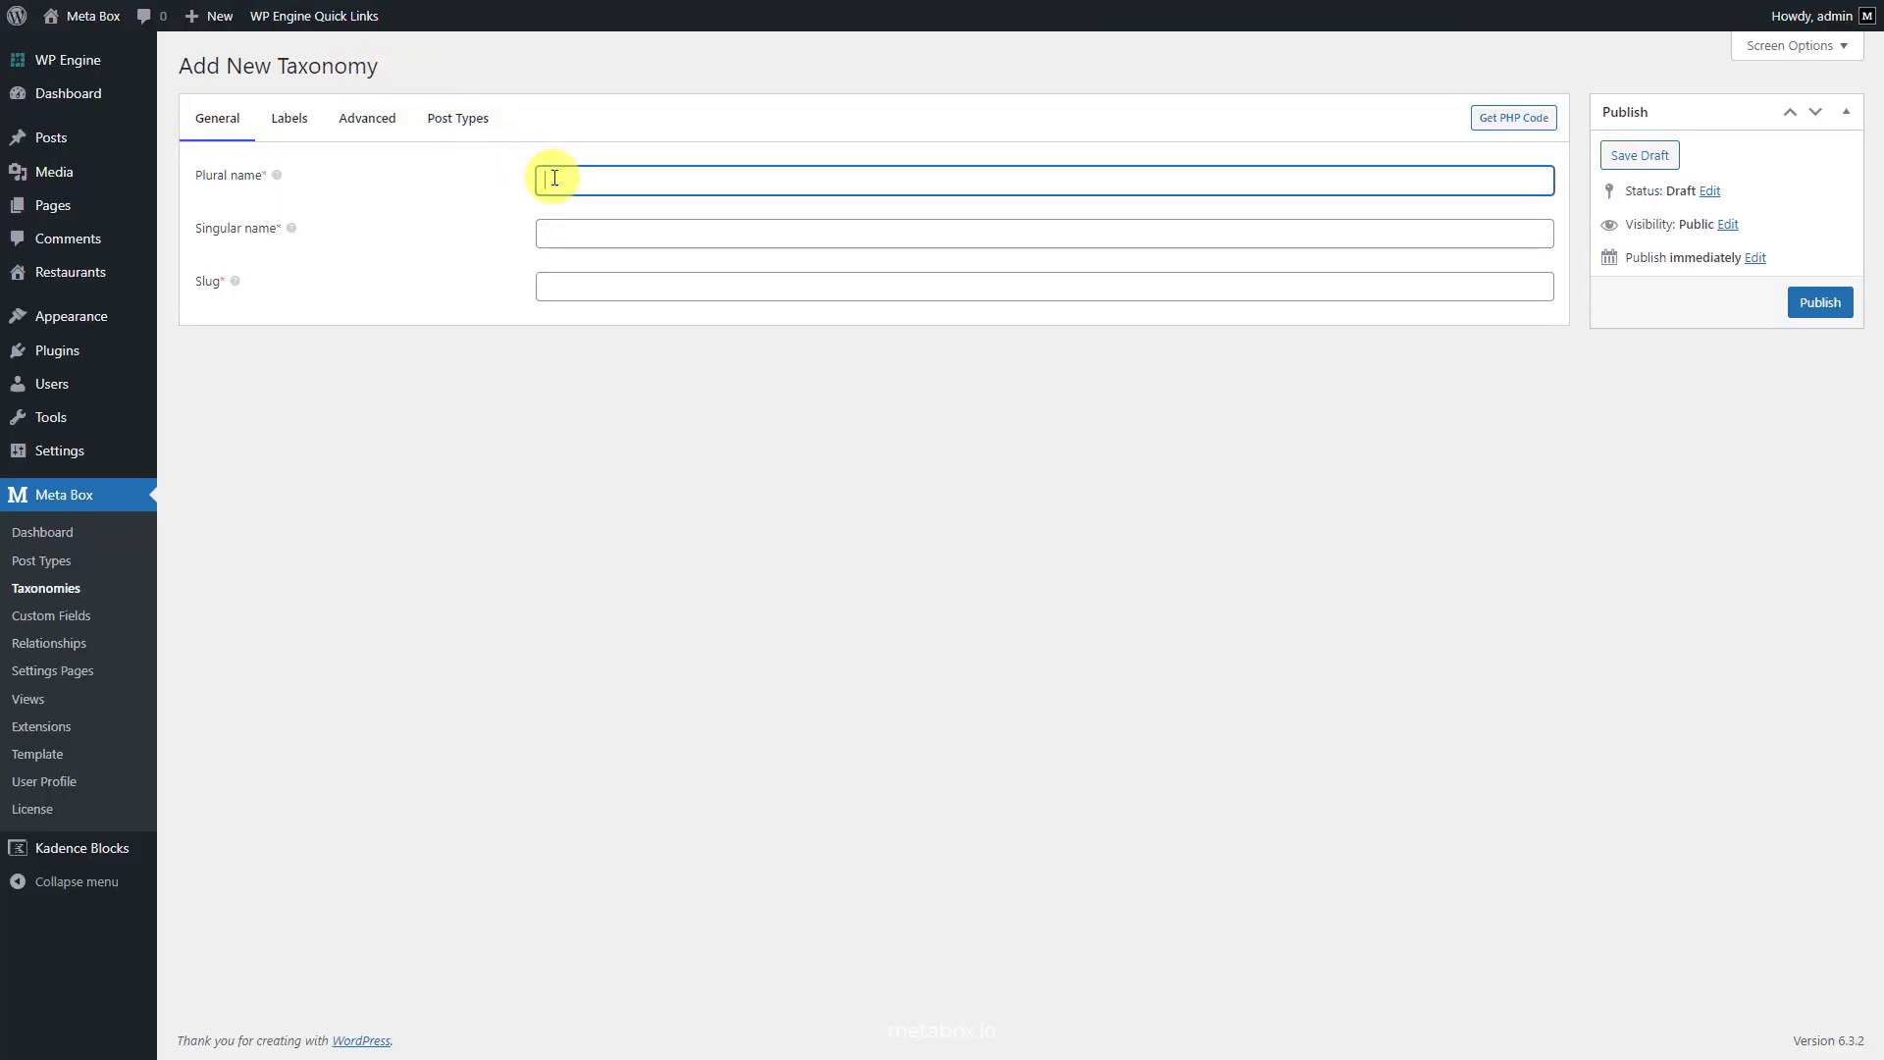
text(Voucher)
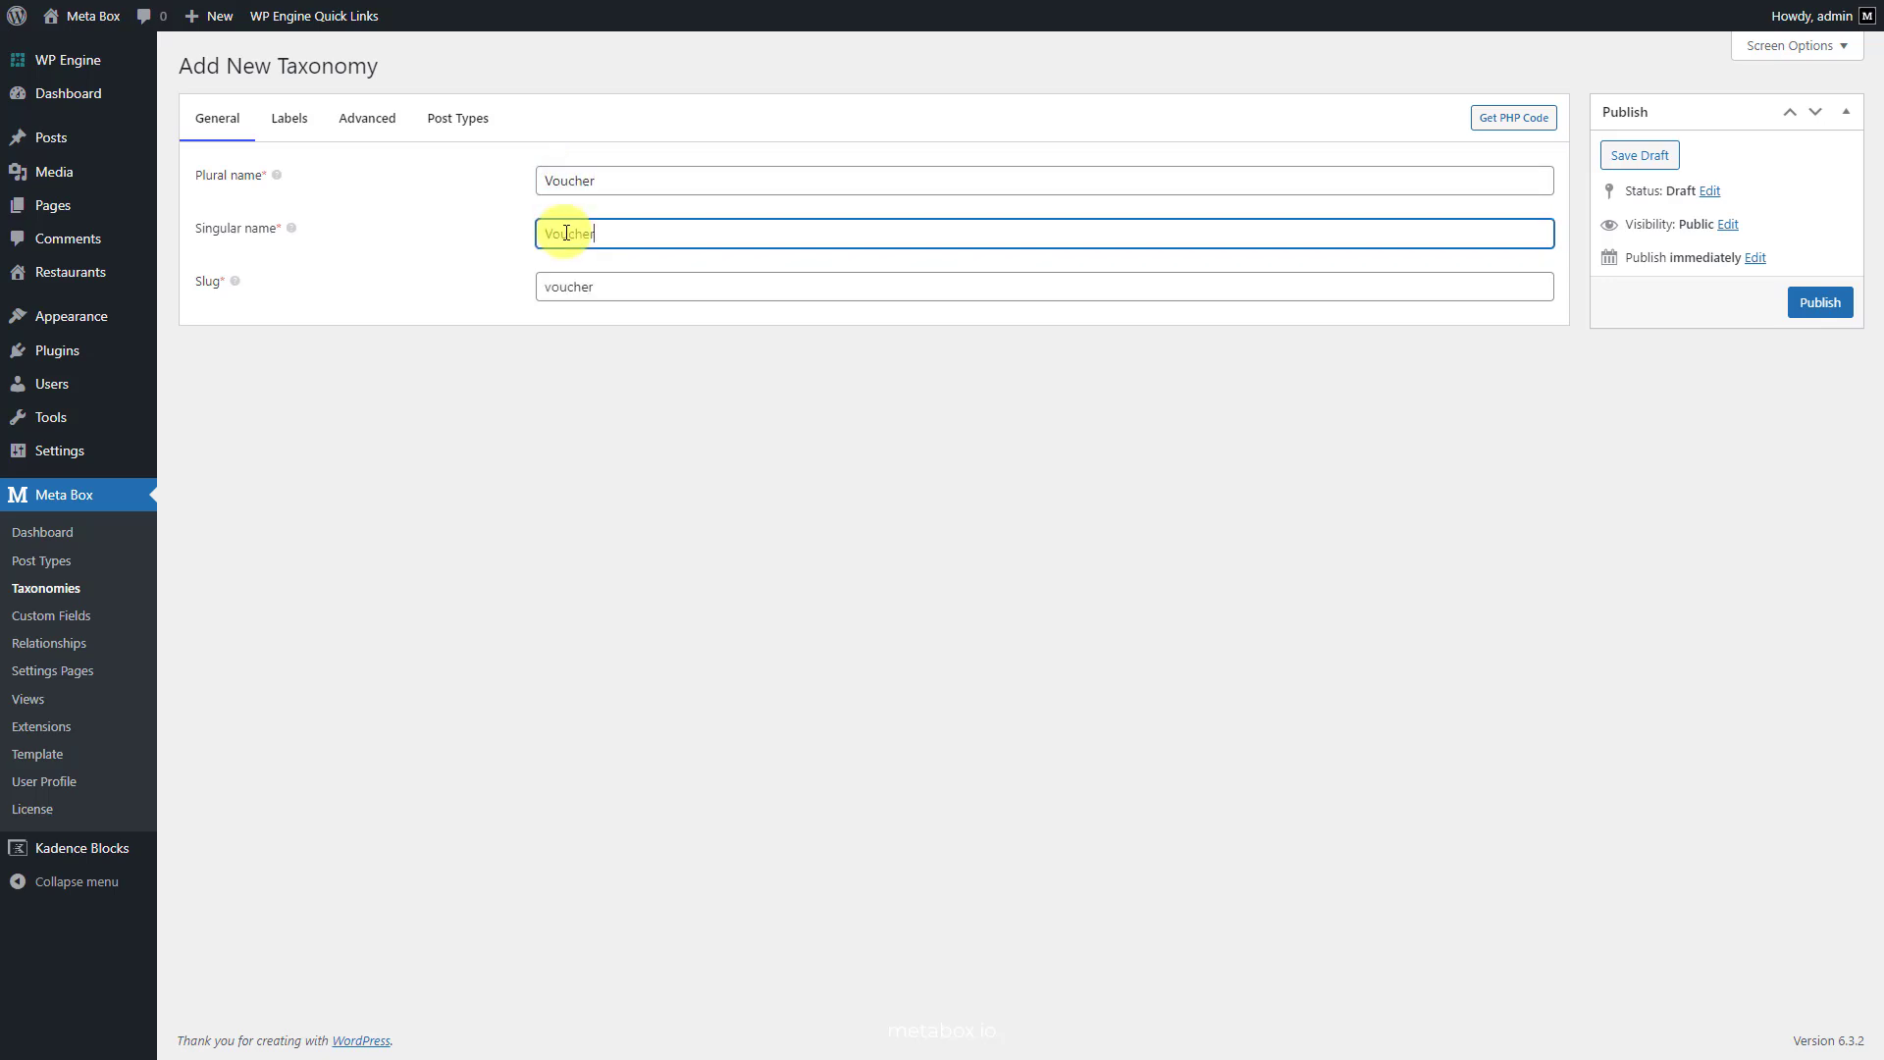
click(365, 118)
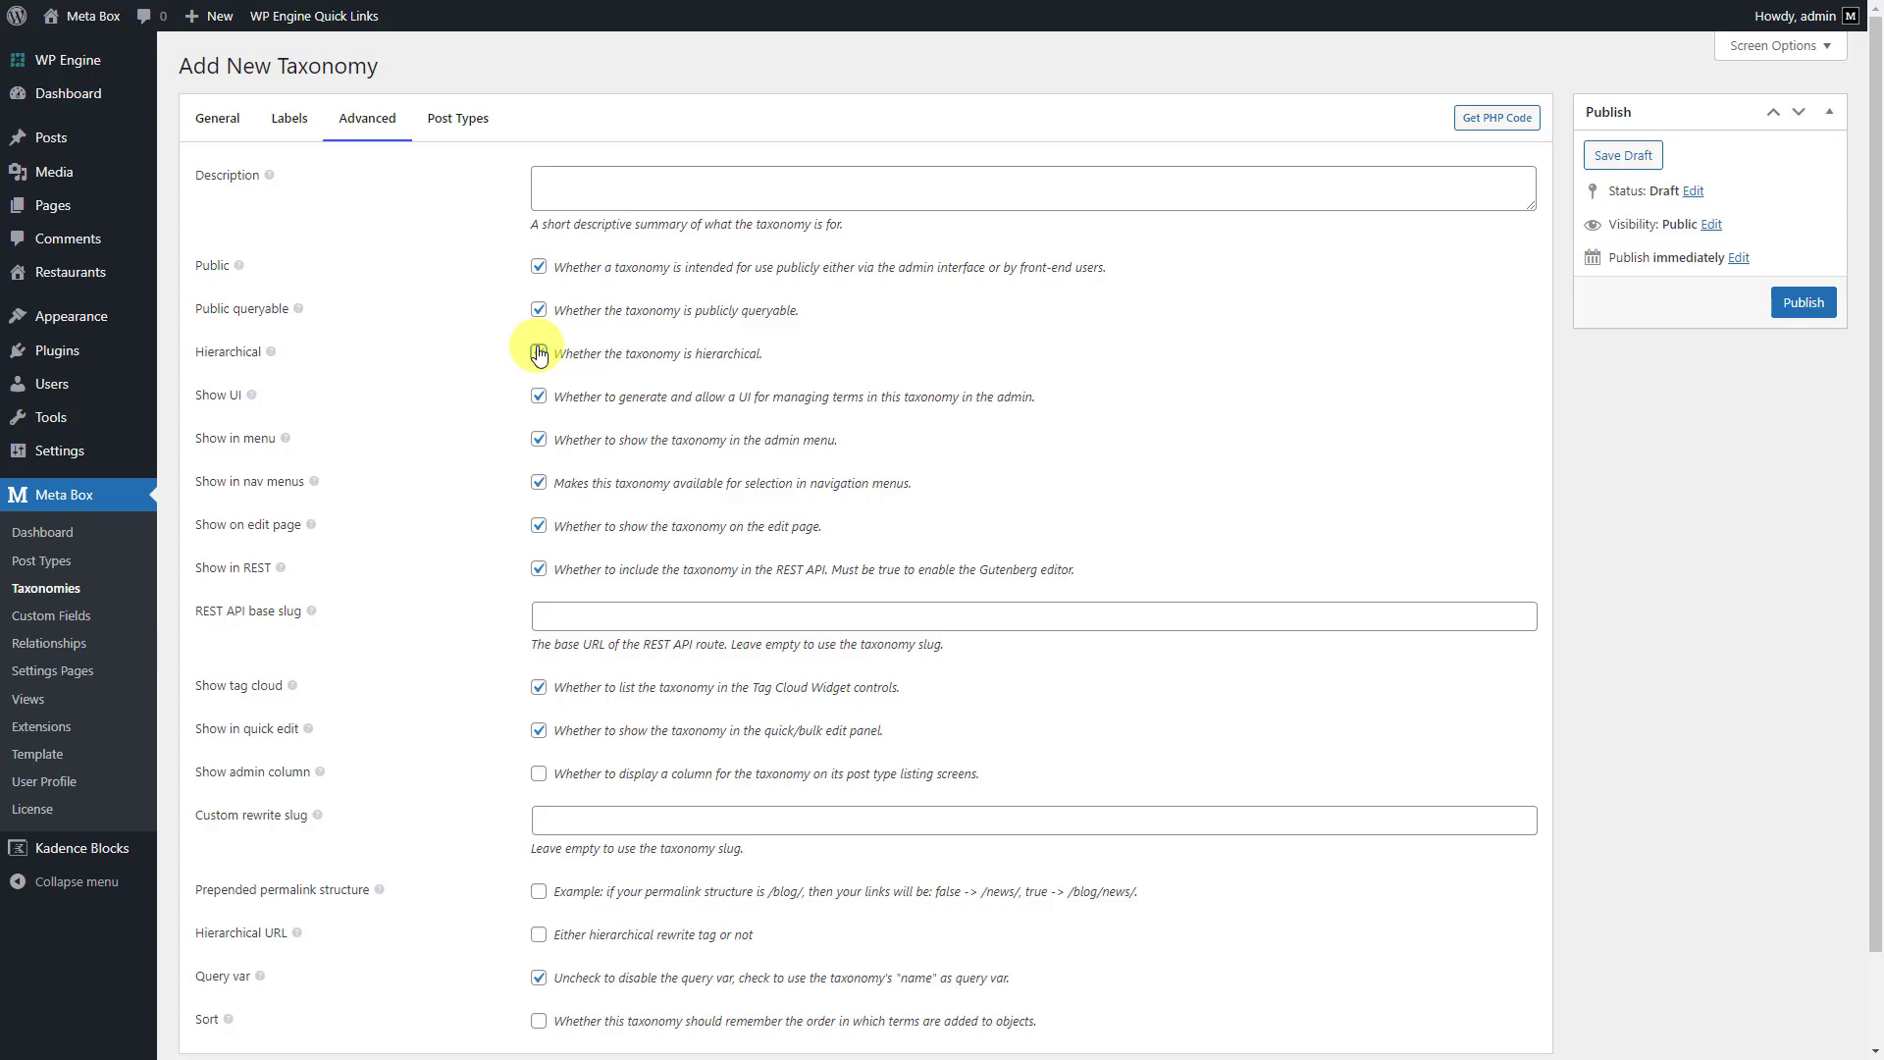
click(538, 353)
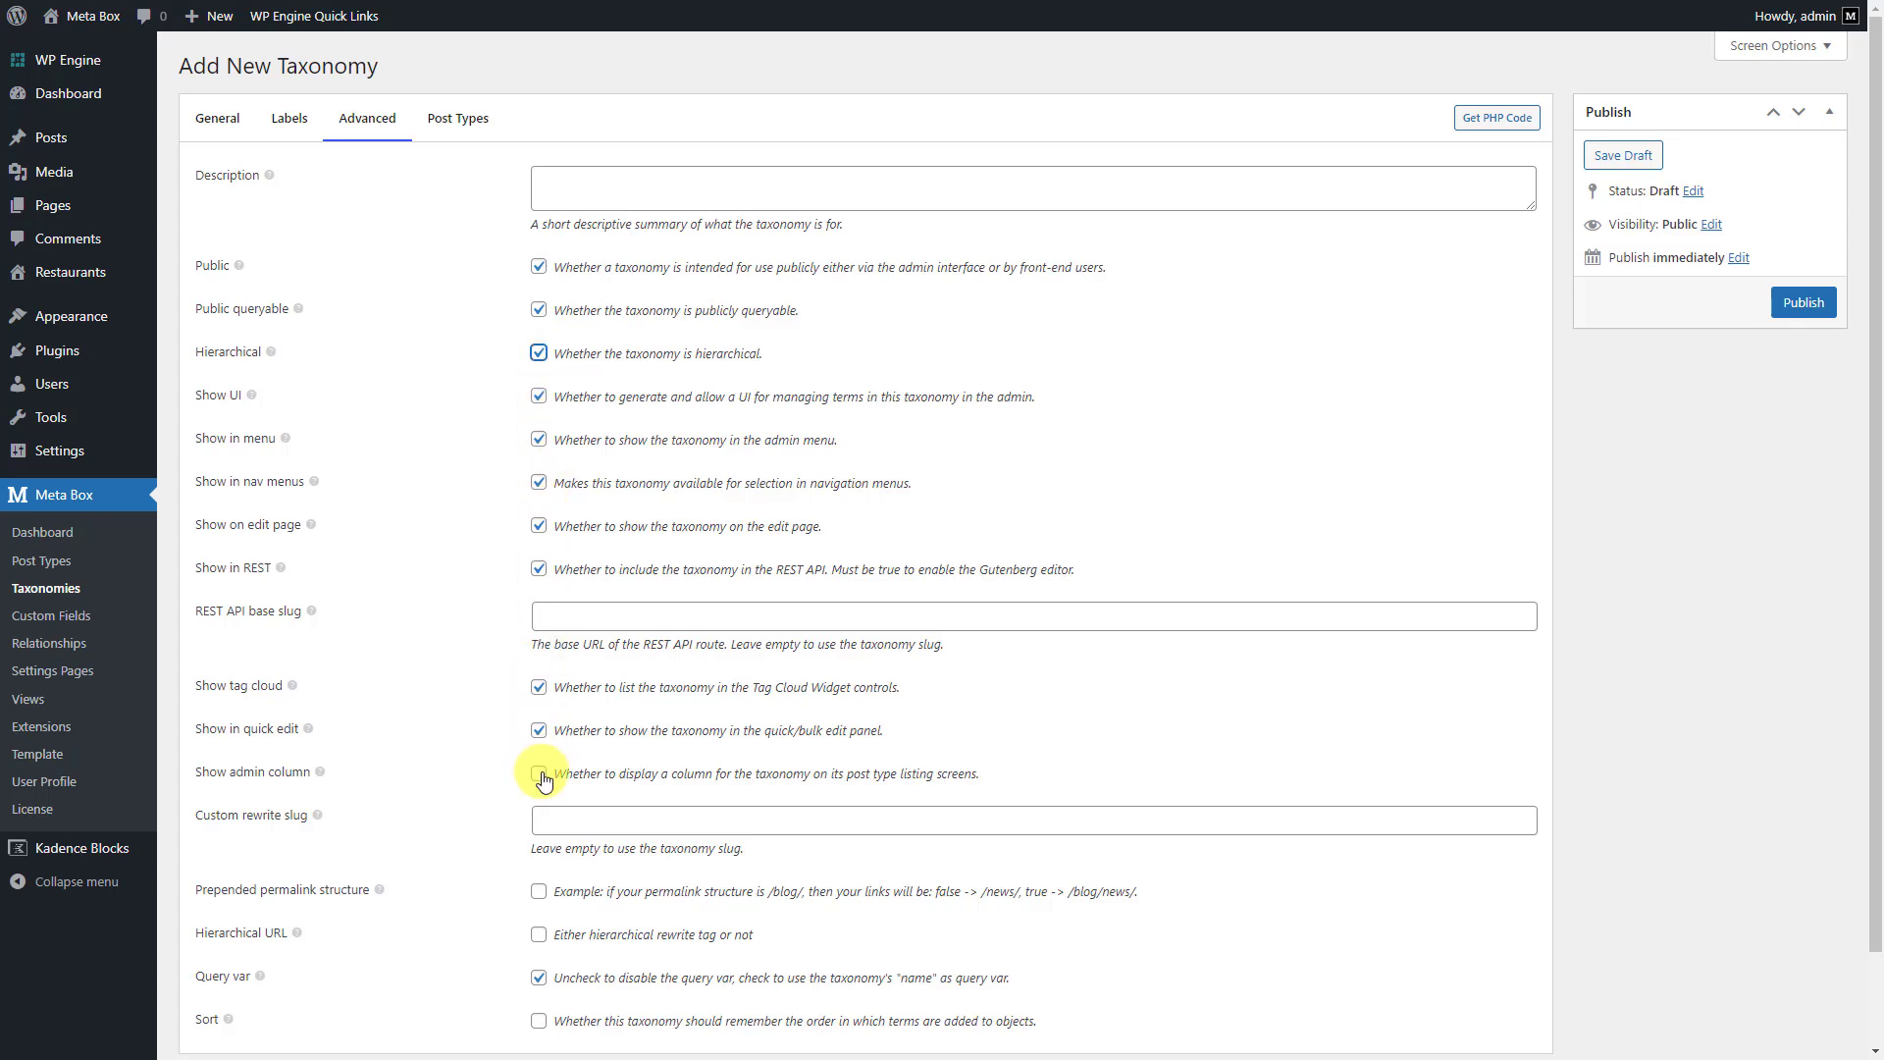
click(538, 773)
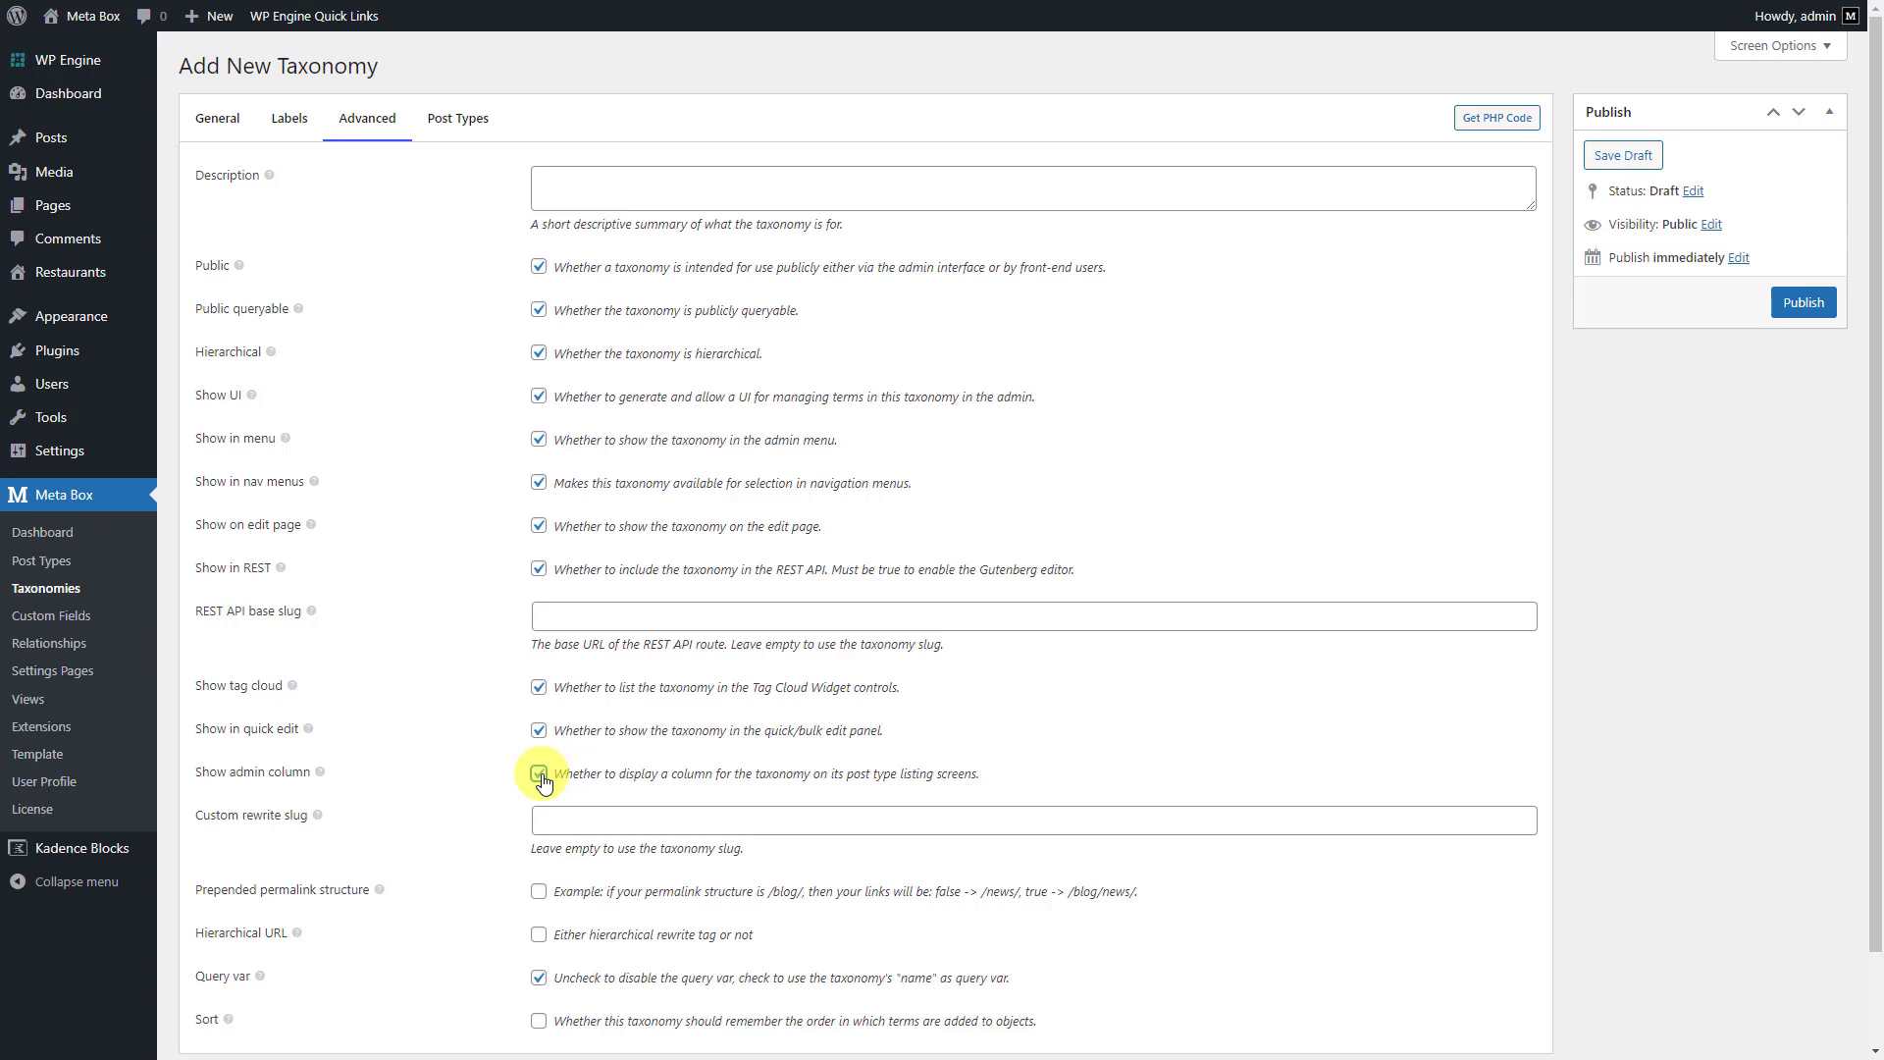
click(538, 775)
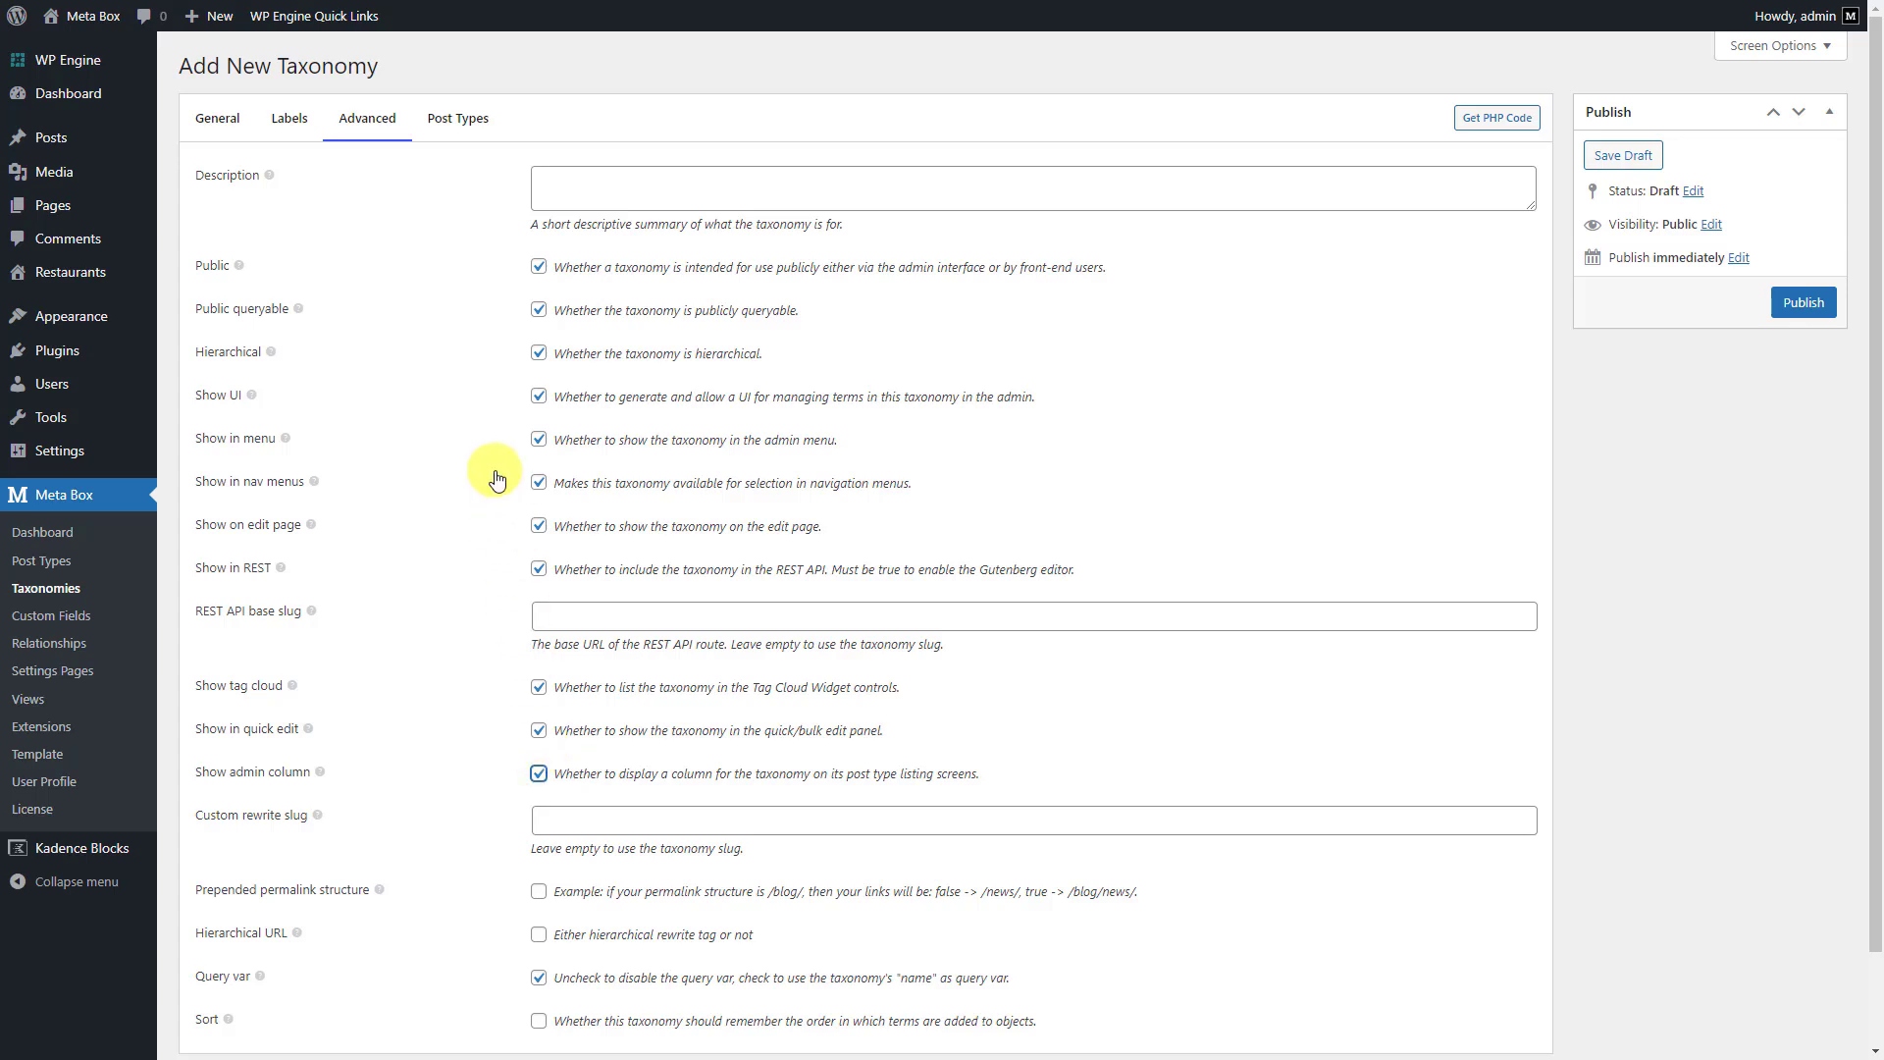
Step: Attach the Voucher taxonomy to Restaurant posts only instead of Posts and publish it
click(458, 117)
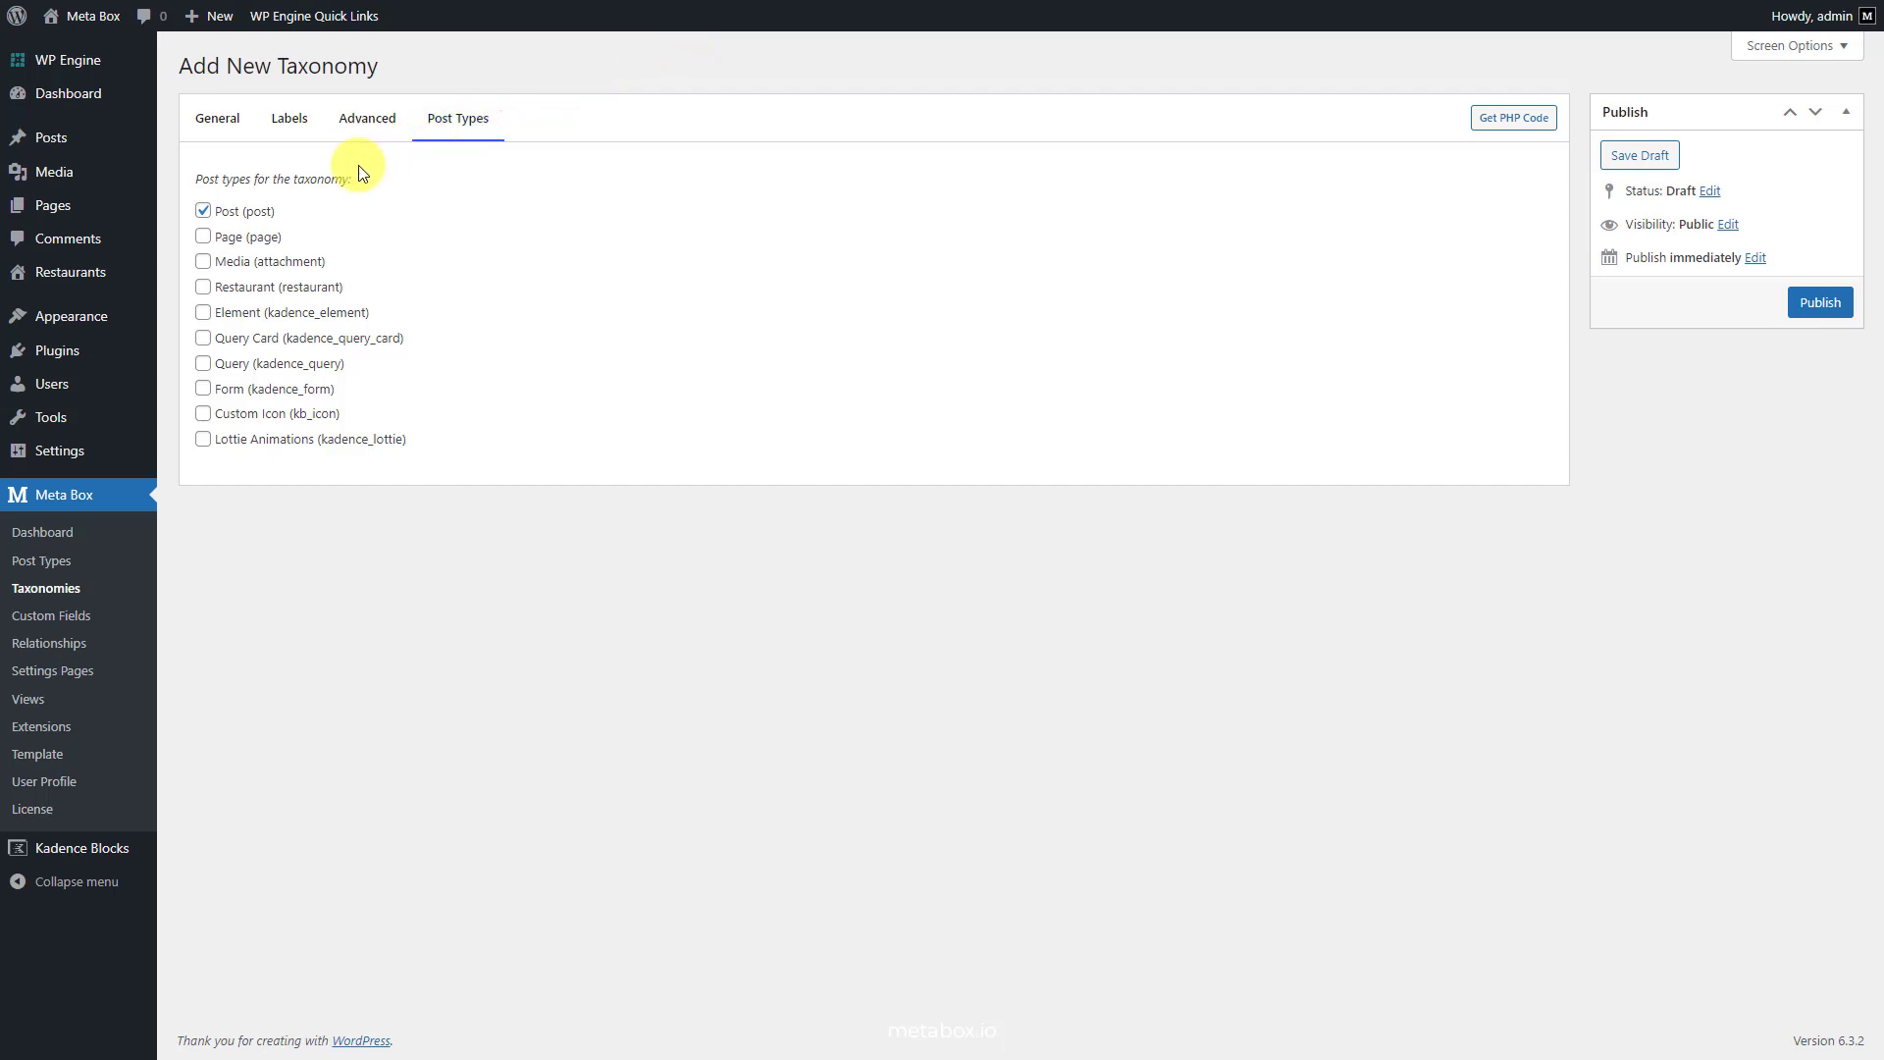
click(202, 287)
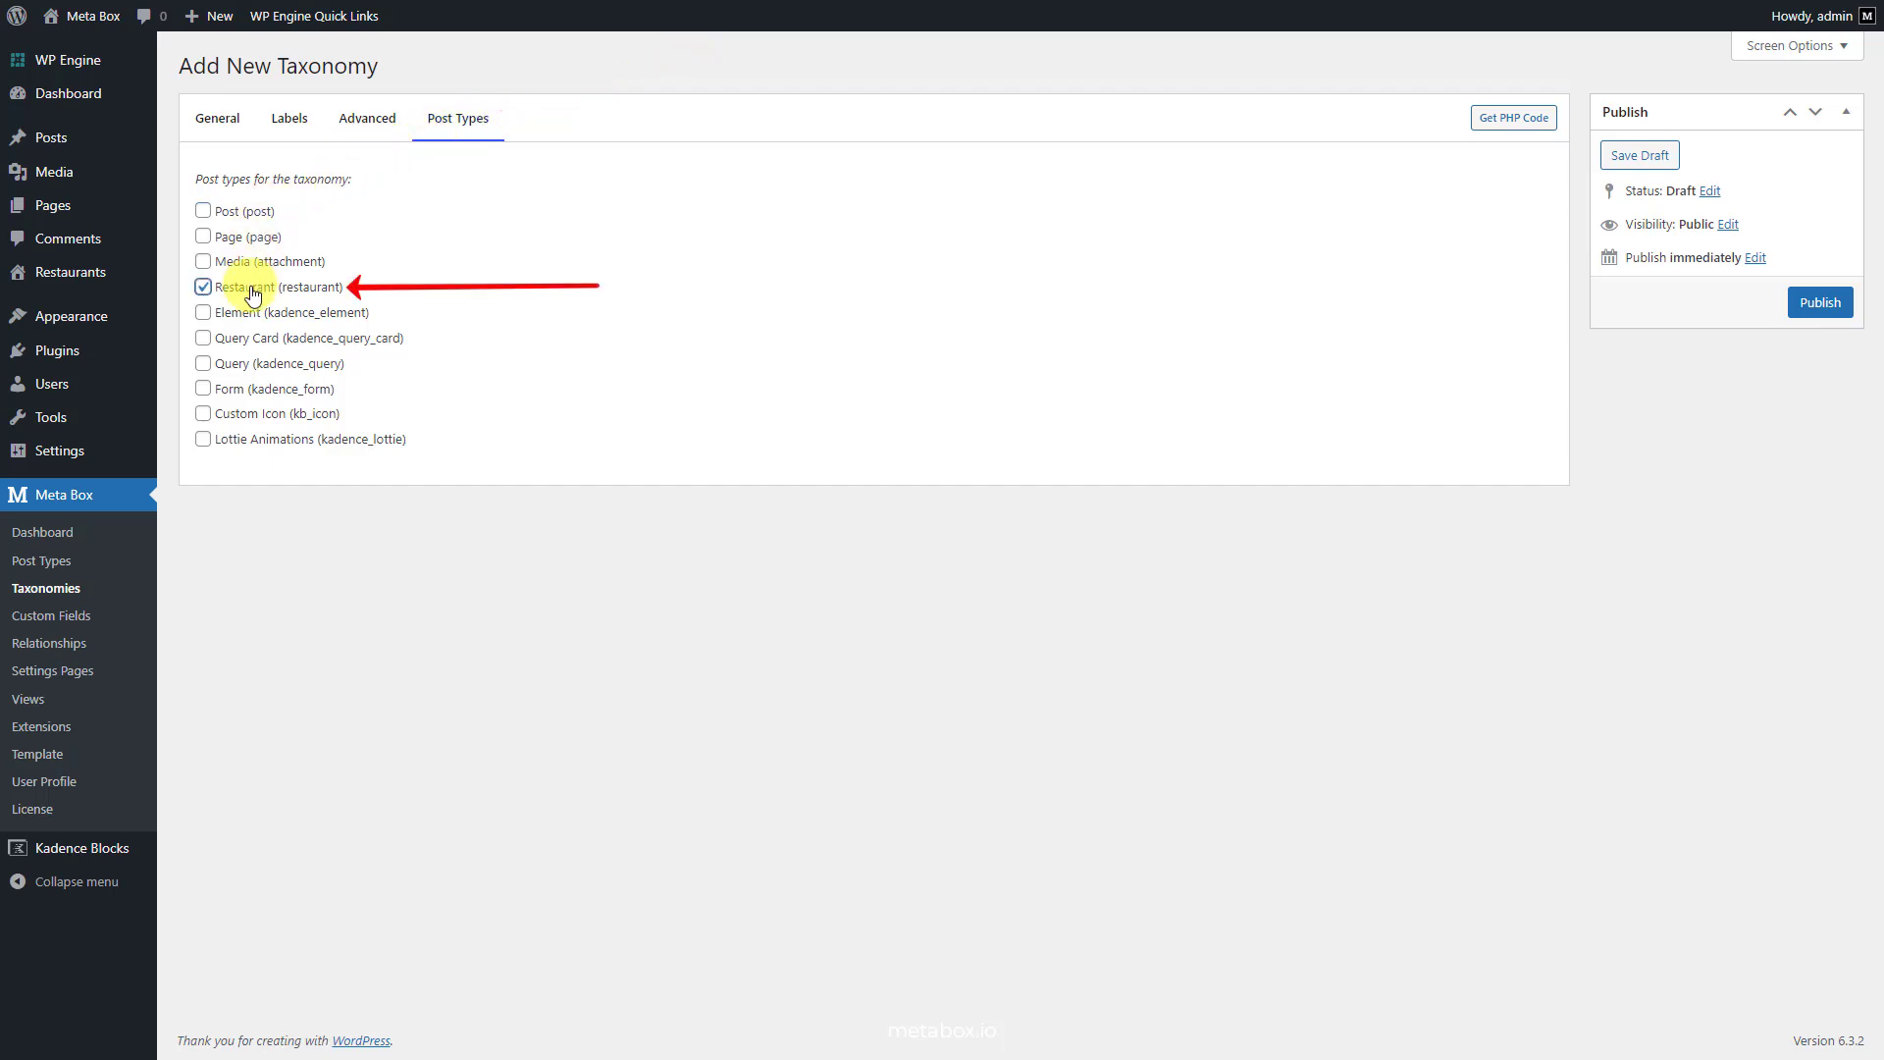
mouse_move(1348, 309)
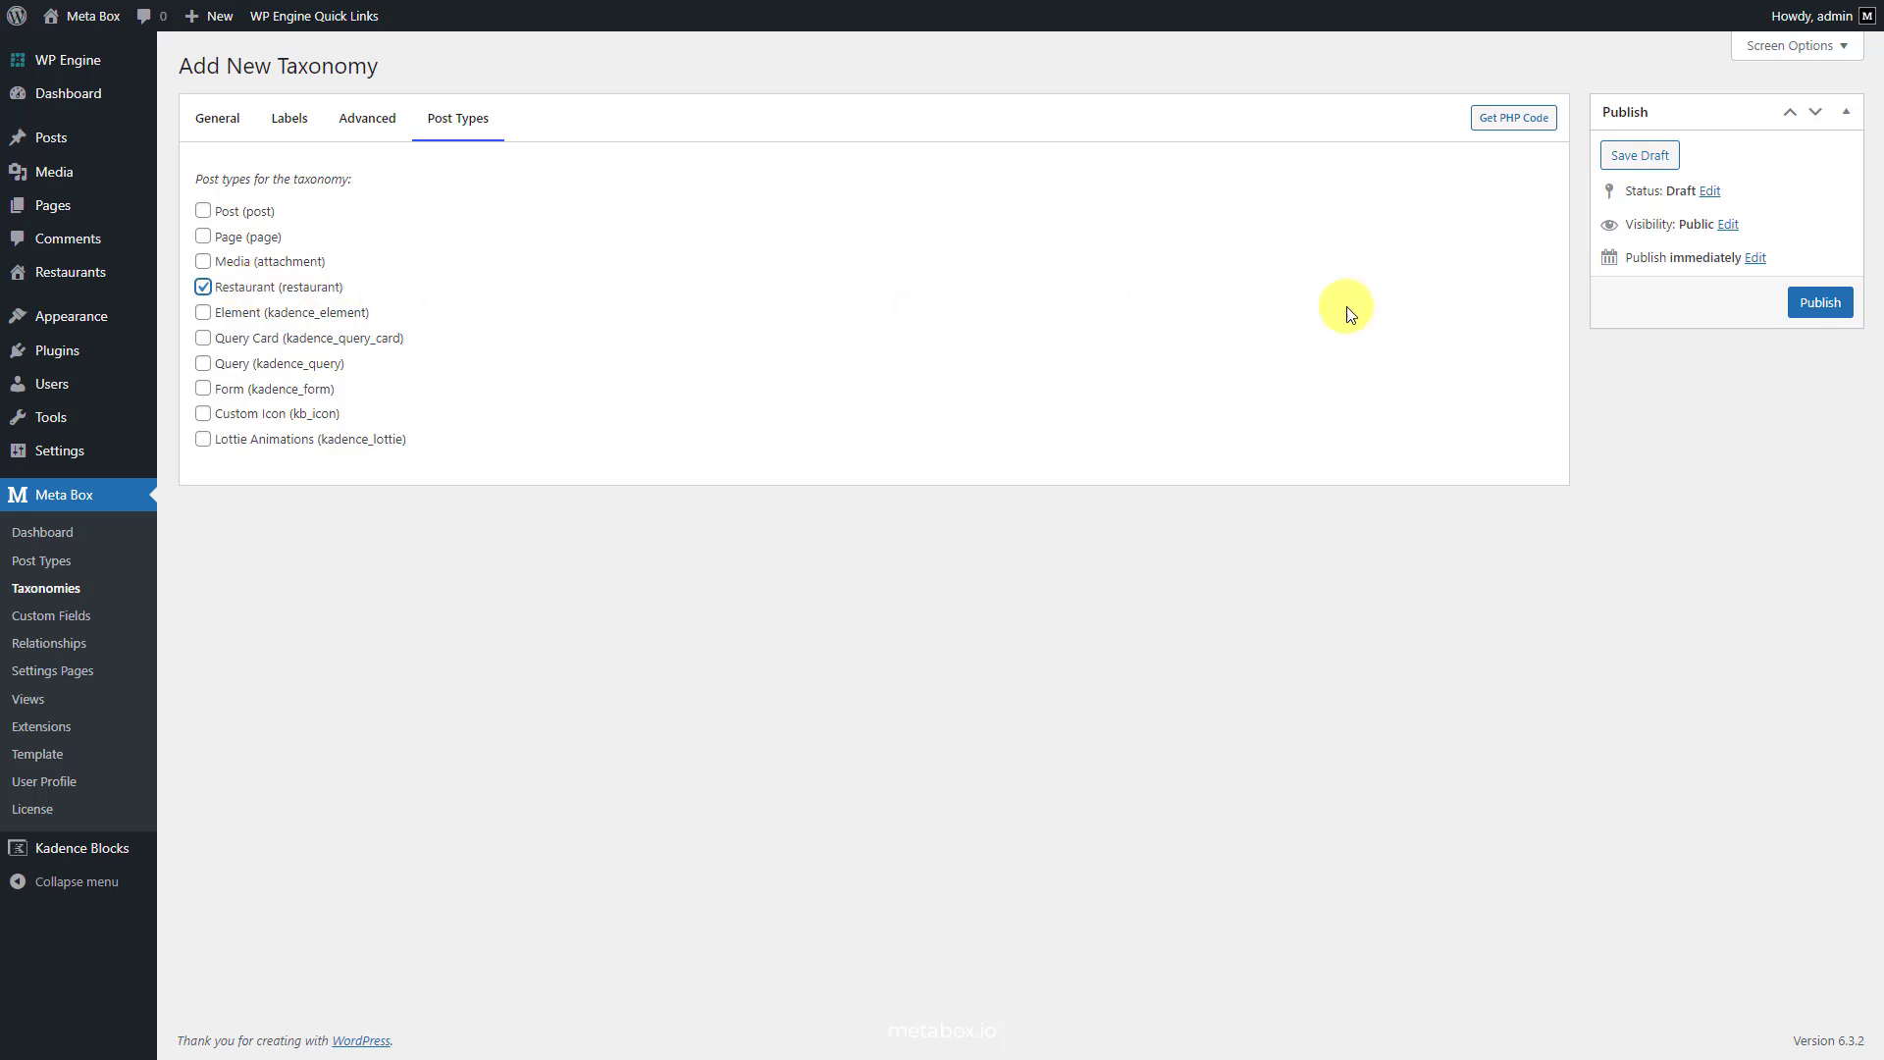
click(1820, 303)
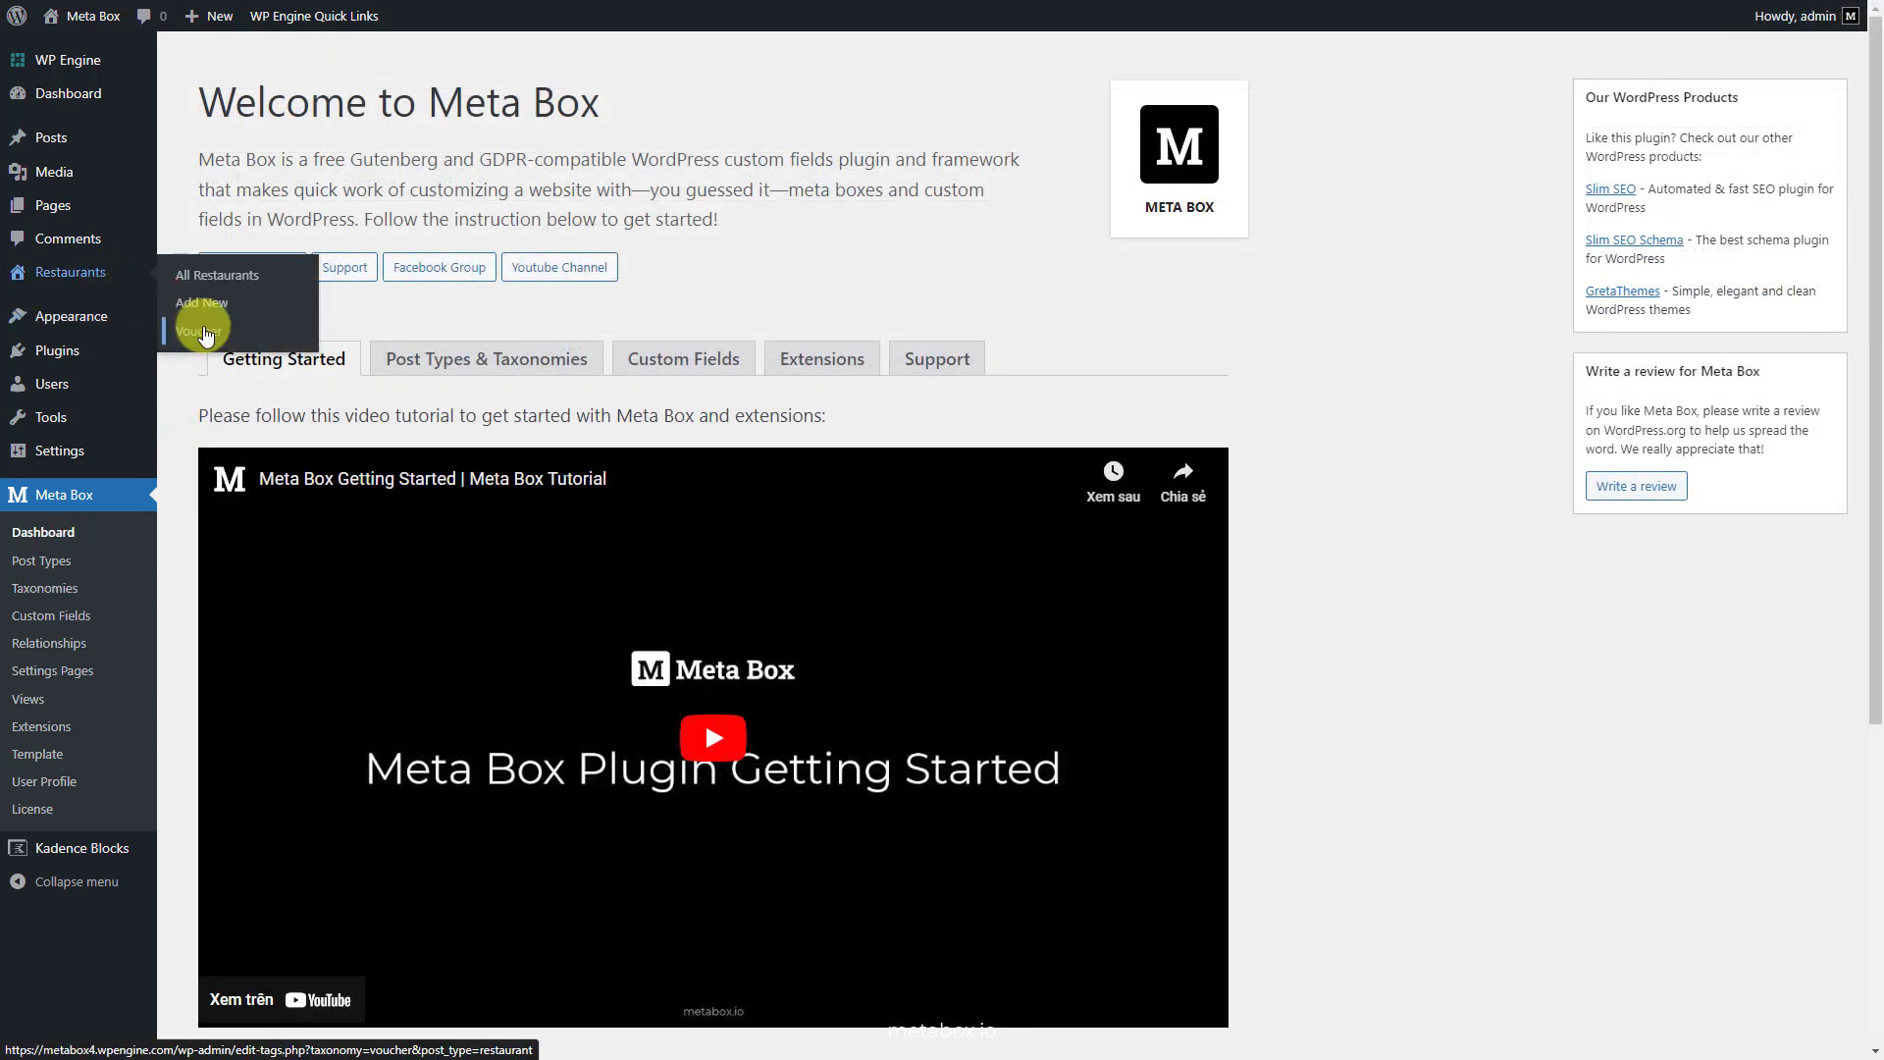
Step: Add voucher terms Discount 25%, Discount 50%, Discount 90% and Freeship under Restaurants
click(197, 329)
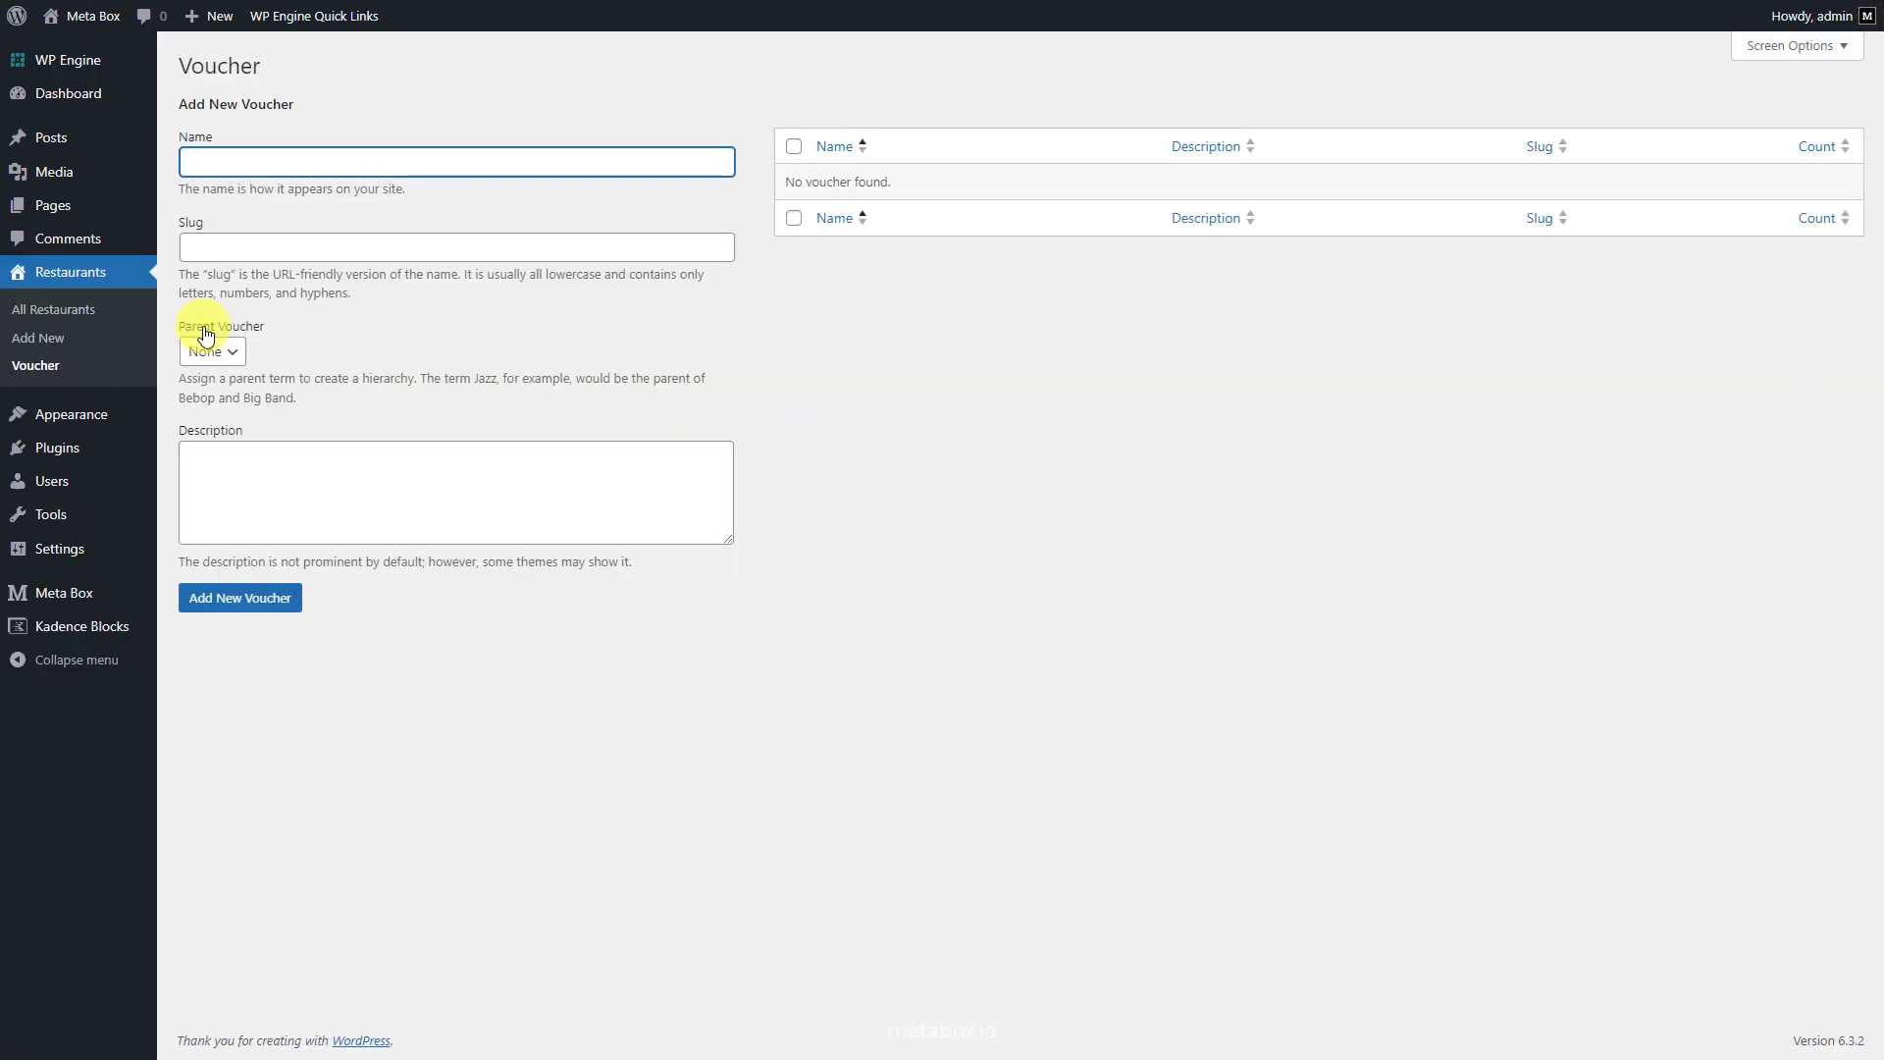
text(Discount 25%)
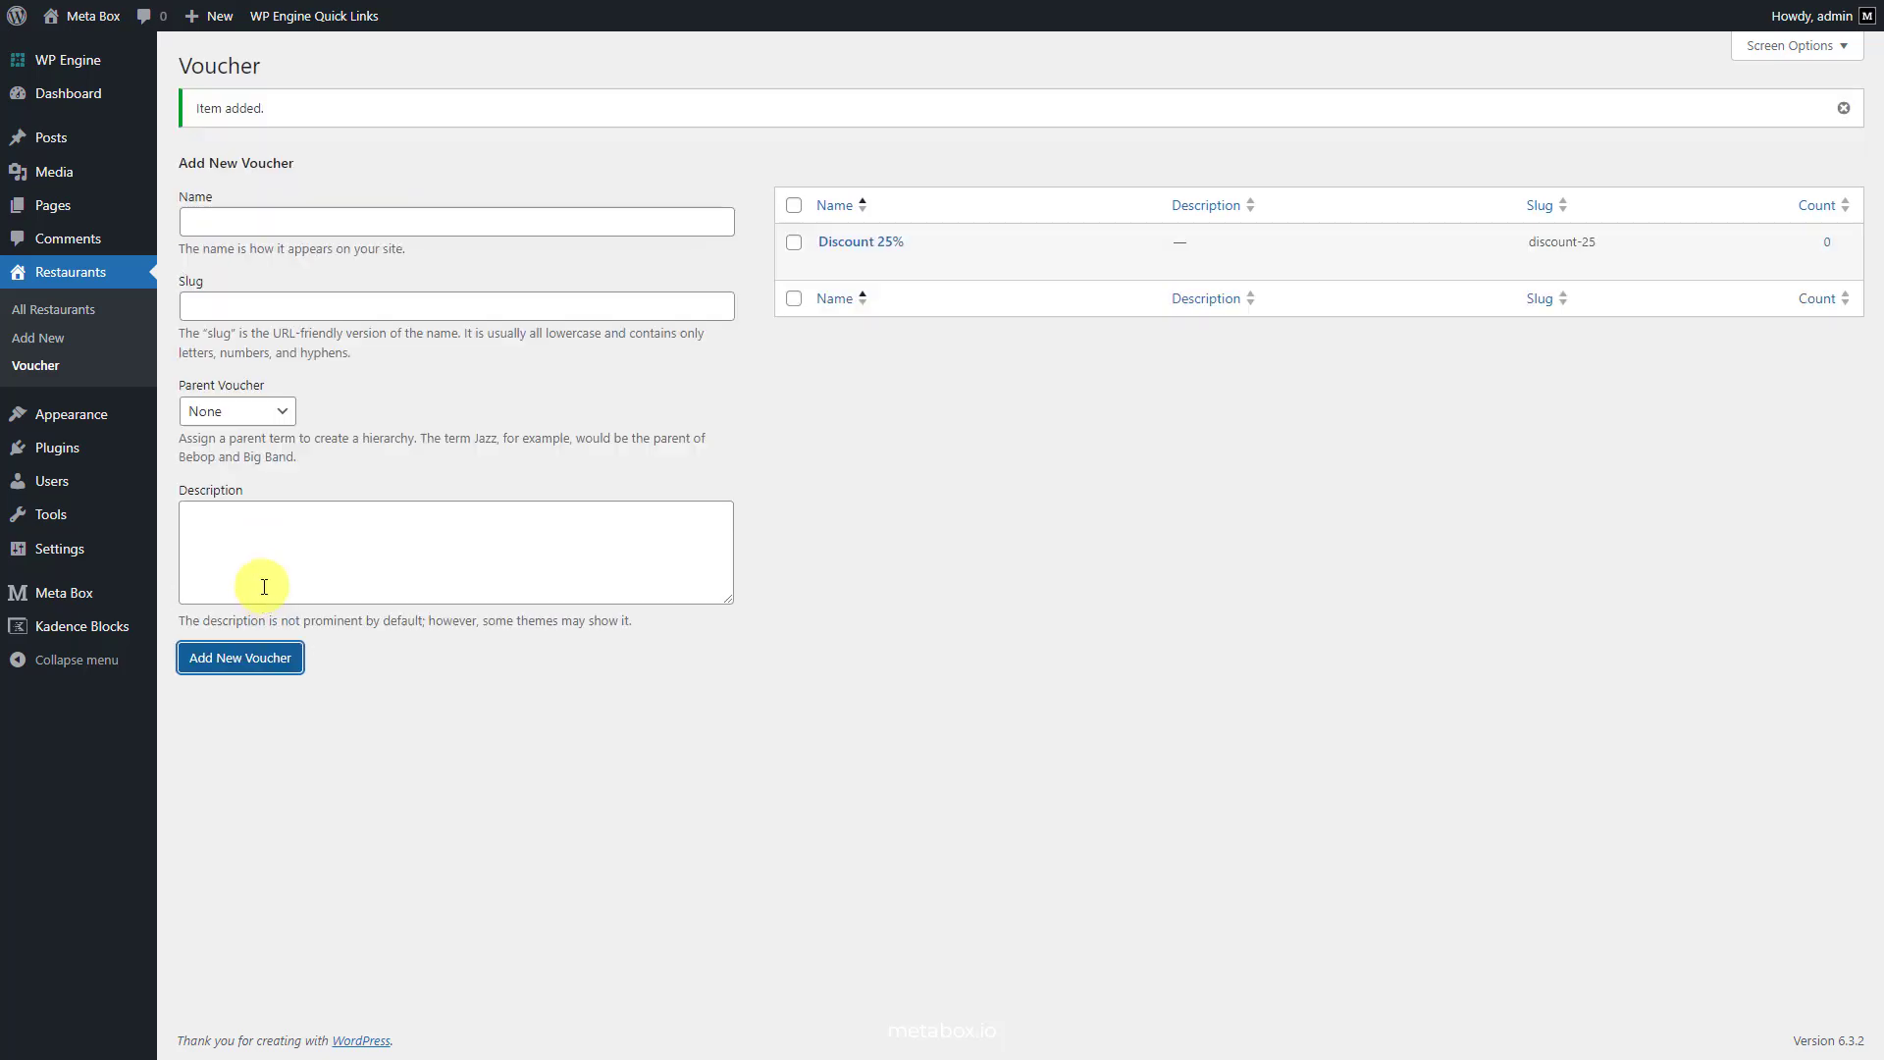
text(Discount 50%)
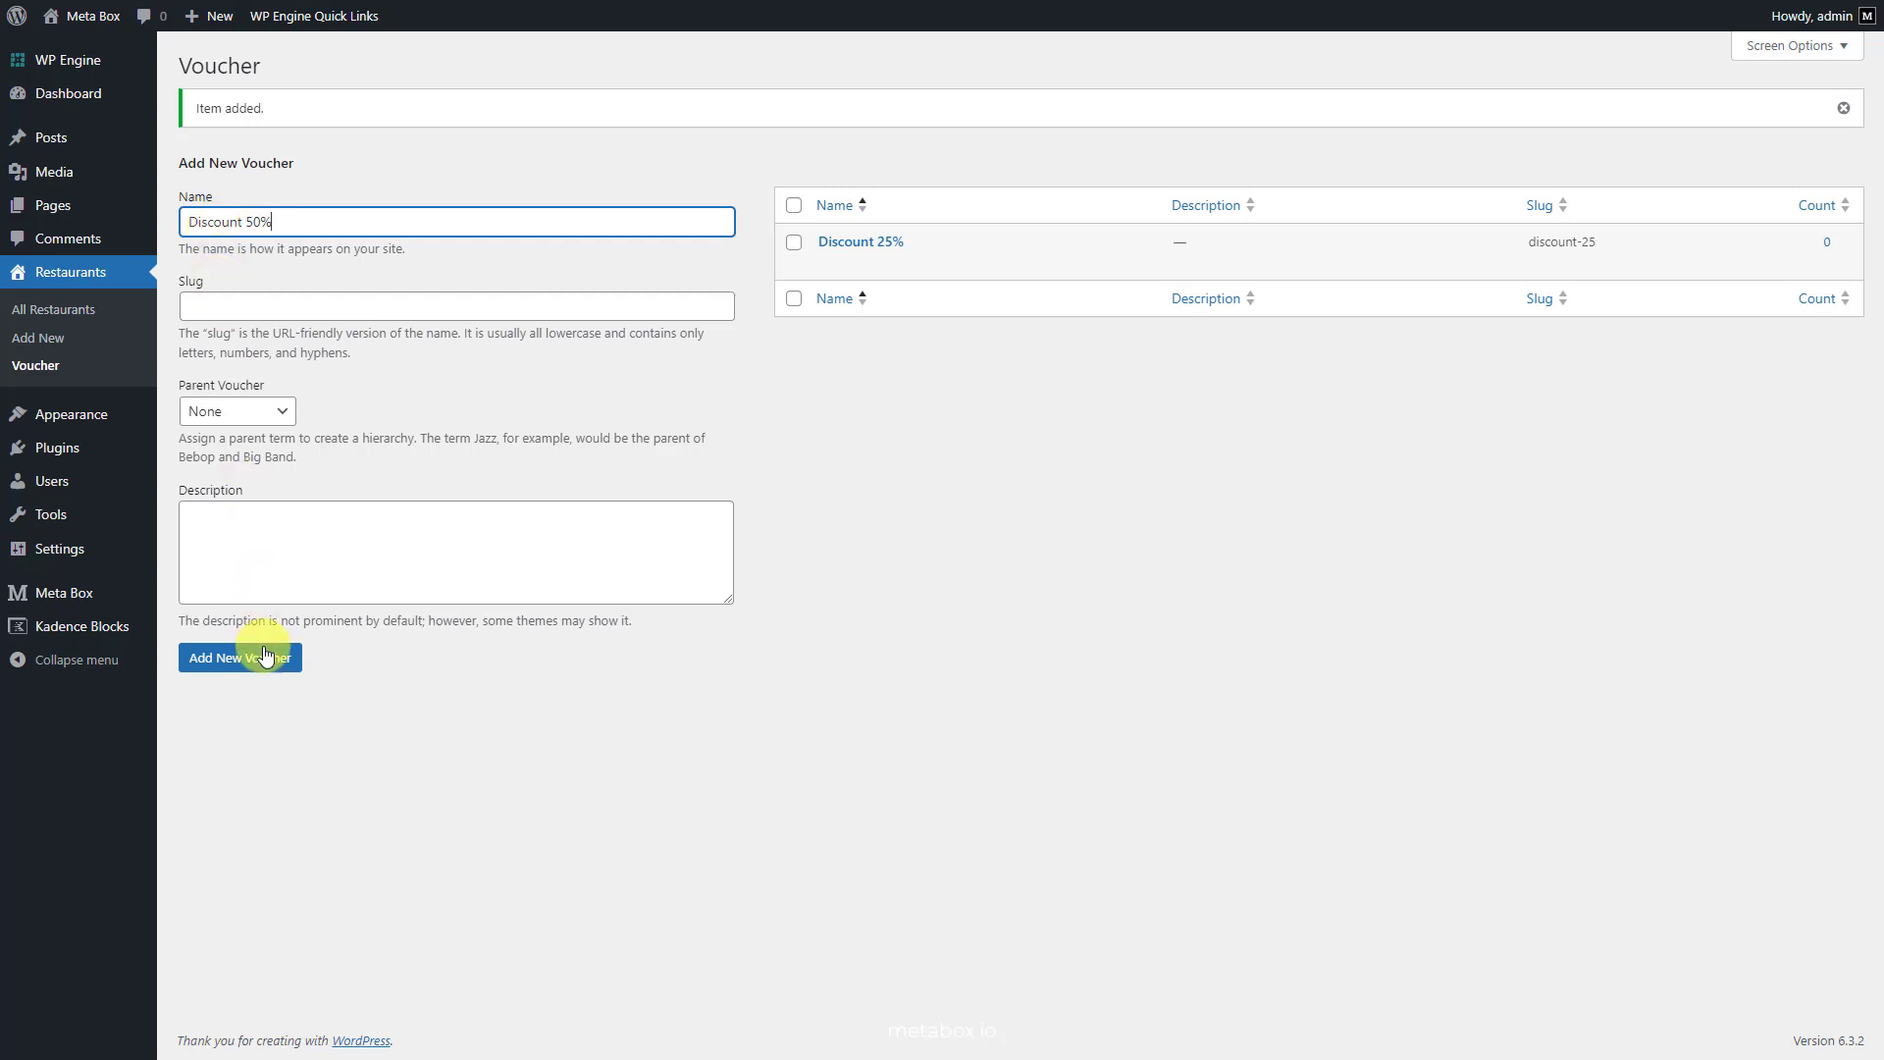
click(239, 657)
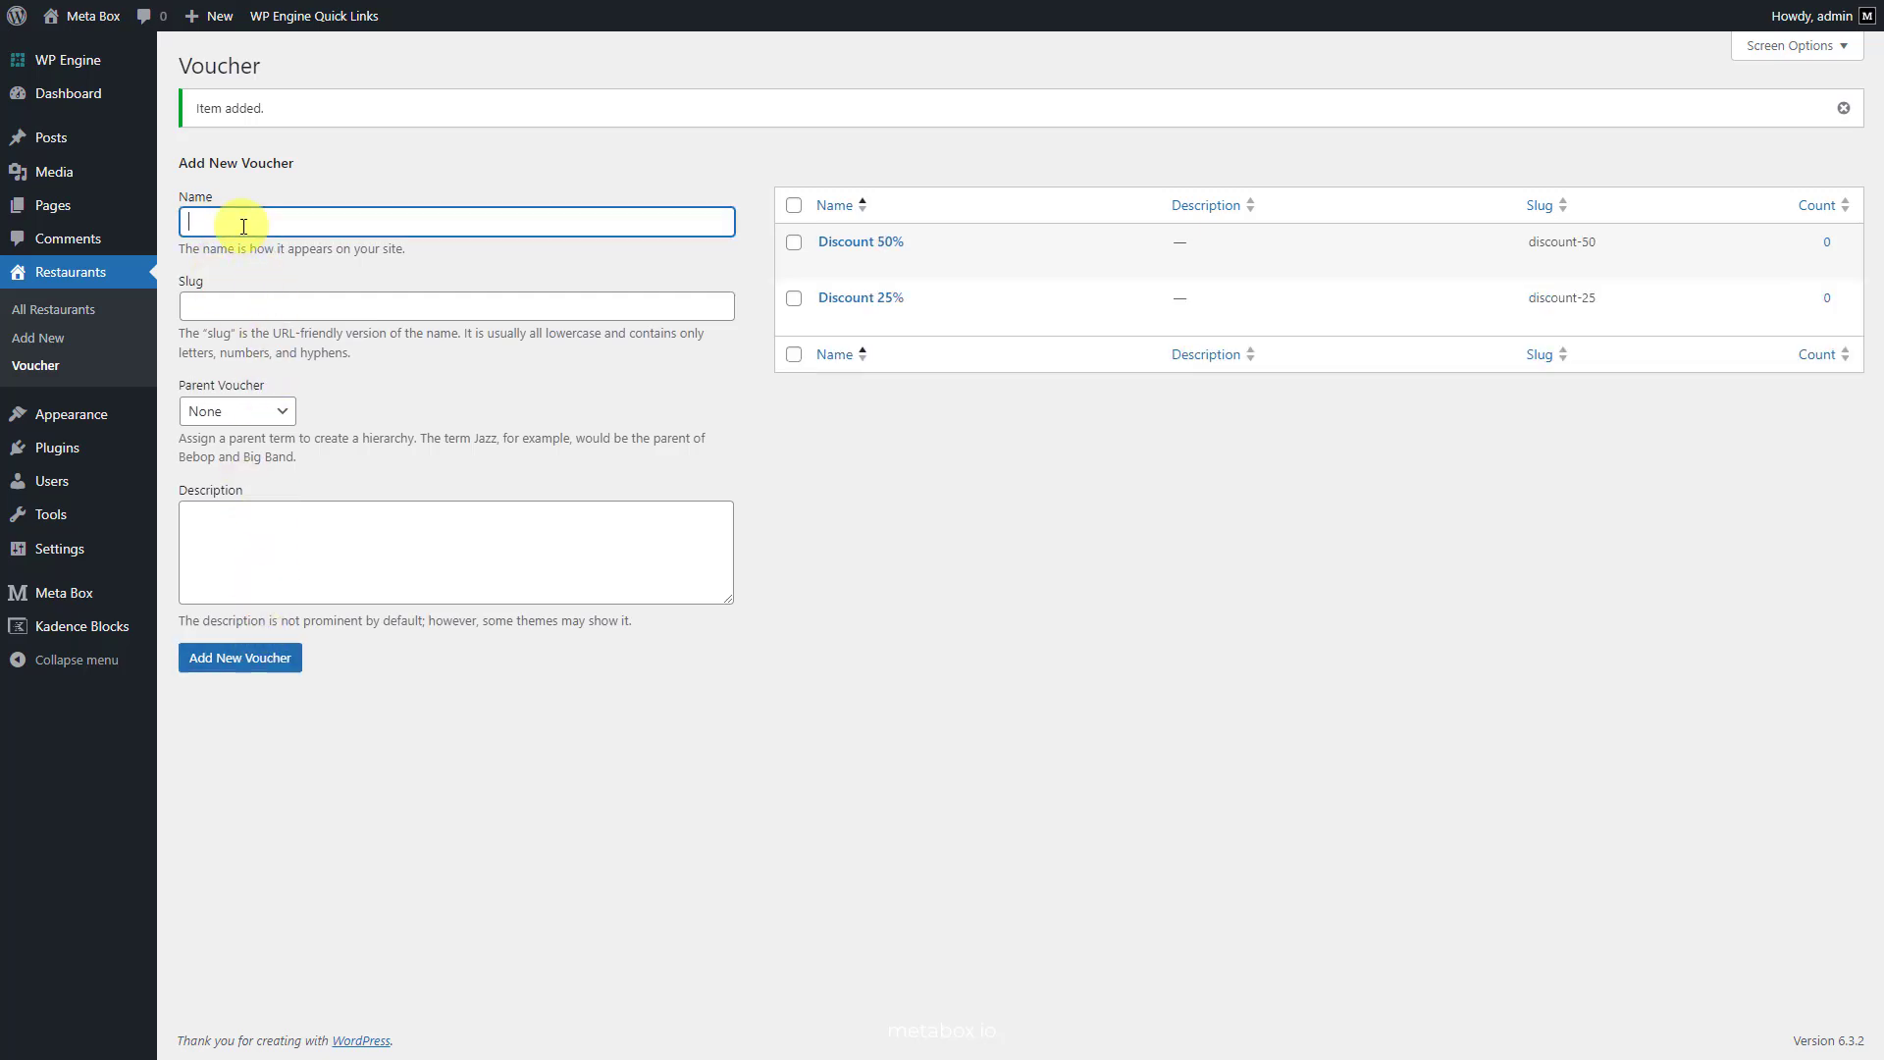
click(239, 658)
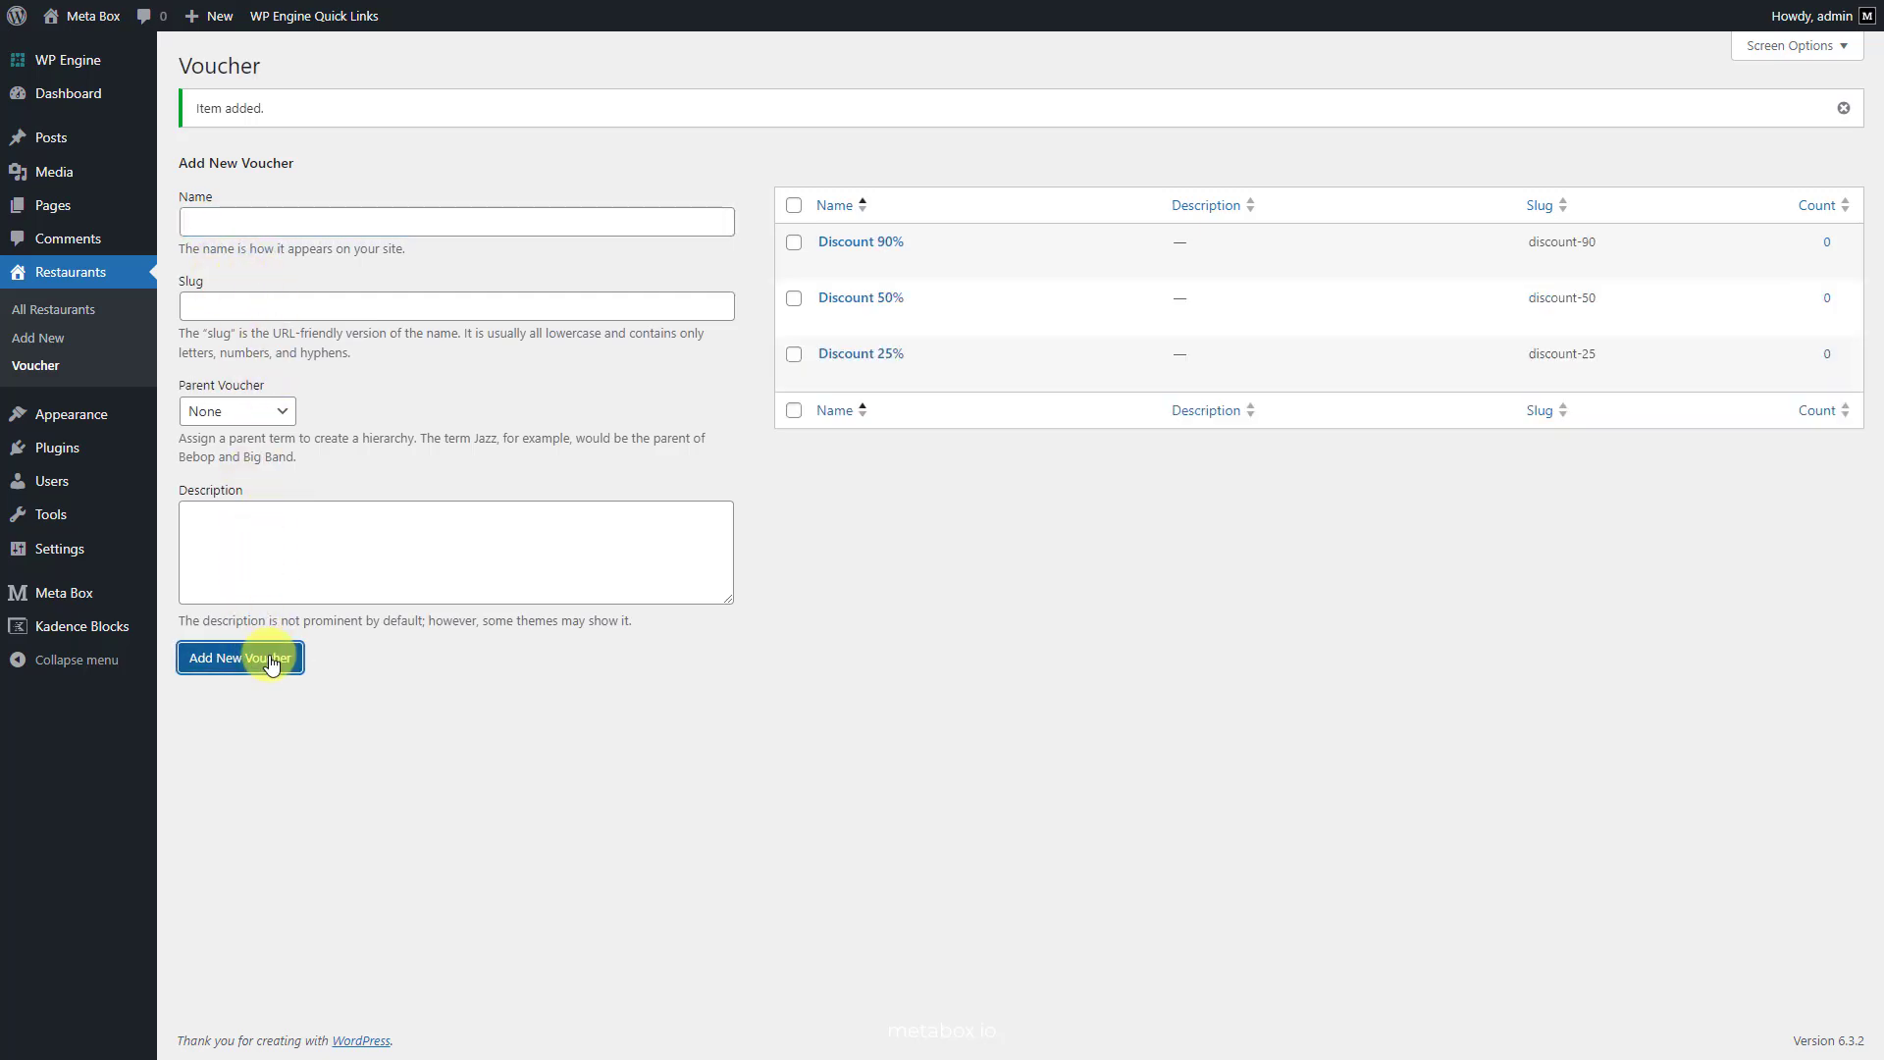
text(Freeship)
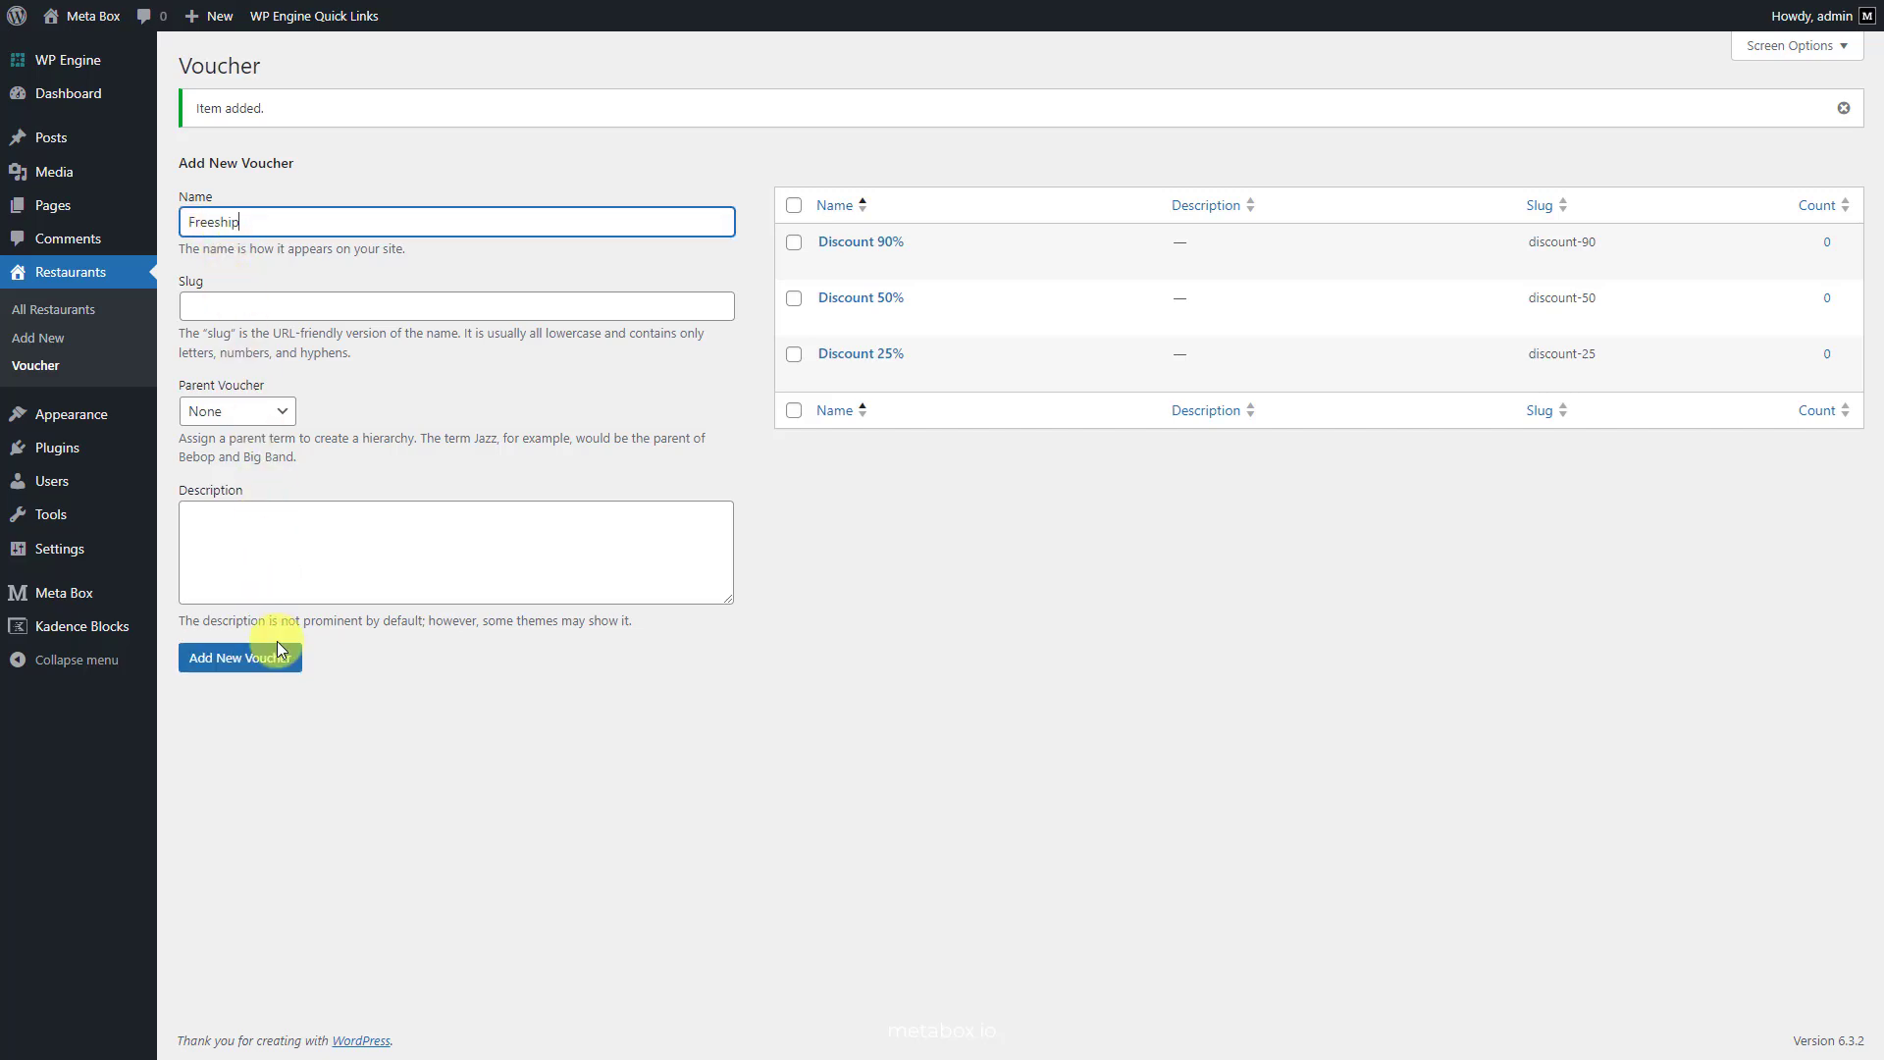
click(239, 658)
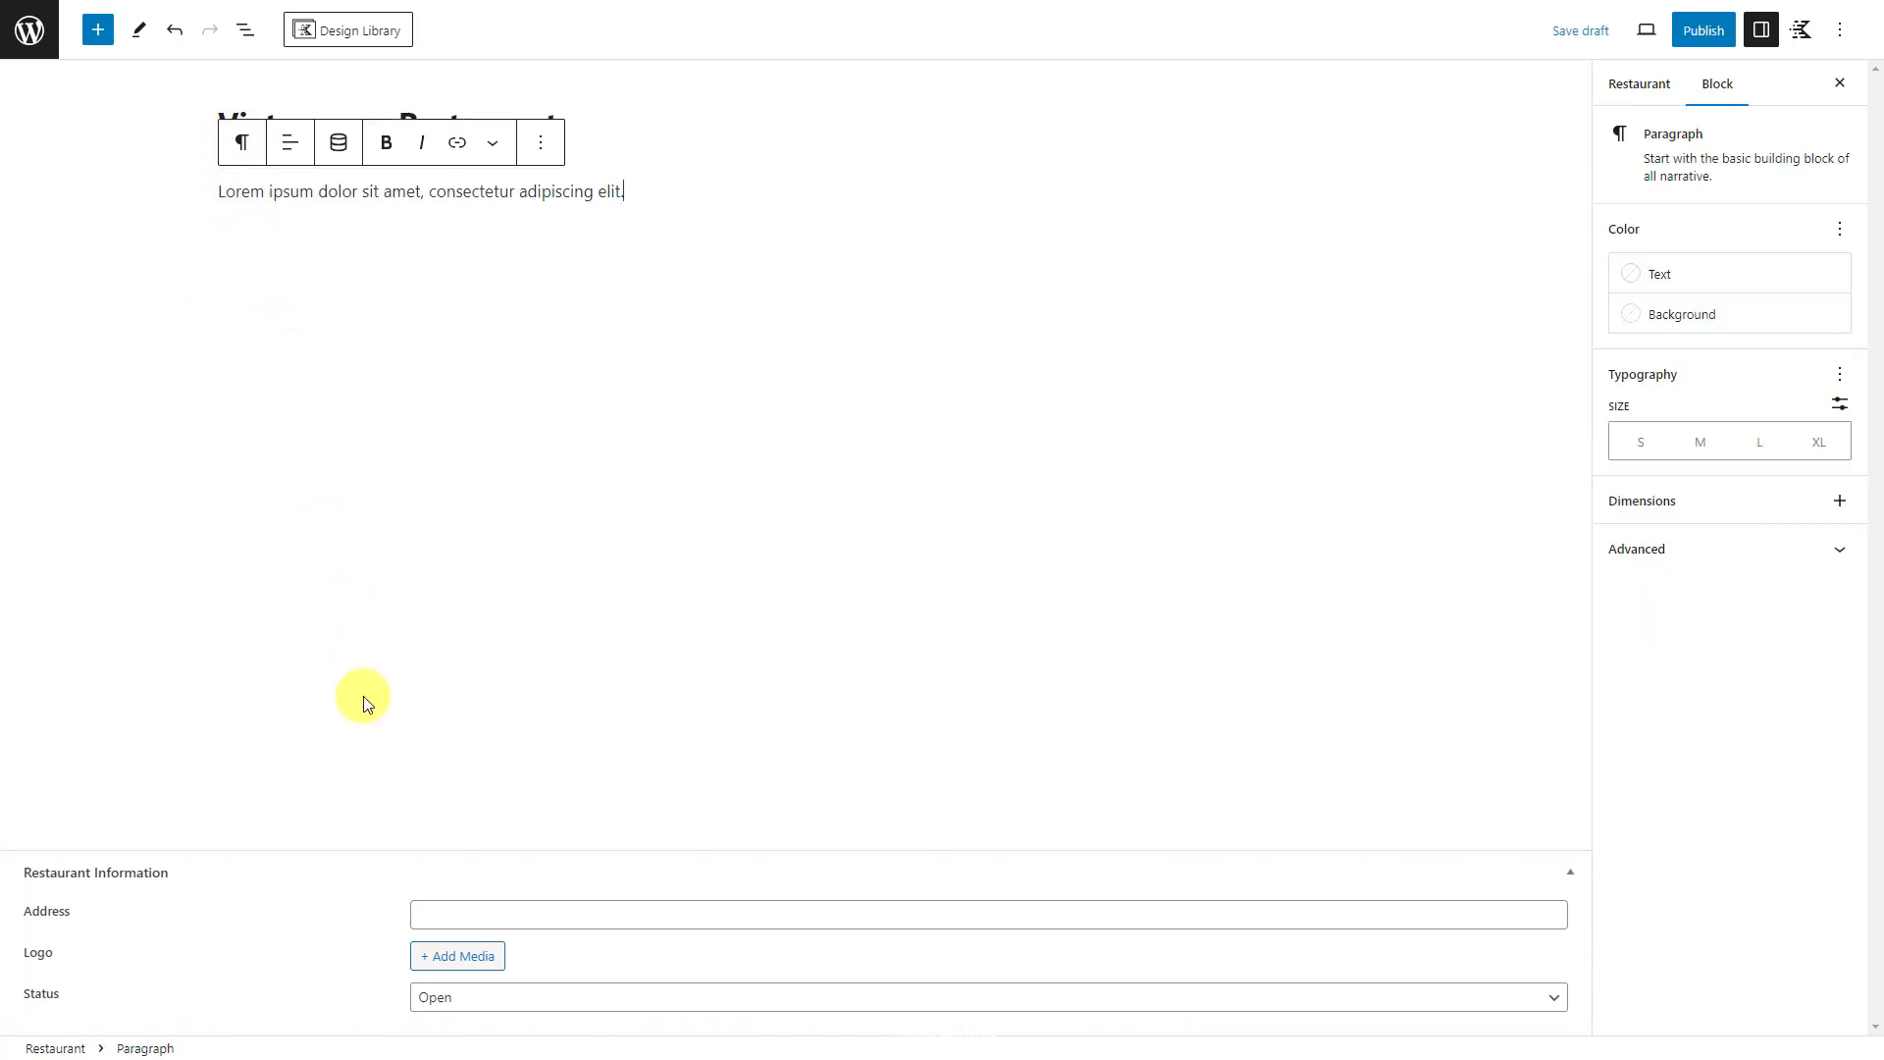
Step: Pick the restaurant's logo from the media library and tick the Discount 25% voucher
click(457, 956)
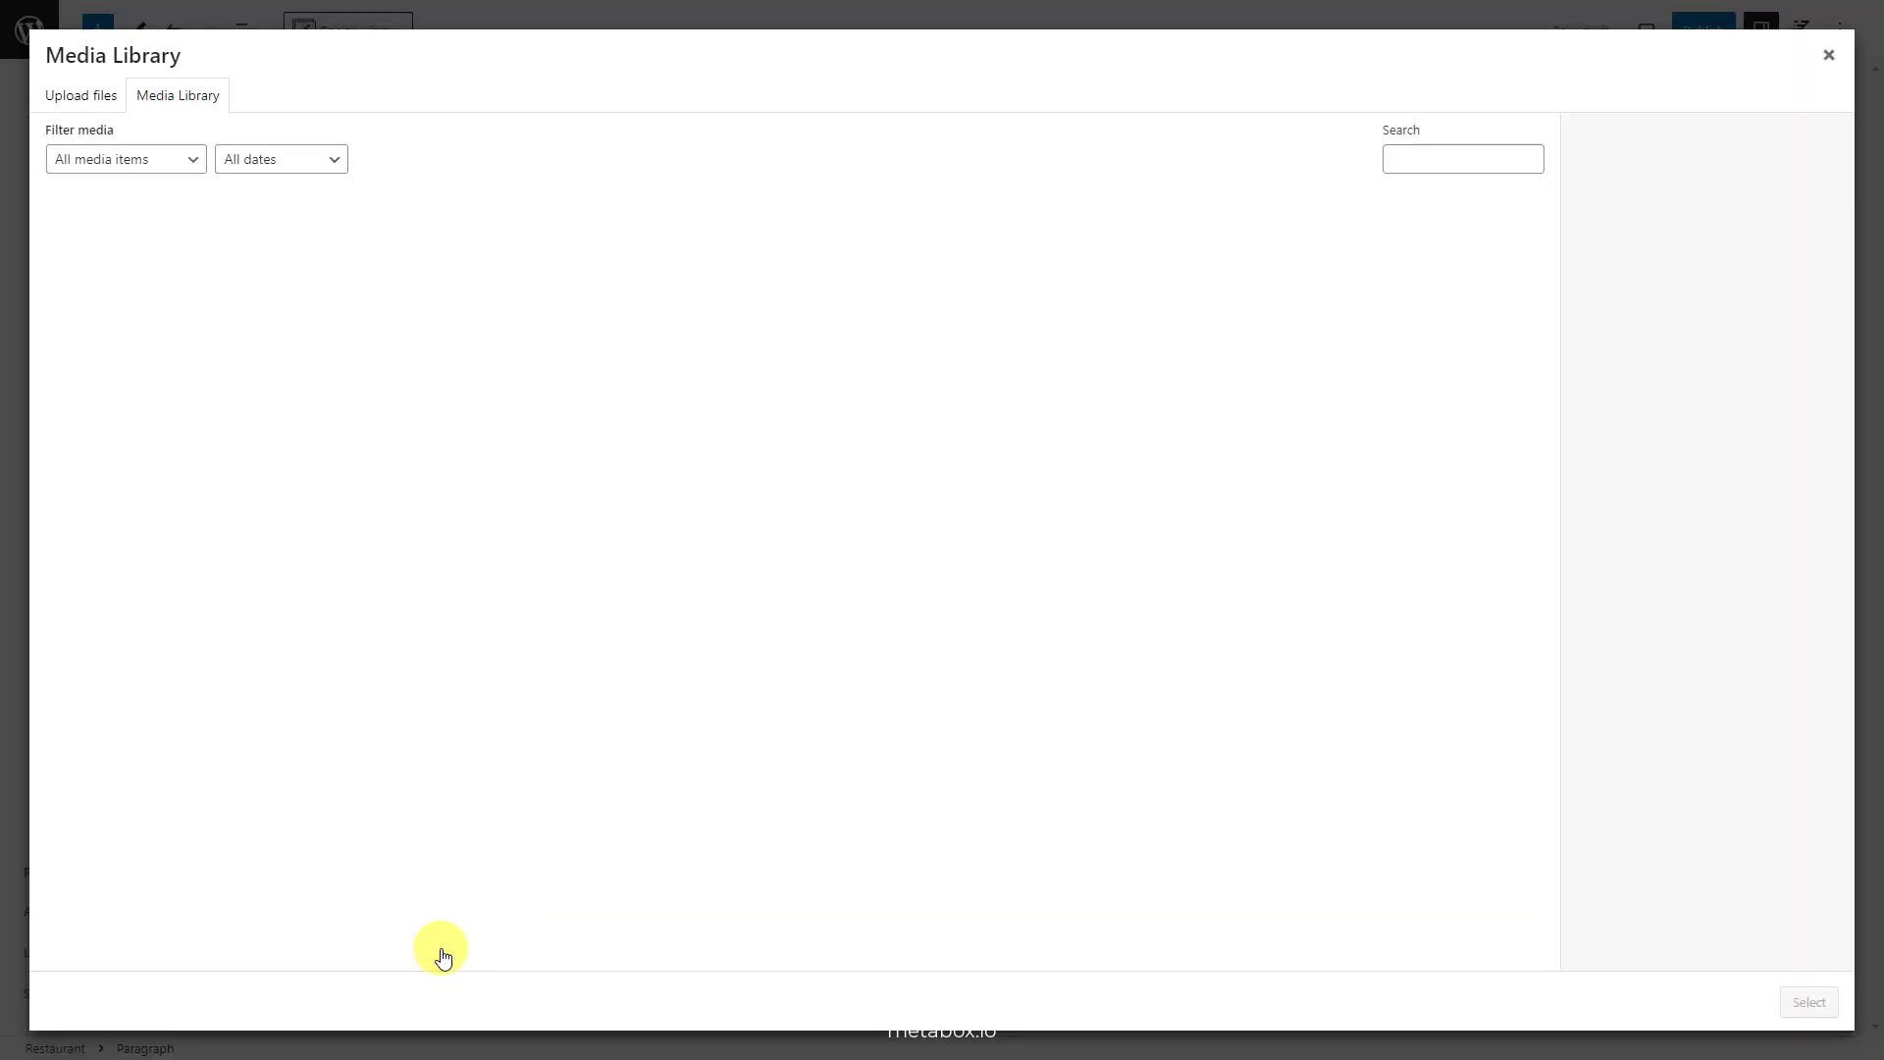
click(711, 559)
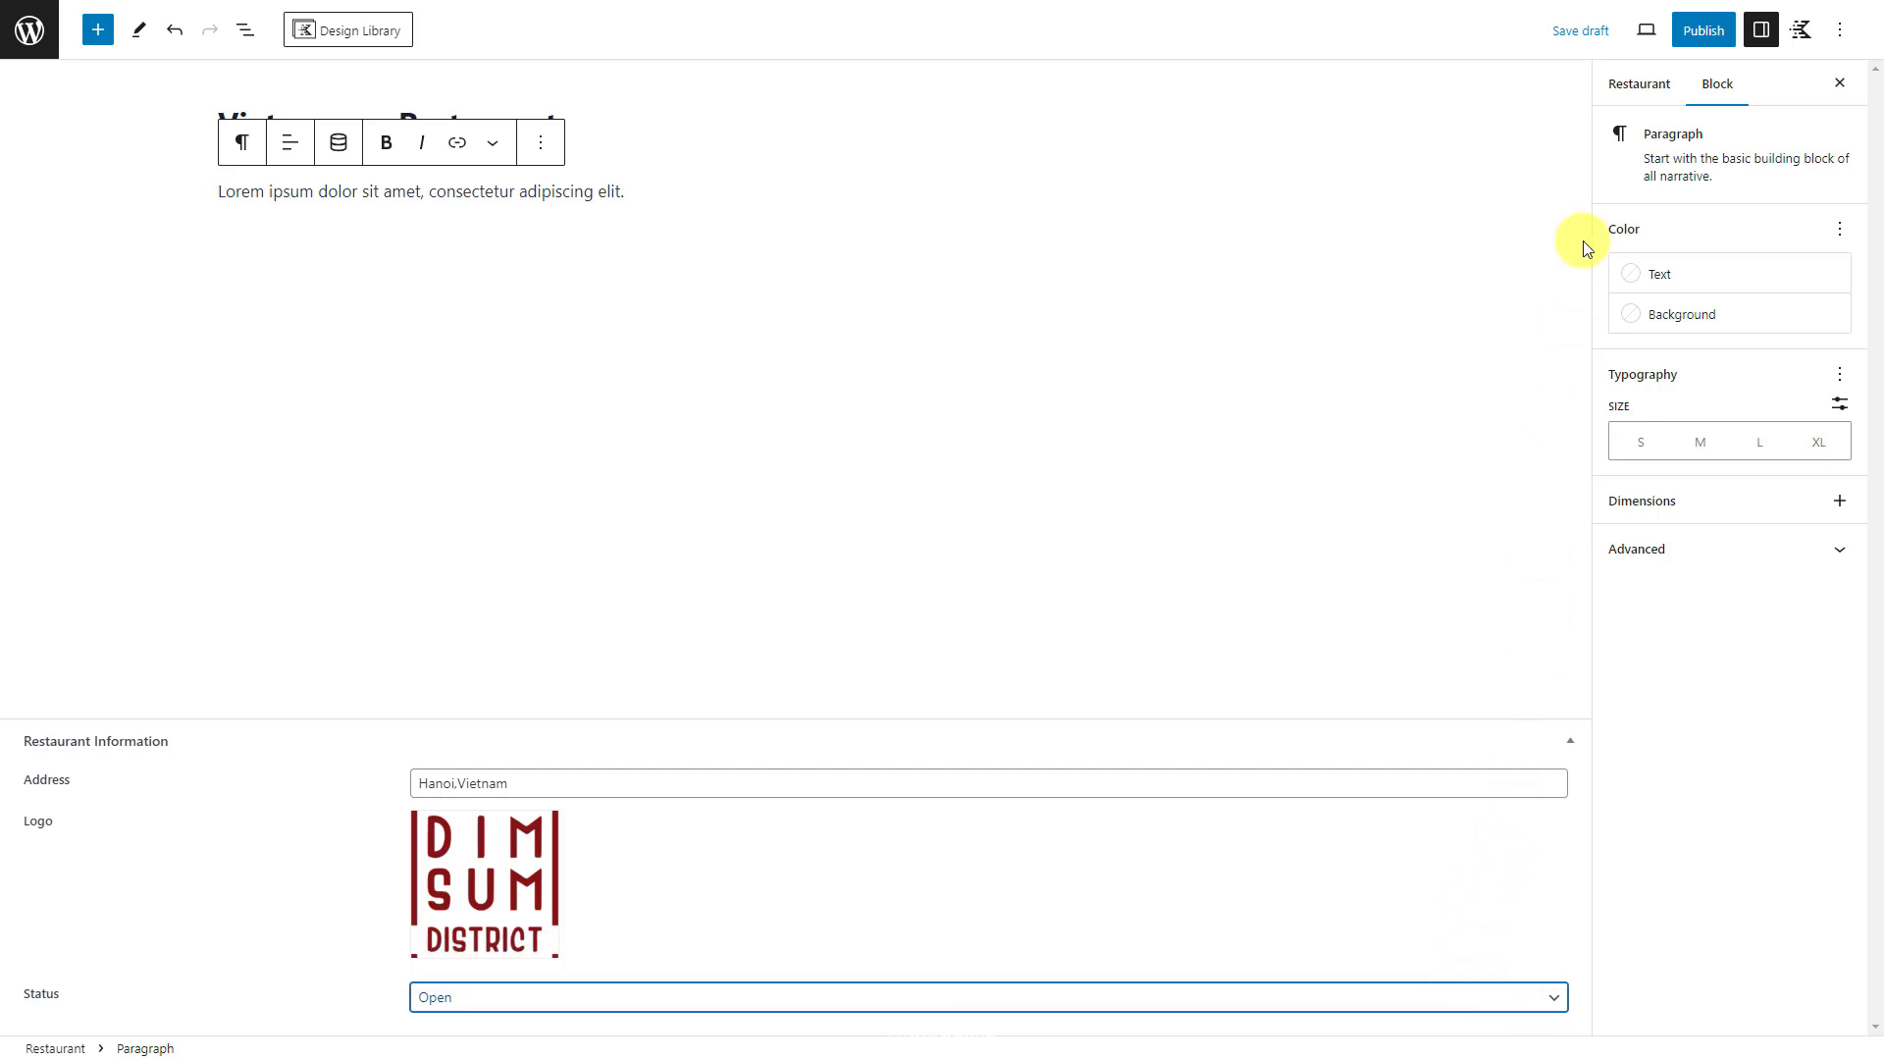
click(1639, 82)
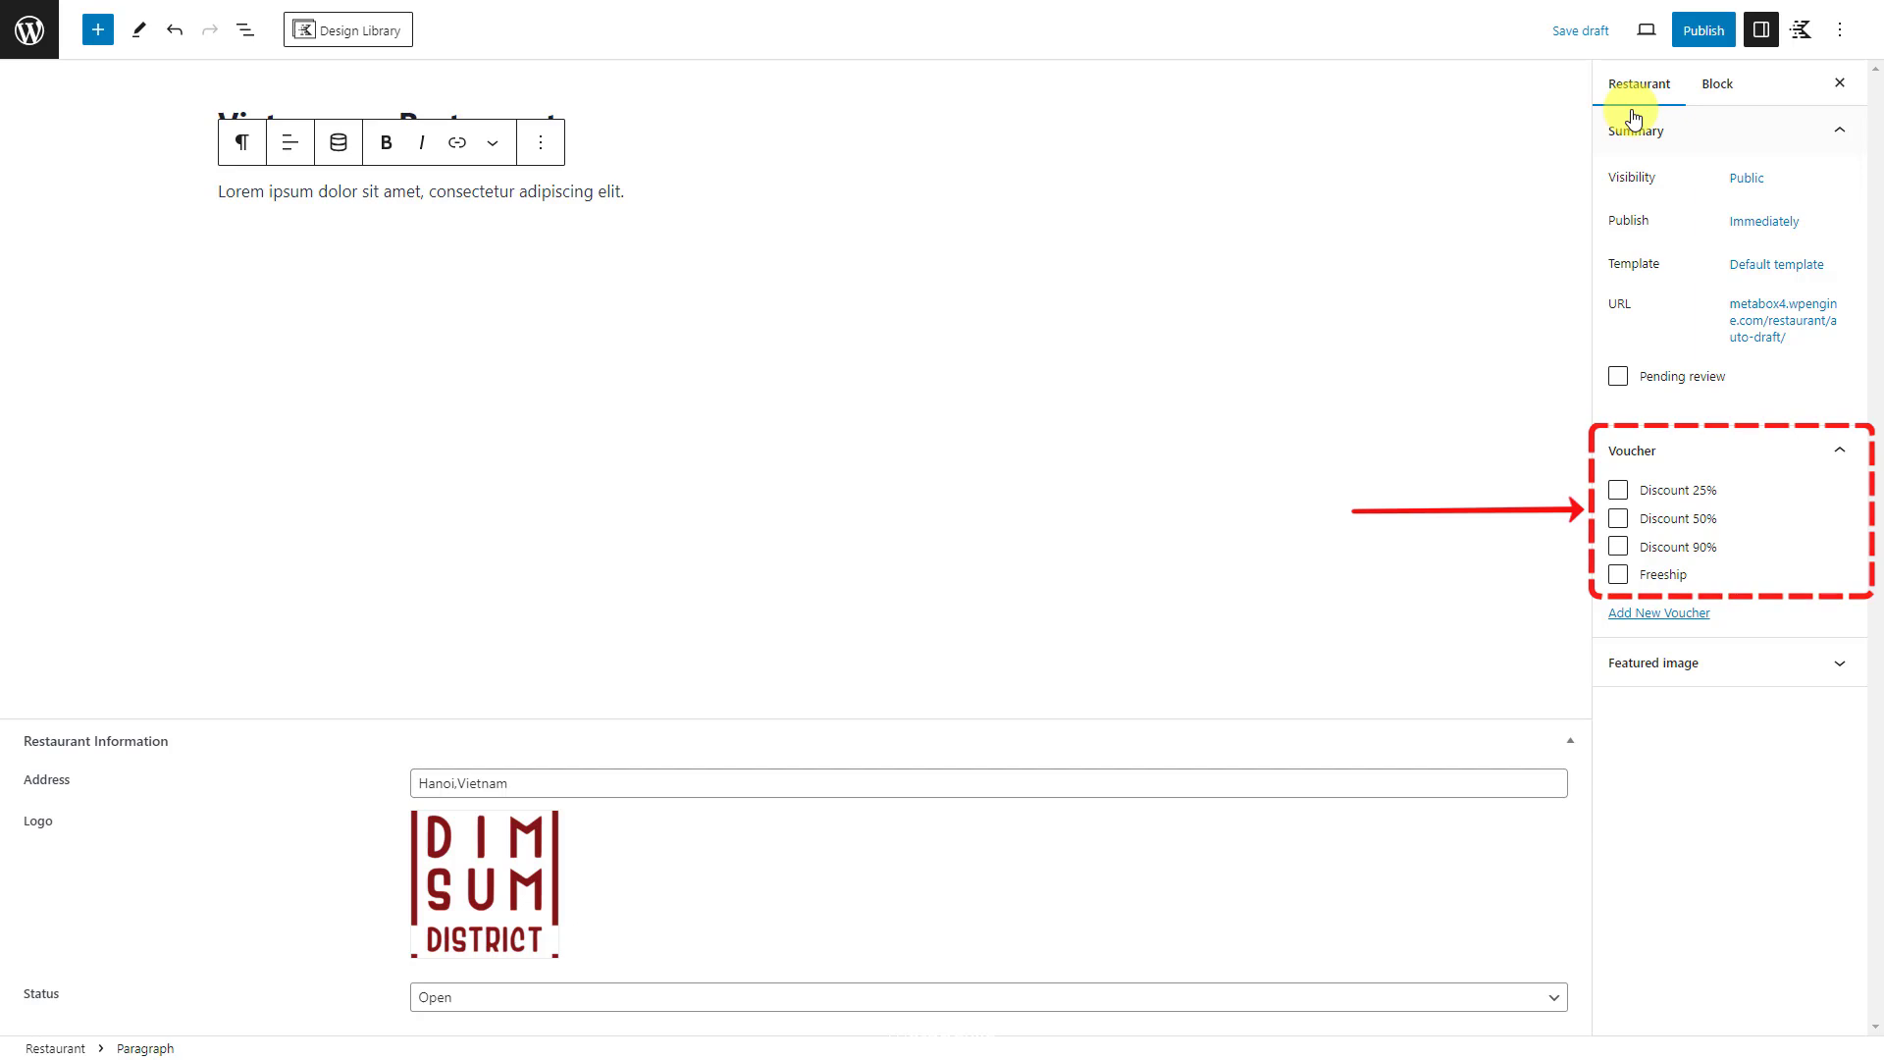
click(1617, 491)
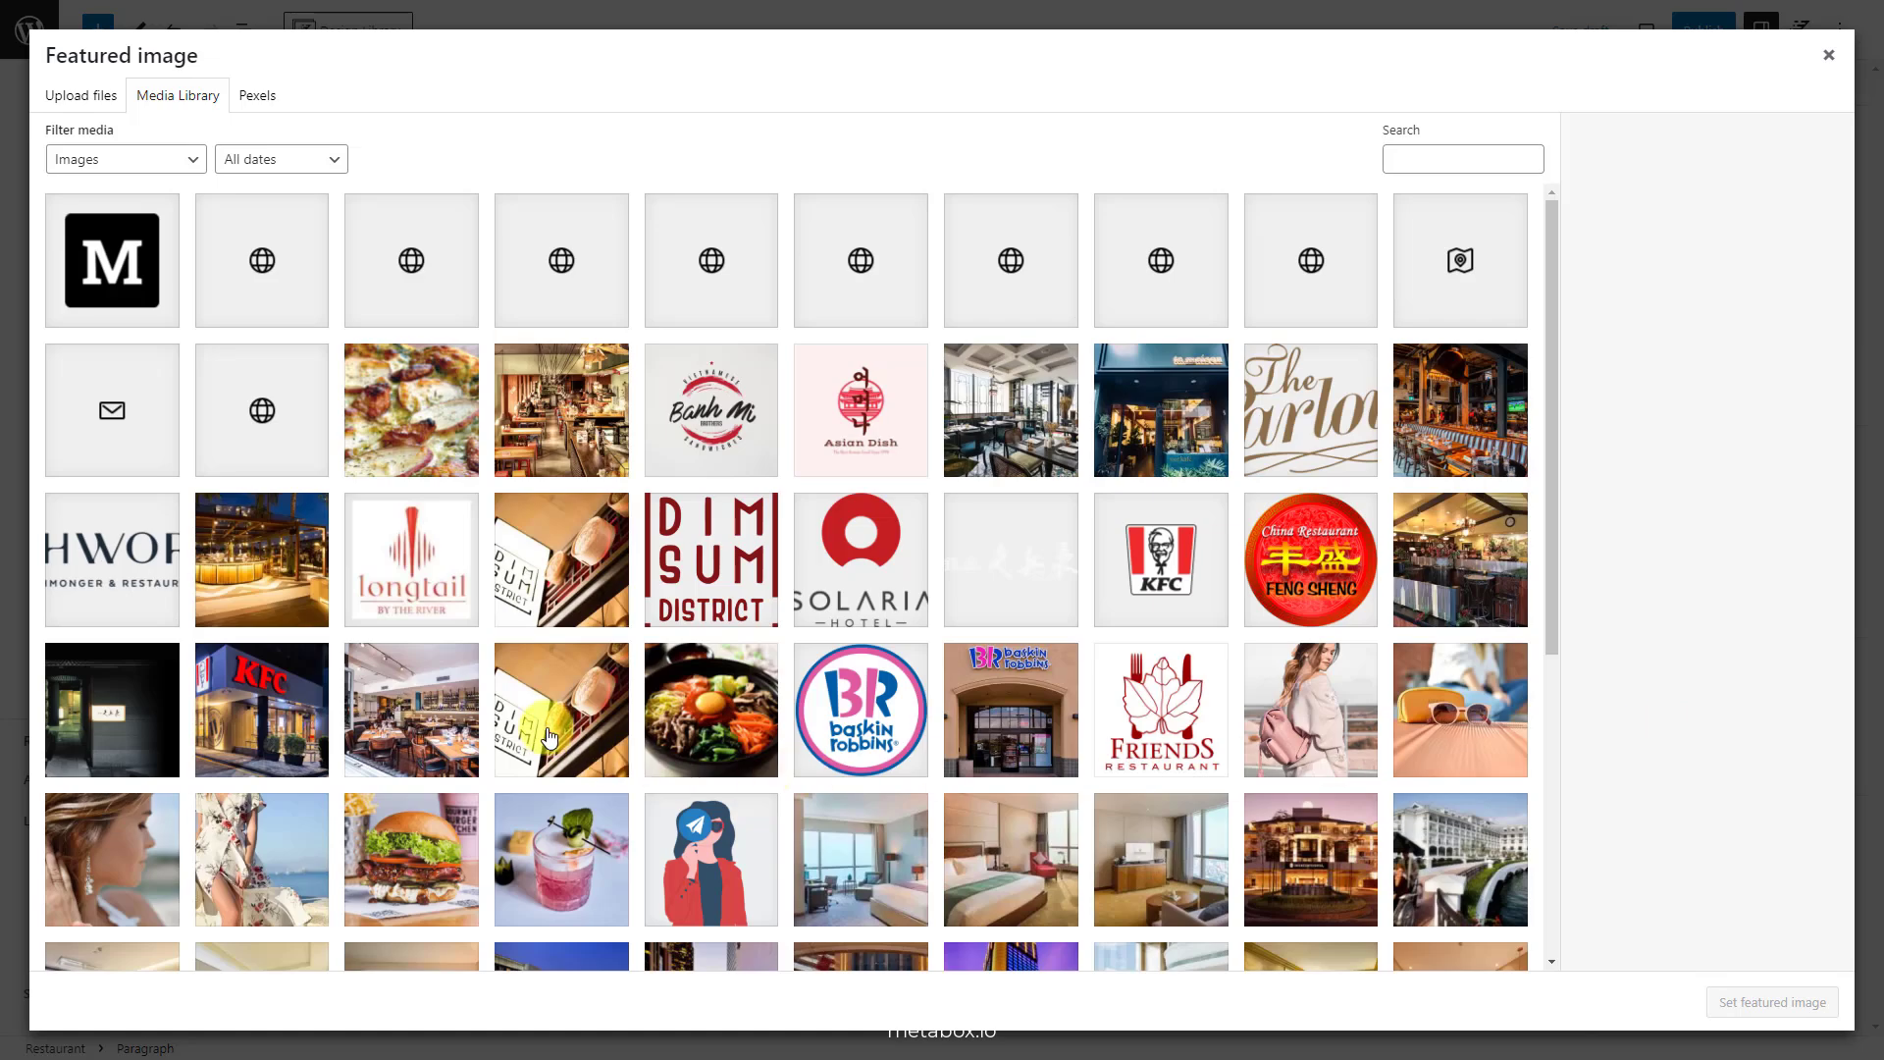
Step: Set the dimsum-district photo as featured image and publish the restaurant post
click(561, 710)
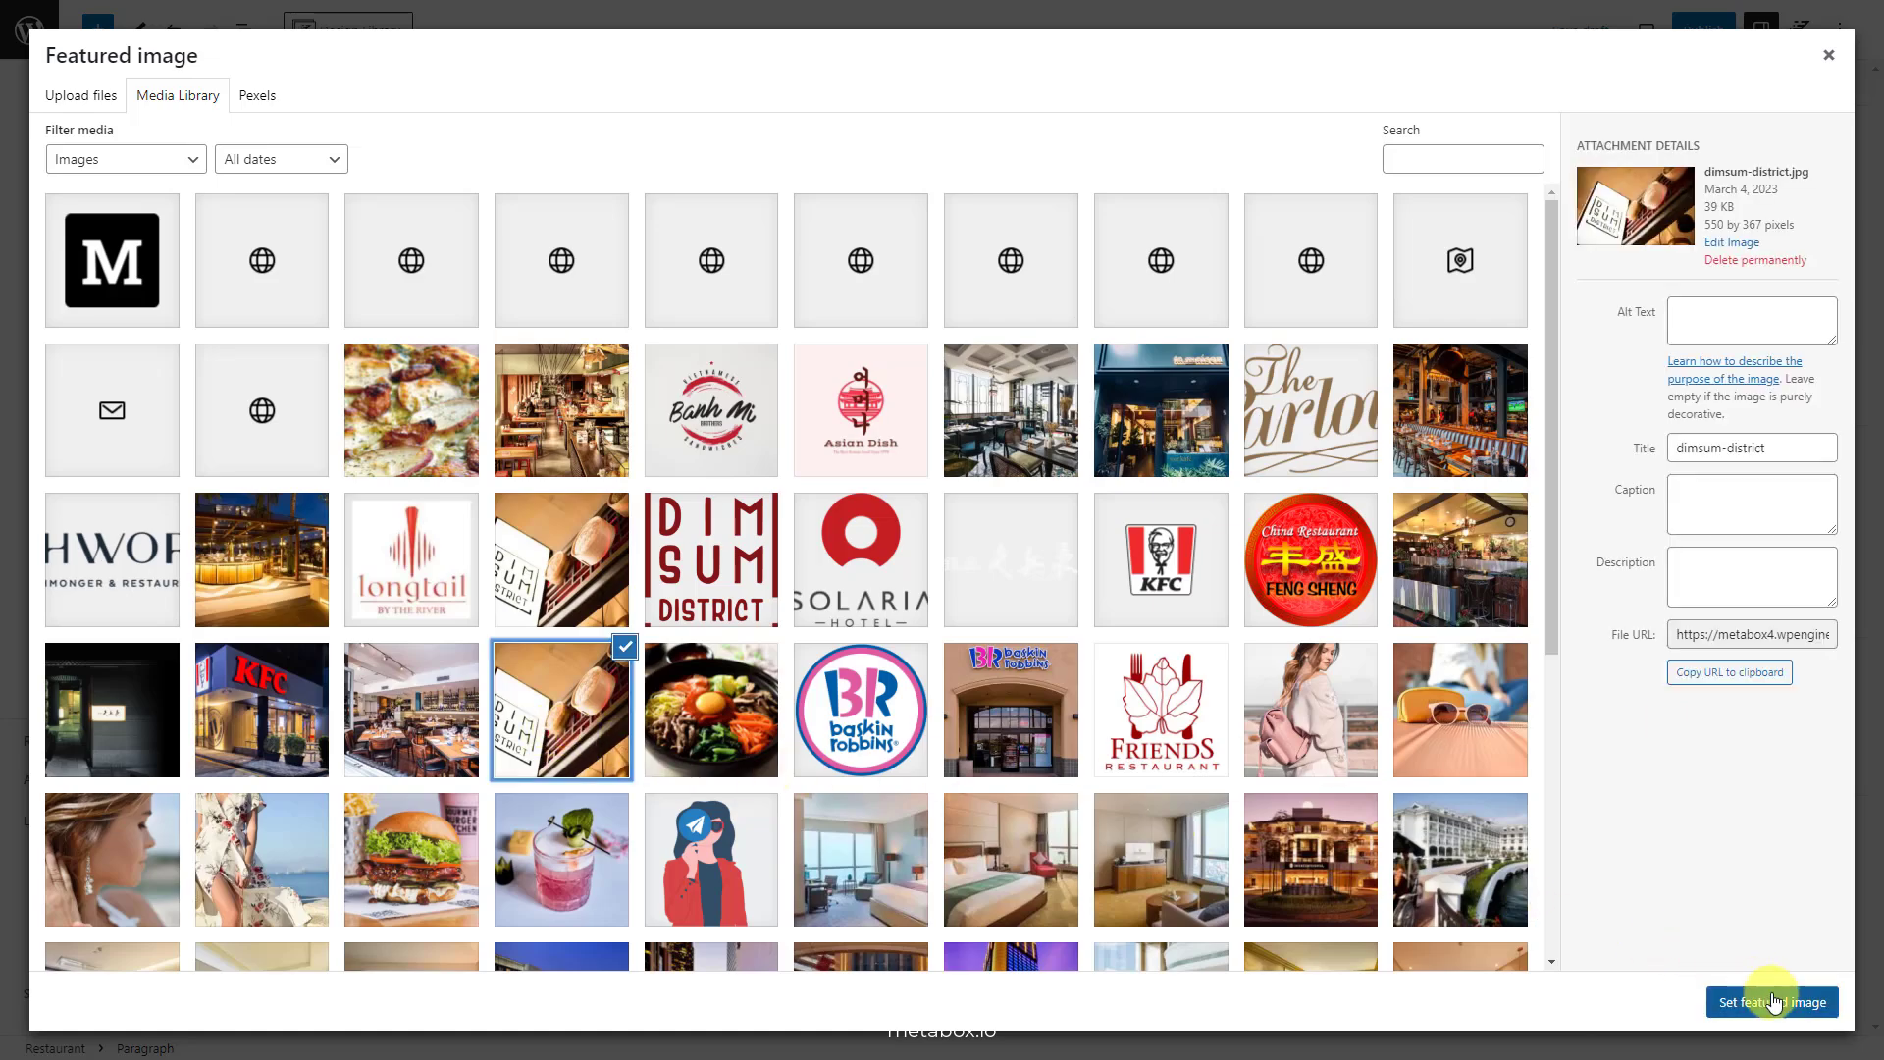
click(1773, 1001)
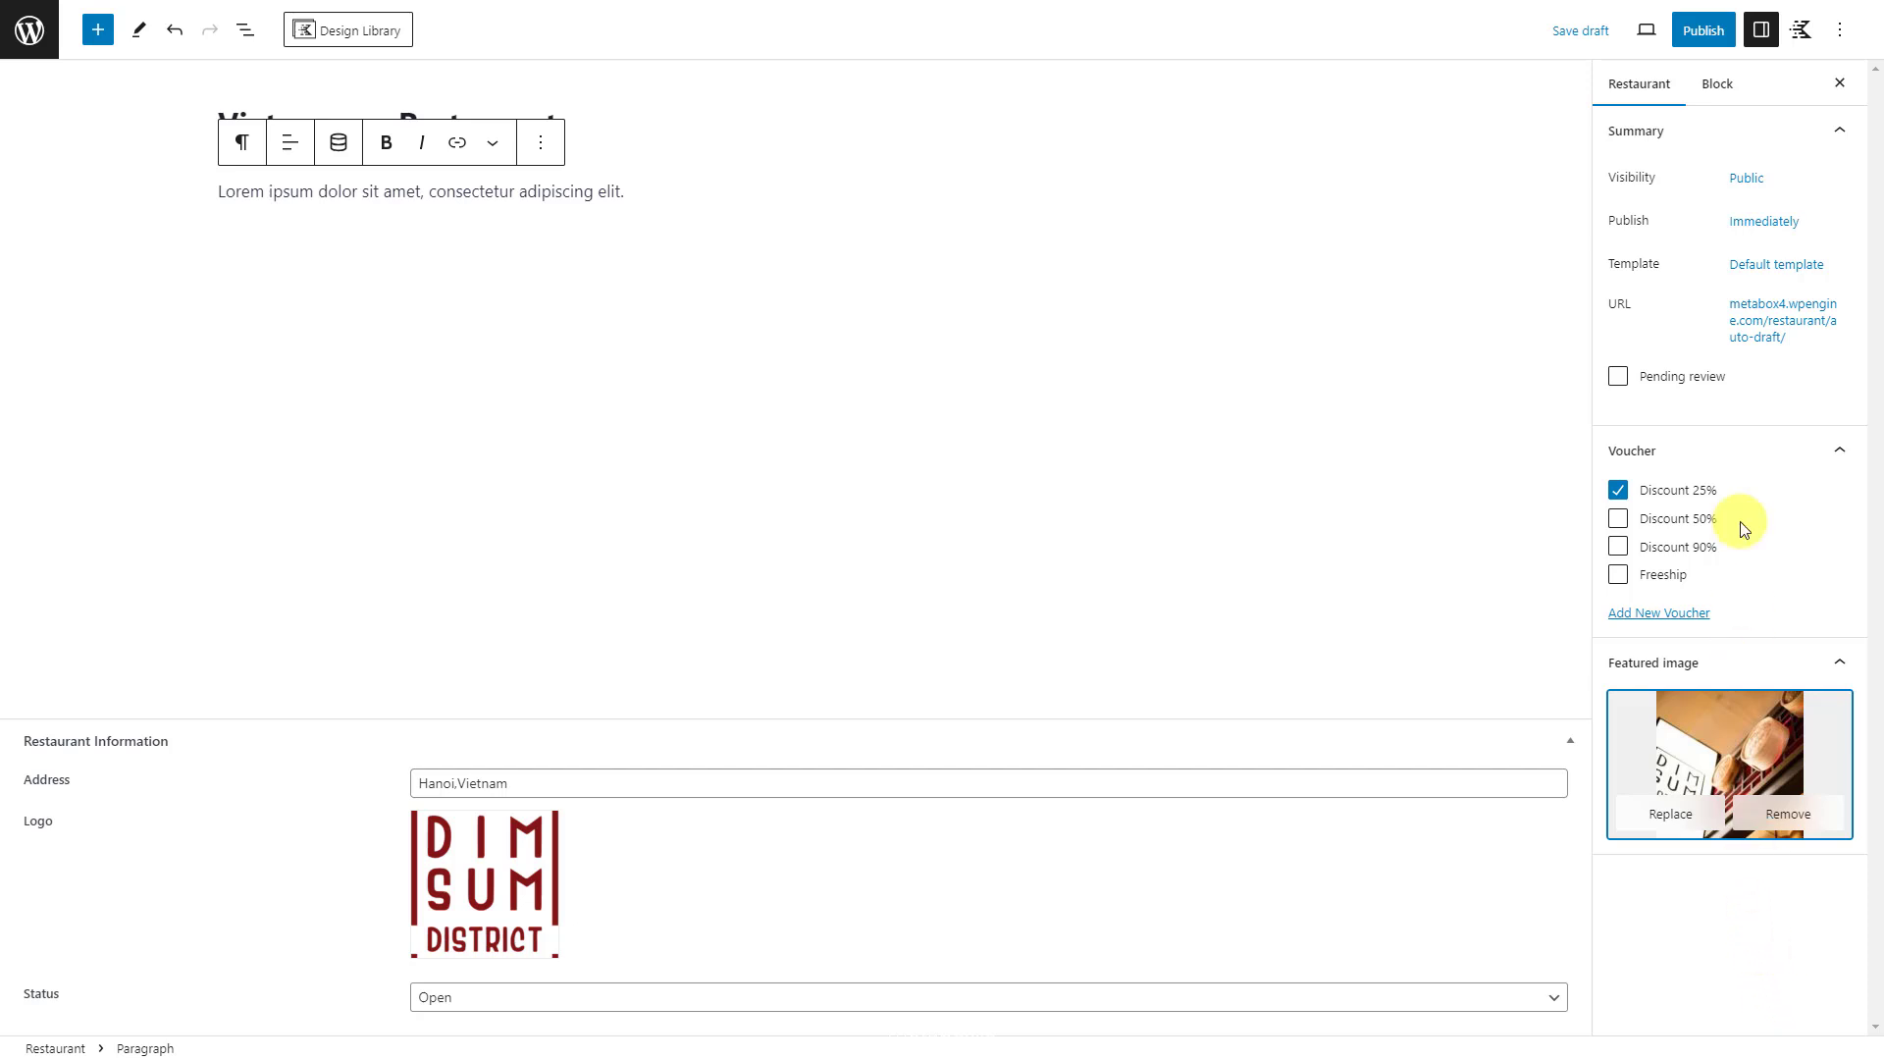
click(1704, 29)
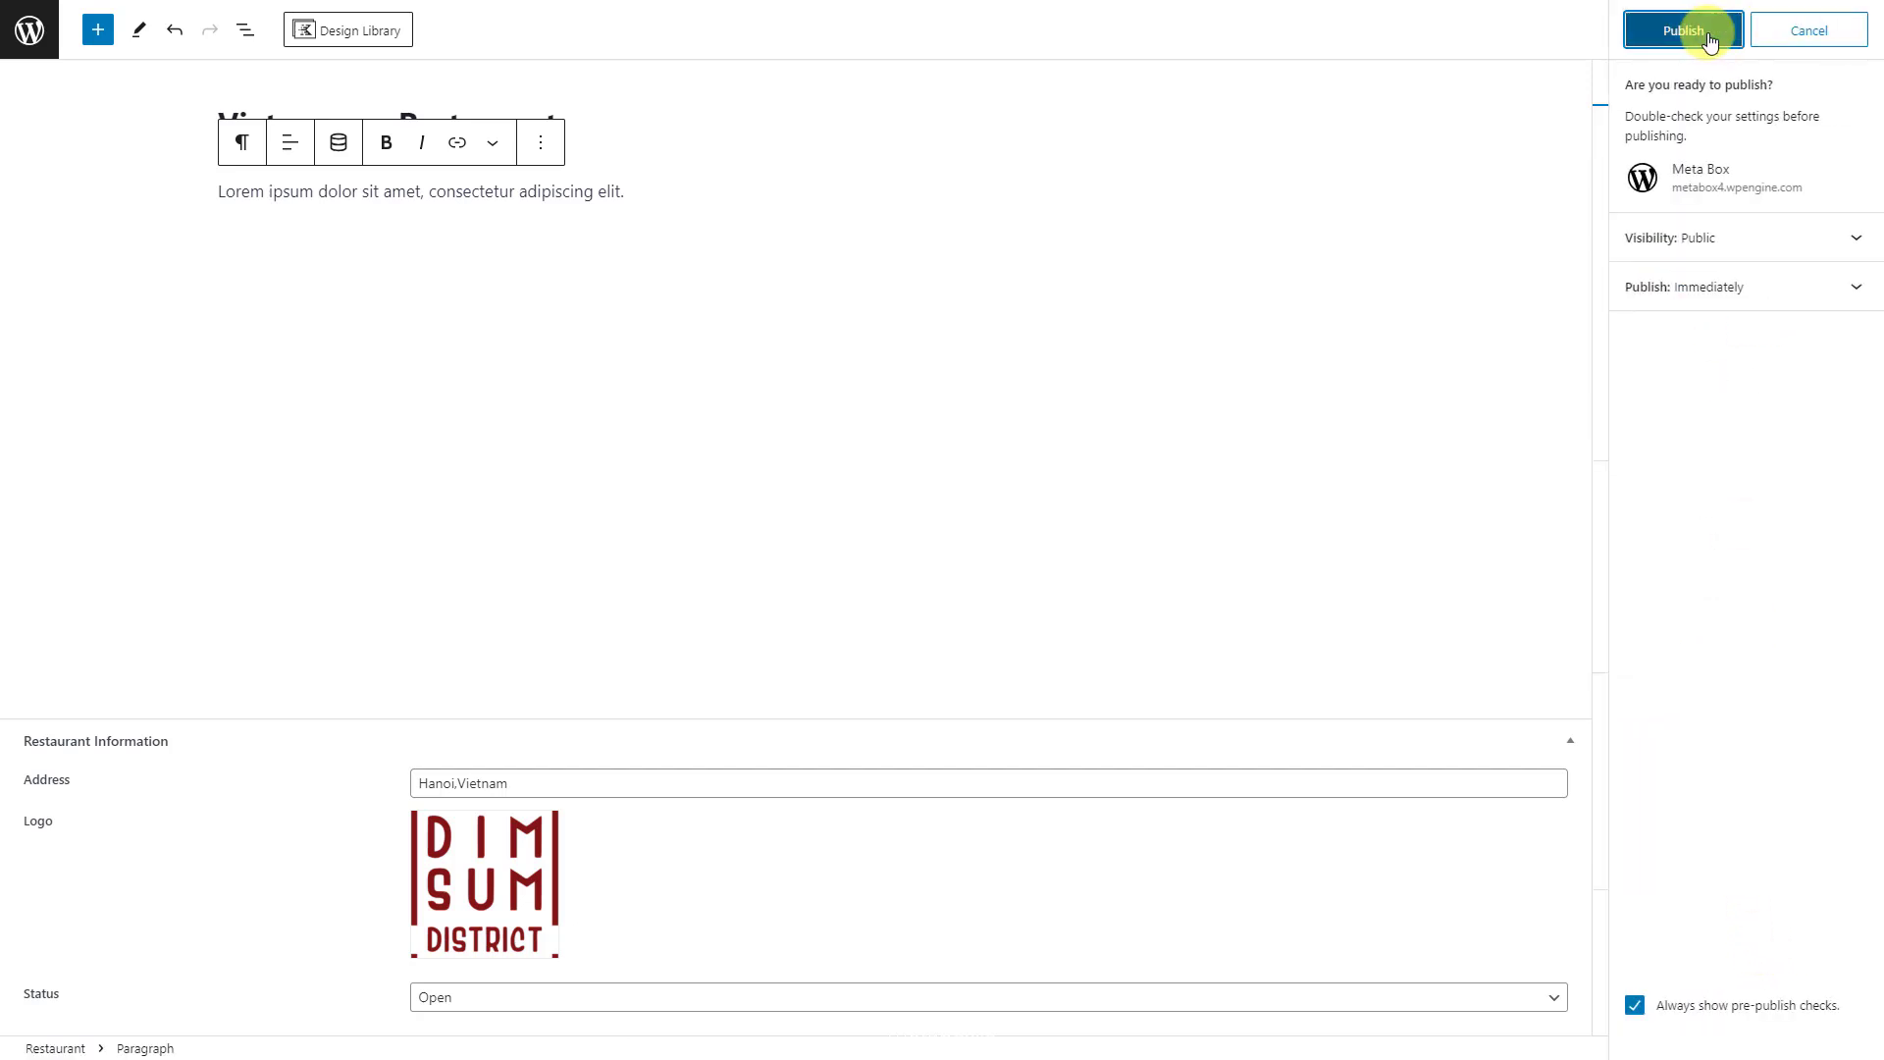
click(1688, 30)
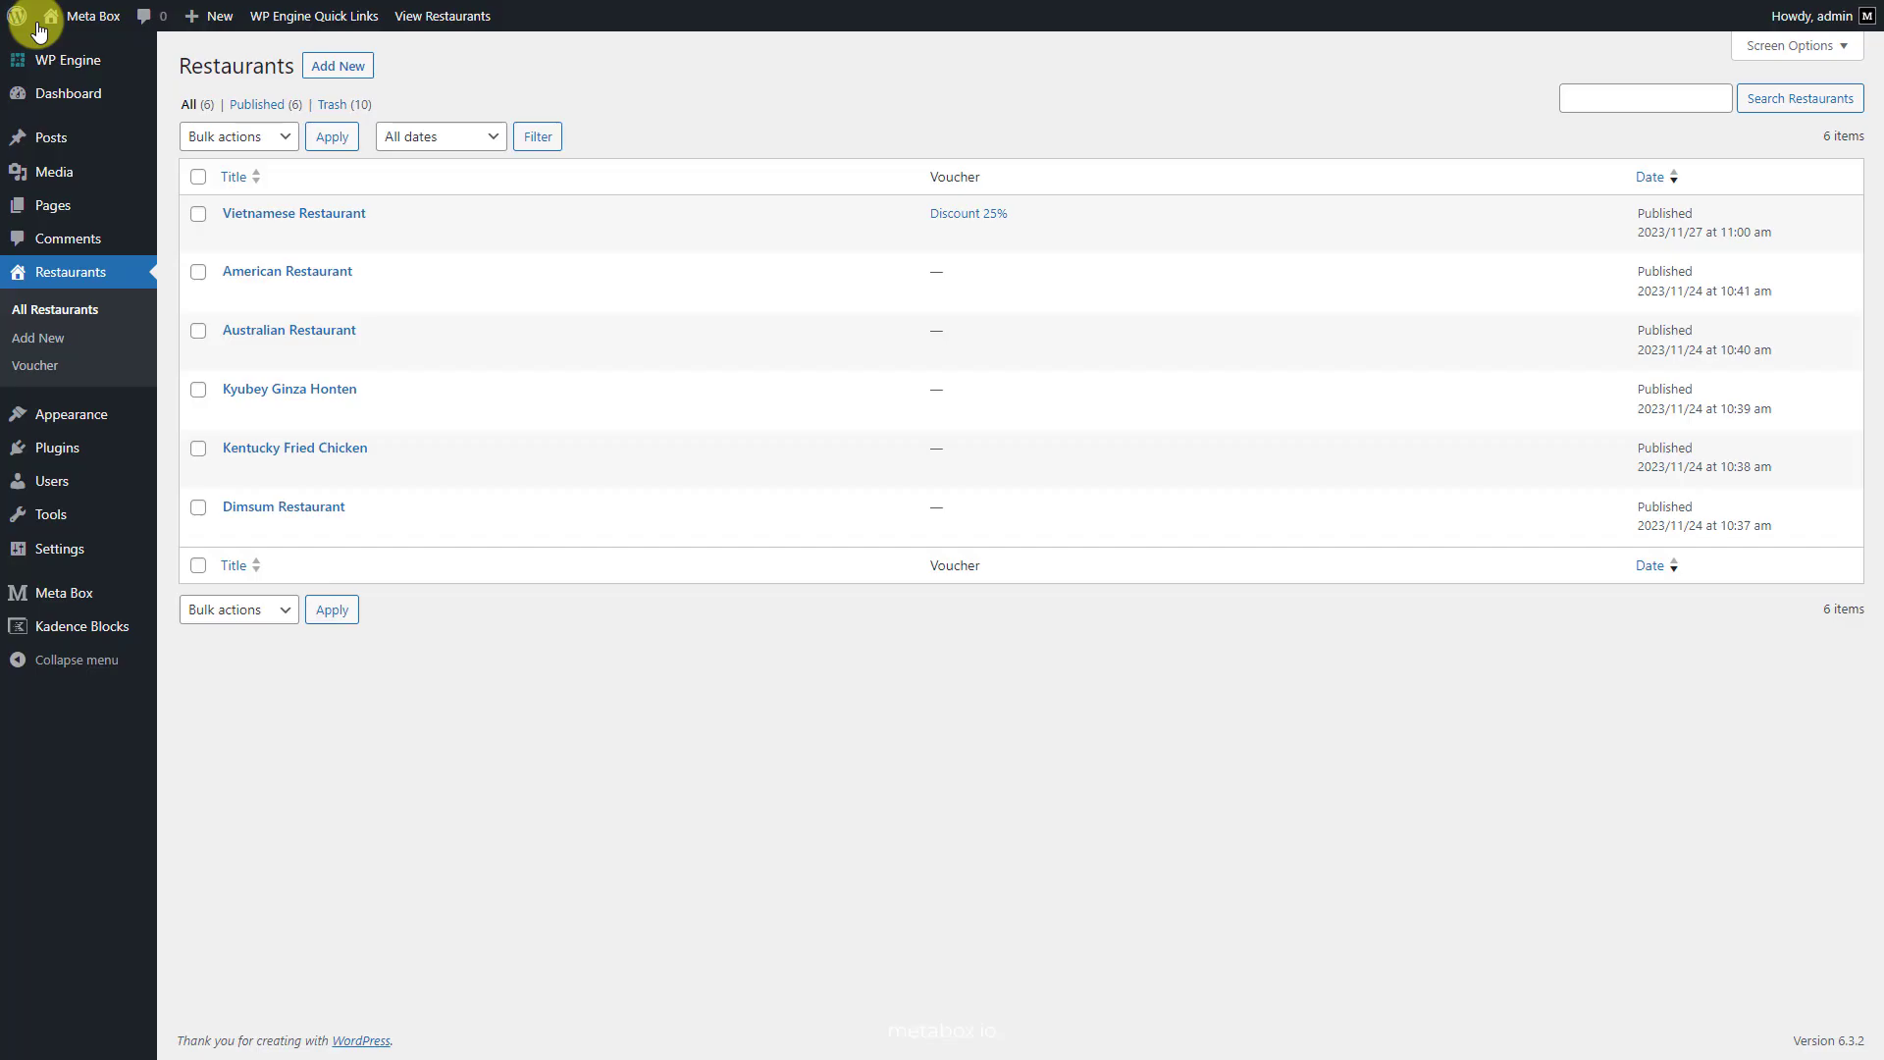
mouse_move(577, 145)
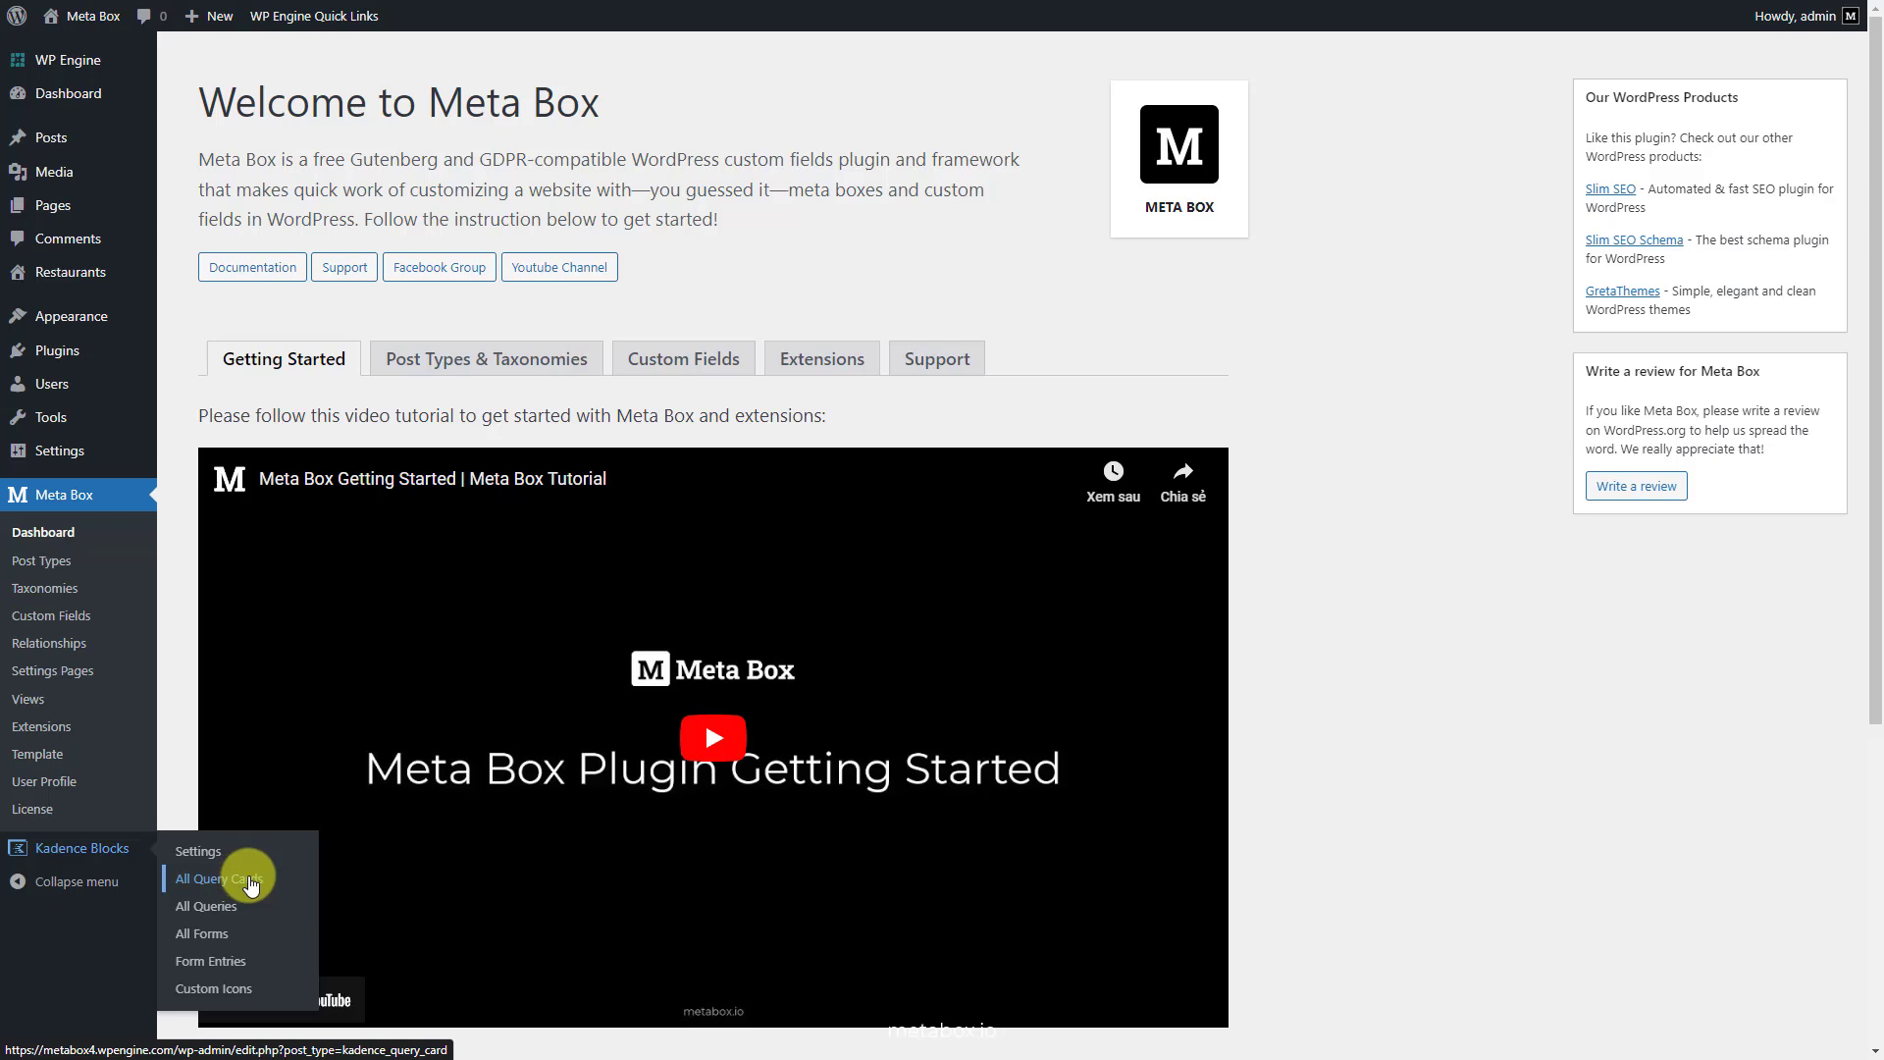
Step: Add a new query card titled Restaurant Card with a loop card reference title
click(218, 878)
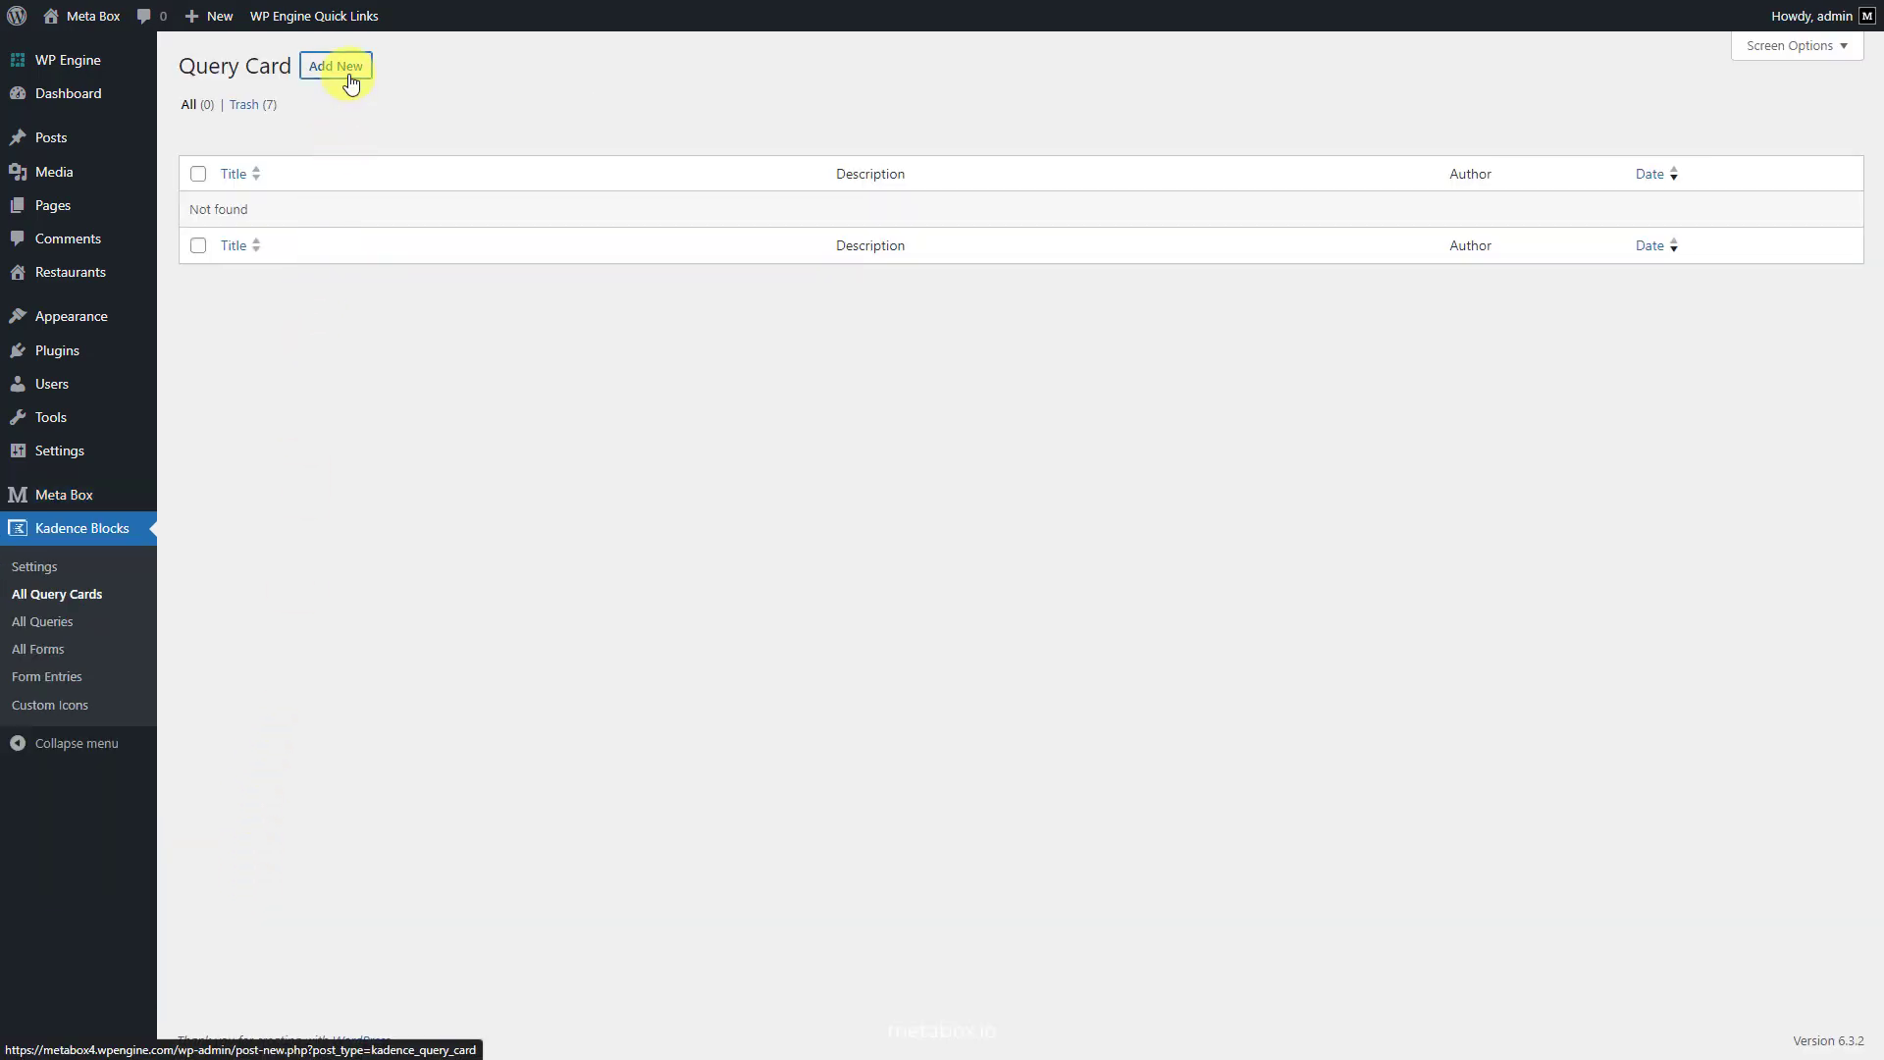
click(336, 65)
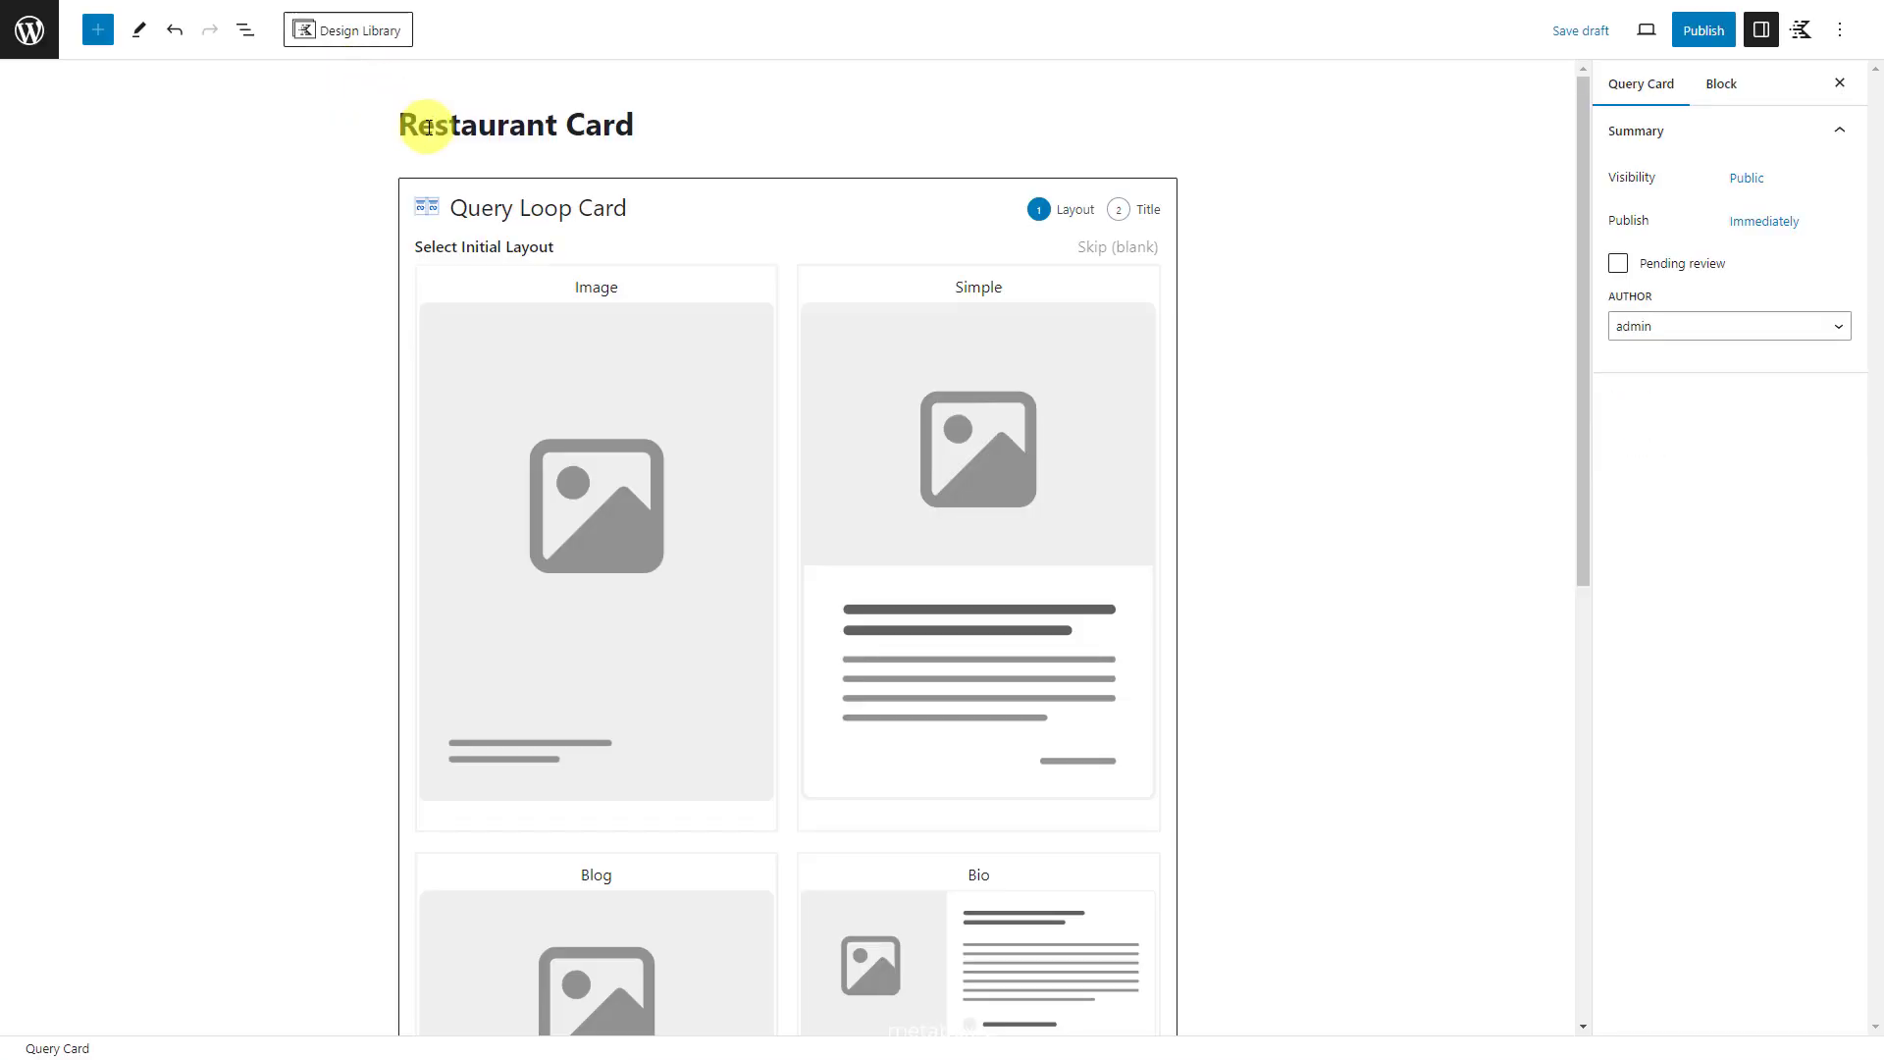
mouse_move(914, 383)
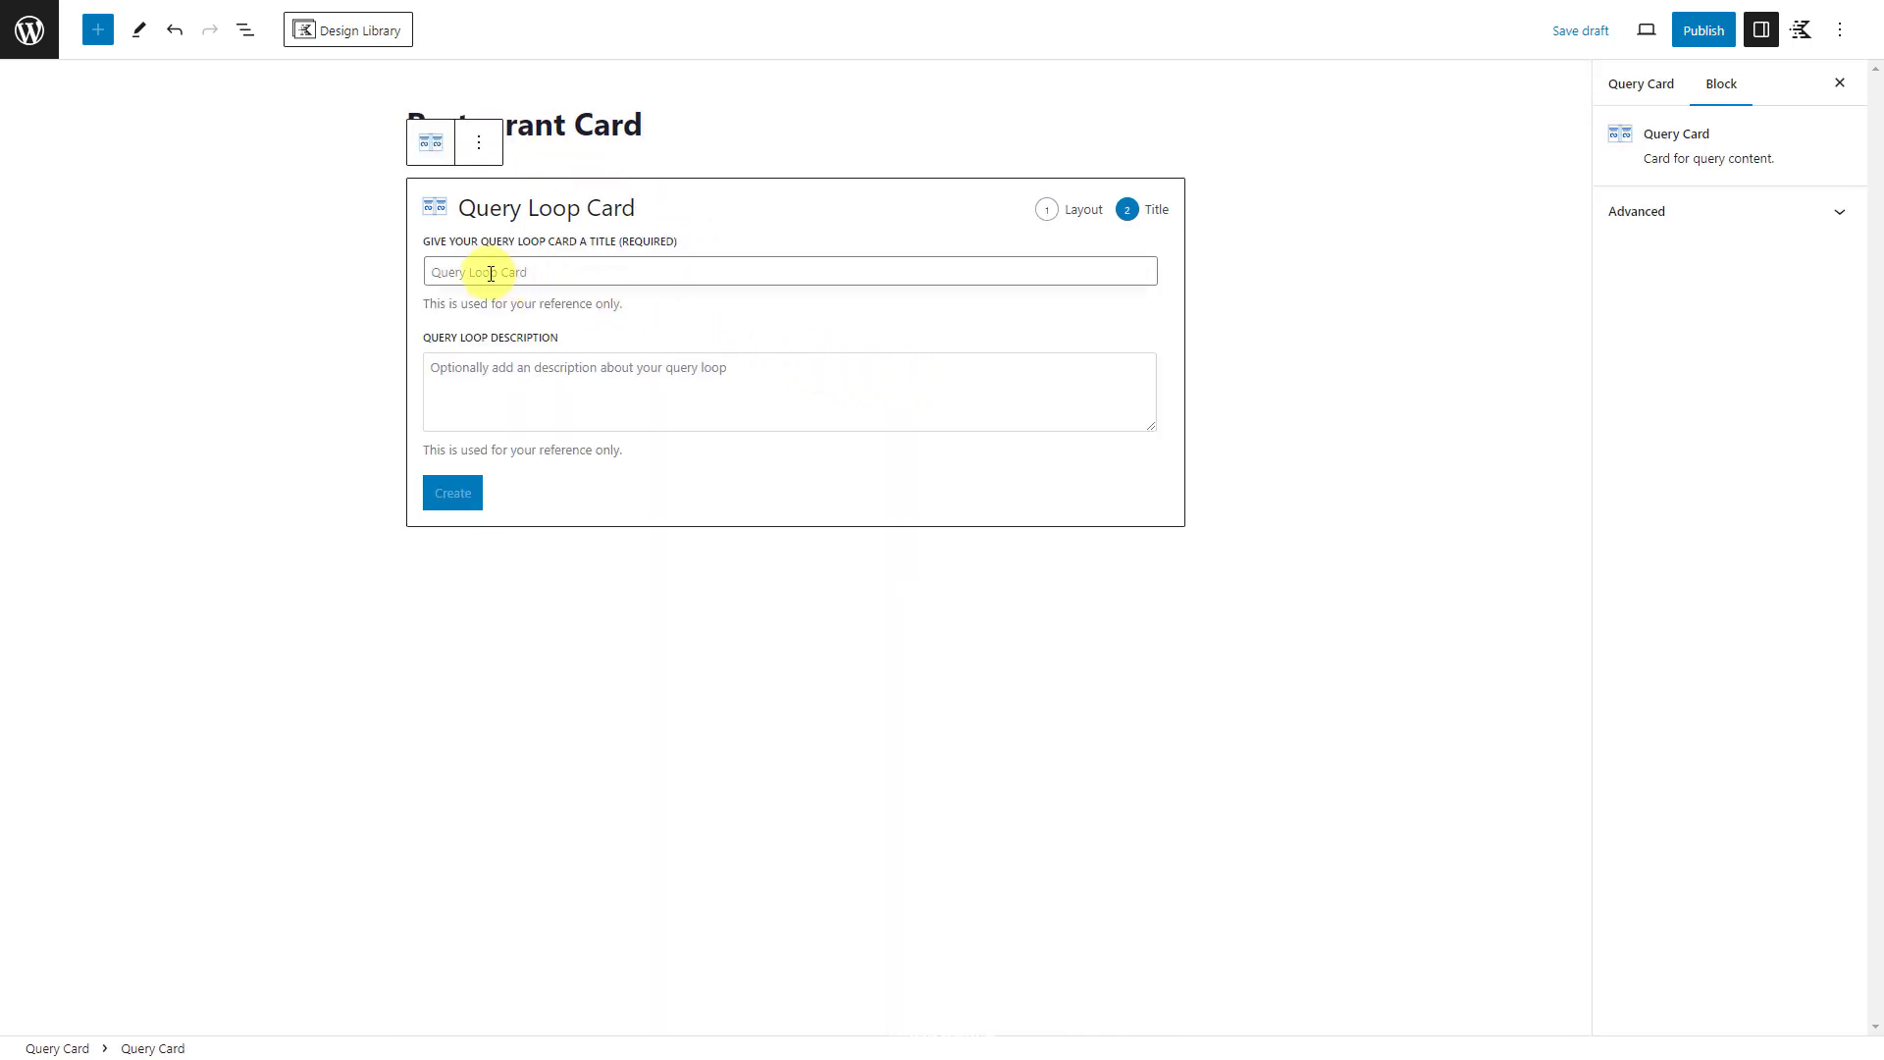
click(451, 493)
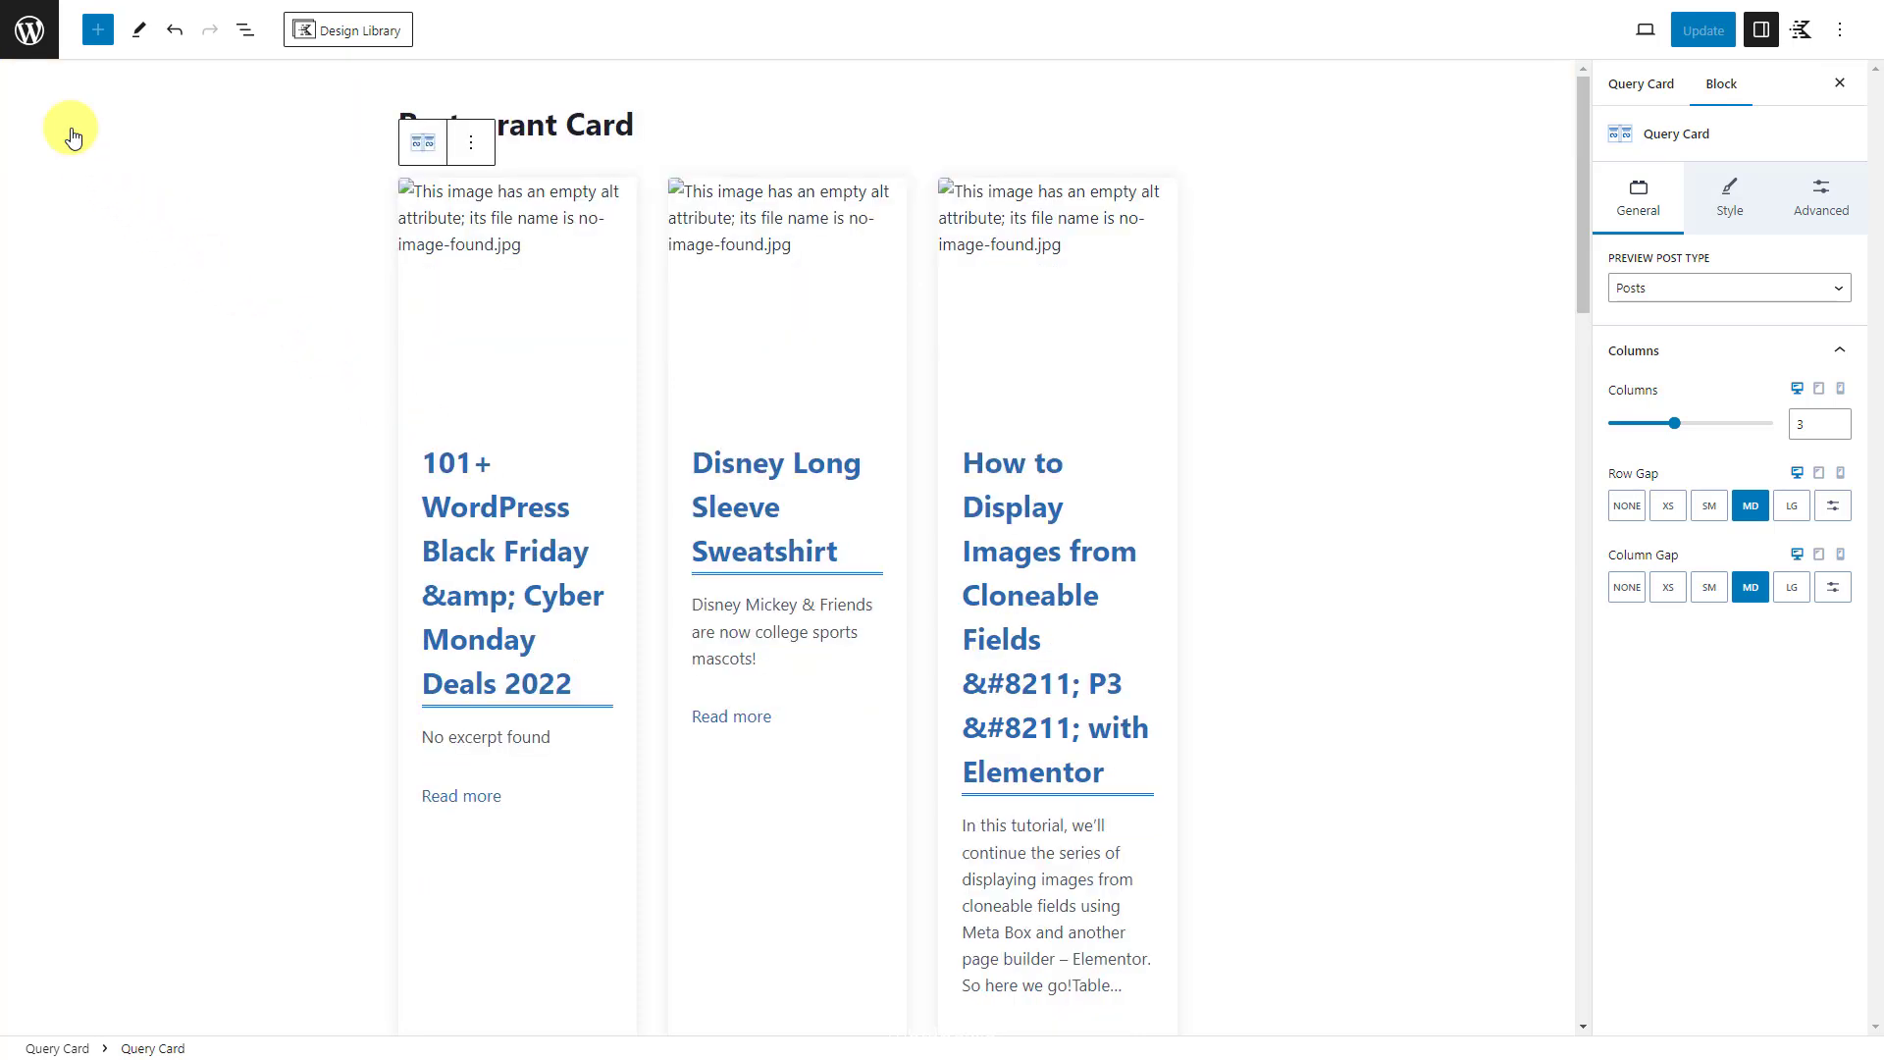
mouse_move(1576, 189)
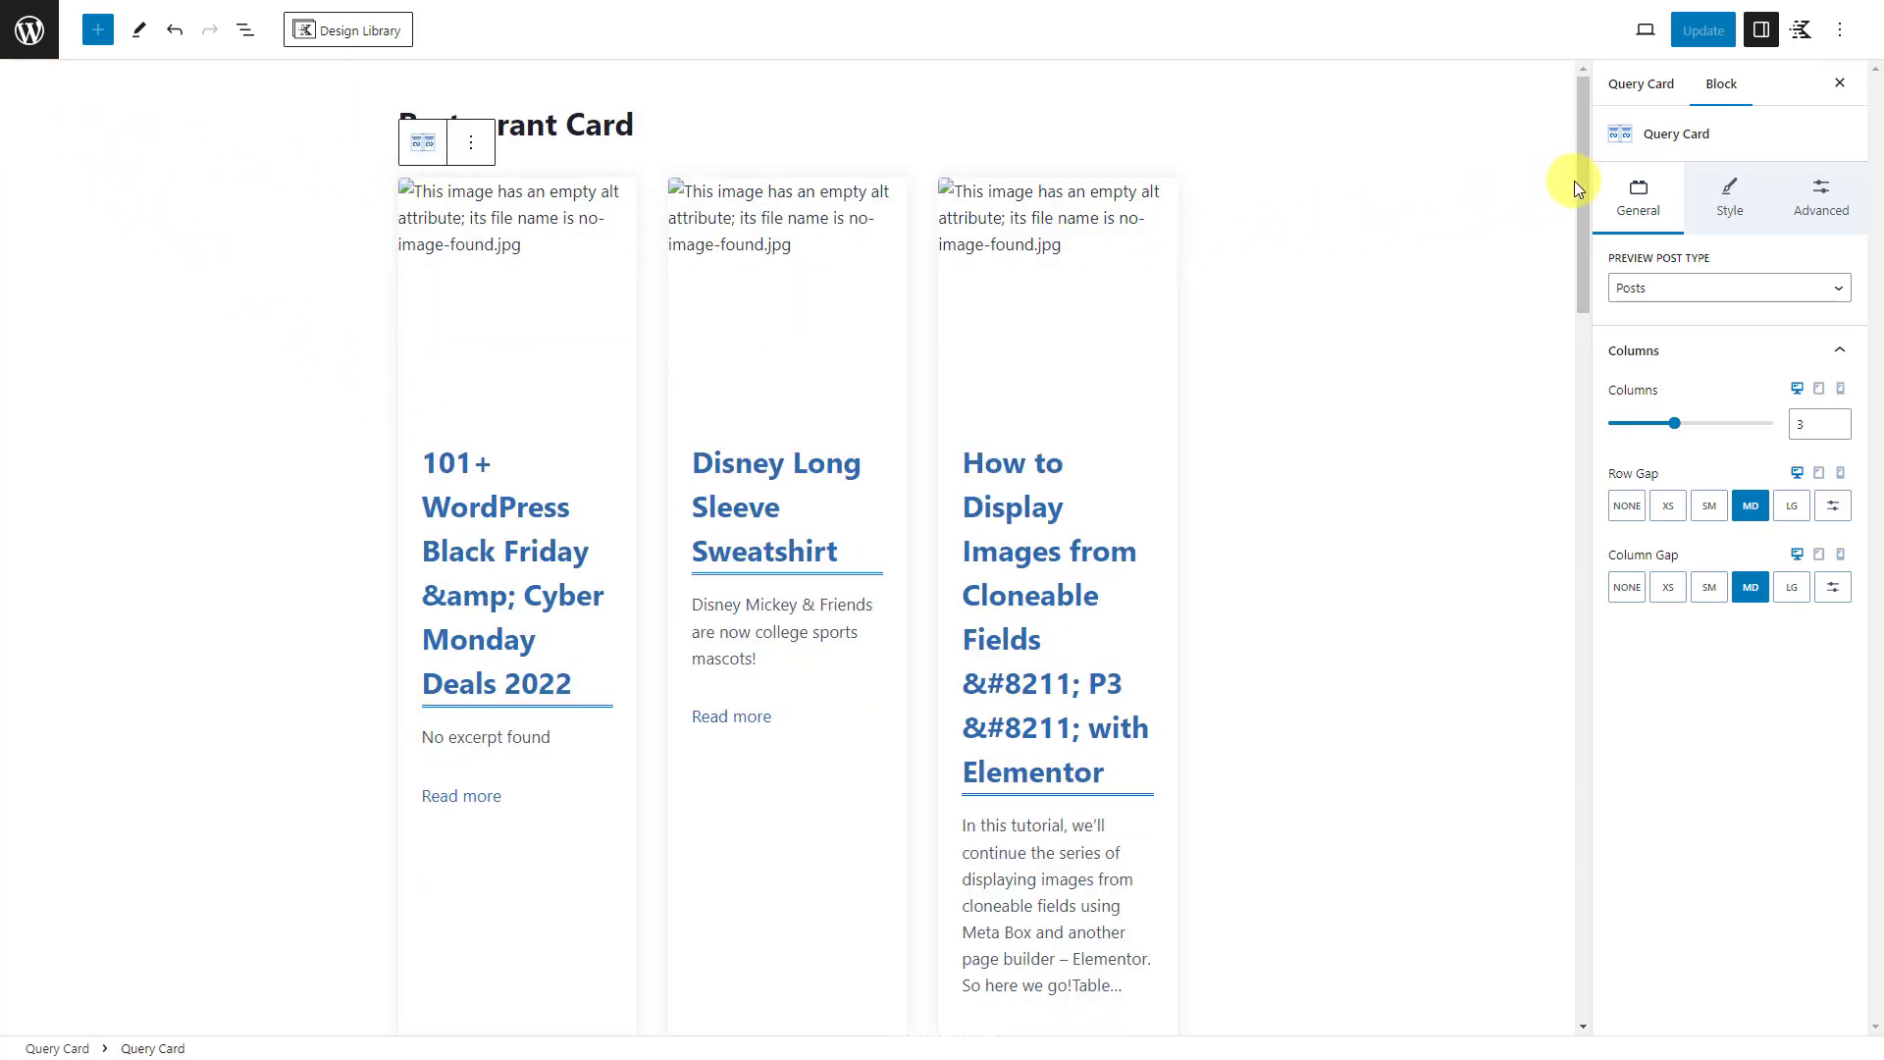
Step: Set the Query Card's Preview Post Type to Restaurants
scroll(down, 3)
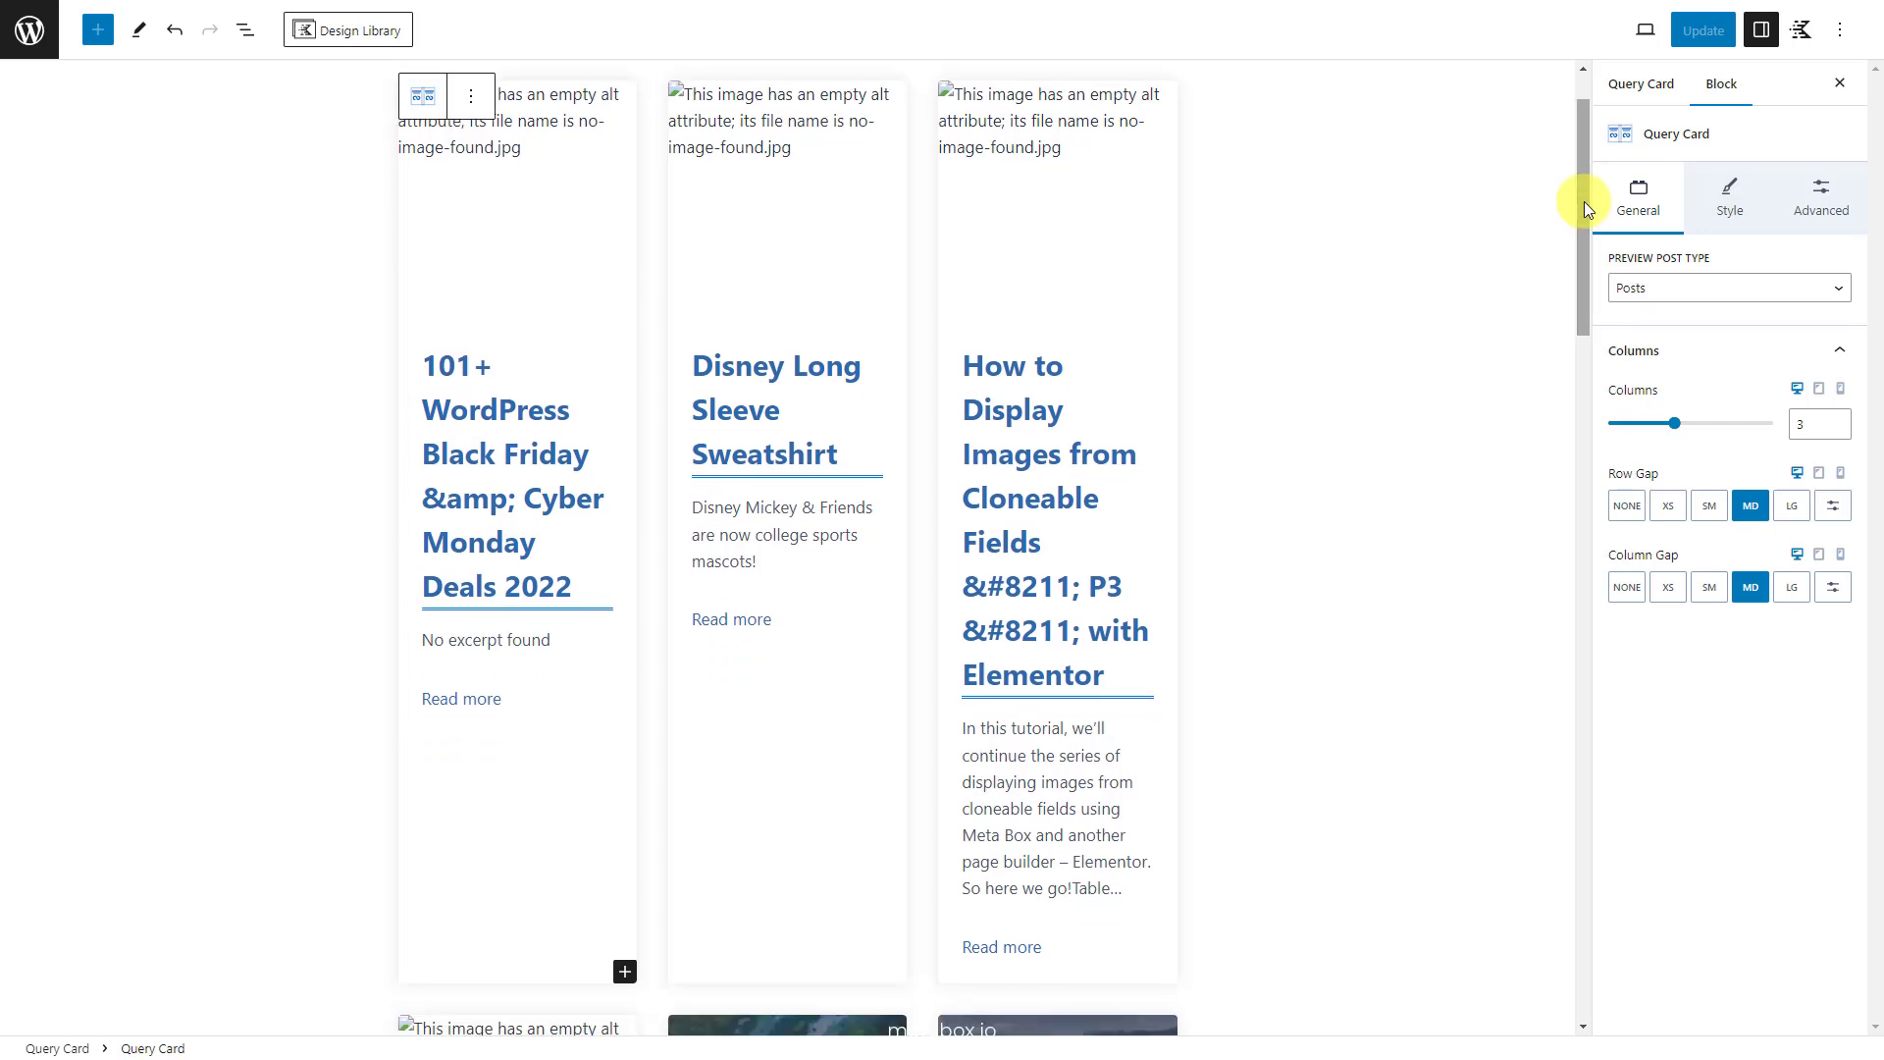
mouse_move(1637, 263)
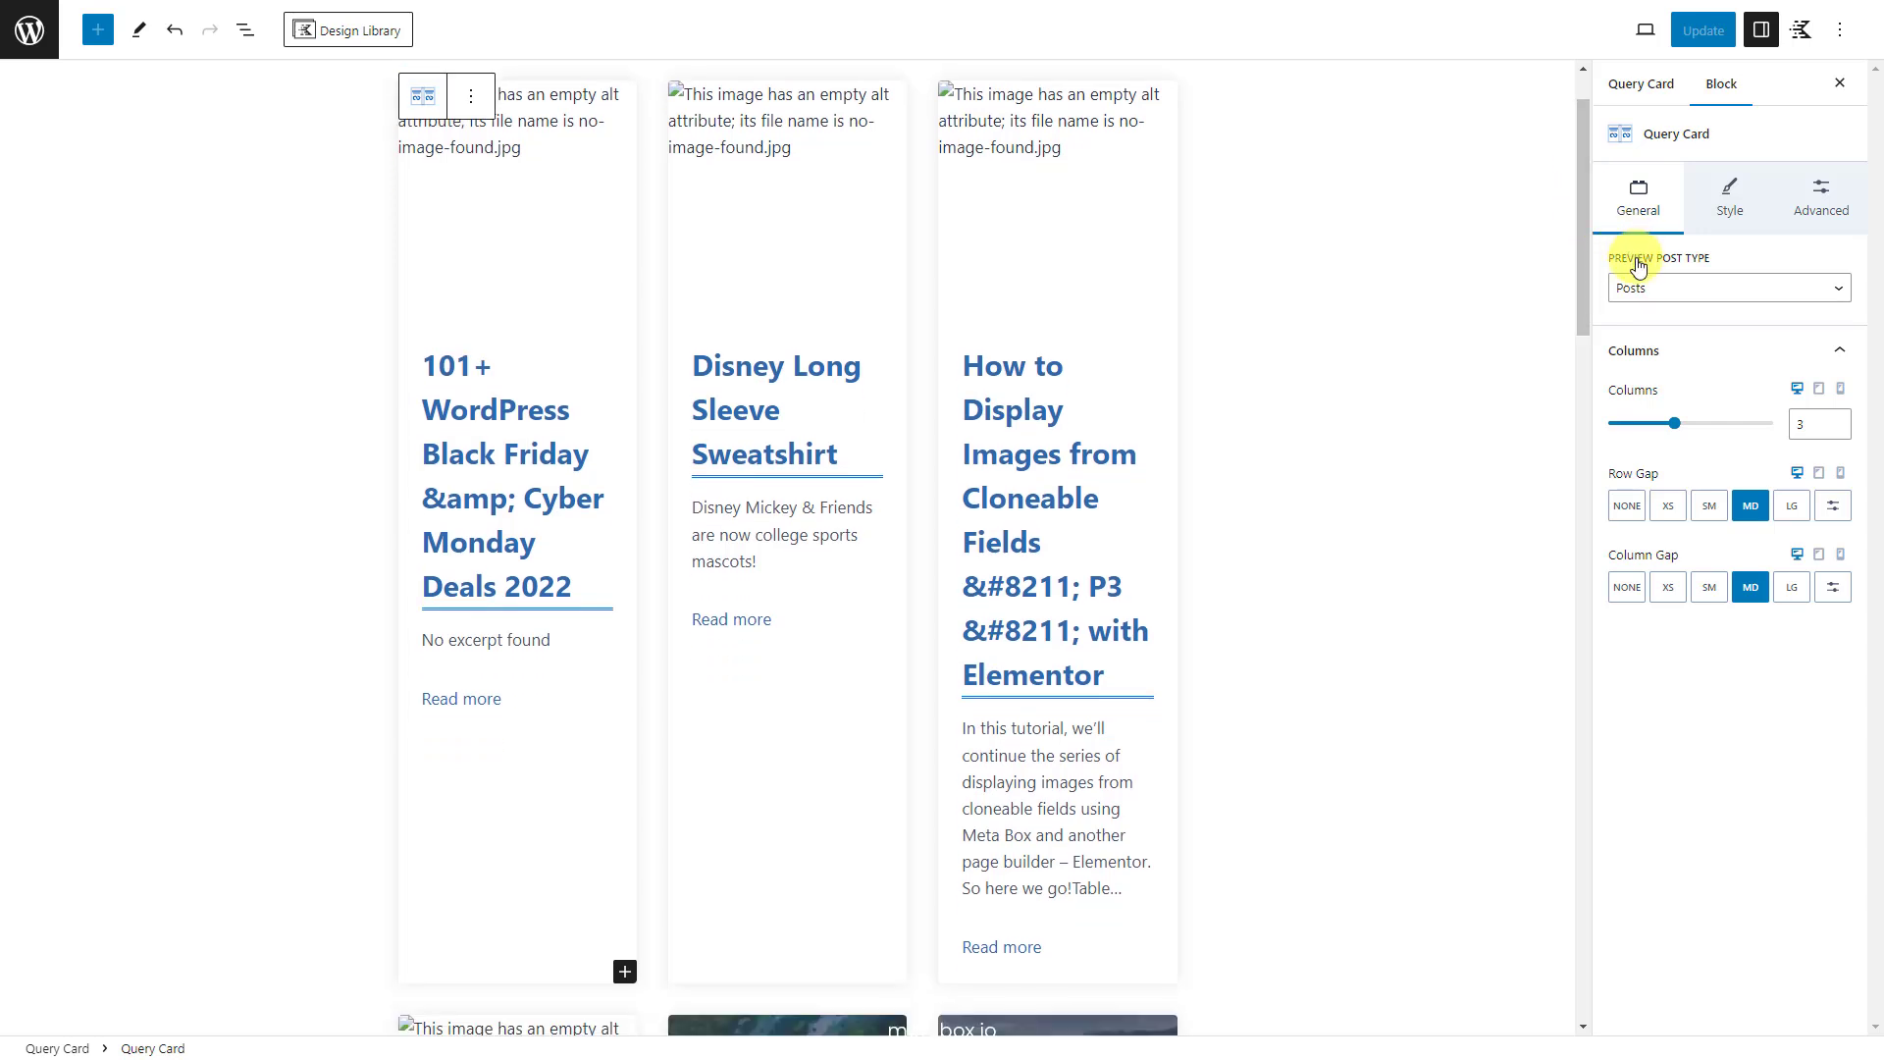
click(1727, 286)
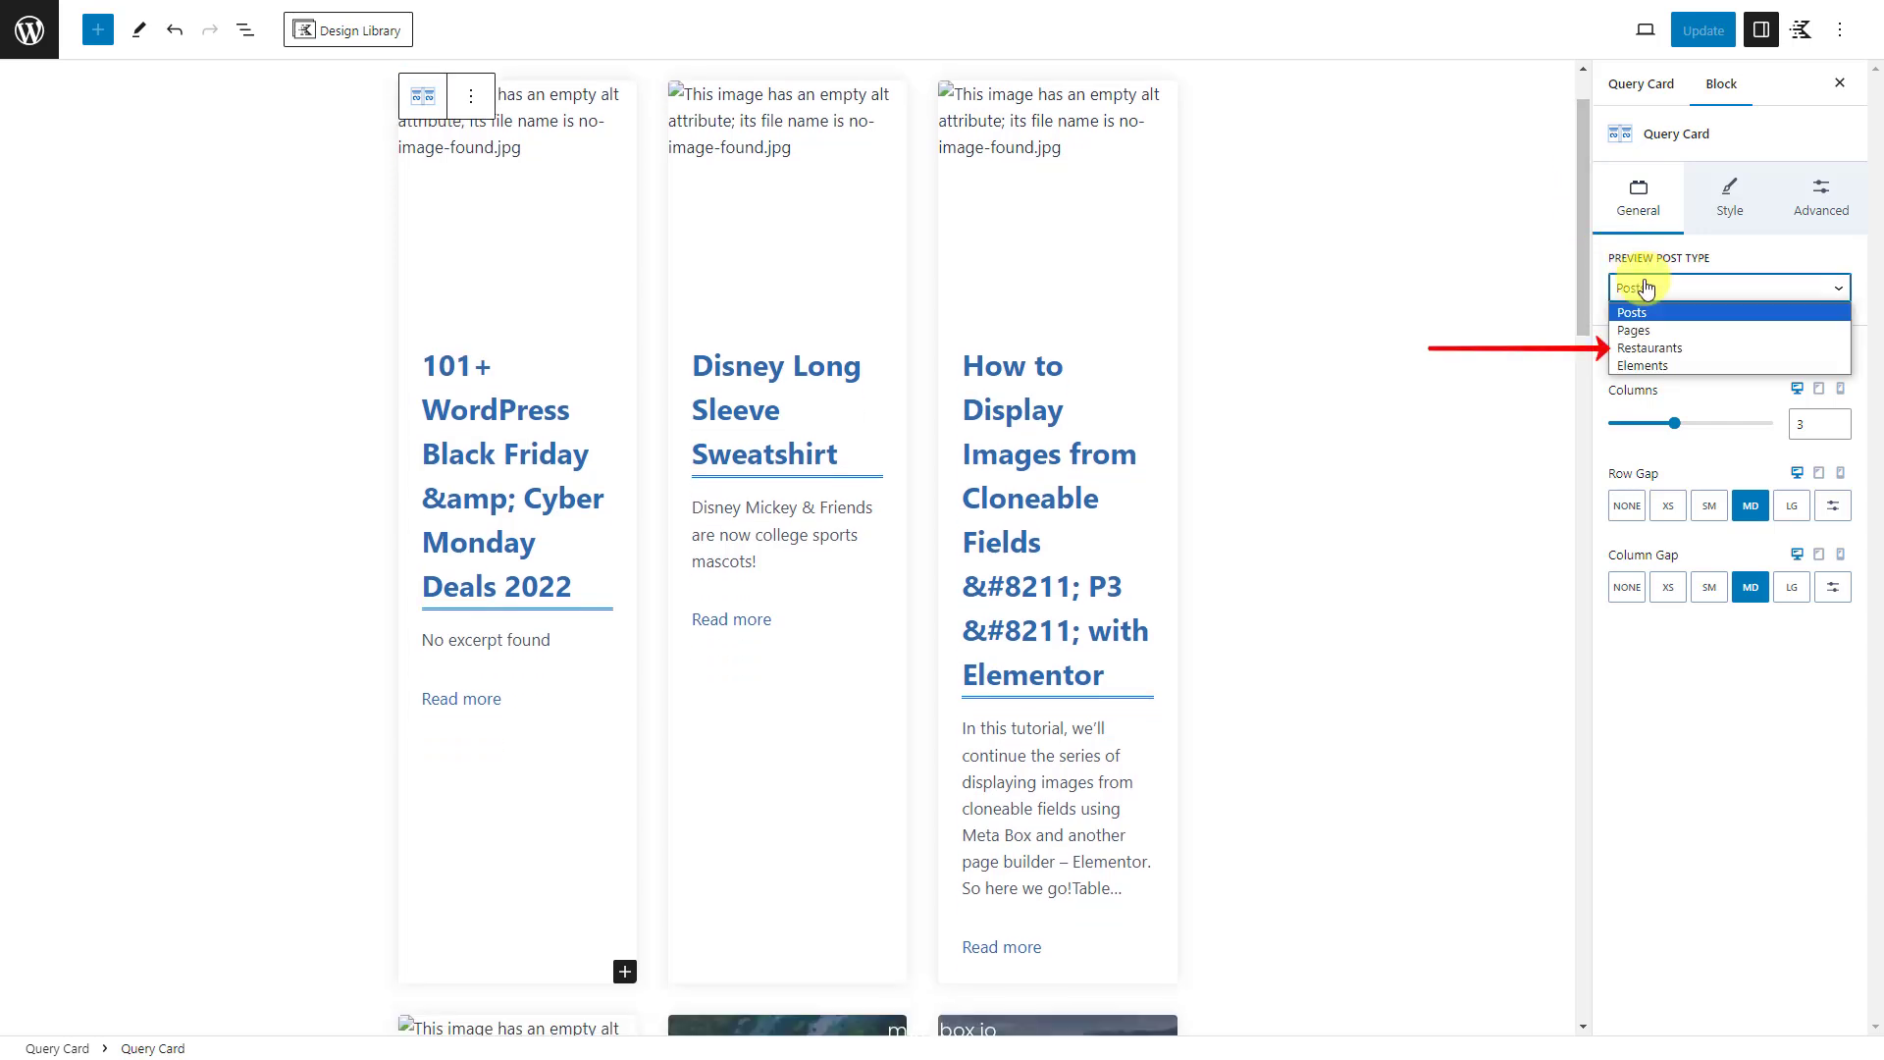
click(1651, 348)
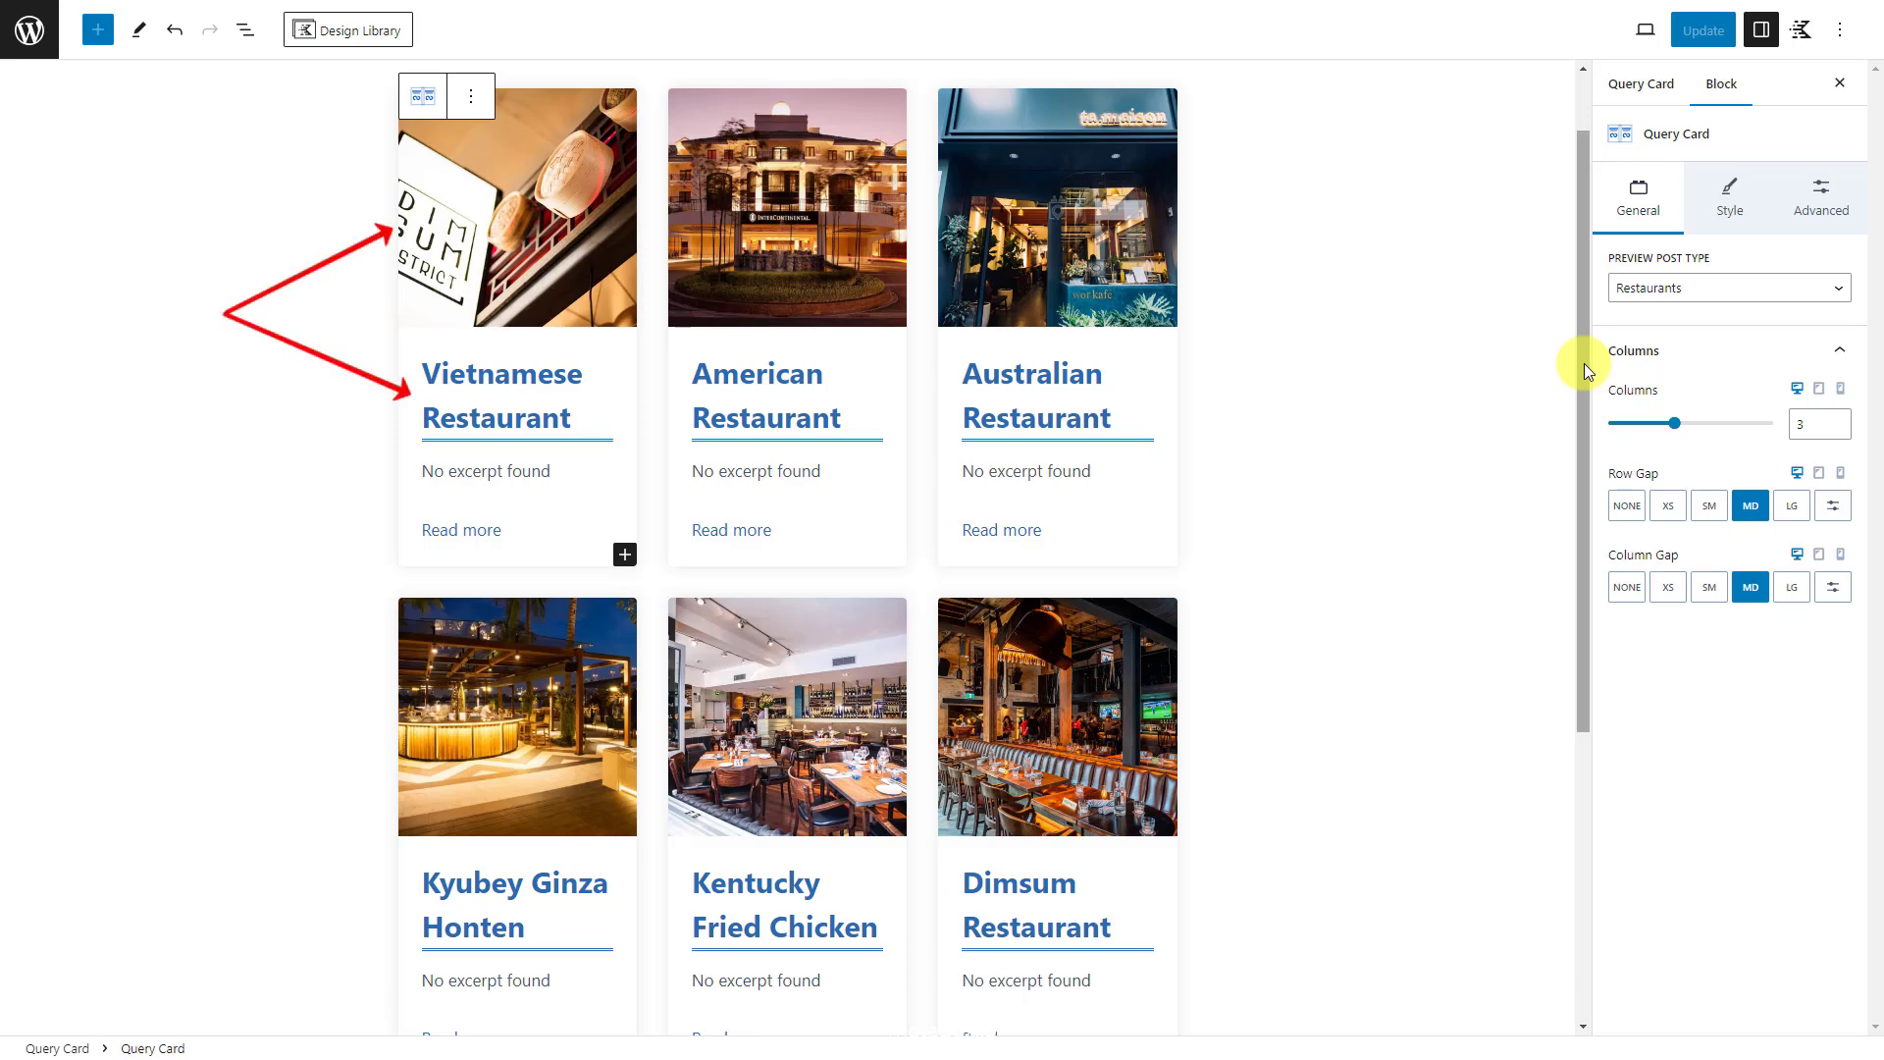
mouse_move(607, 167)
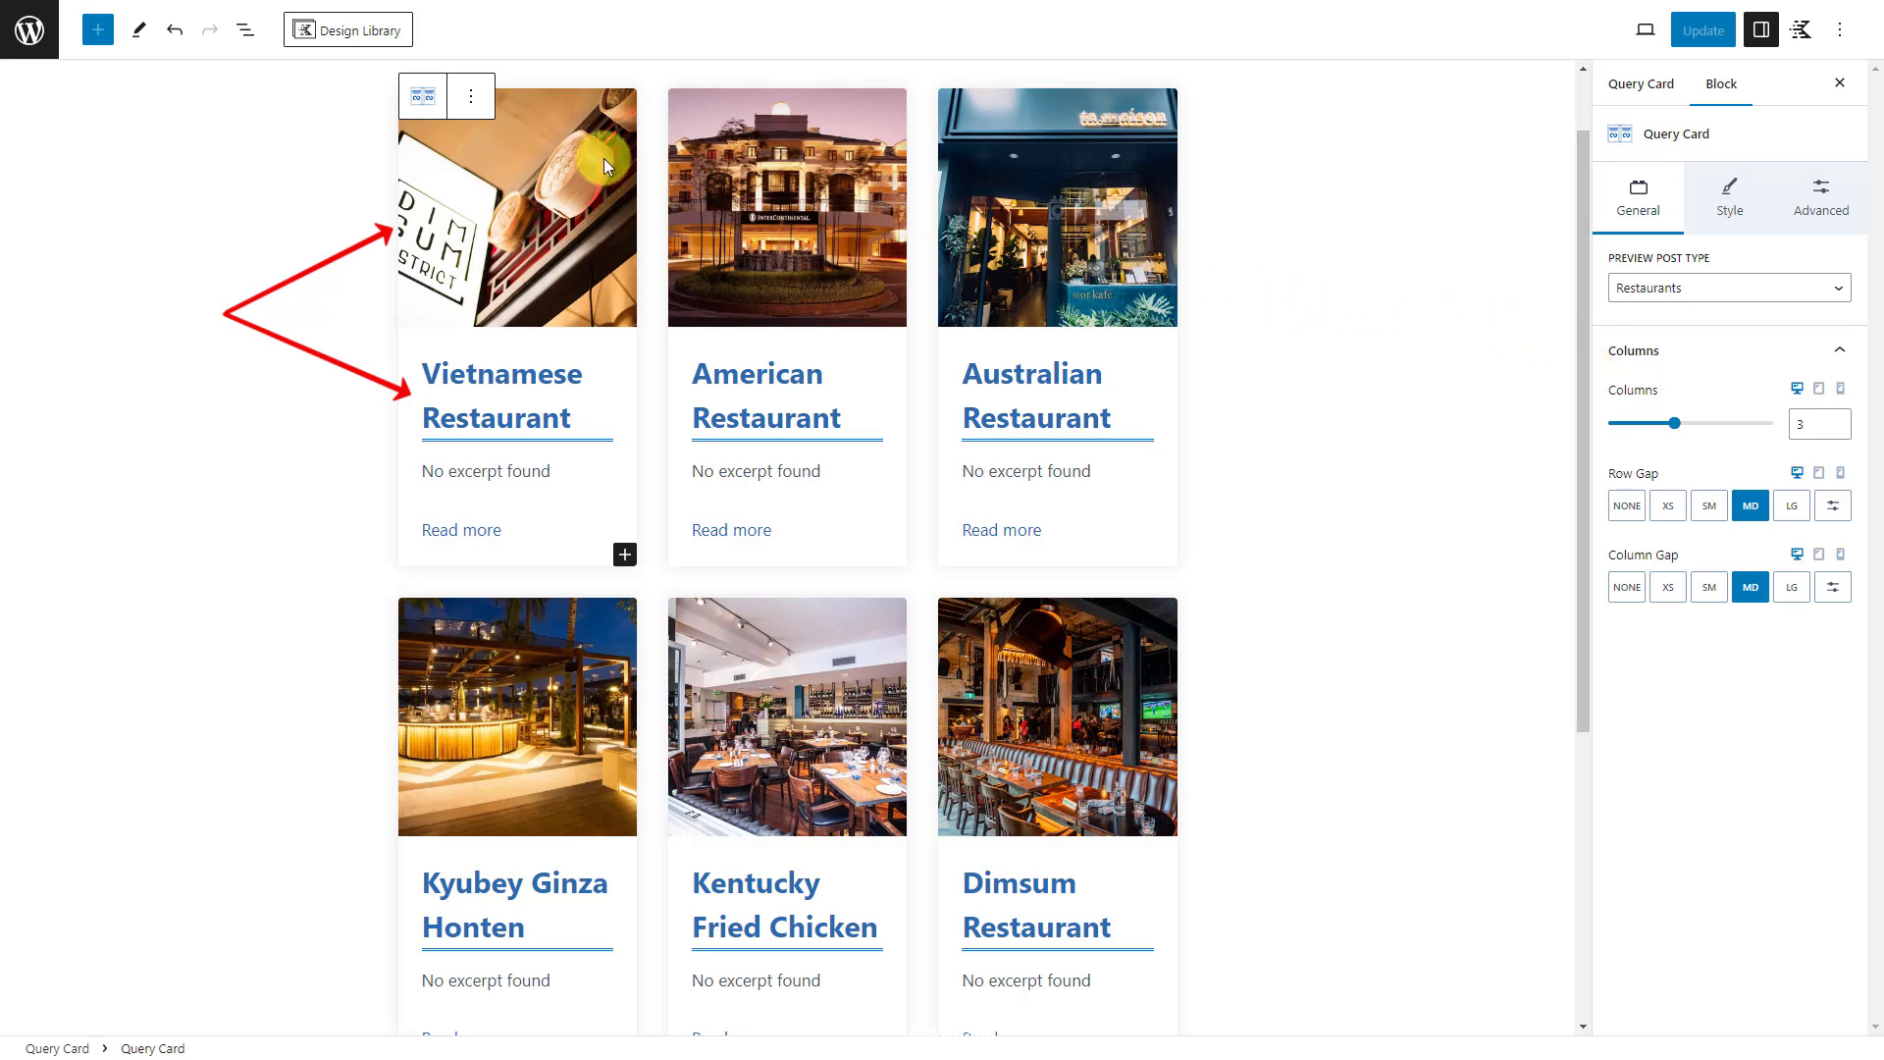
Step: Inspect the Query Card's Image (Adv) block and its dynamic featured-image source via List View
click(244, 27)
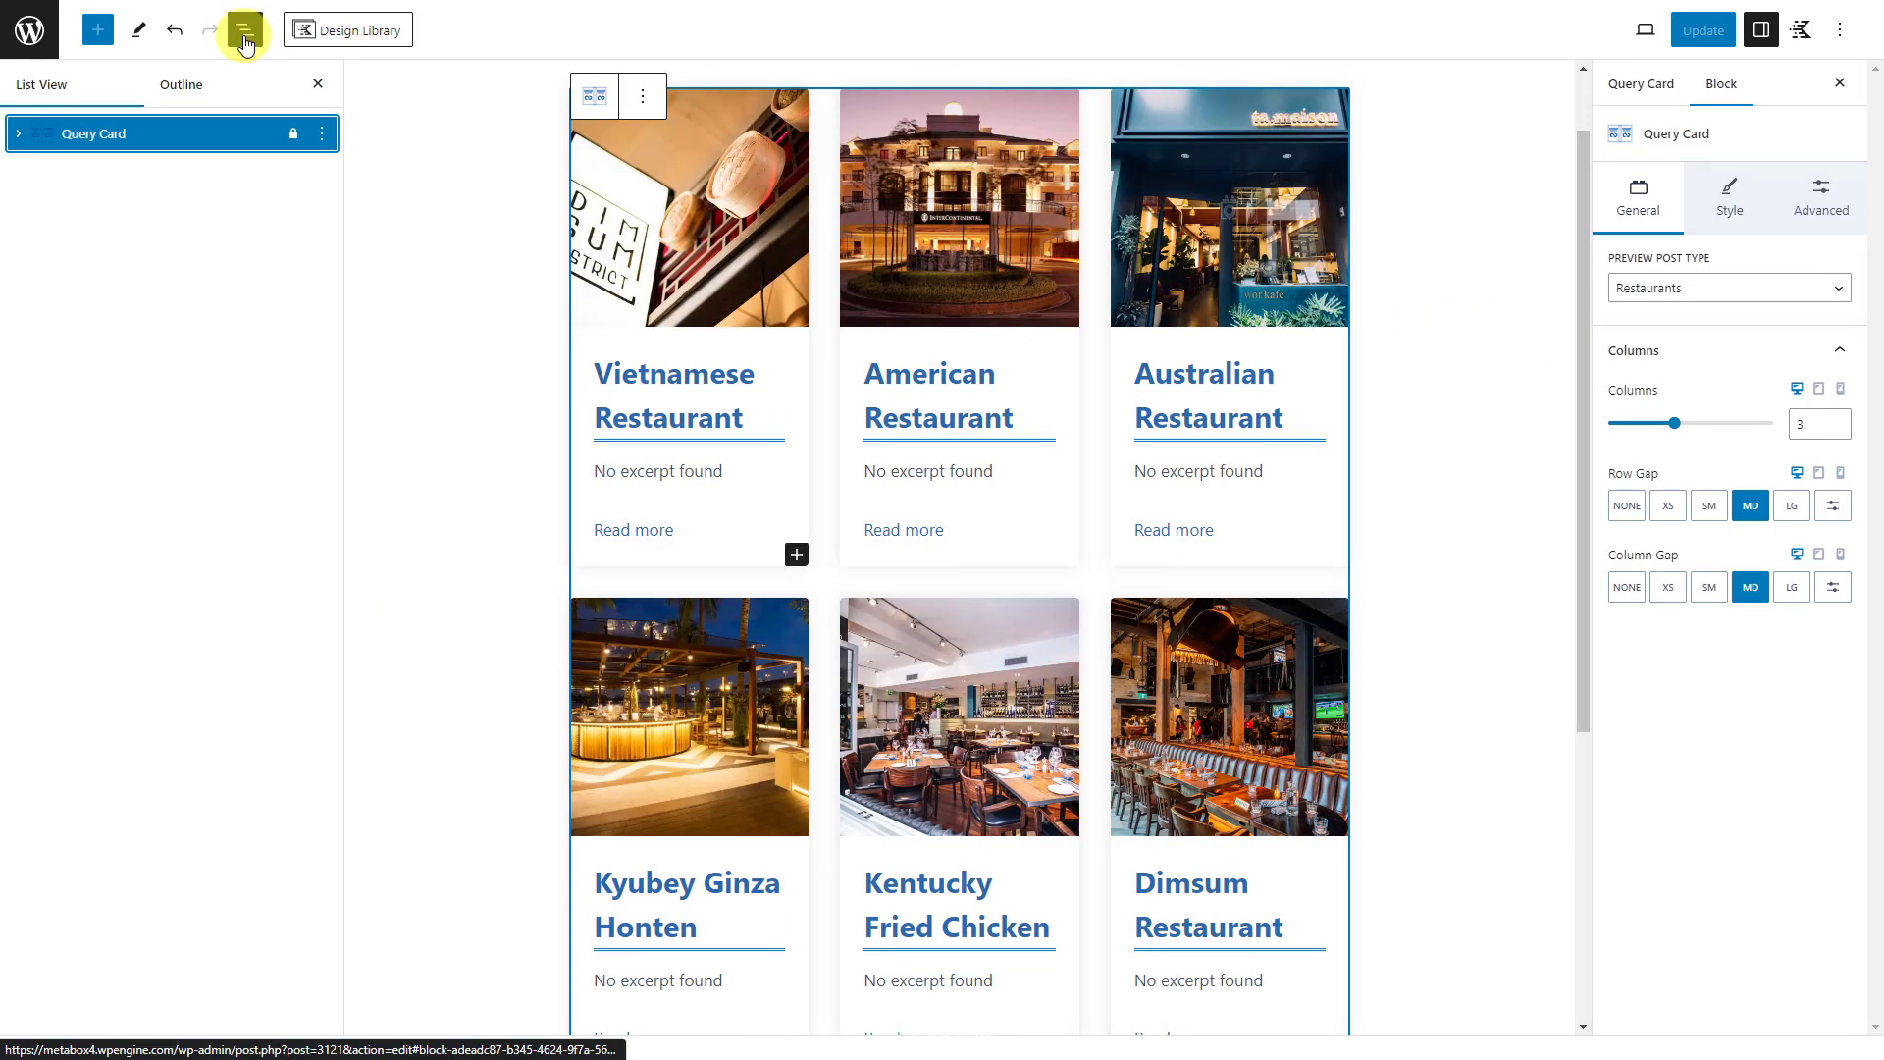
click(23, 133)
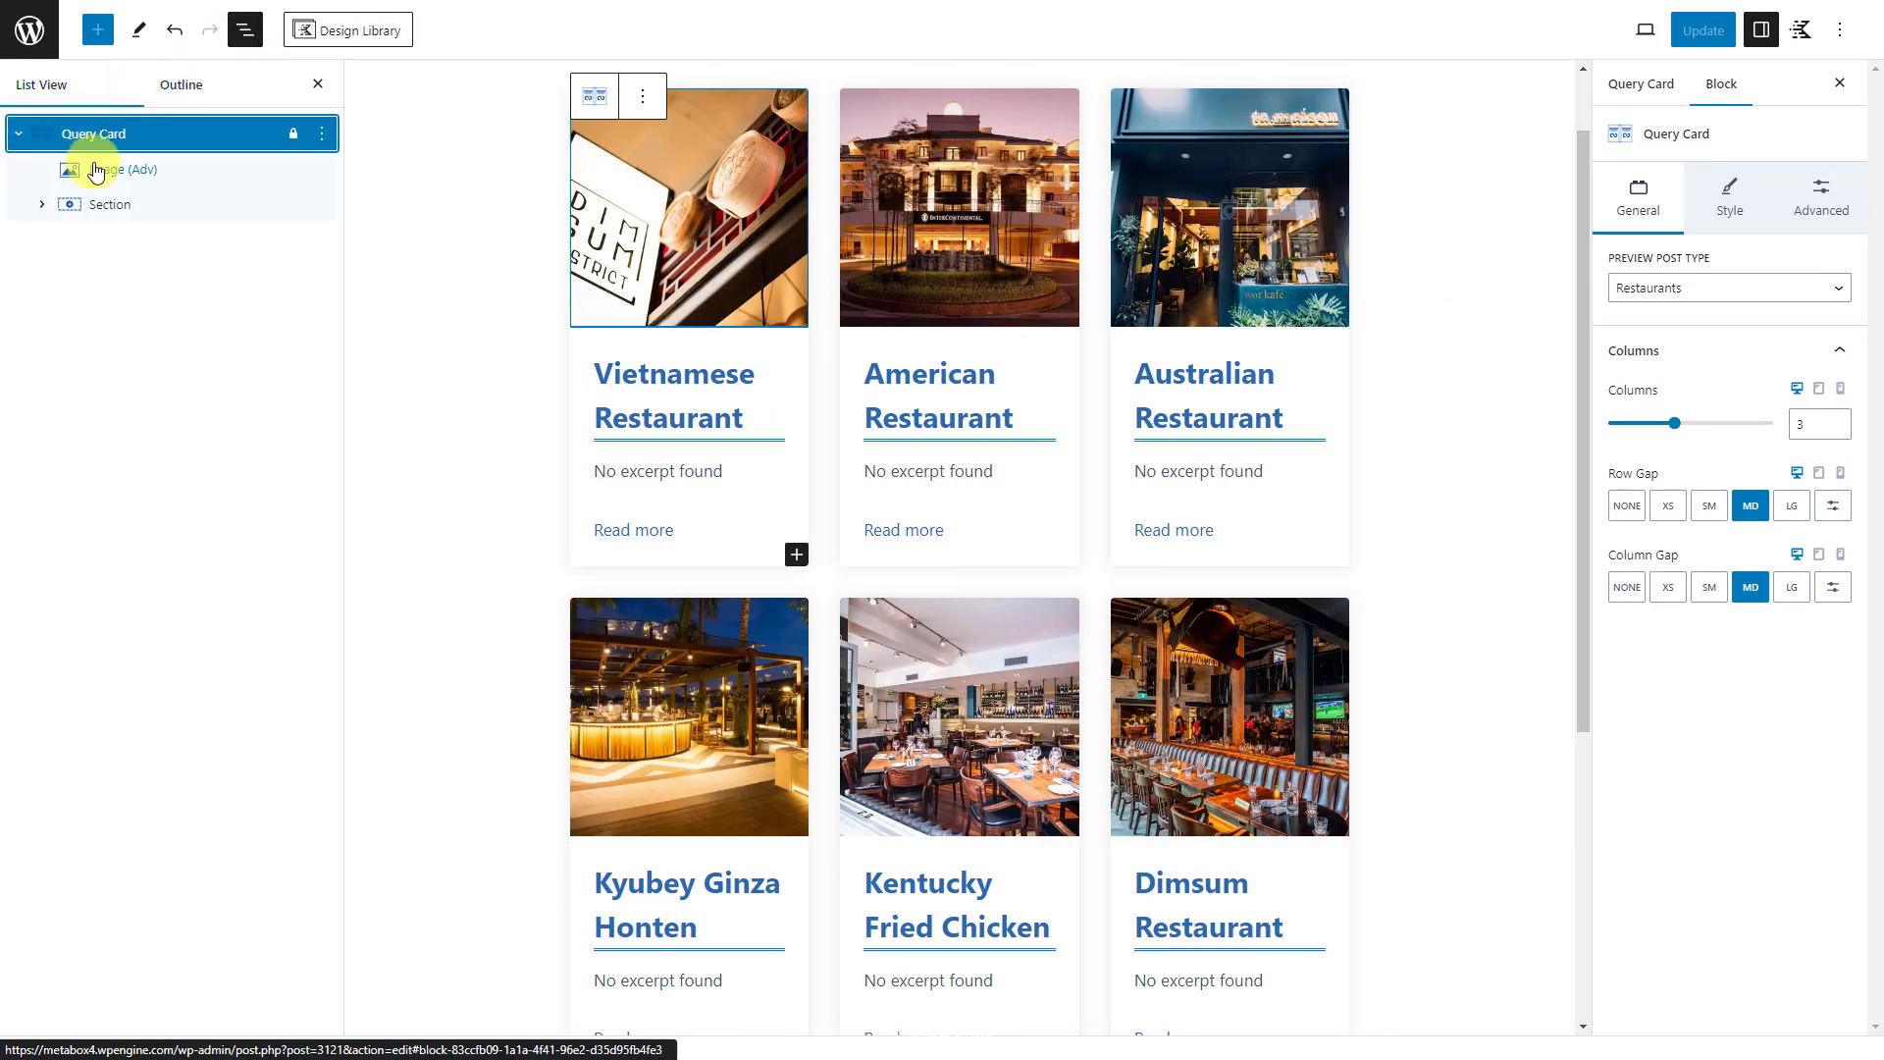
click(114, 169)
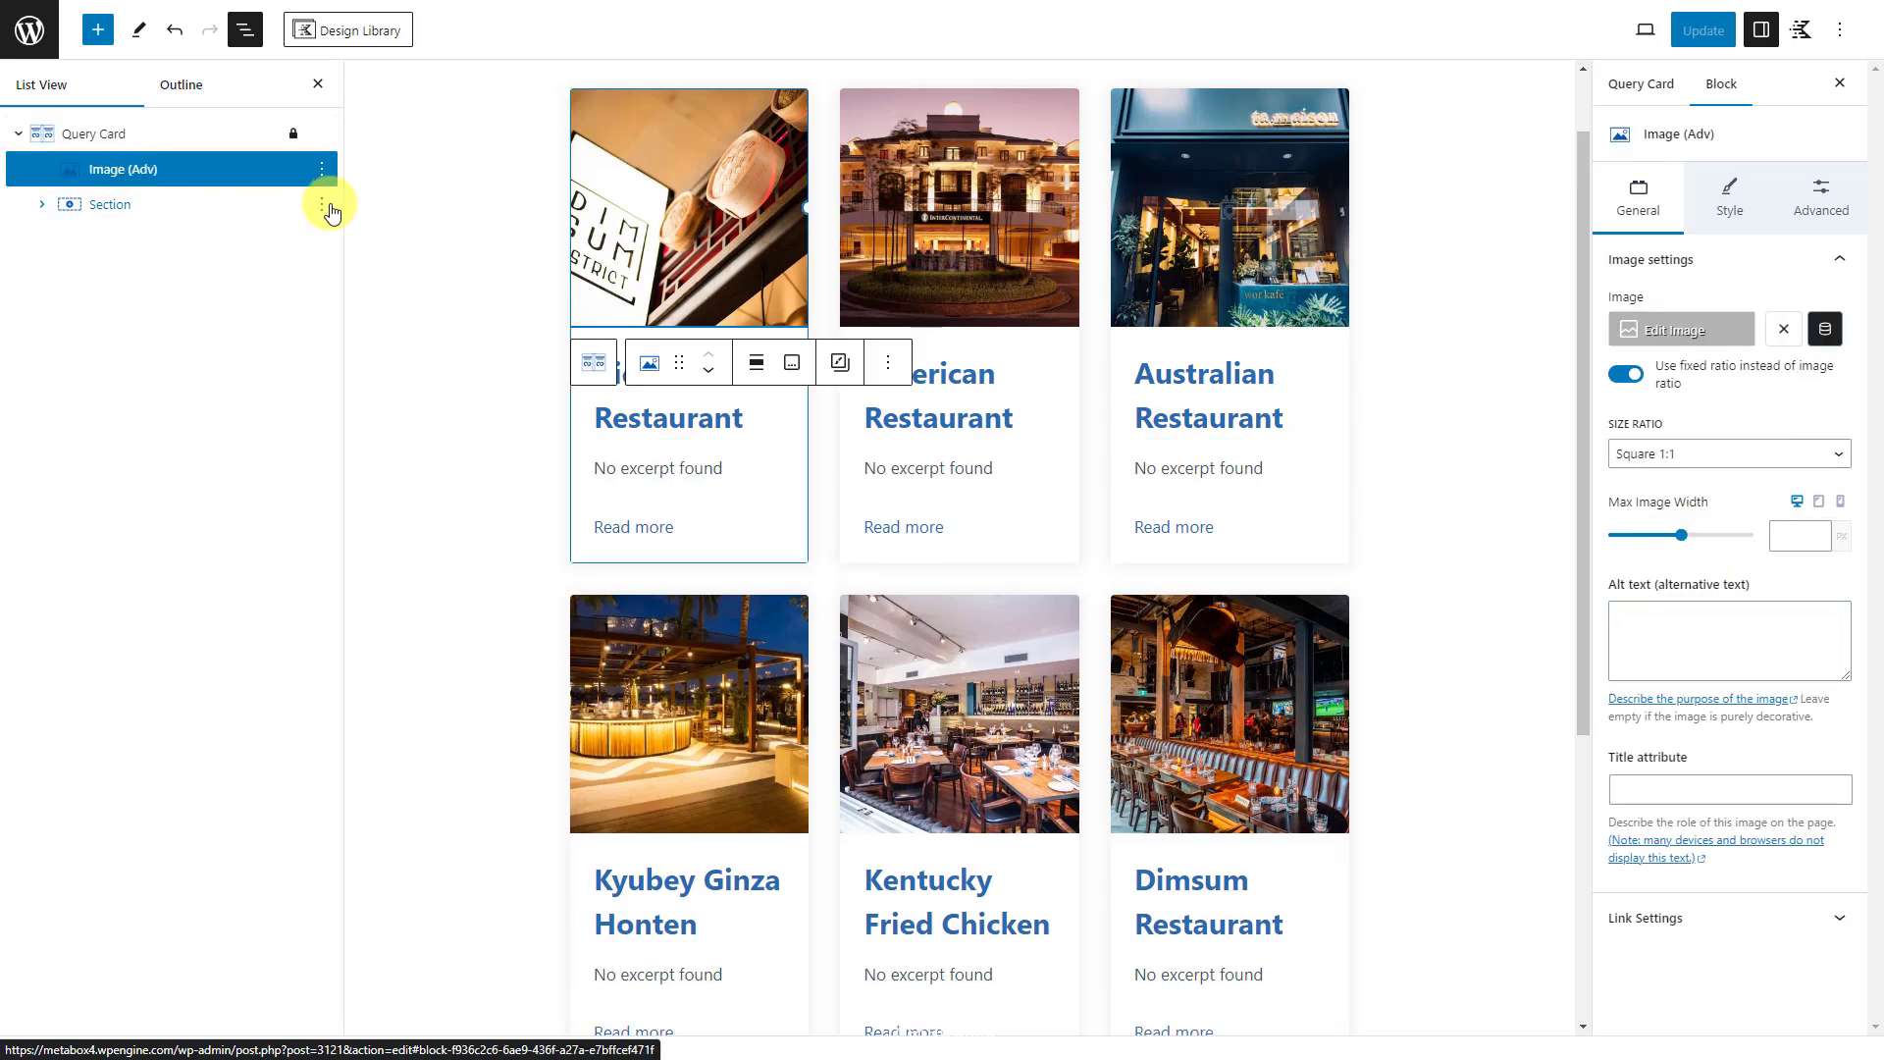
click(1824, 330)
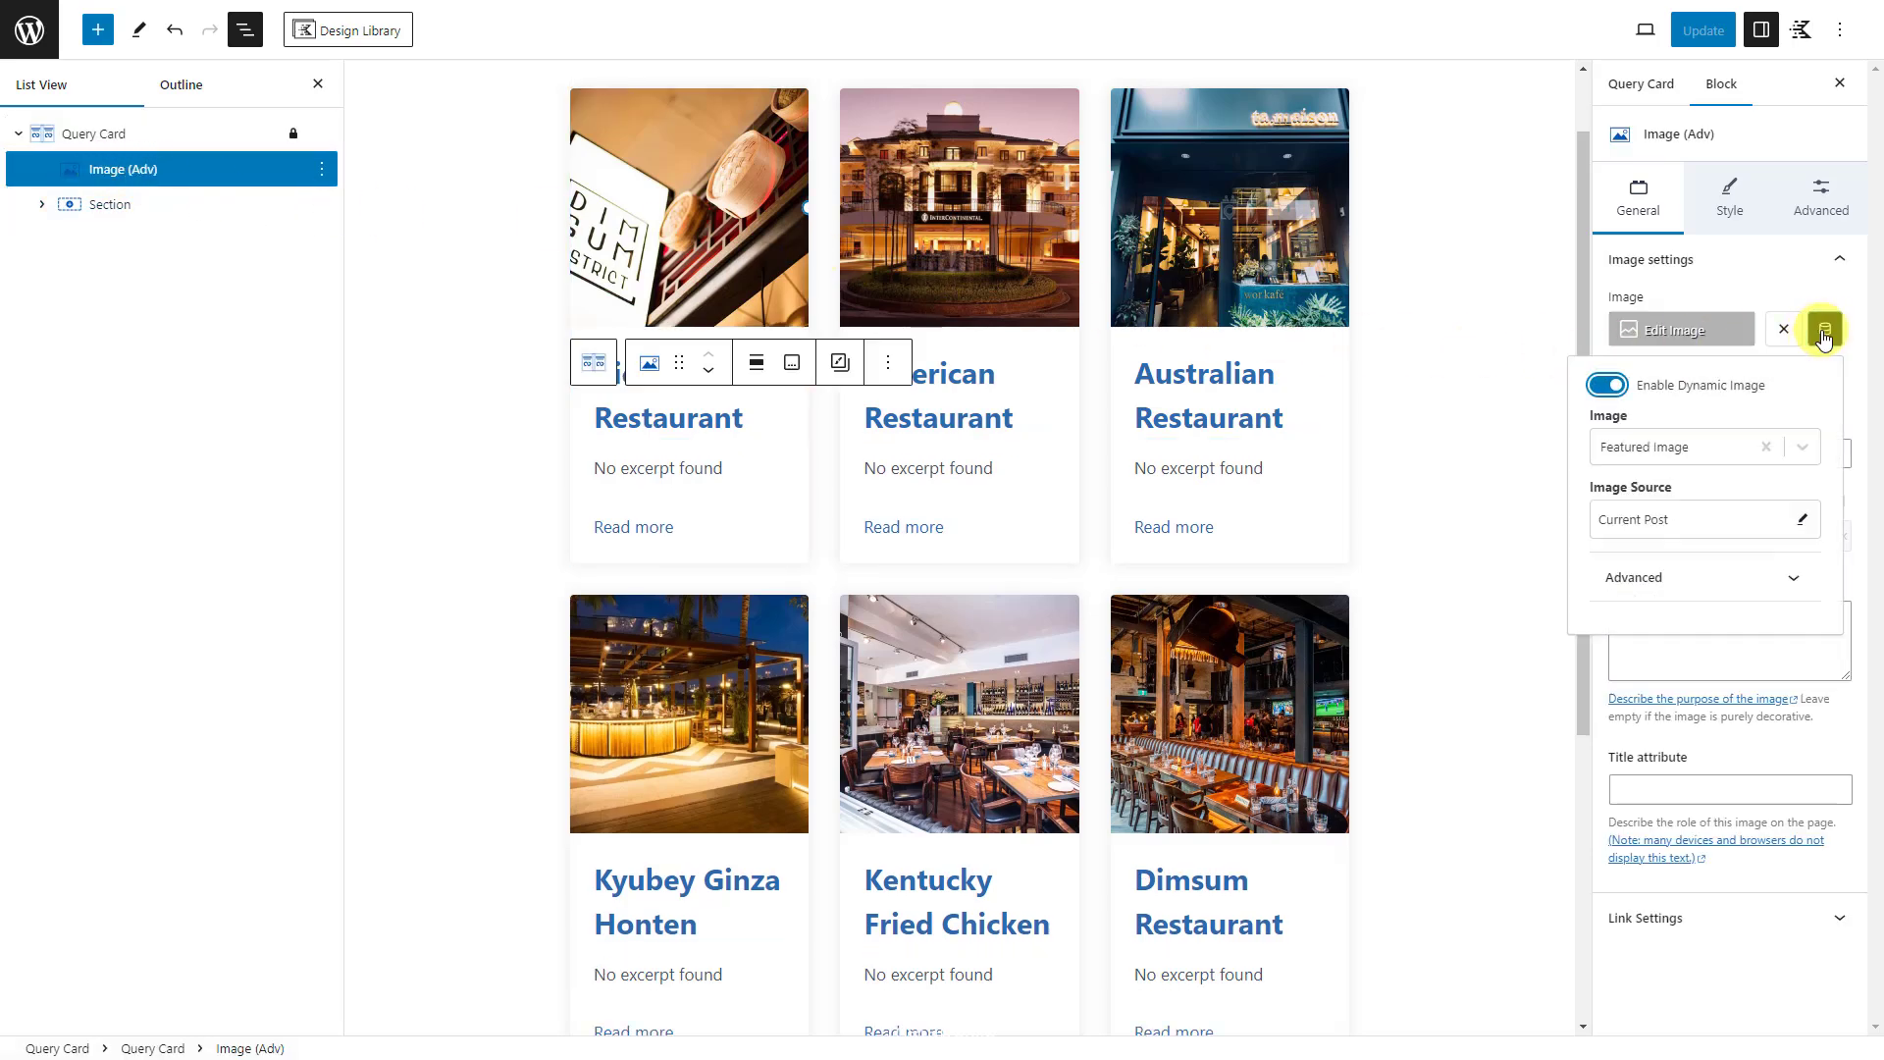
mouse_move(1735, 456)
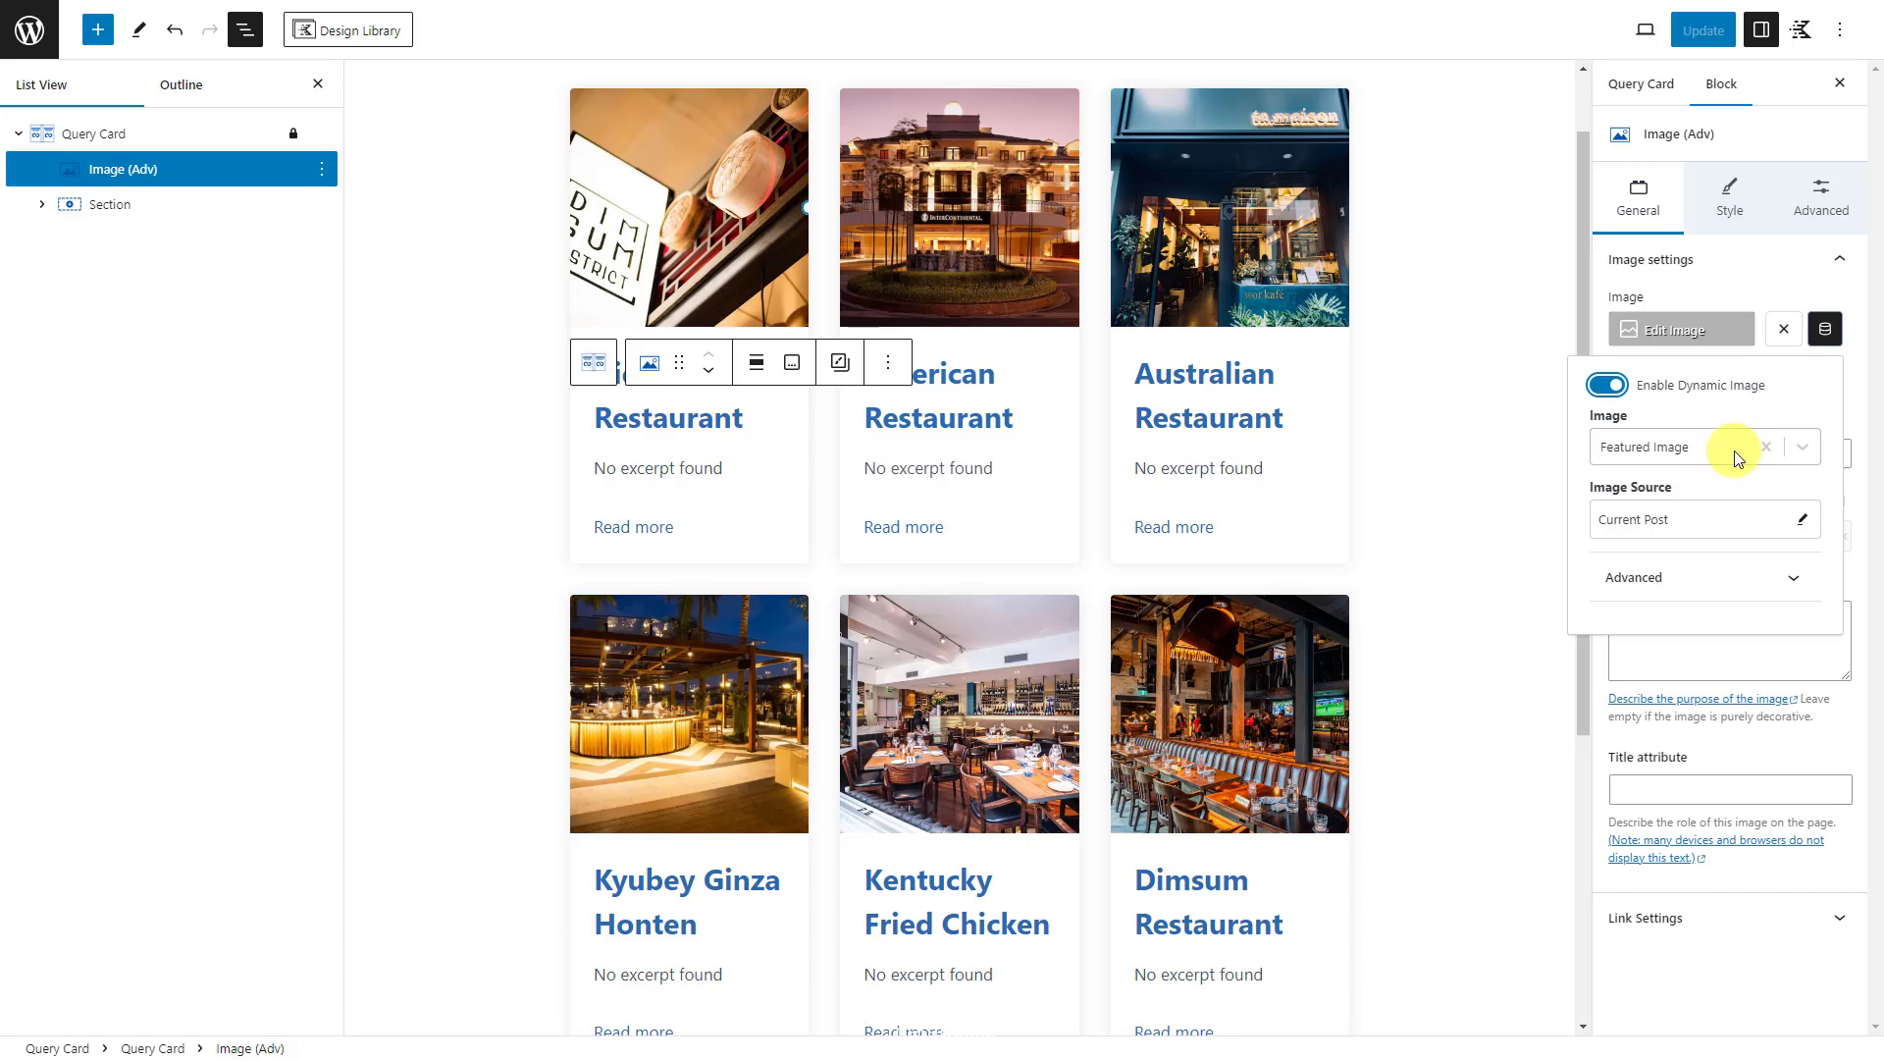
mouse_move(1743, 448)
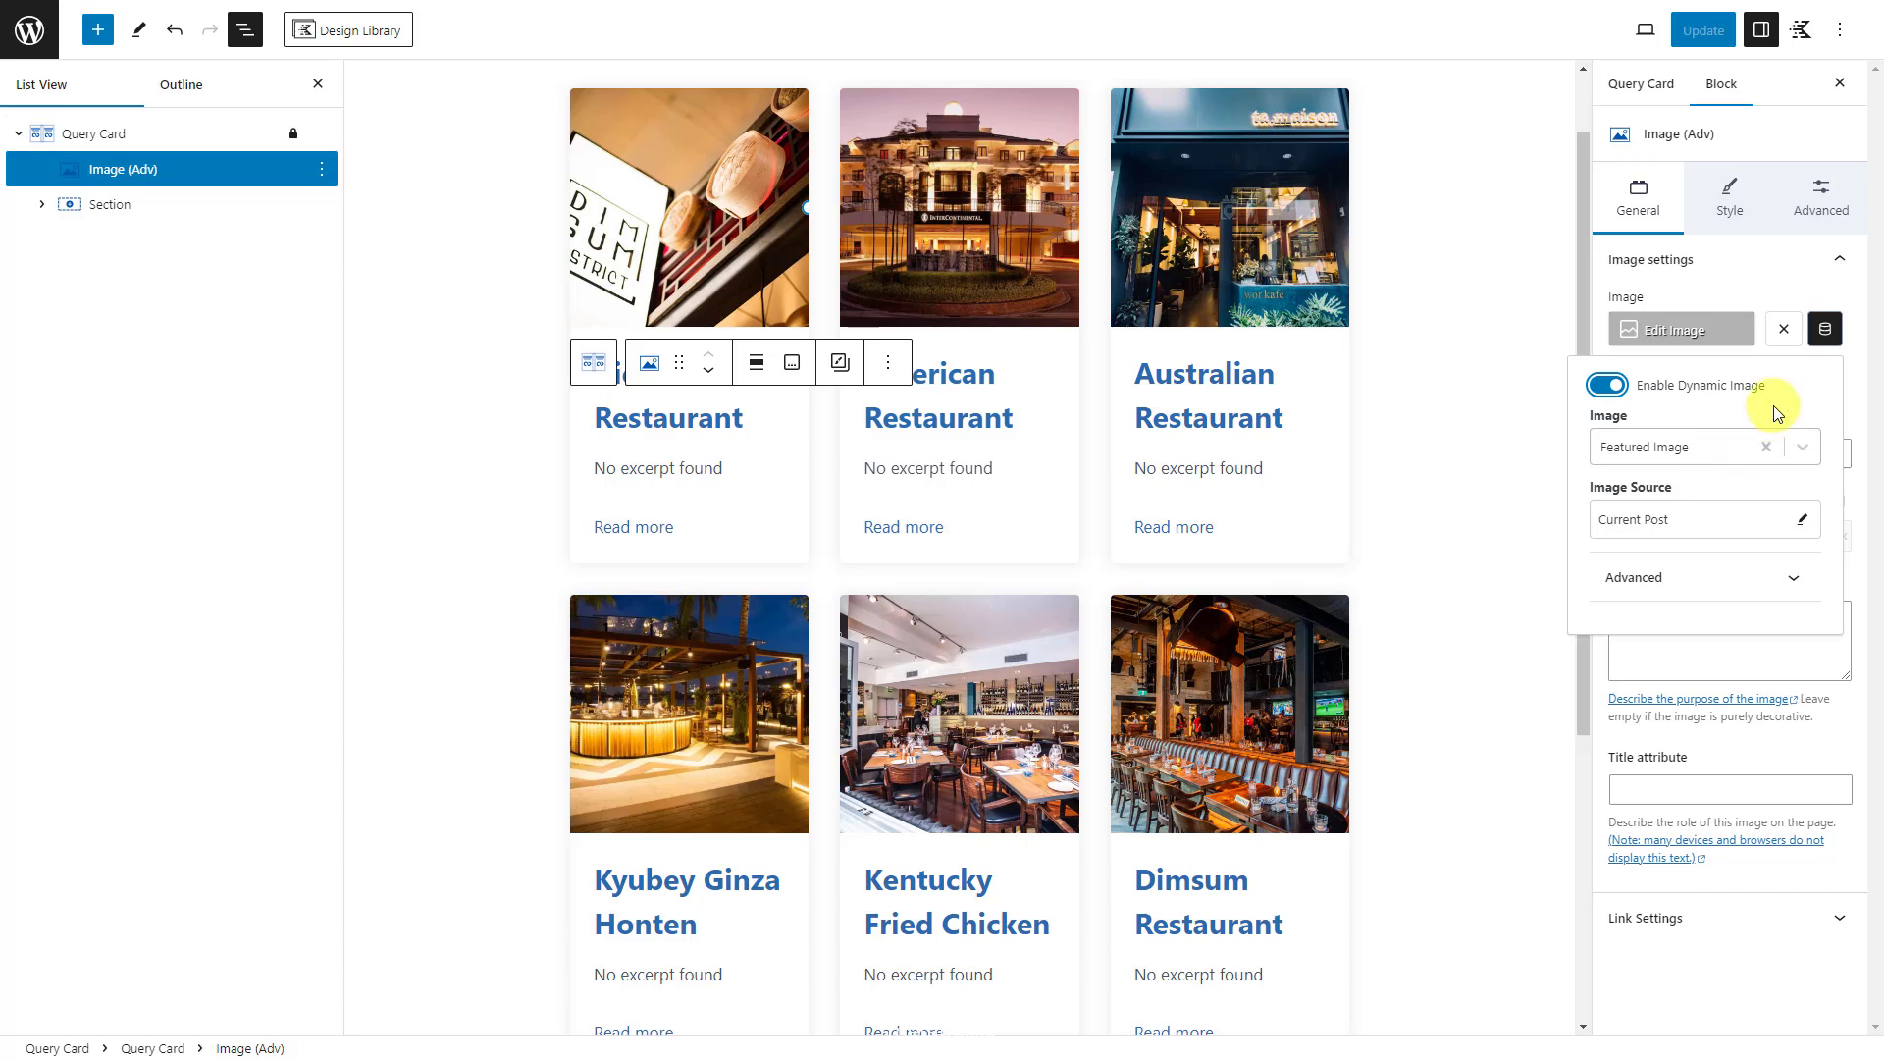
Step: Select the restaurant title, then the Excerpt block beneath it to replace with a paragraph
click(1826, 330)
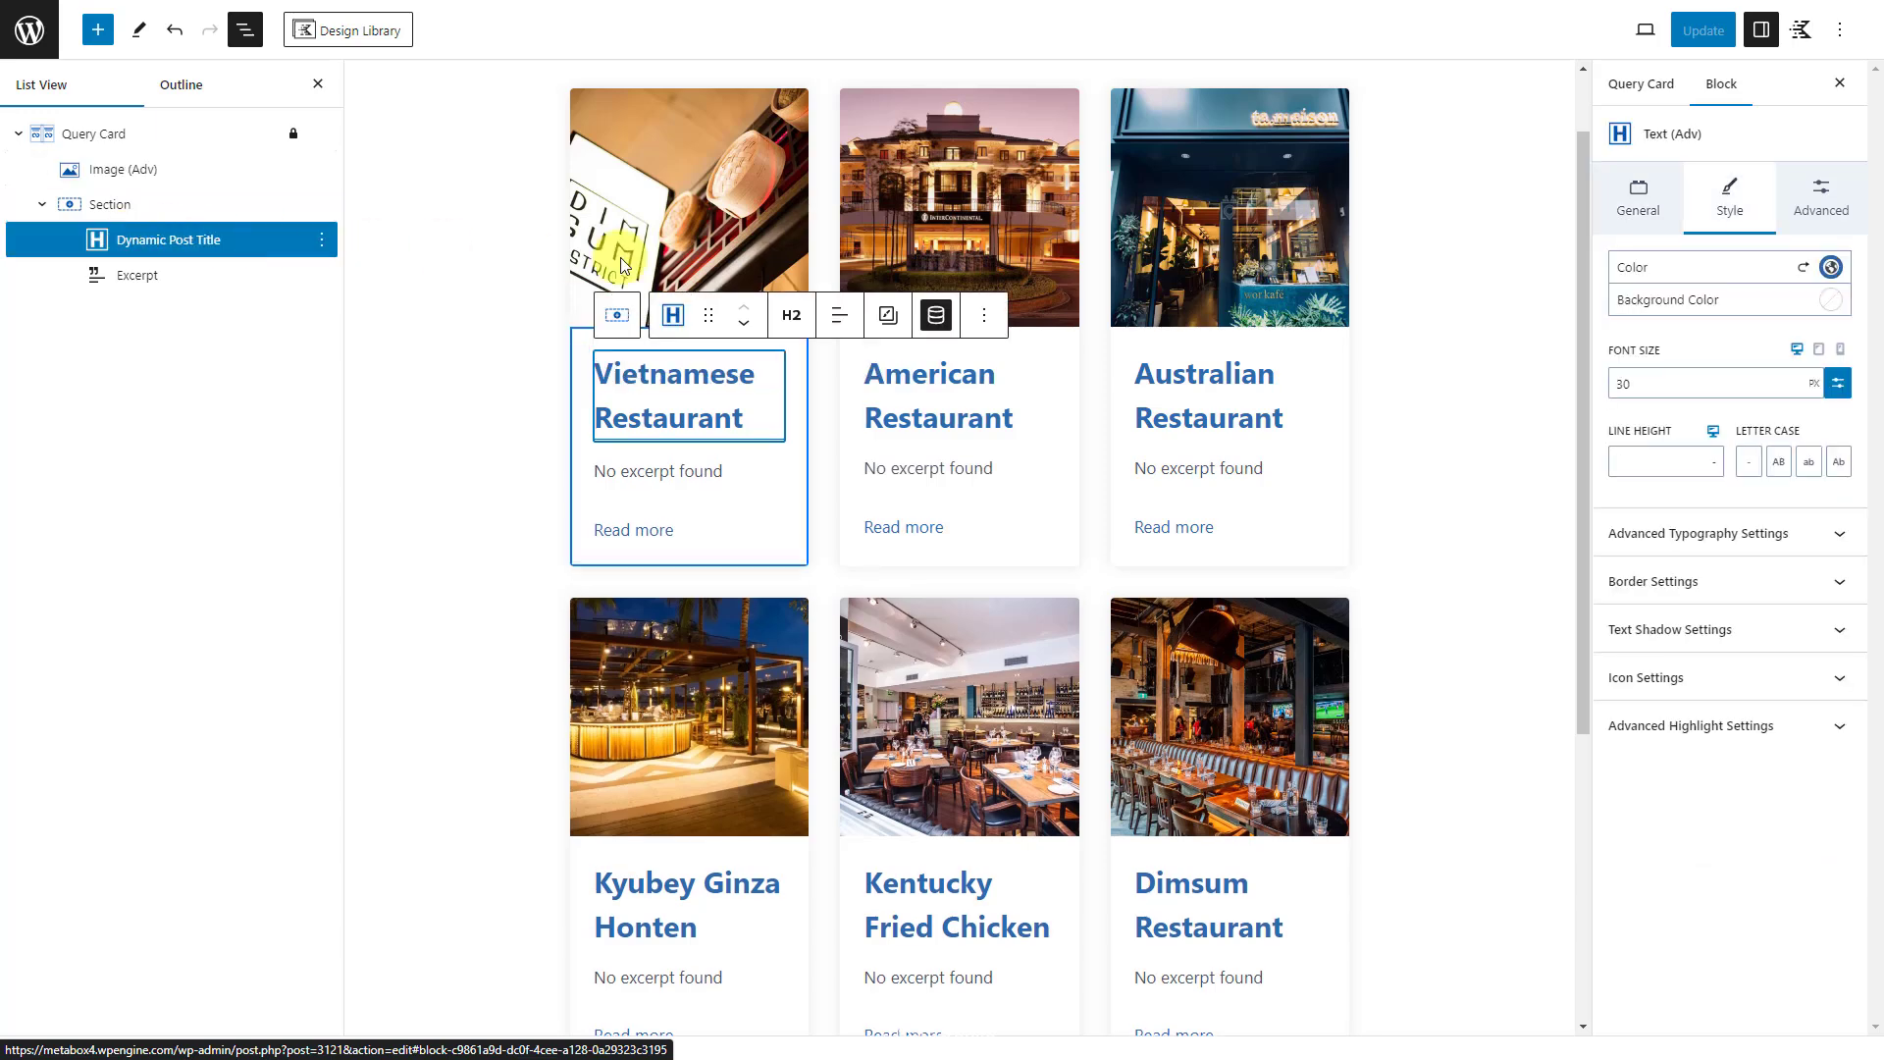
click(1638, 197)
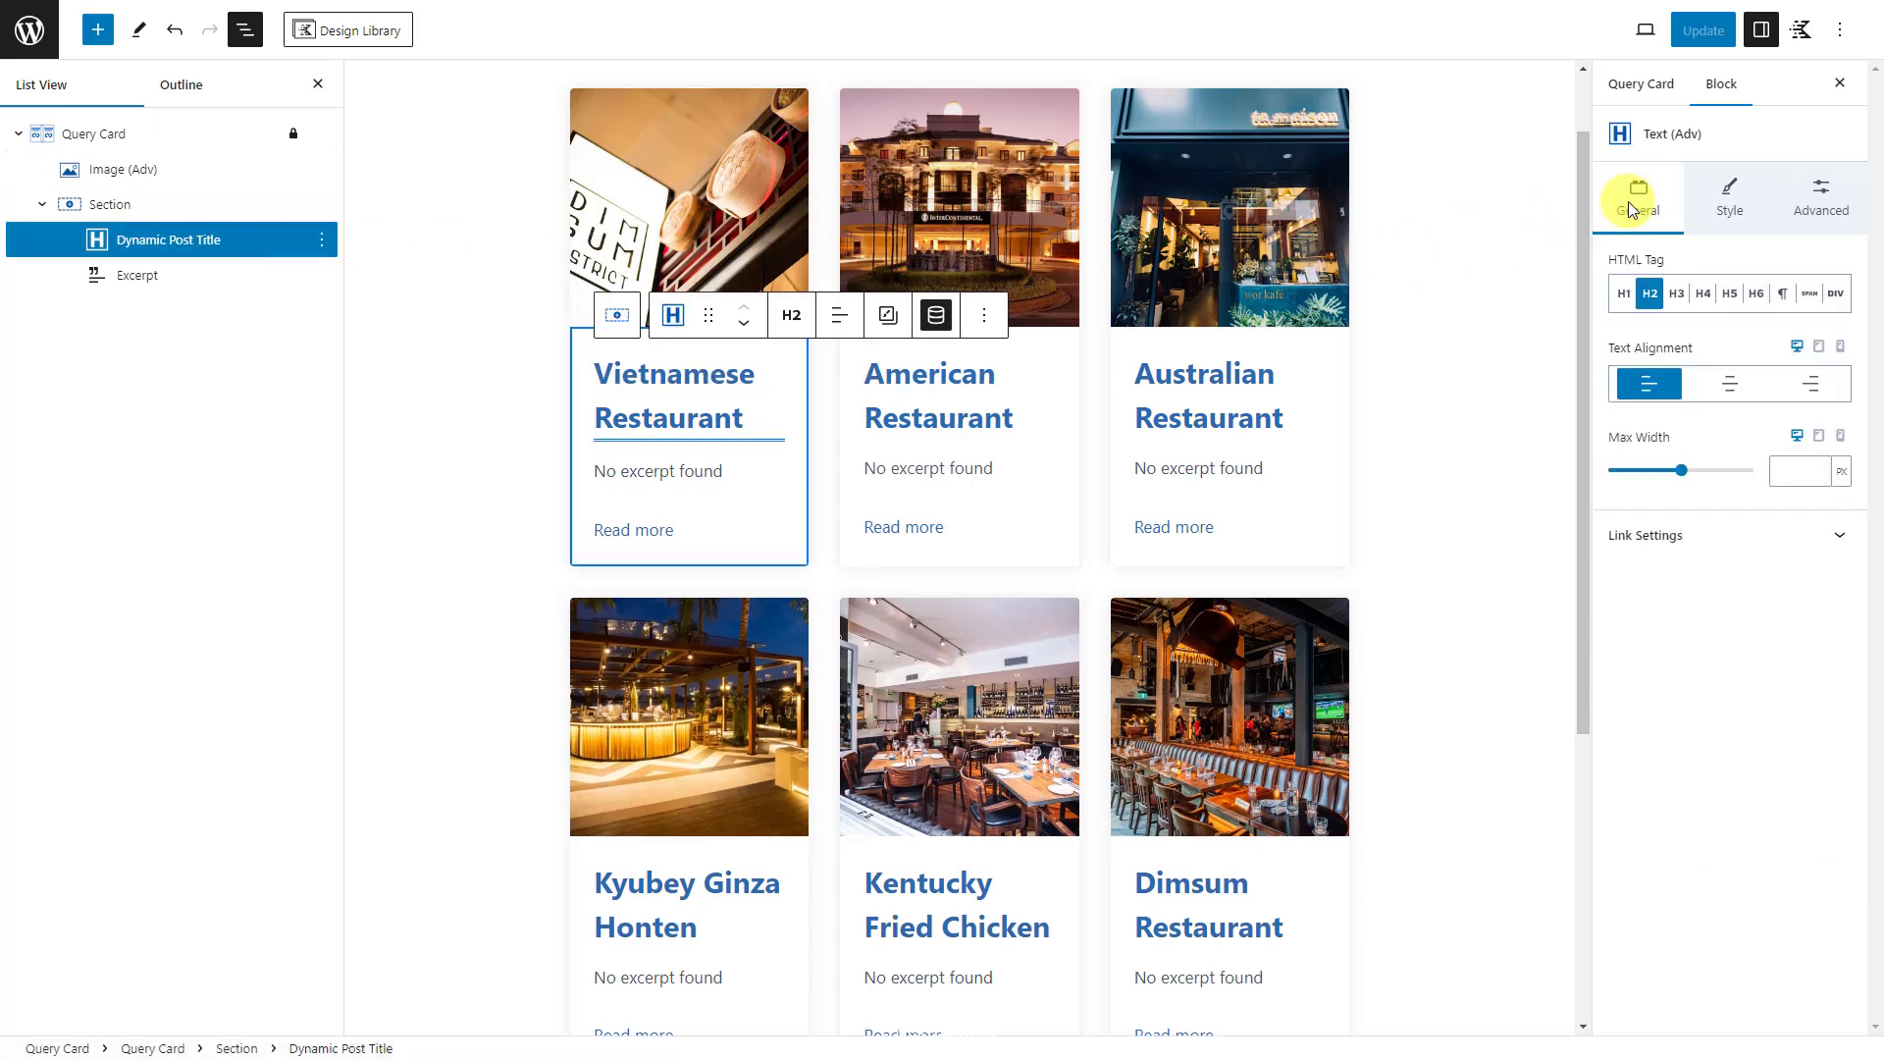
click(934, 314)
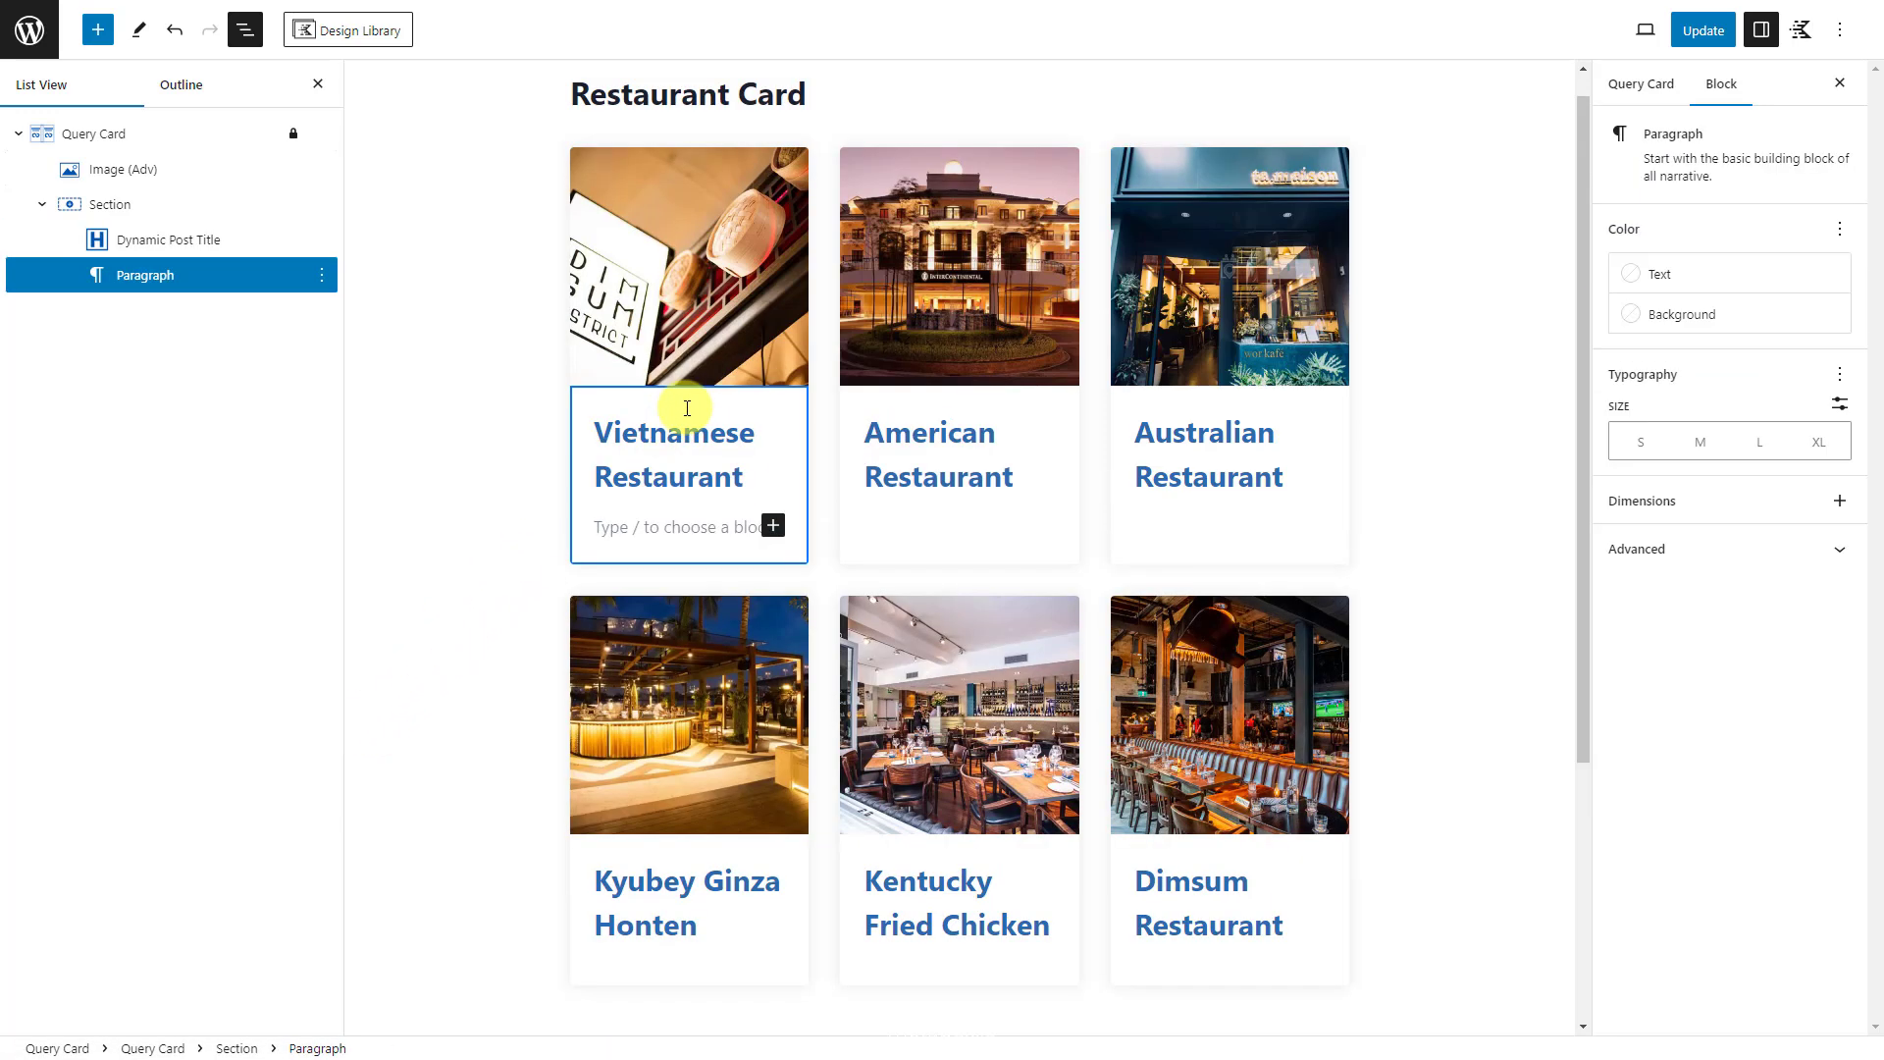
Step: Add a Text (Adv) block to the card with dynamic content from a Post Custom Field
click(773, 526)
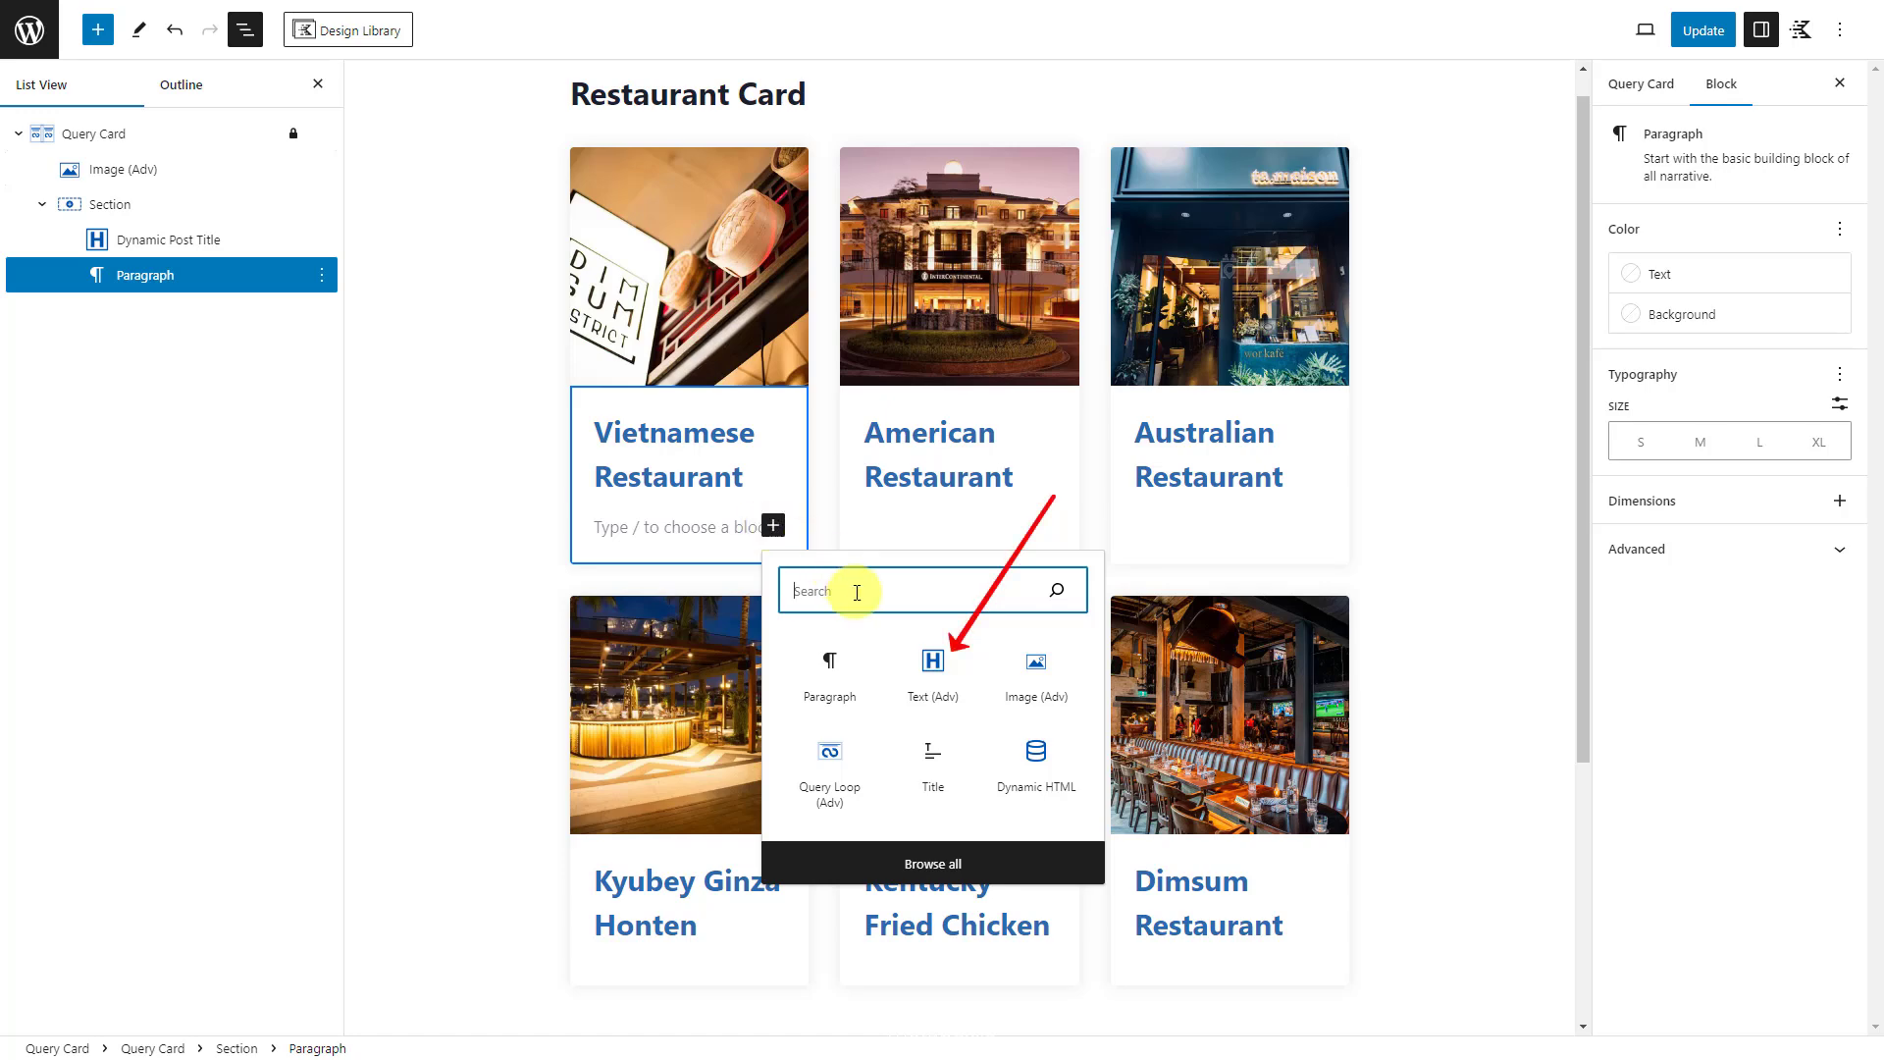
mouse_move(932, 671)
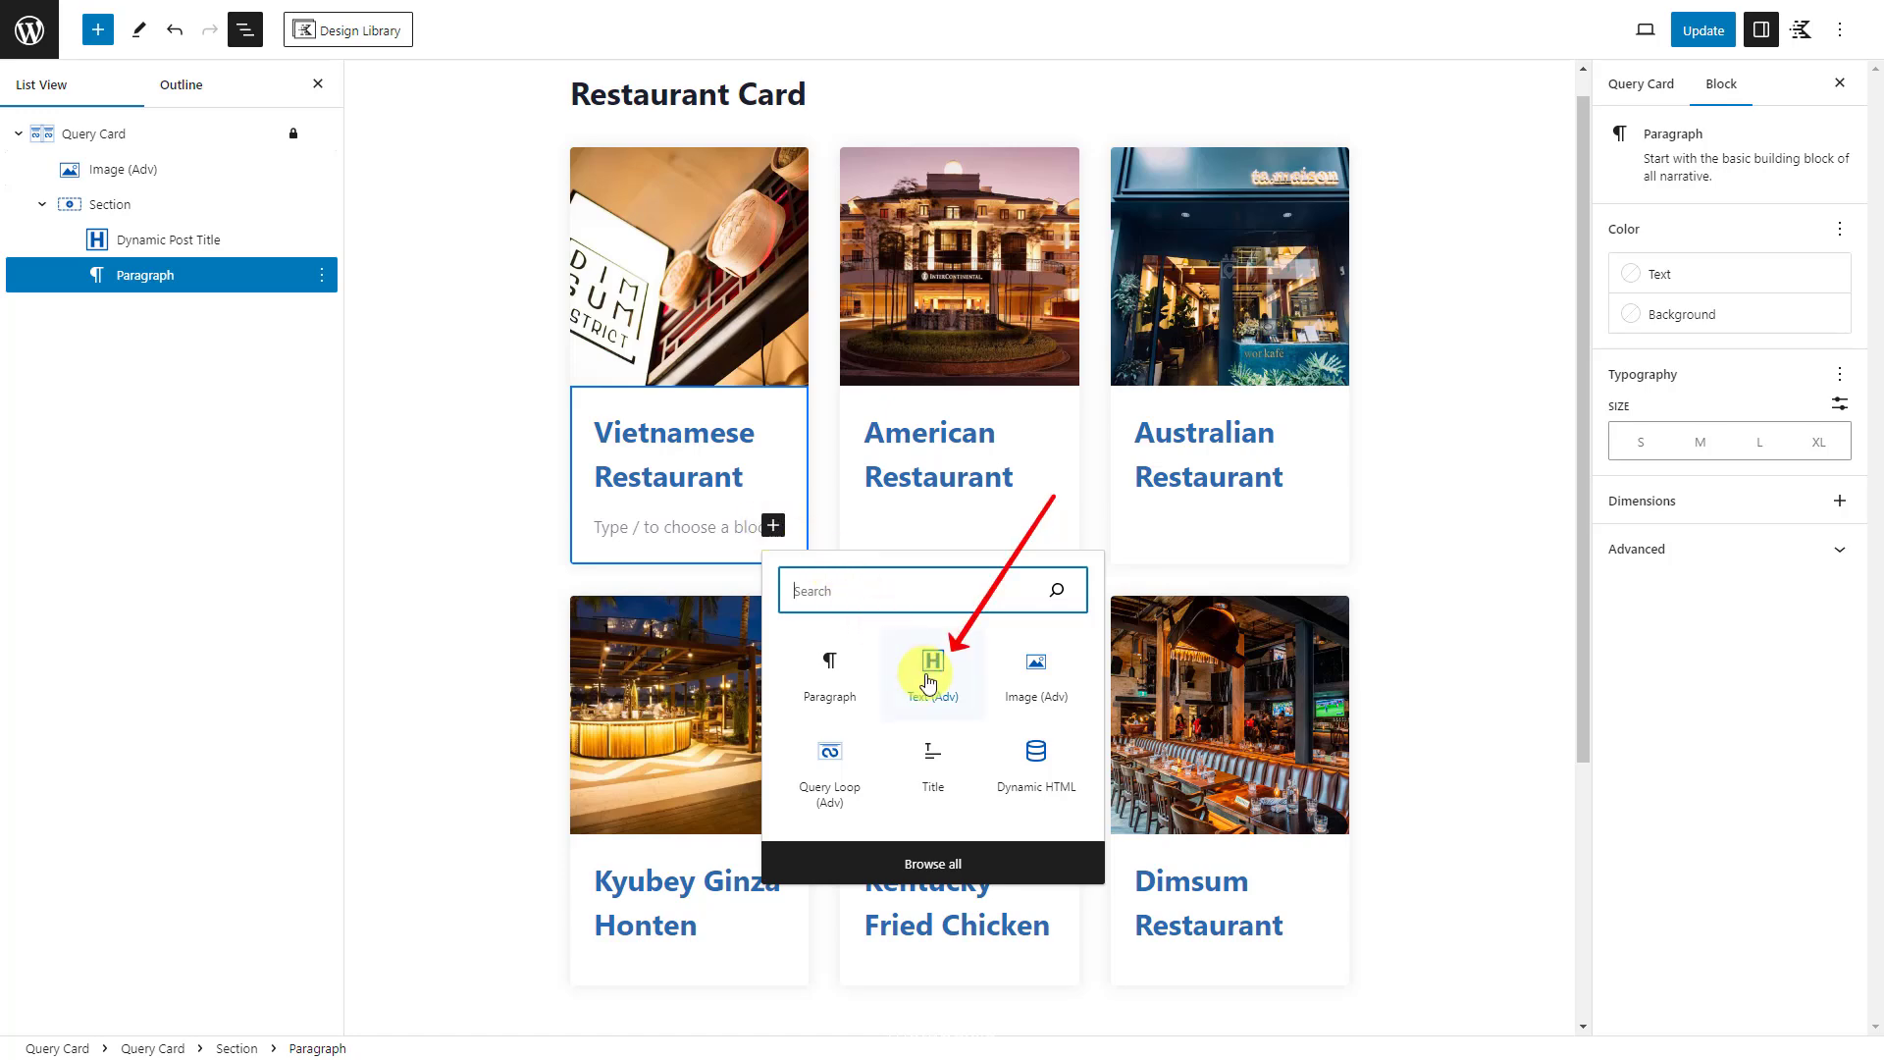
click(931, 665)
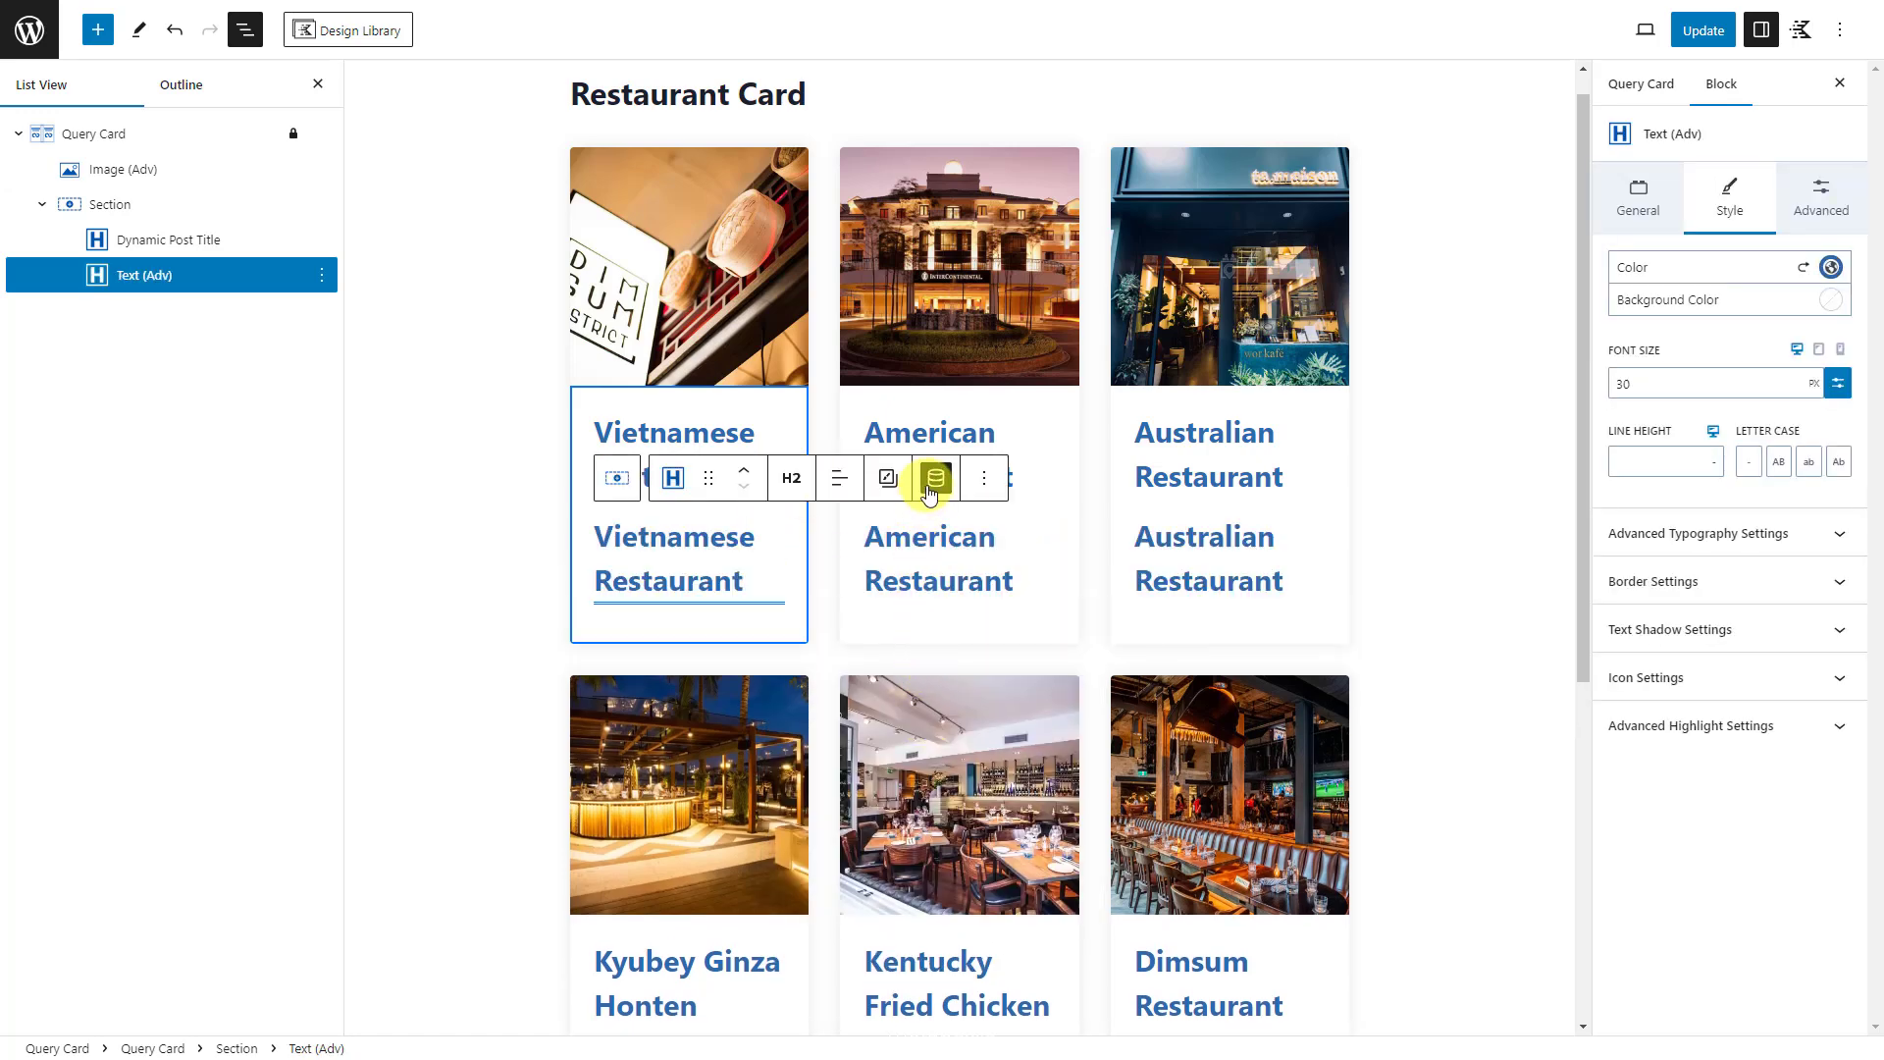
click(934, 477)
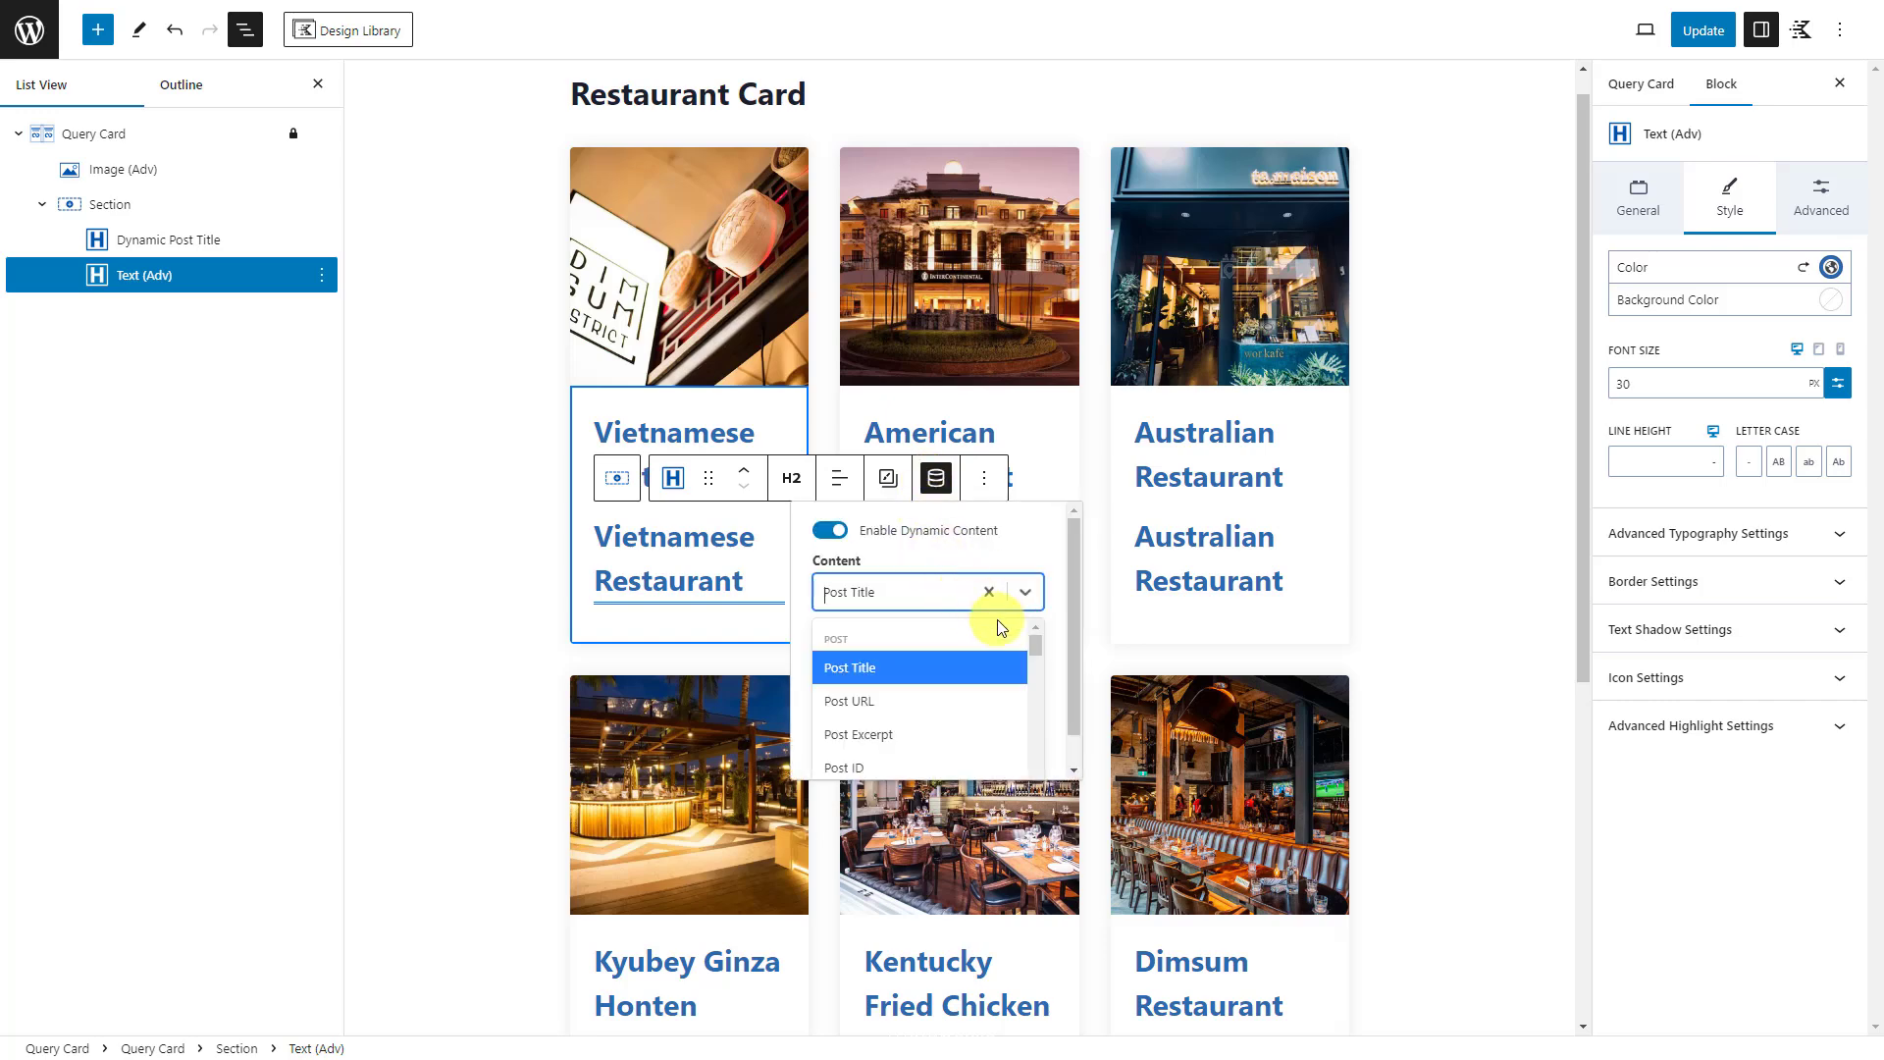
scroll(down, 3)
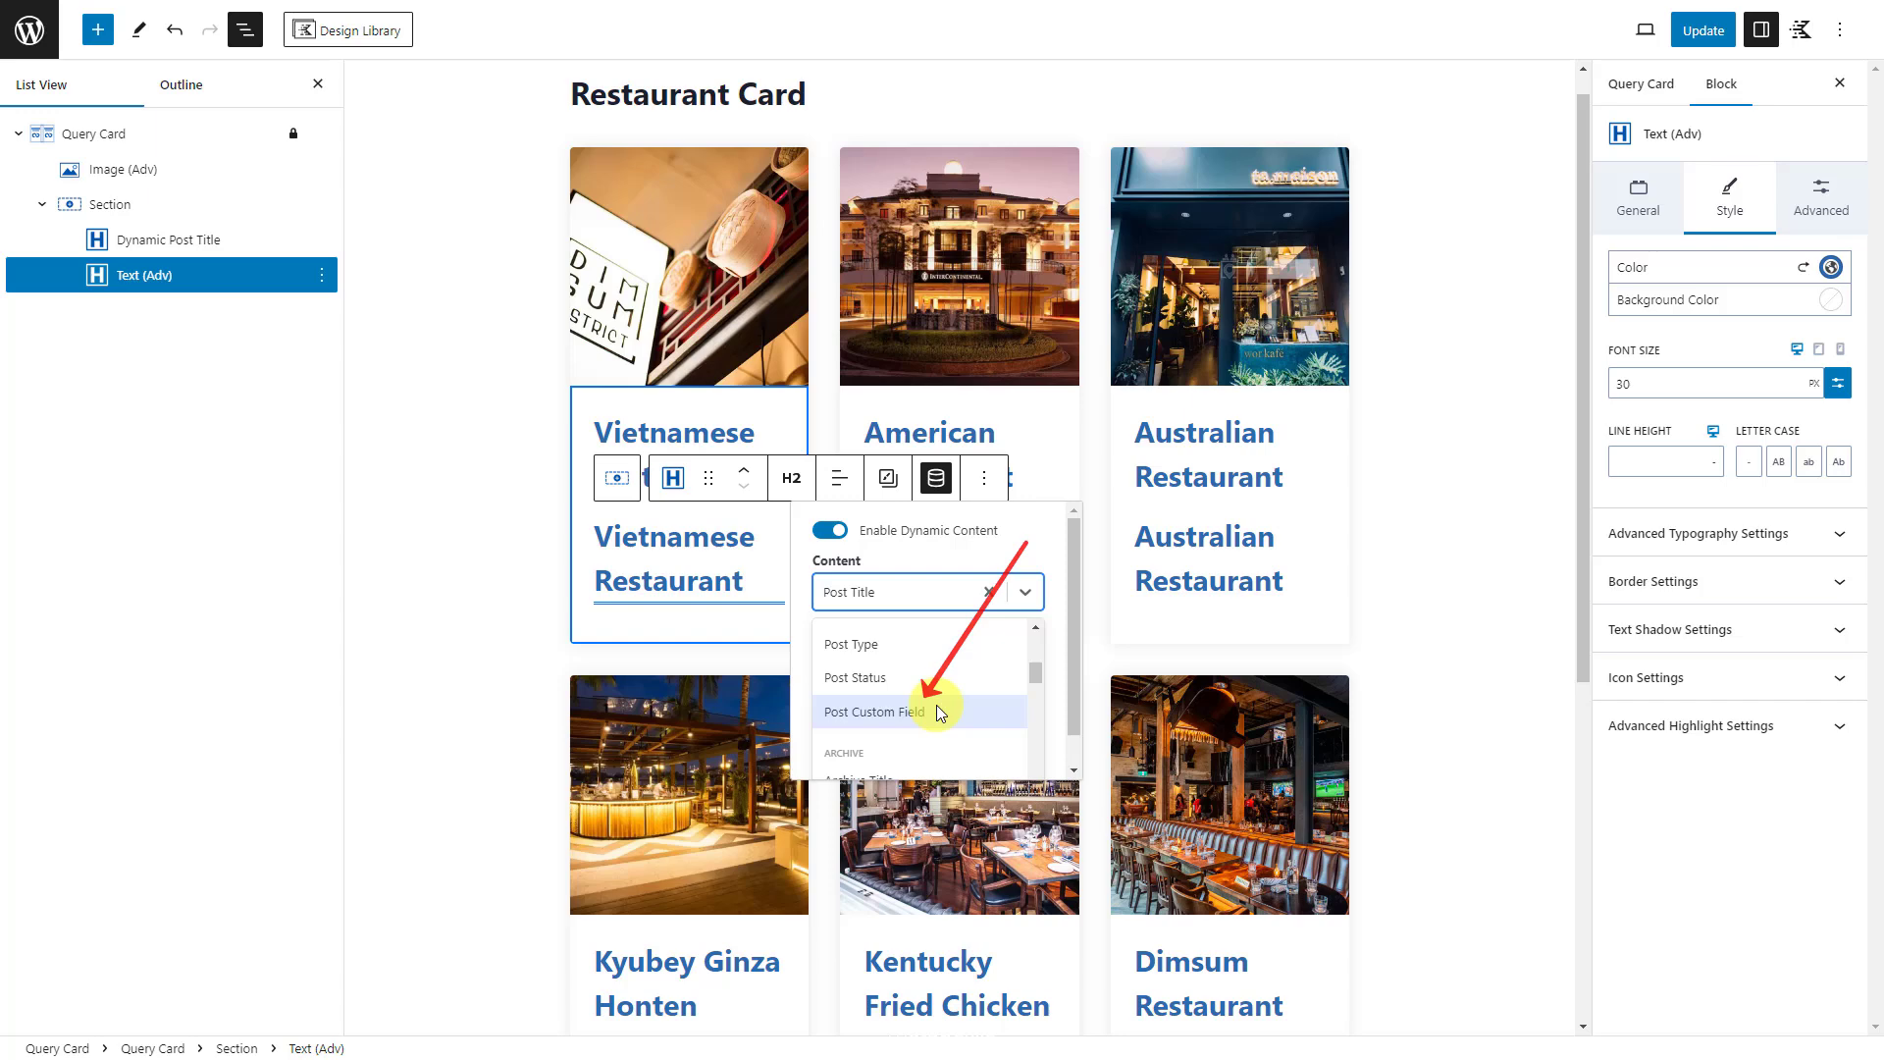
click(876, 713)
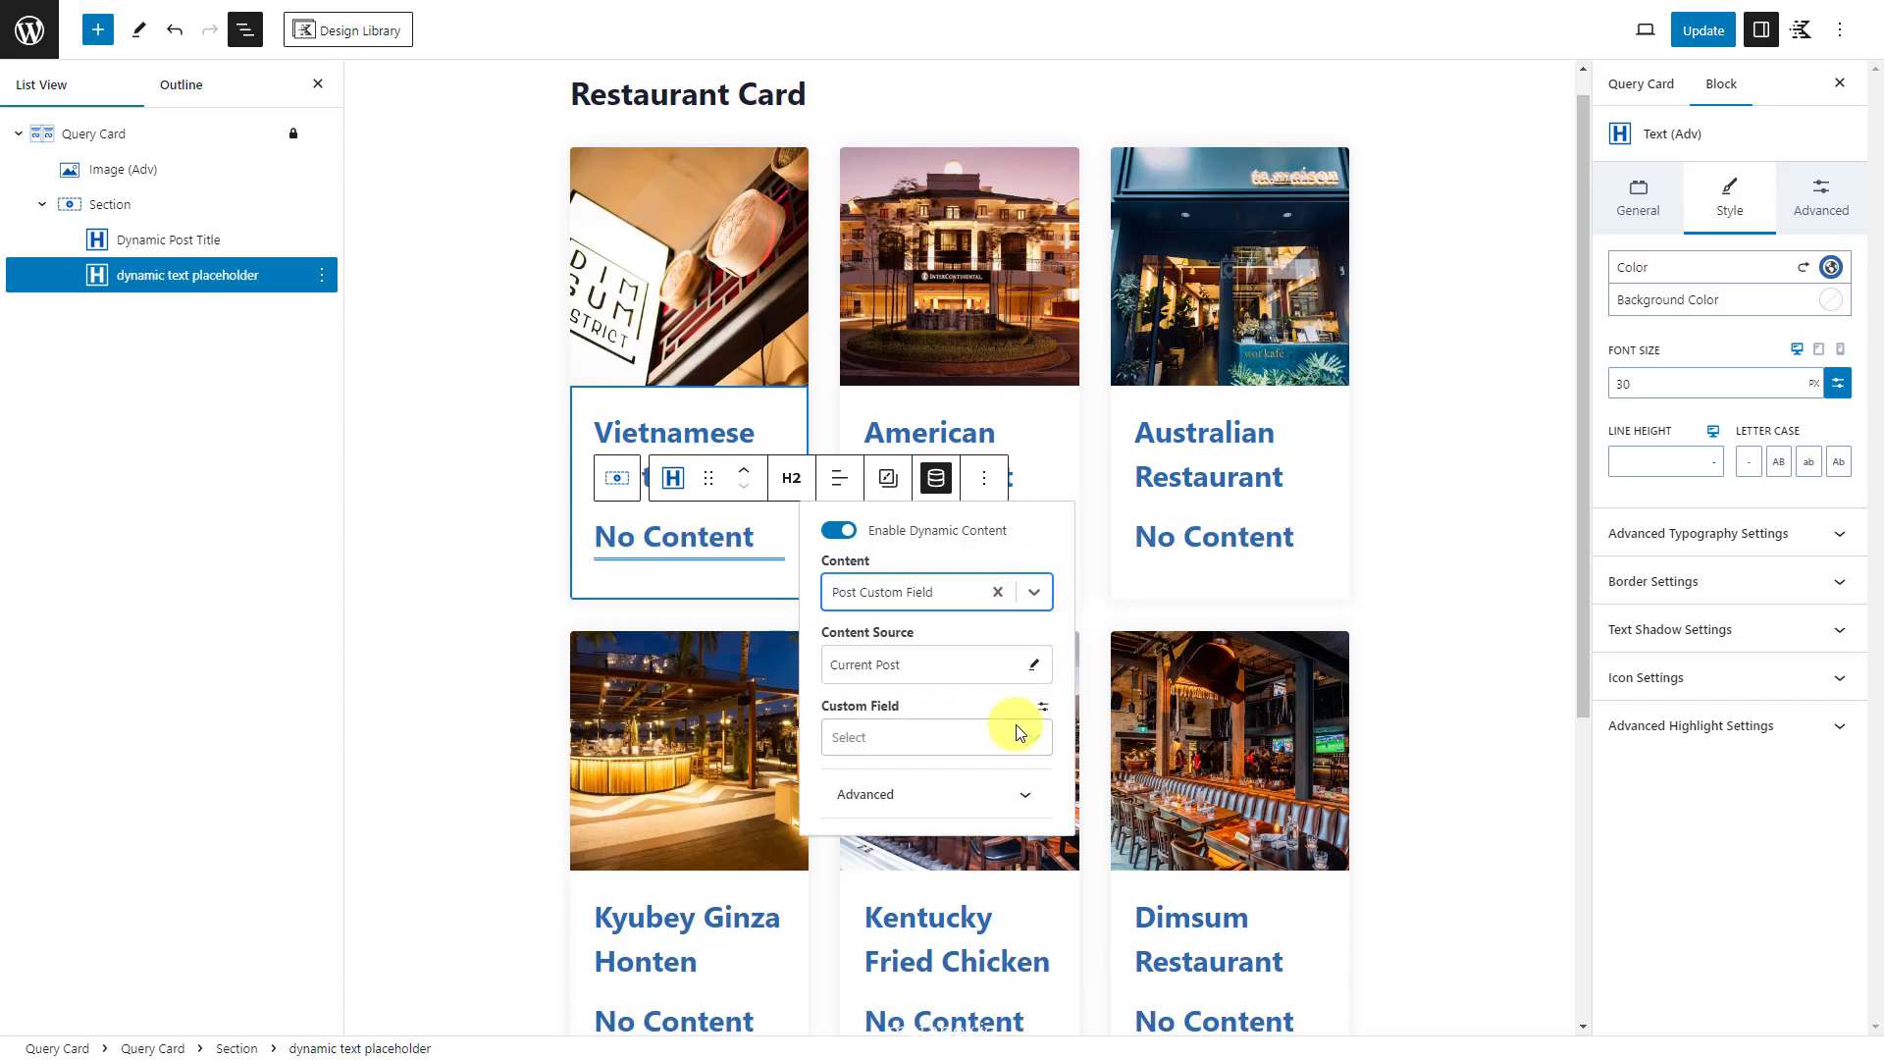
Step: Bind the text to the Address custom field and insert an empty block below it
click(936, 736)
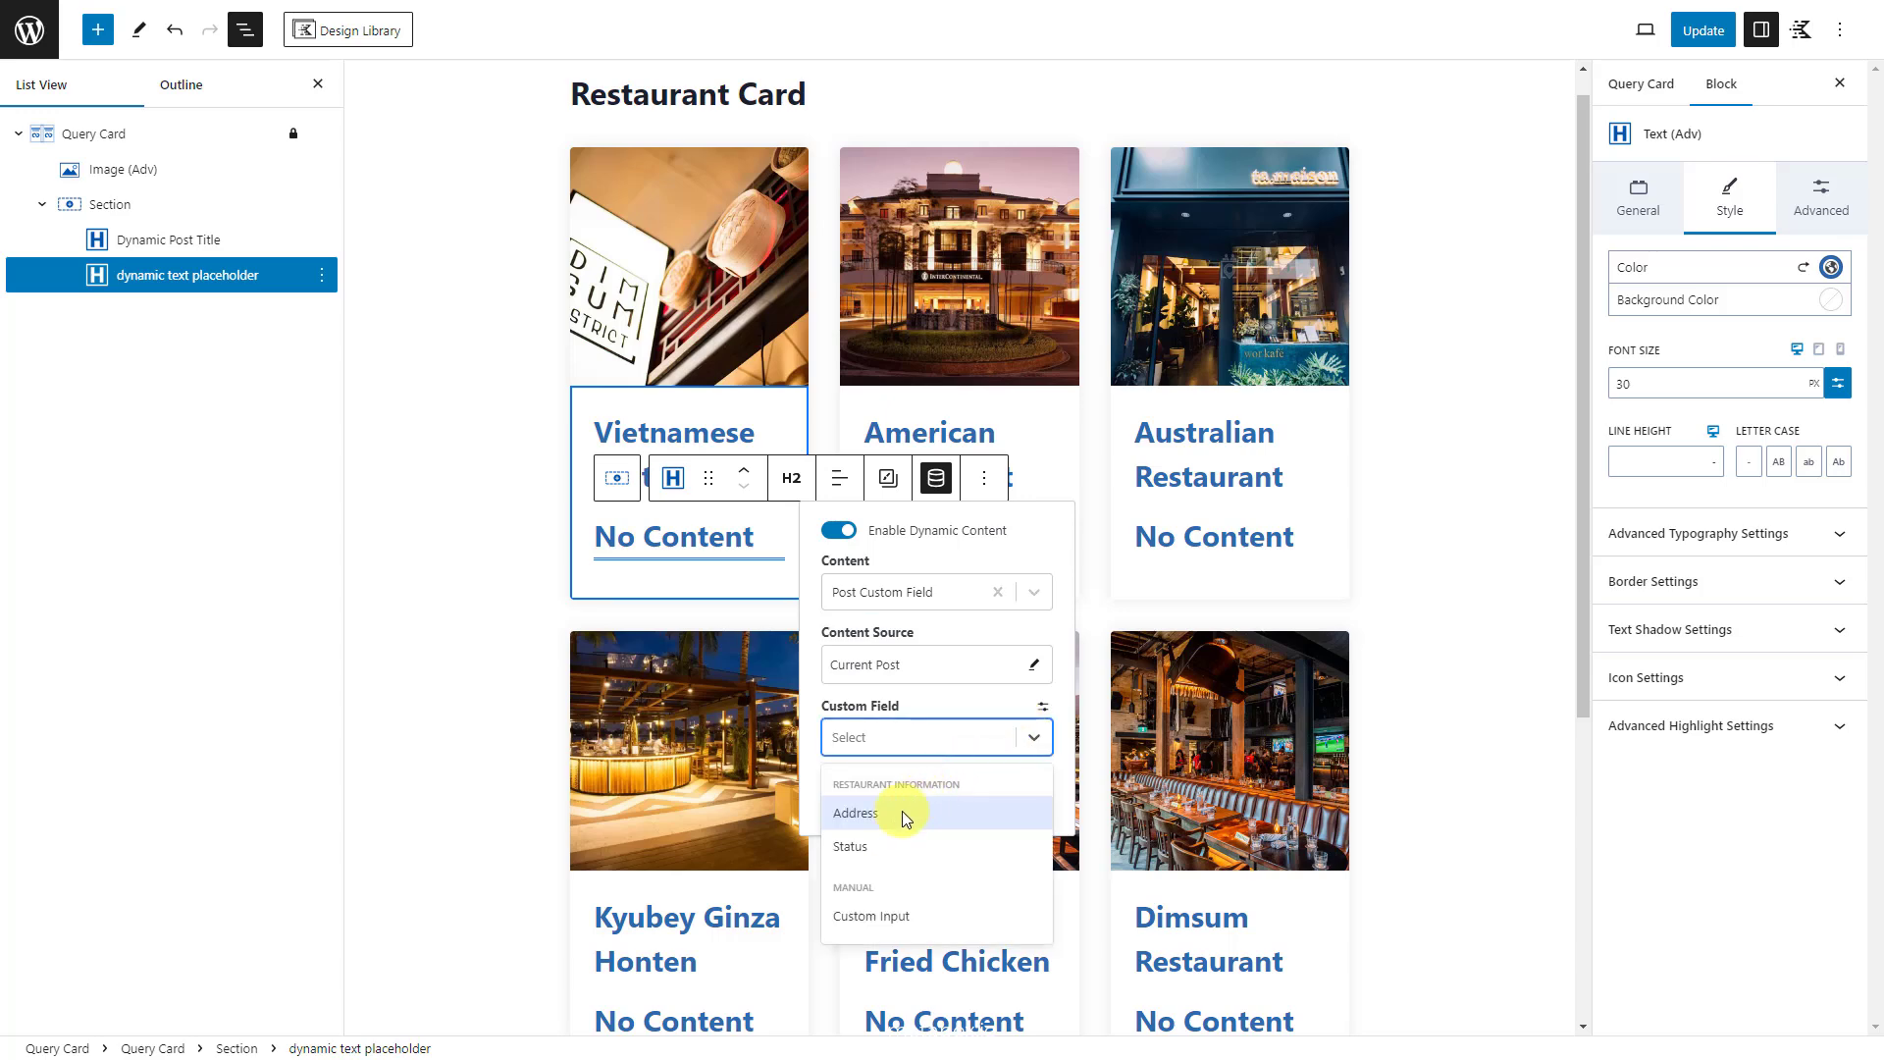
click(856, 812)
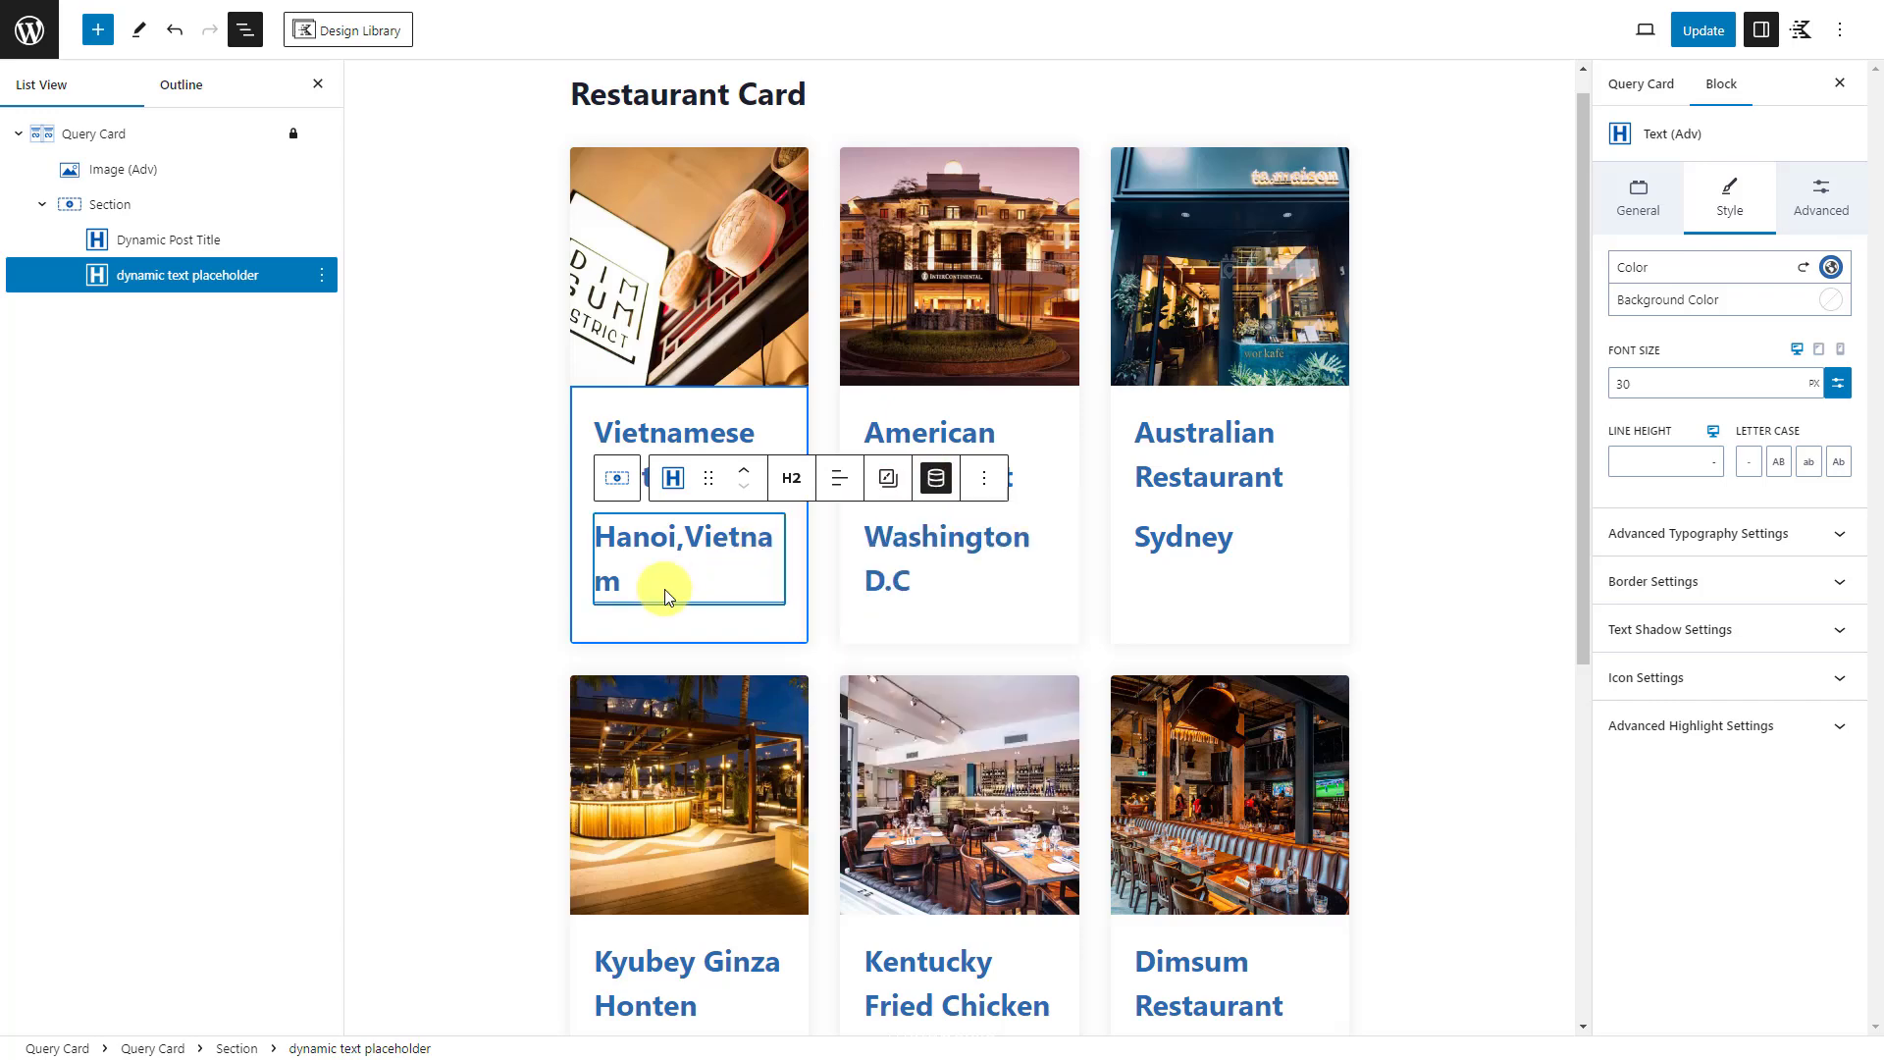
click(771, 526)
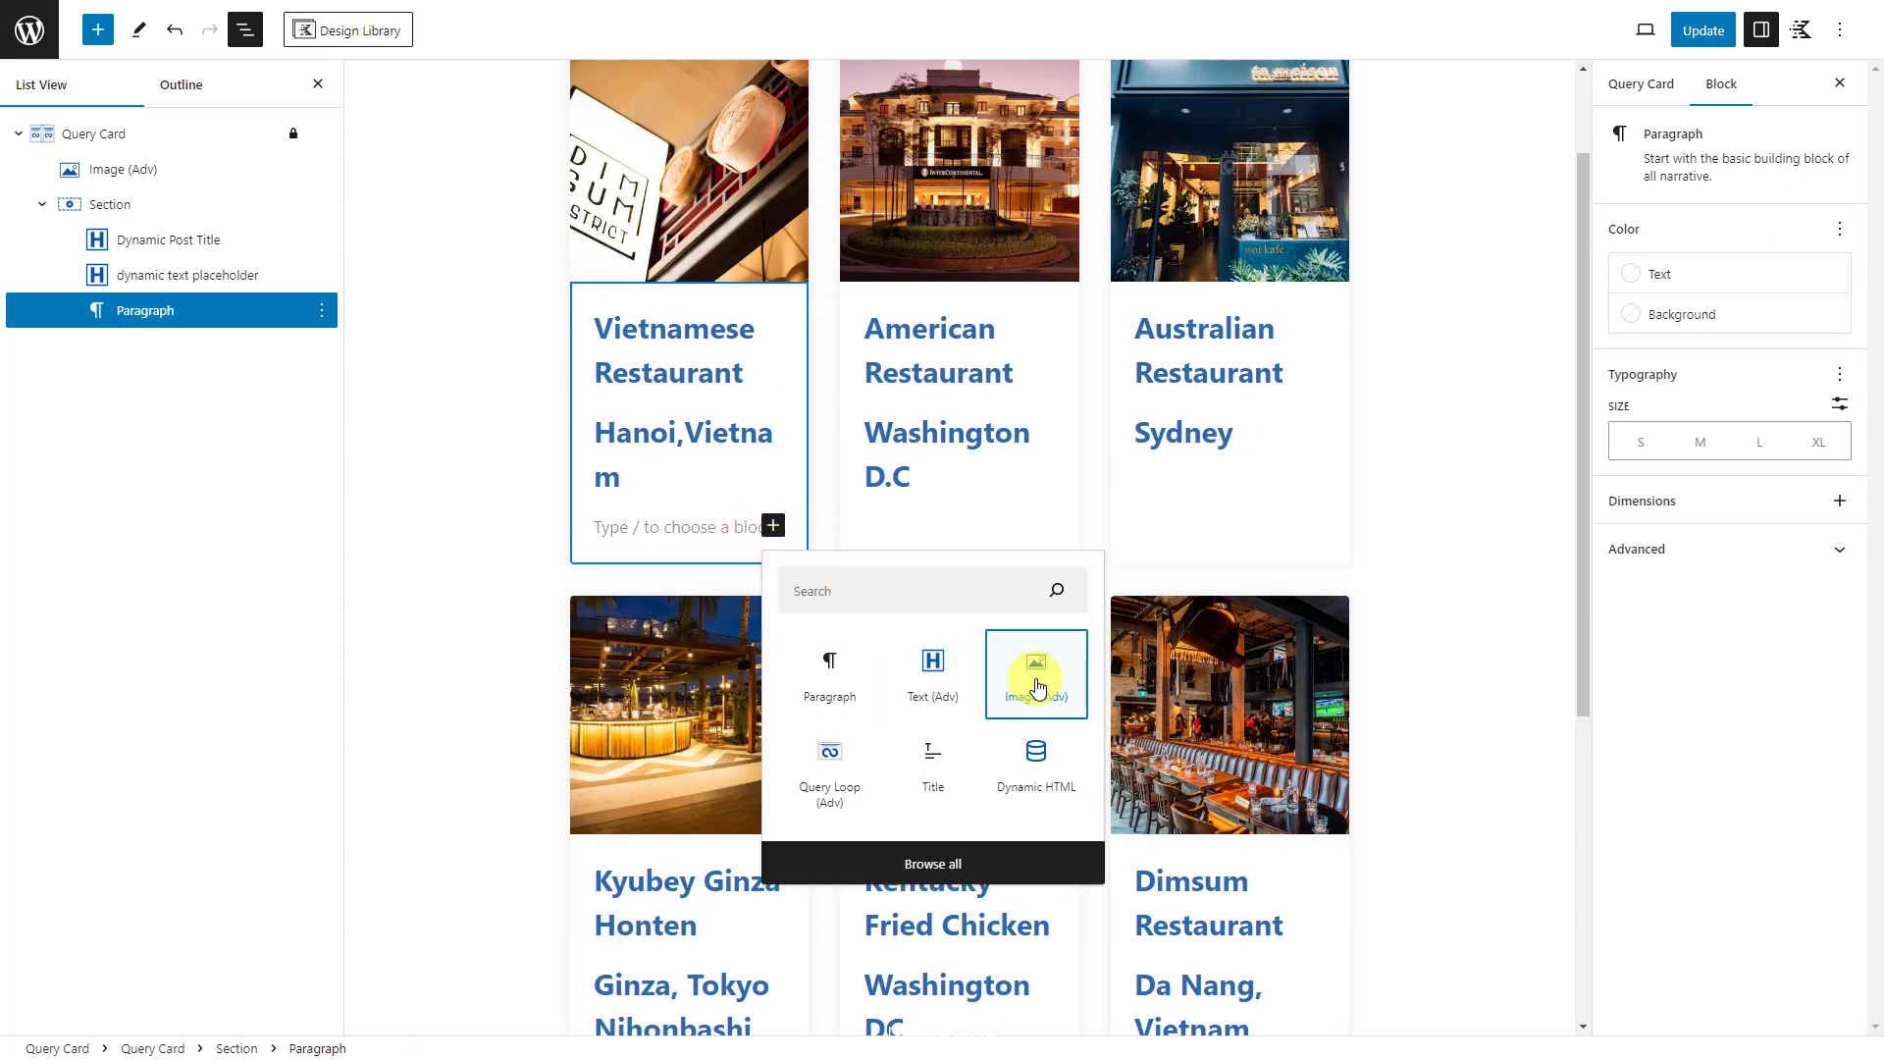
Step: Add an Image (Adv) block sourced dynamically from the Logo post custom field
click(1036, 675)
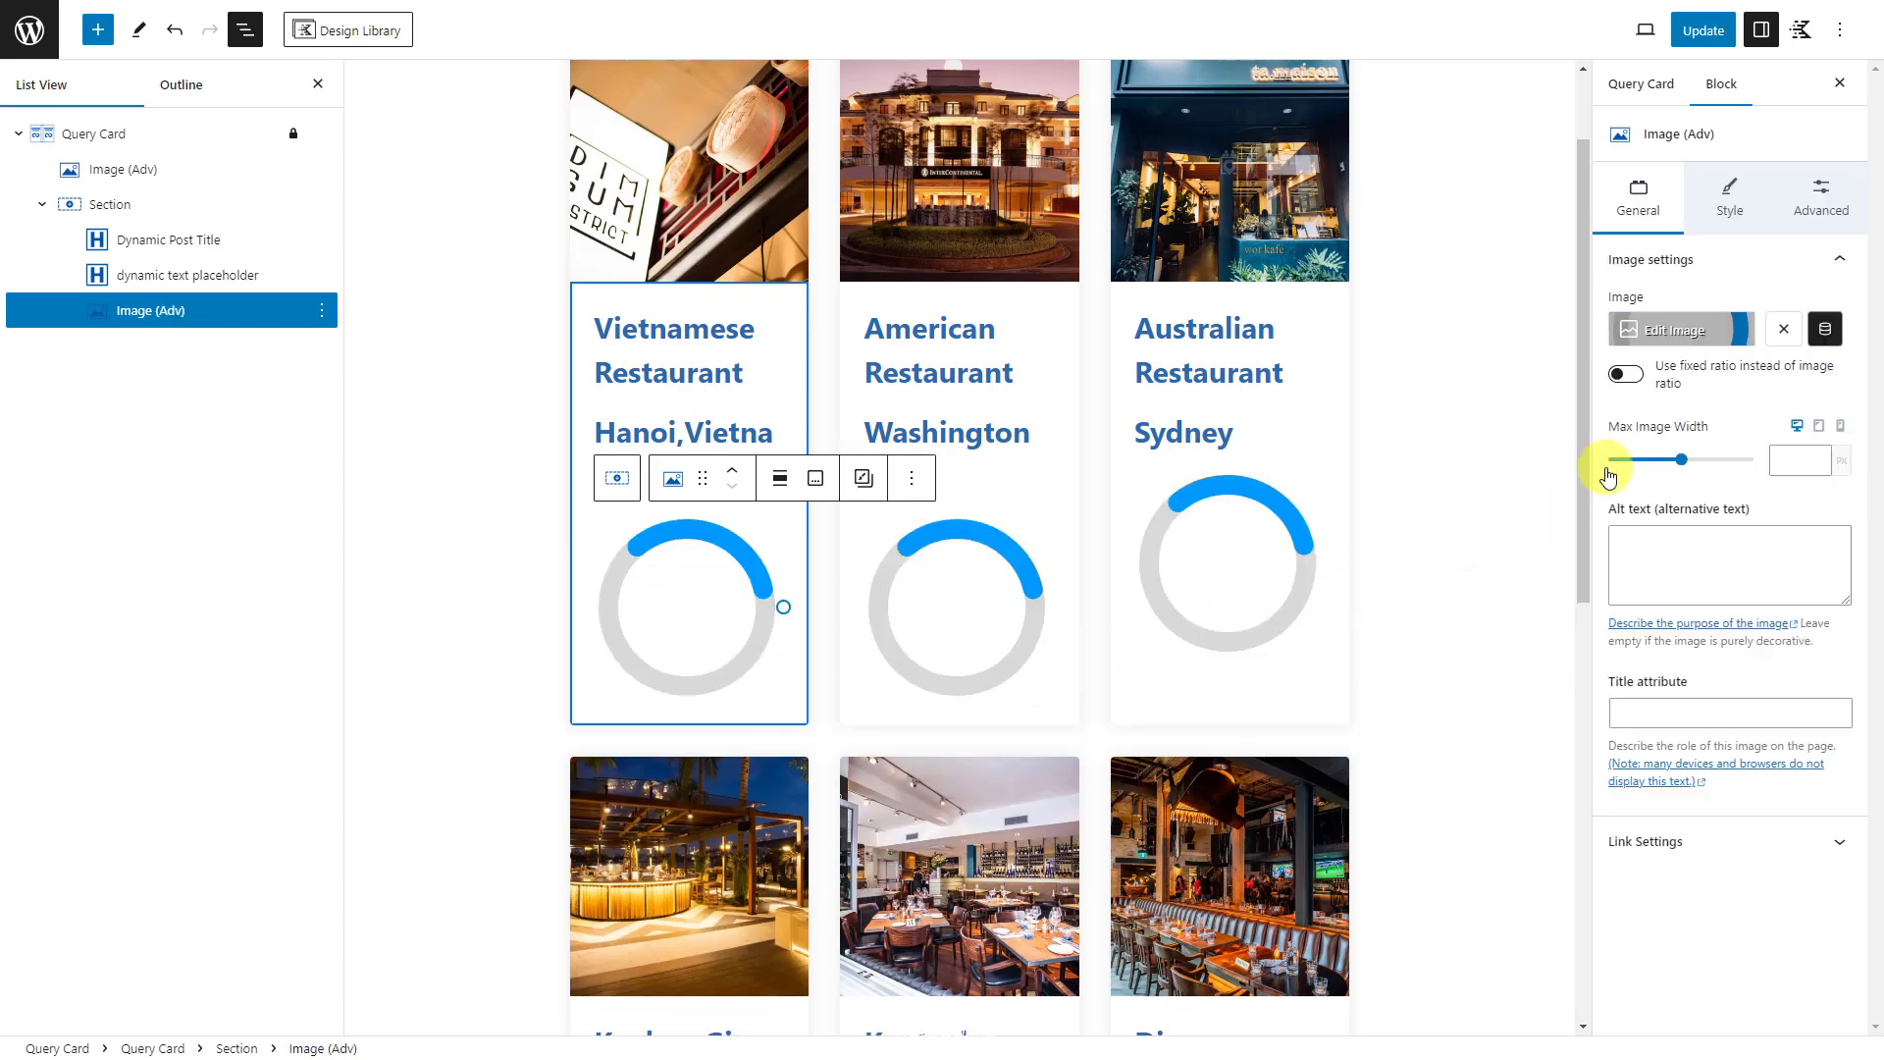
click(1821, 330)
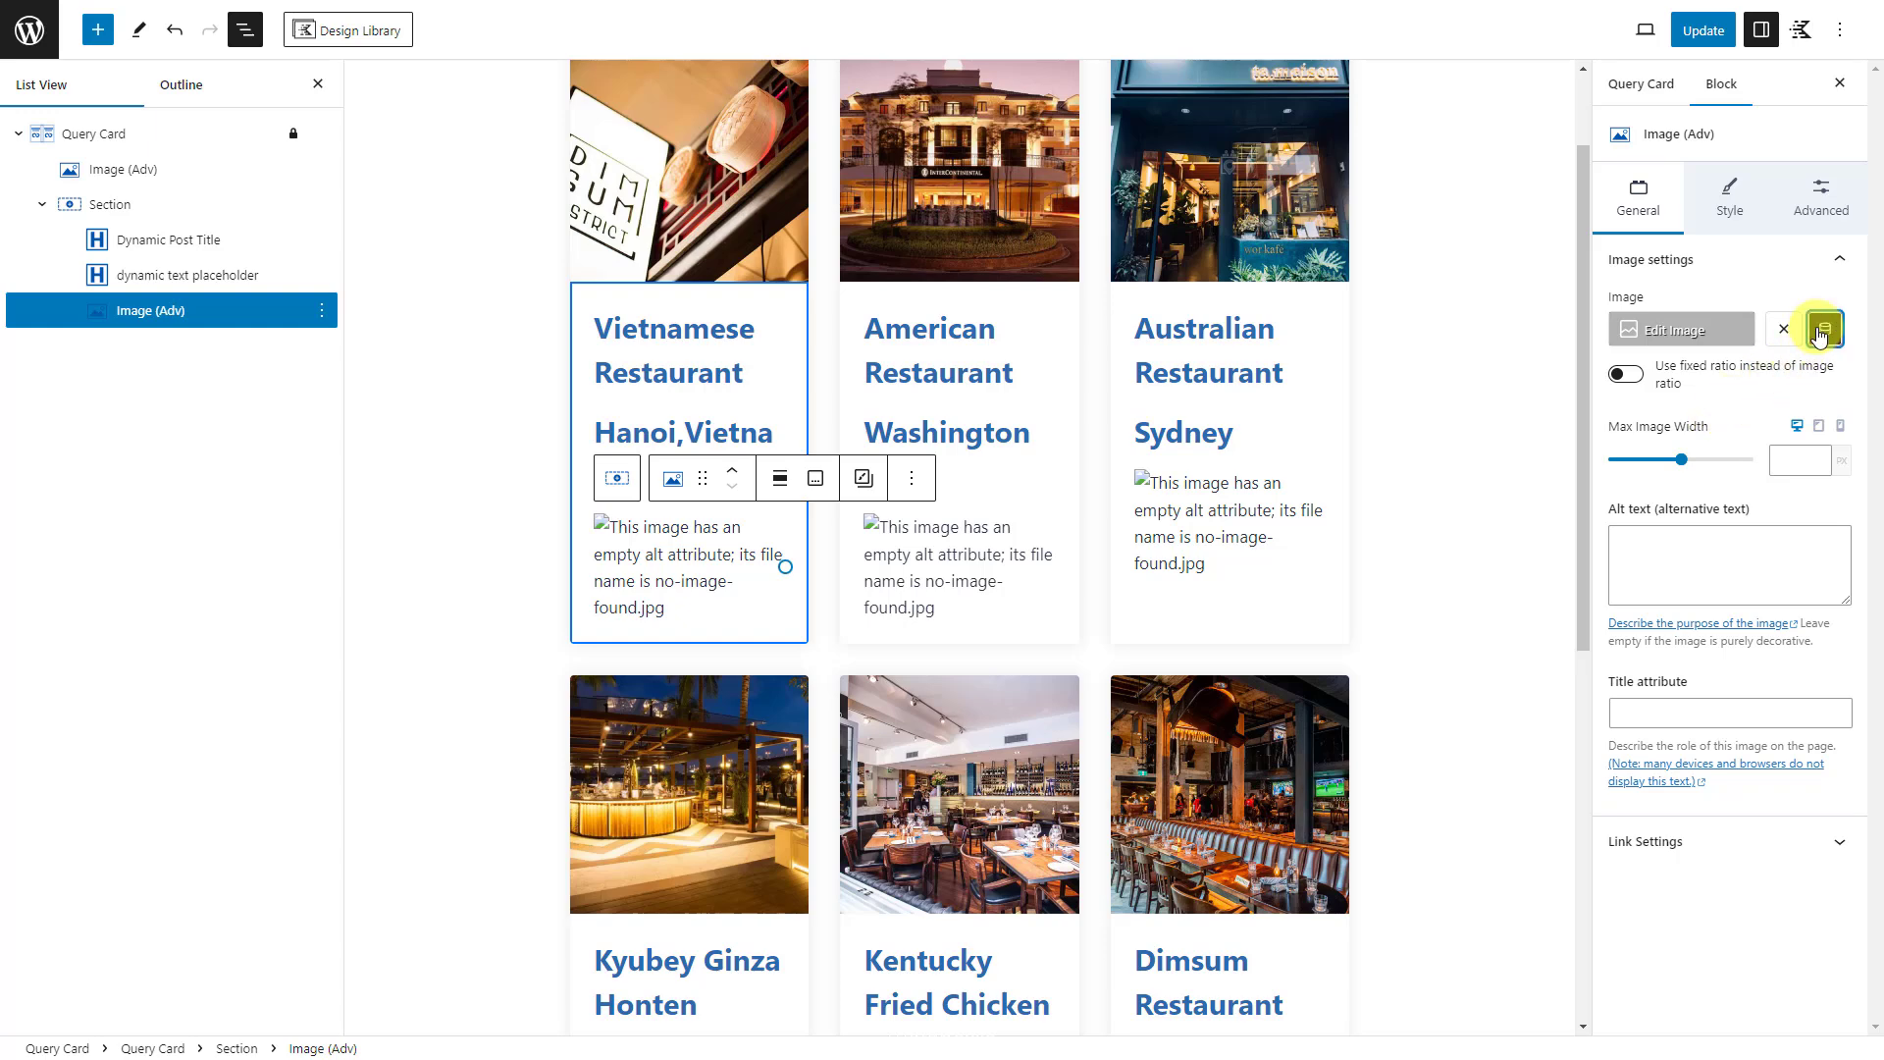
click(1823, 328)
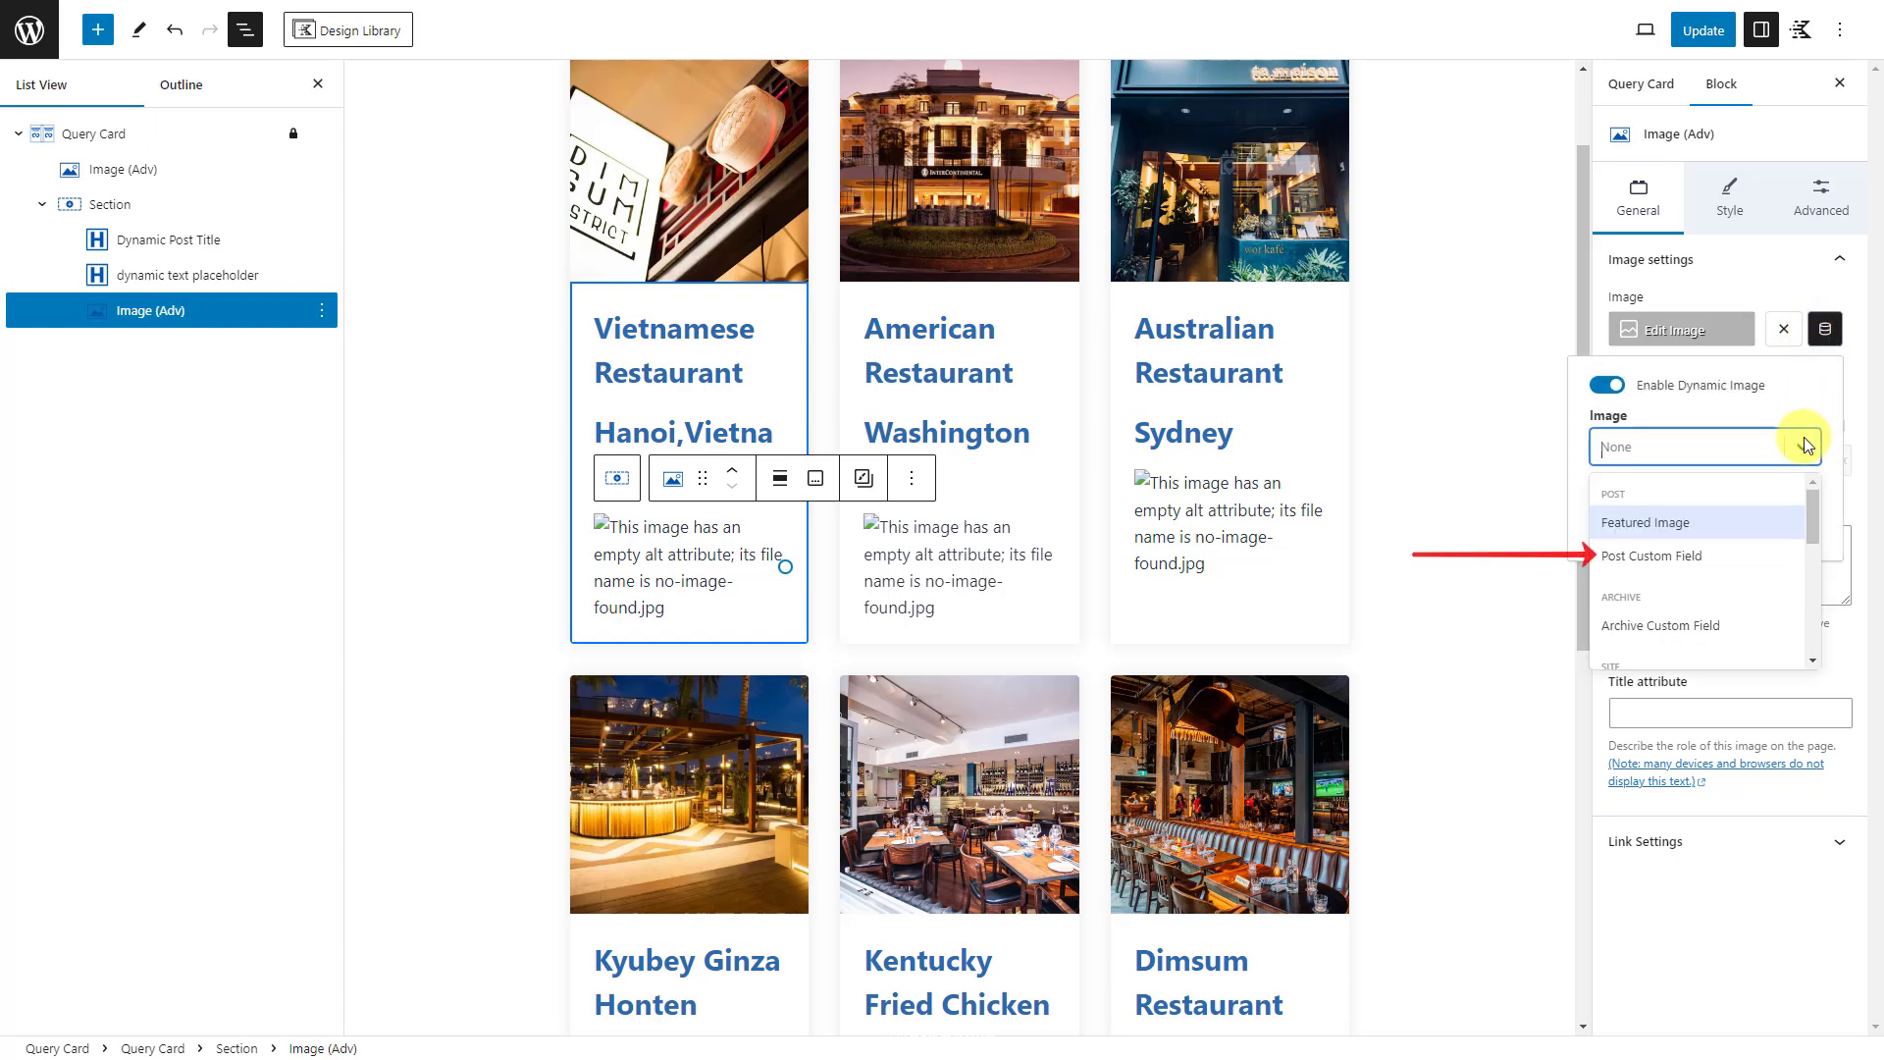
click(1653, 556)
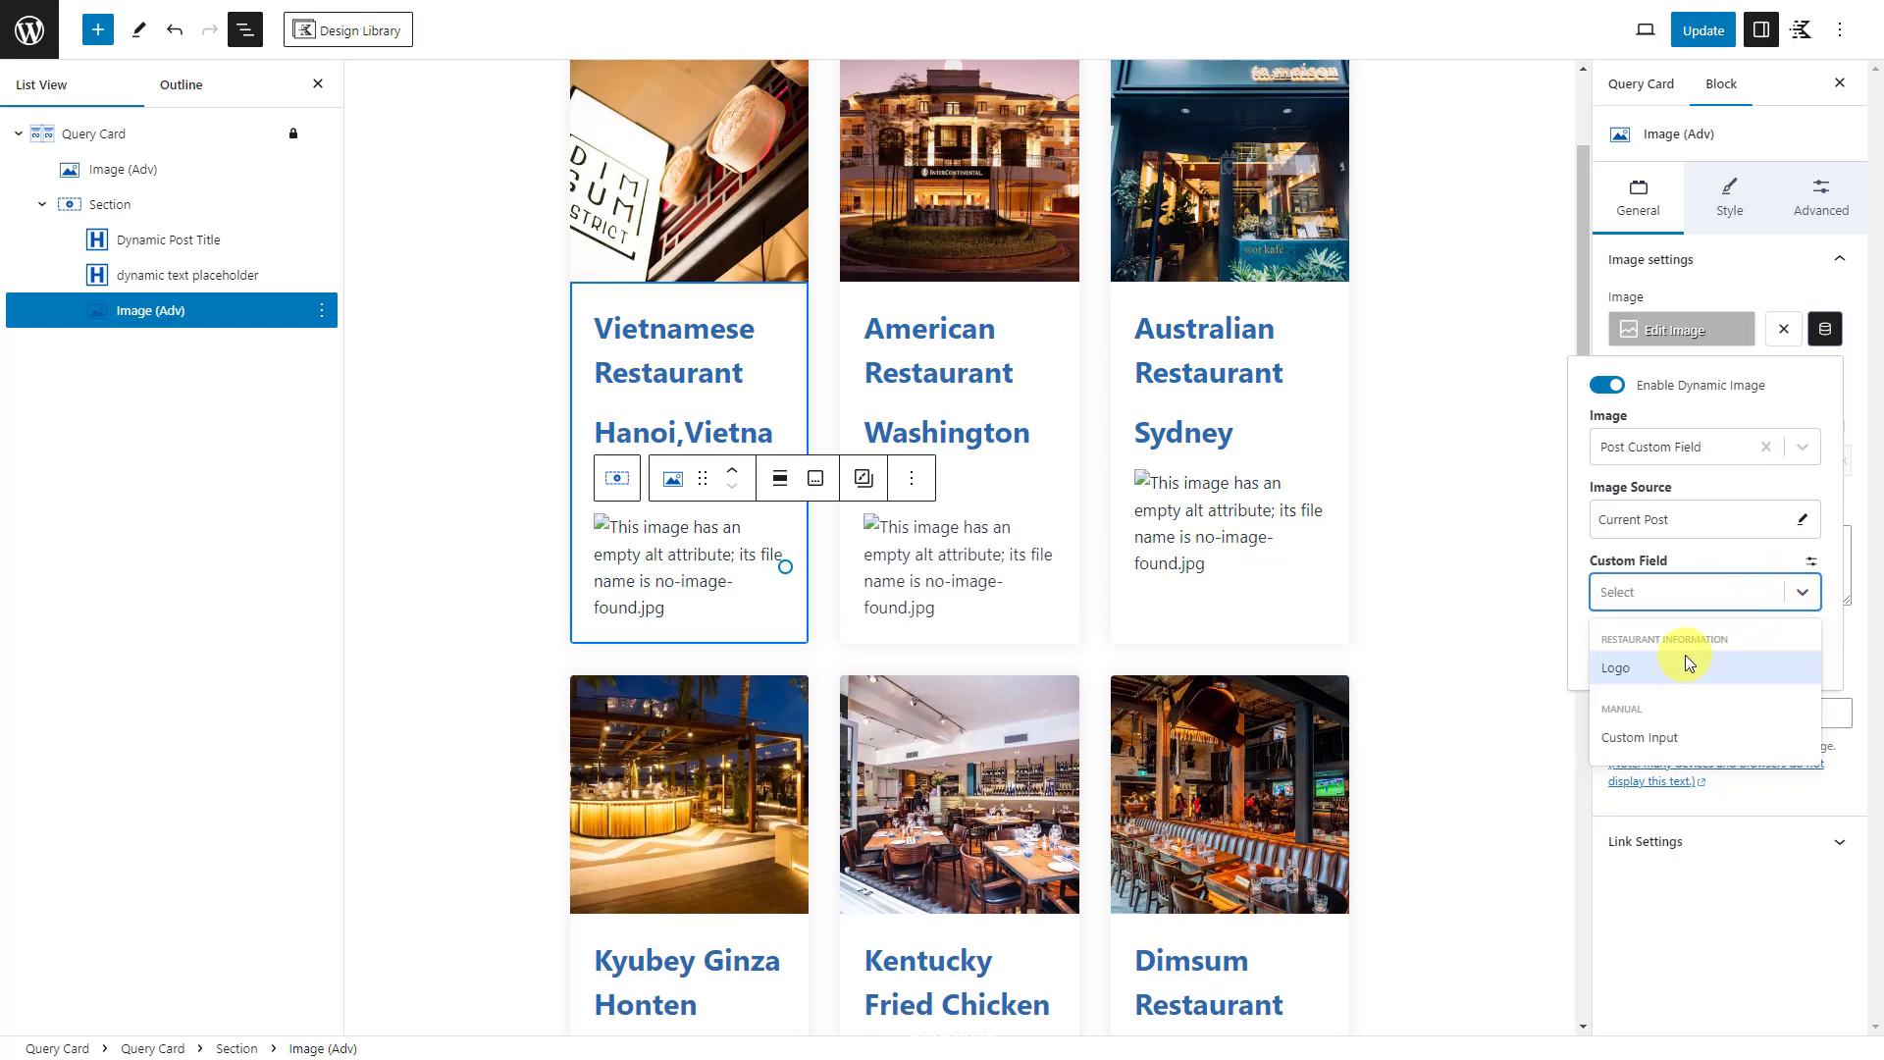
click(1616, 668)
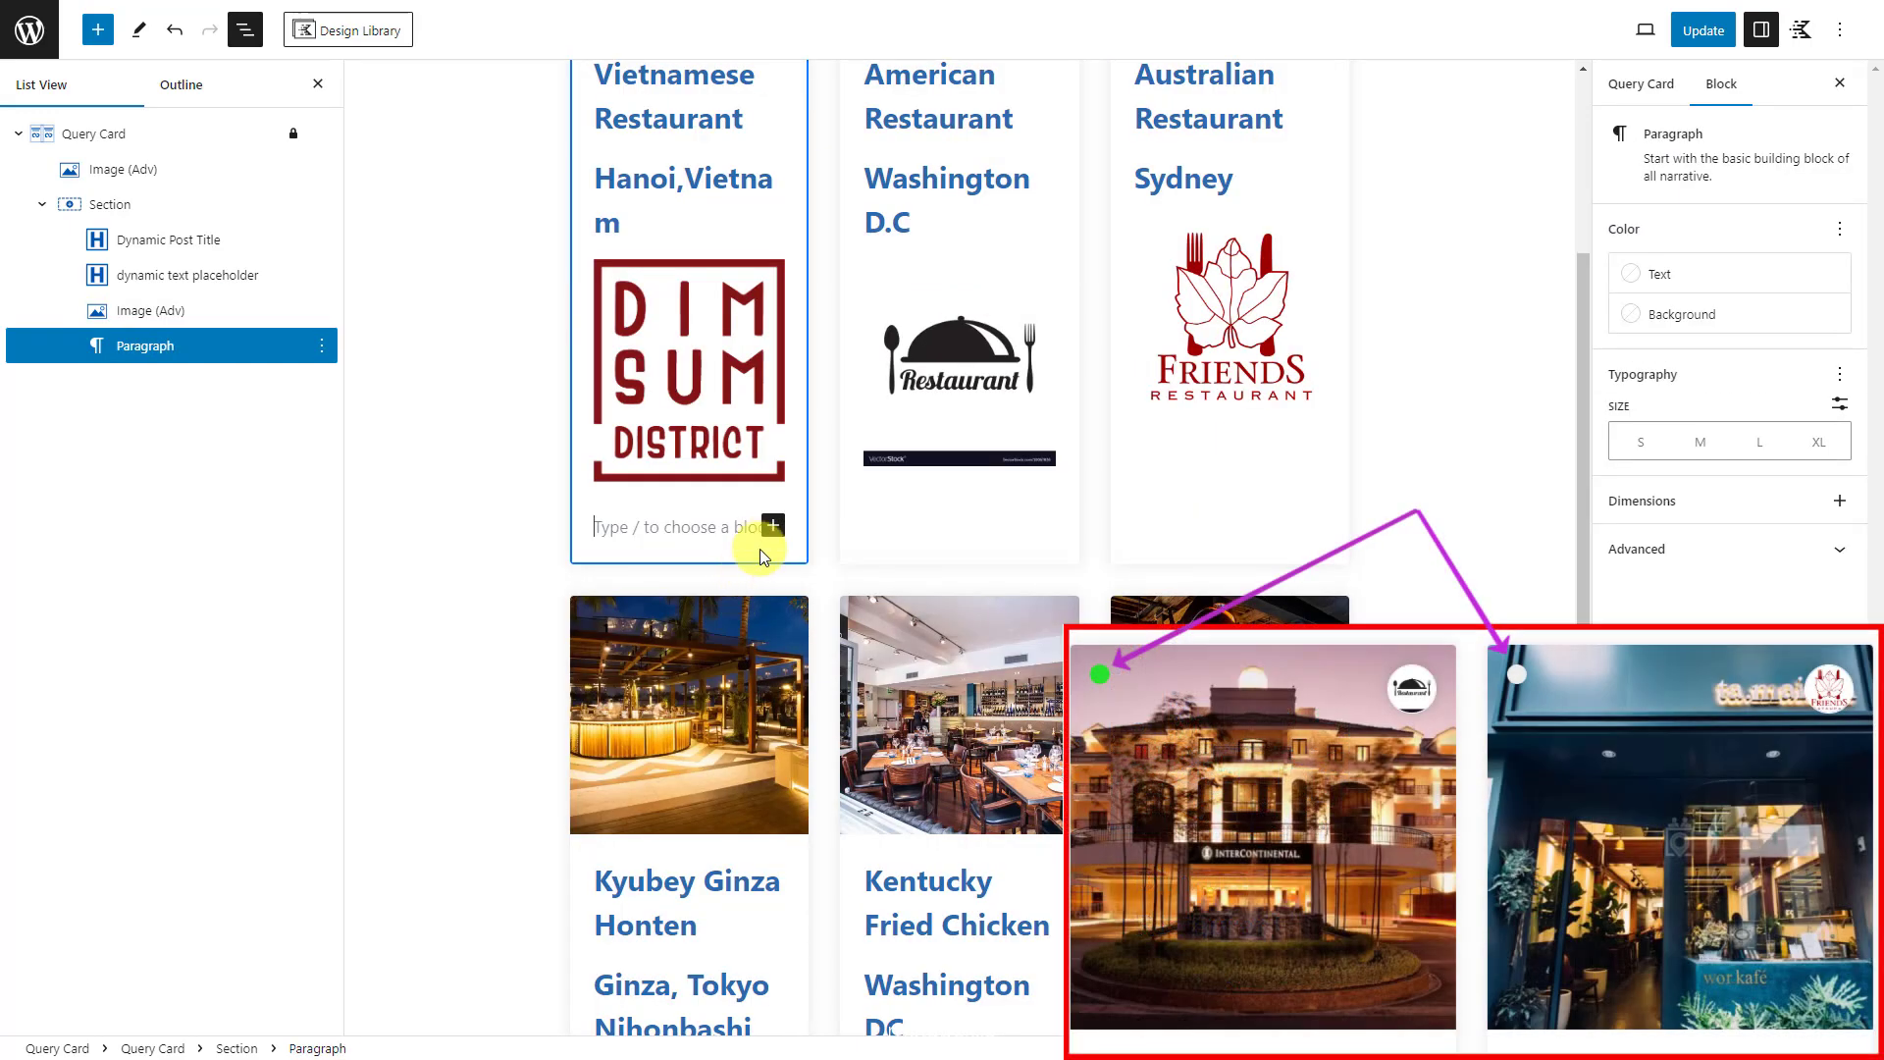
Step: Add a Text (Adv) block with fallback content <div class='restaurant-status open'> </div>
click(774, 524)
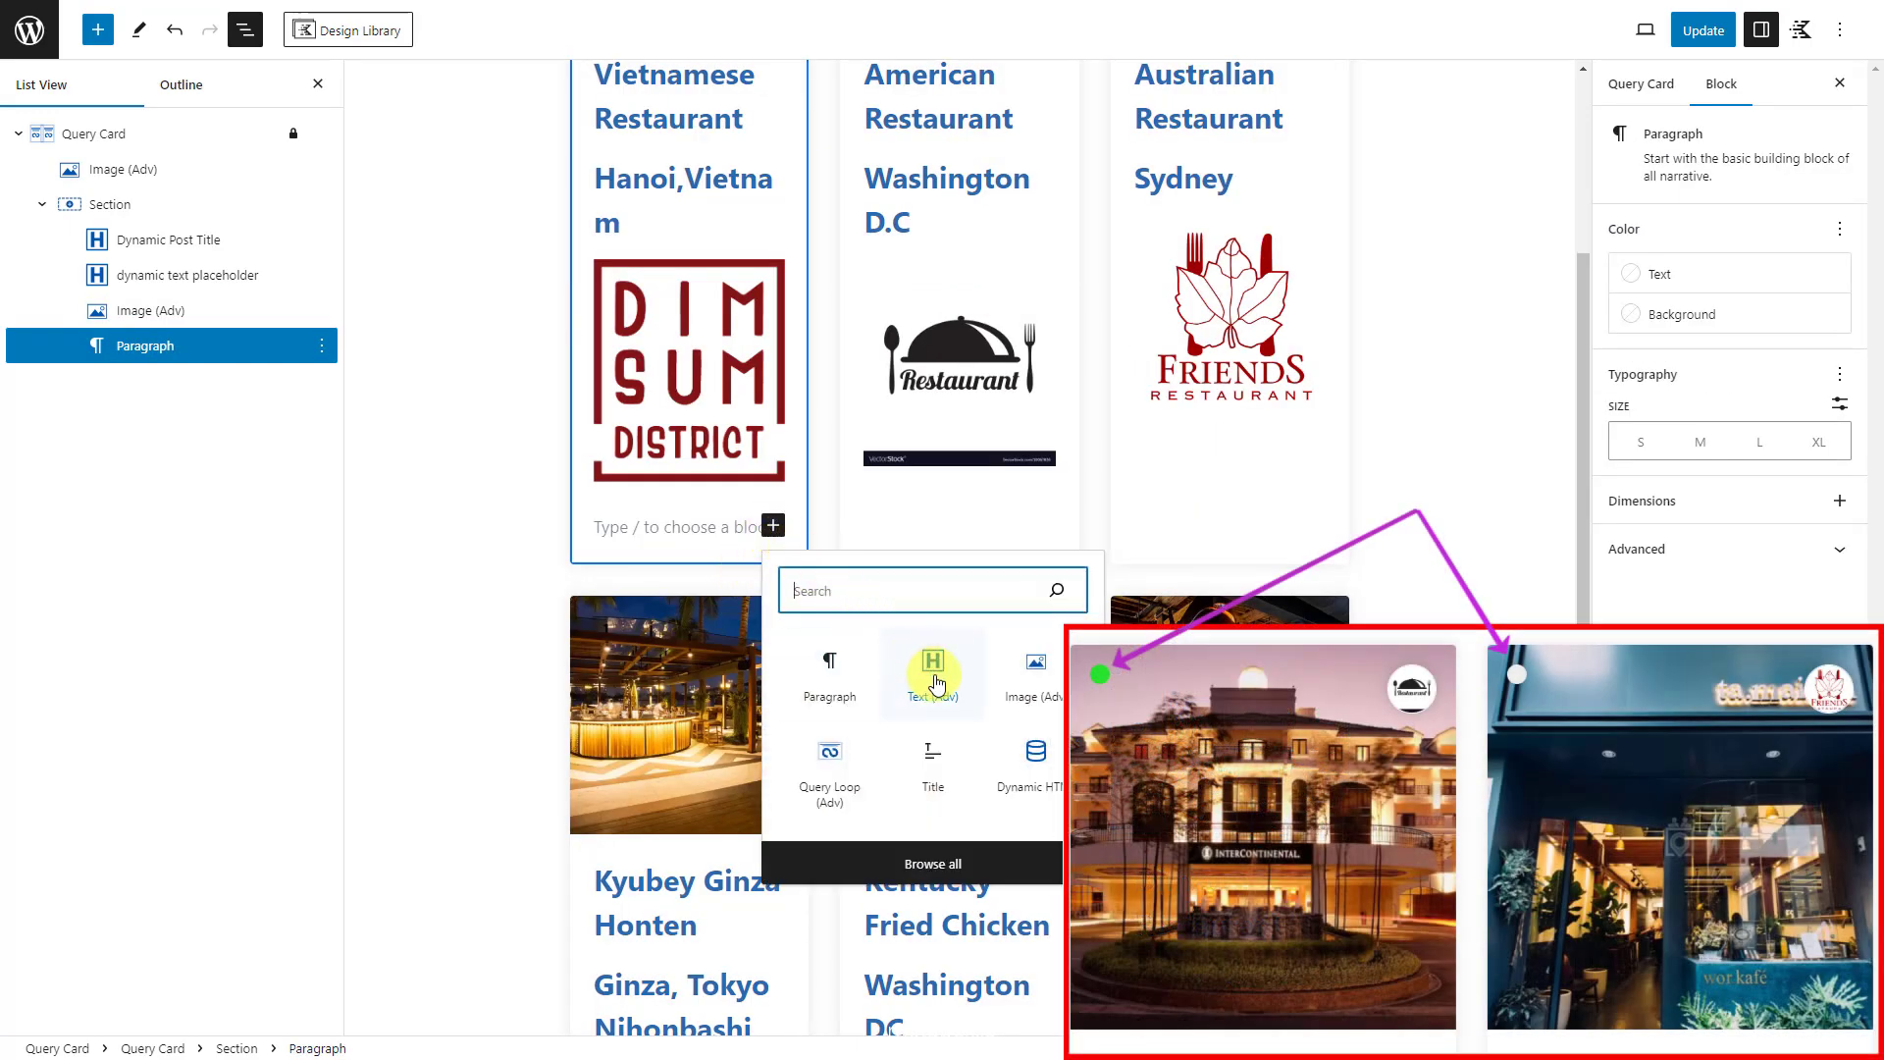
click(933, 673)
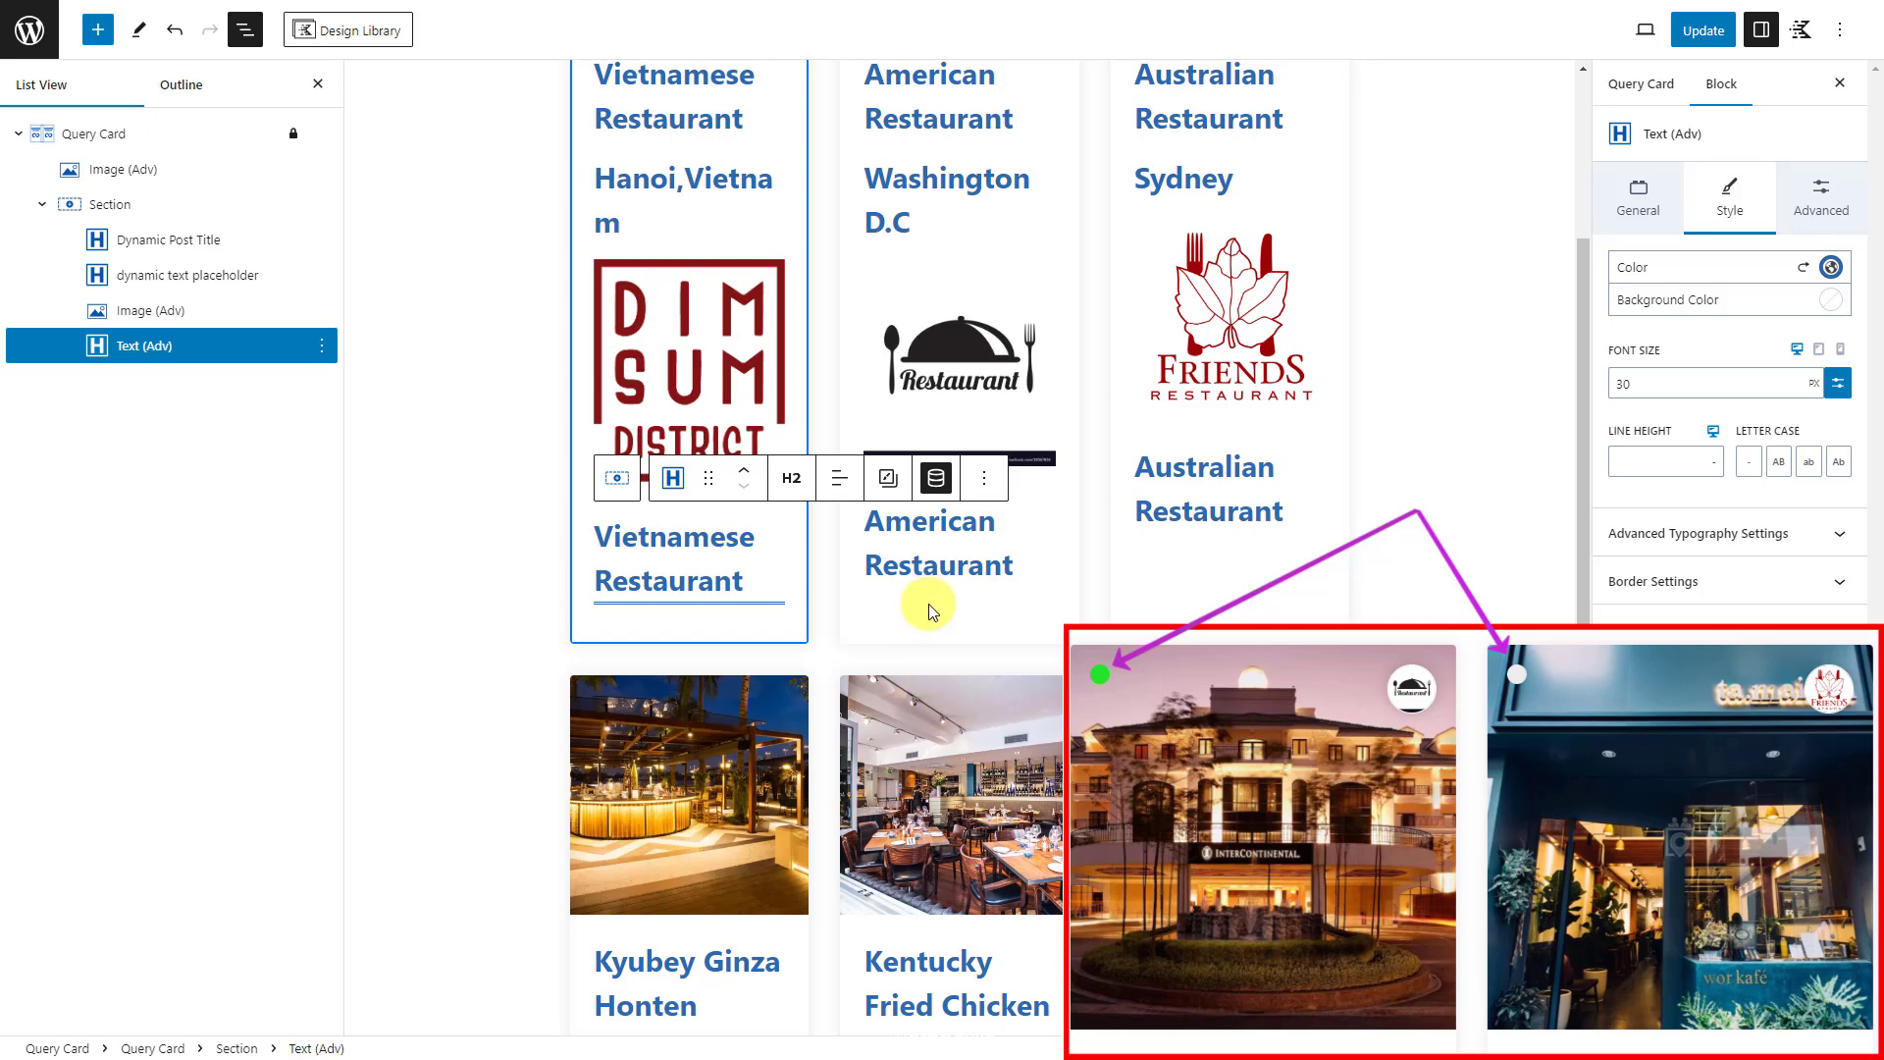
click(934, 477)
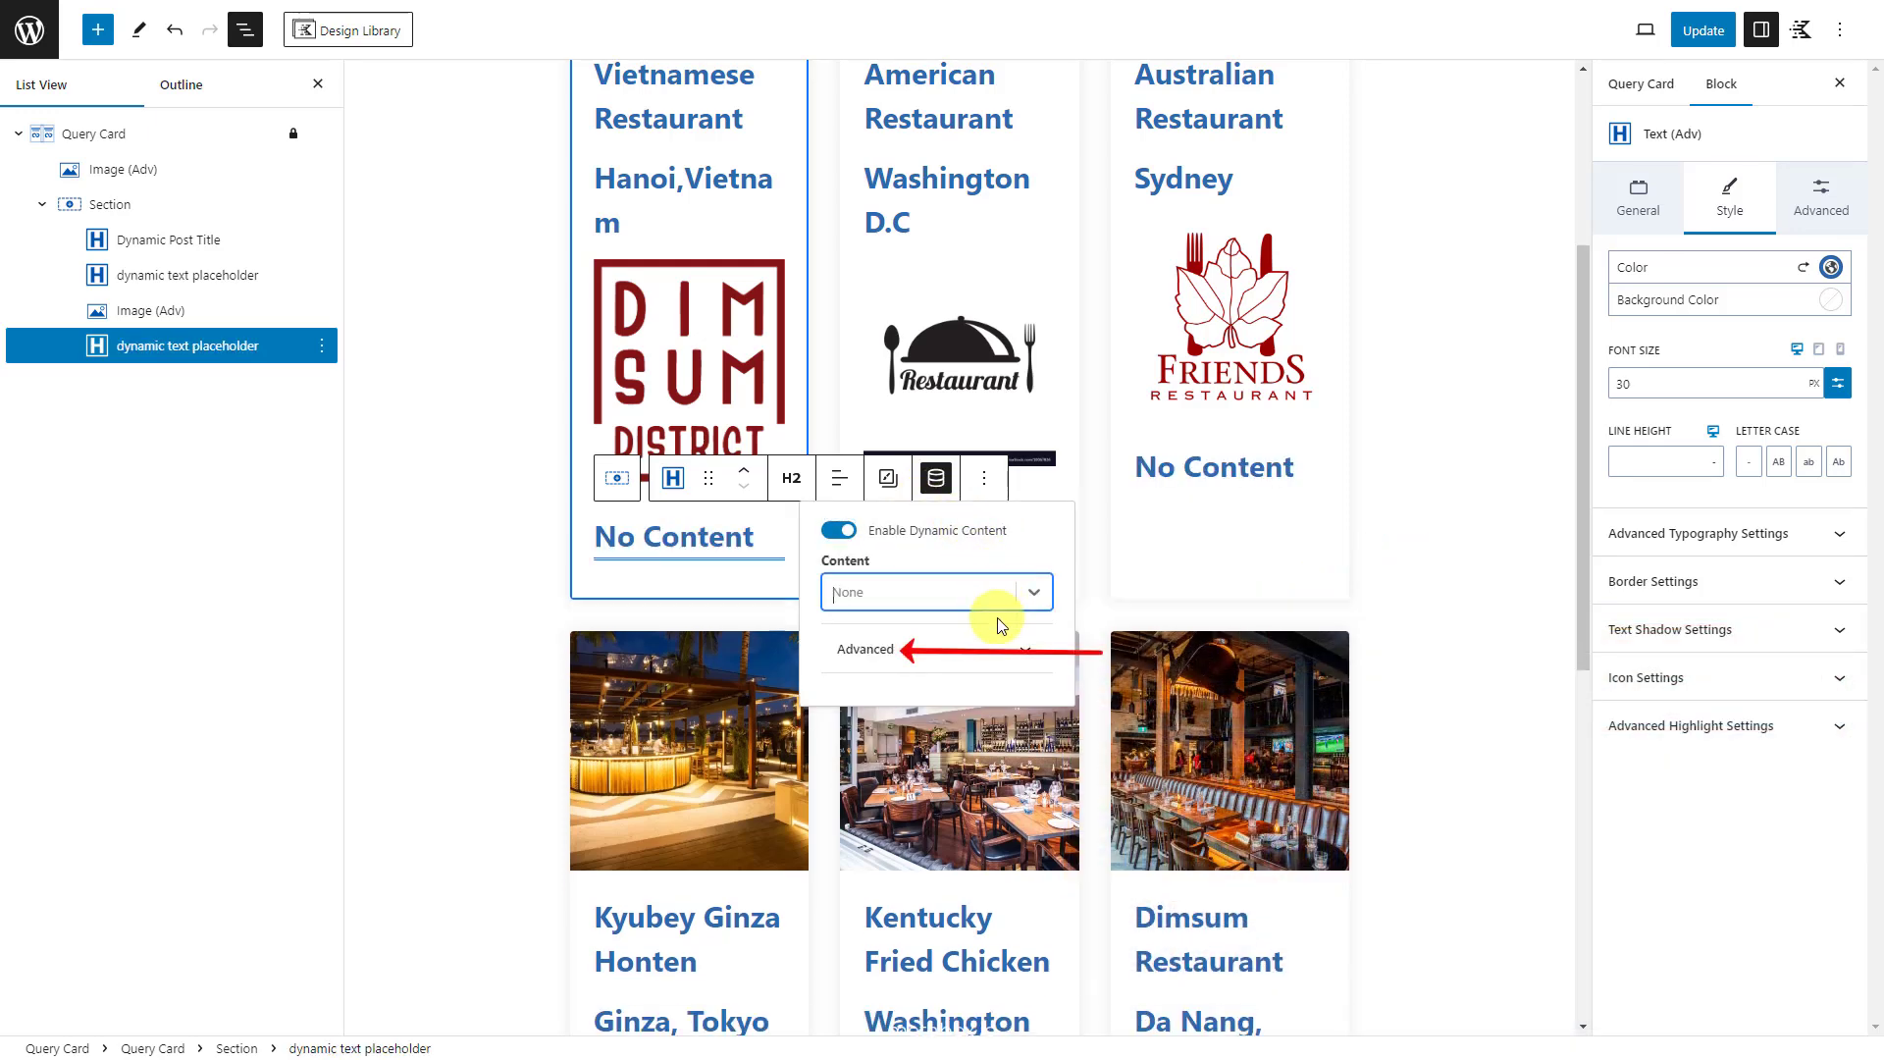
mouse_move(1001, 660)
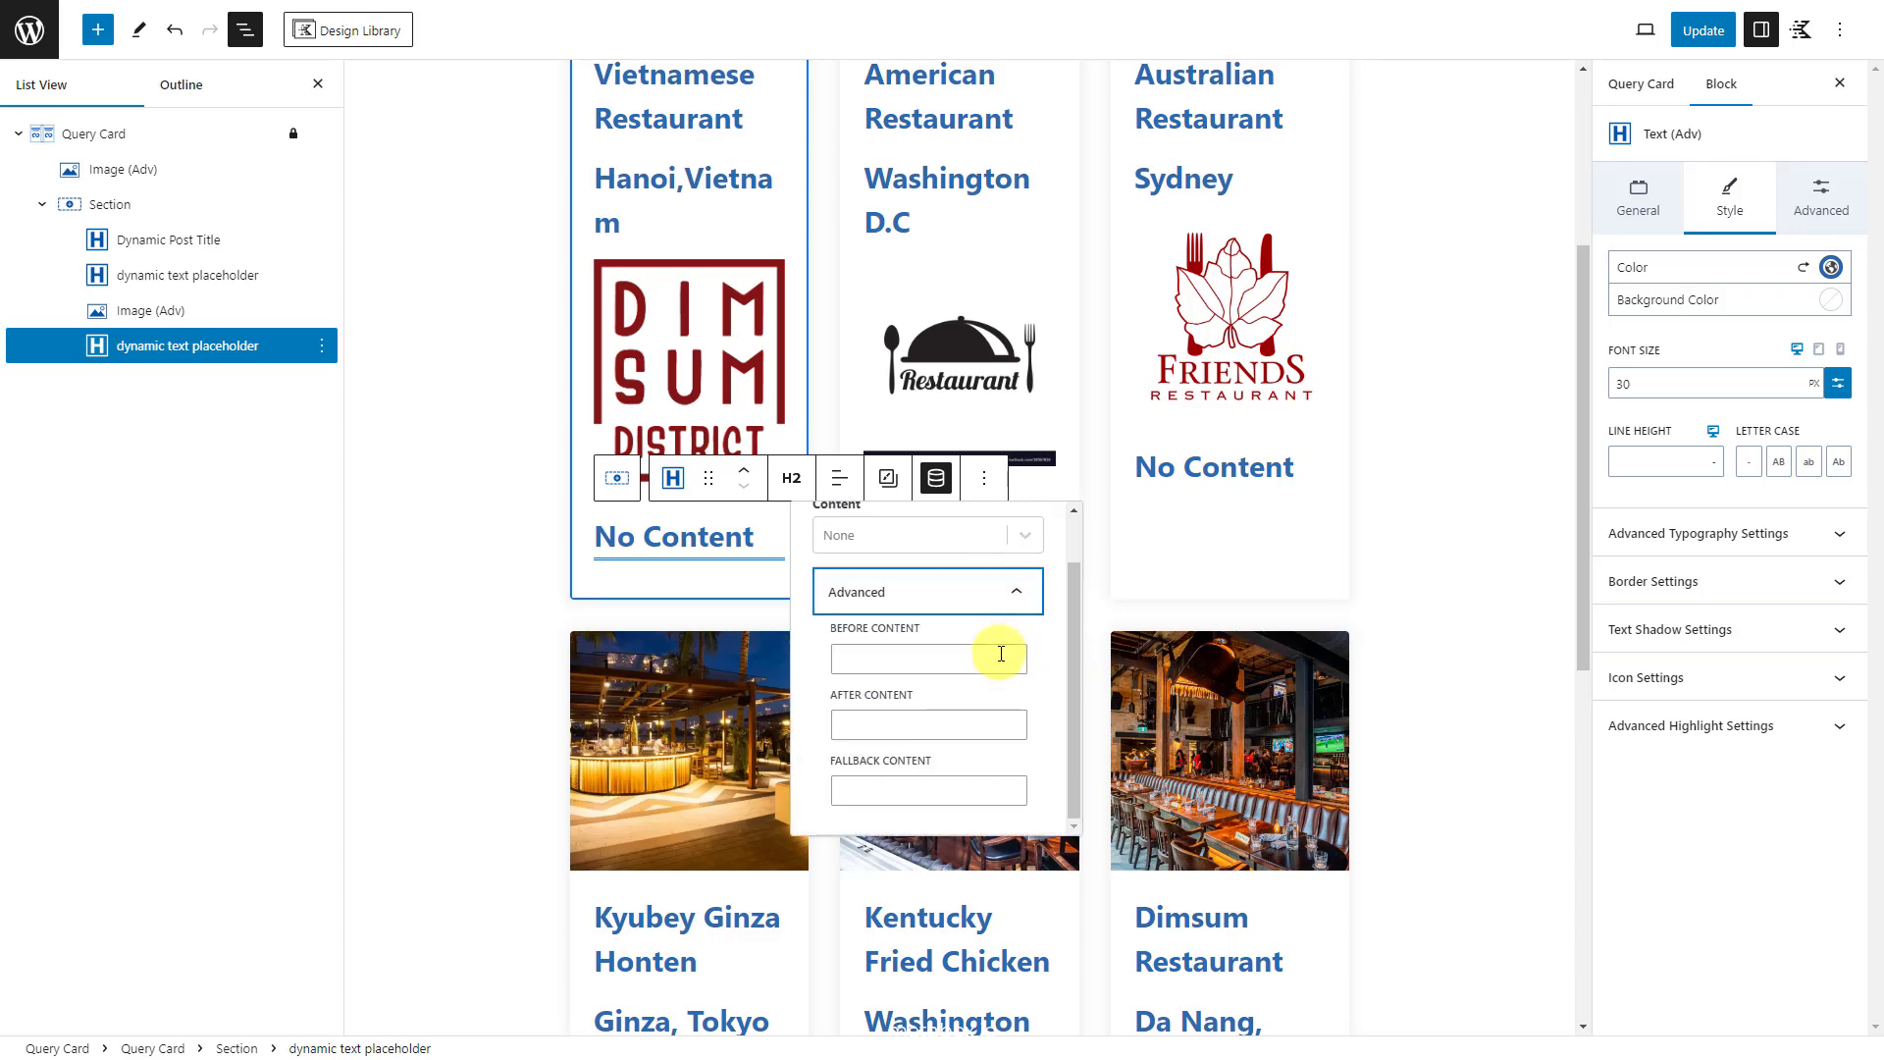
text(<div class='restaurant-status open'> </div>)
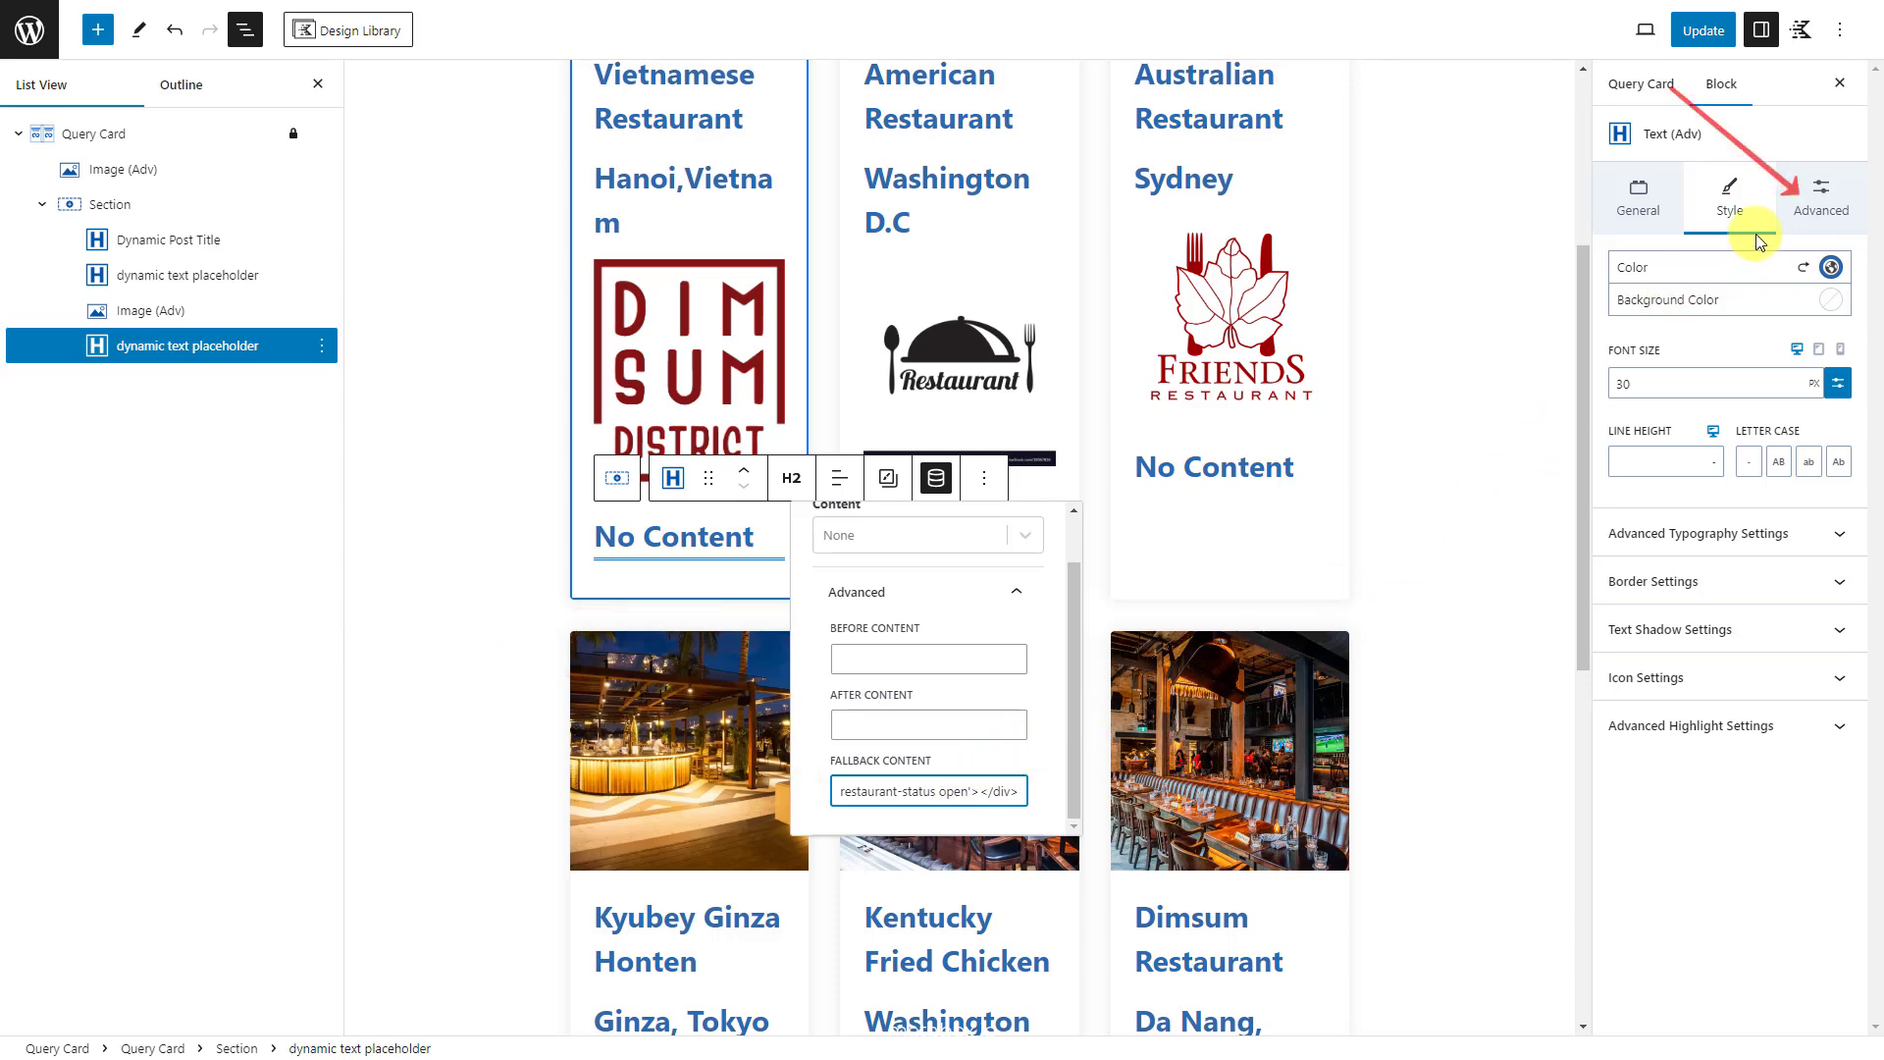
Step: Enable Conditional Display: Post Custom Field Status equals open
click(1822, 198)
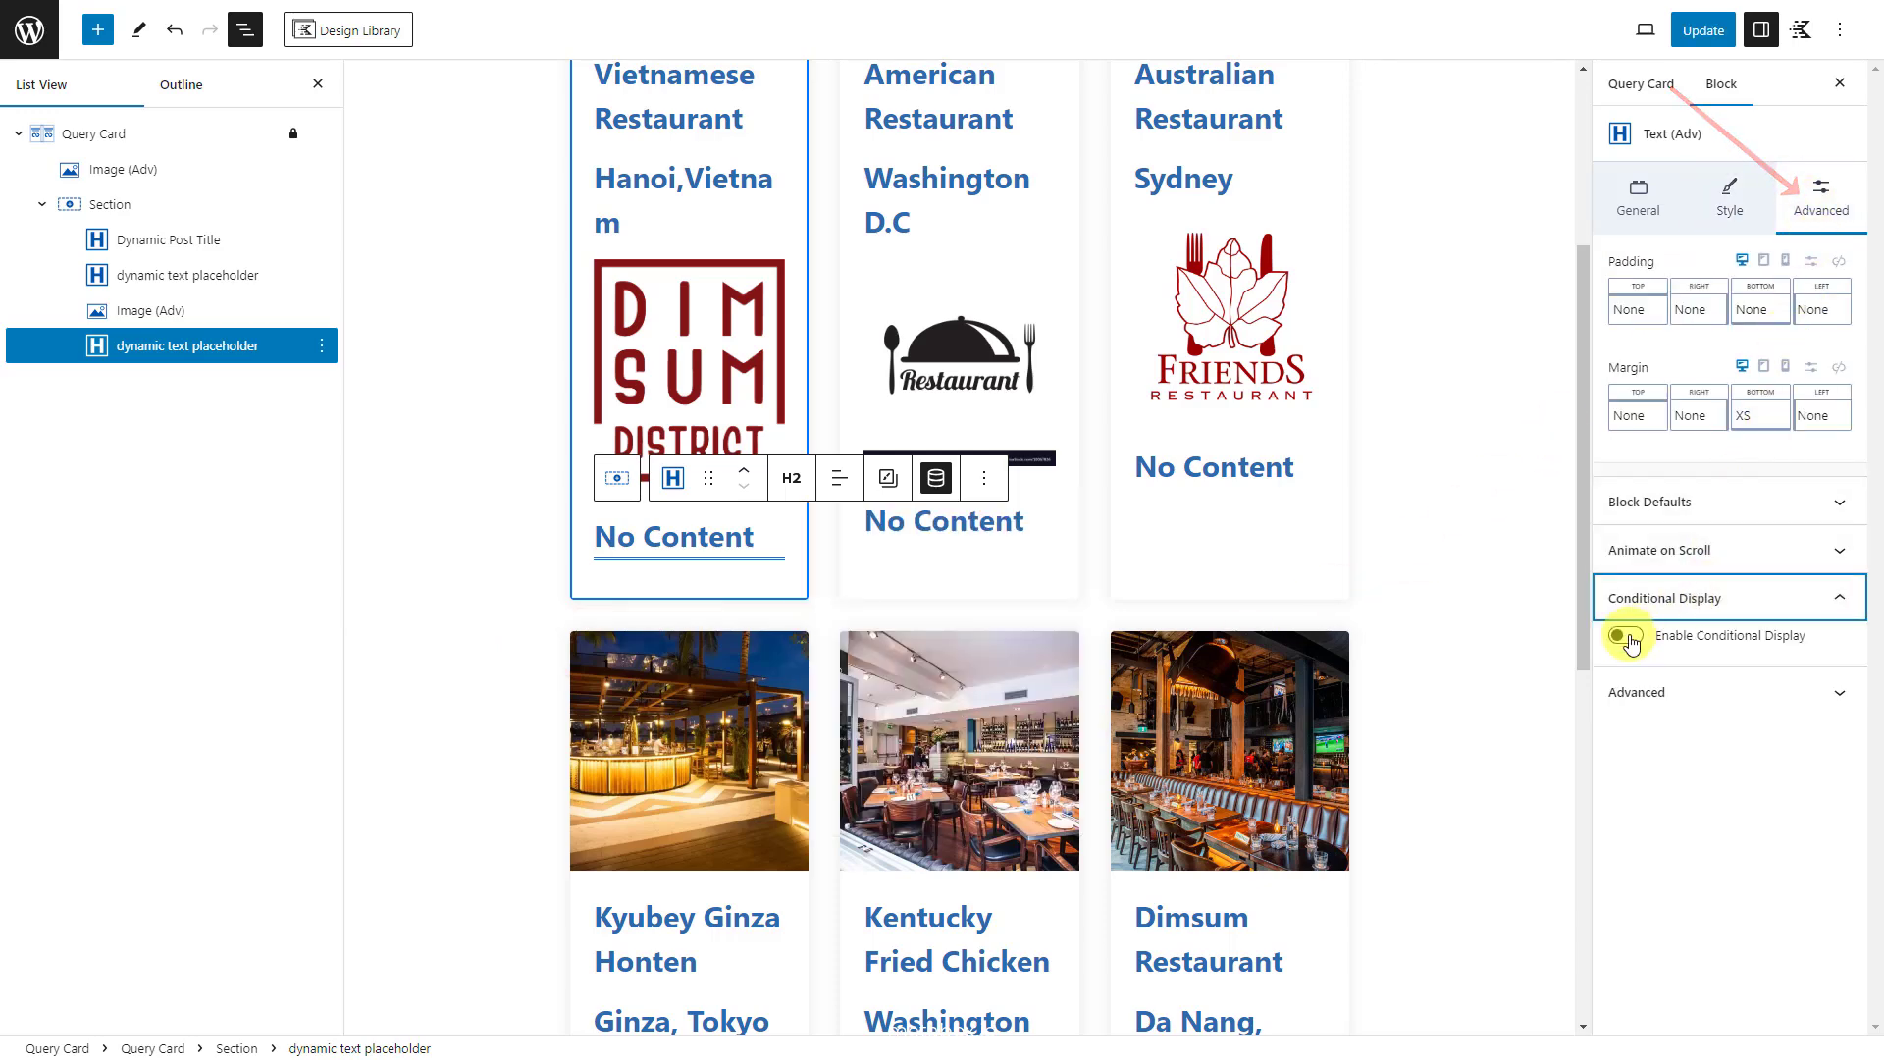
click(1626, 636)
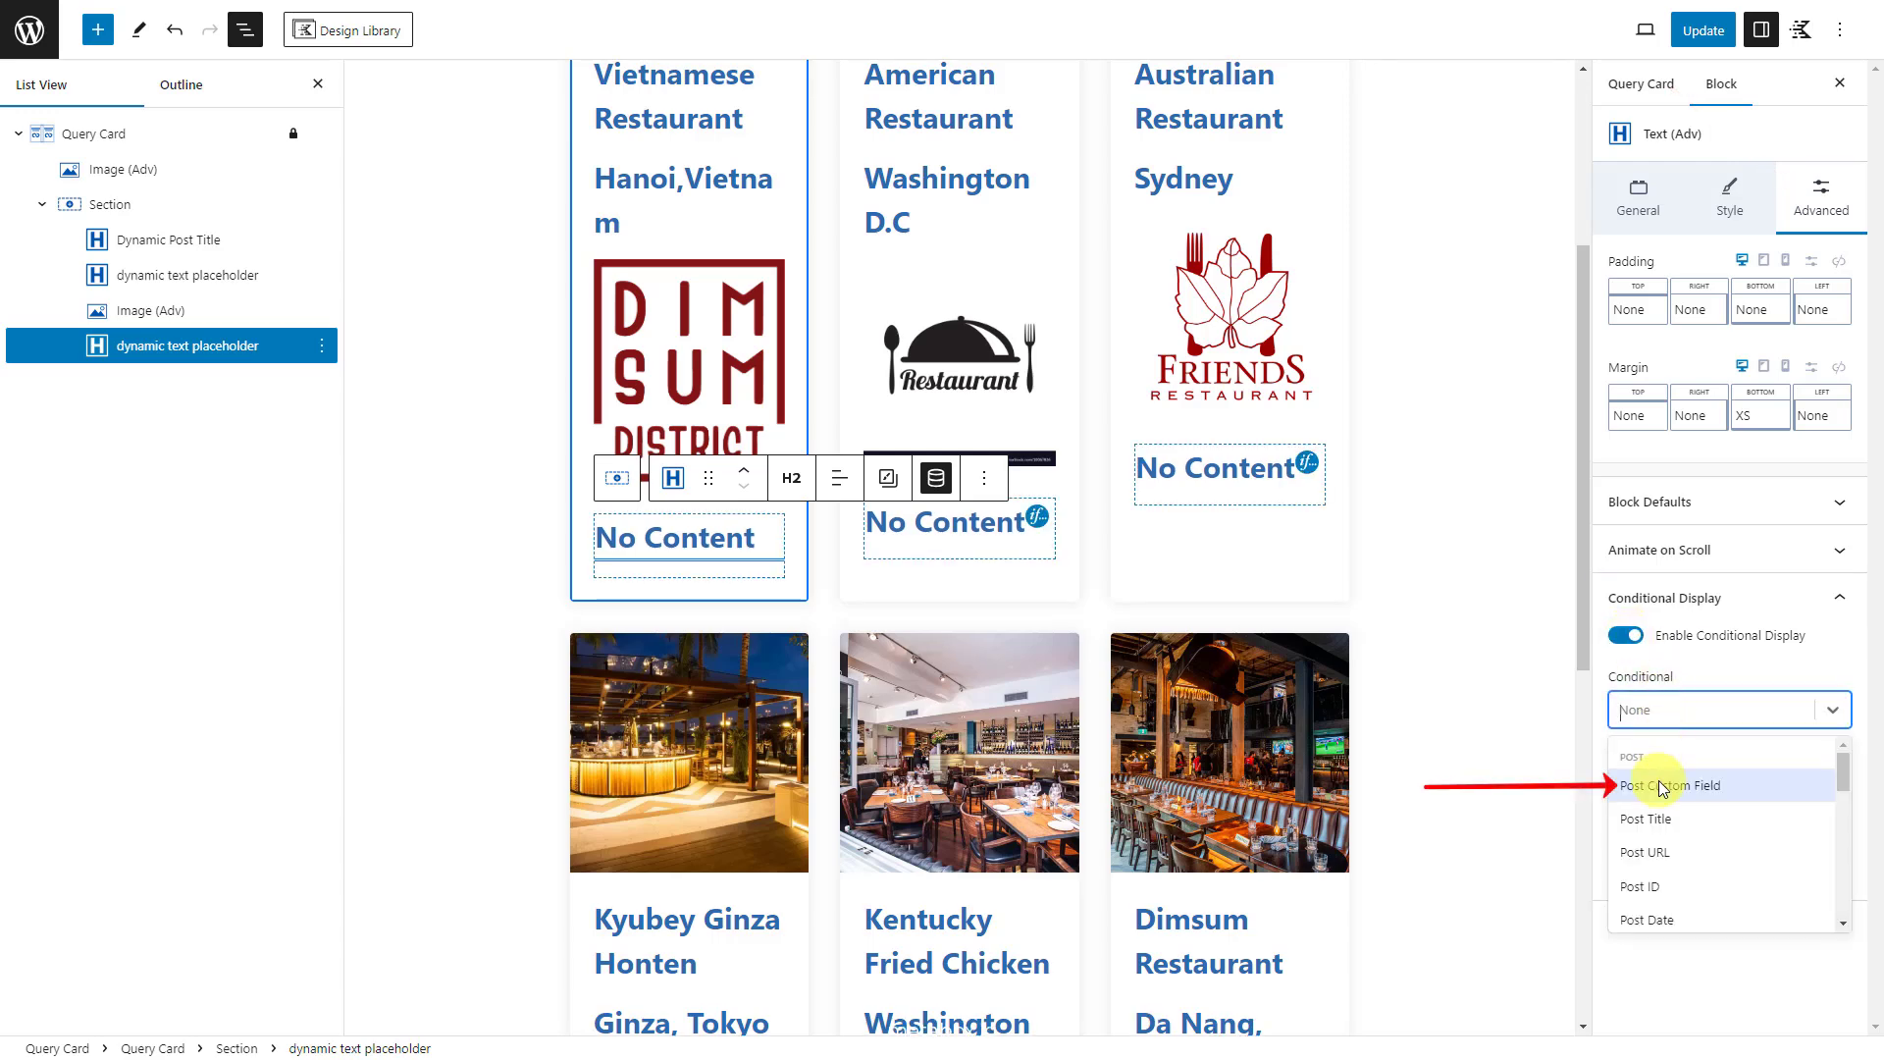
click(1670, 785)
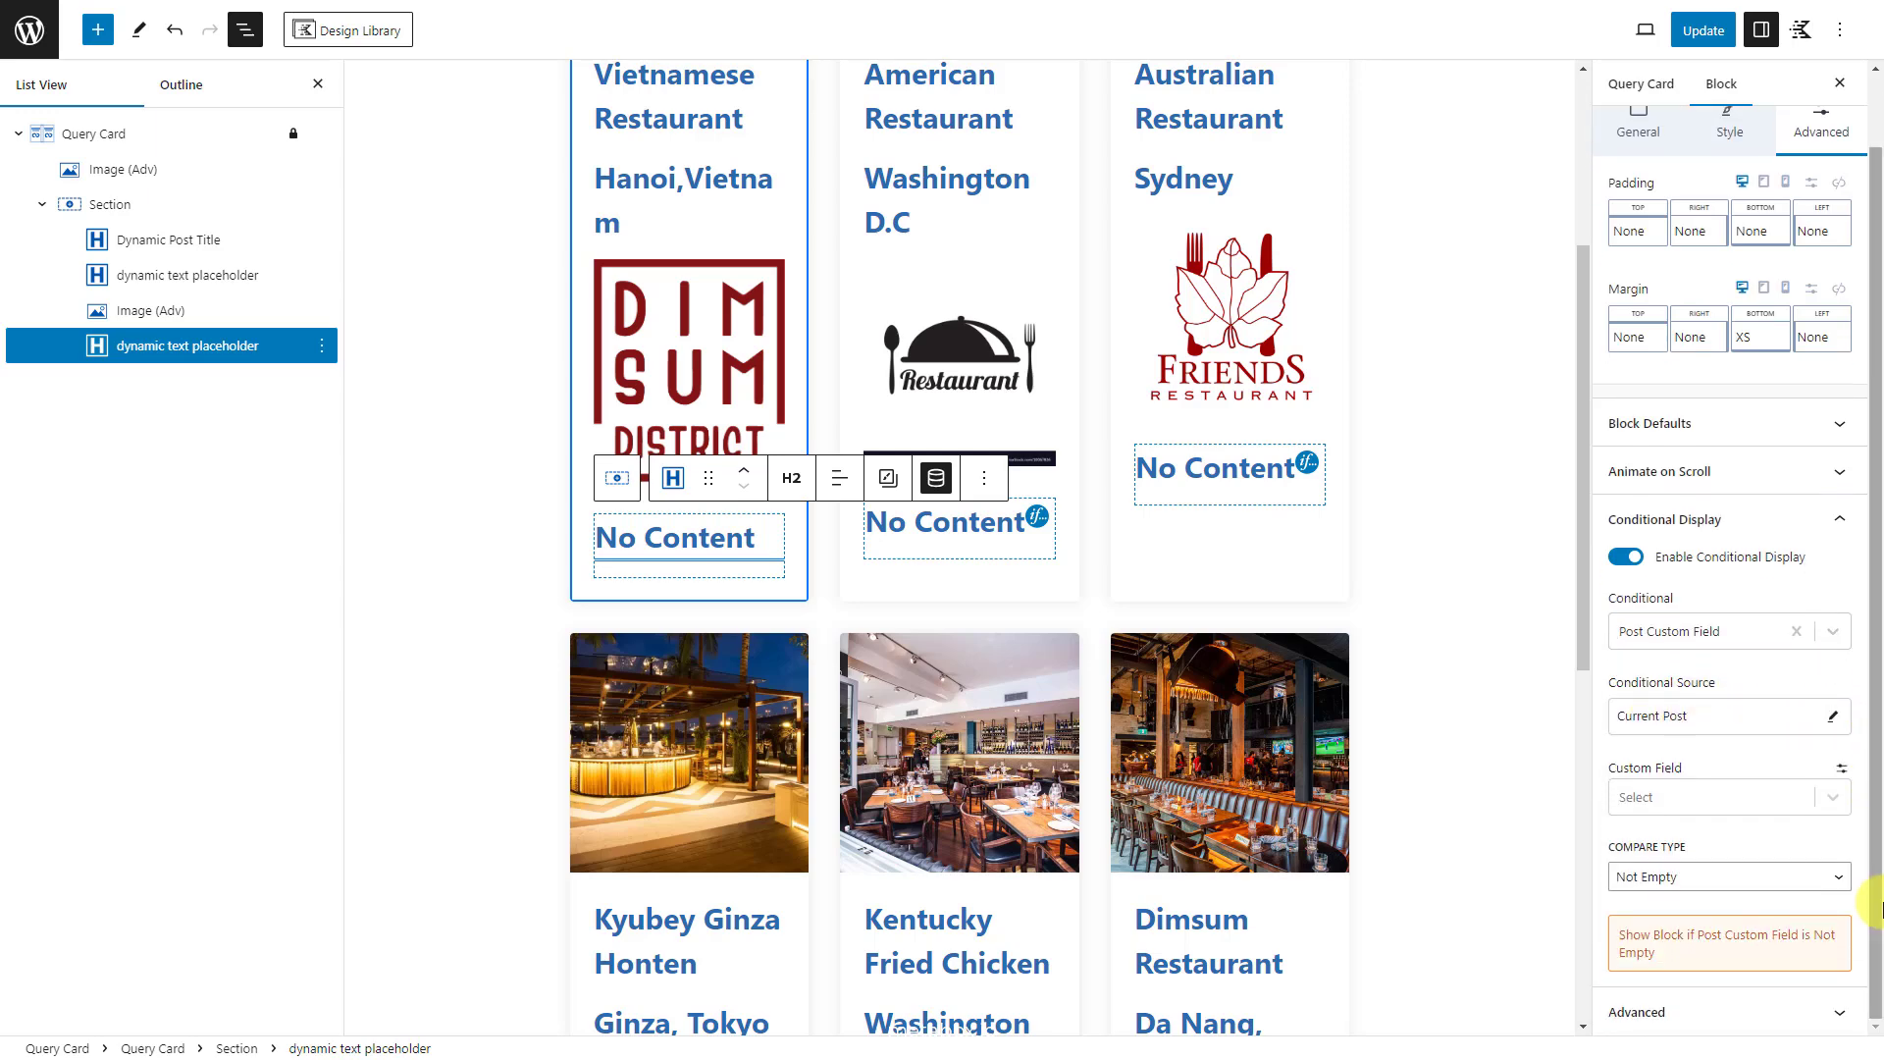
click(1729, 797)
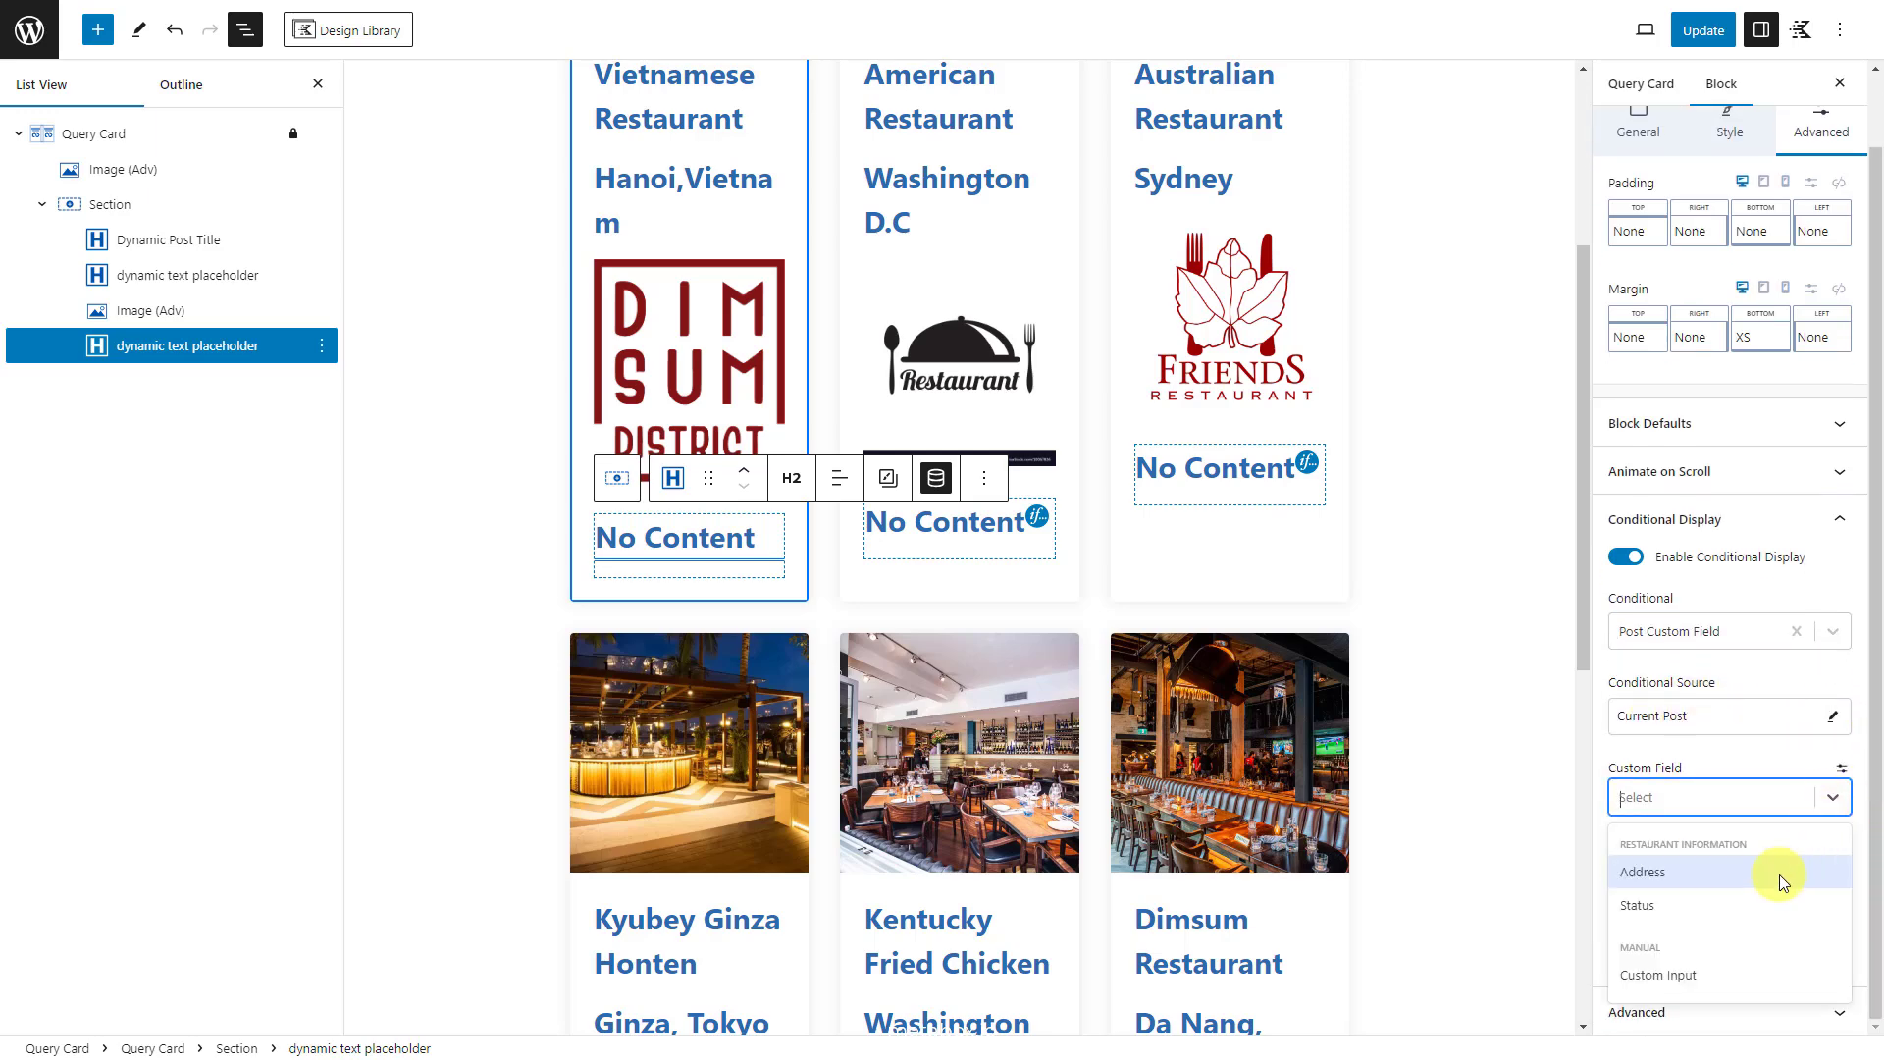
click(1637, 905)
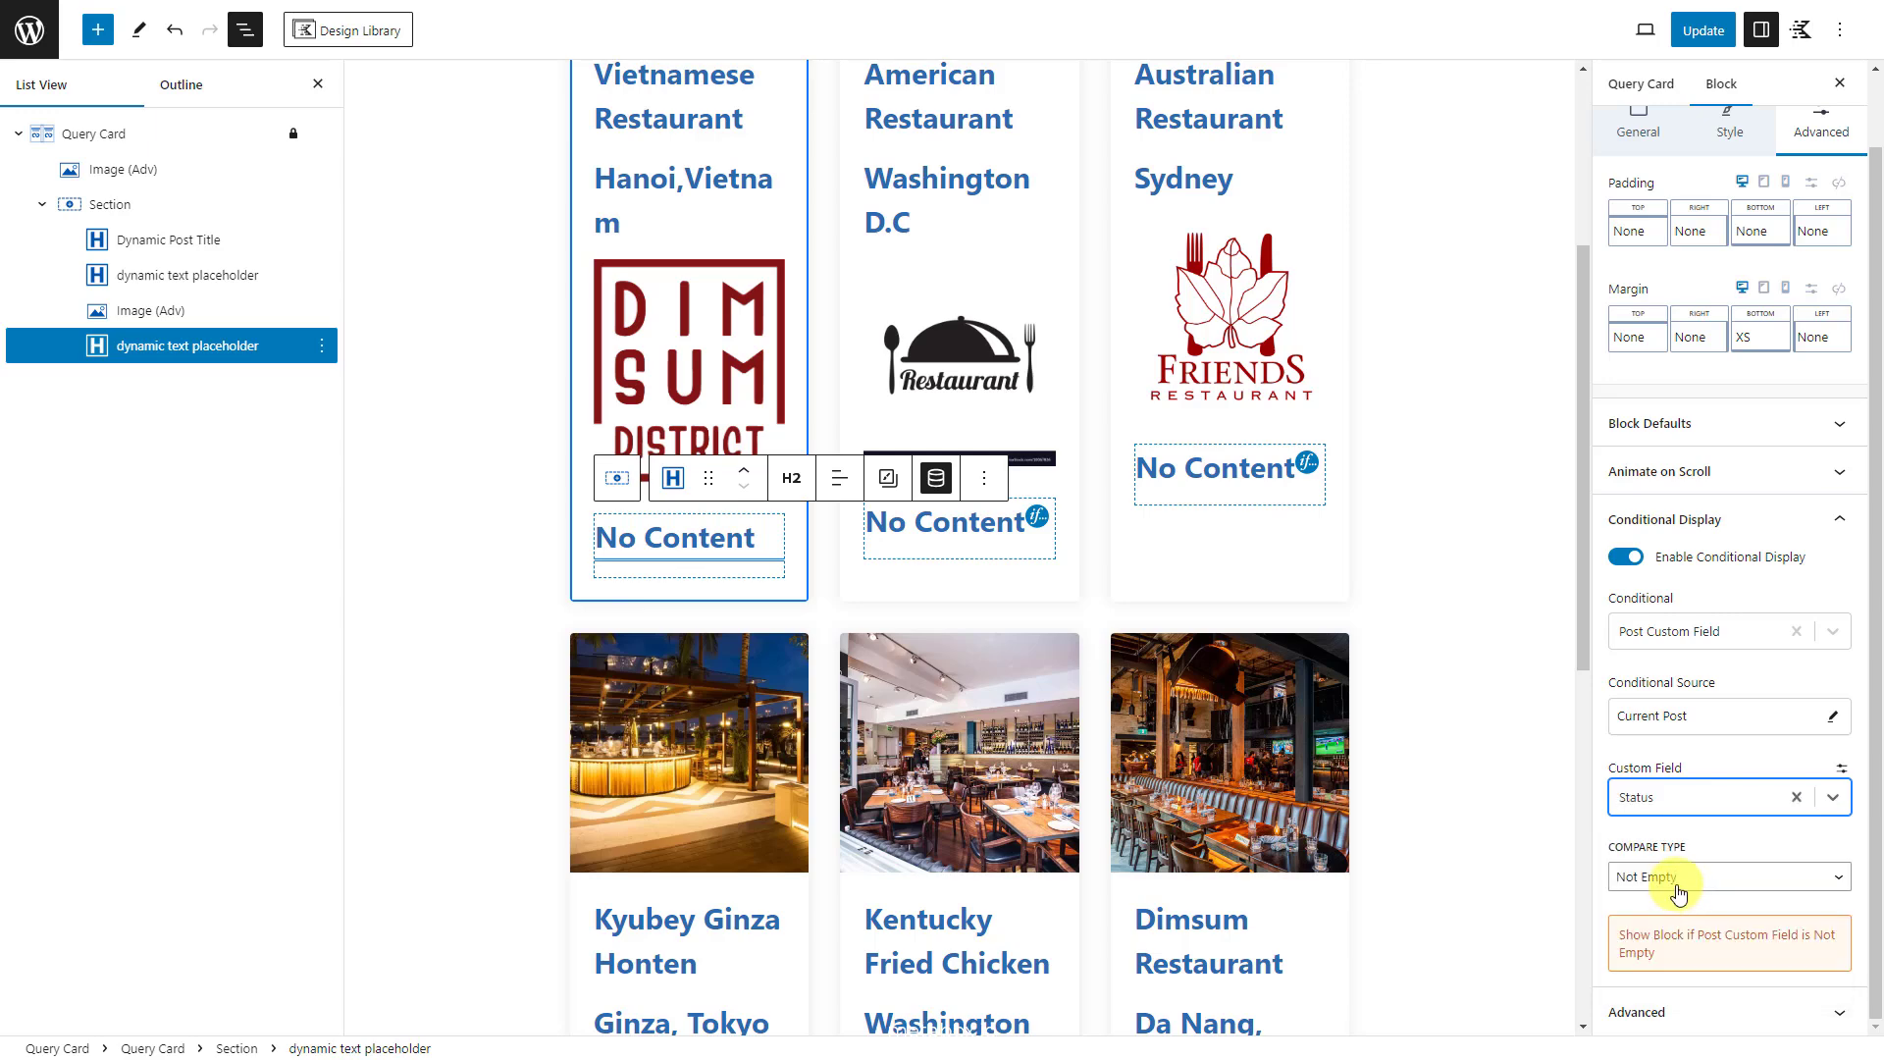
click(1729, 876)
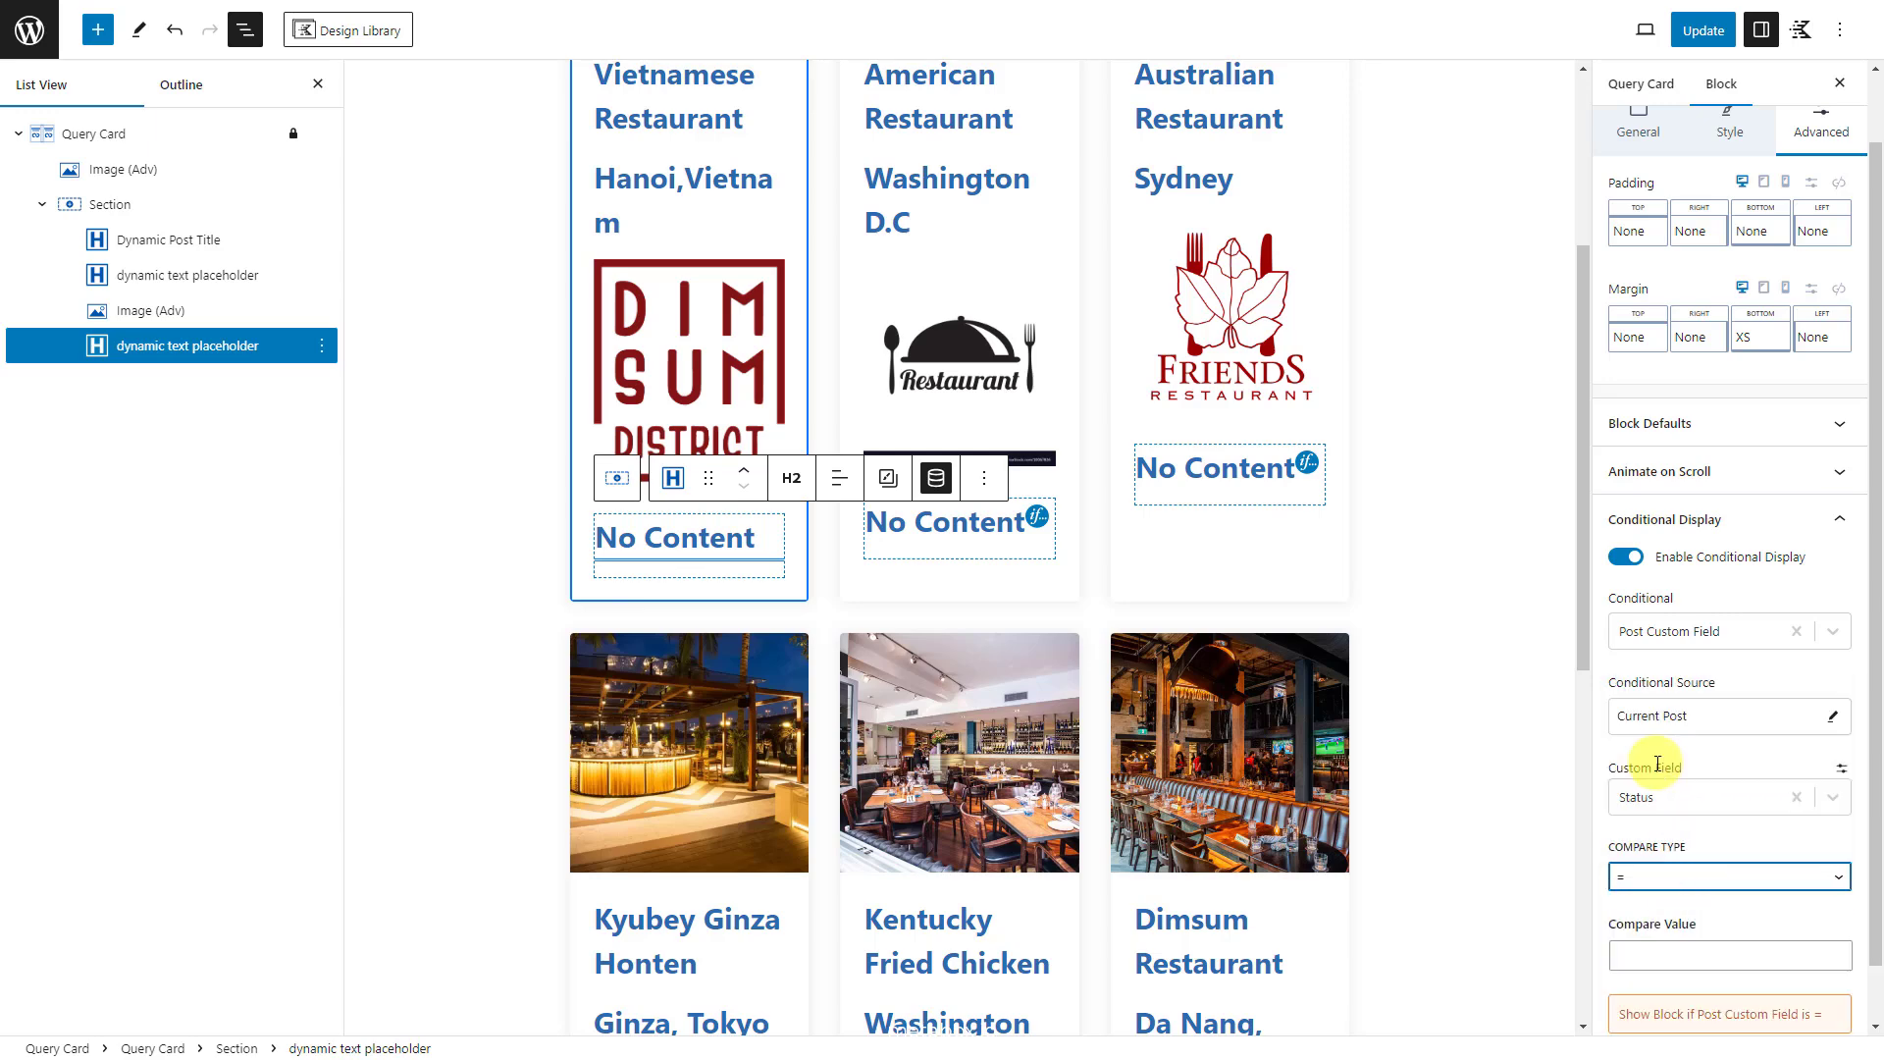
scroll(down, 3)
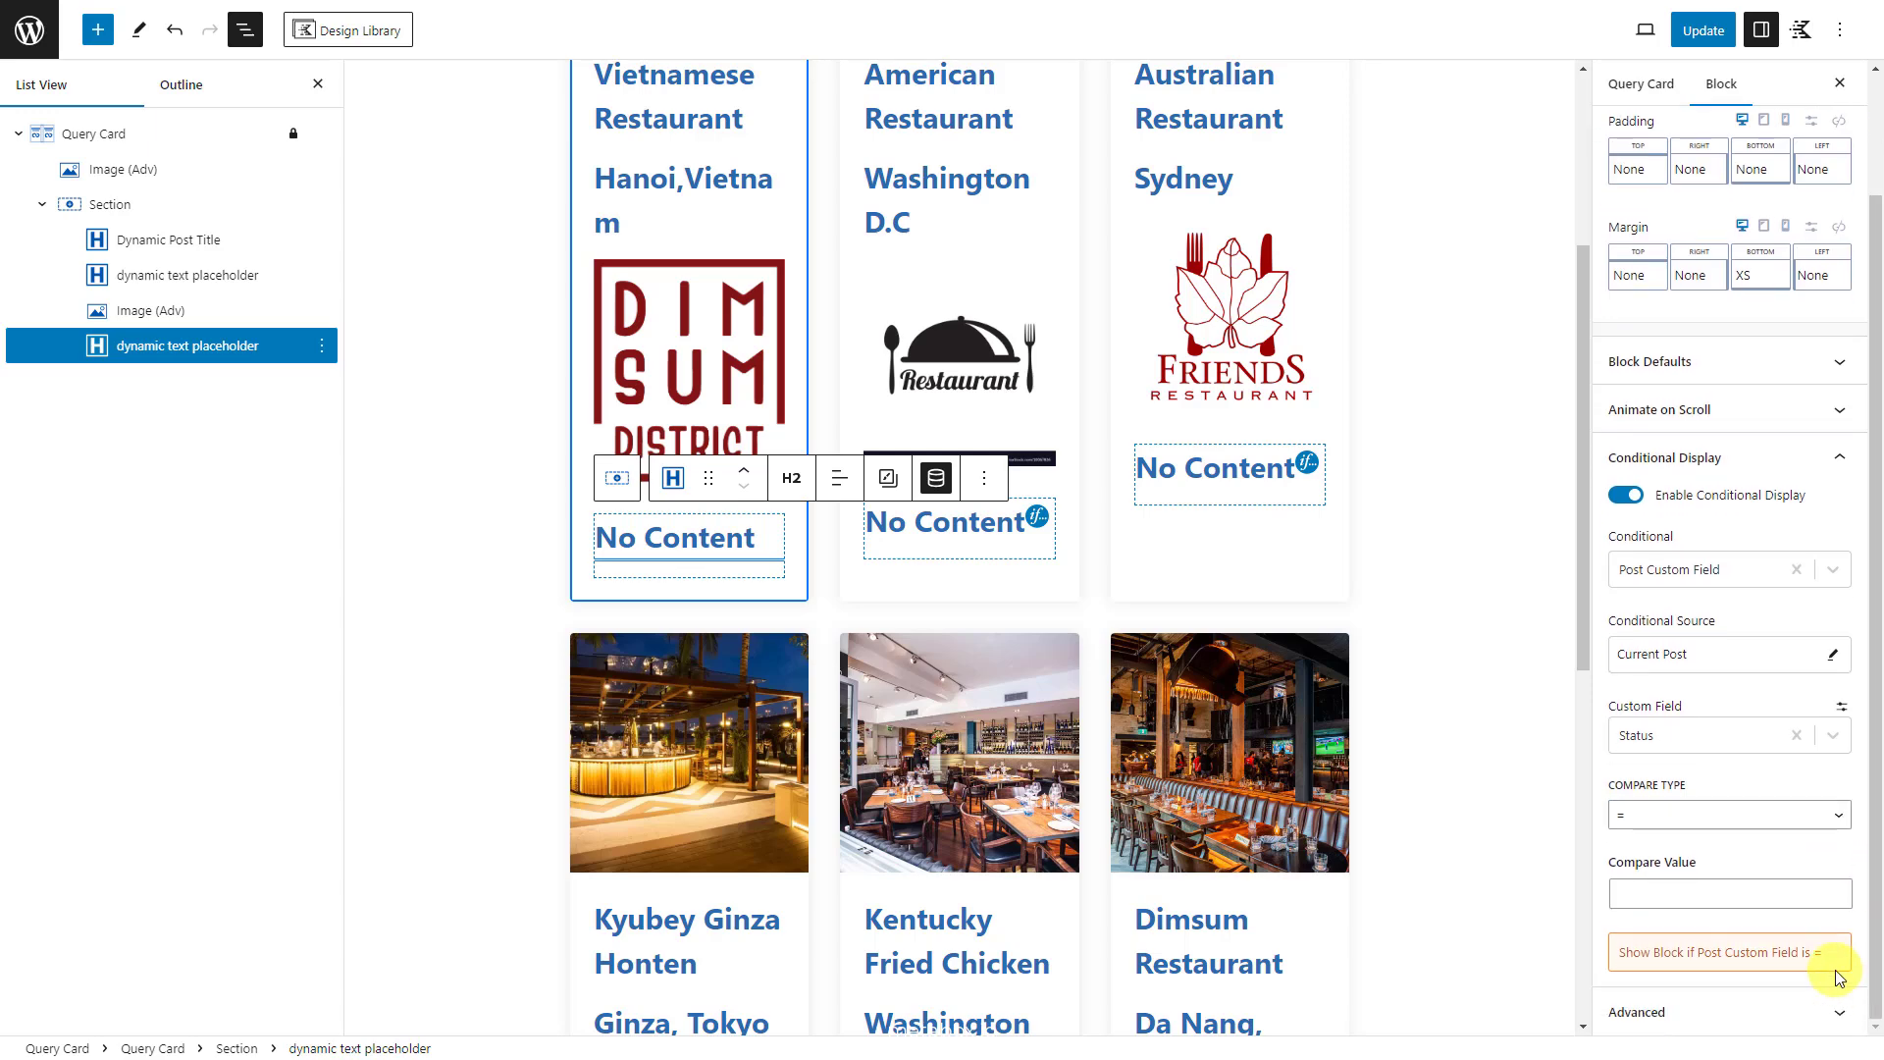
text(open)
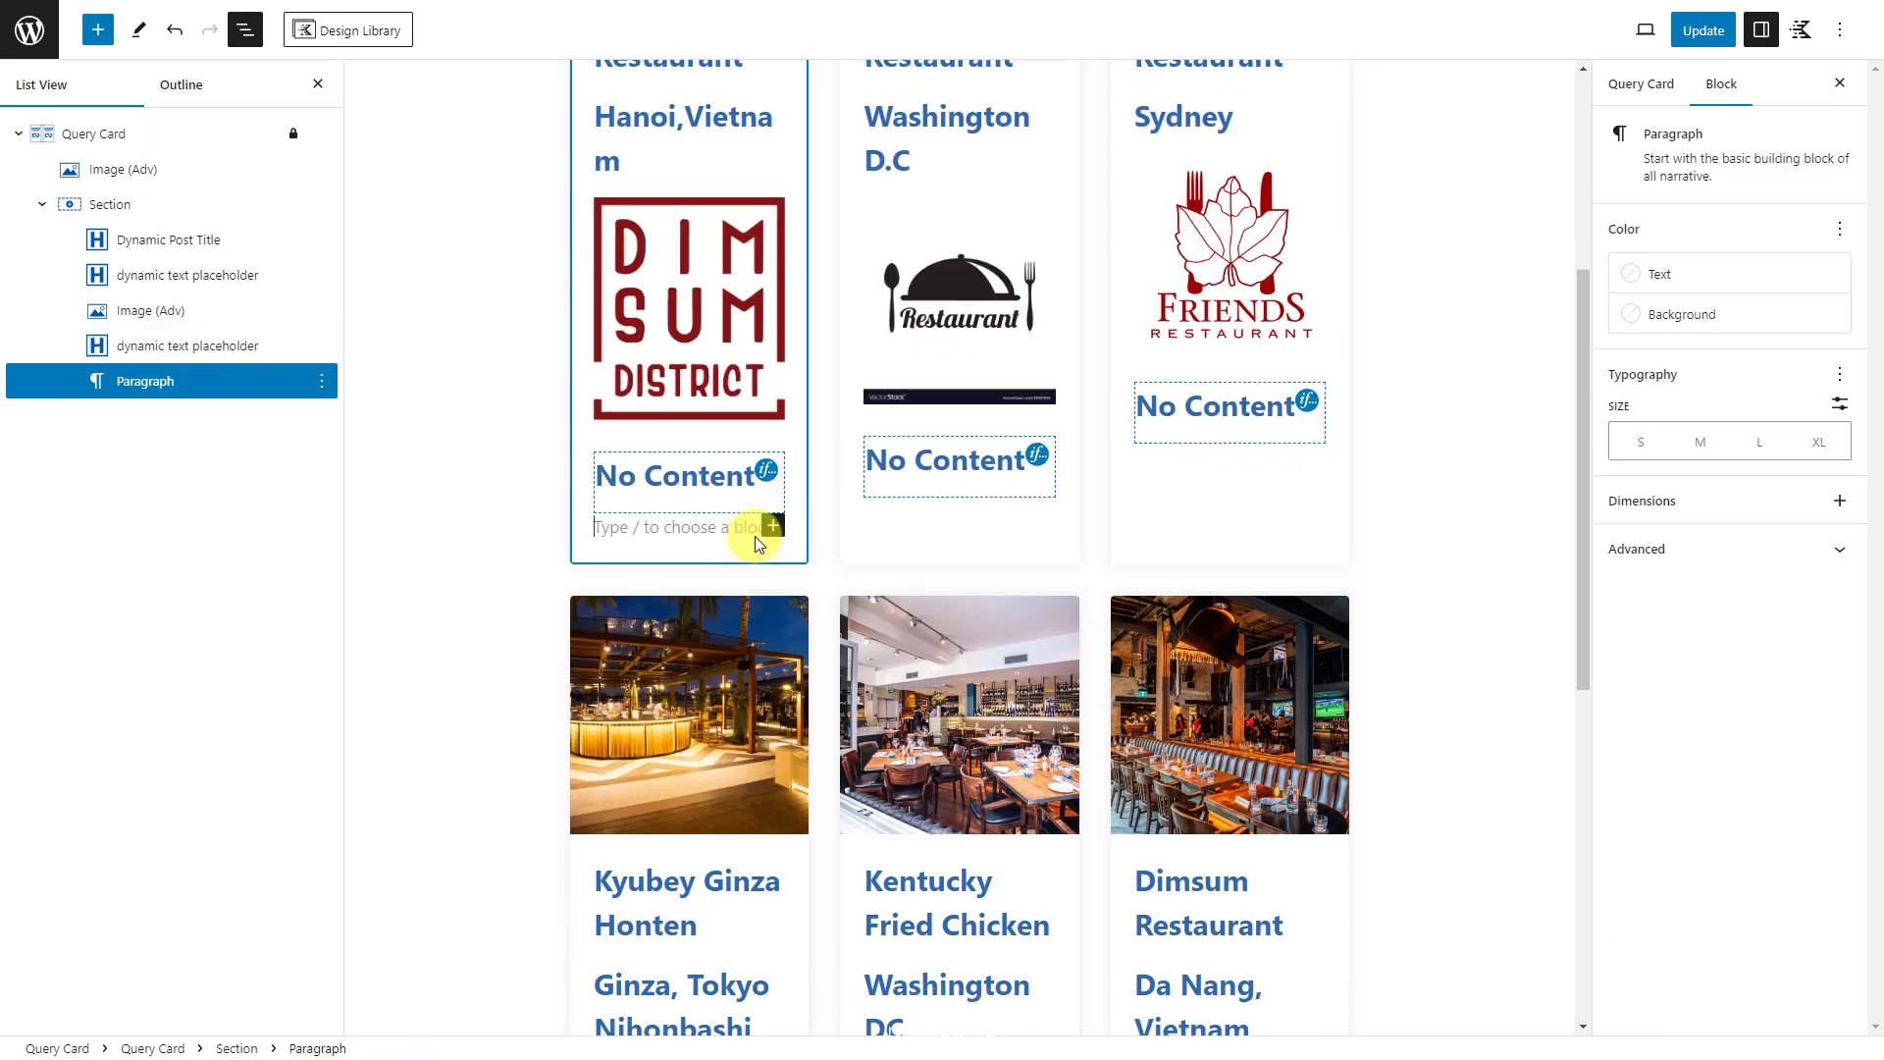
Step: Add a second Text (Adv) block with fallback content restaurant-status close'></div>
click(773, 527)
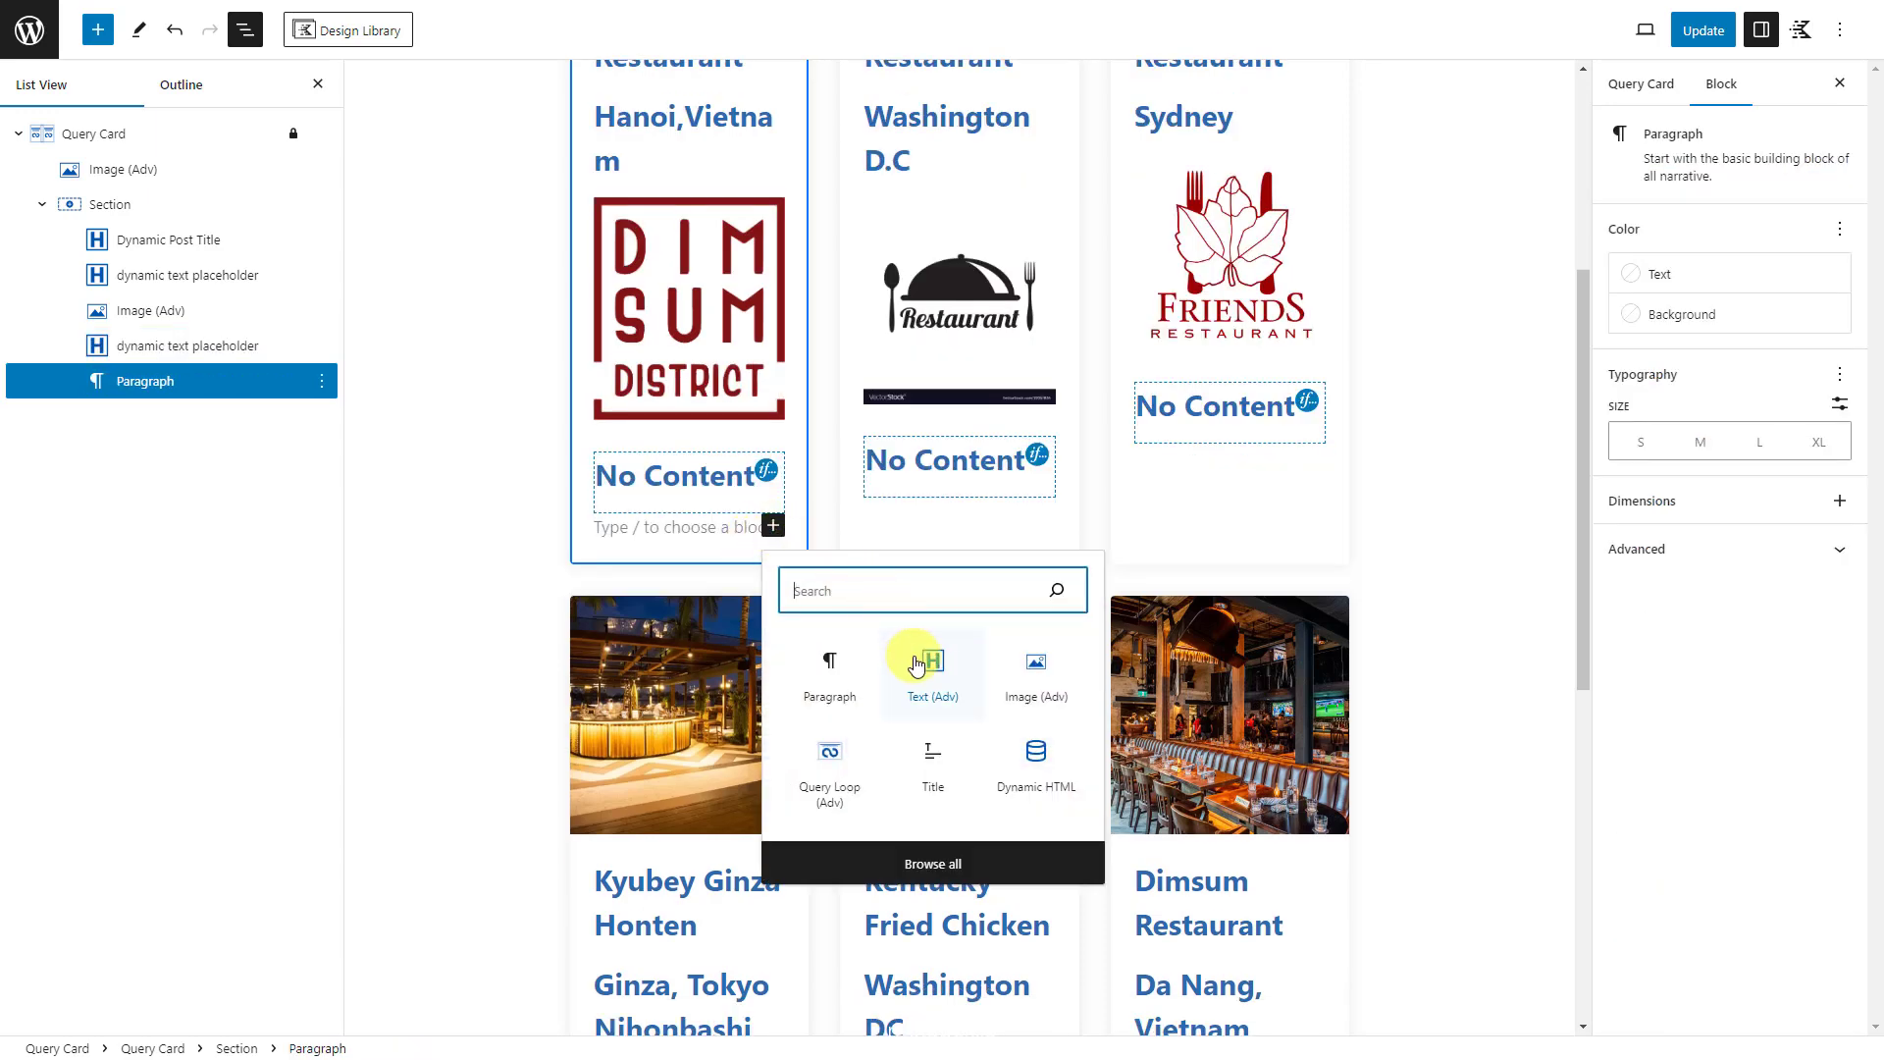
click(932, 669)
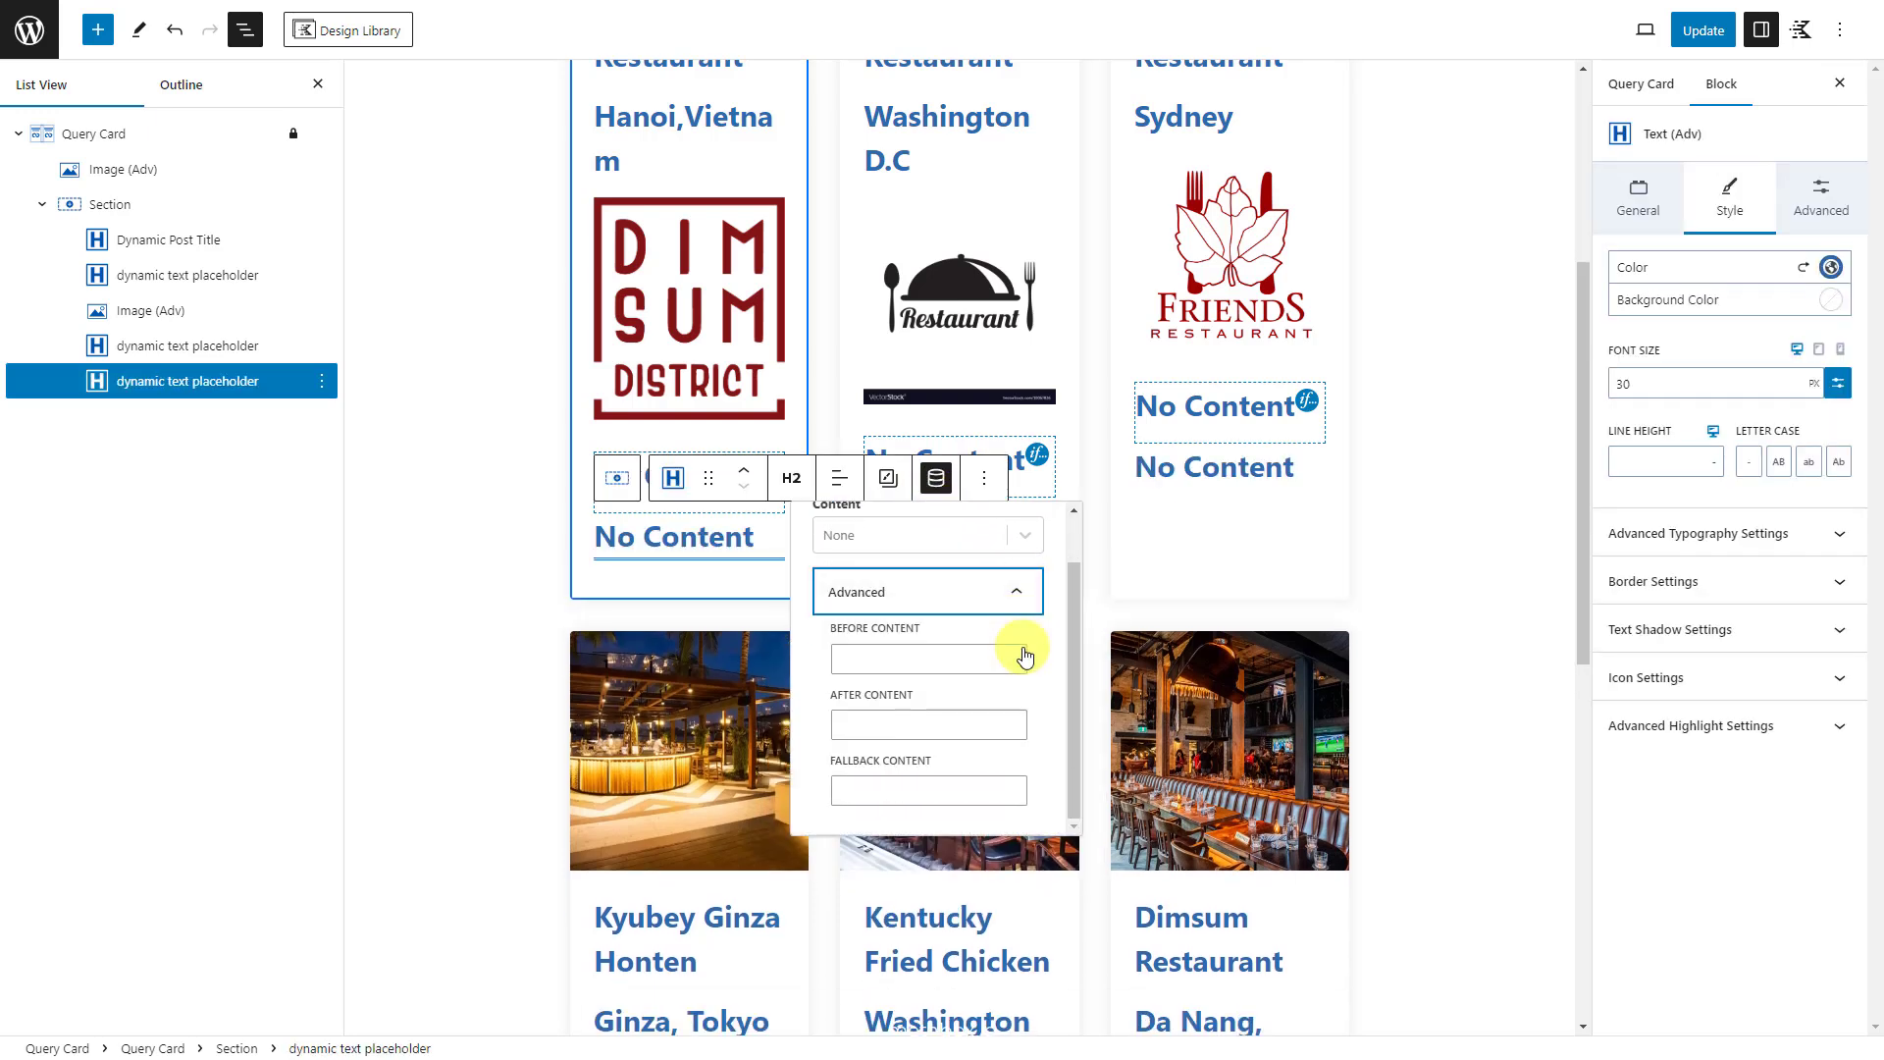
click(929, 789)
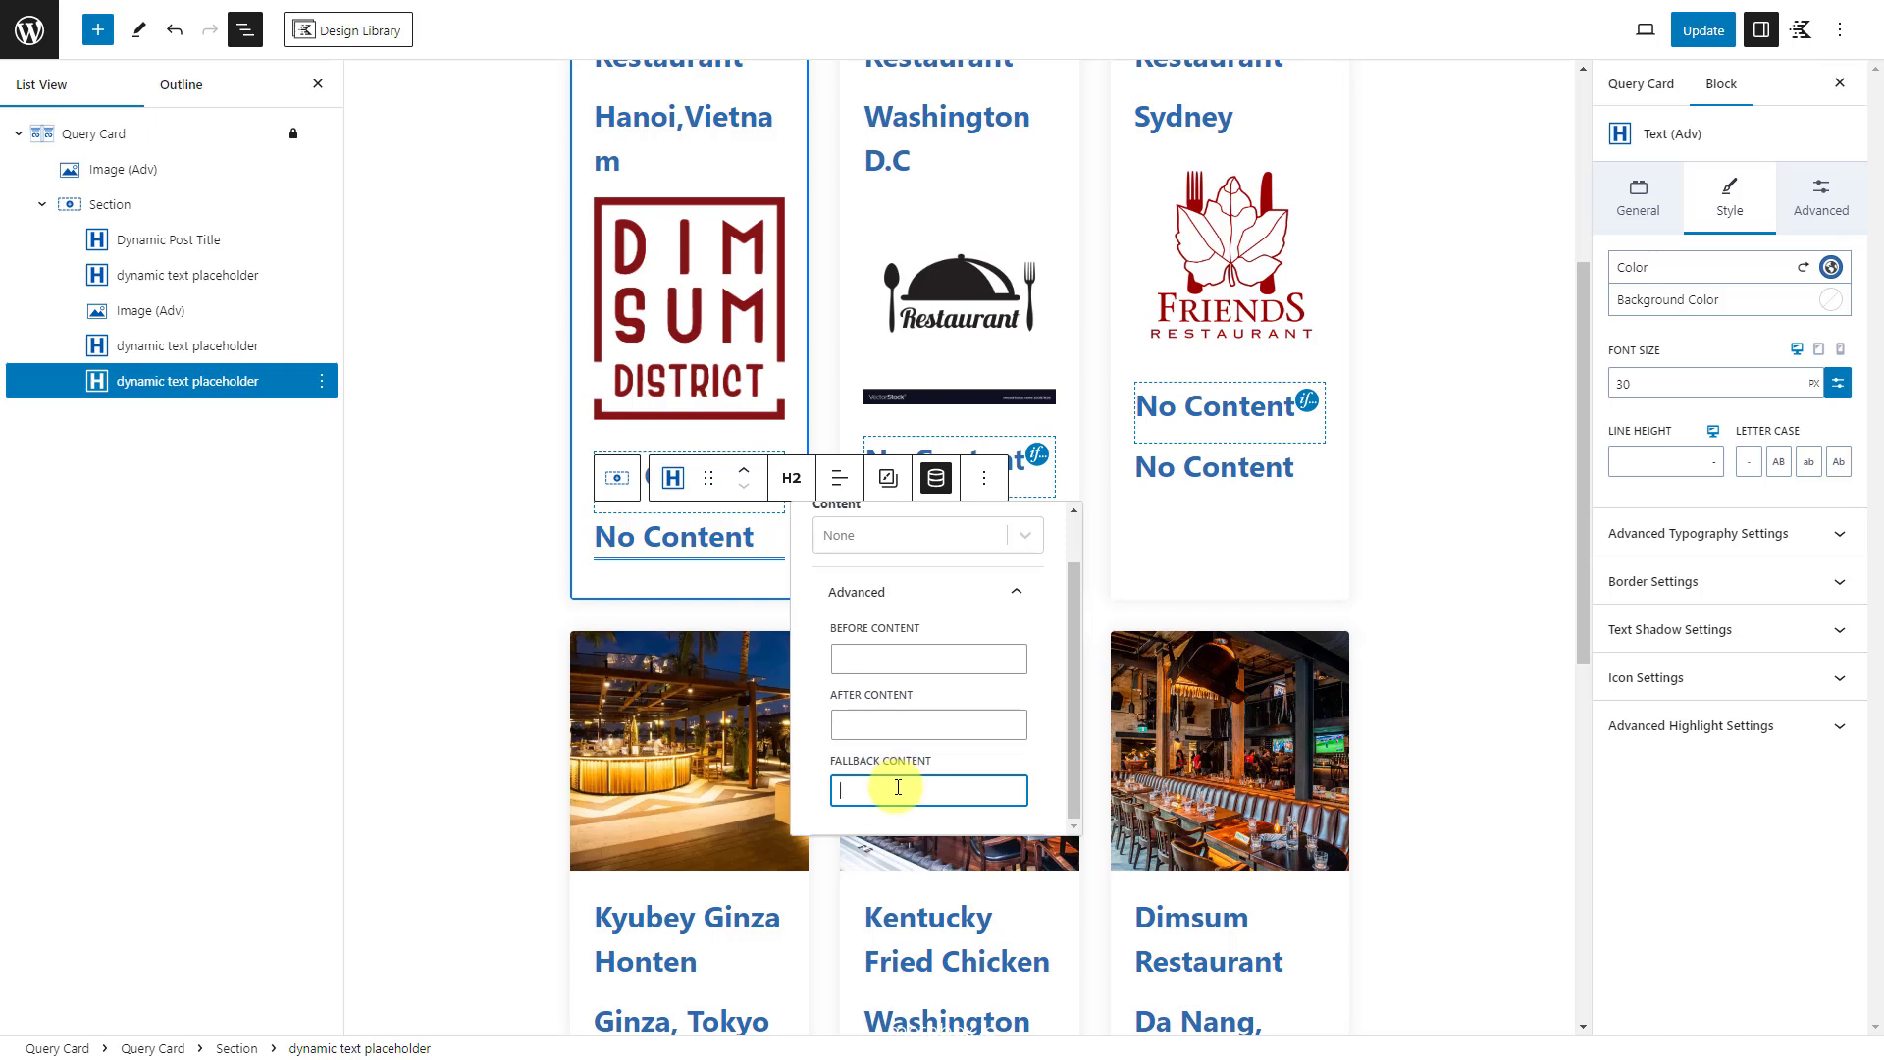
text(restaurant-status close'></div>)
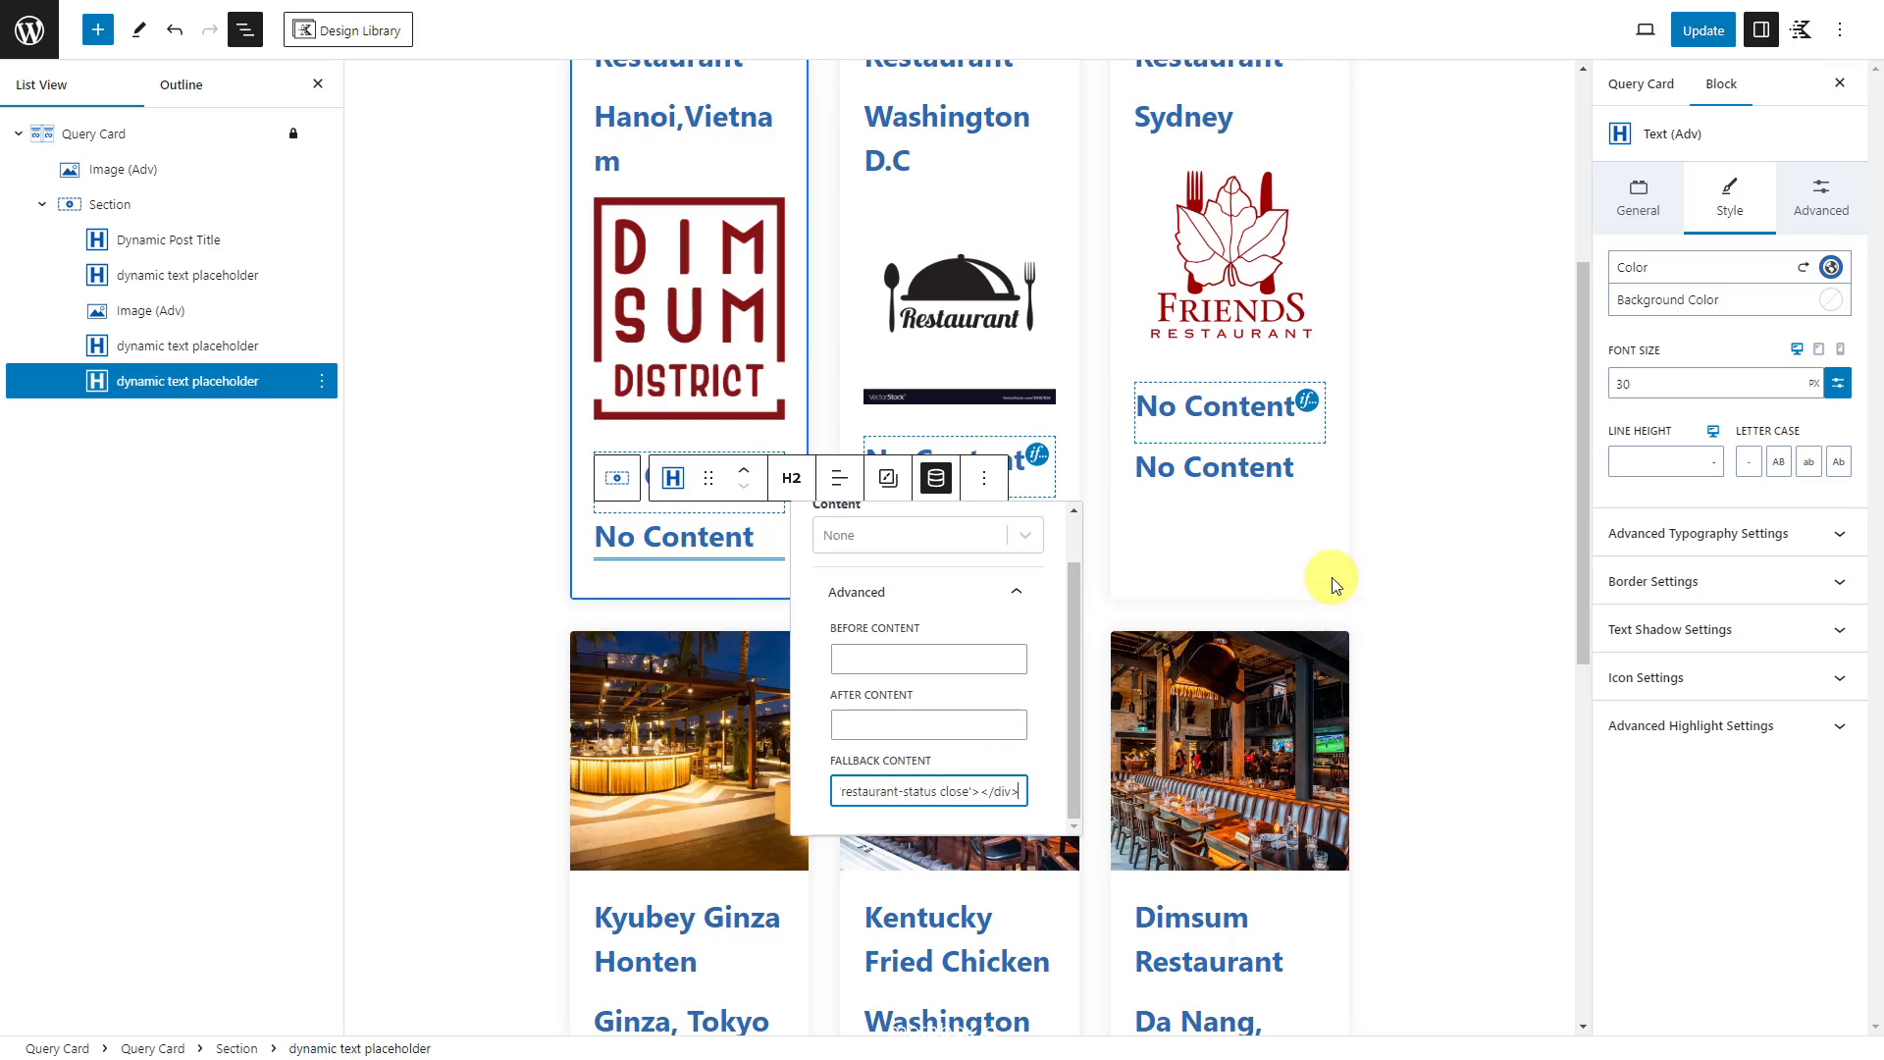
Step: Set its conditional display to check the Status post custom field for close
click(1821, 193)
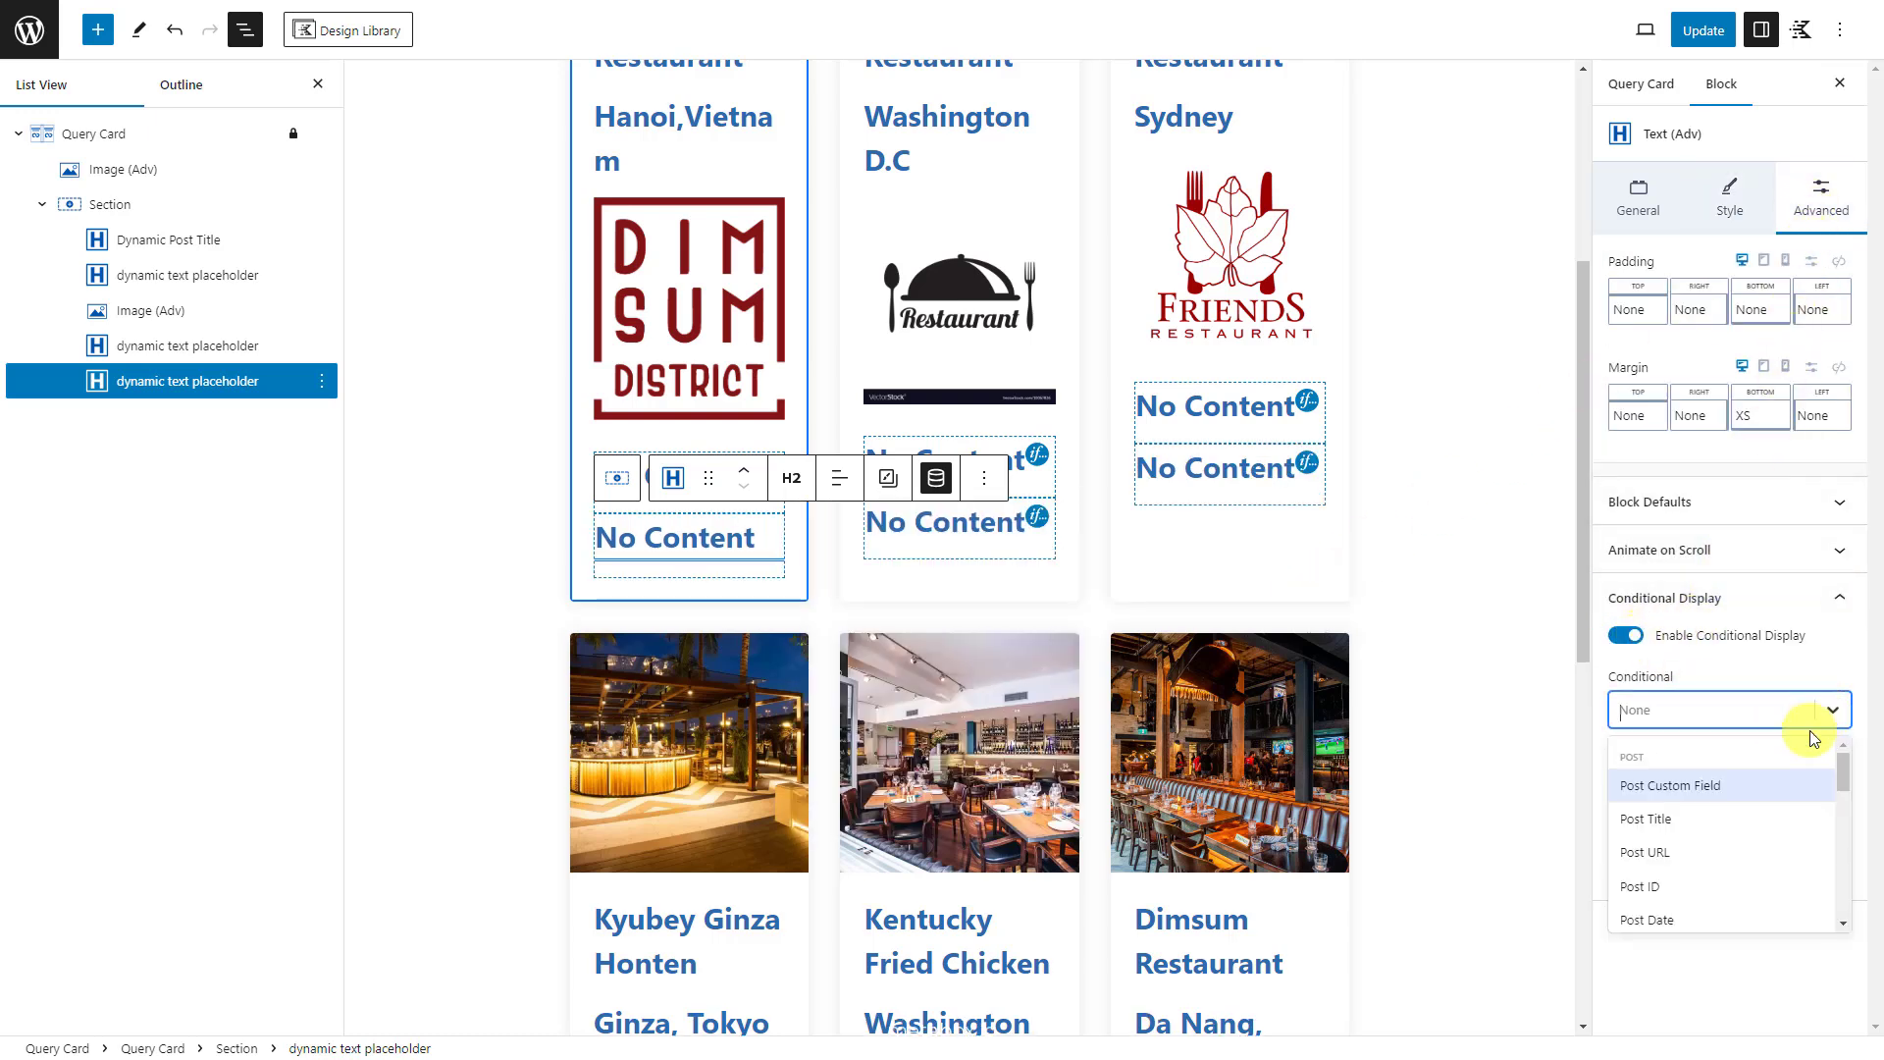
click(1669, 785)
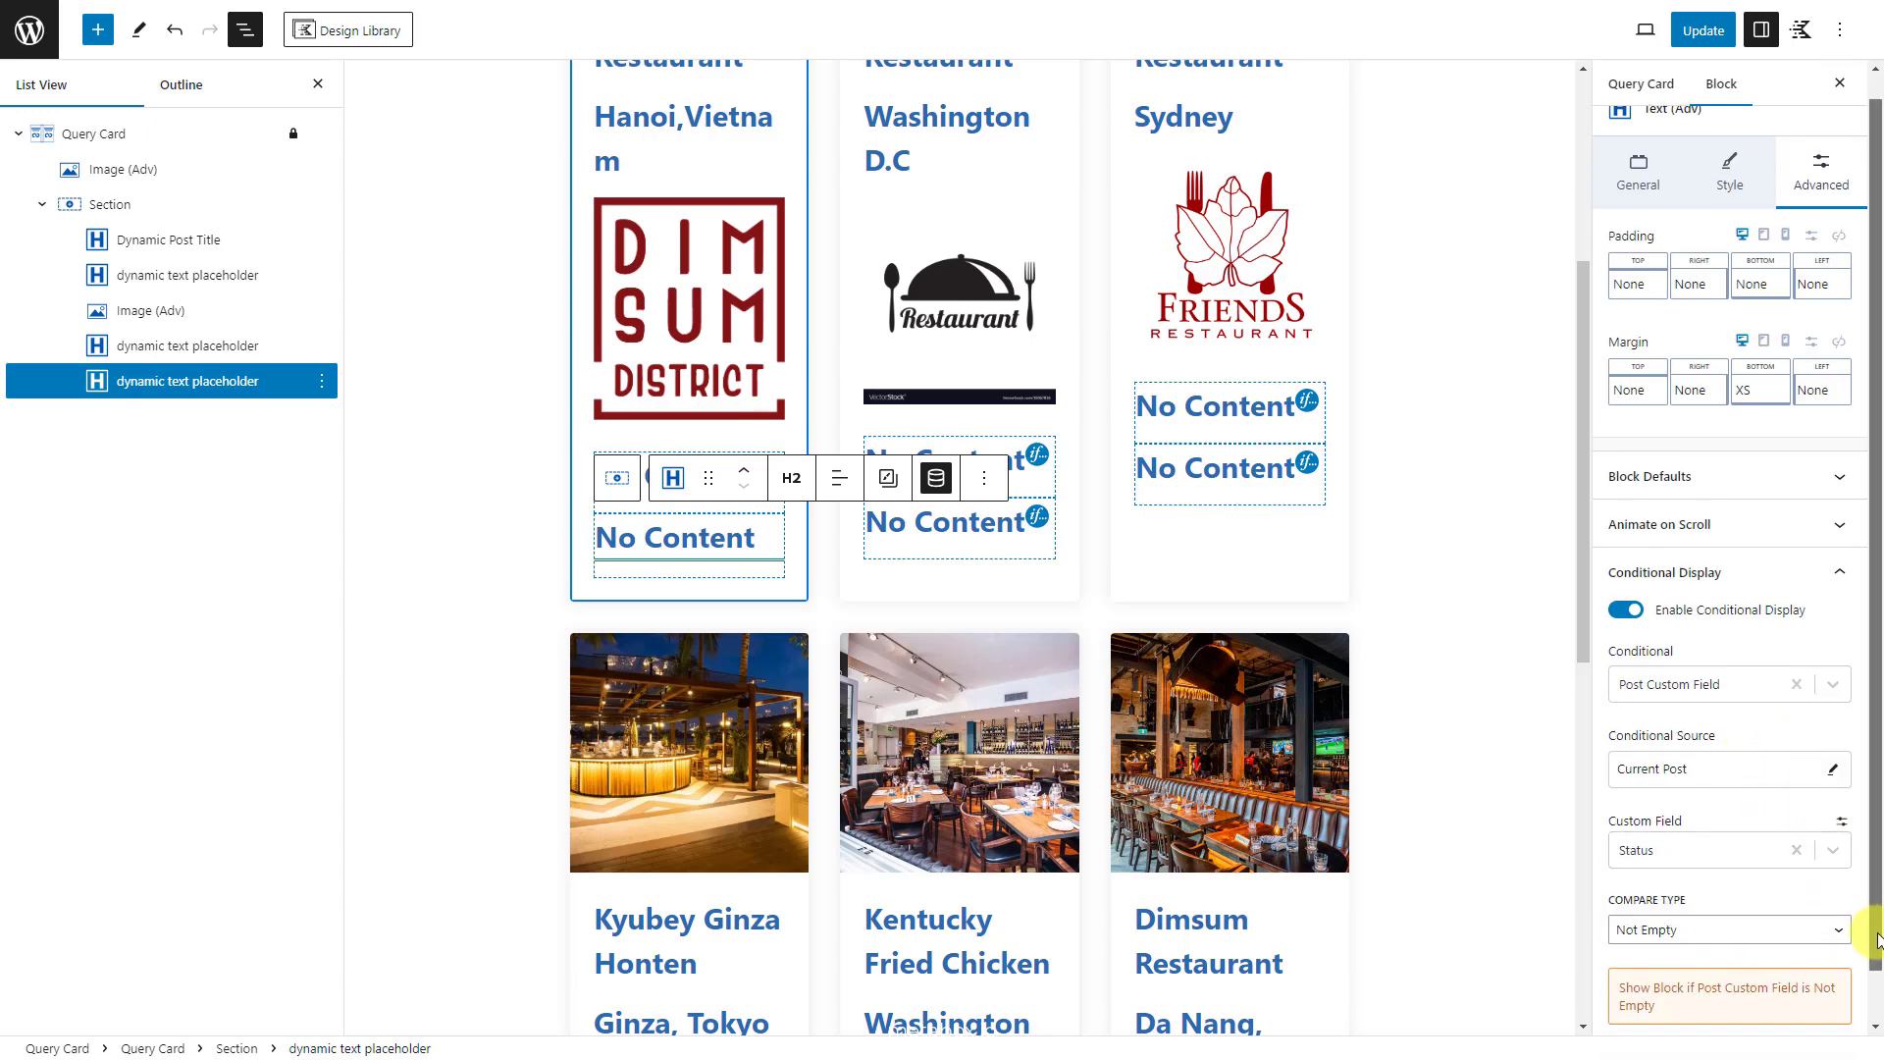
click(1729, 931)
text(close)
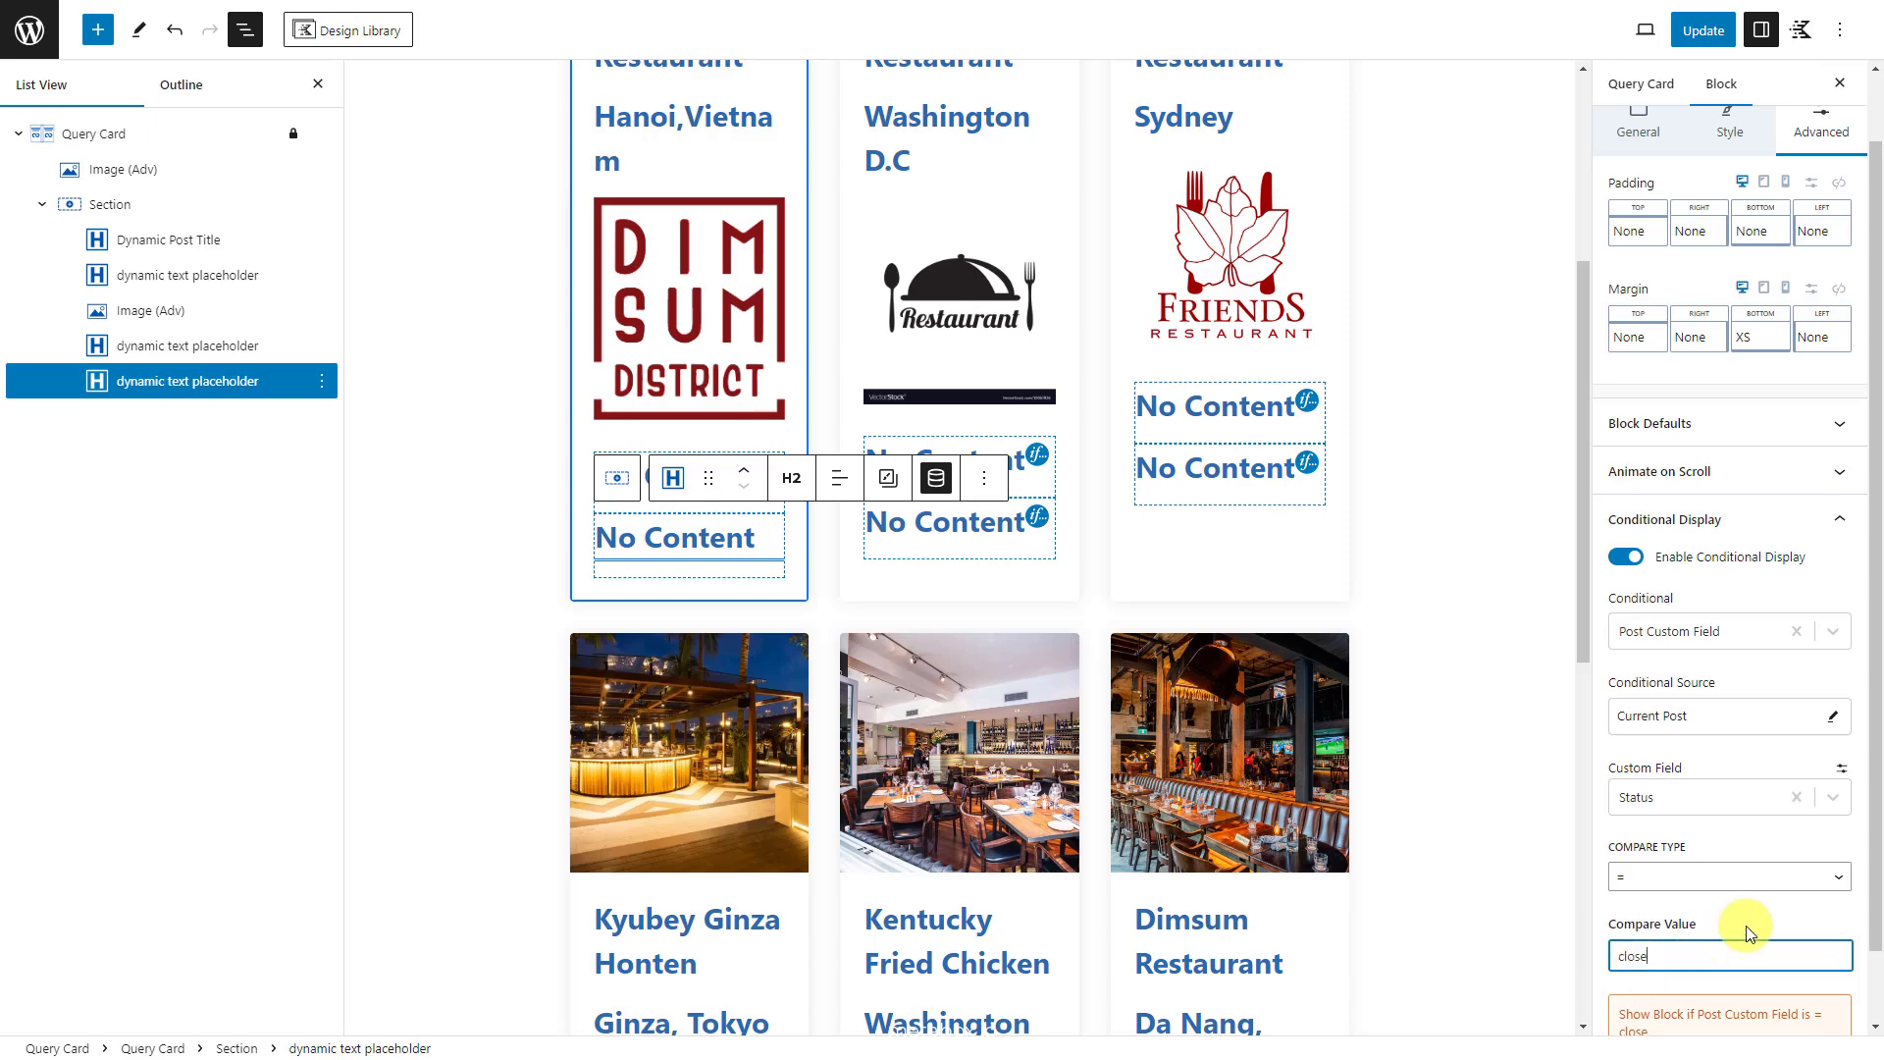
scroll(down, 3)
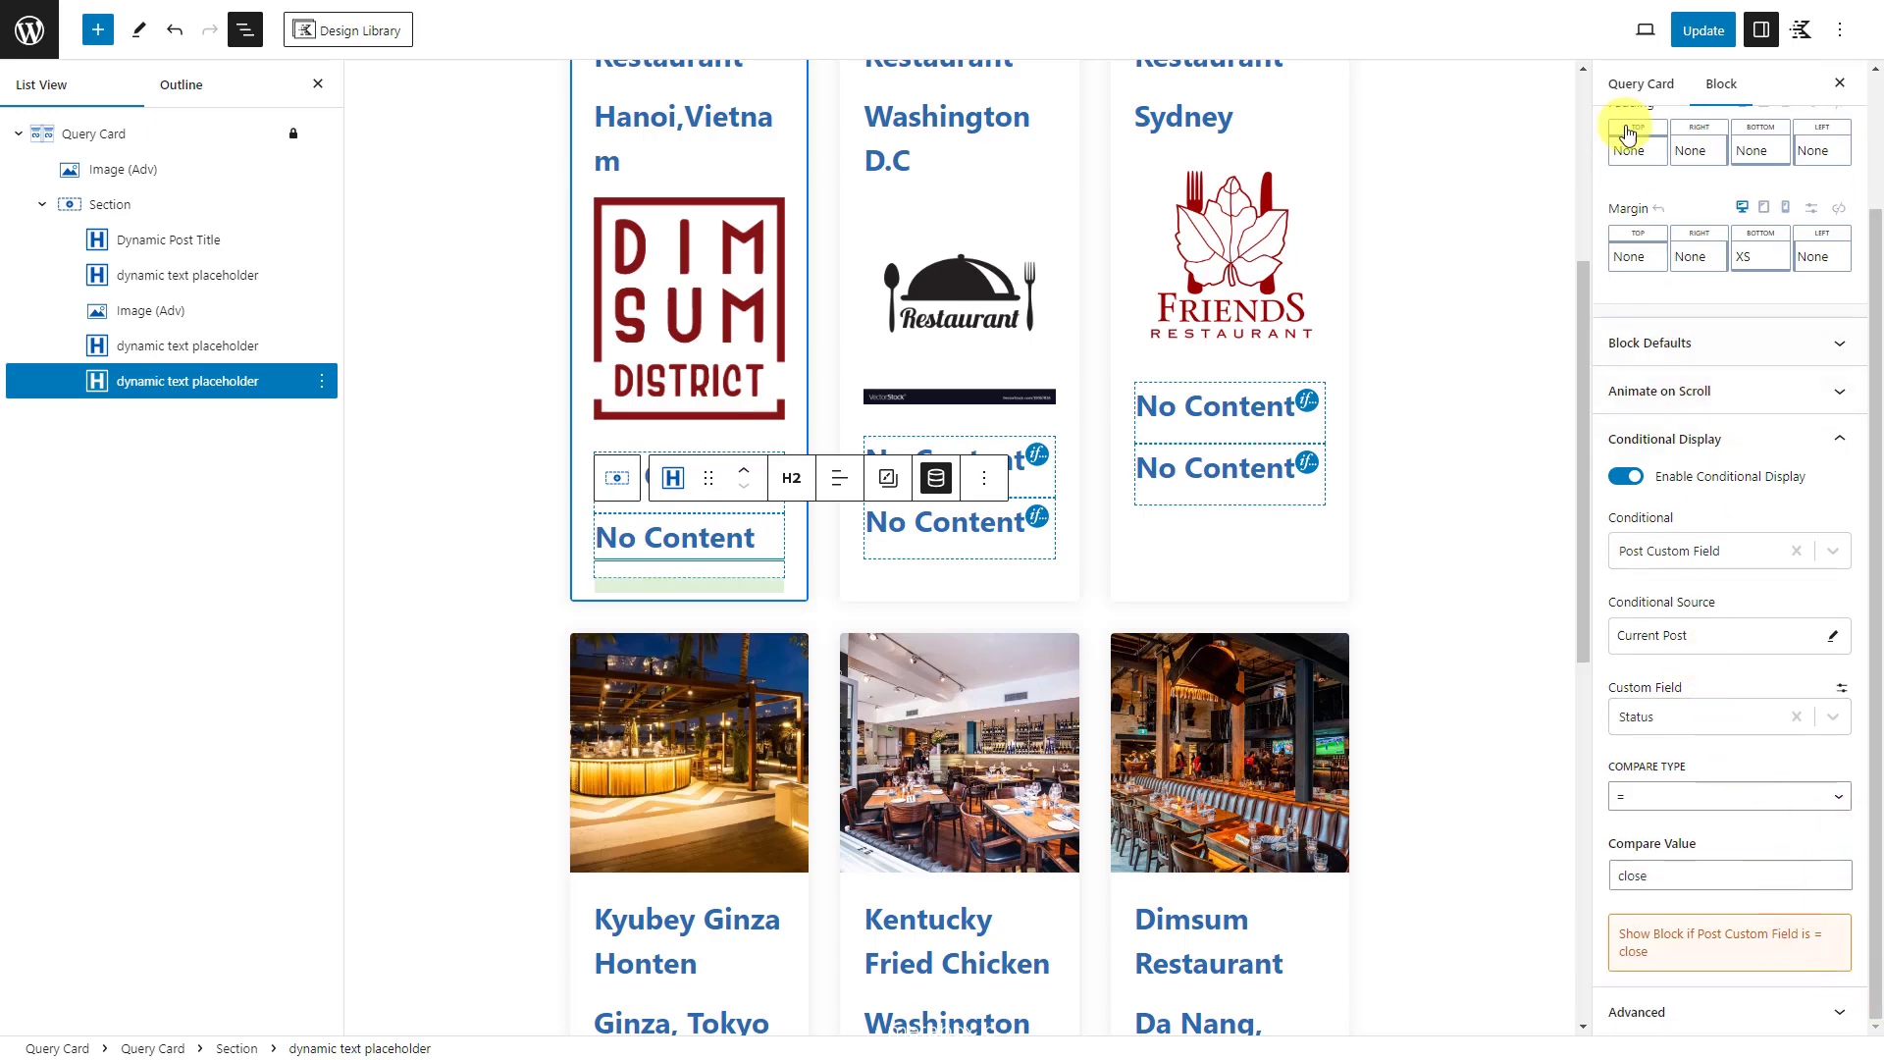
Step: Update the Restaurant Card and leave the editor for the admin dashboard
click(1704, 29)
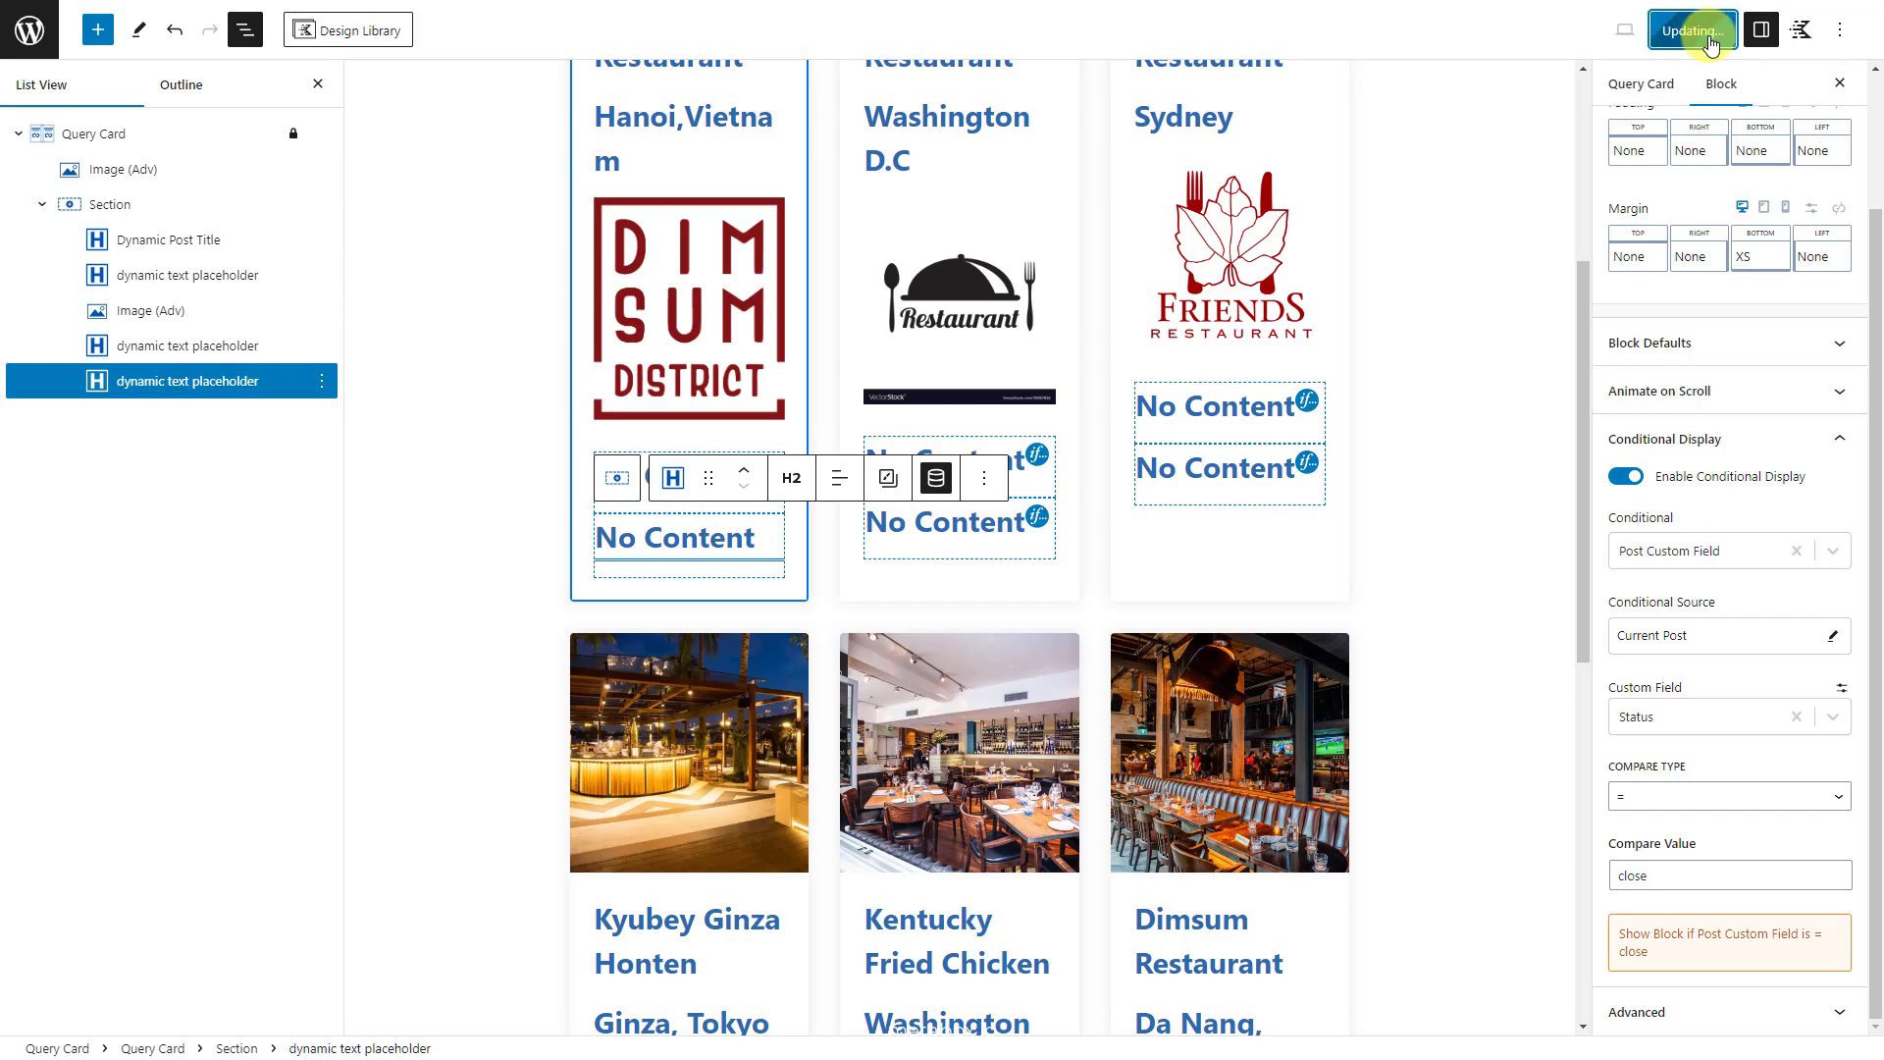
click(1700, 30)
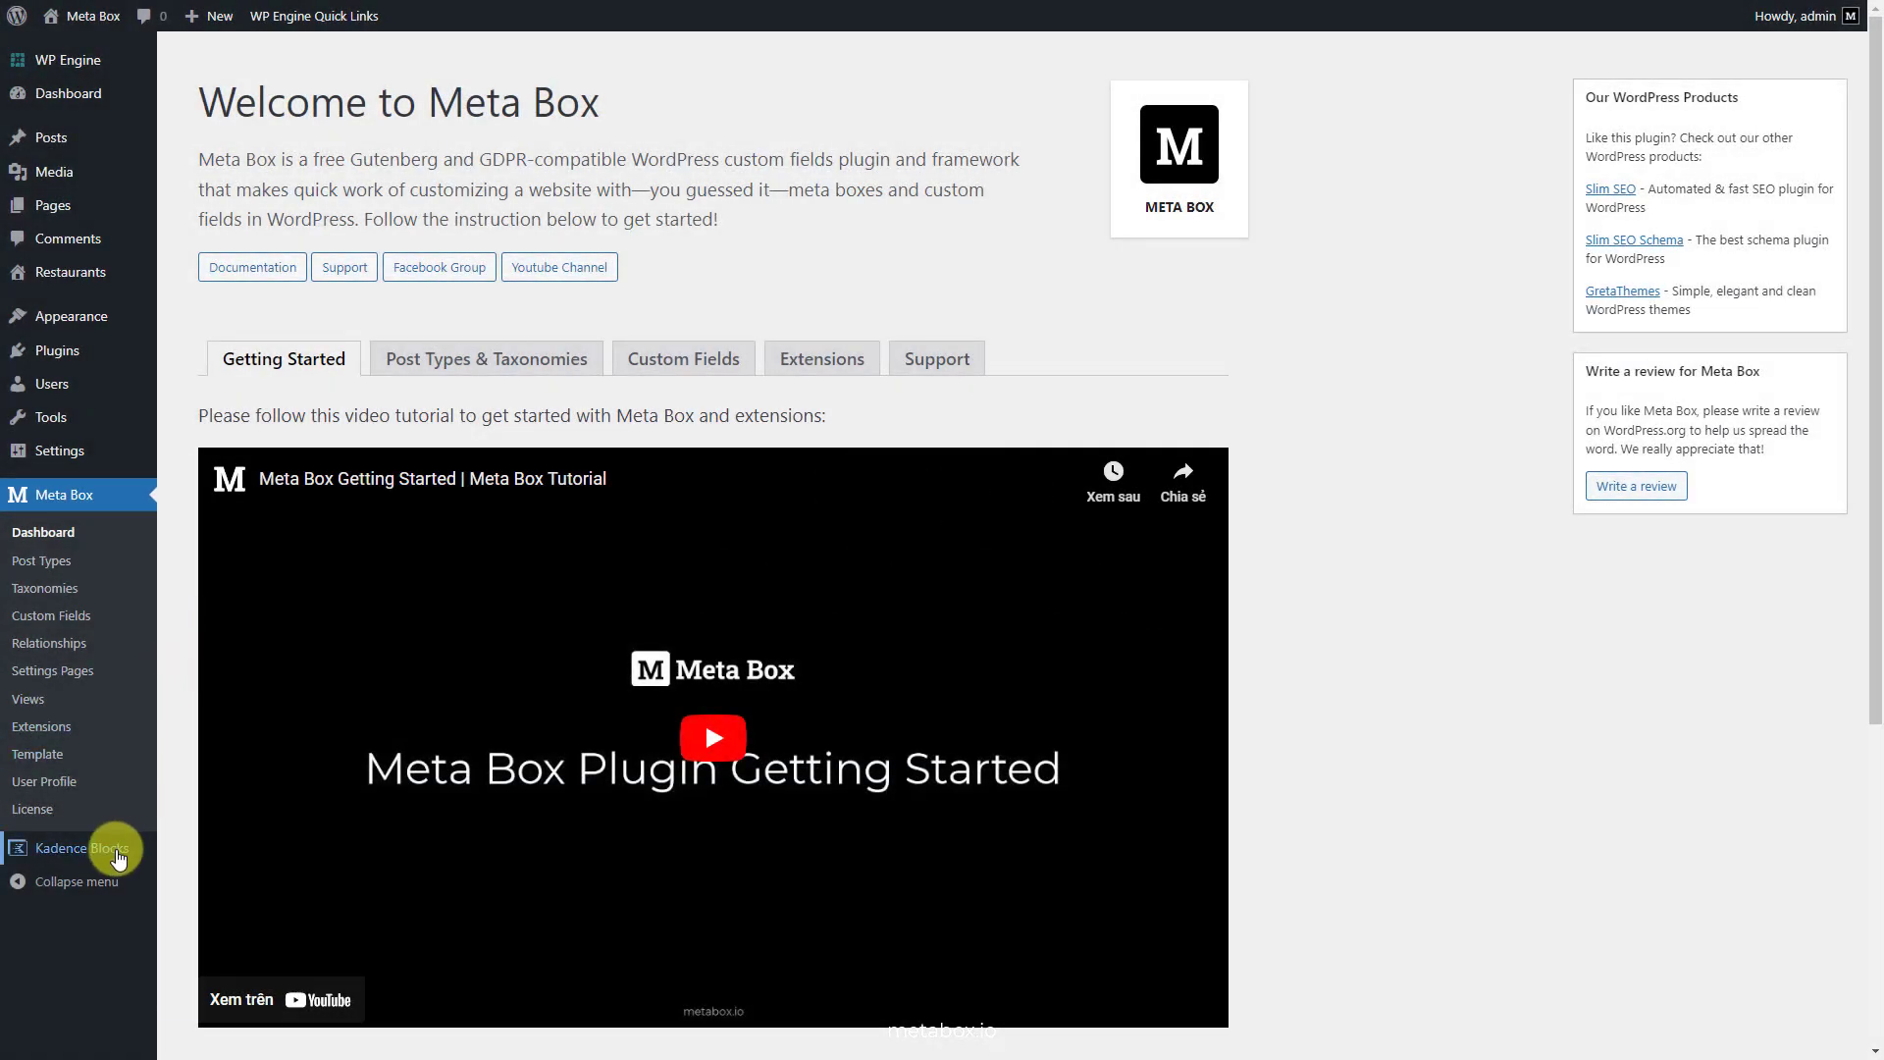
Step: Create a new Kadence query titled Restaurant Filters from All Queries
click(74, 848)
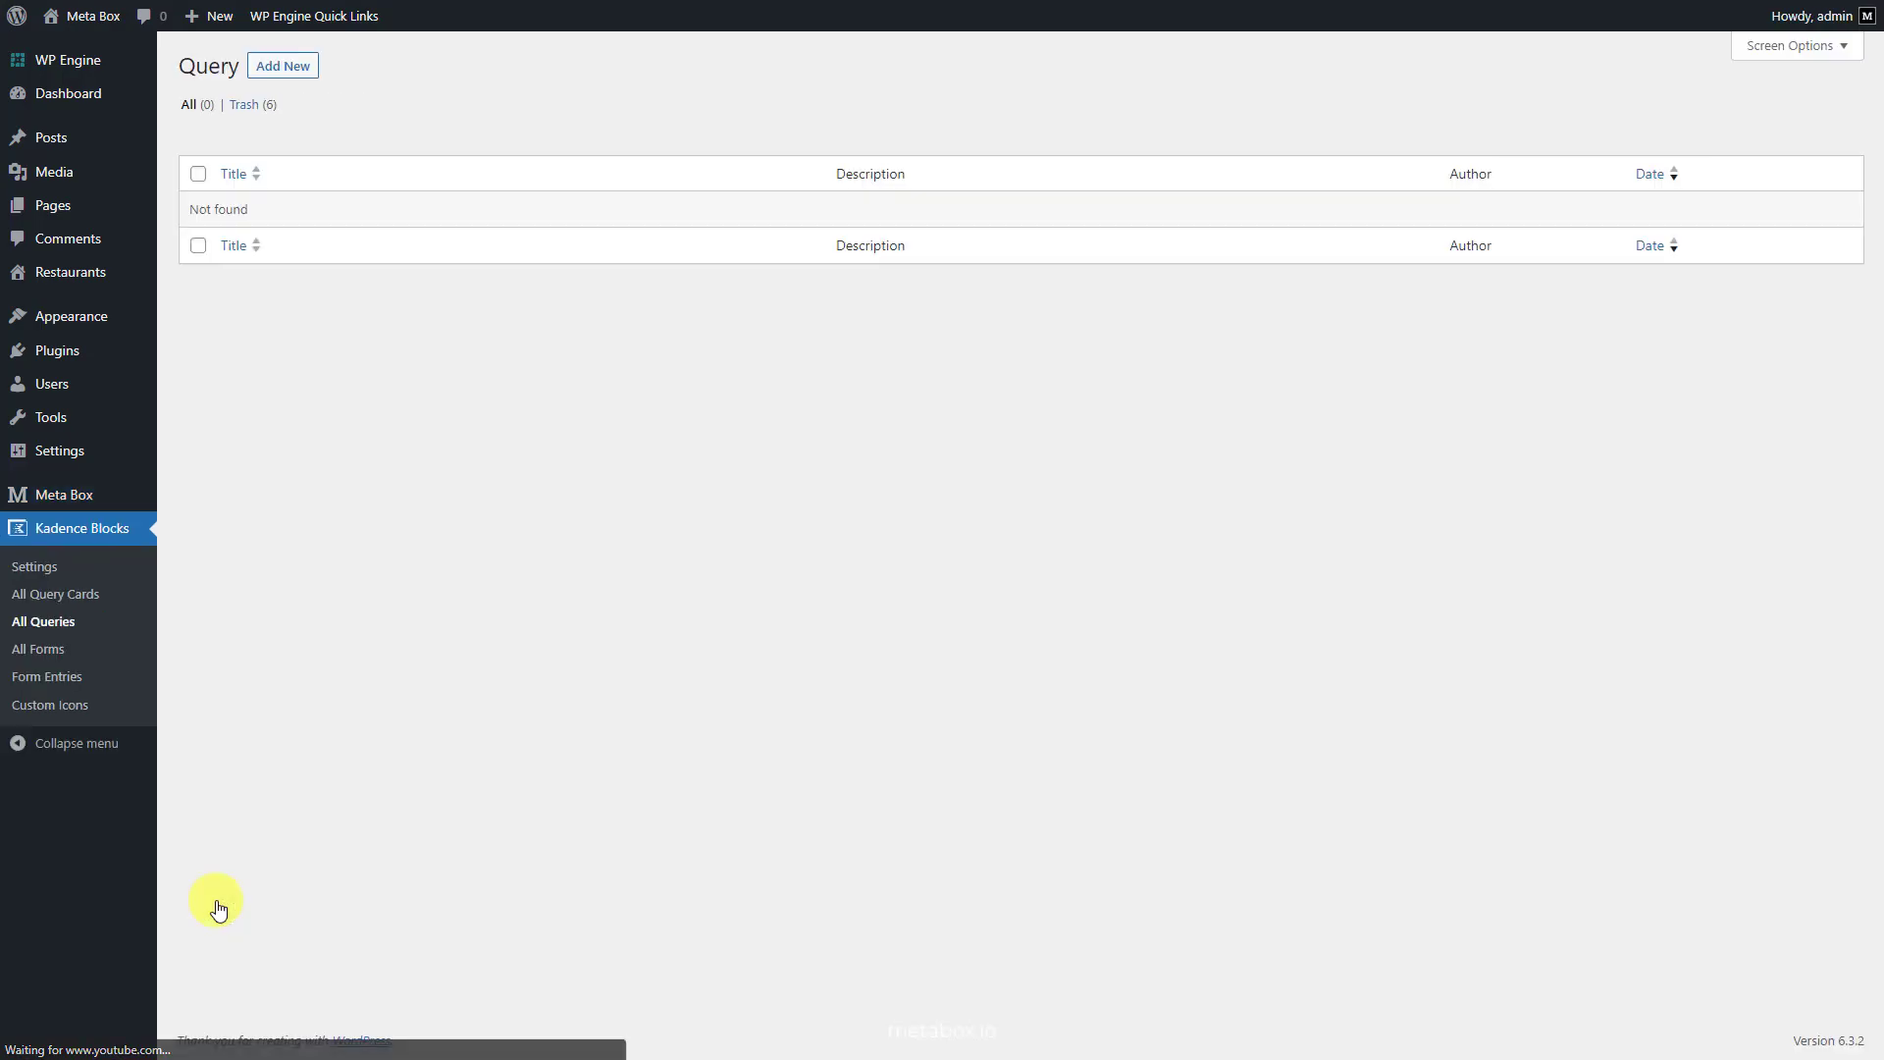
click(283, 66)
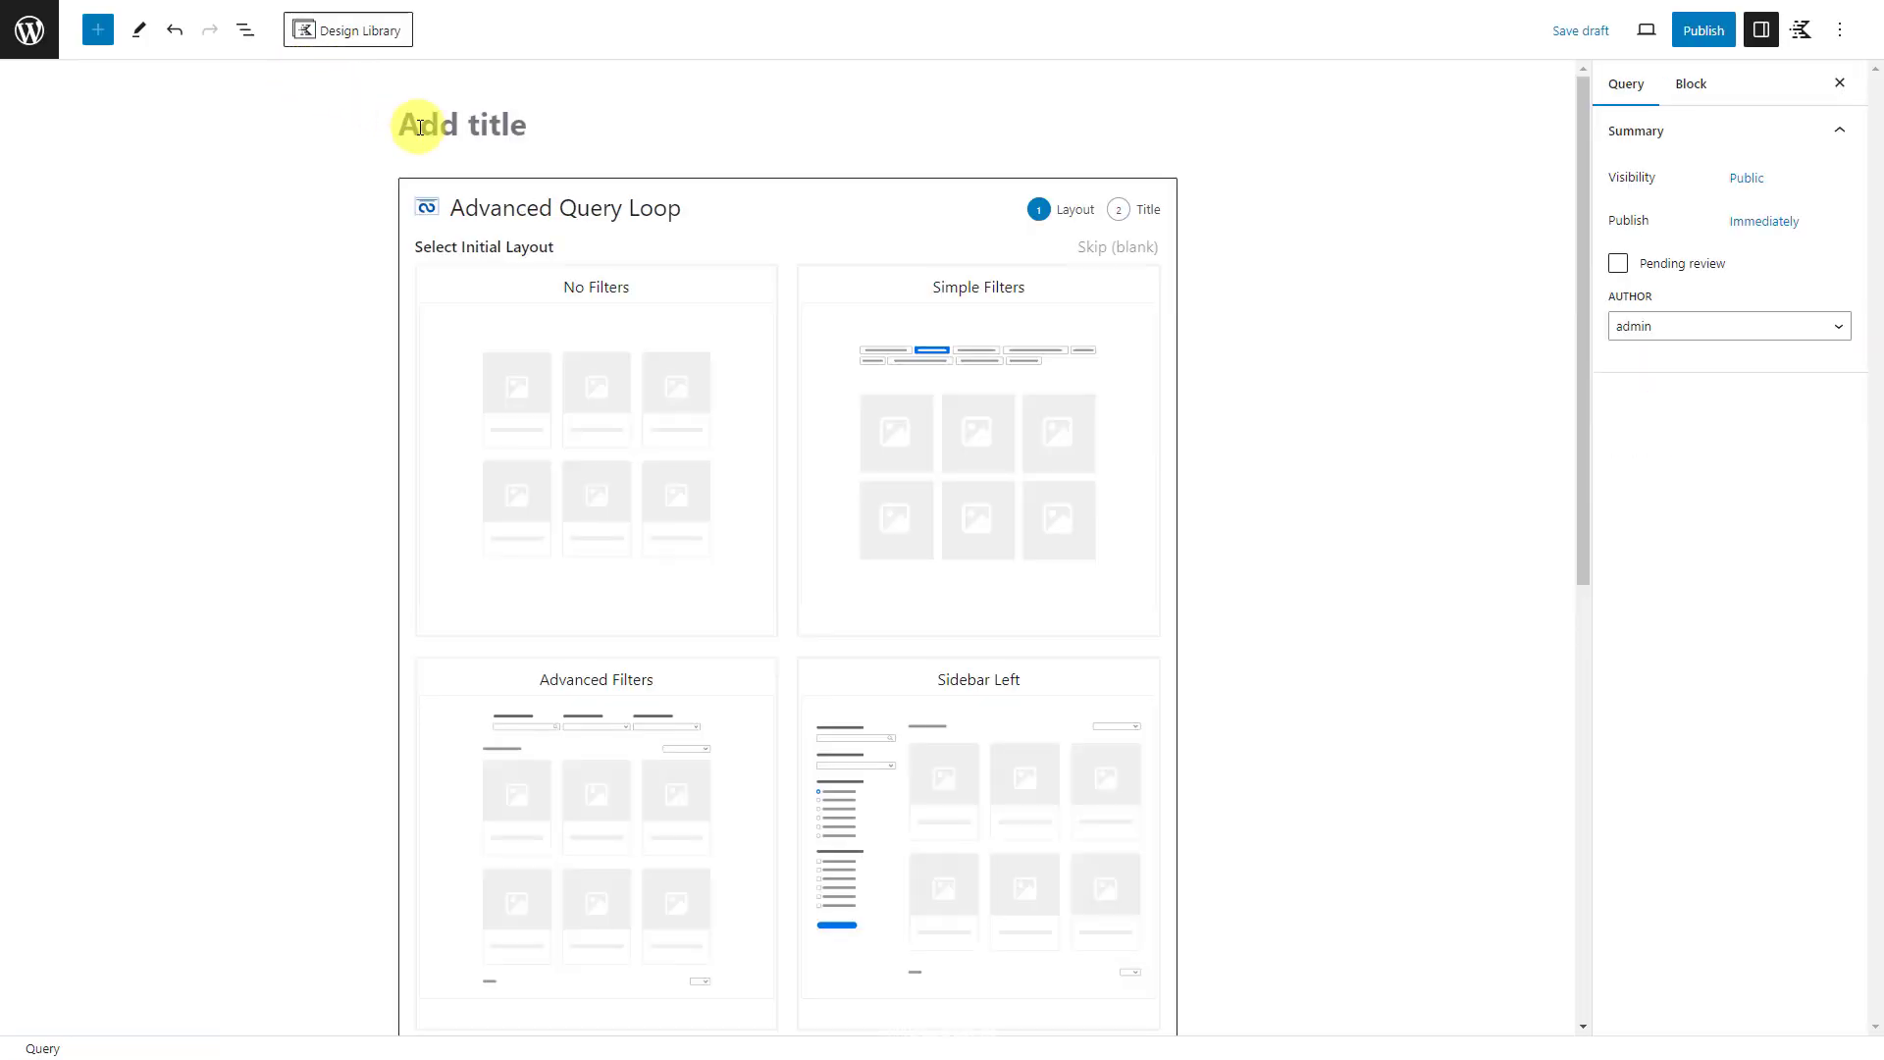
text(Restaurant Filters)
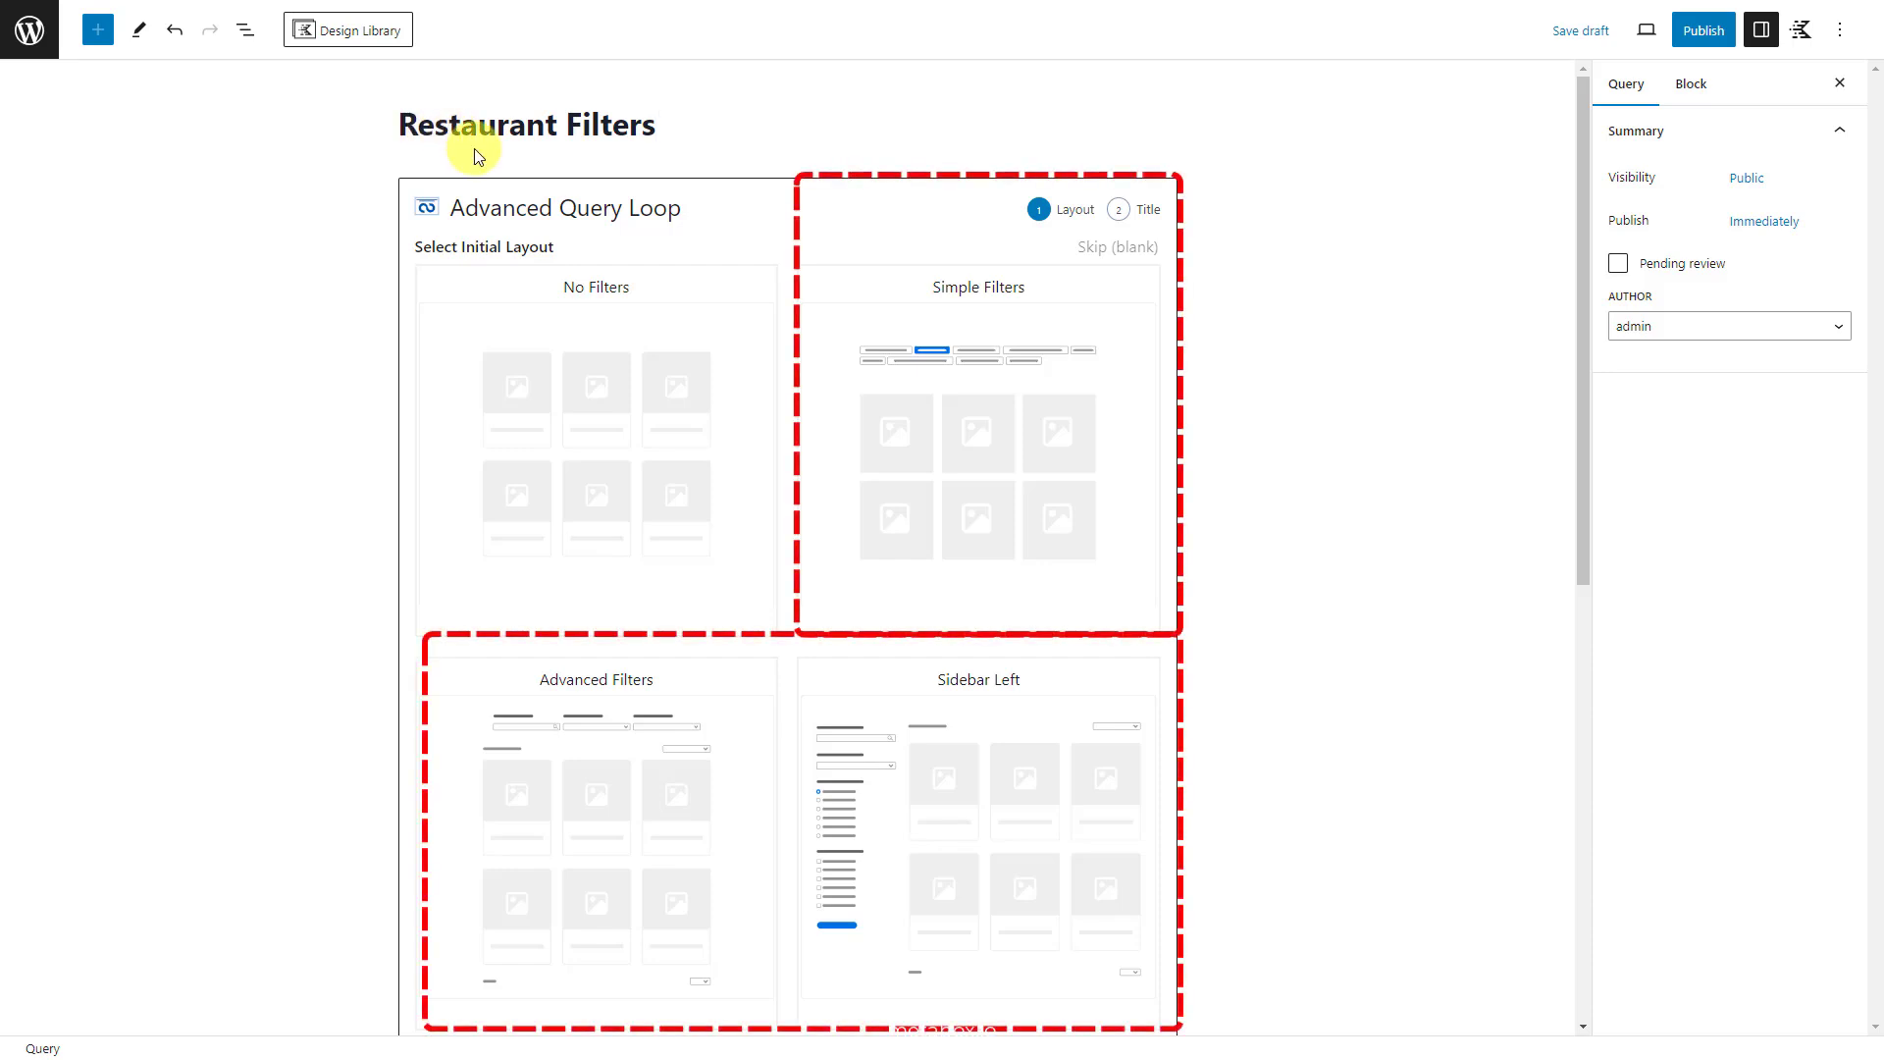
mouse_move(943, 381)
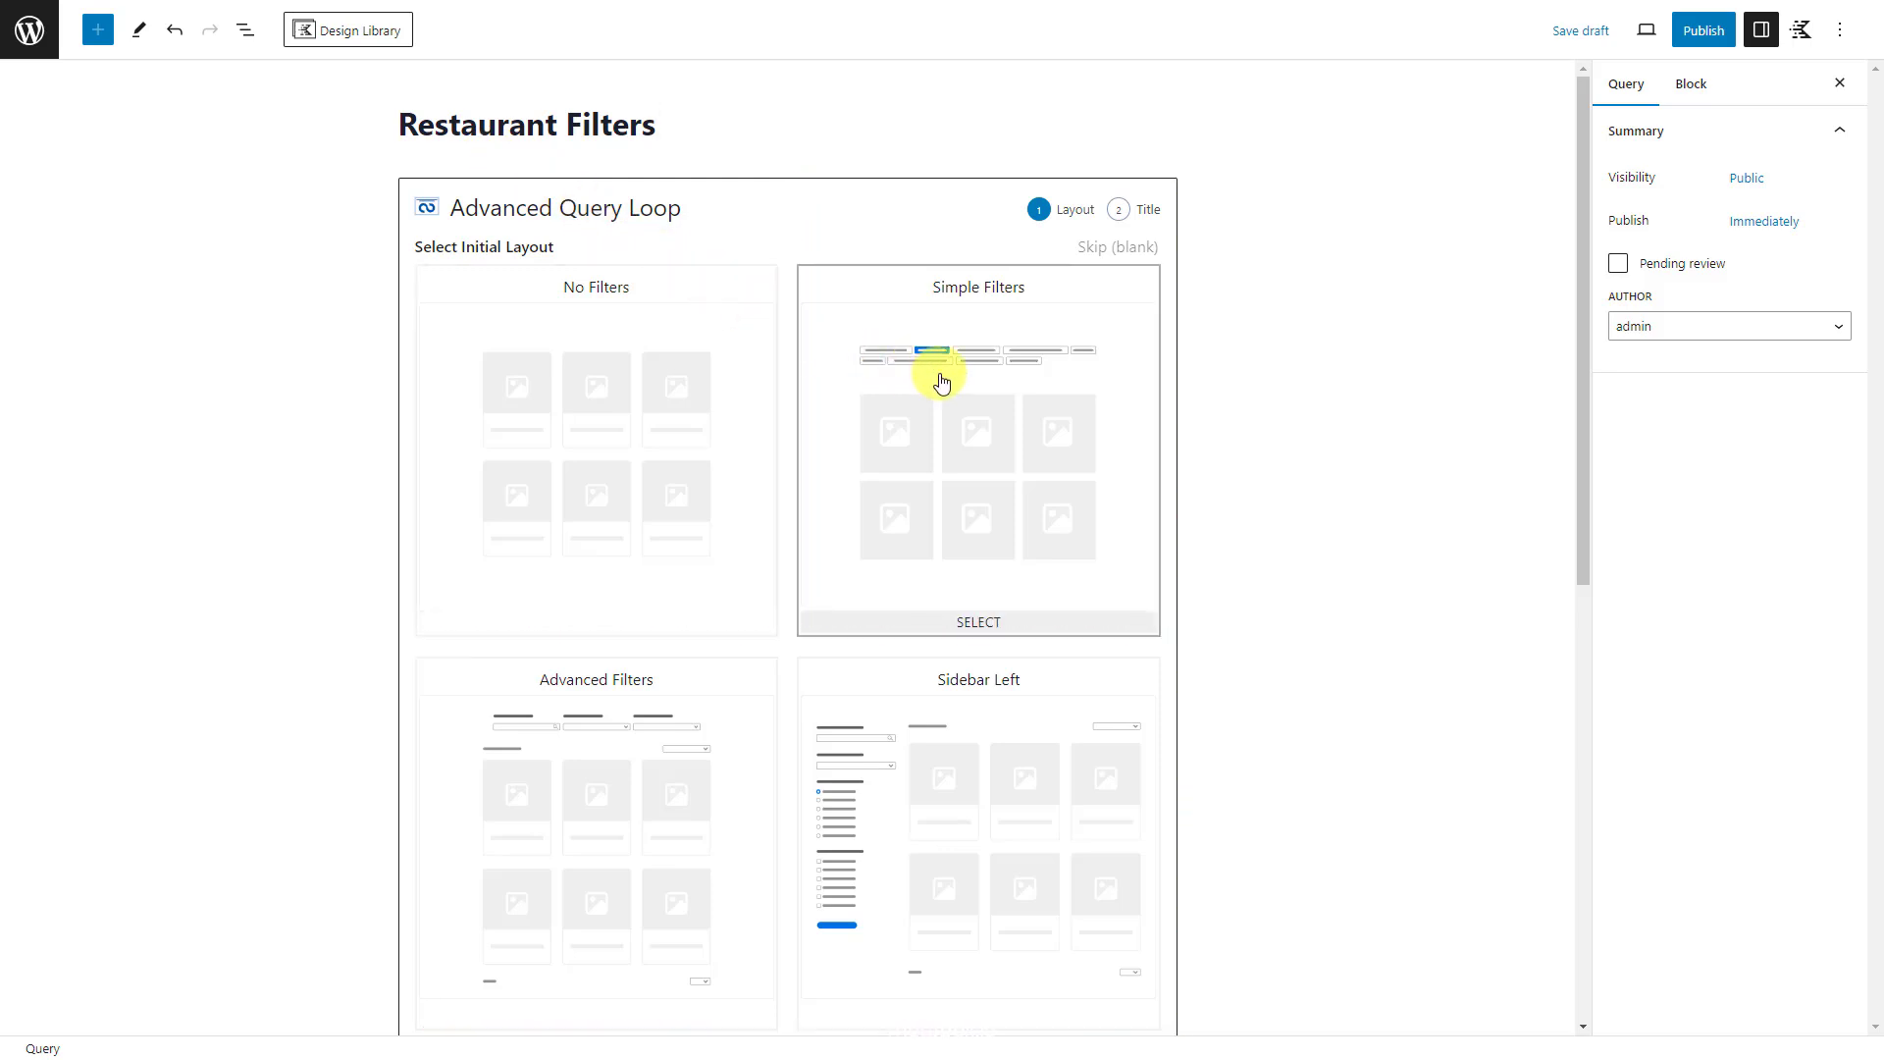
Step: Create a Simple Filters loop titled Restaurant Filters limited to Restaurants posts
click(977, 621)
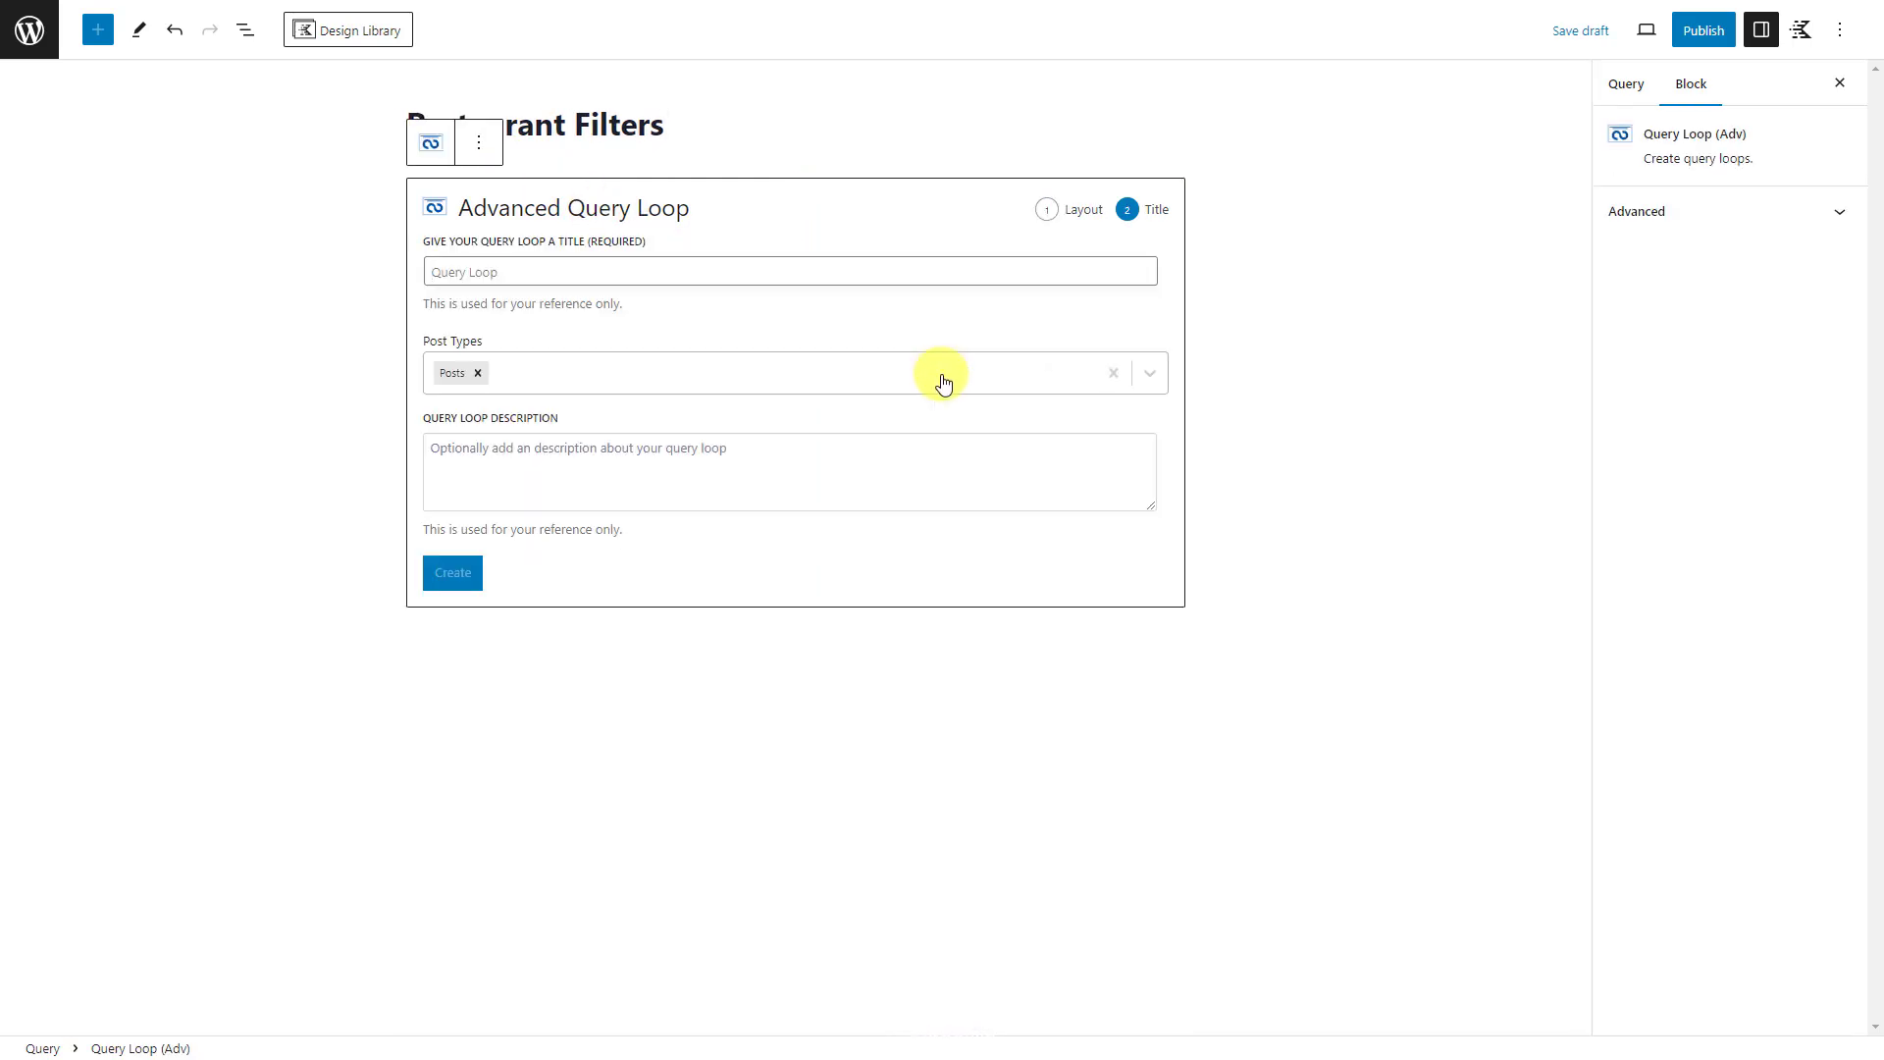
click(477, 271)
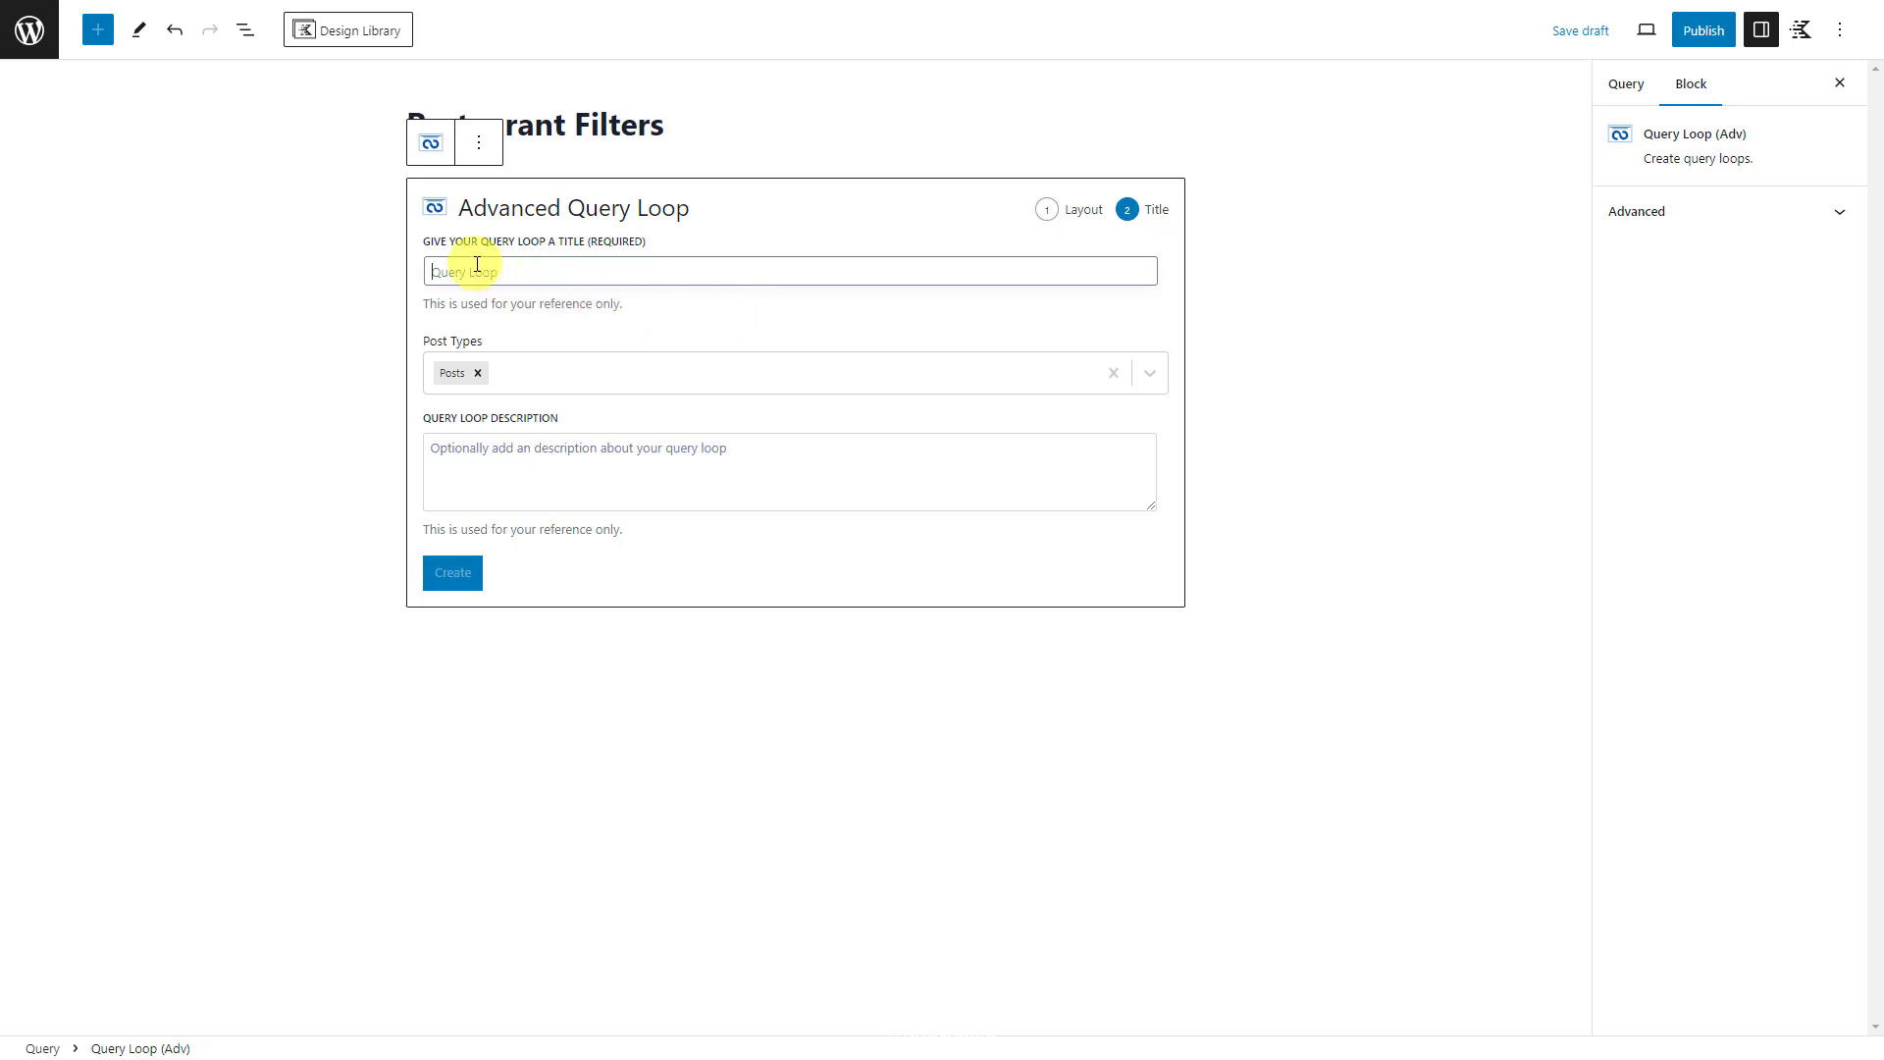
text(Restaurant Filters)
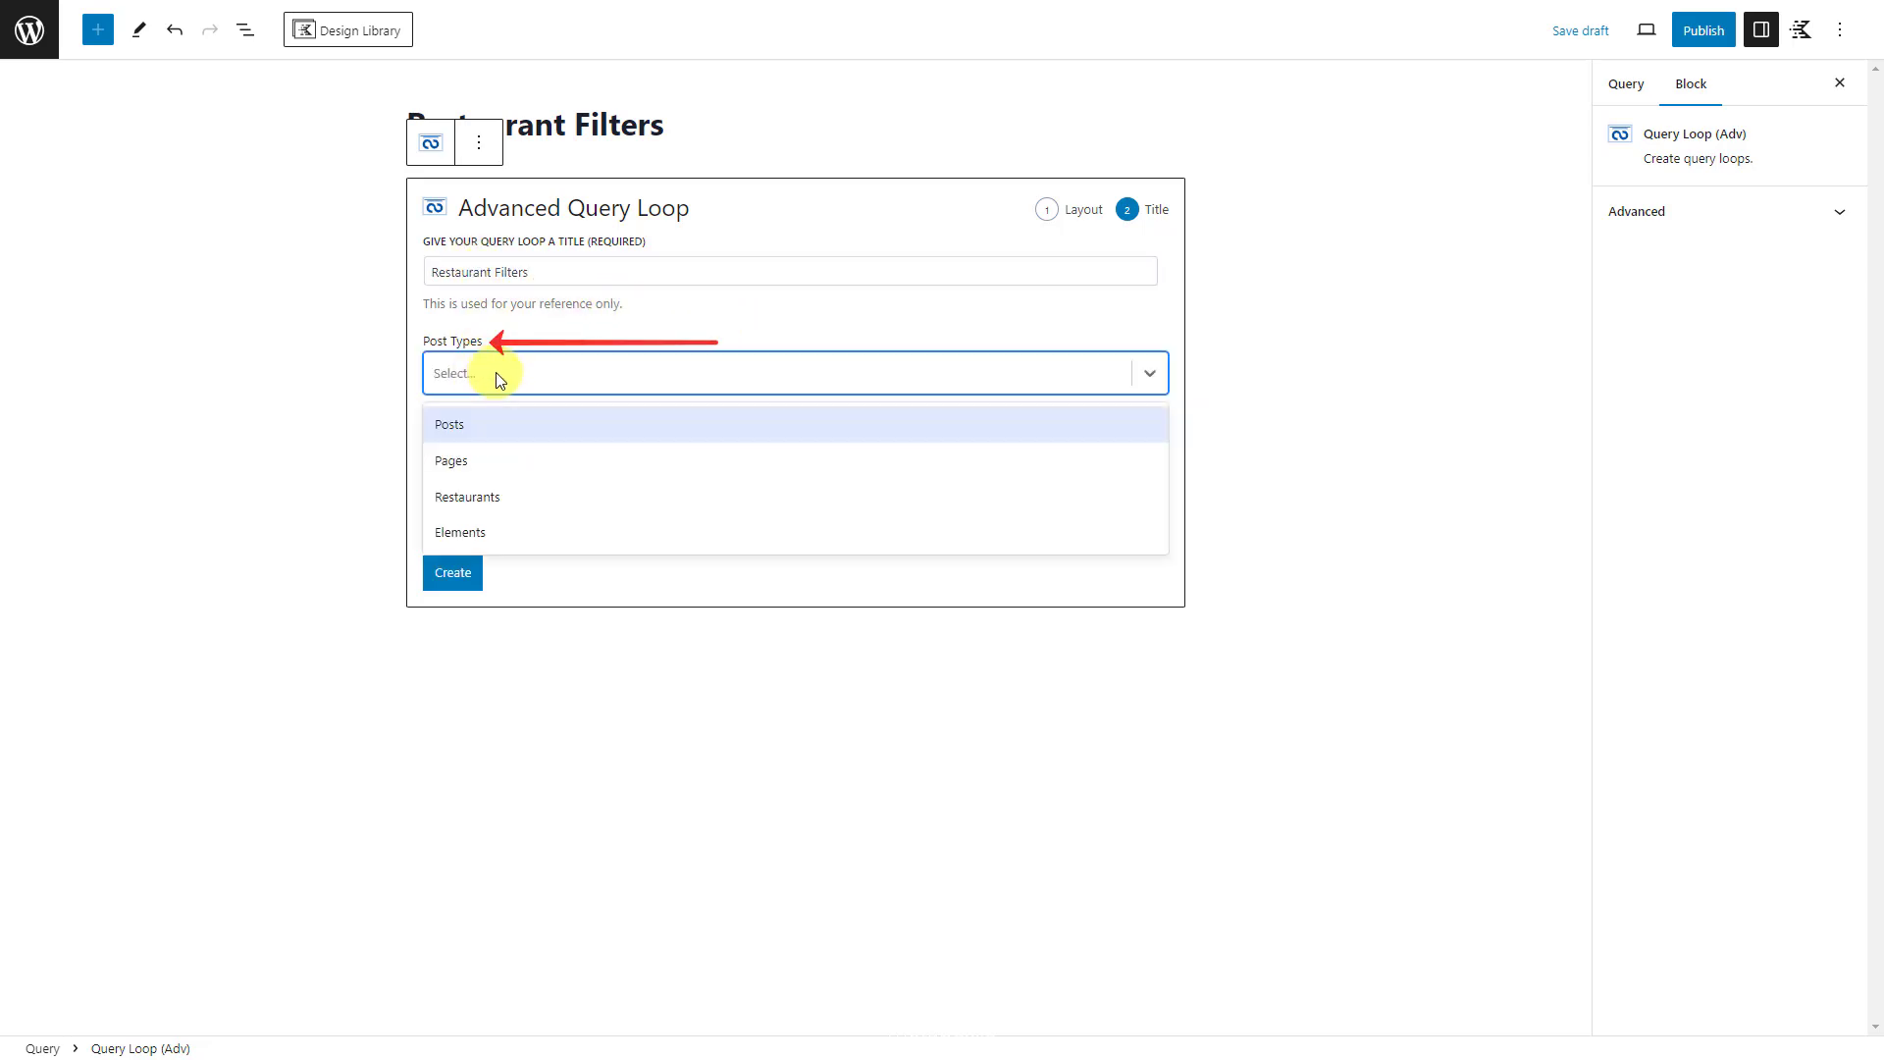
mouse_move(488, 497)
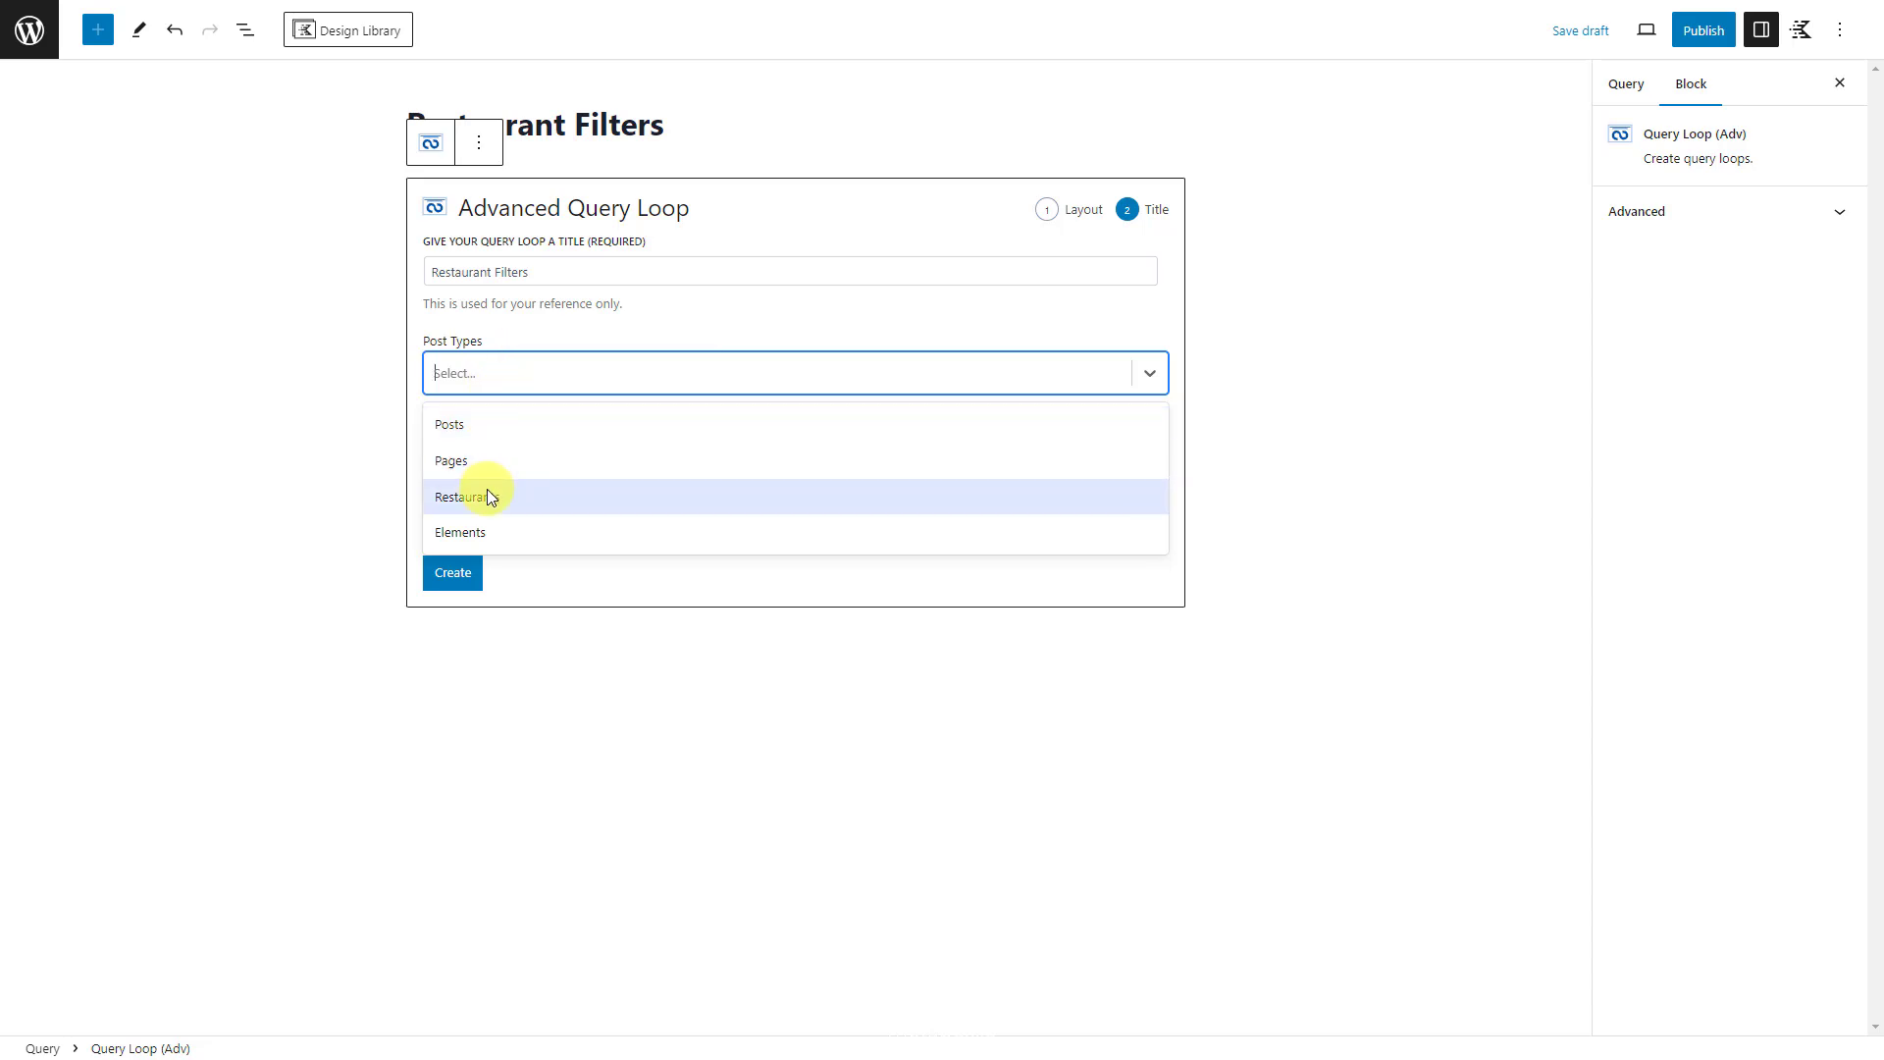
click(461, 496)
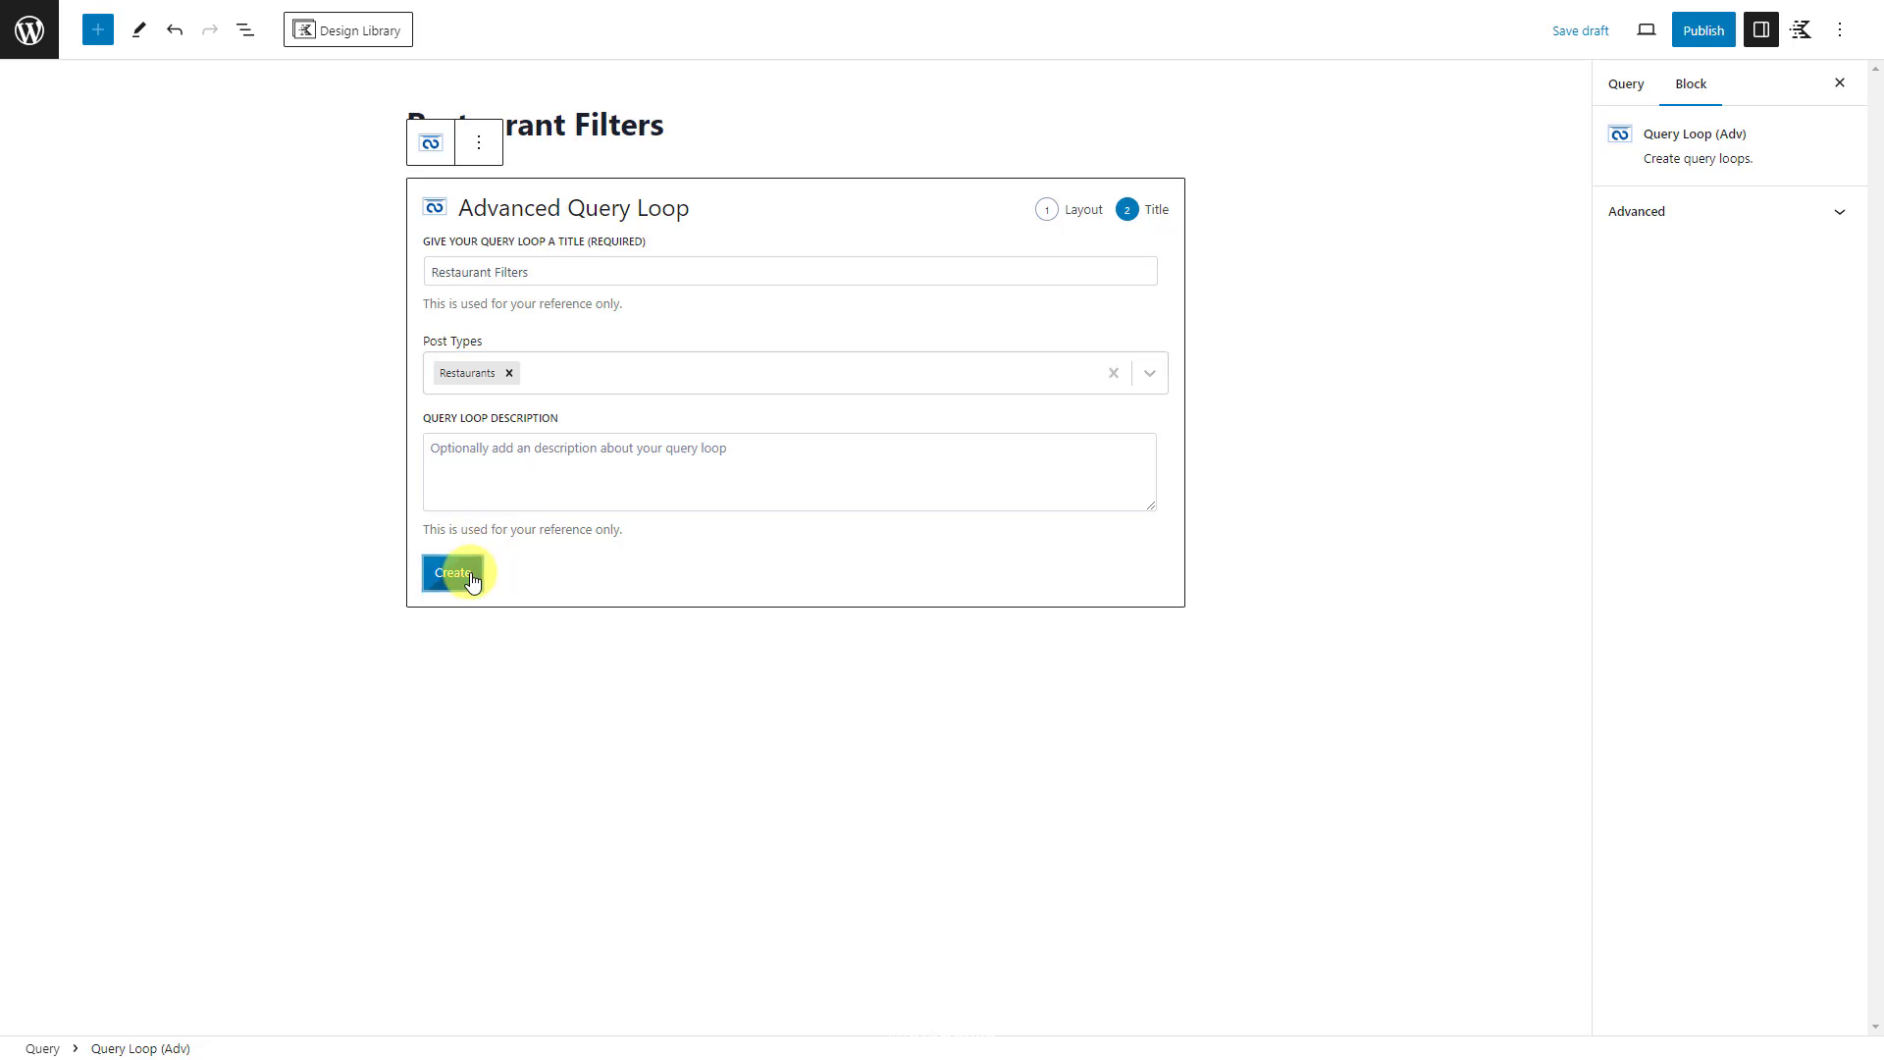
click(450, 573)
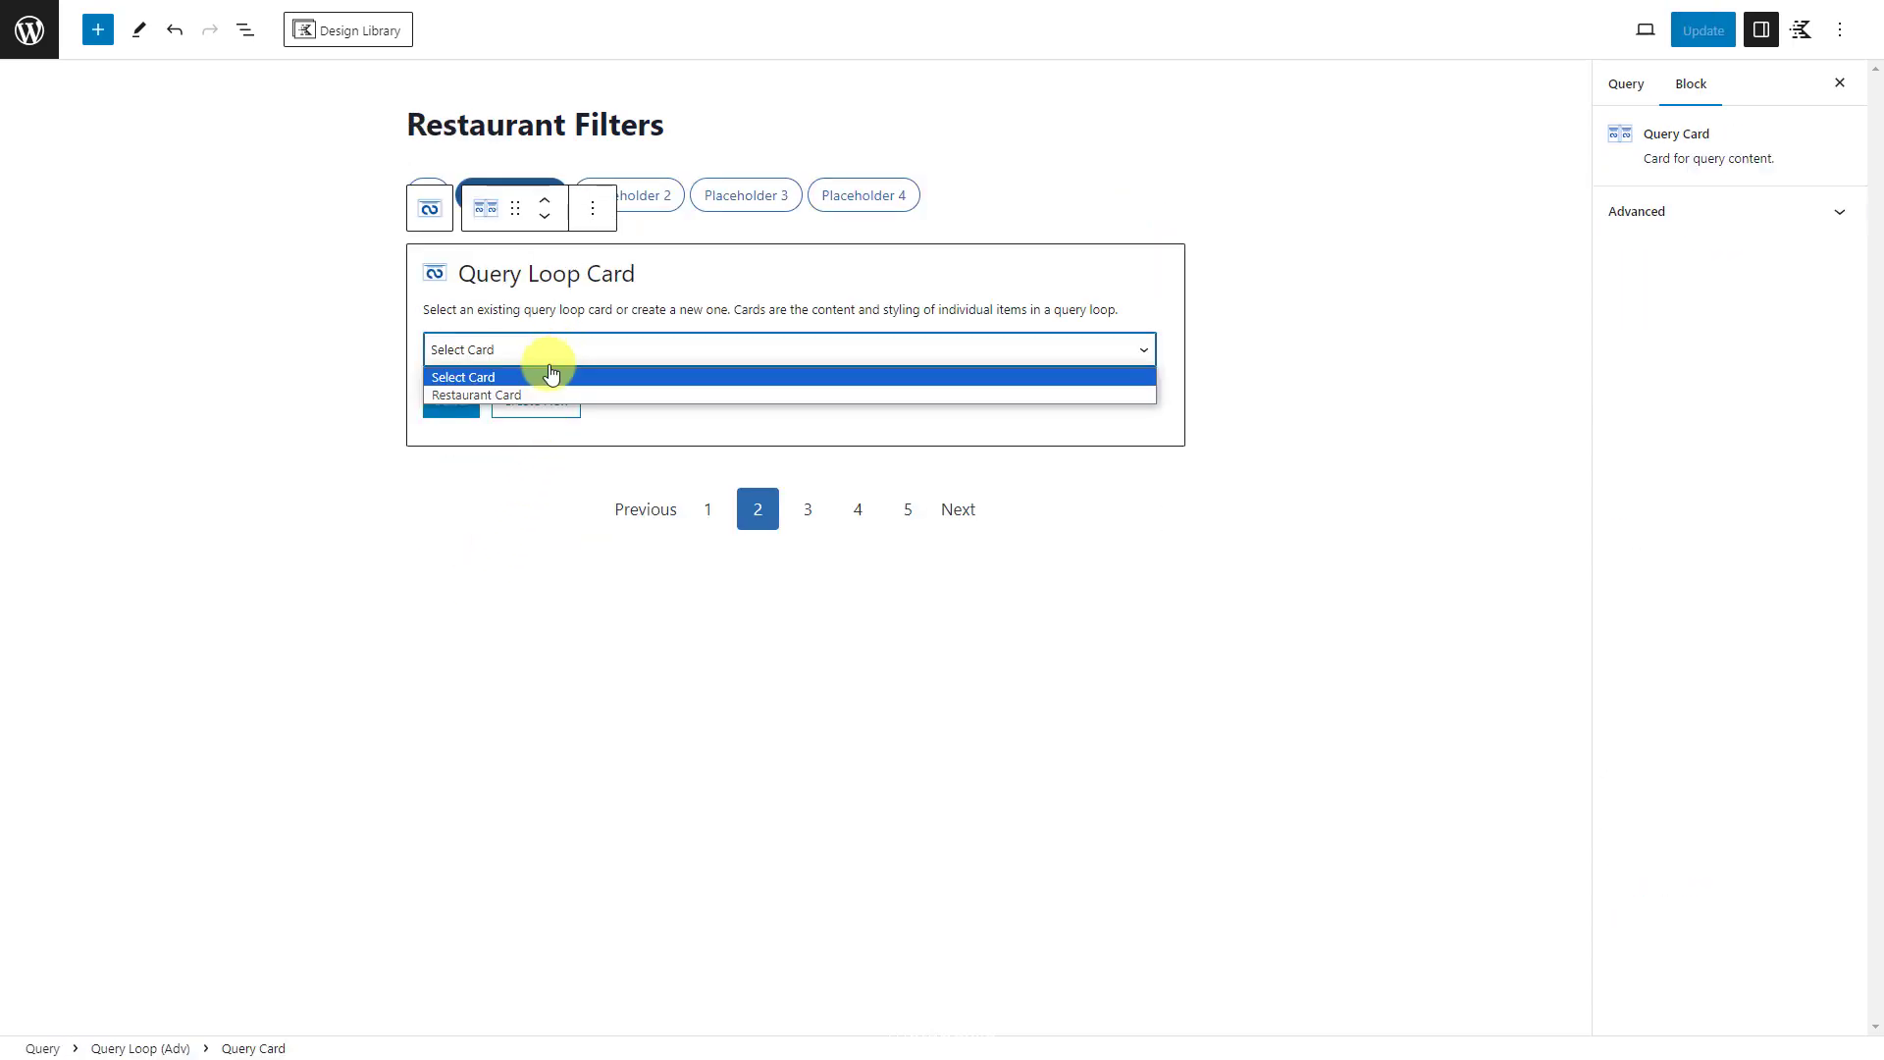
Step: Use the Restaurant Card, set Filter - Buttons taxonomy to Voucher, and update the query
click(475, 394)
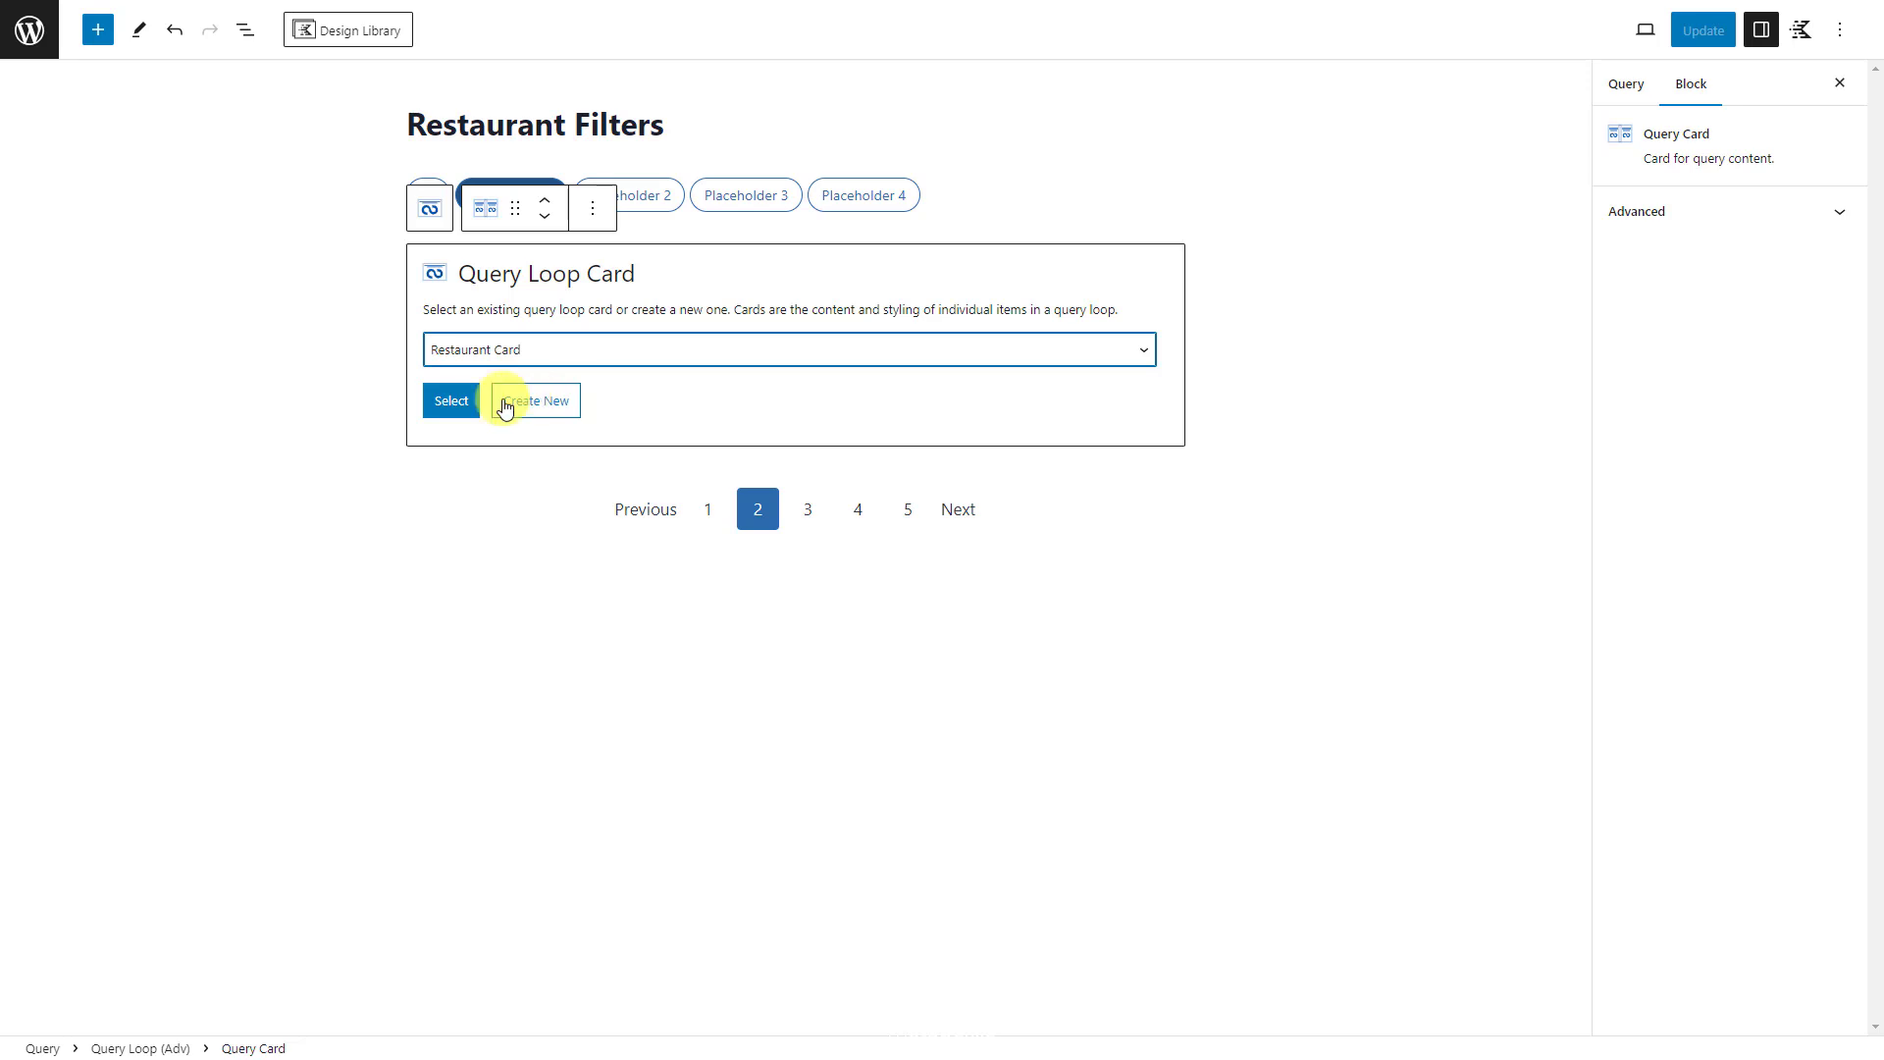
click(449, 400)
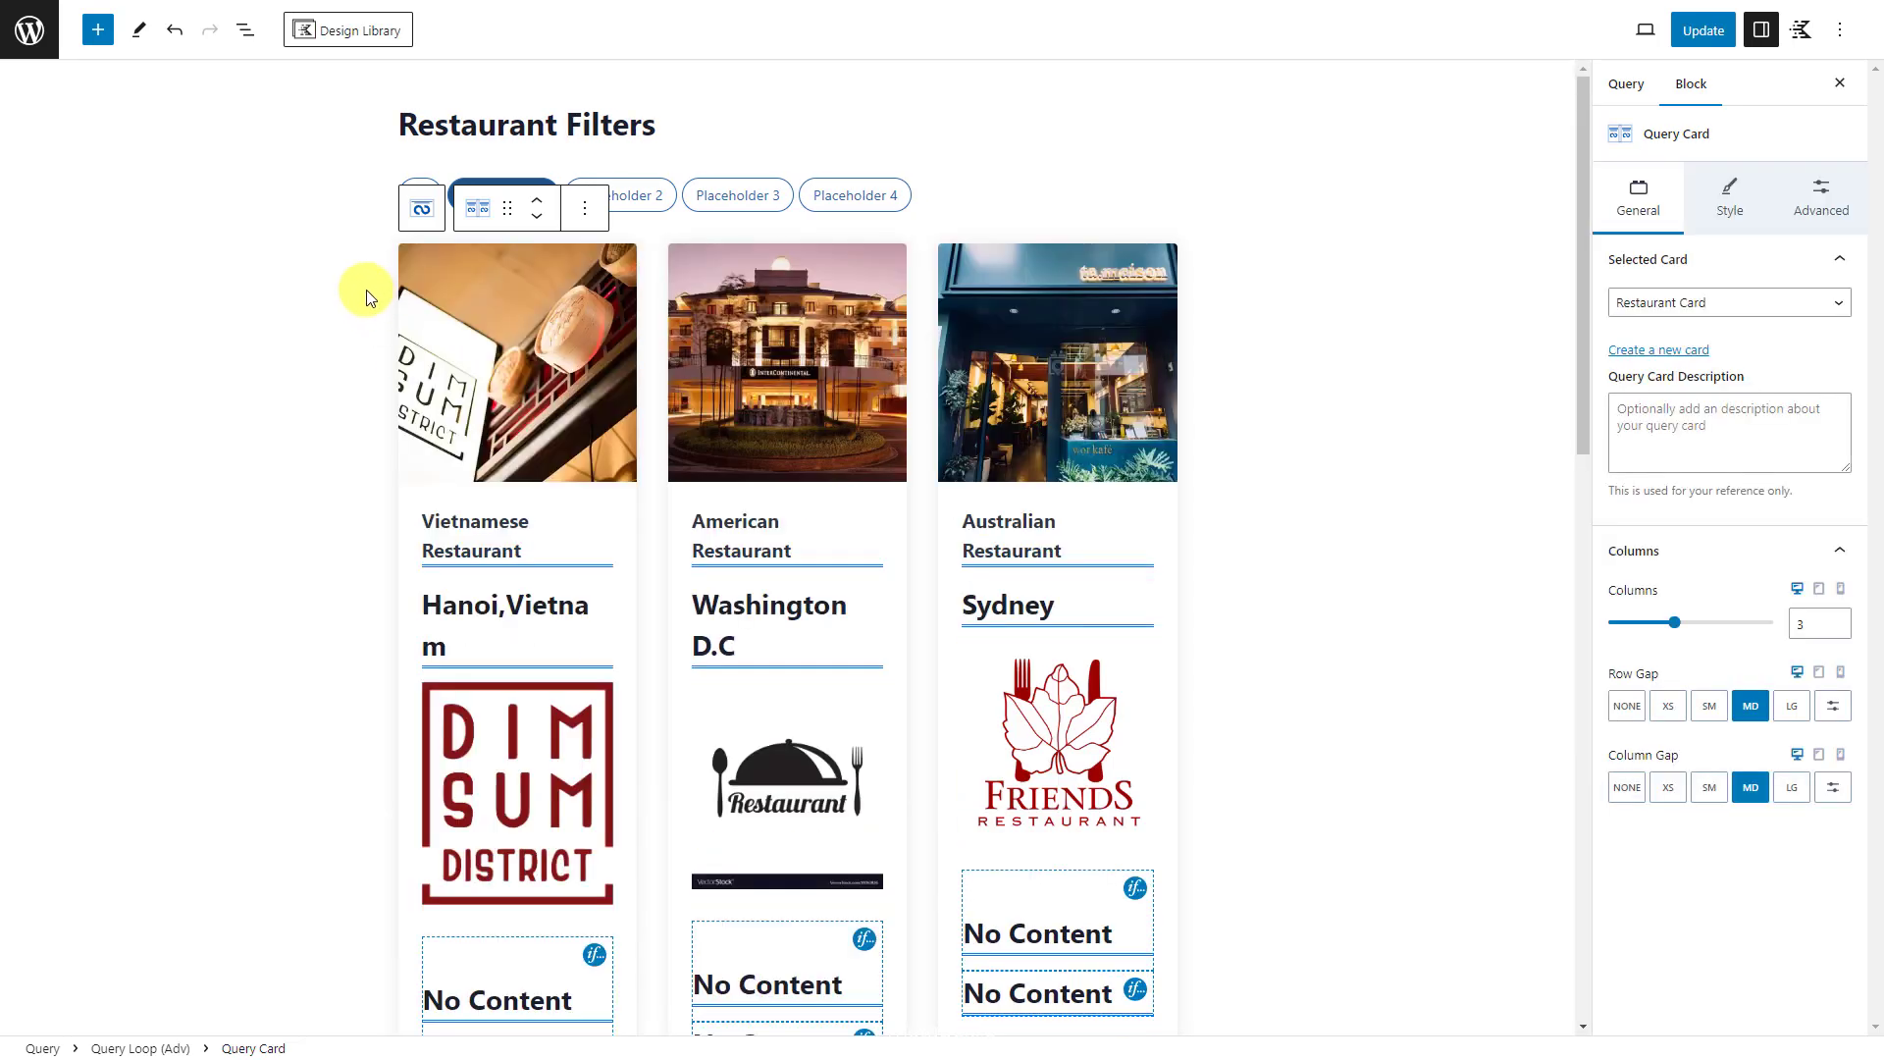
click(243, 27)
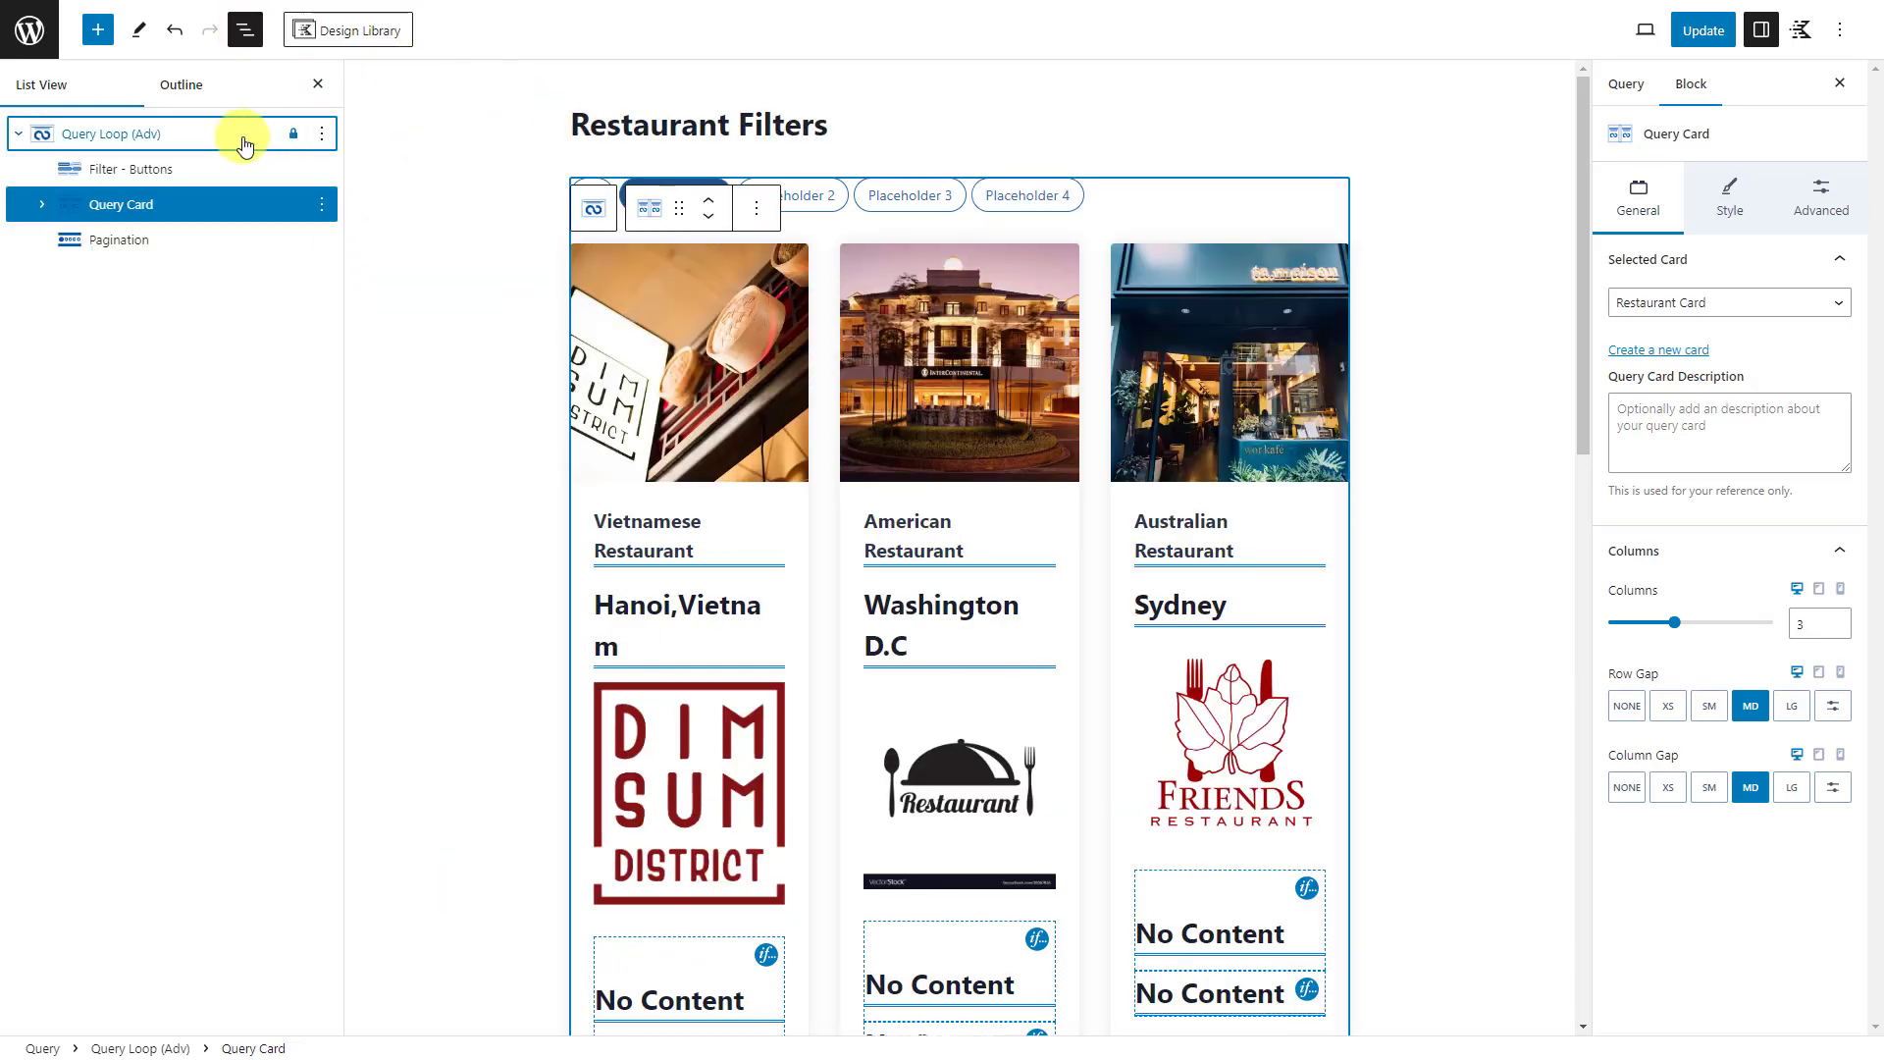
click(136, 169)
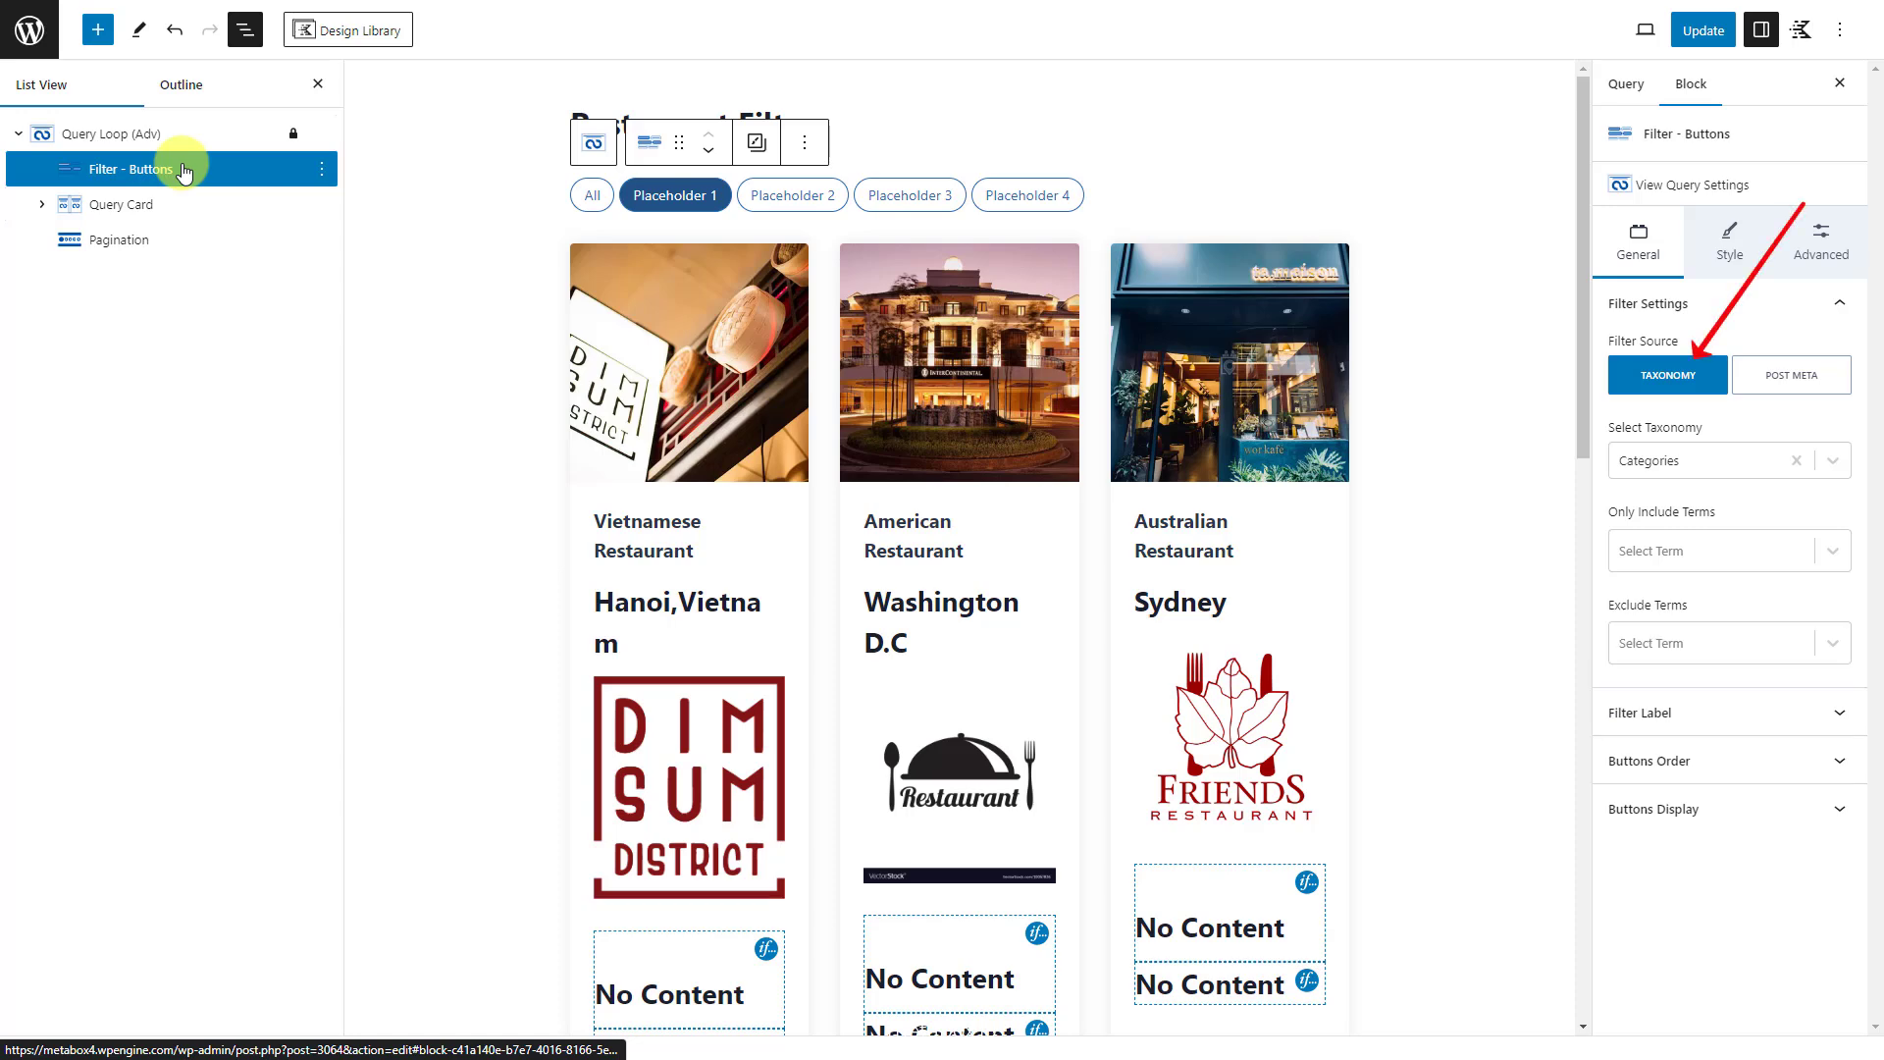
click(1834, 459)
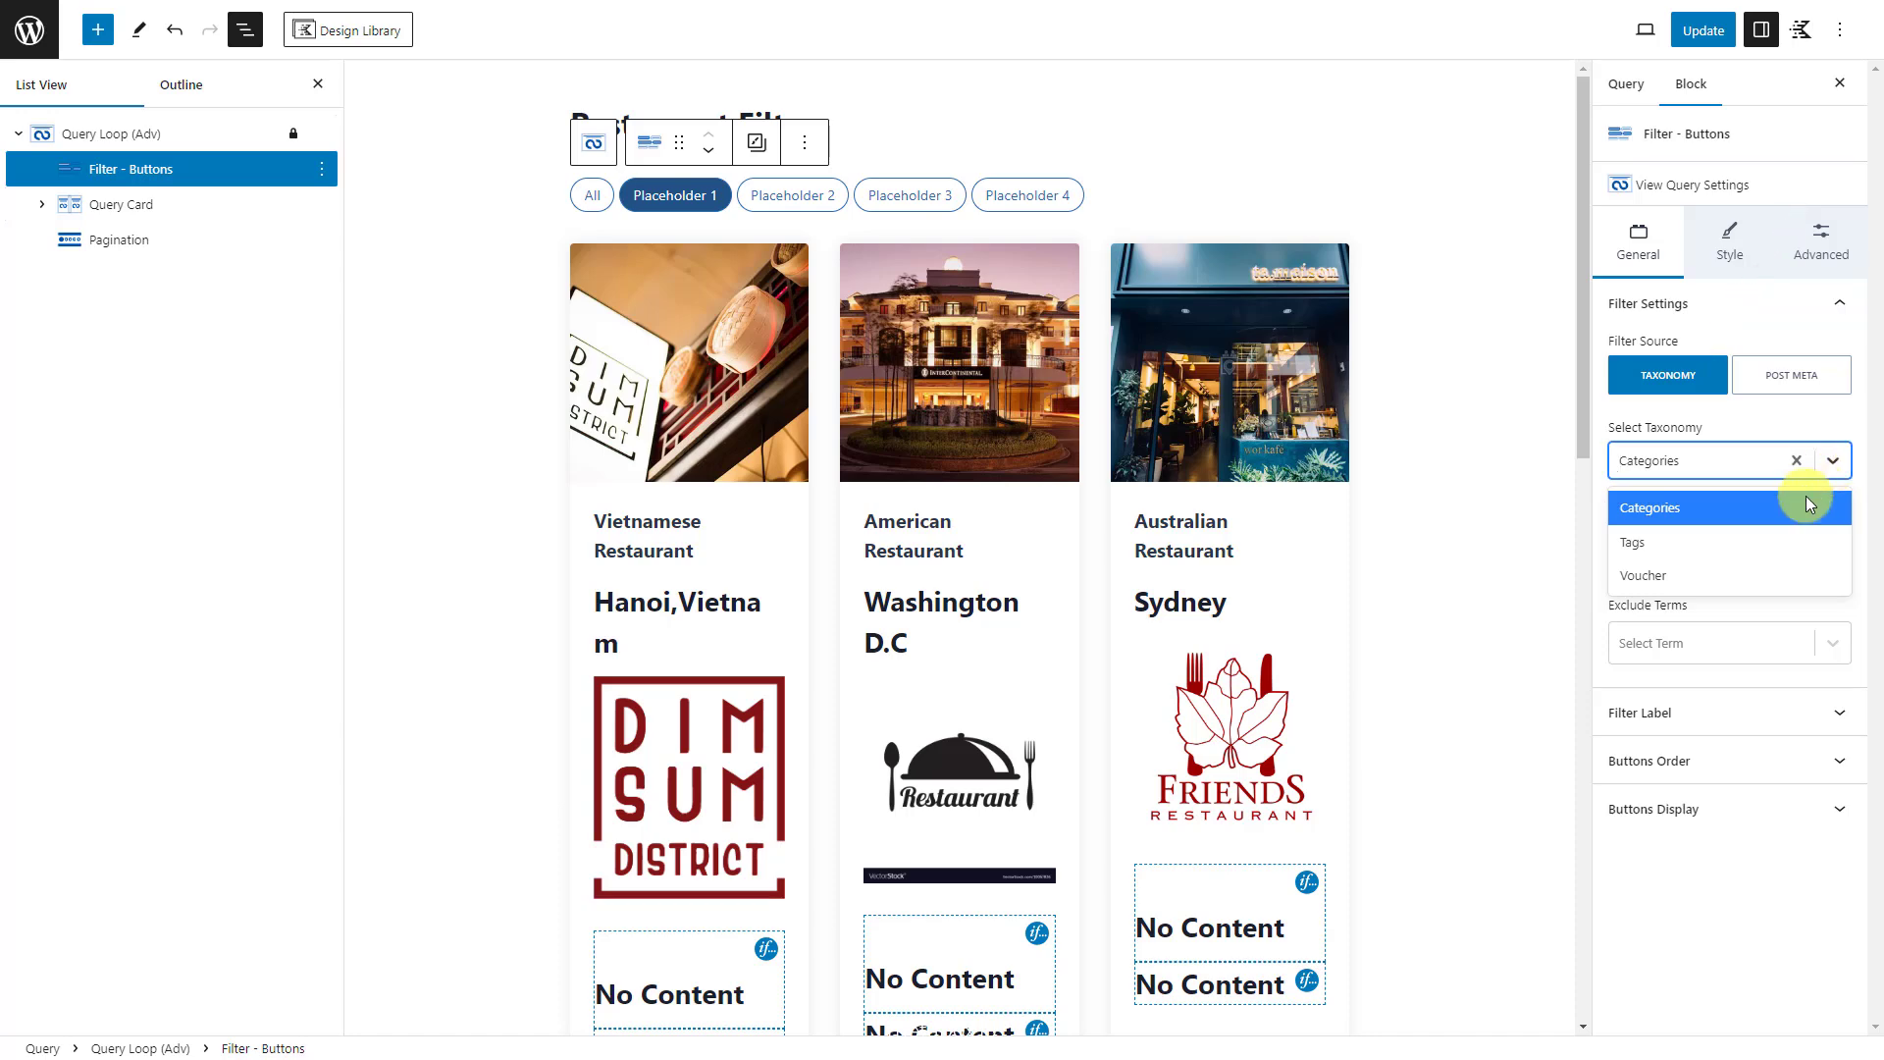
click(1643, 575)
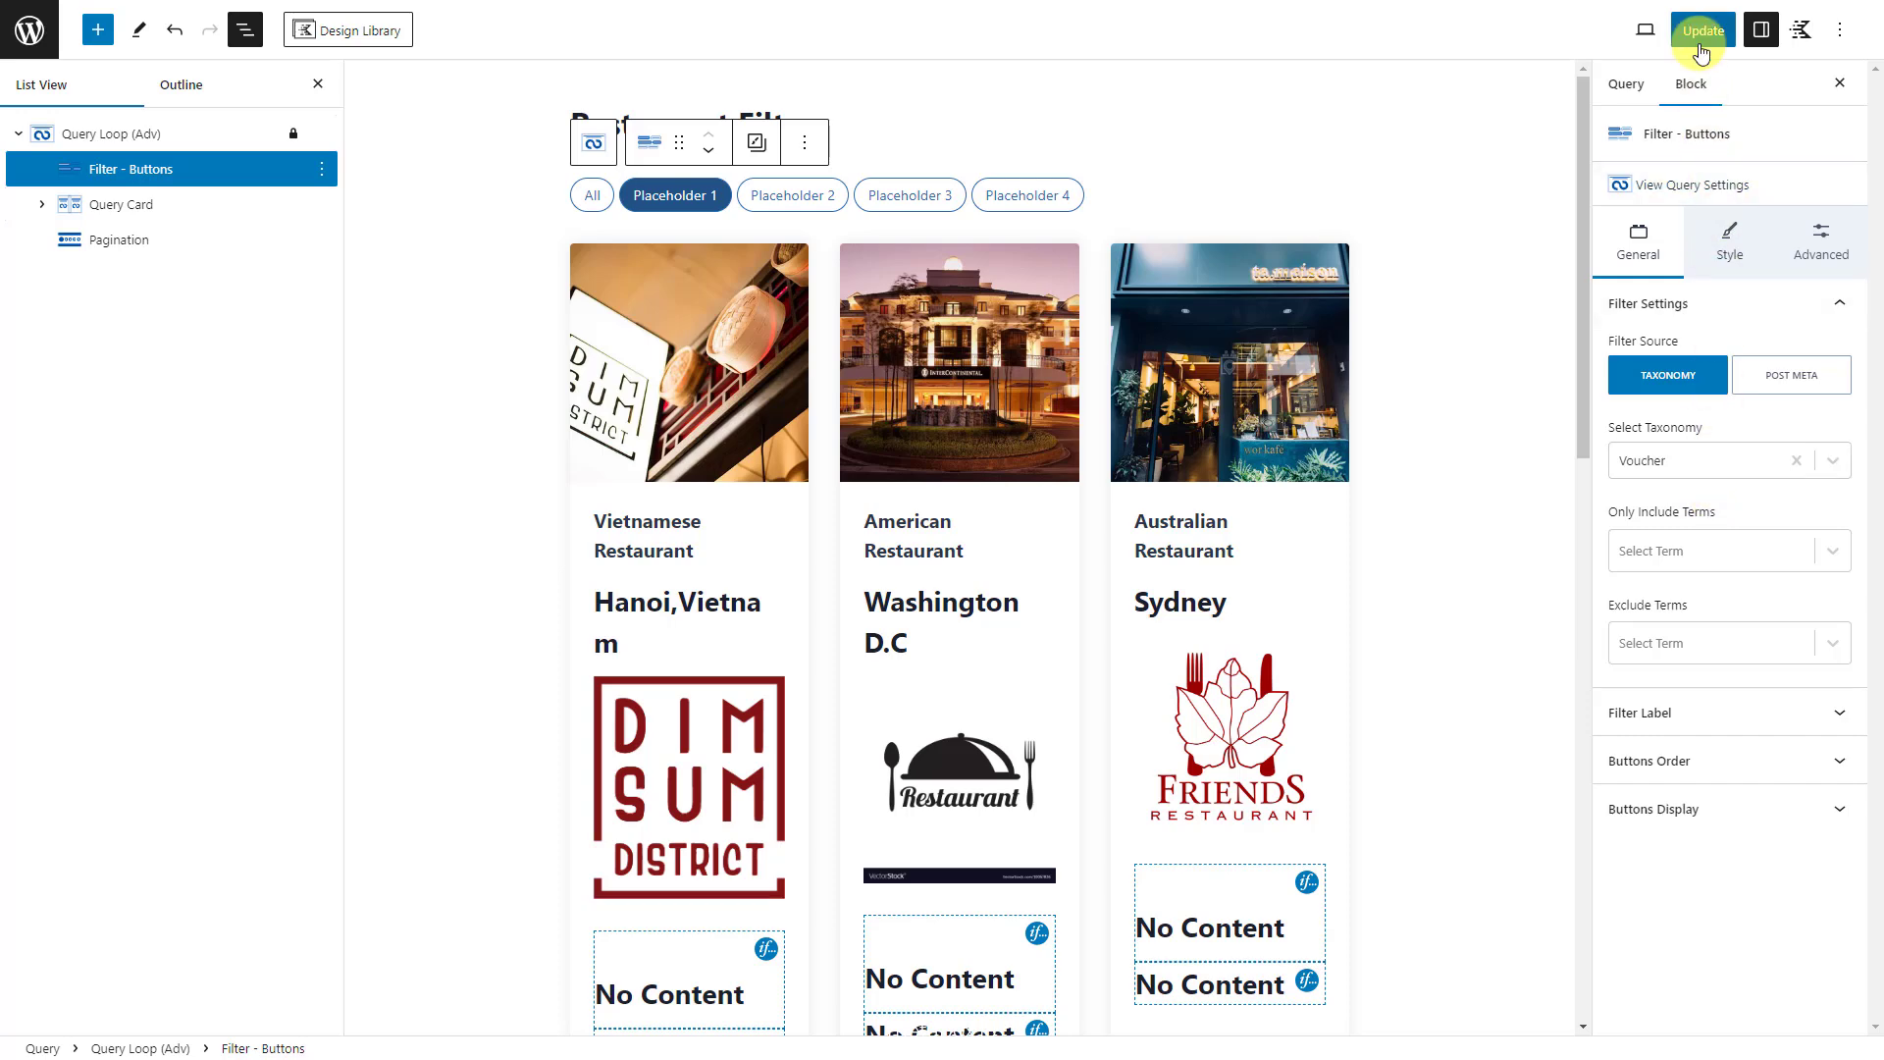
click(1701, 28)
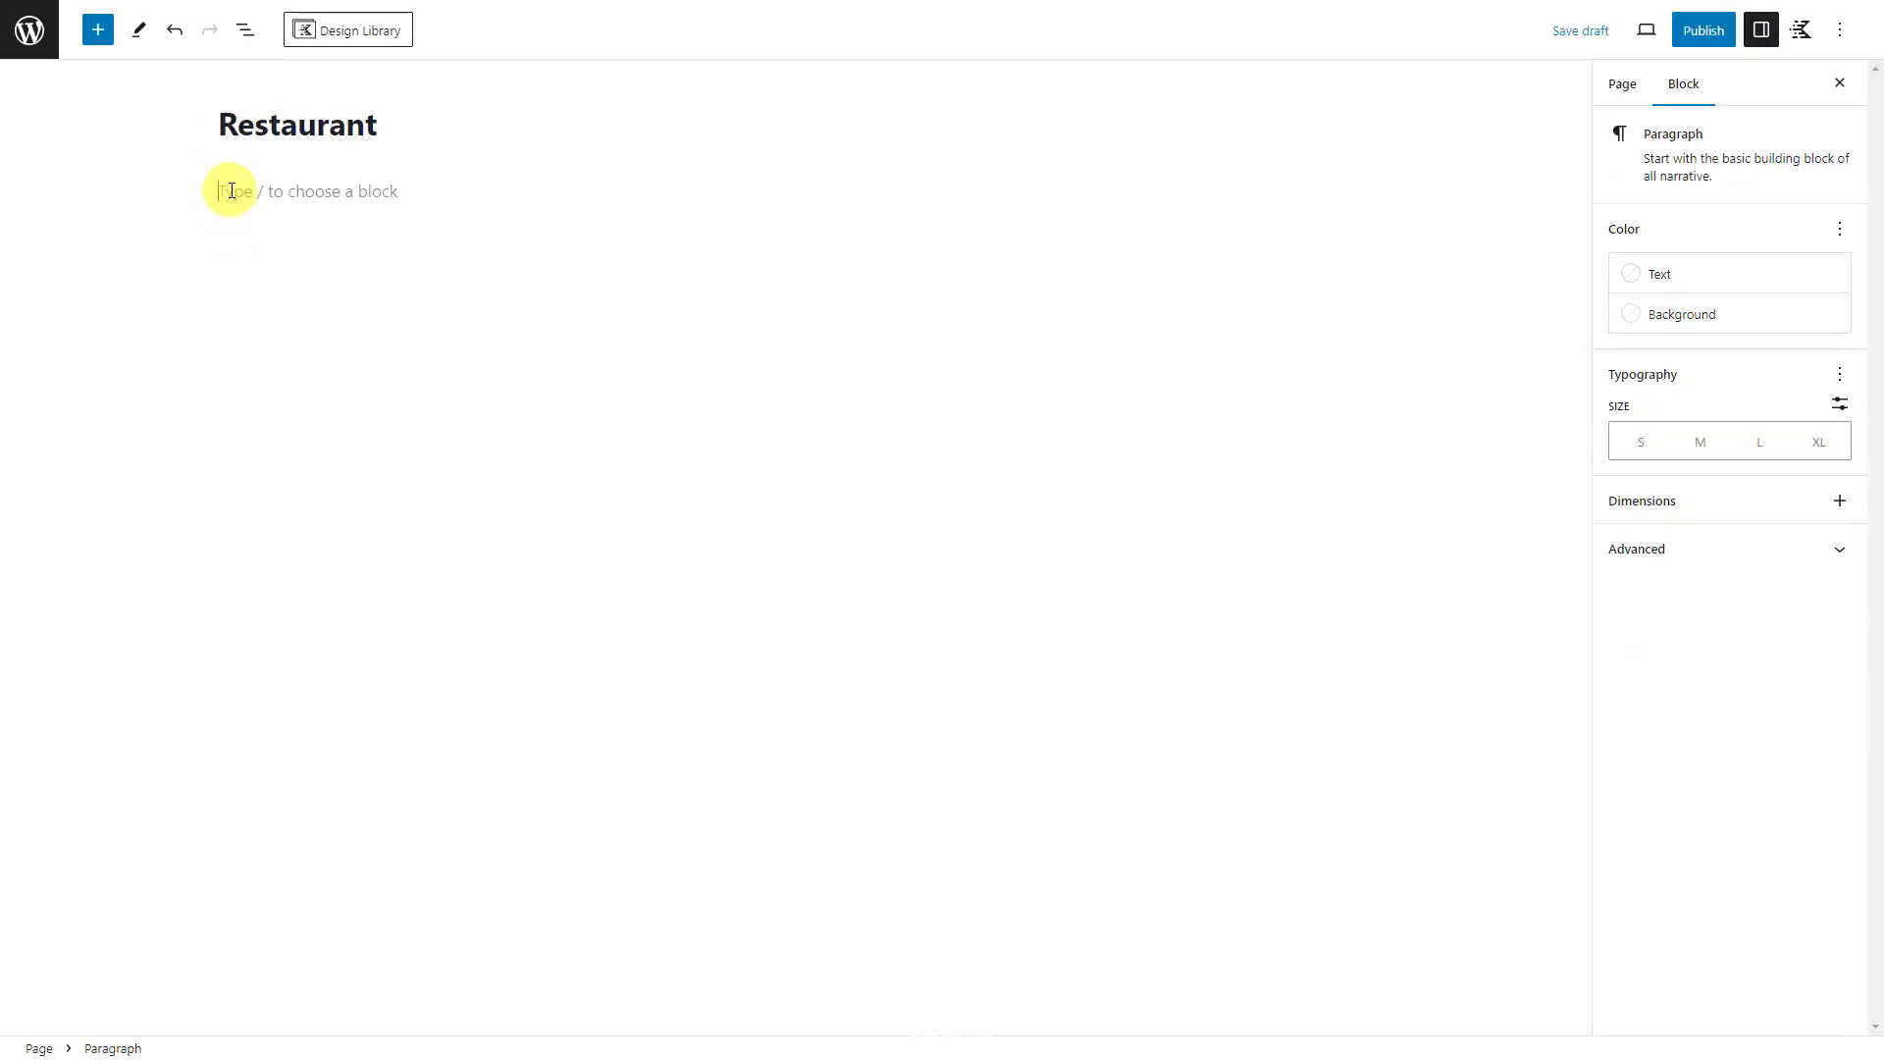
Step: Insert a Query Loop (Adv) using the saved Restaurant Filters query on the page
click(99, 30)
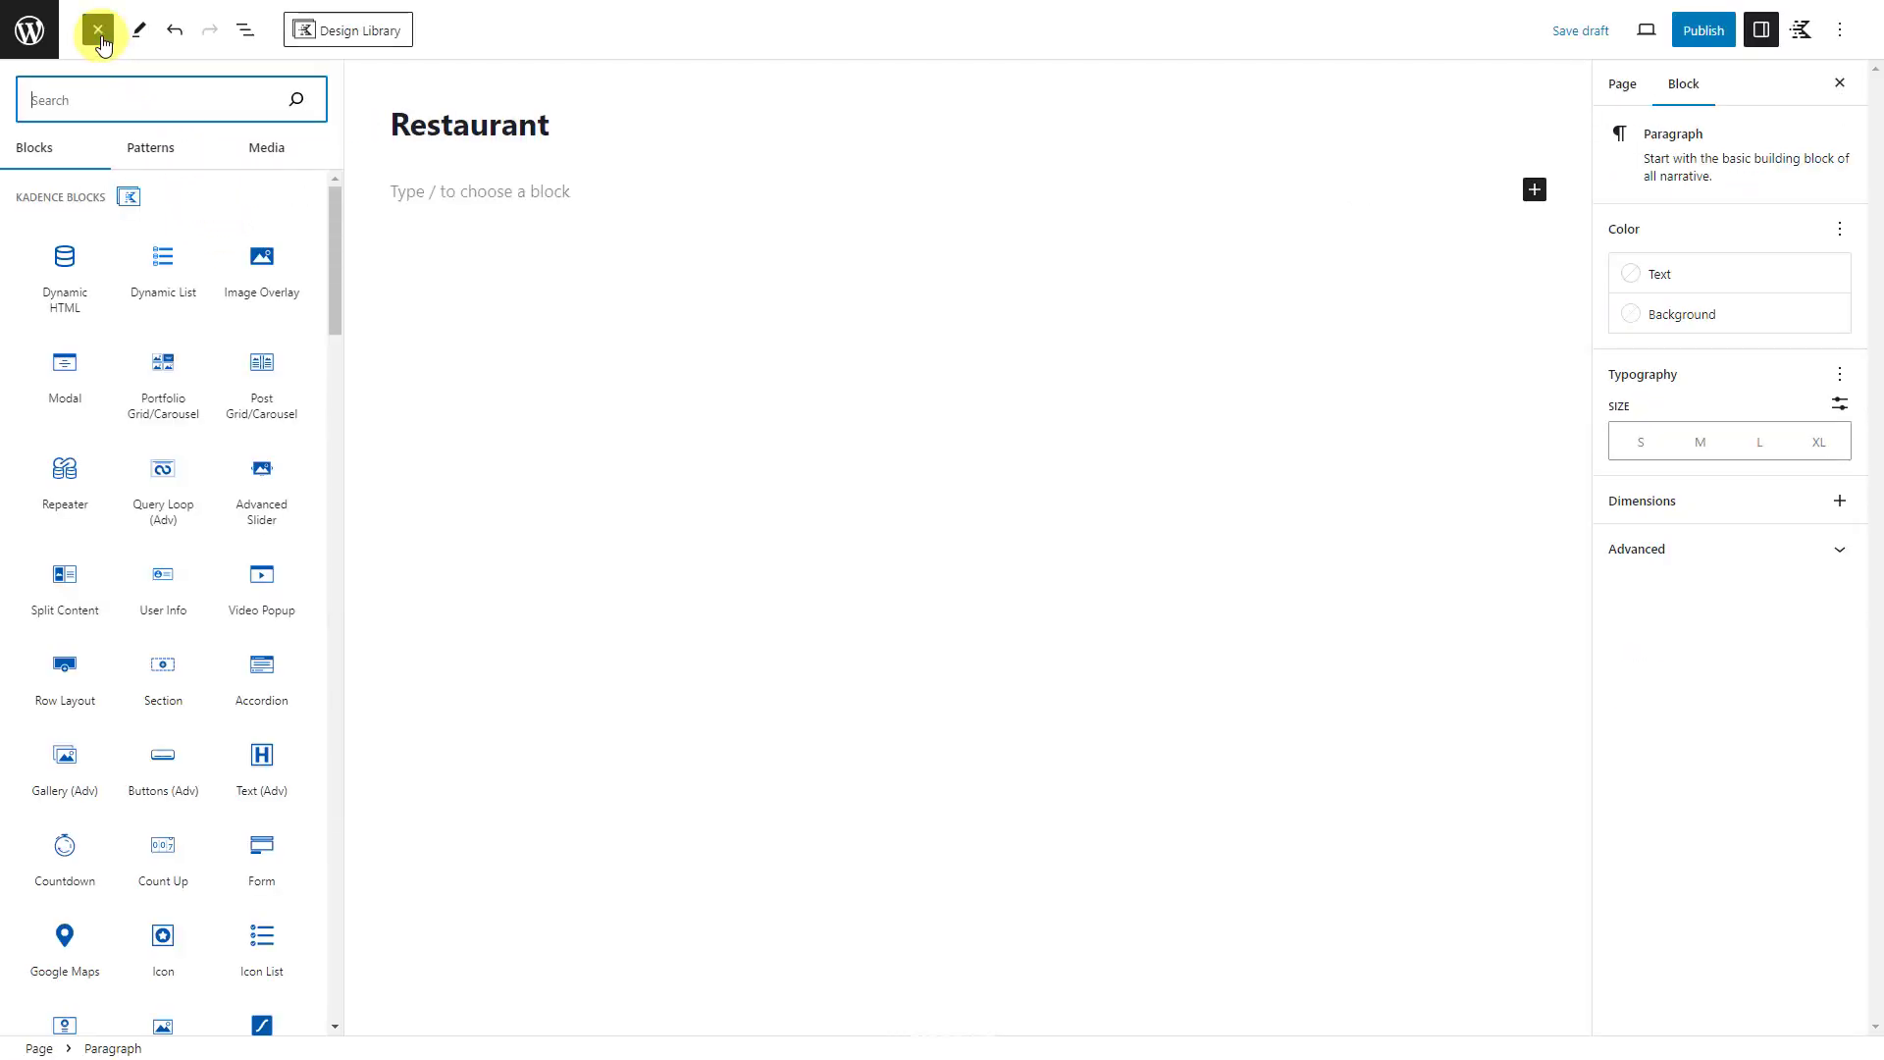
click(162, 487)
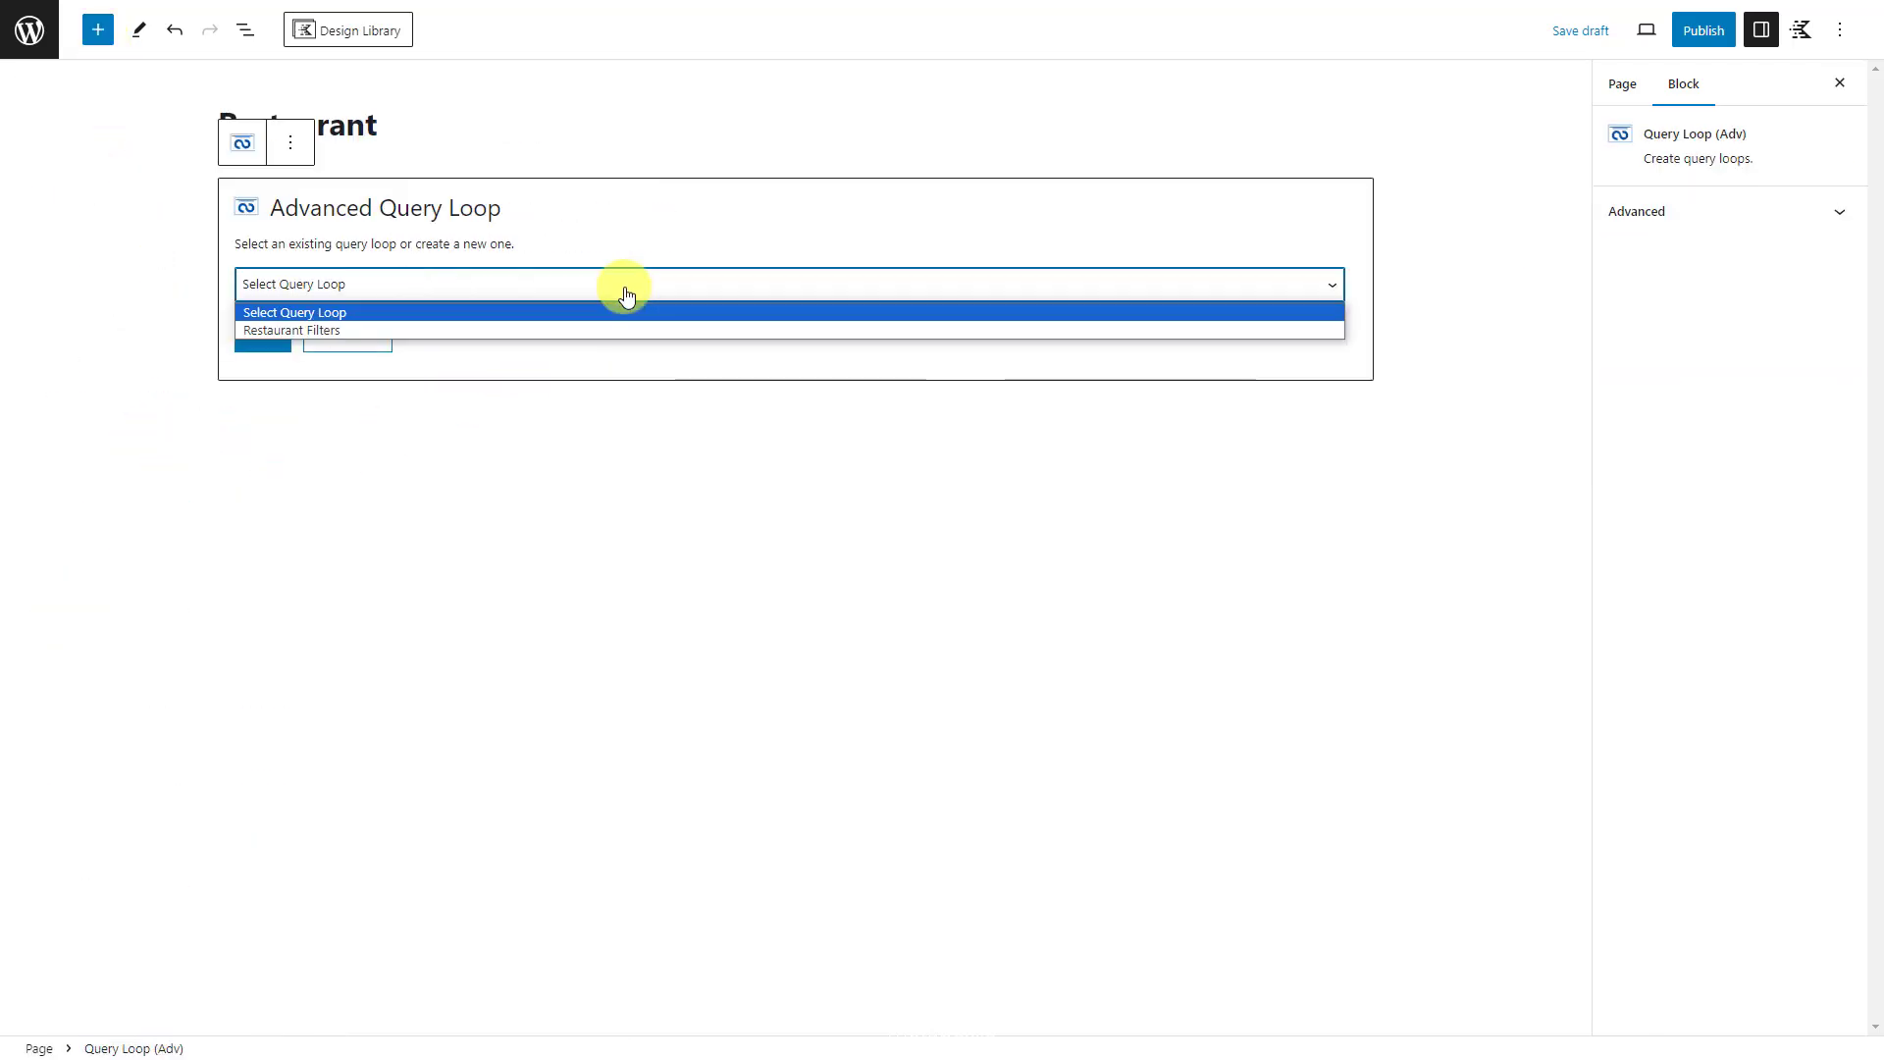
mouse_move(402, 338)
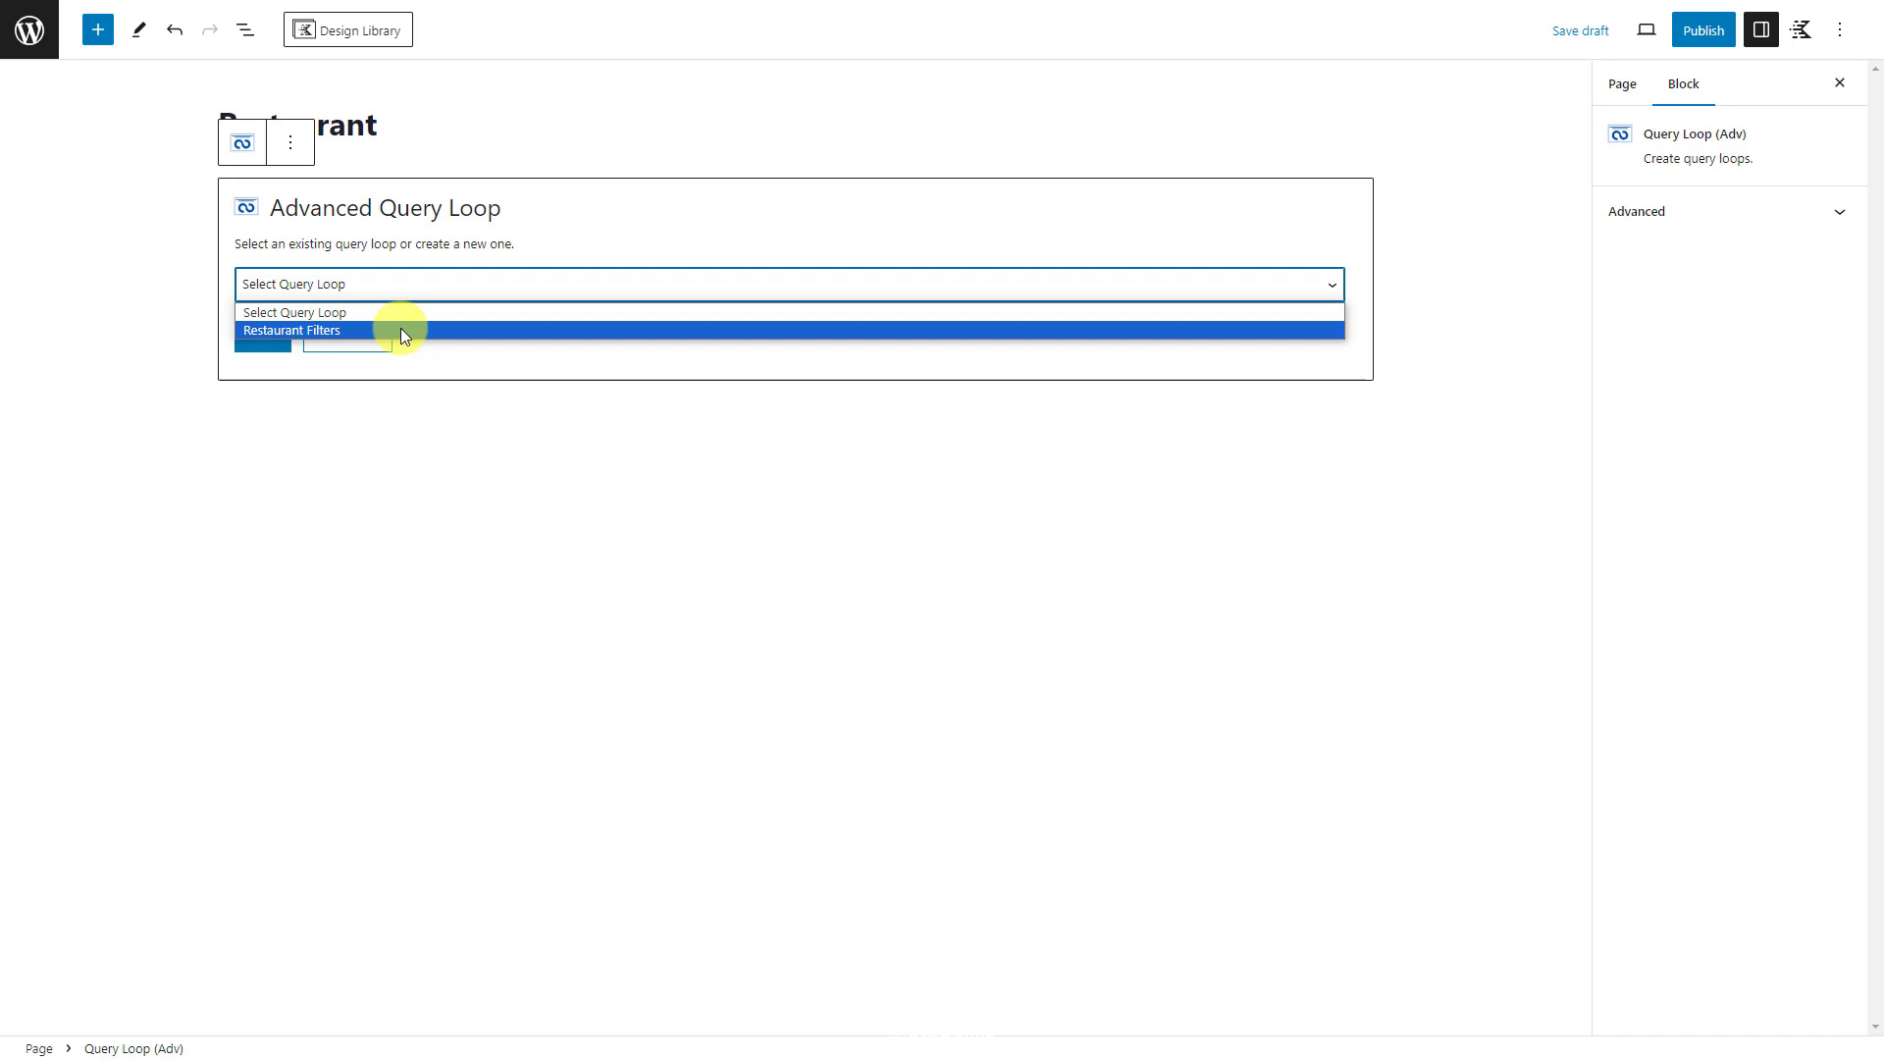
click(291, 330)
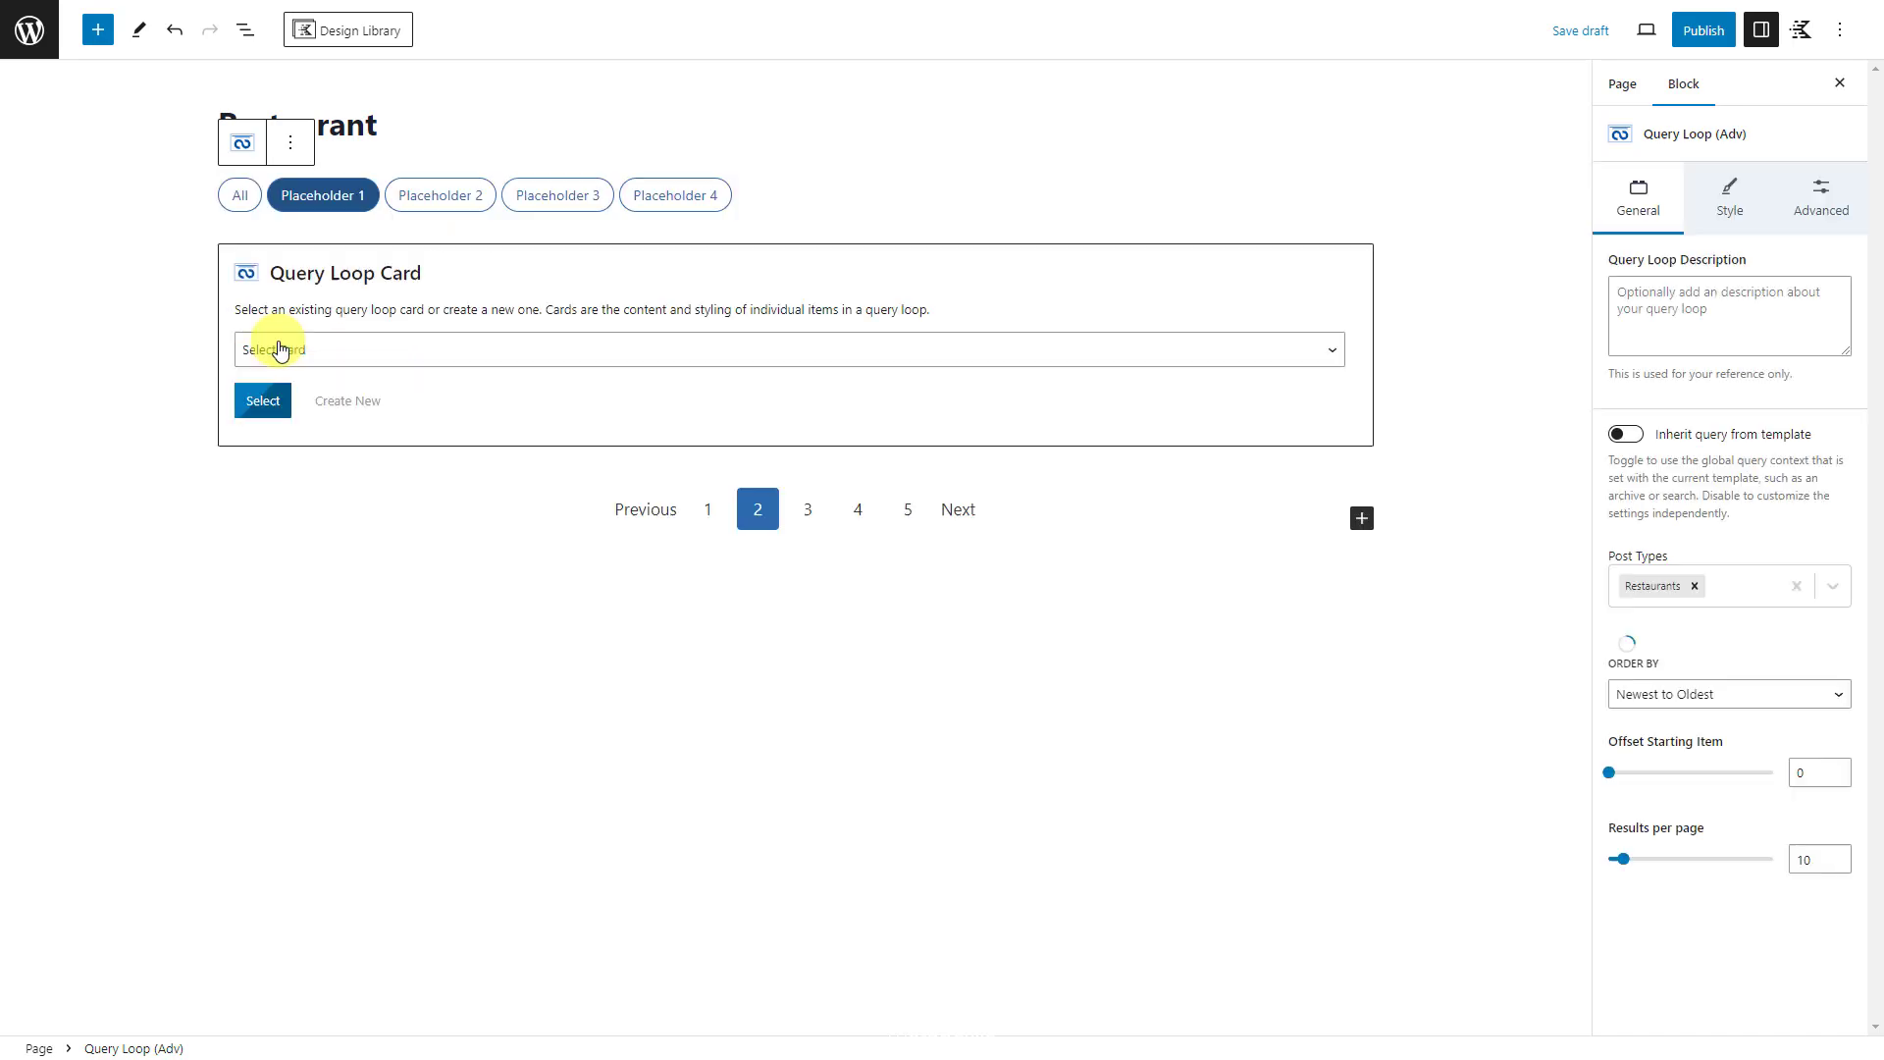
click(261, 400)
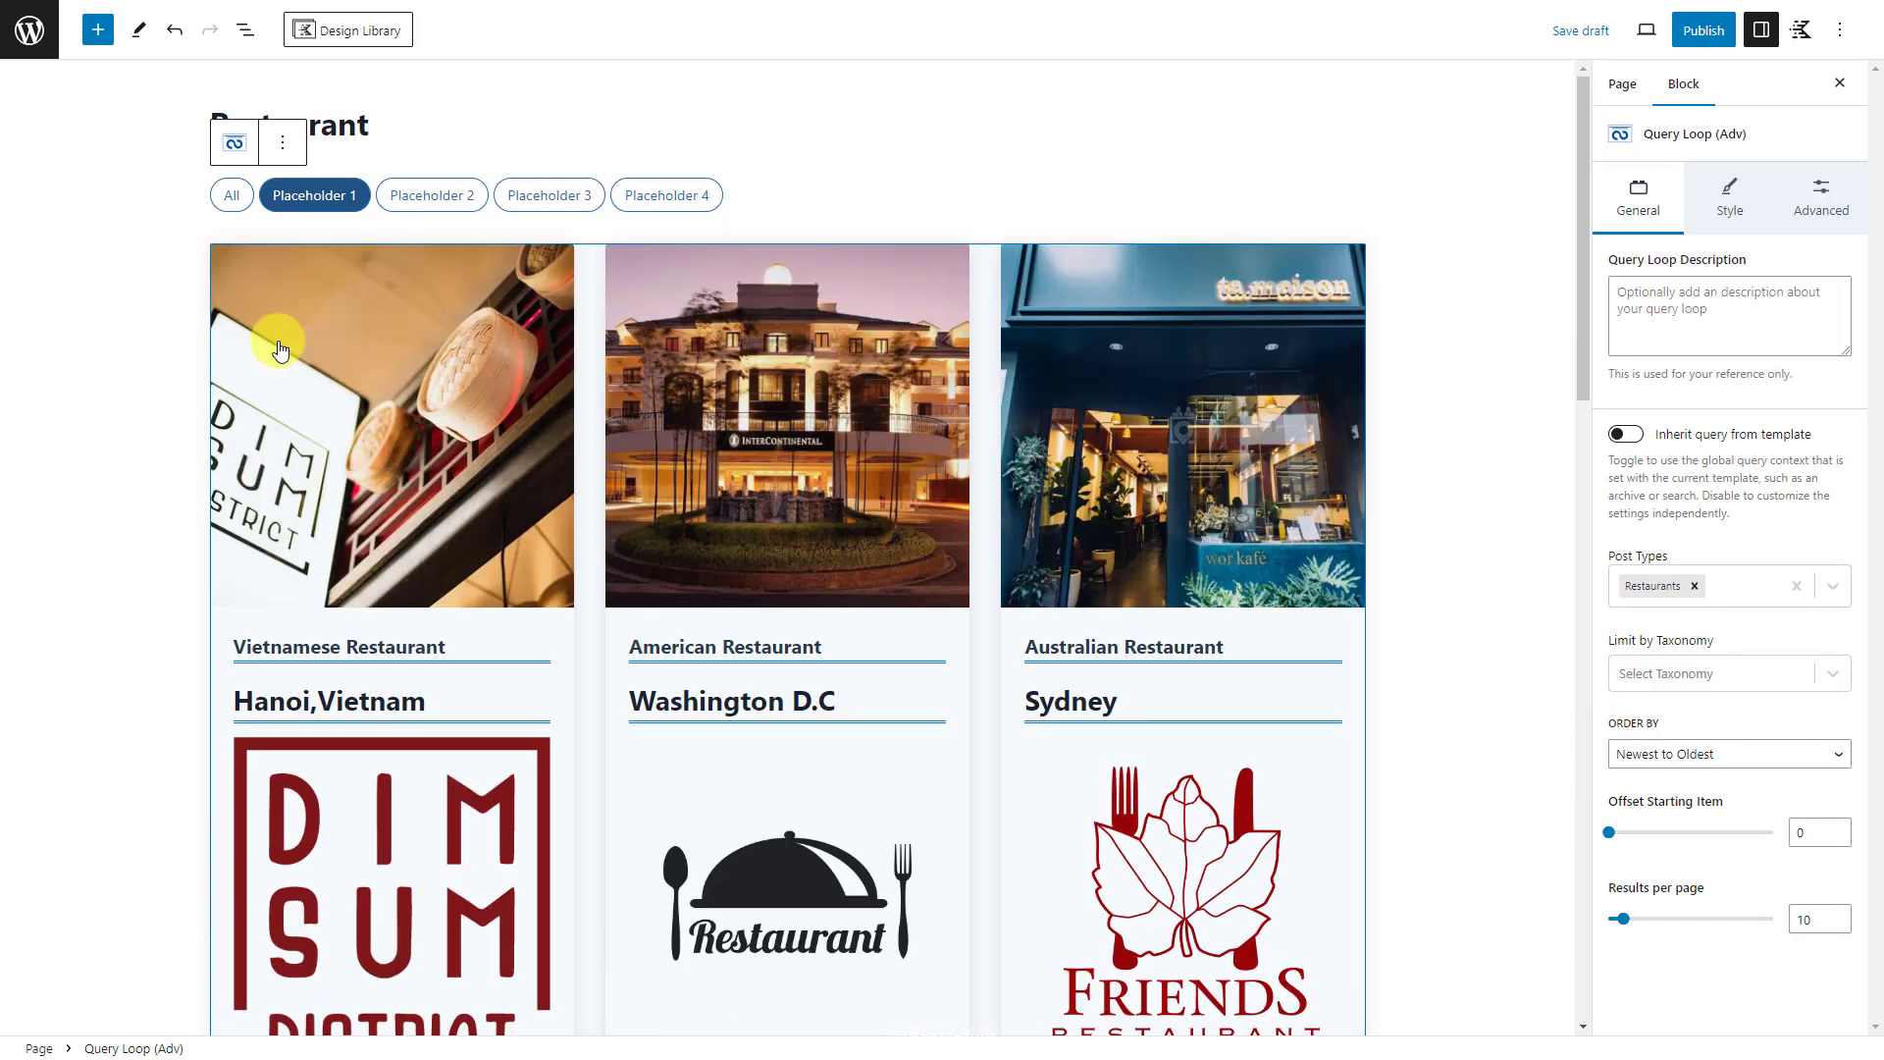
Step: Publish the Restaurant page
click(1704, 29)
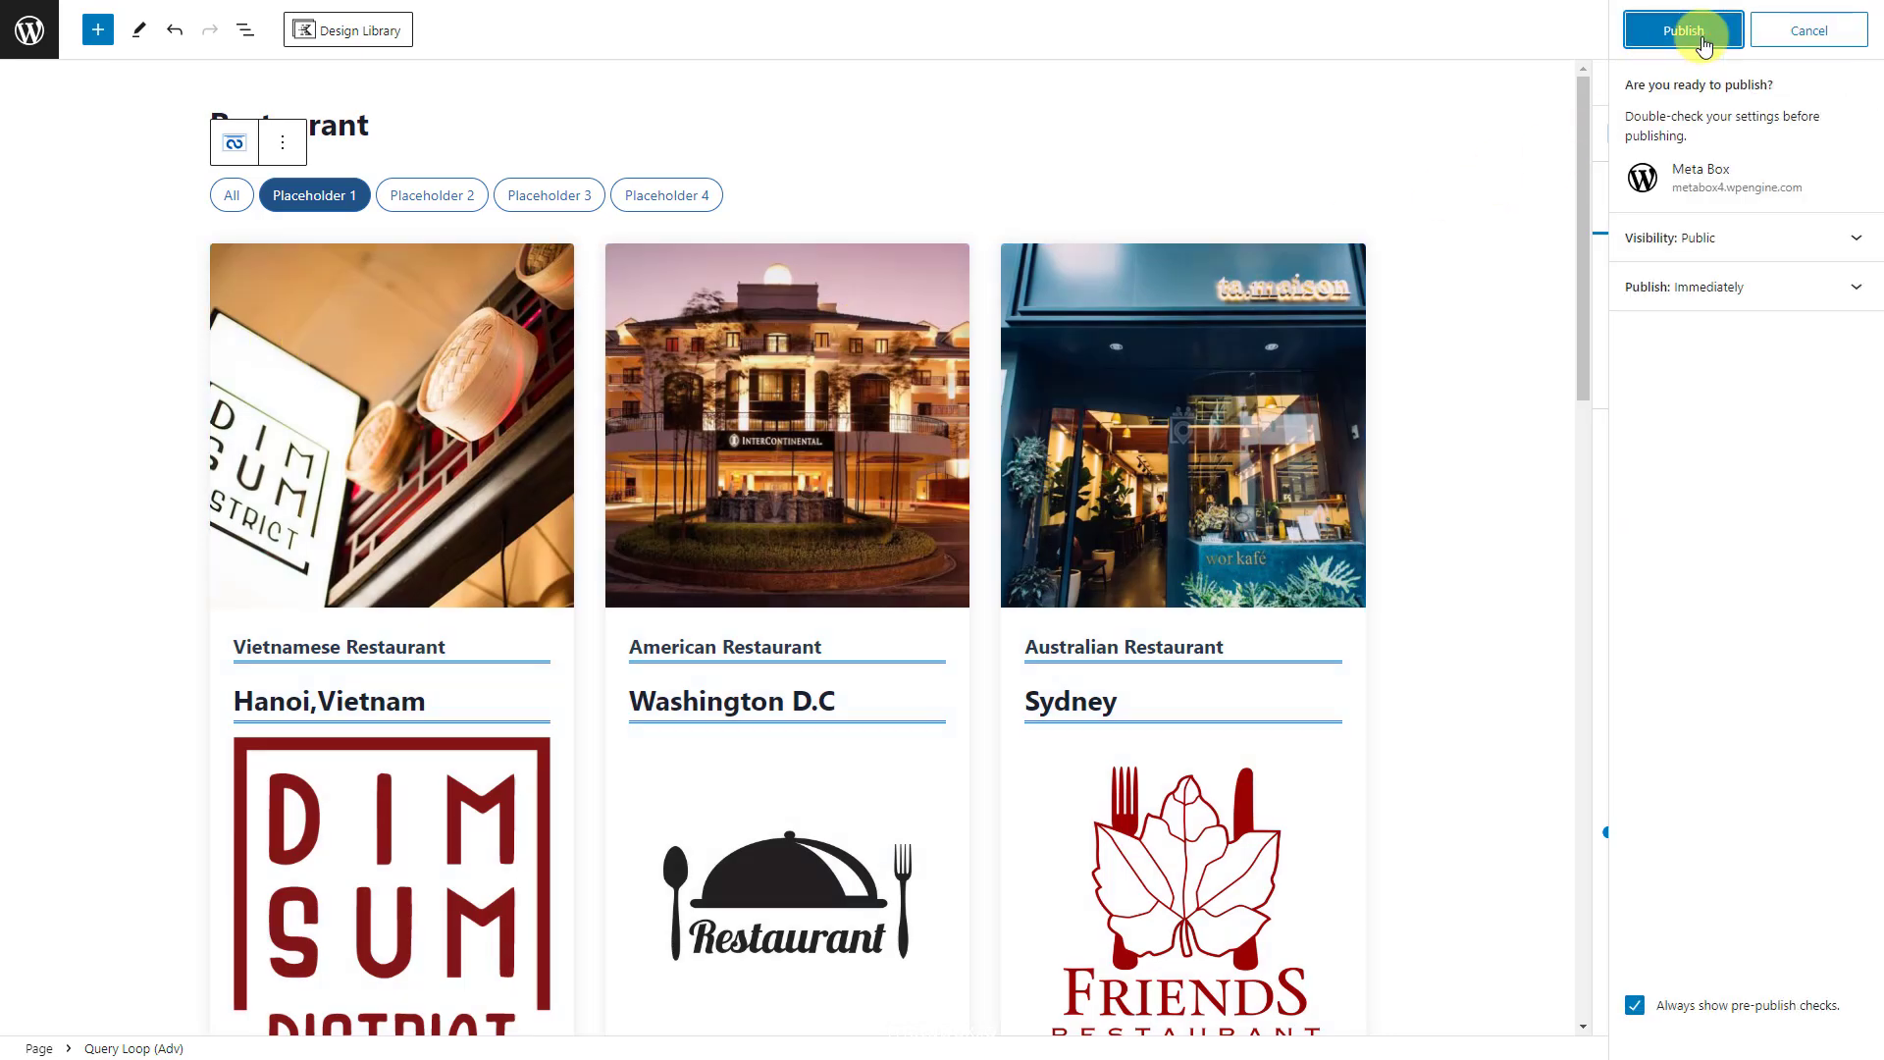
click(1684, 29)
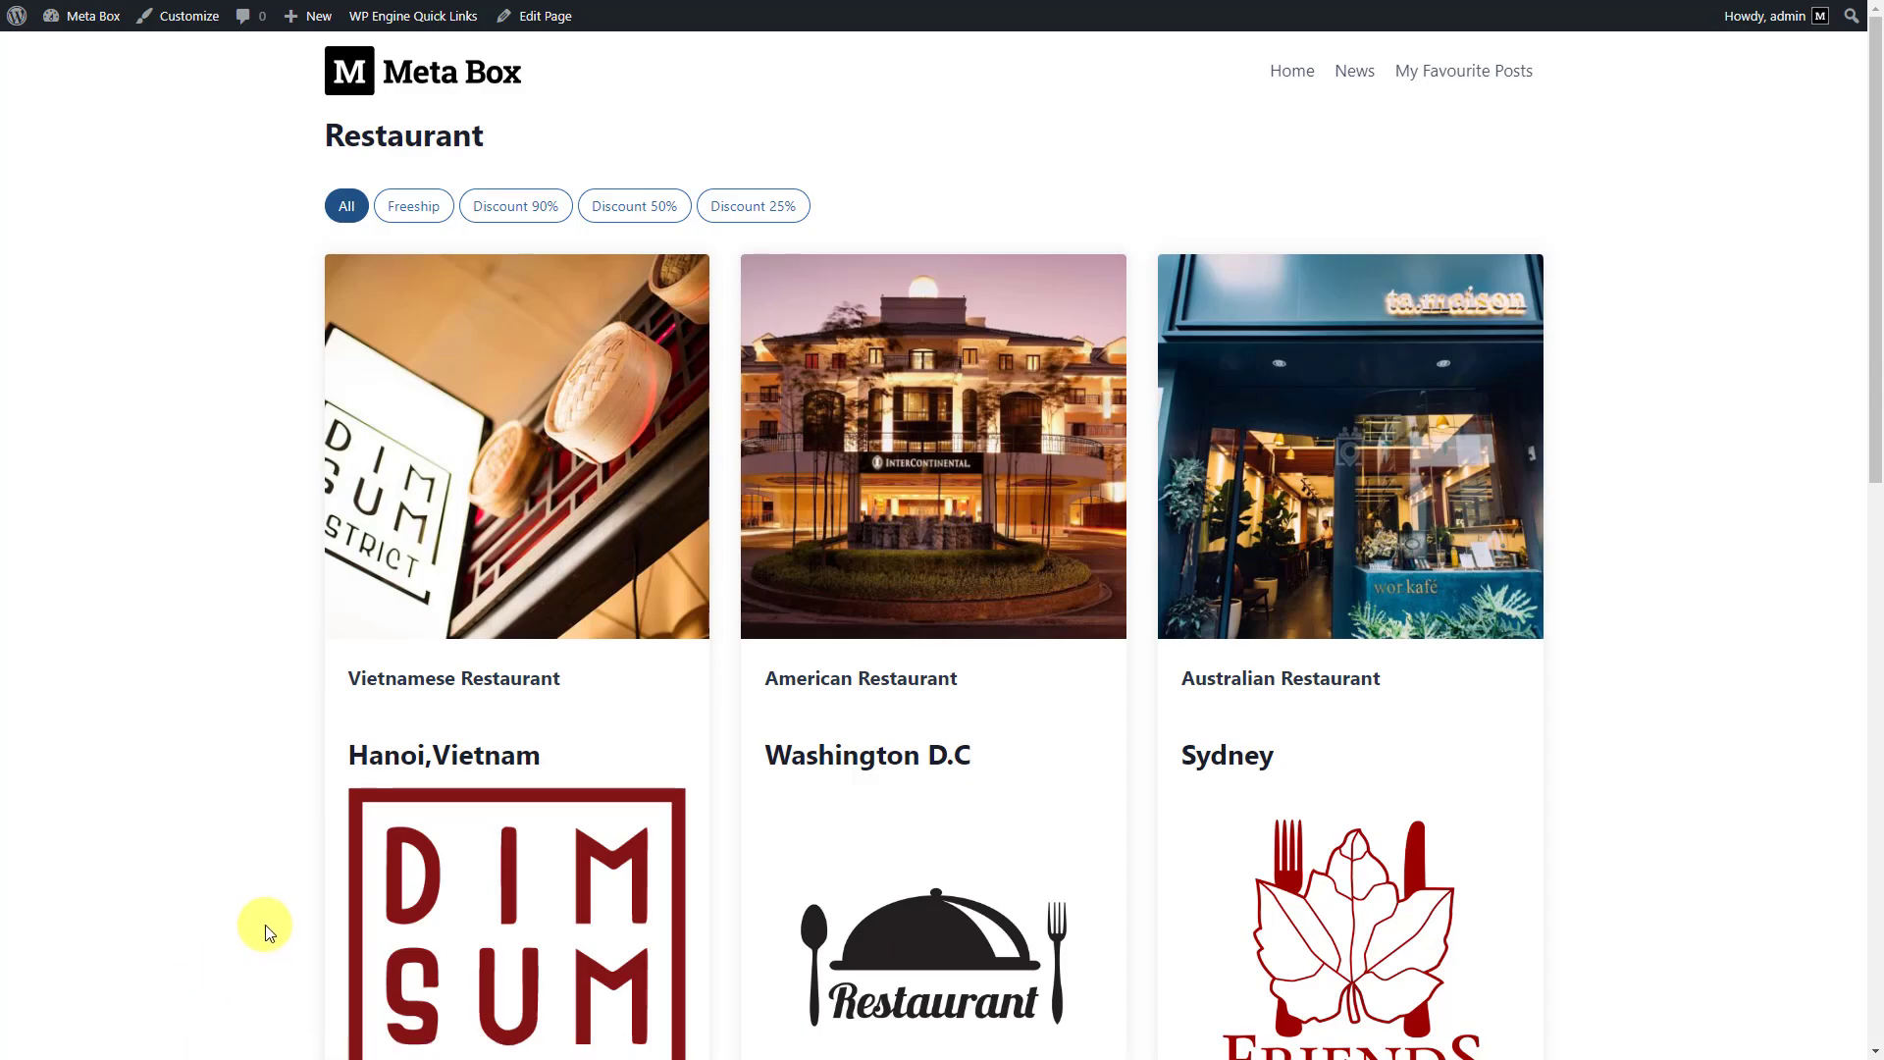
Step: Try each voucher filter button on the live page, including Discount 50%
scroll(down, 3)
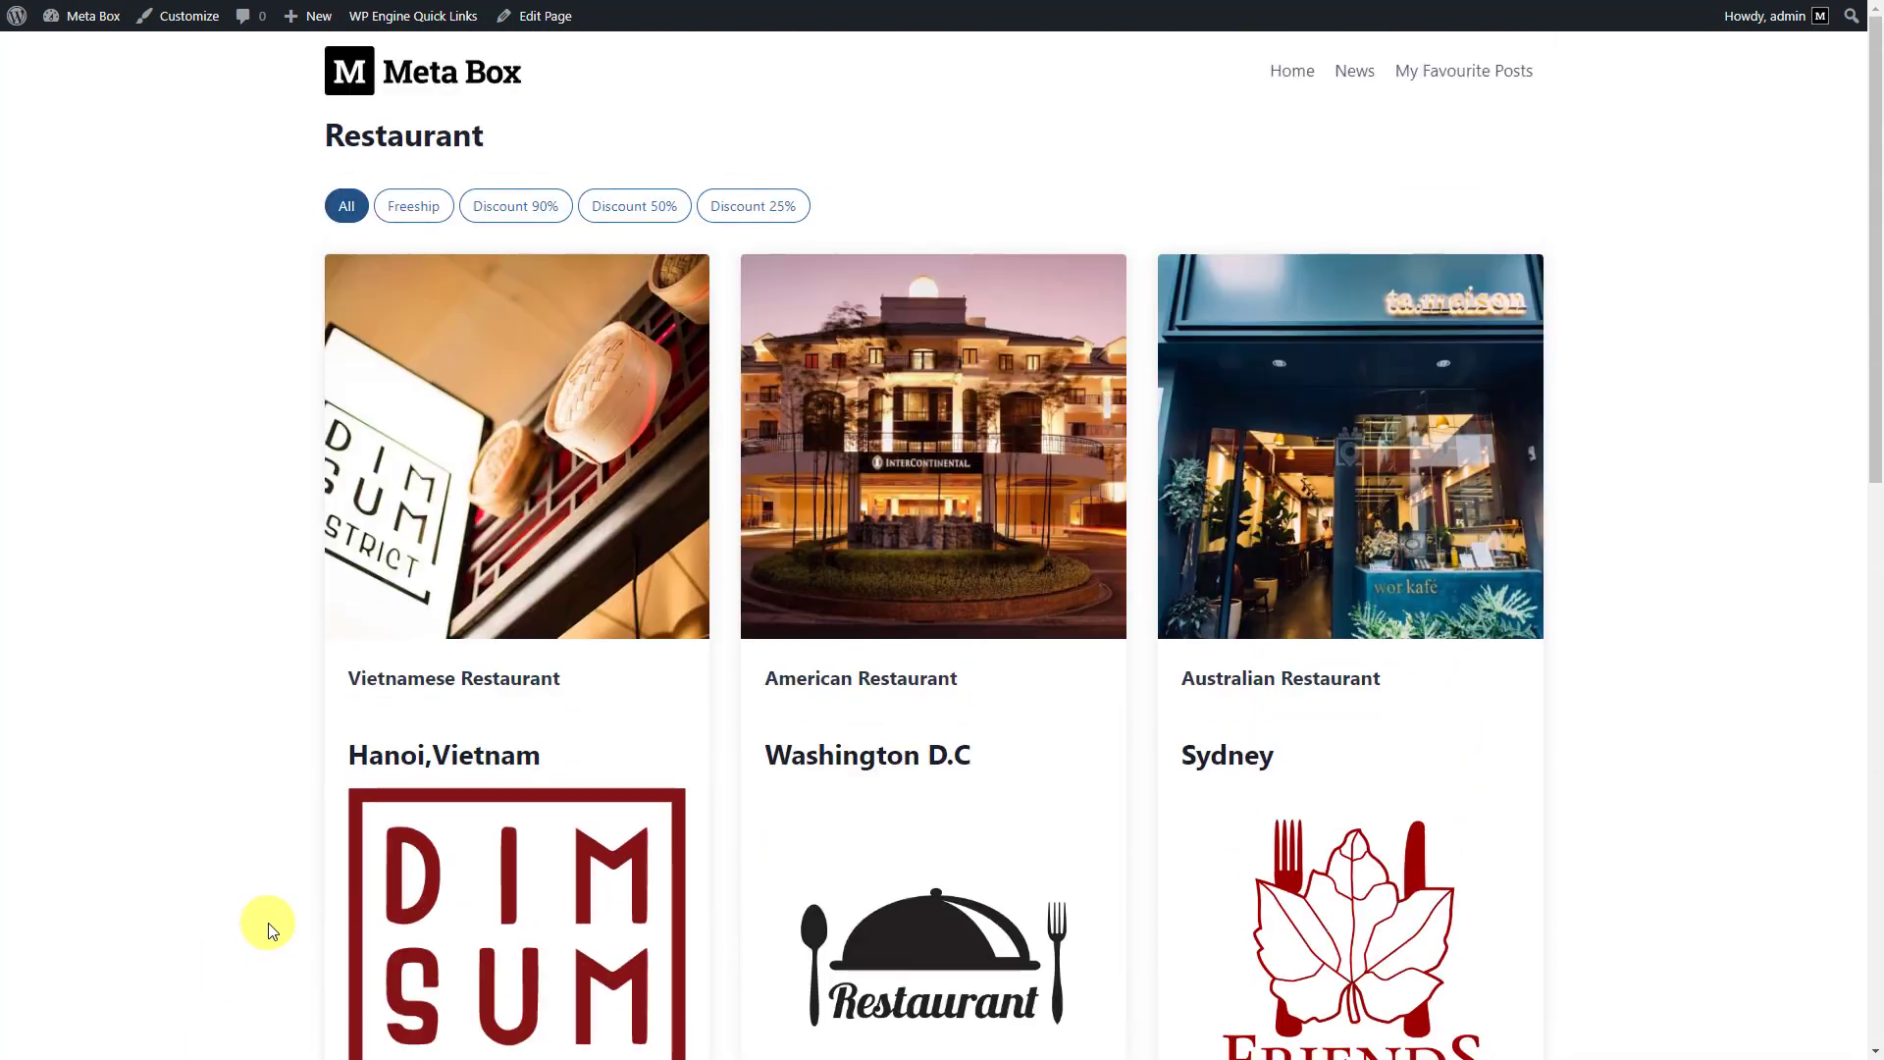
click(412, 206)
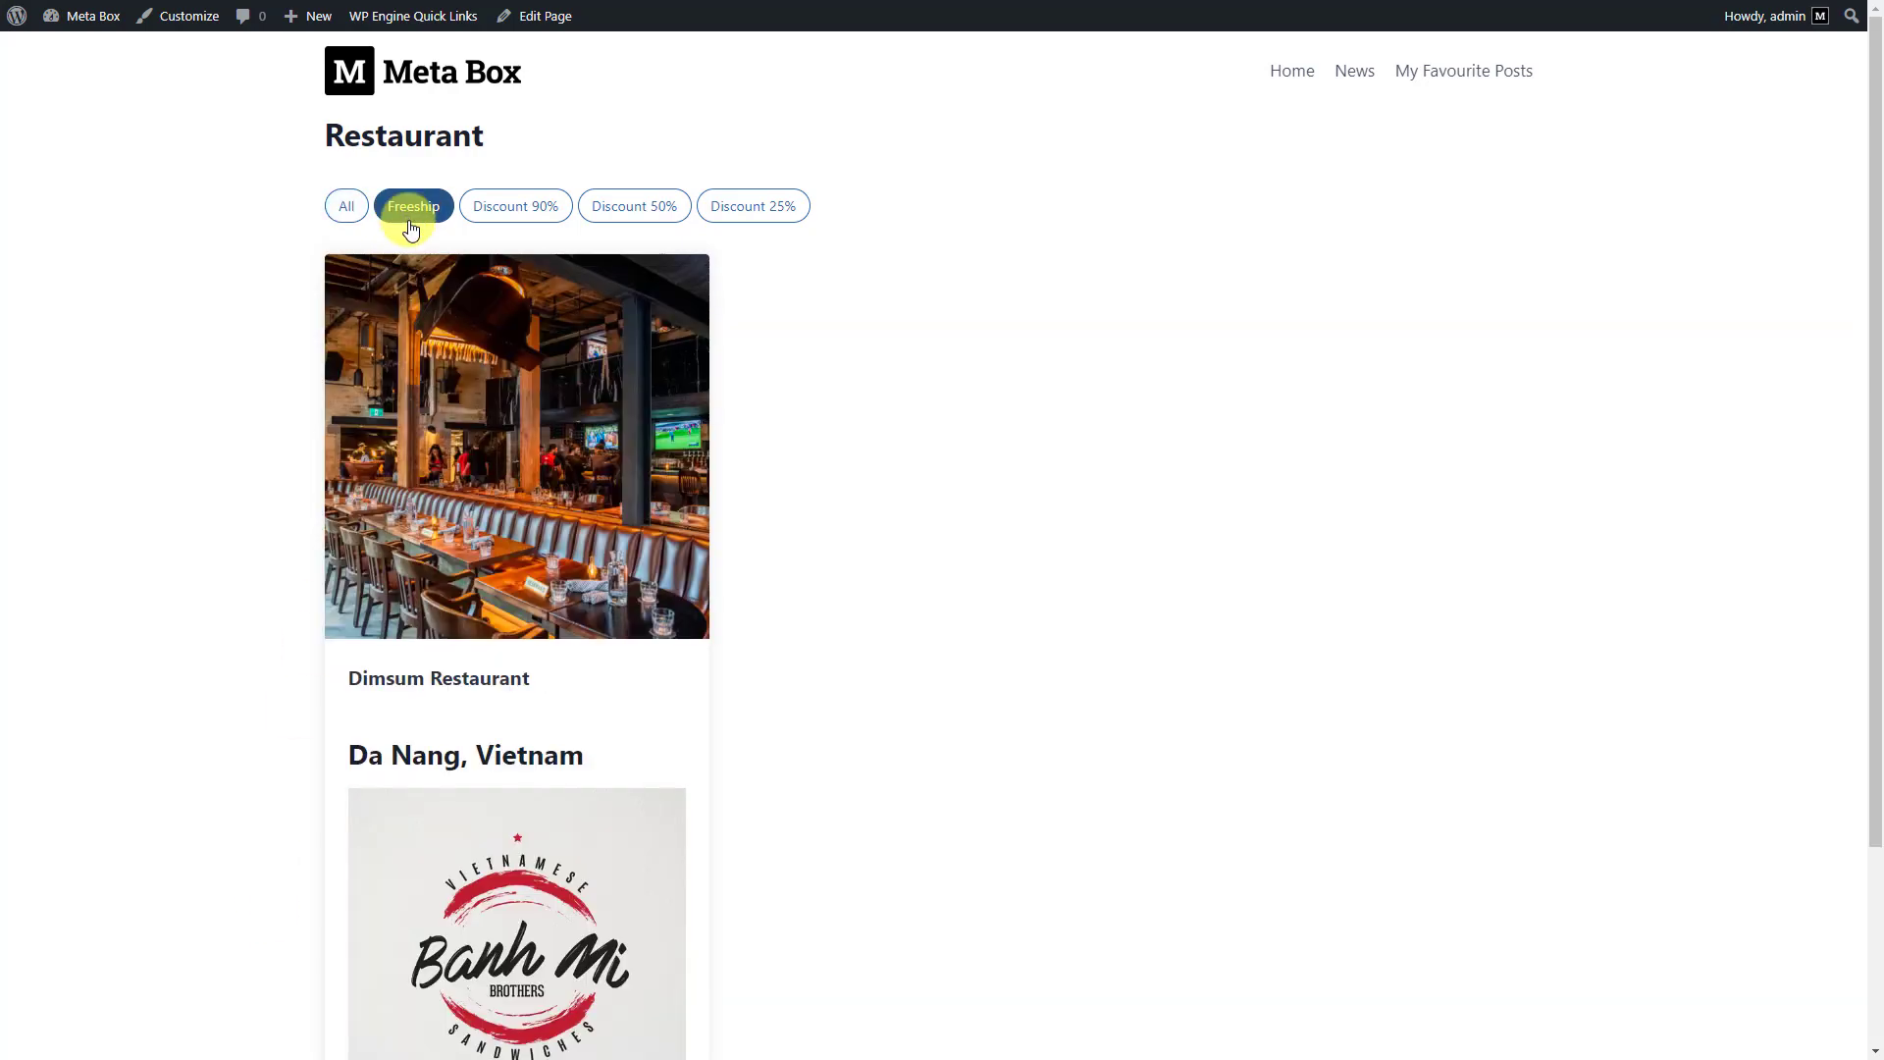
click(514, 206)
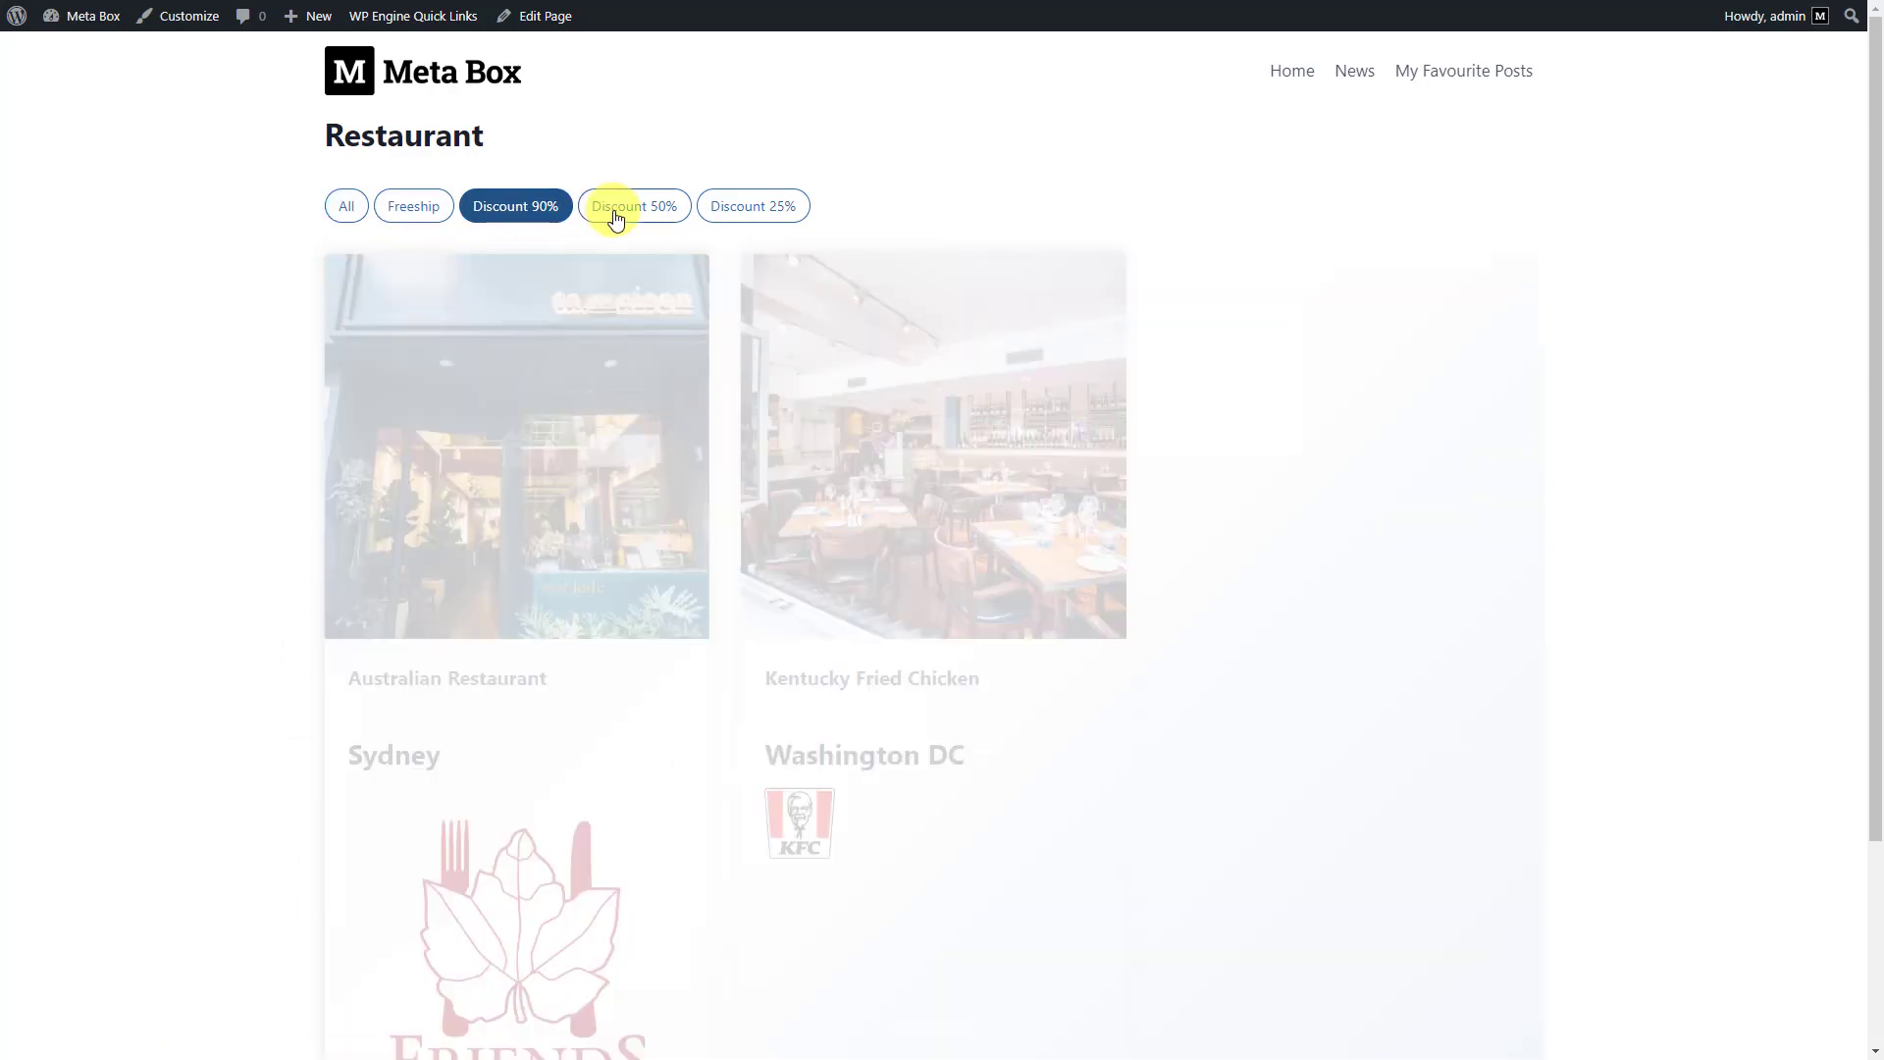
click(634, 206)
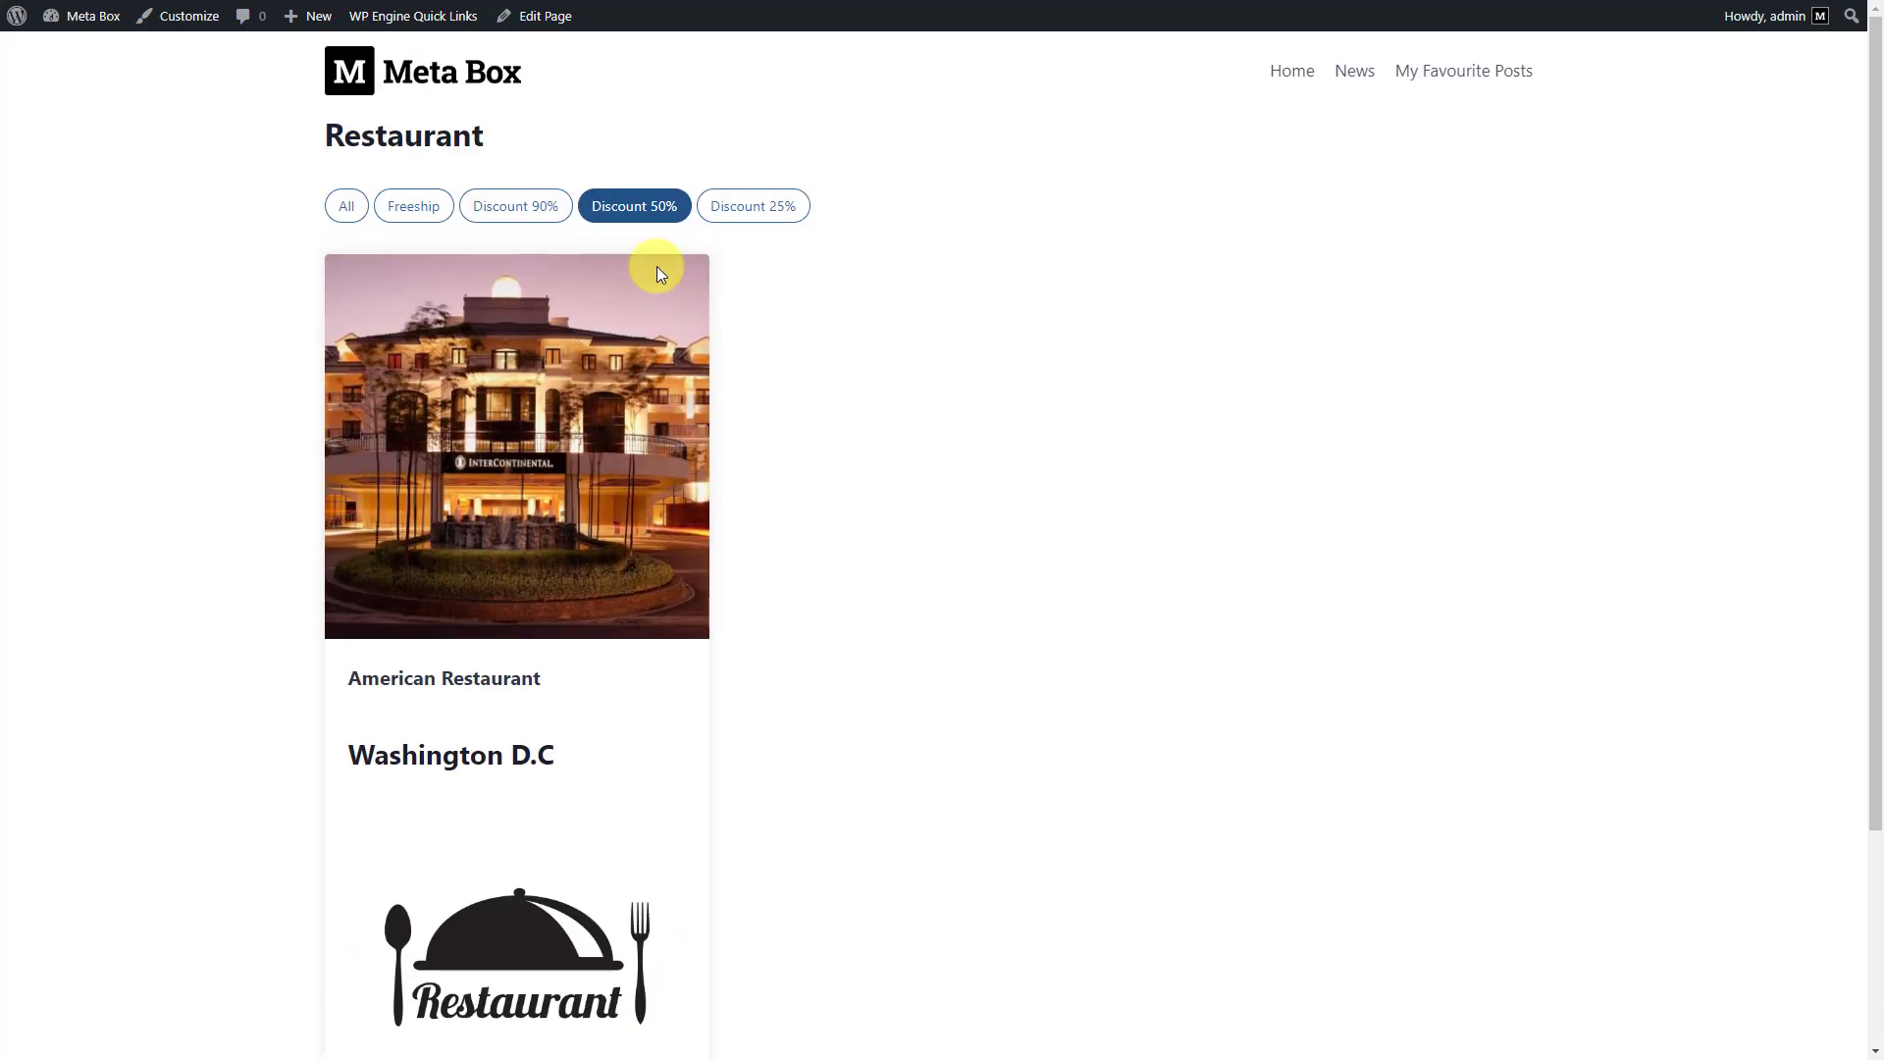
click(754, 206)
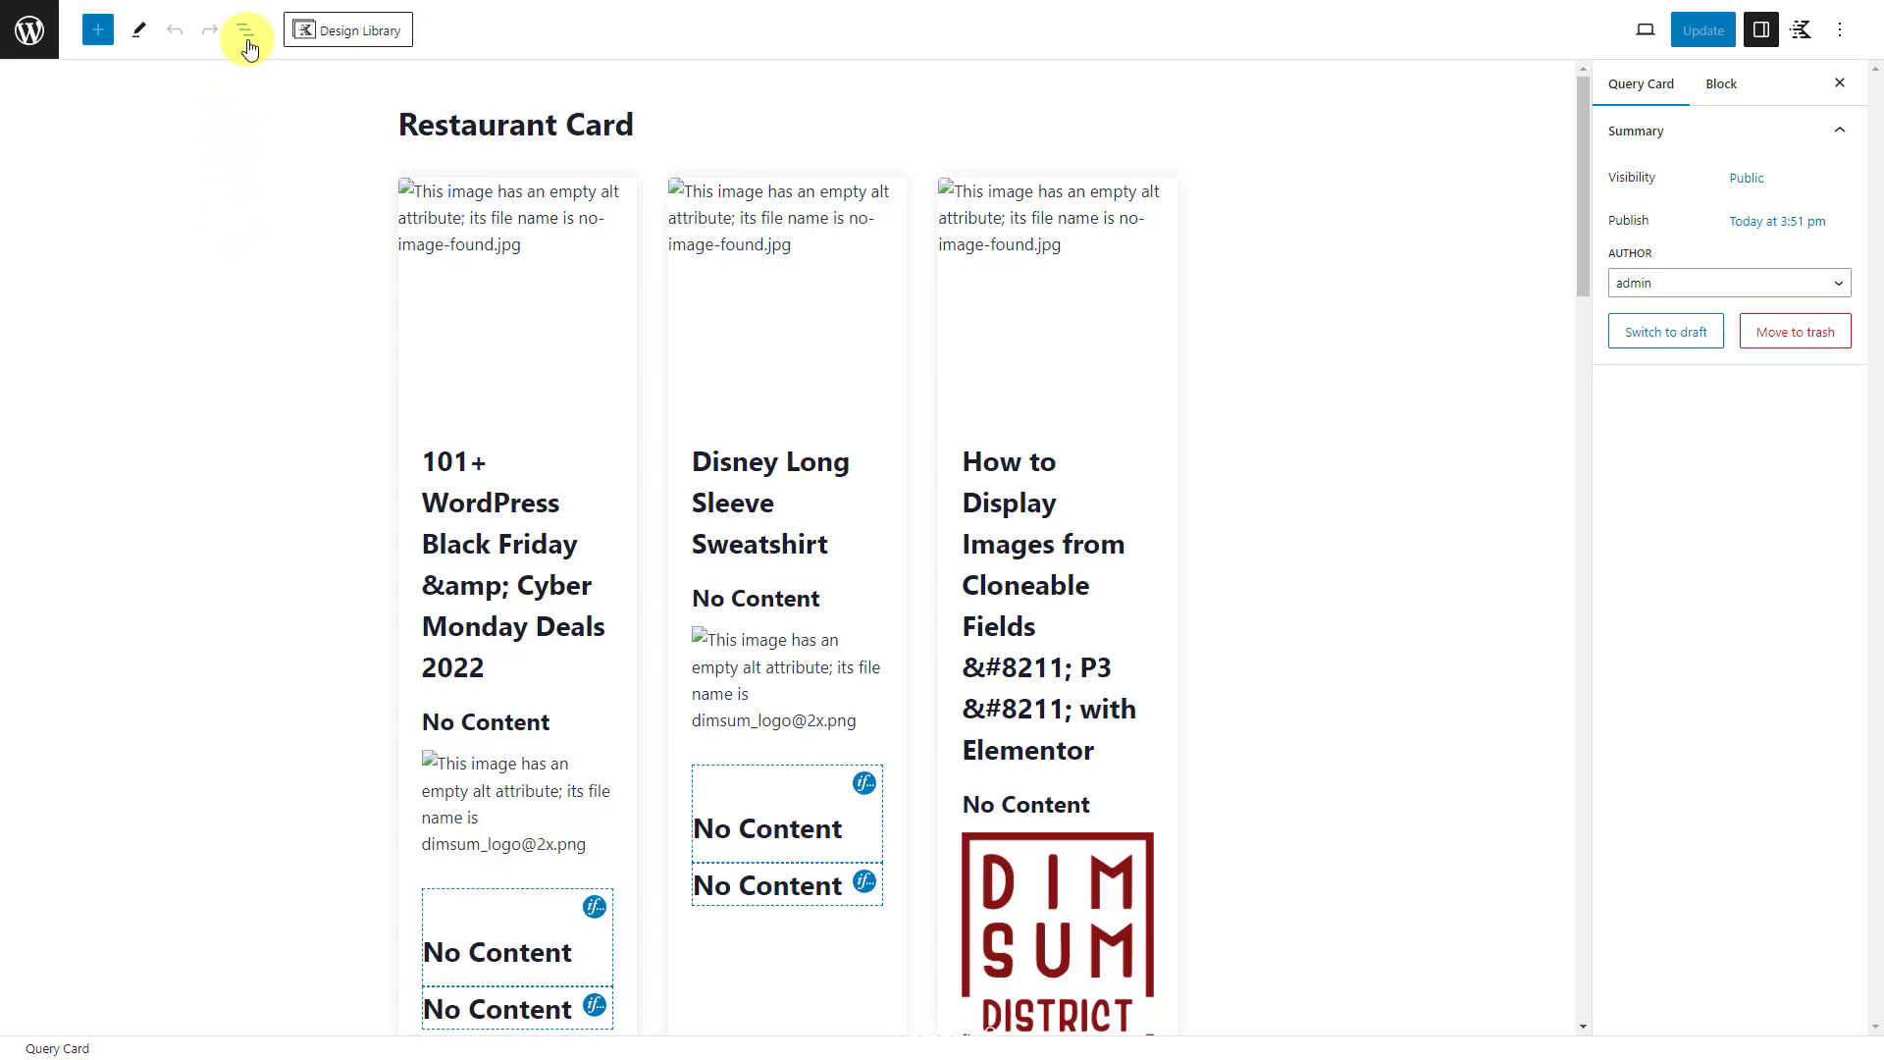
Step: Select the Dynamic Post Title in the Section and give it a custom font size
click(243, 27)
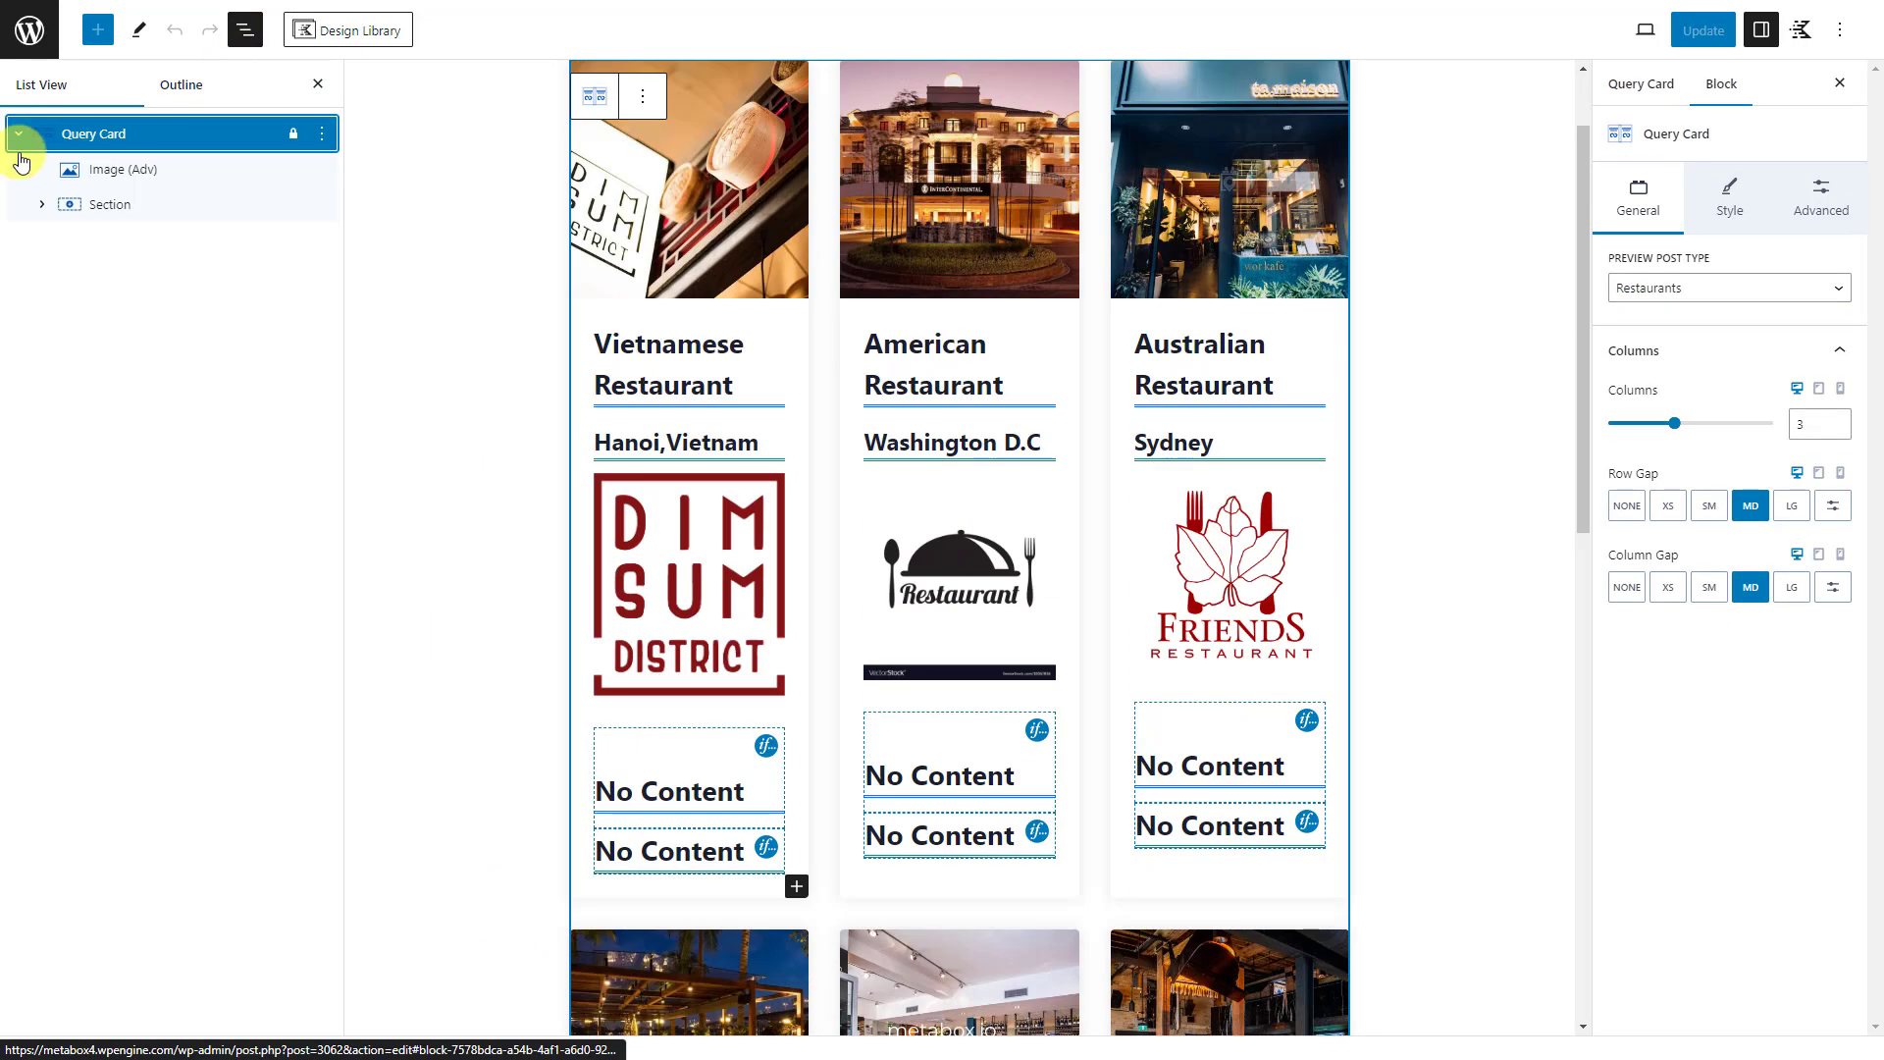
click(42, 206)
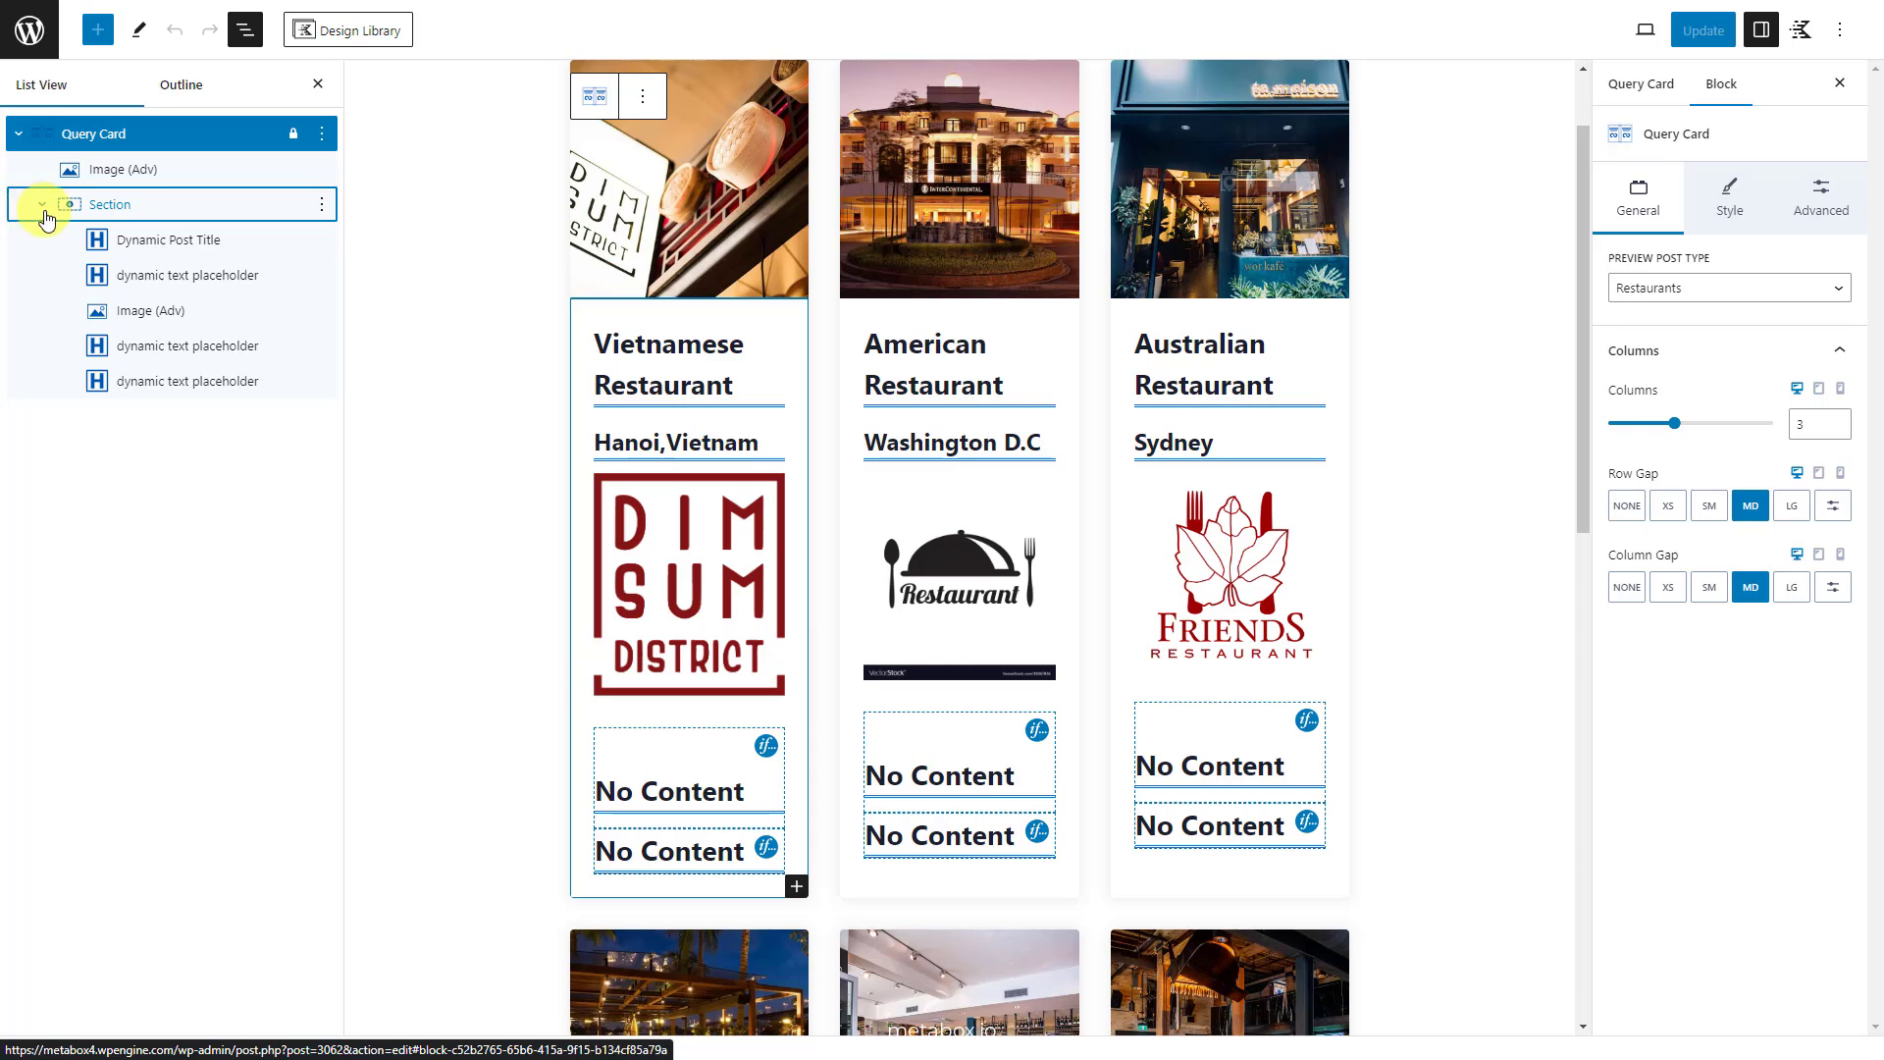
click(175, 240)
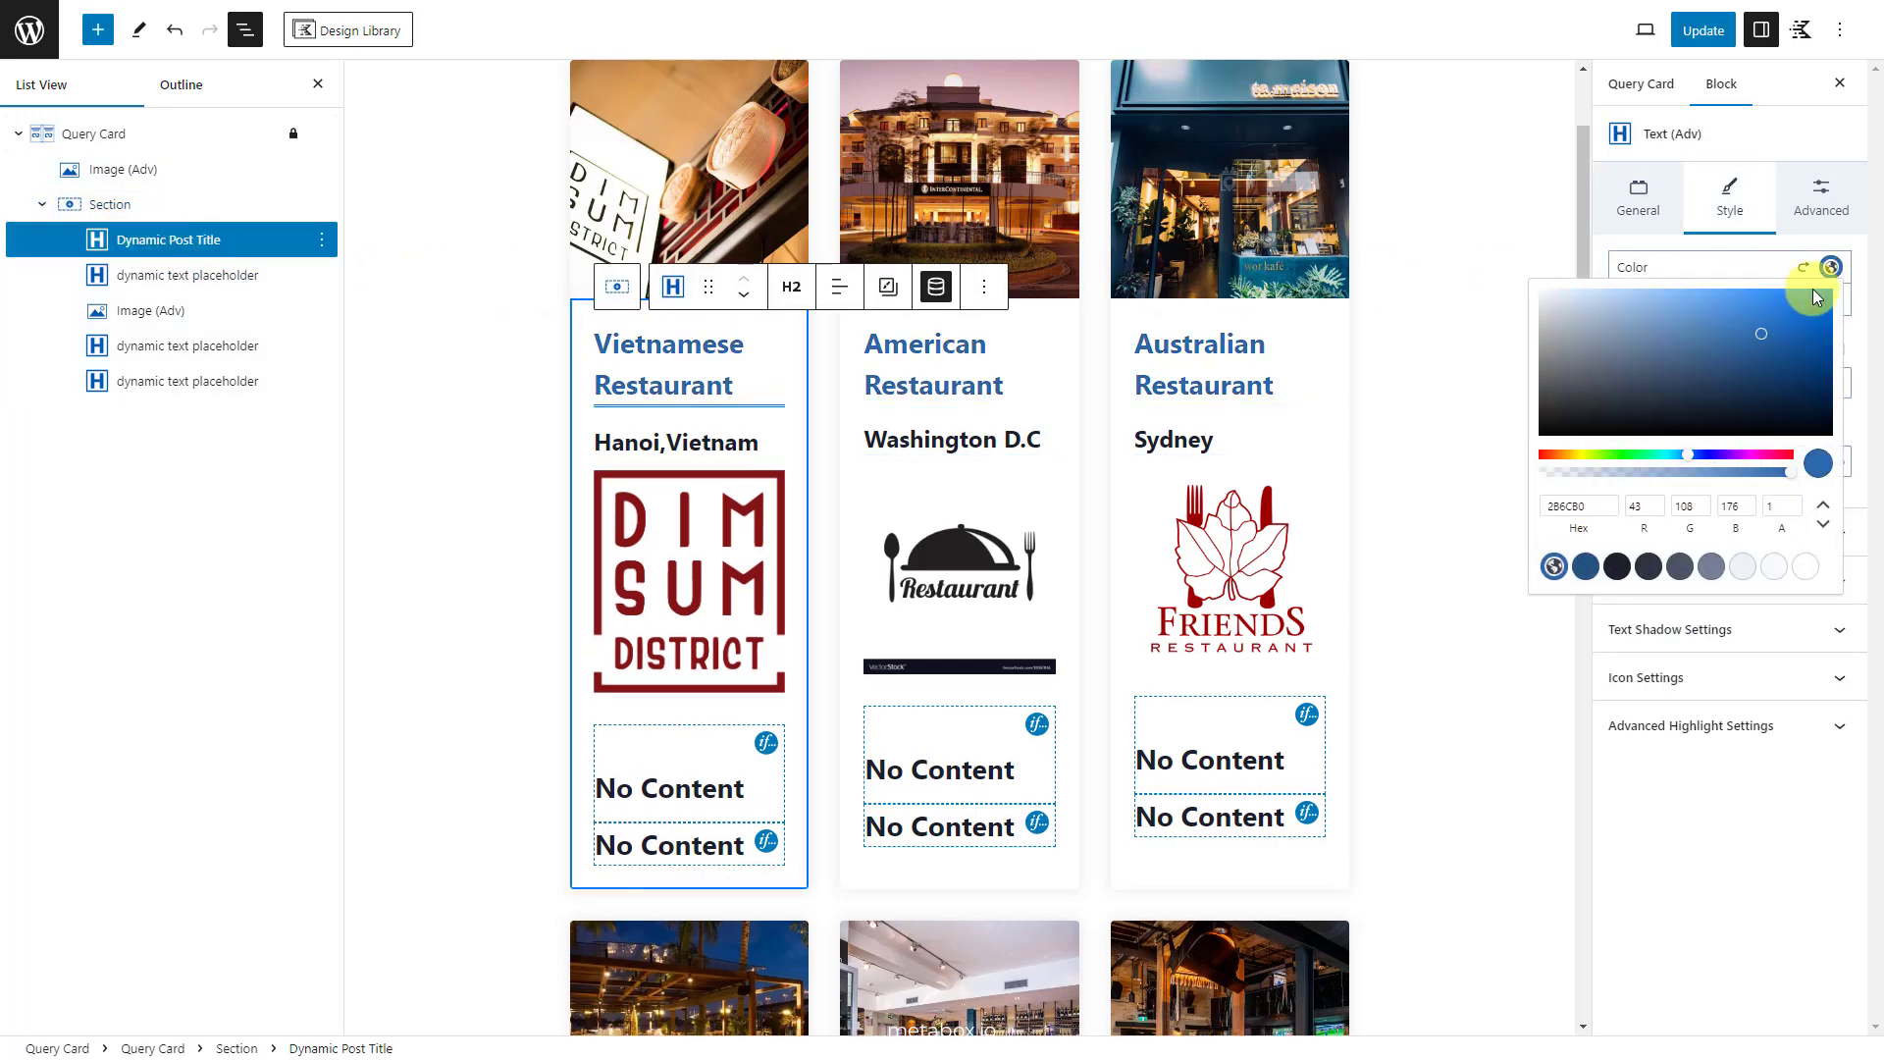
click(1830, 267)
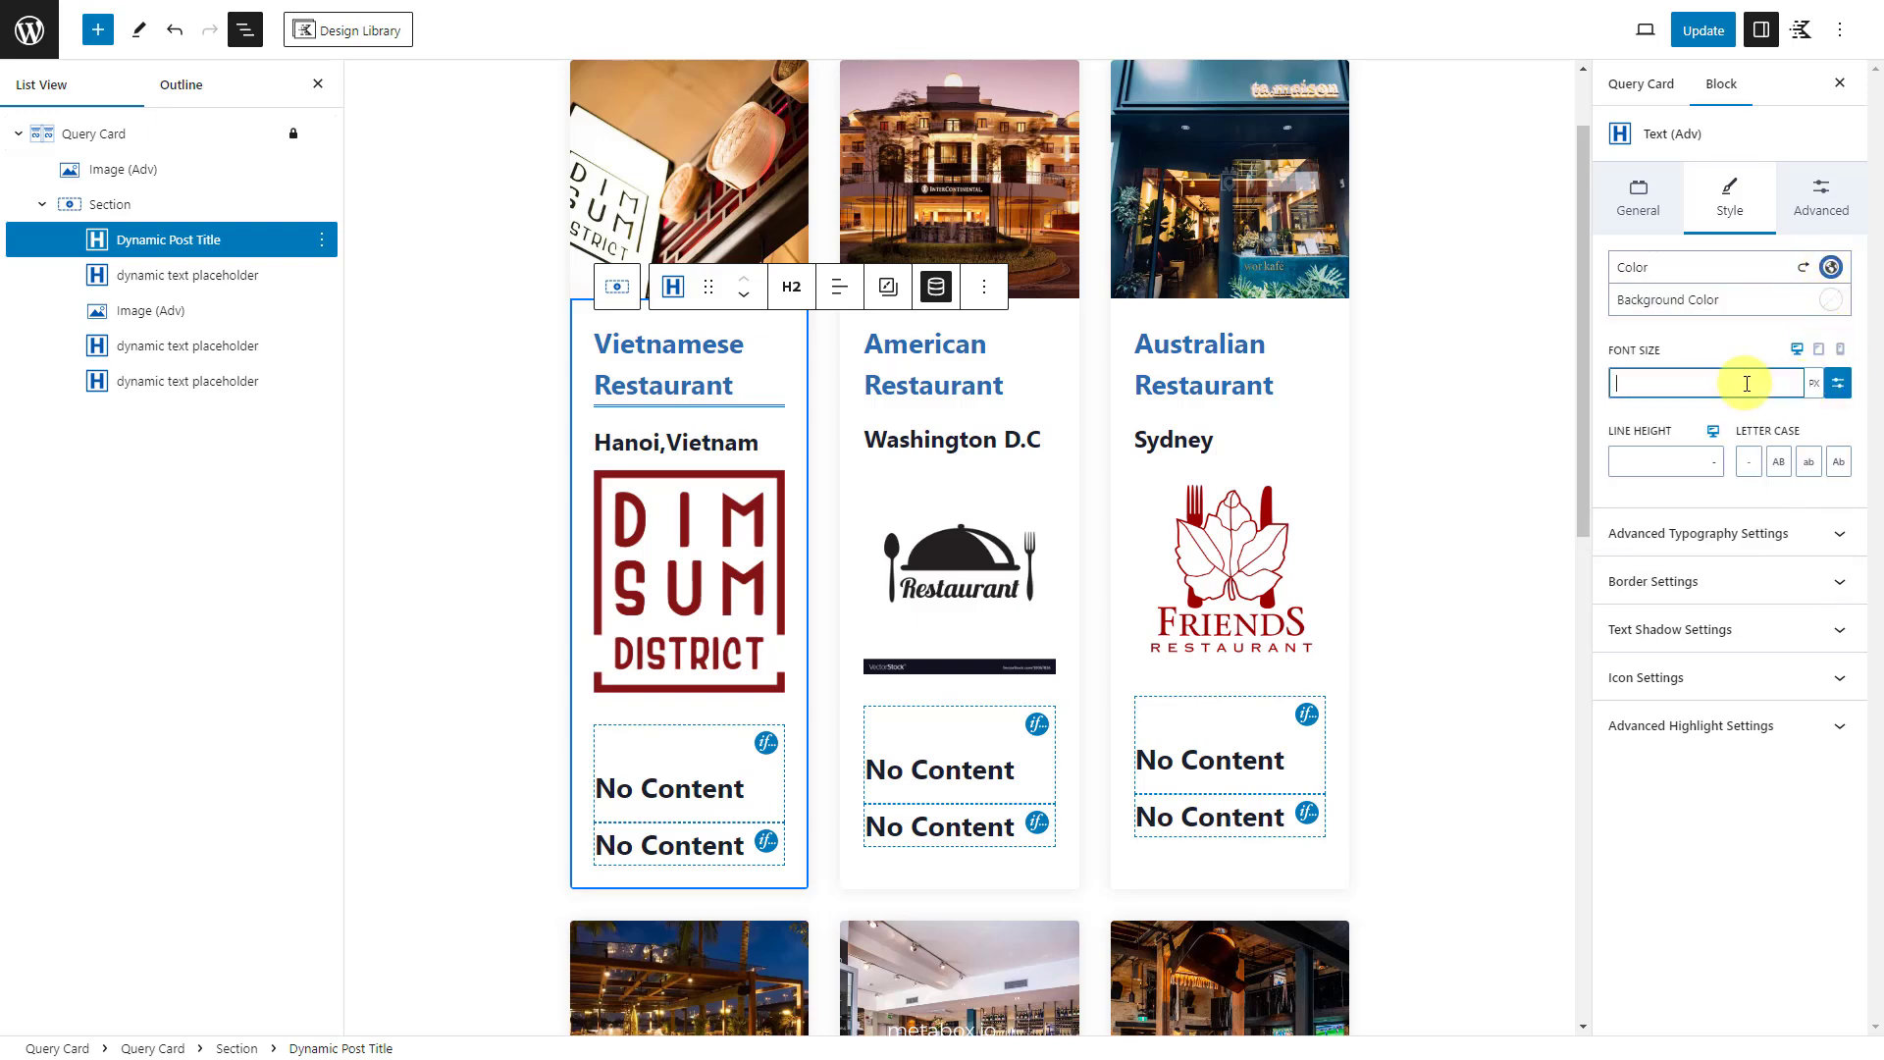
Step: Give the location text a custom font size of 20
click(186, 275)
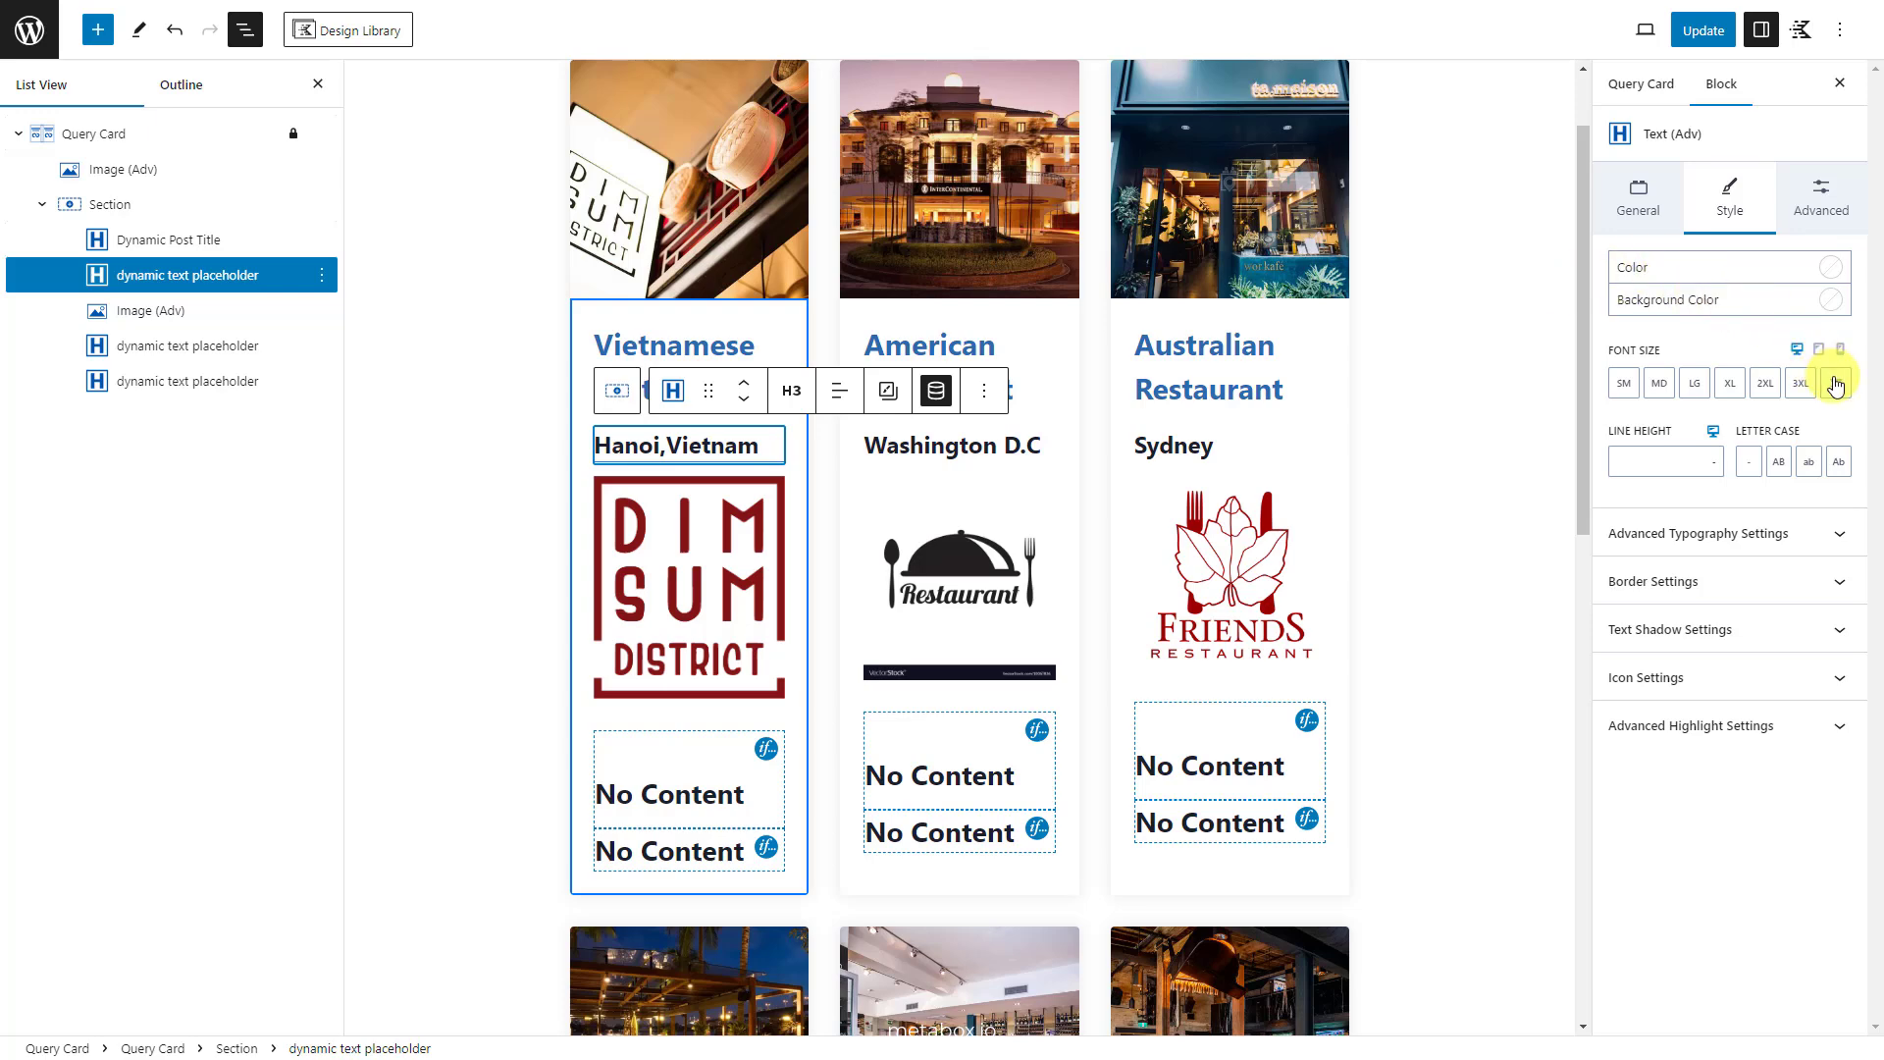
click(1834, 383)
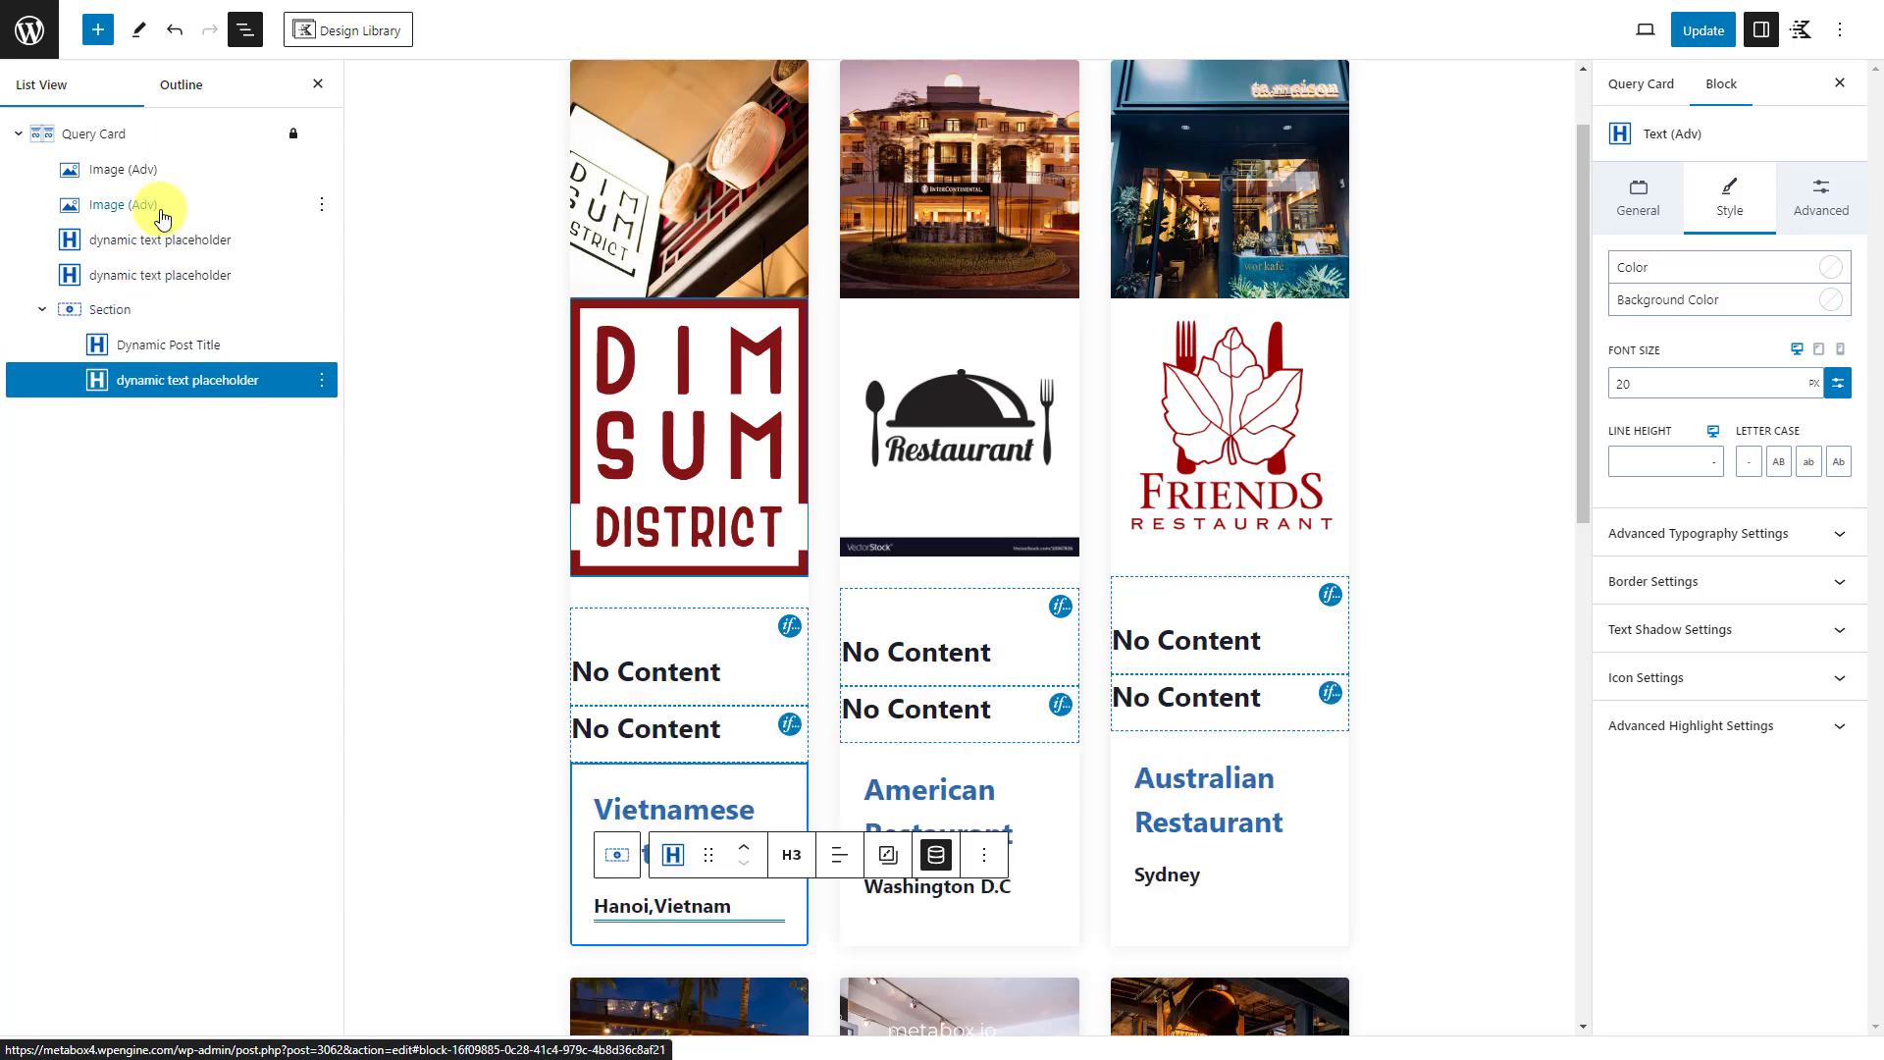
Step: Give the restaurant logo image a 50% border radius and a box shadow
click(119, 204)
text(50)
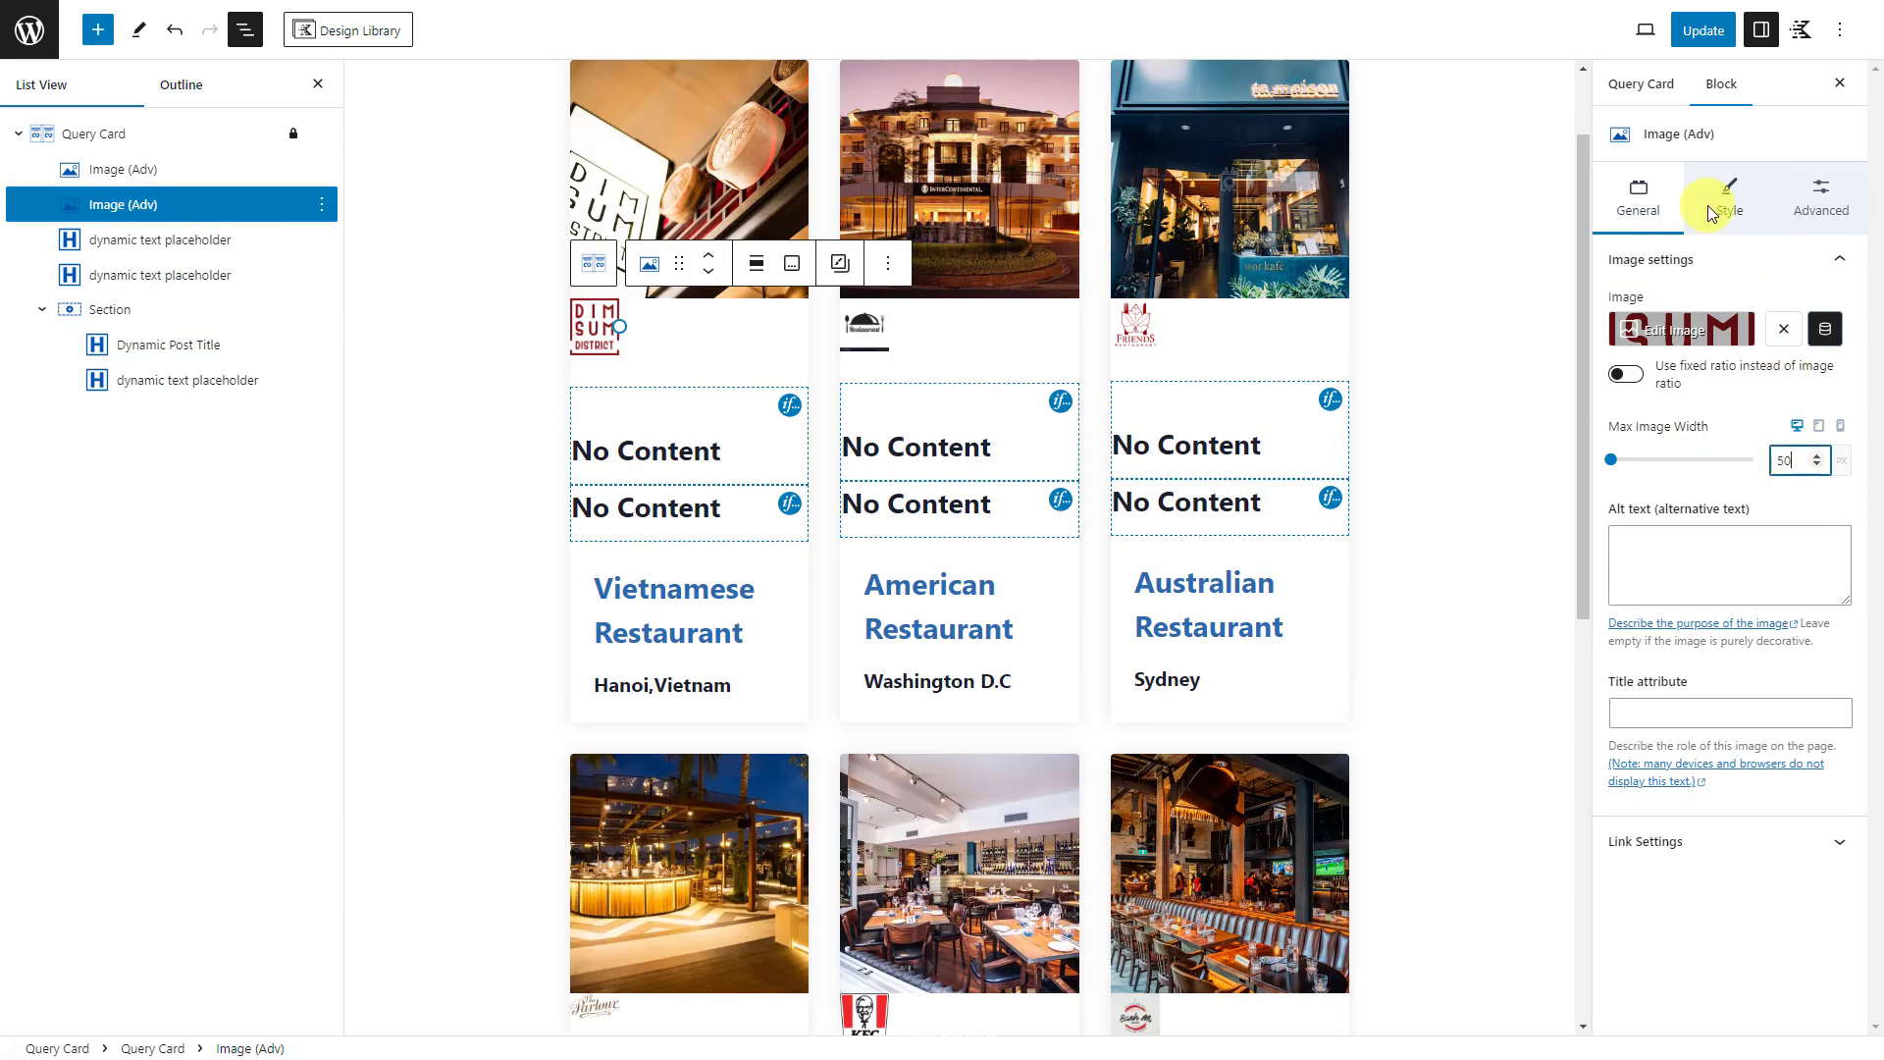
click(1729, 196)
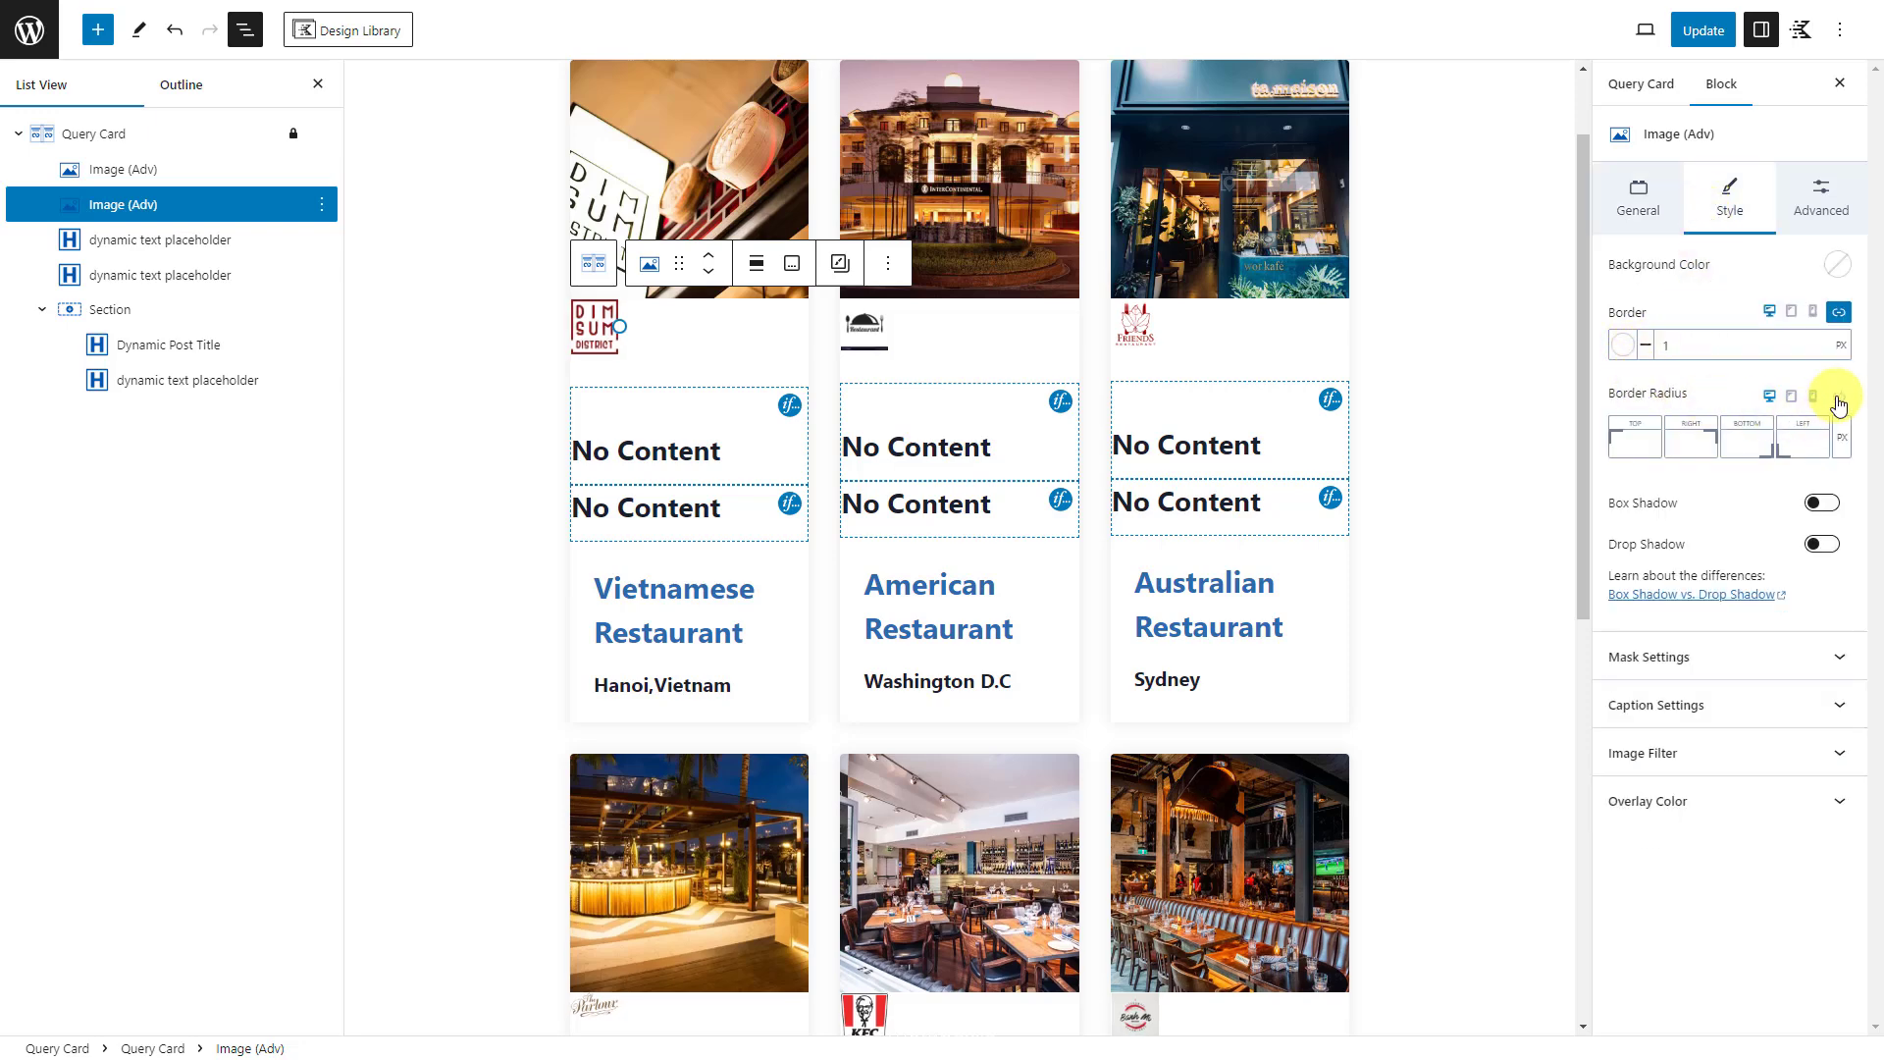
click(1839, 396)
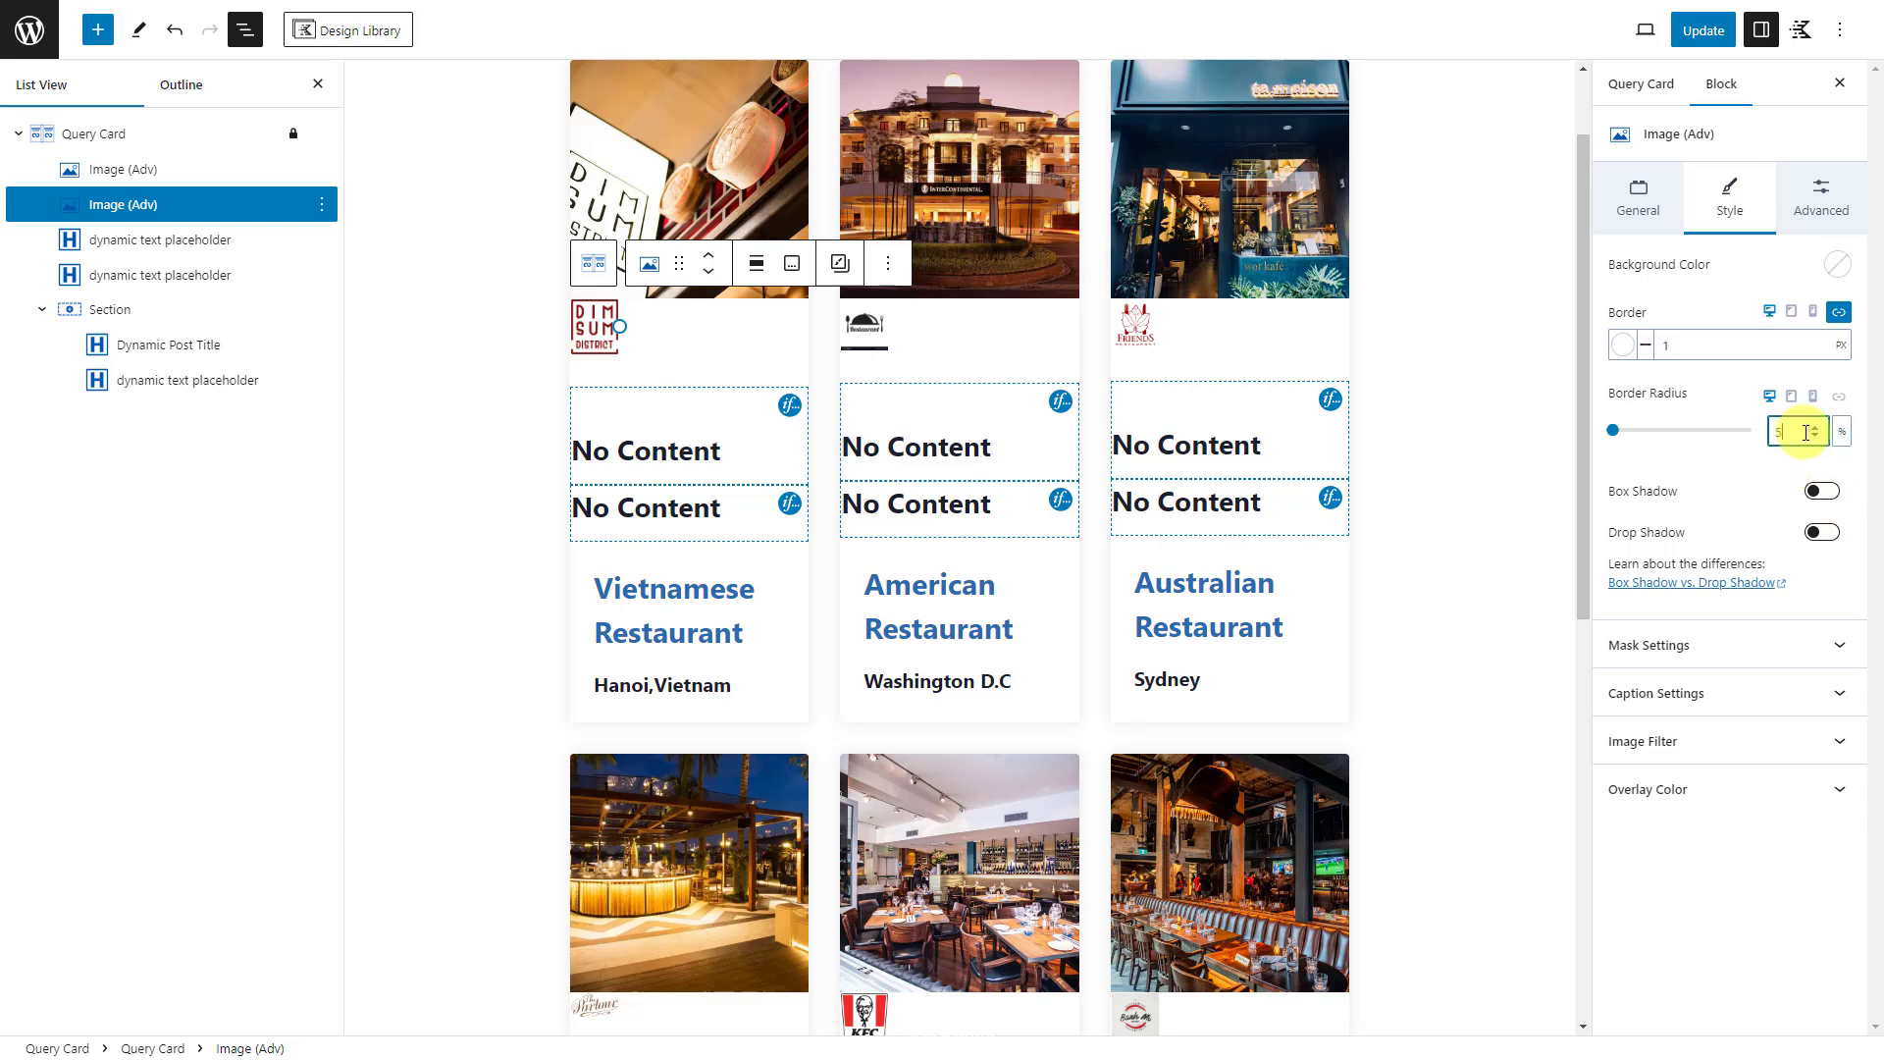
click(1819, 491)
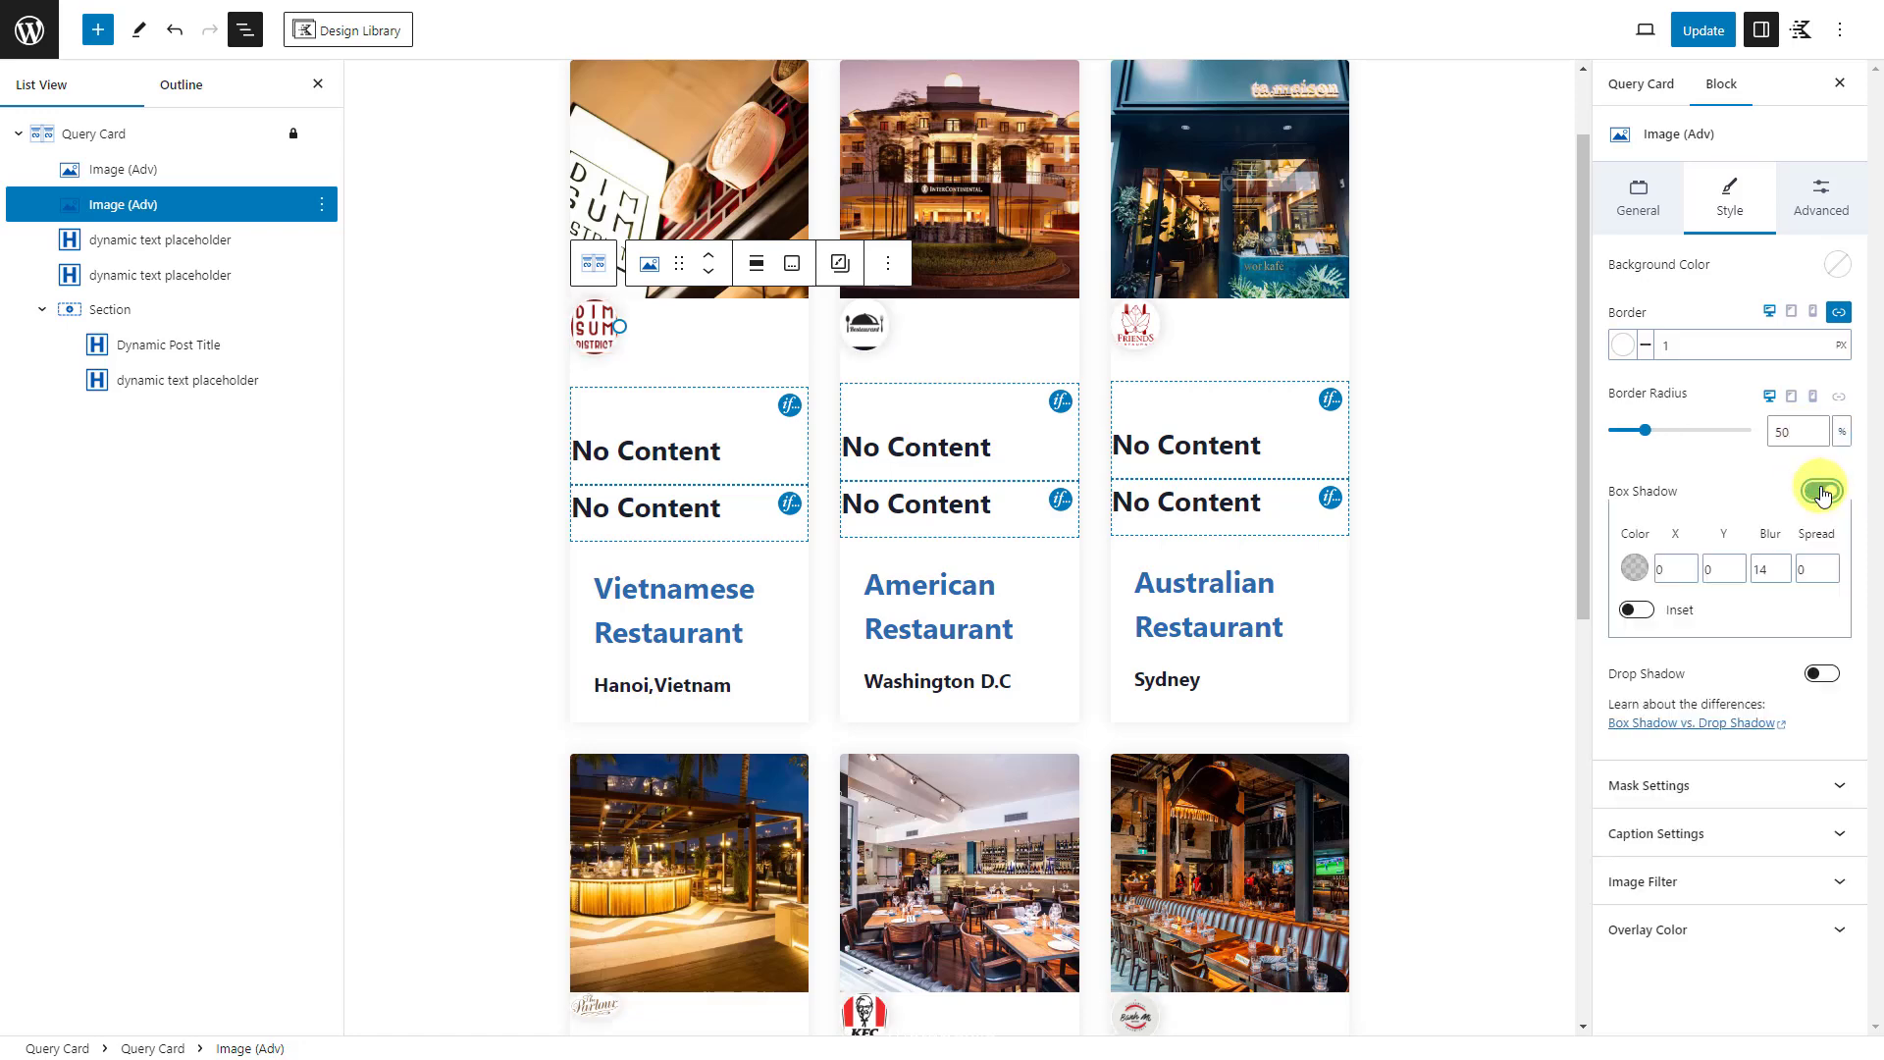
click(1821, 194)
text(logo)
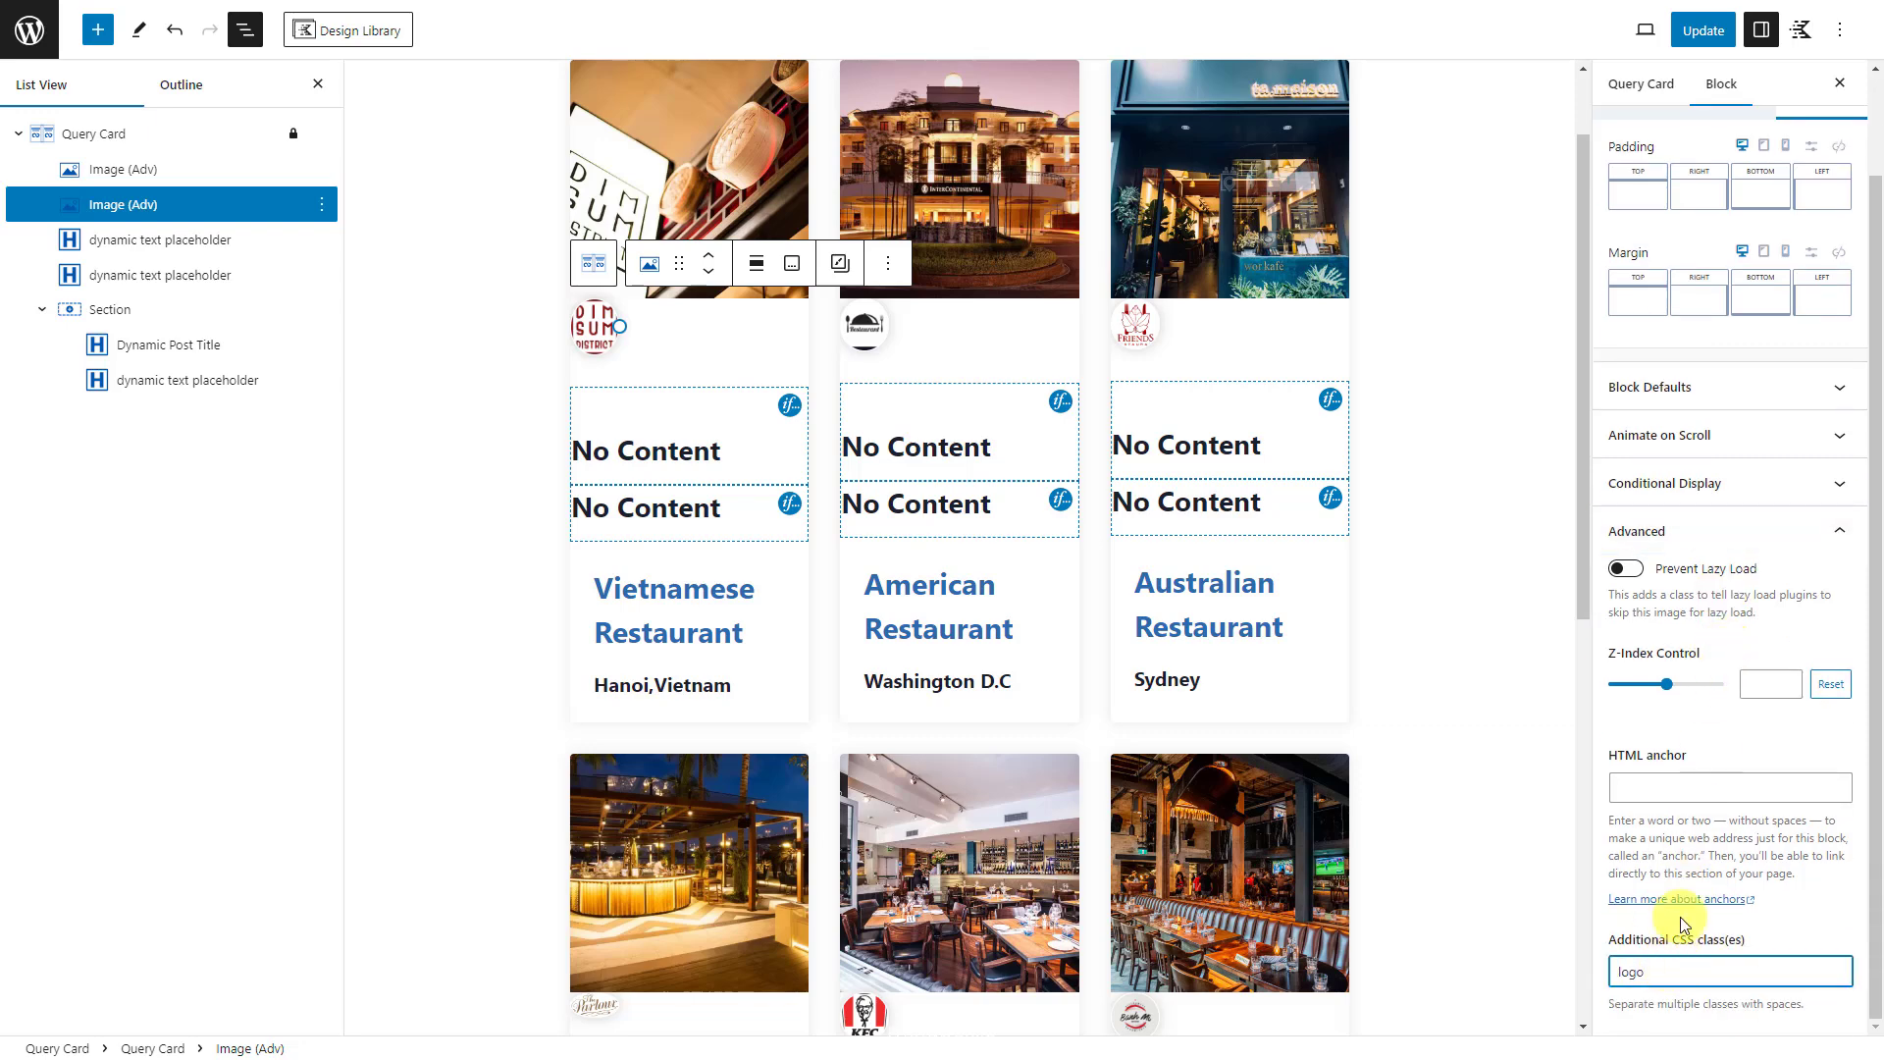
Step: Save the updated restaurant card and return to the Pages list
click(1704, 29)
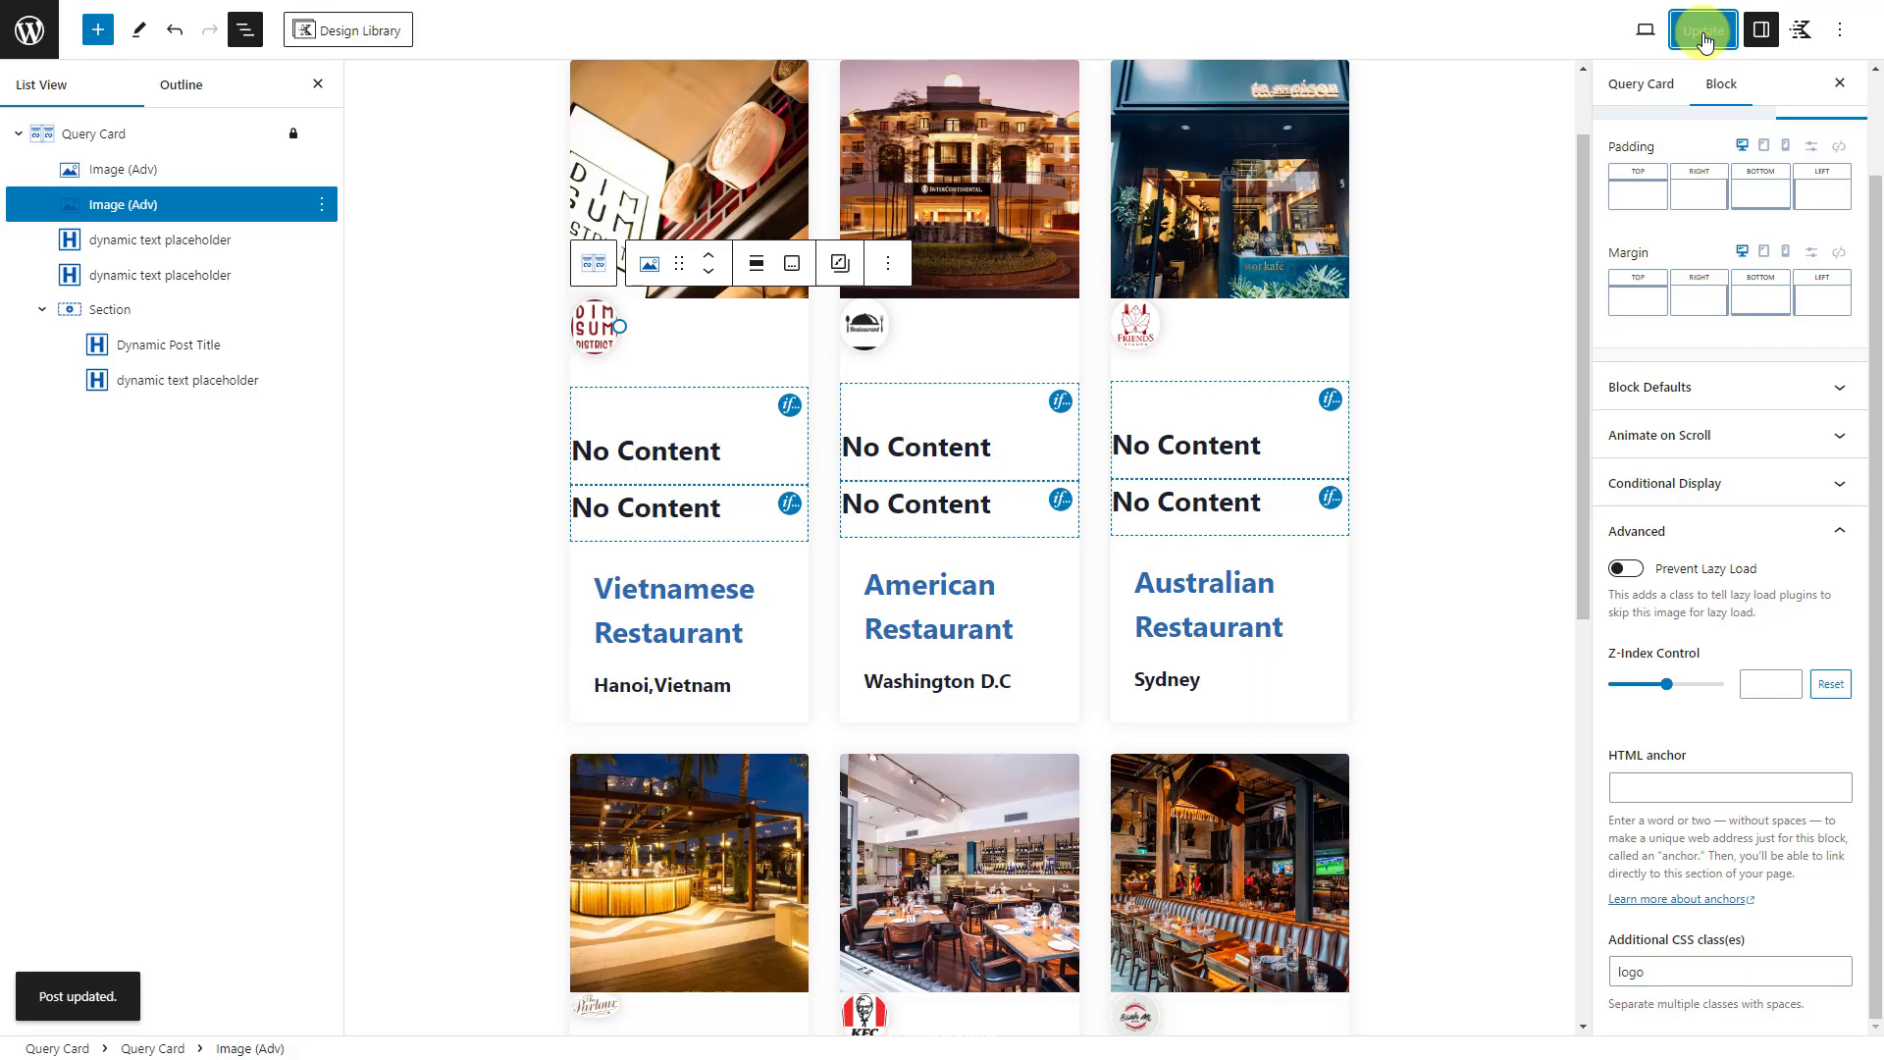
click(1696, 29)
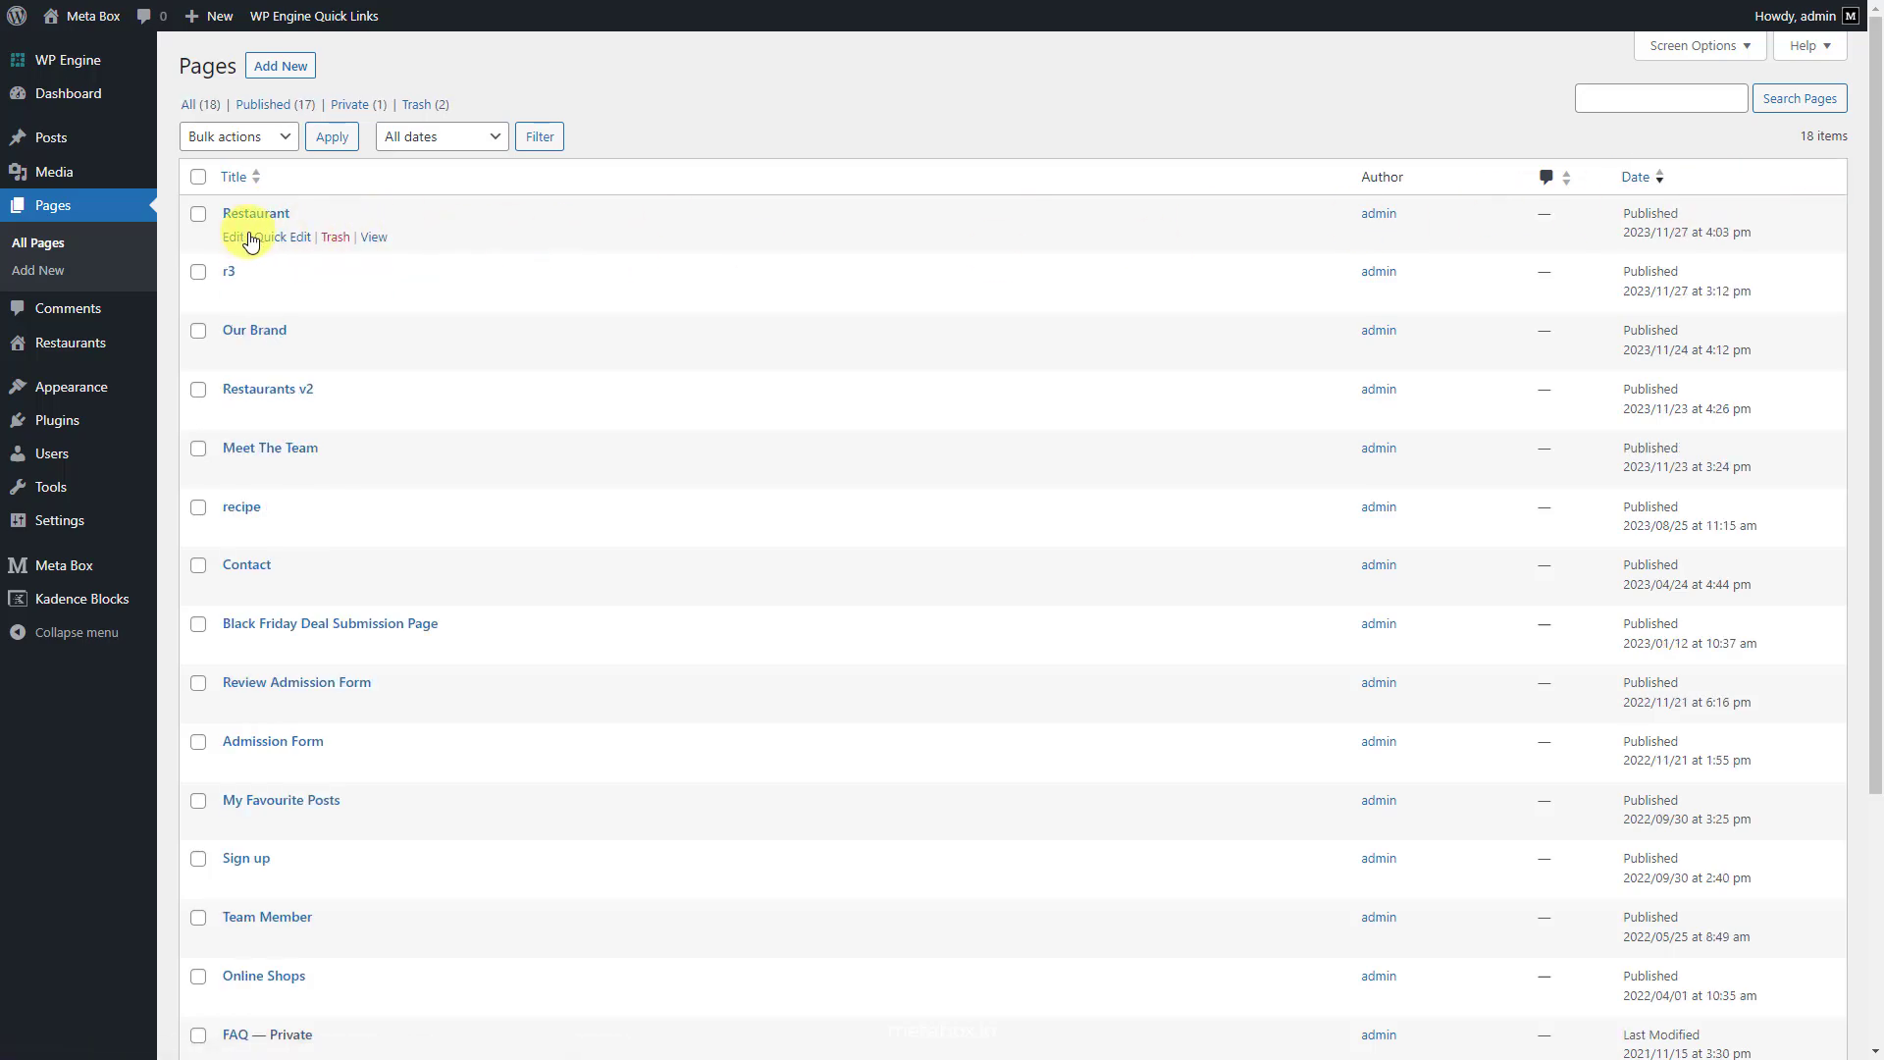
Step: Edit the Restaurant page and set the query loop to 4 results per page
click(232, 235)
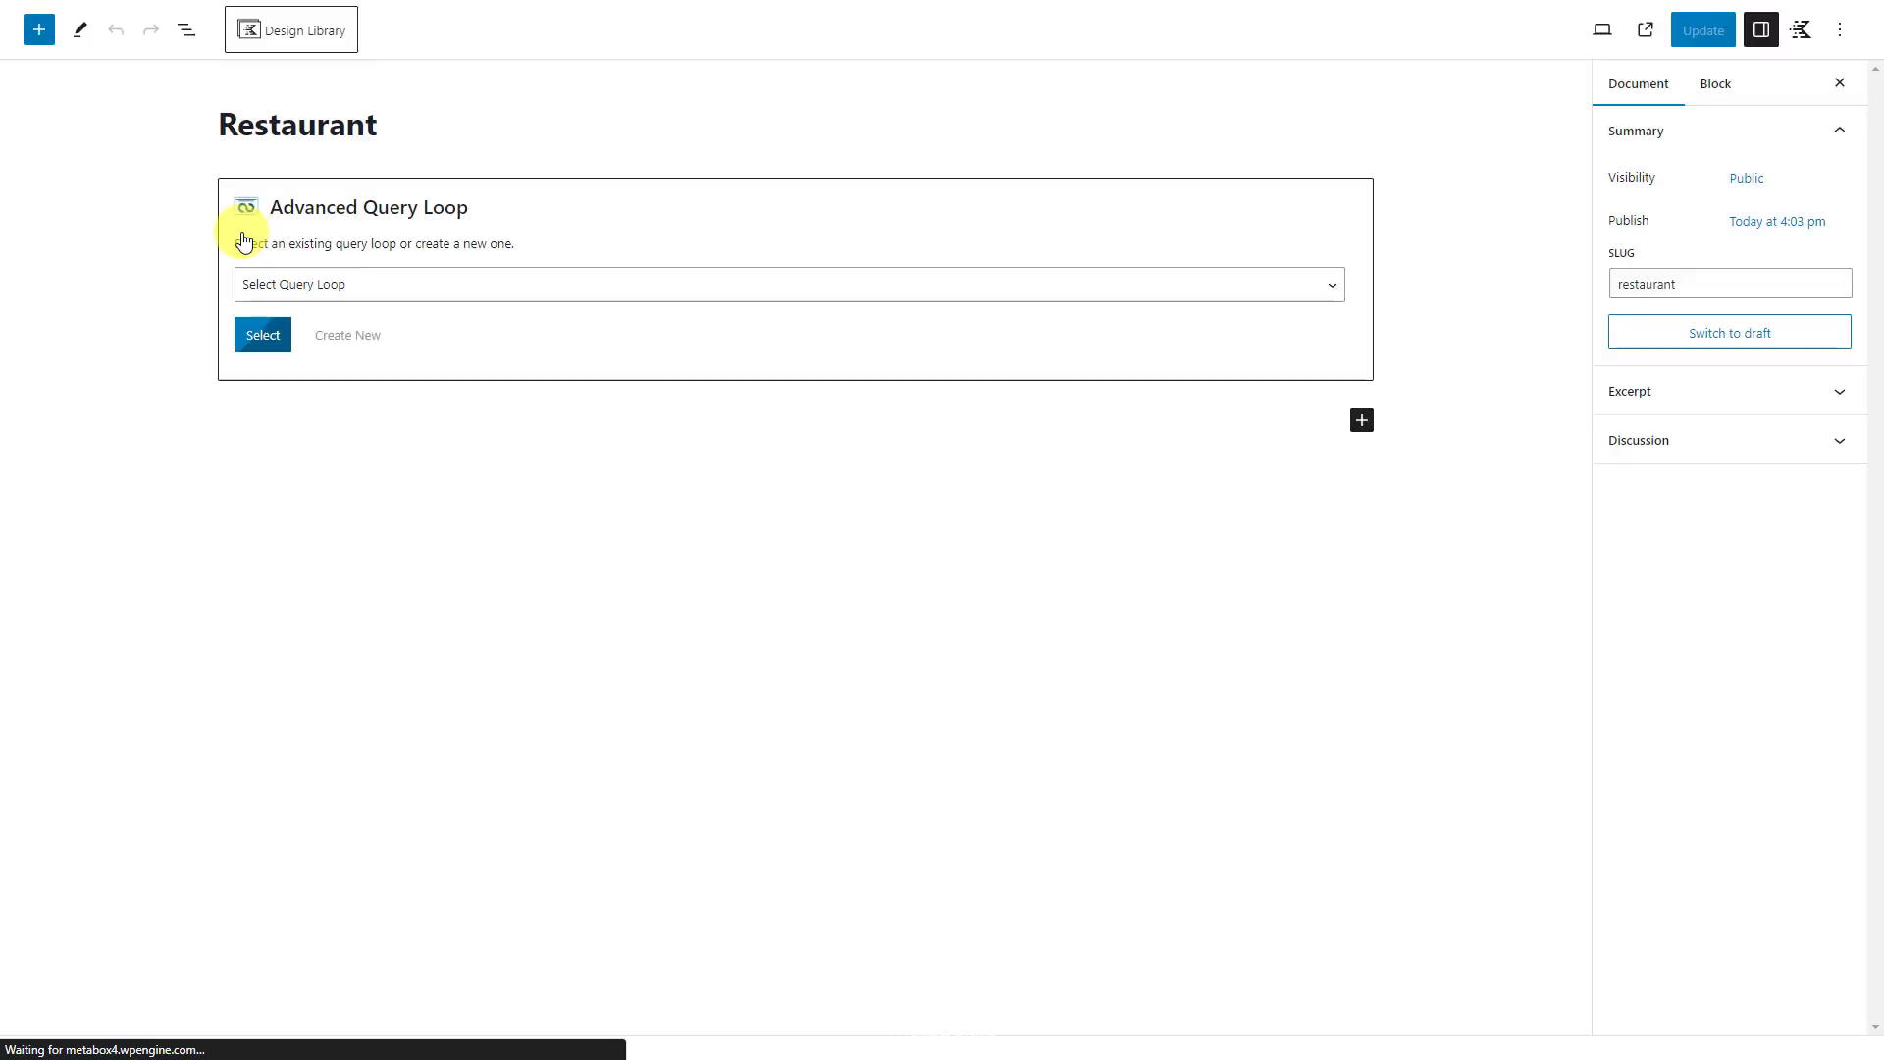
click(261, 334)
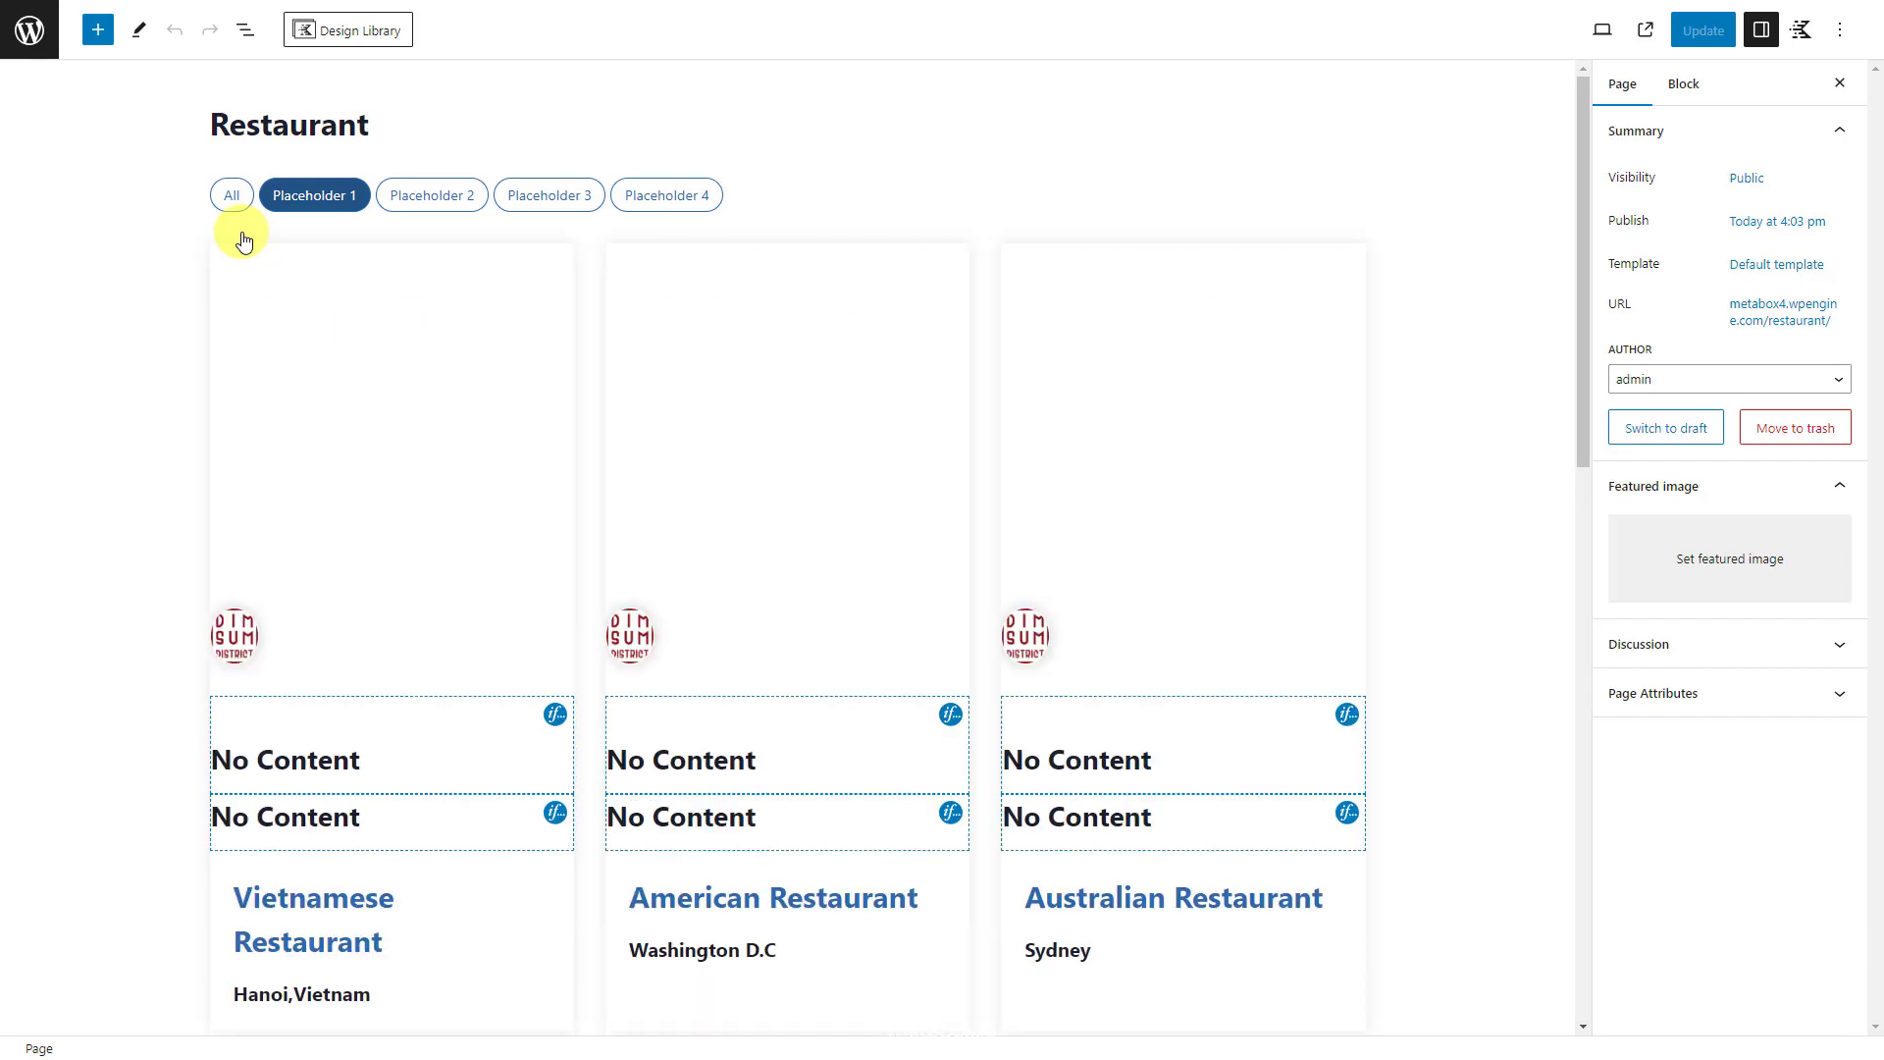
click(242, 29)
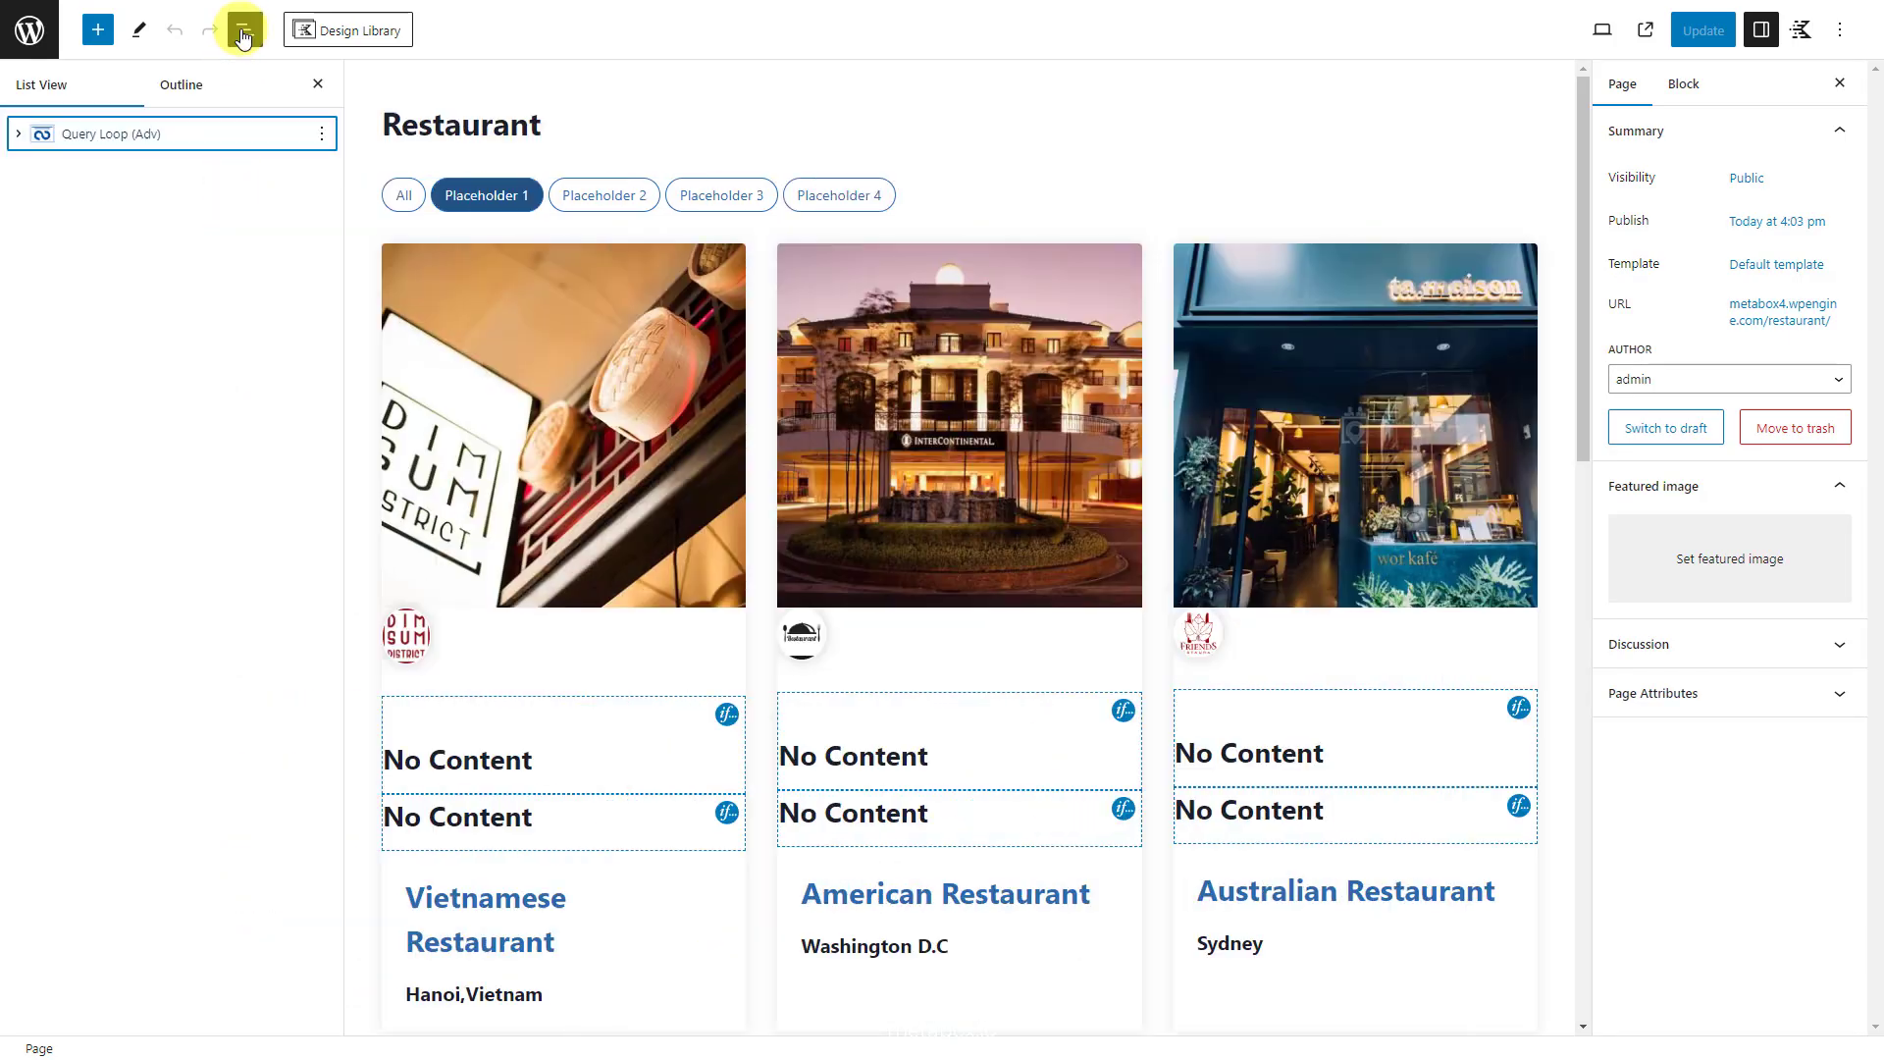
click(110, 133)
text(4)
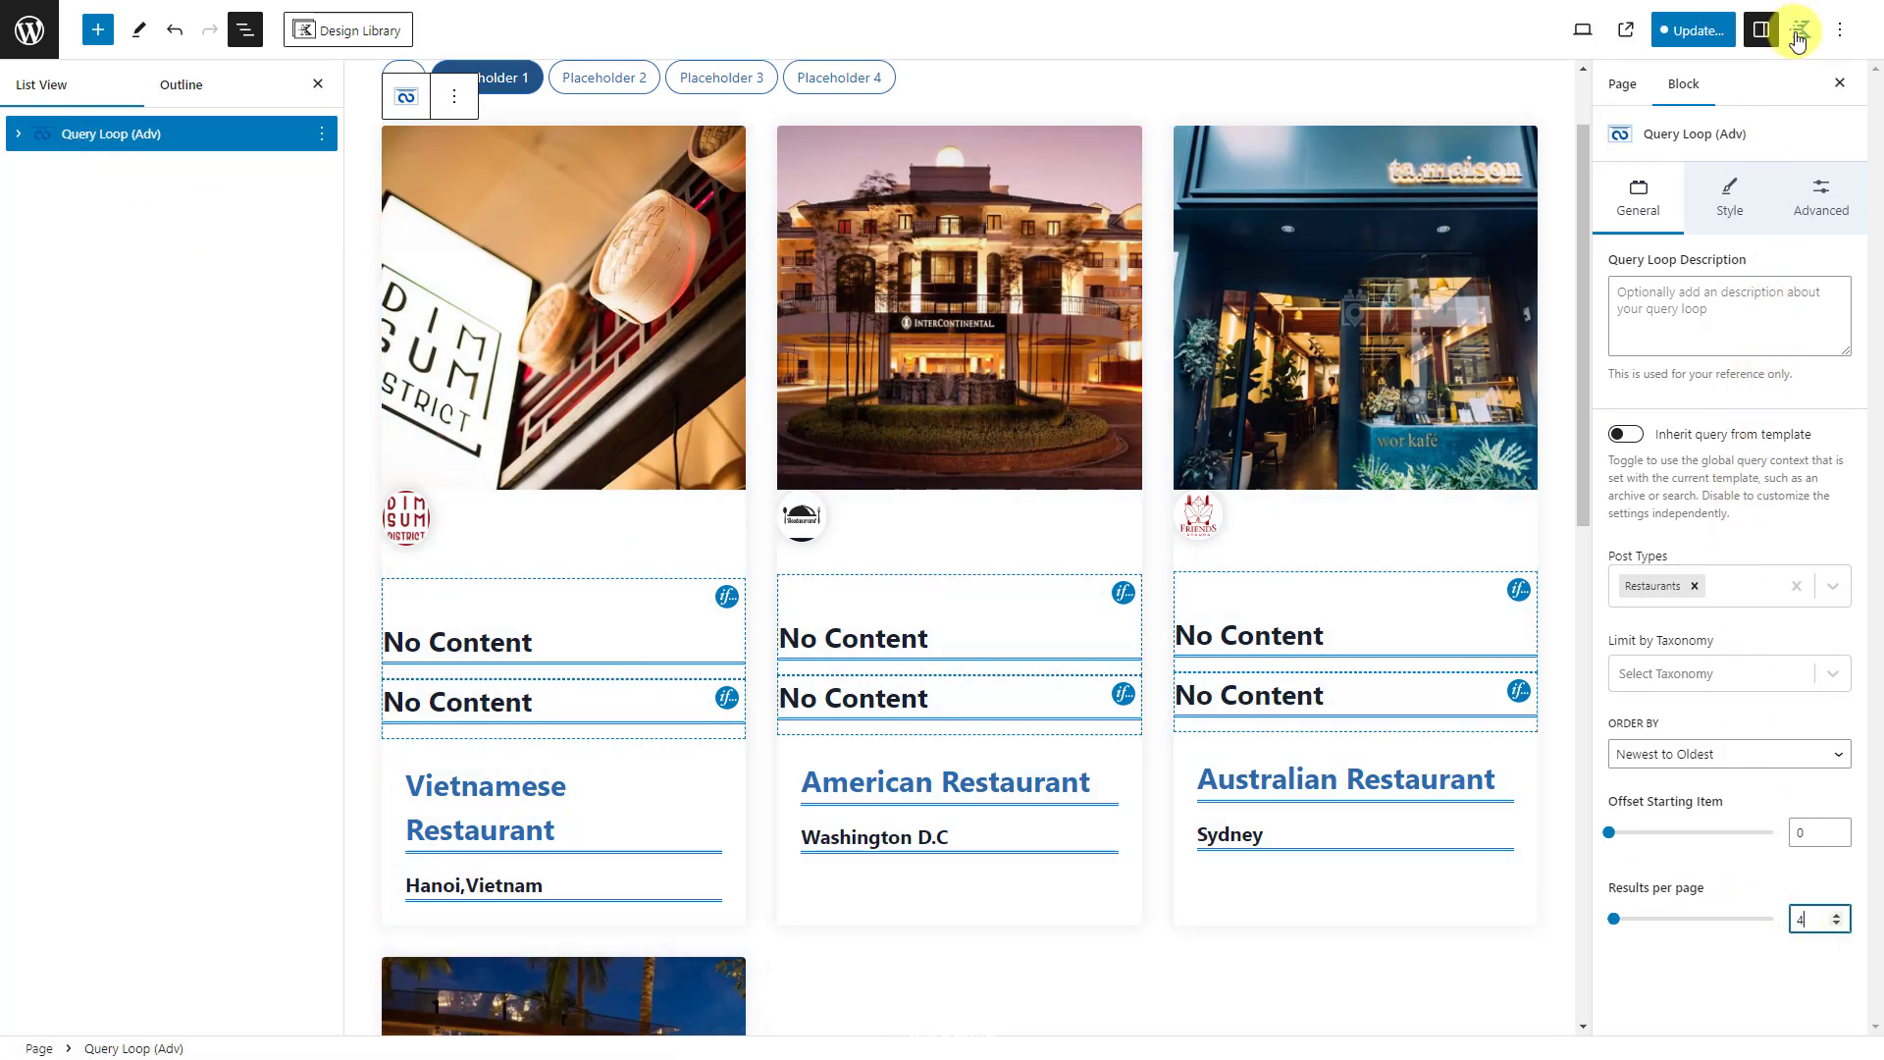
Step: Add custom page CSS for status dots and logos via Kadence Page Scripts, then save the page
click(1798, 28)
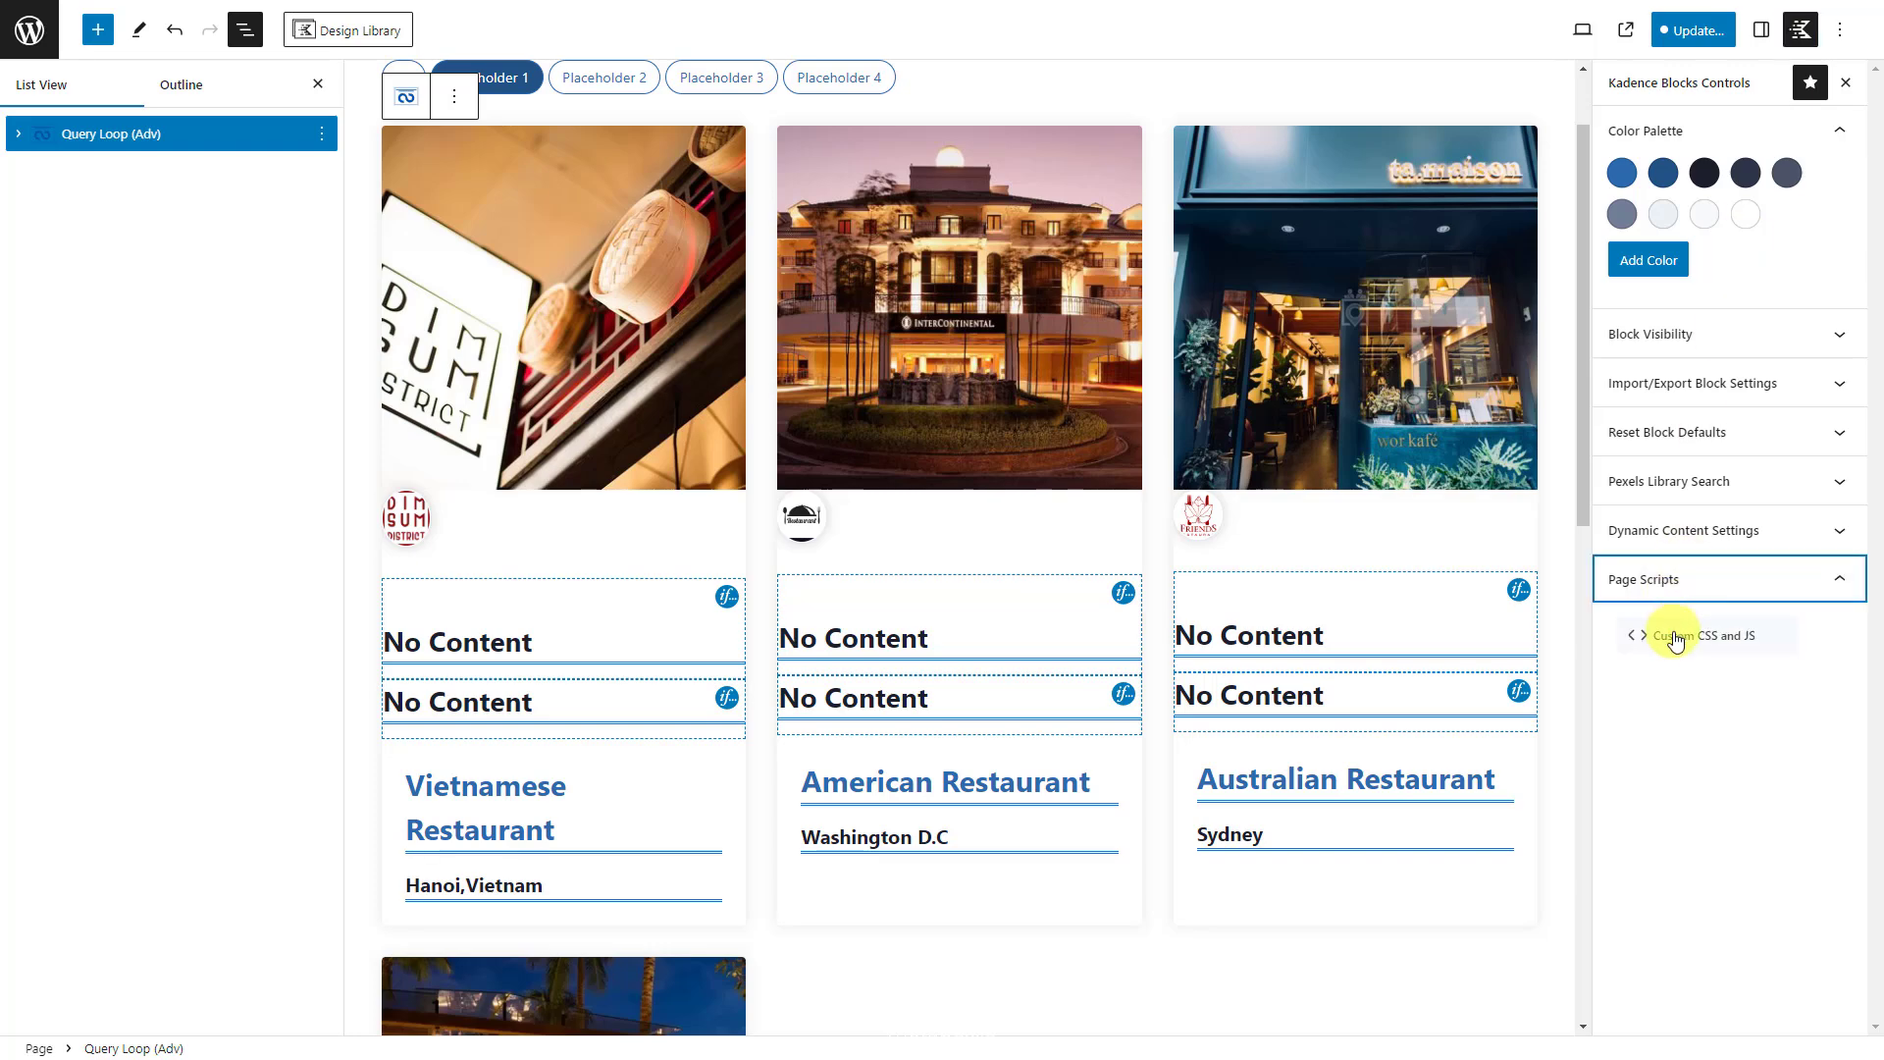
click(1704, 636)
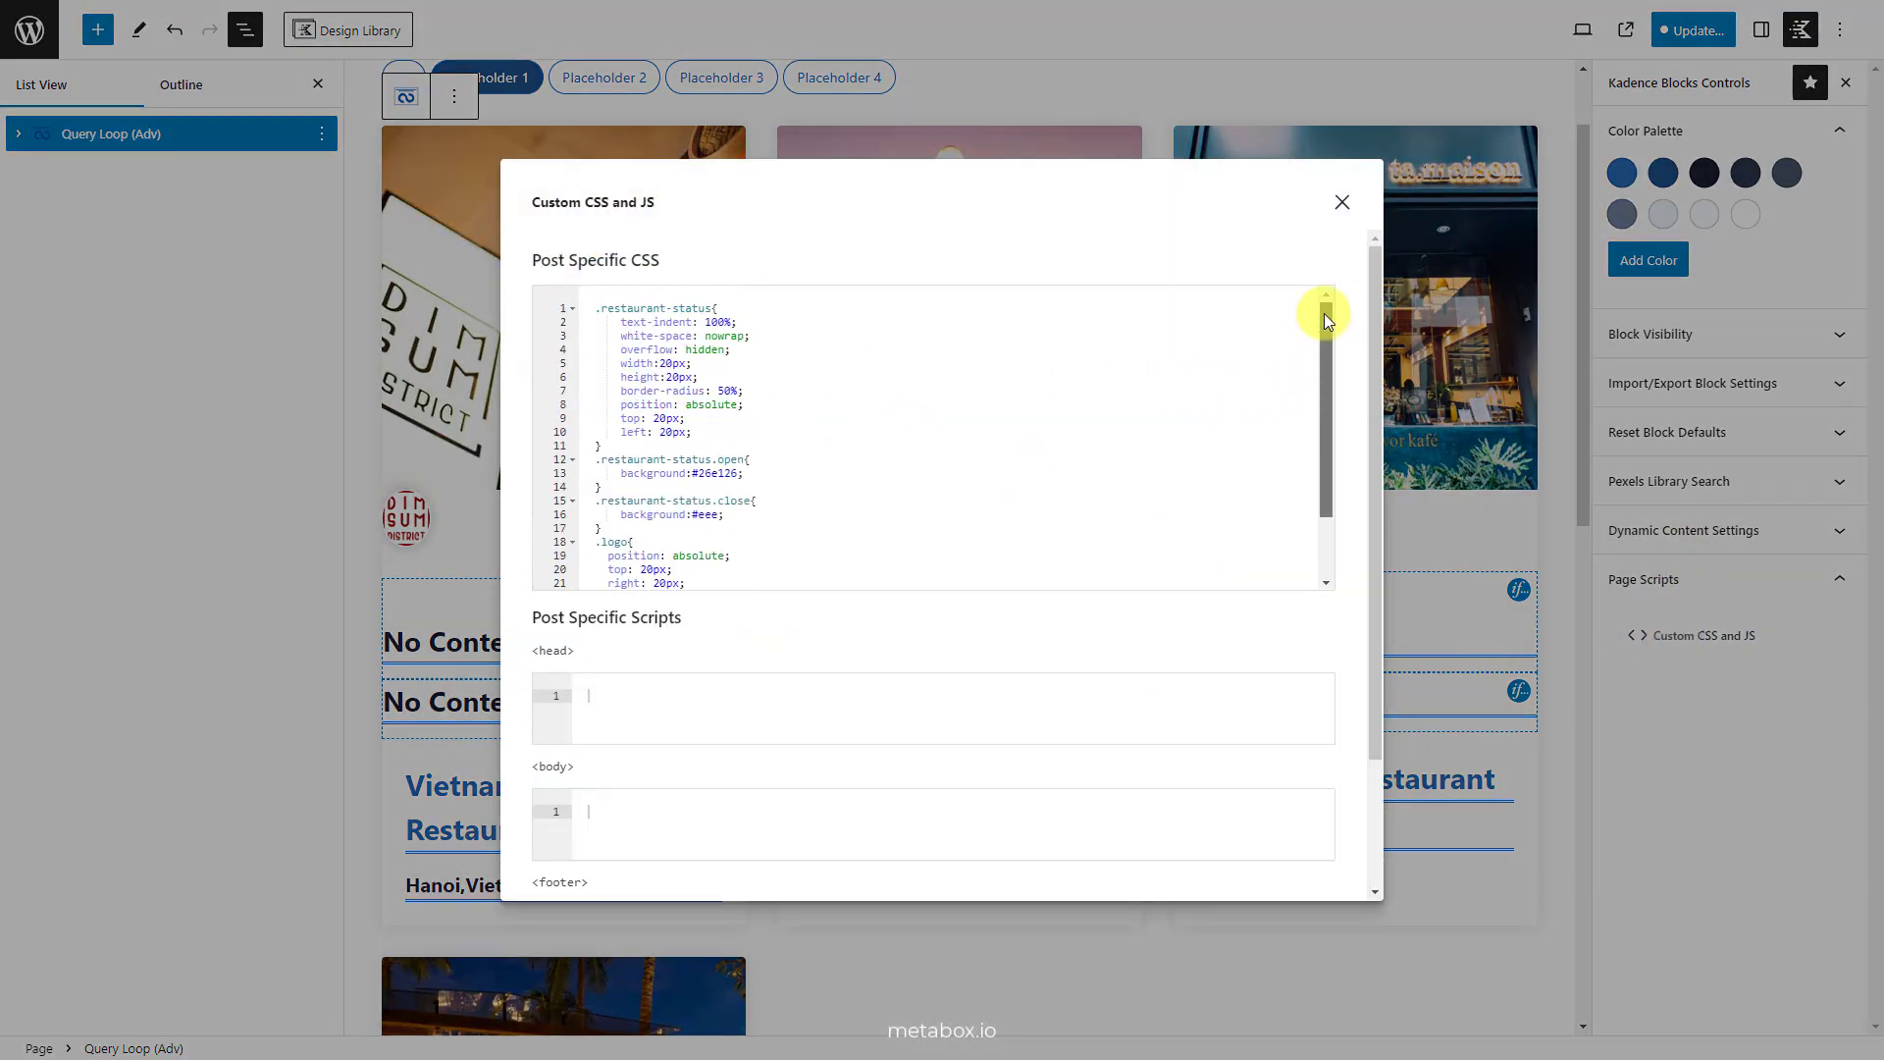
scroll(down, 3)
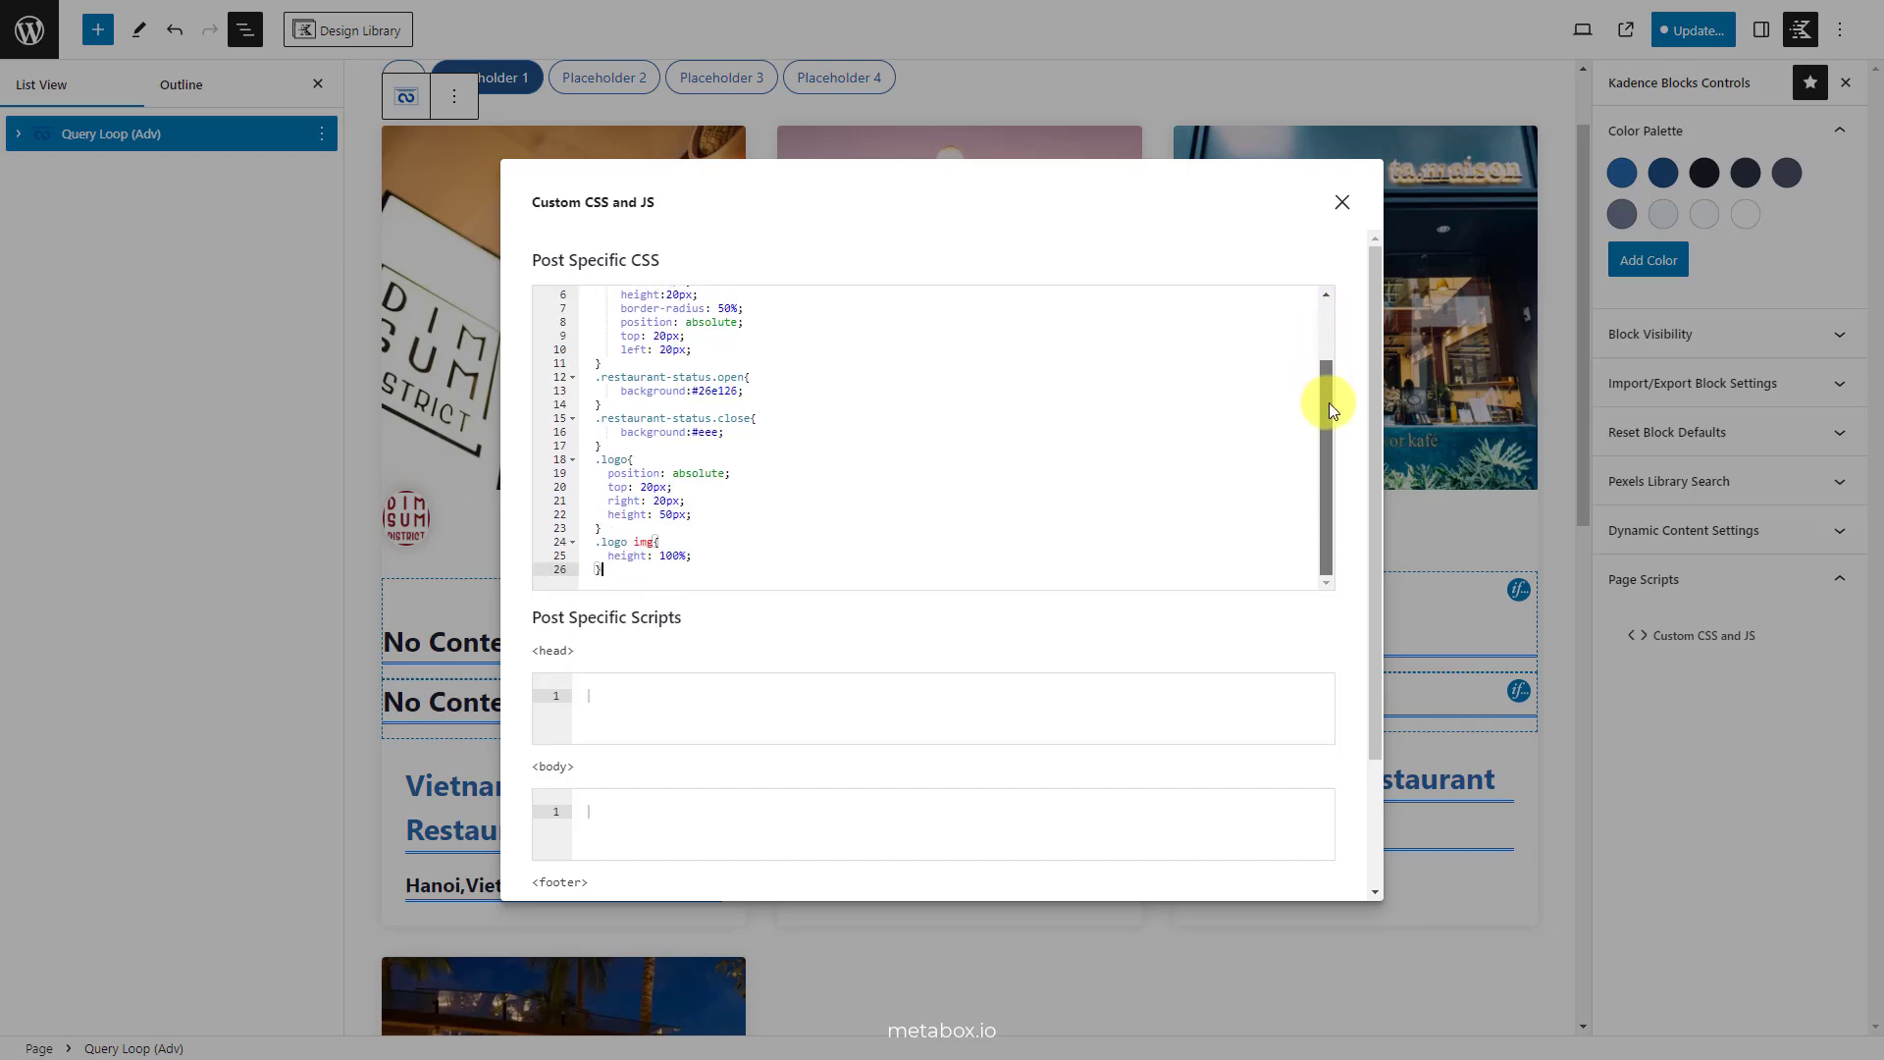
click(1342, 202)
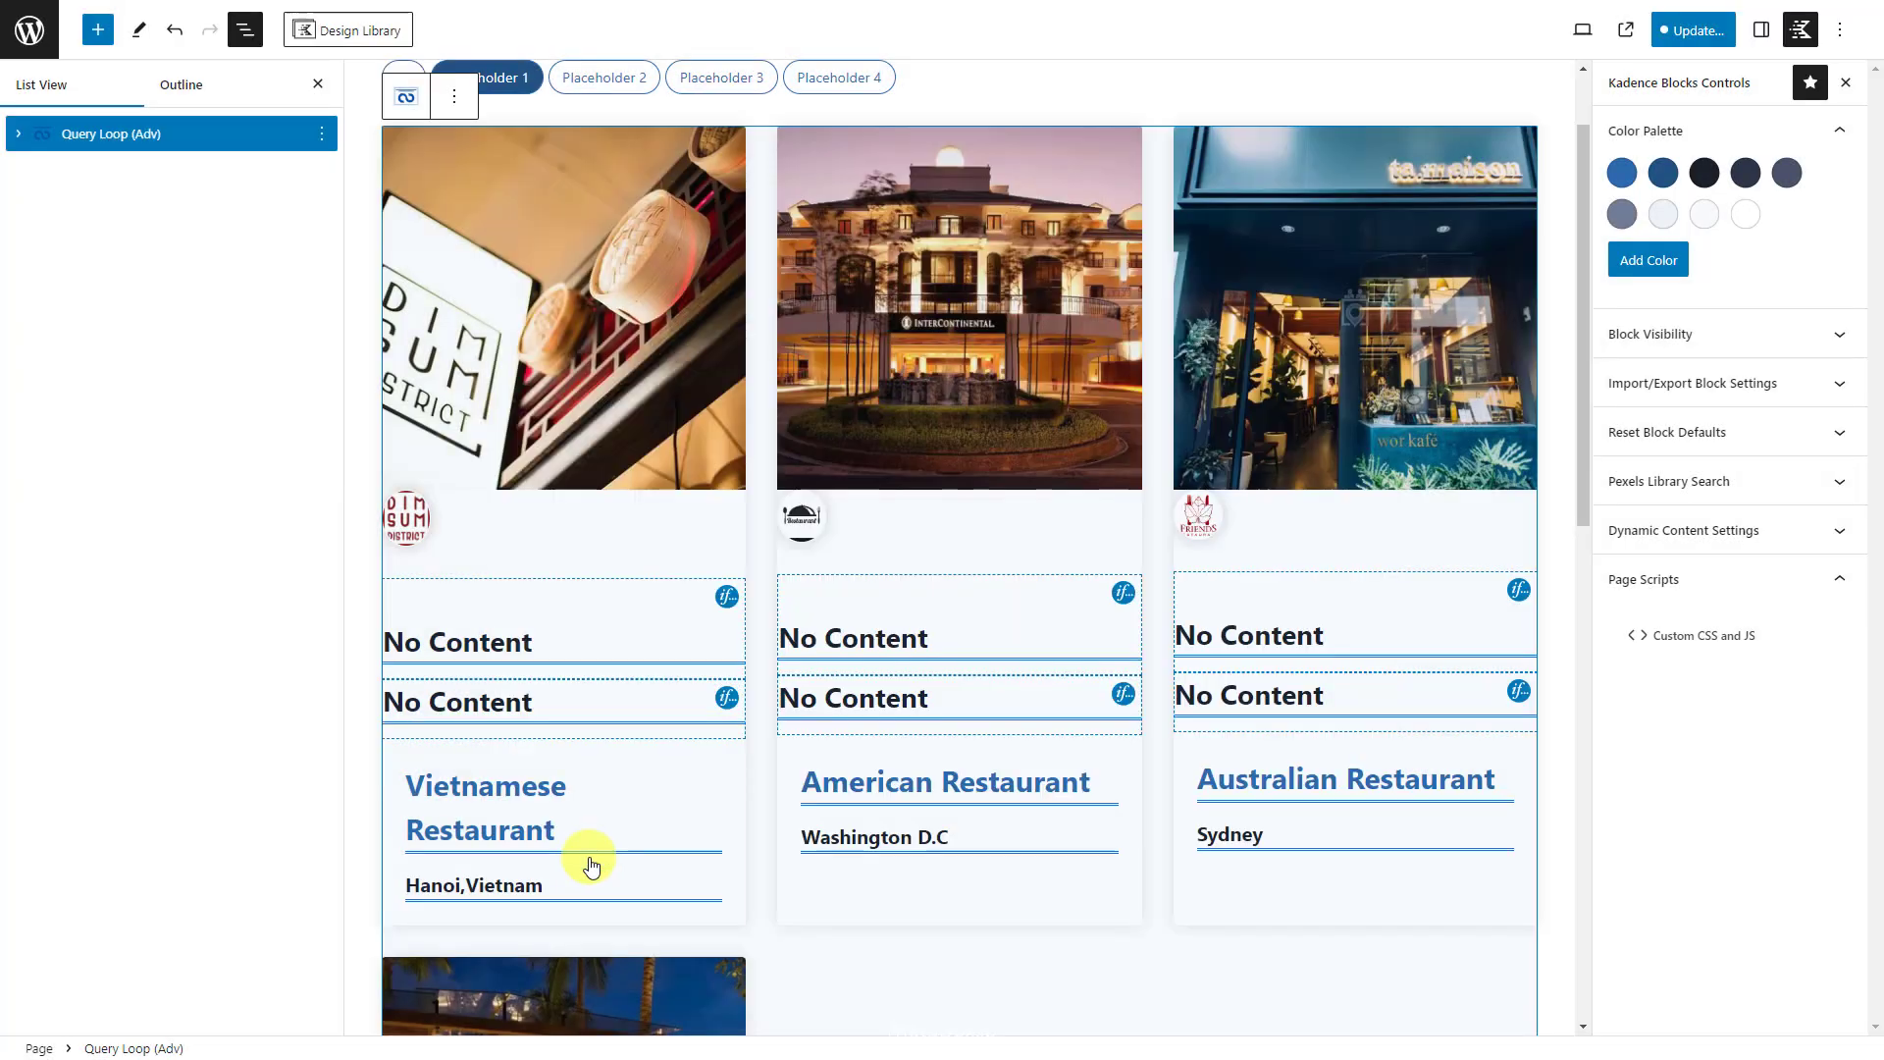
click(1692, 30)
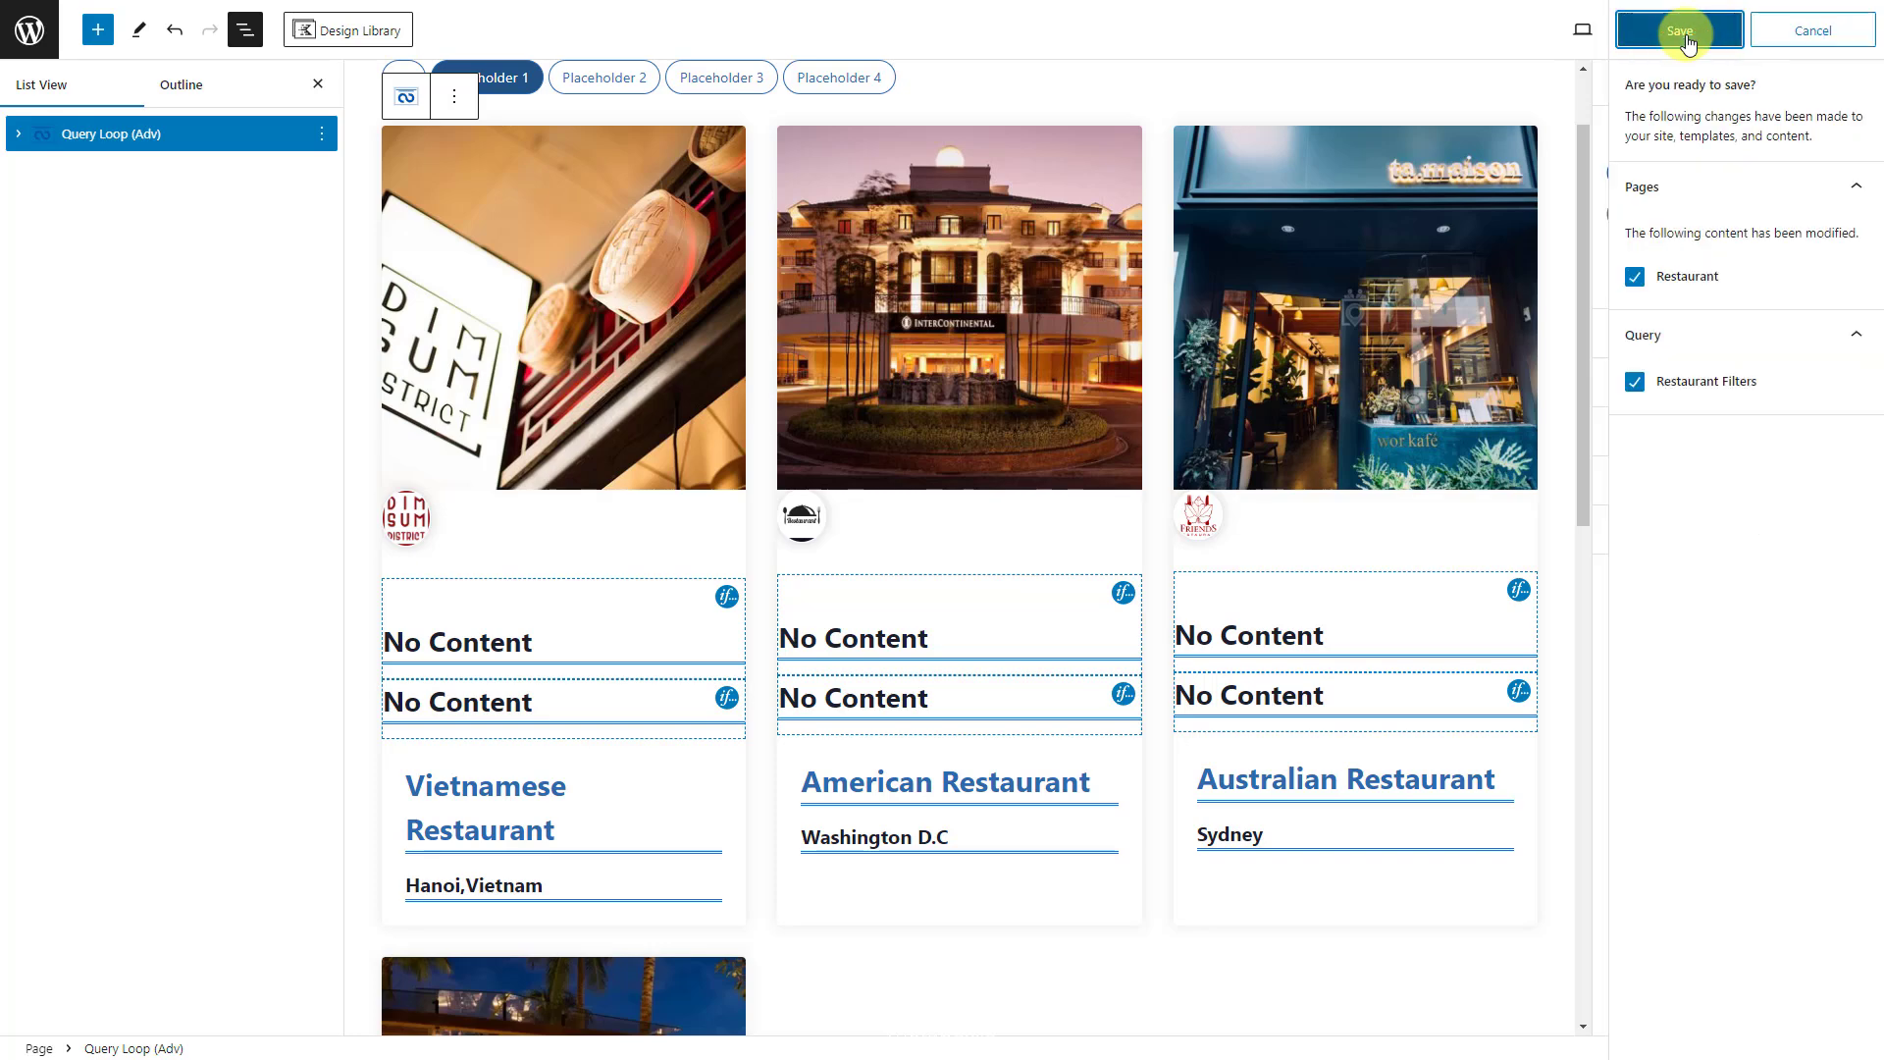
click(1684, 29)
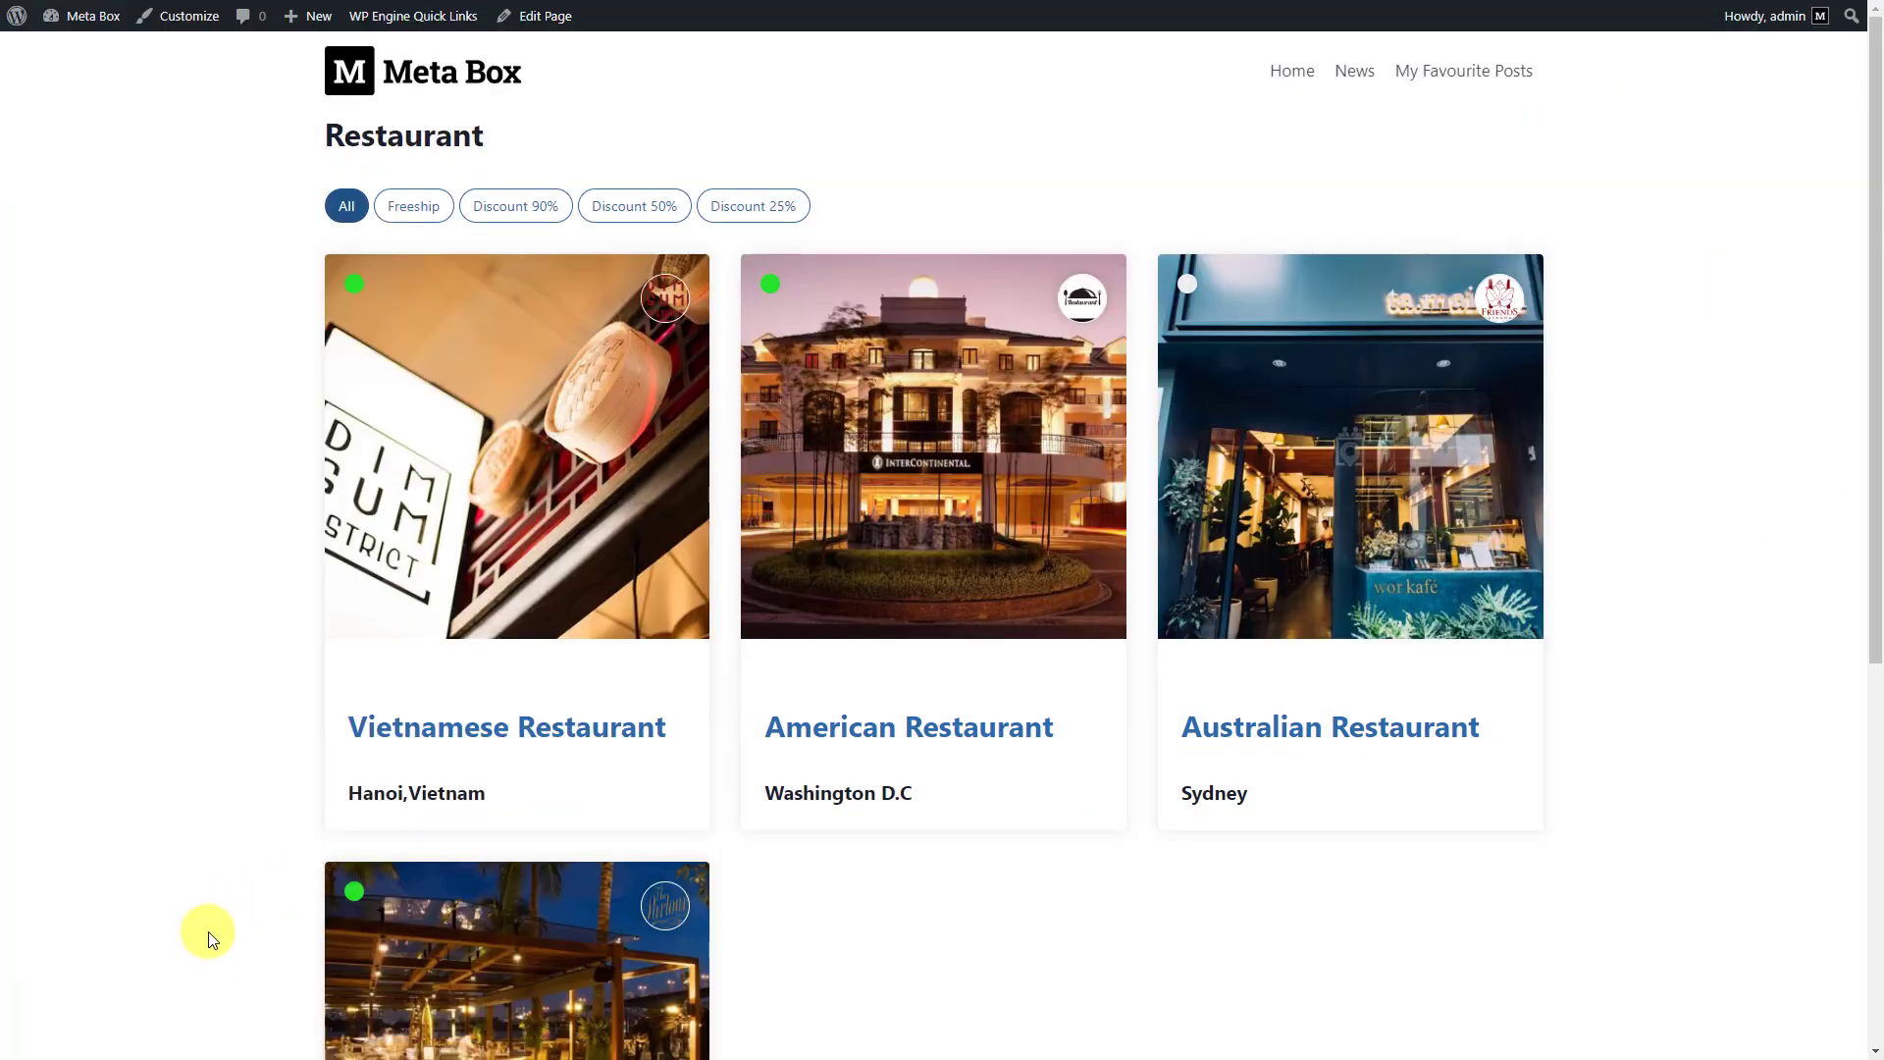
Step: Filter the live Restaurant cards by Freeship, Discount 50% and Discount 25% in turn
scroll(down, 3)
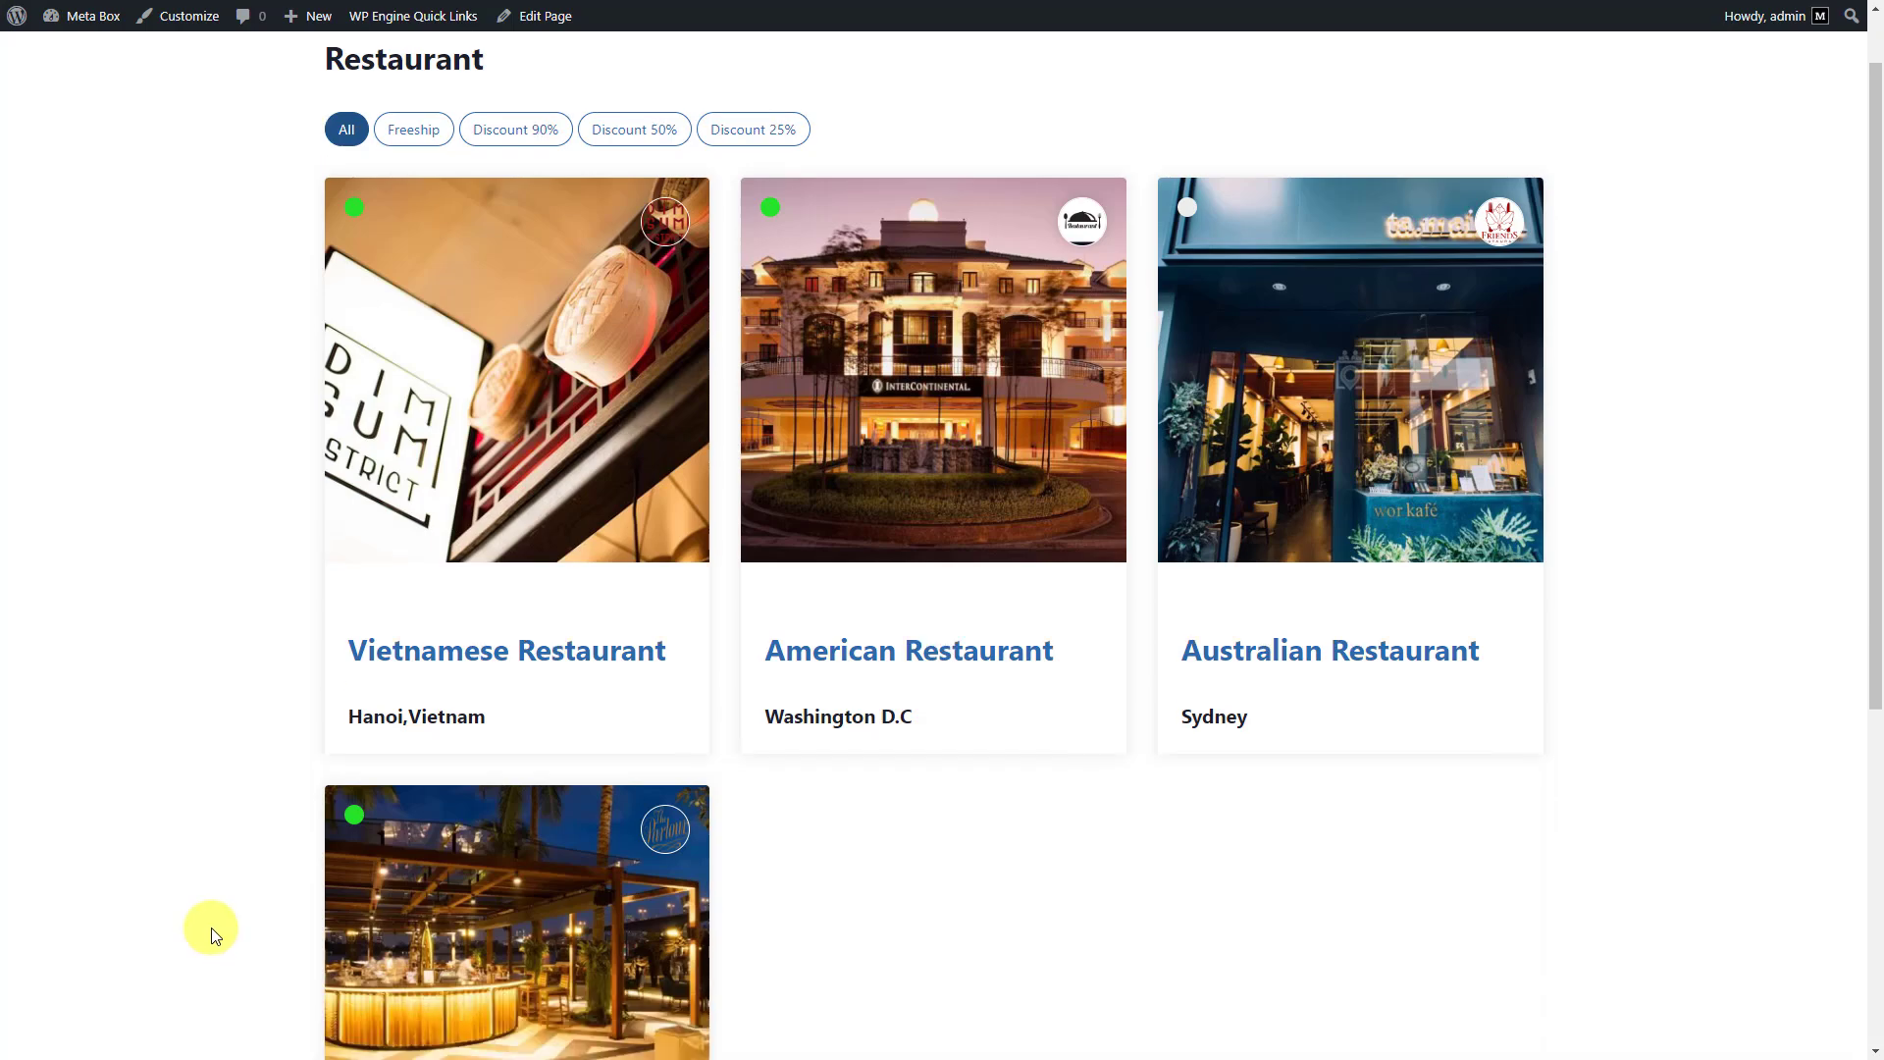
scroll(down, 3)
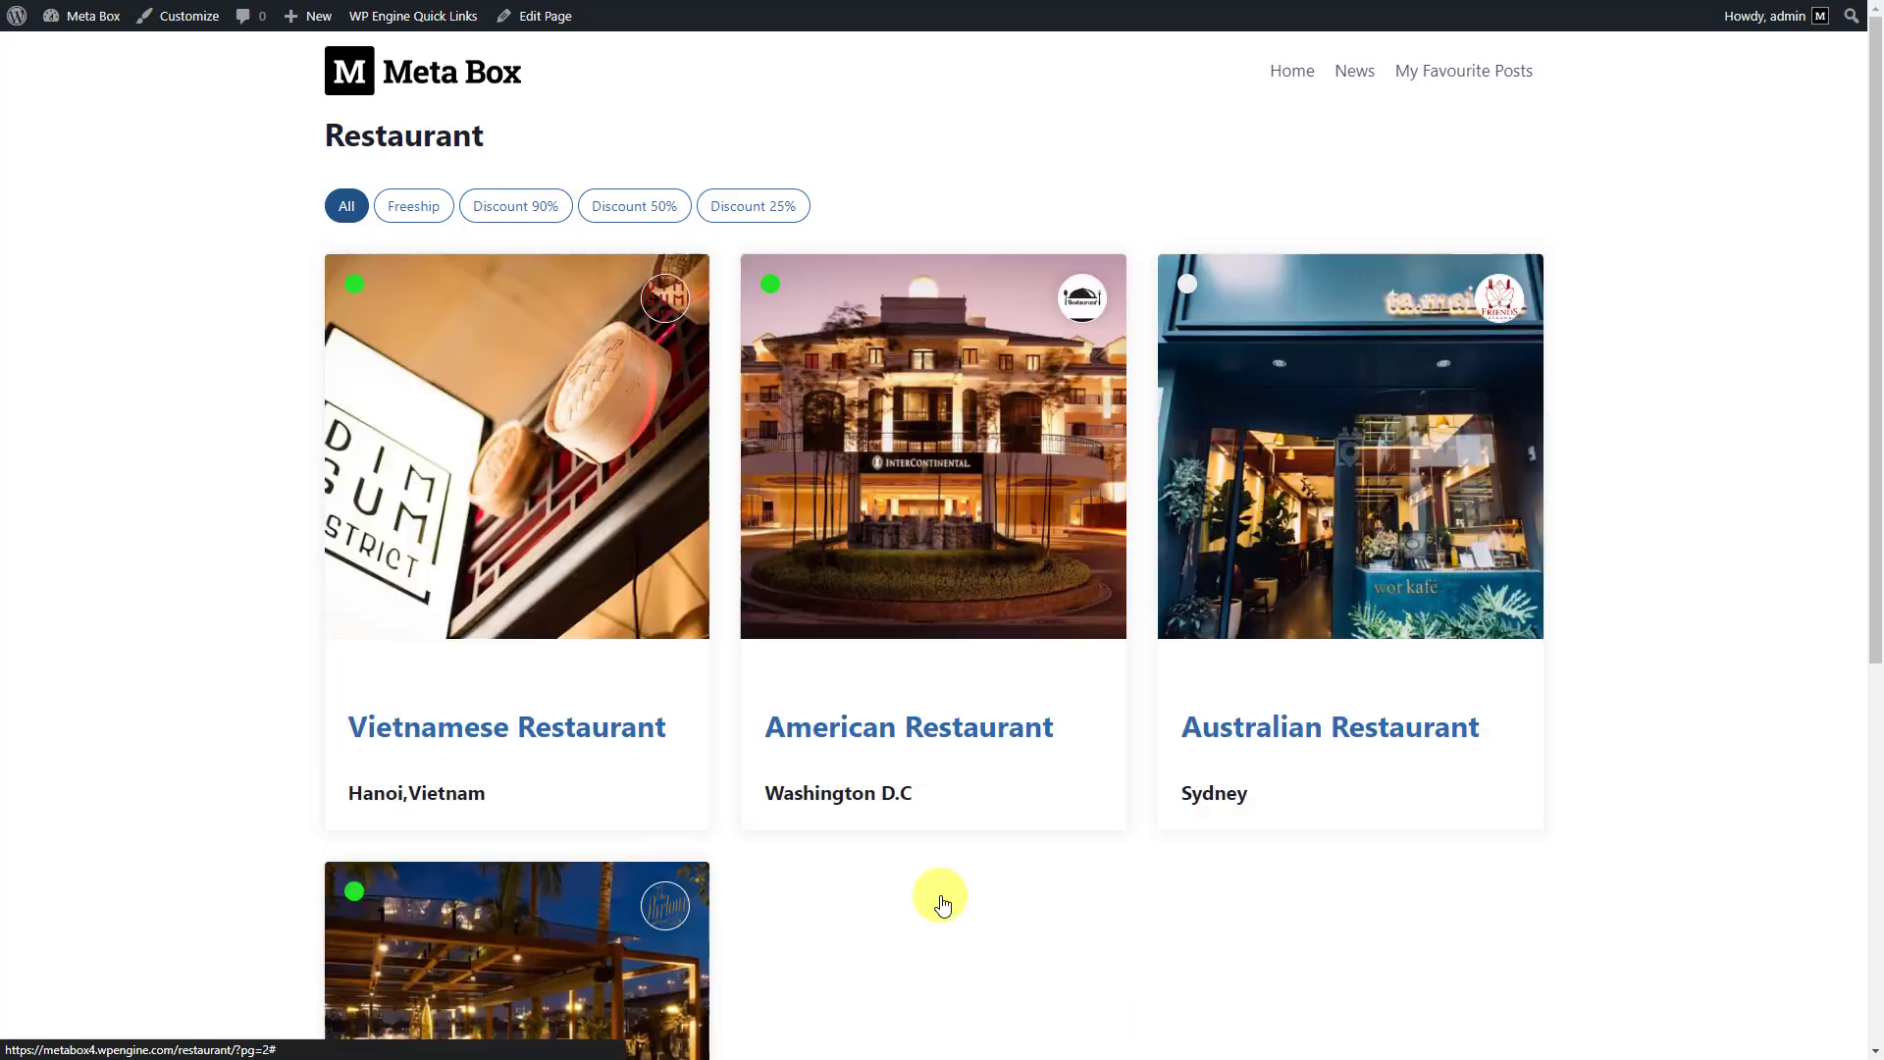
click(413, 206)
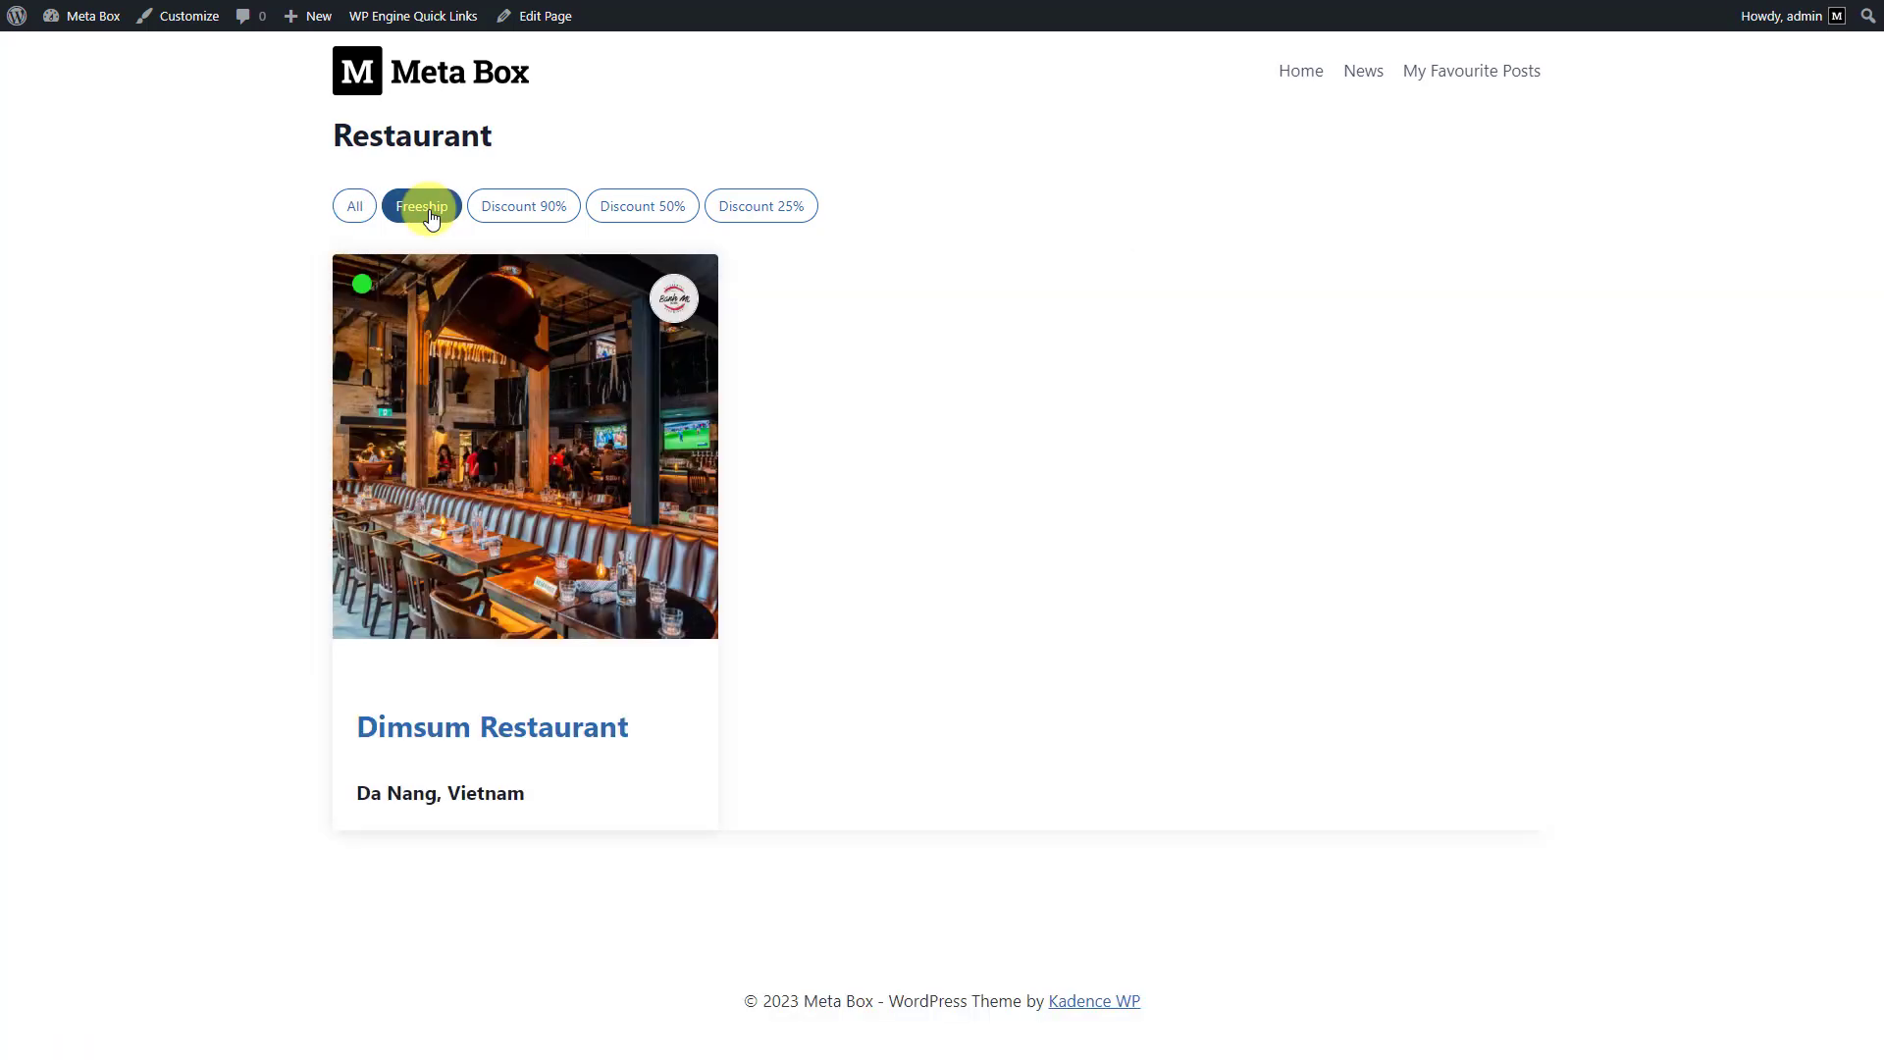
click(641, 206)
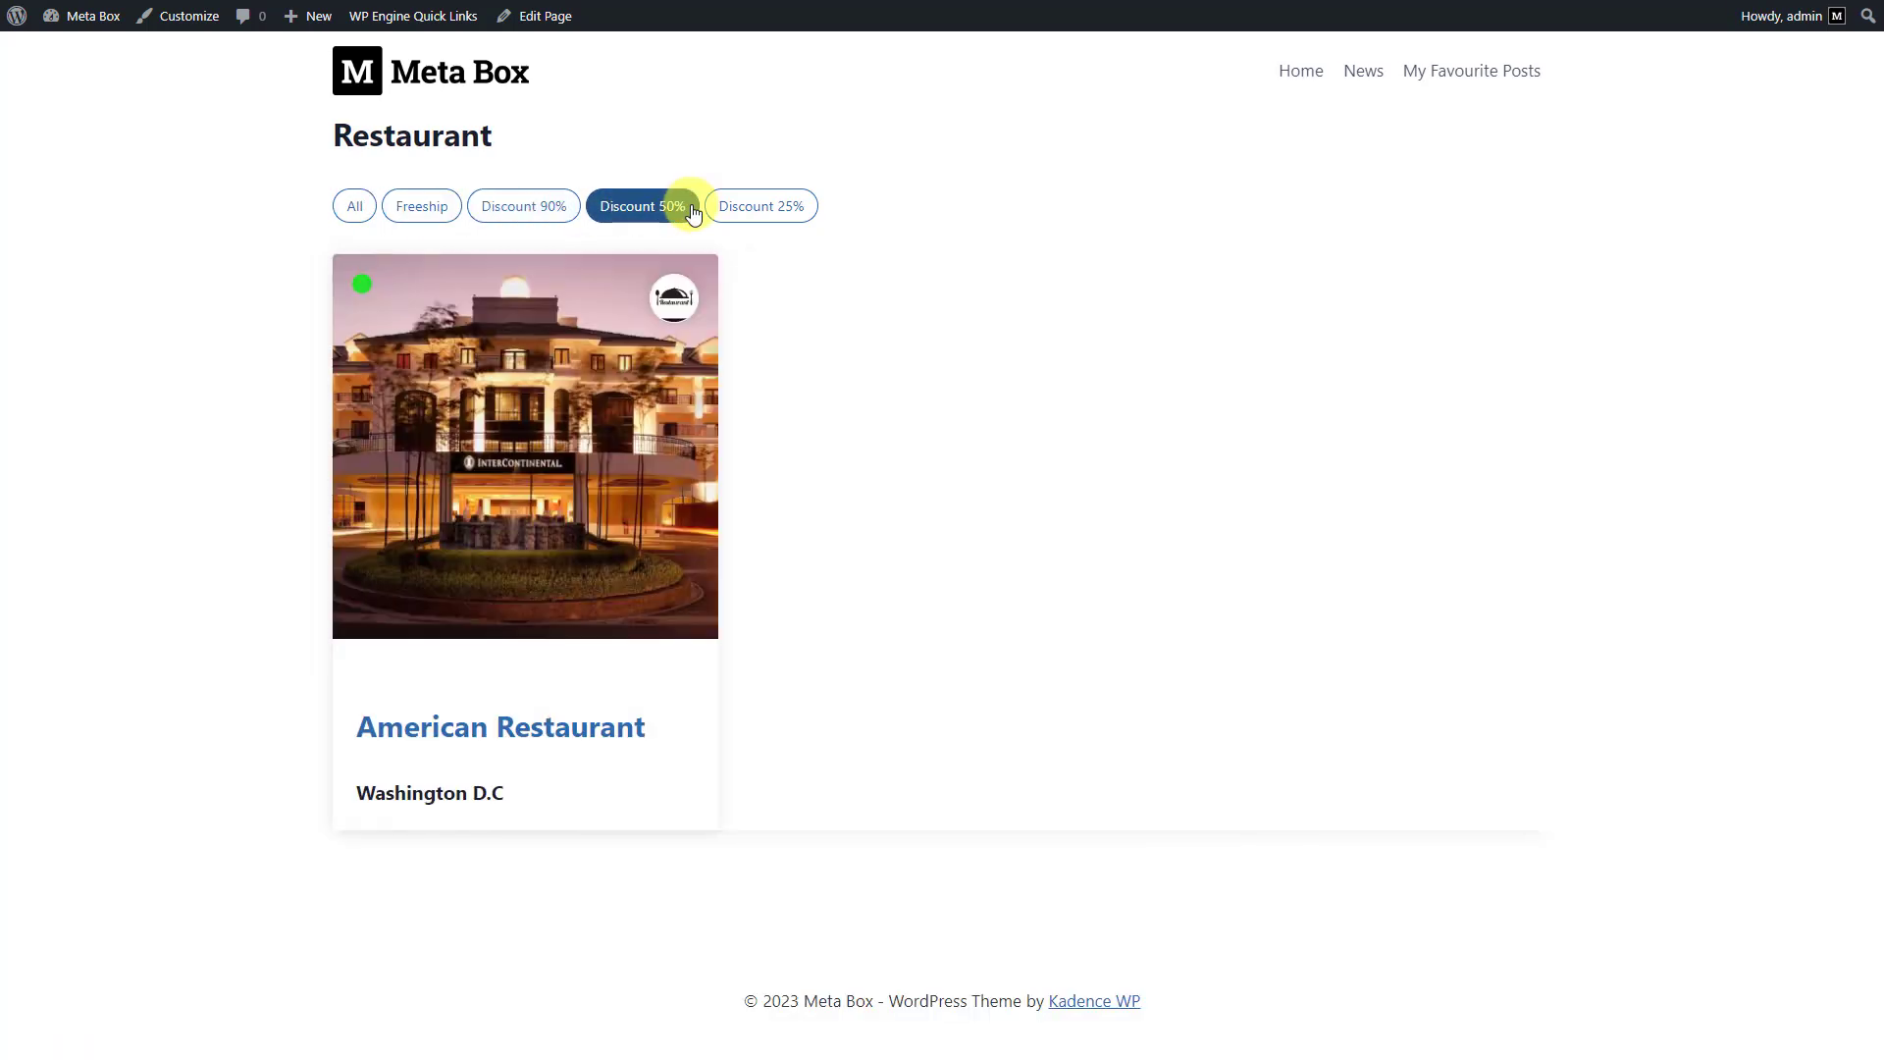
click(762, 206)
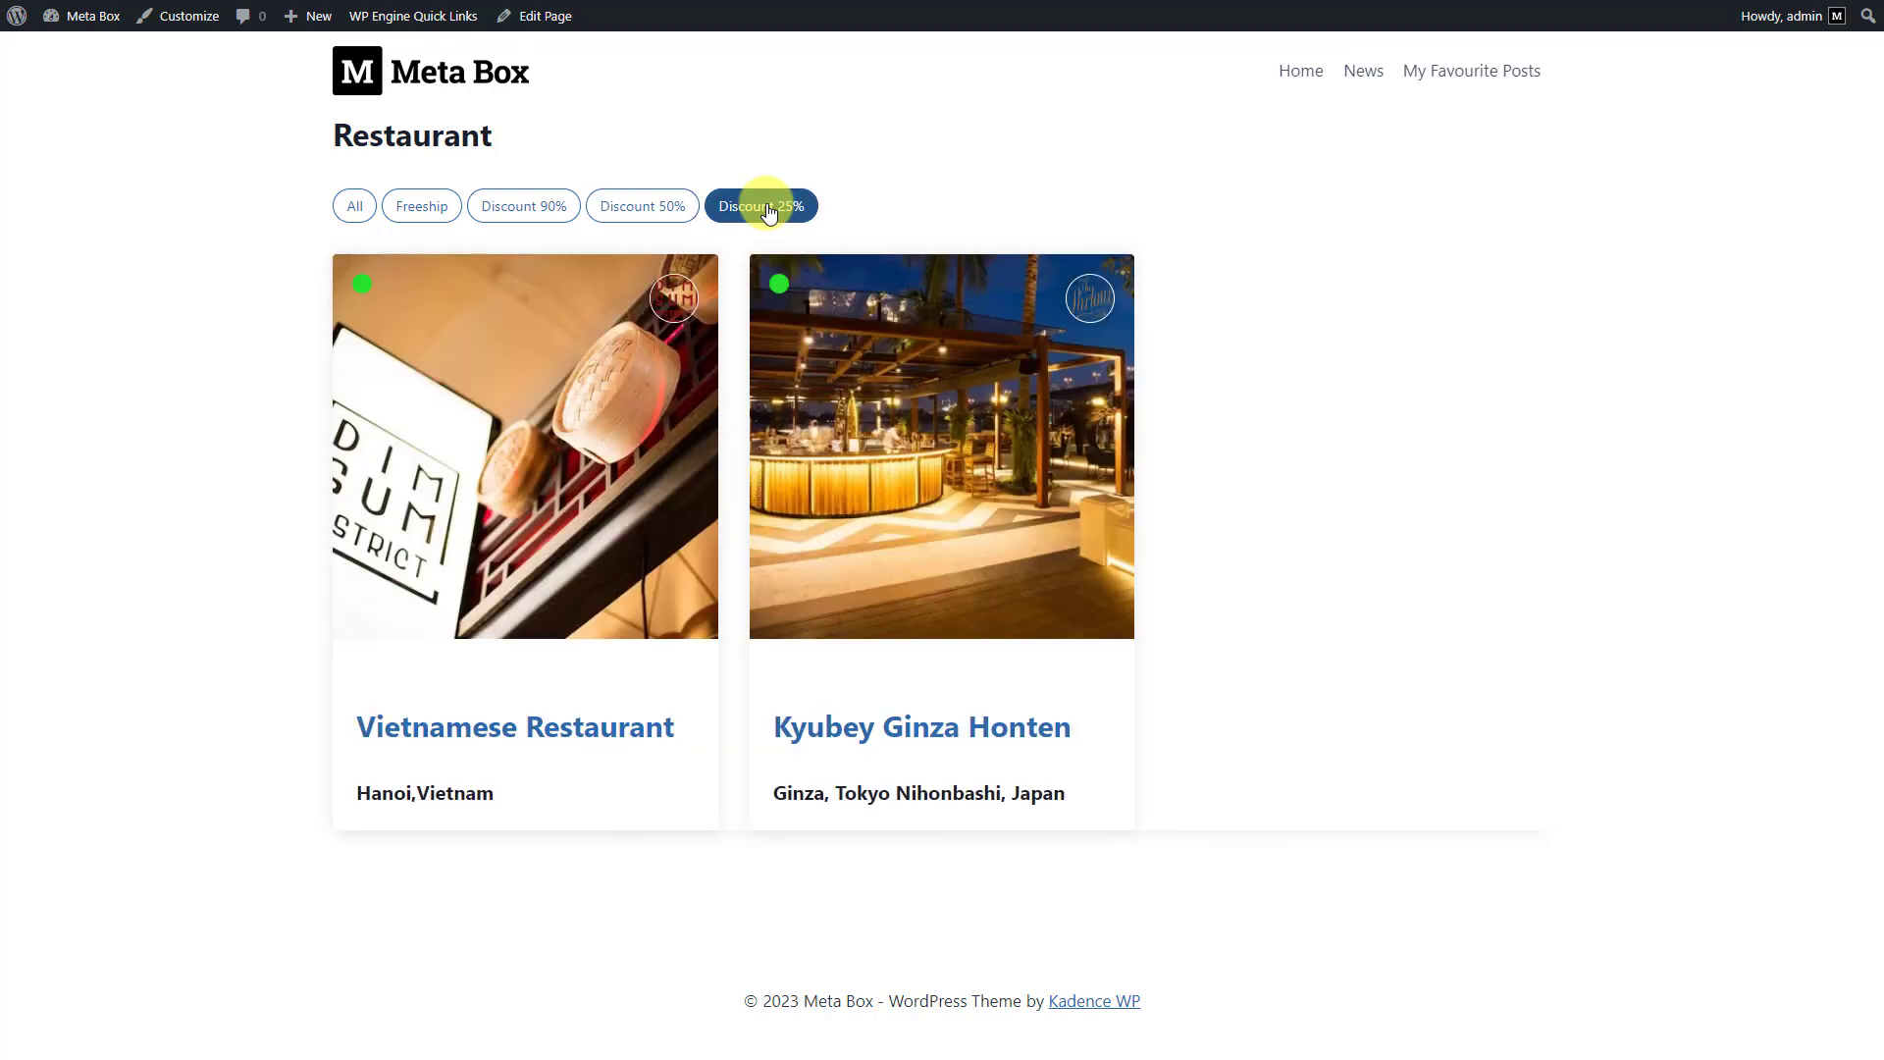